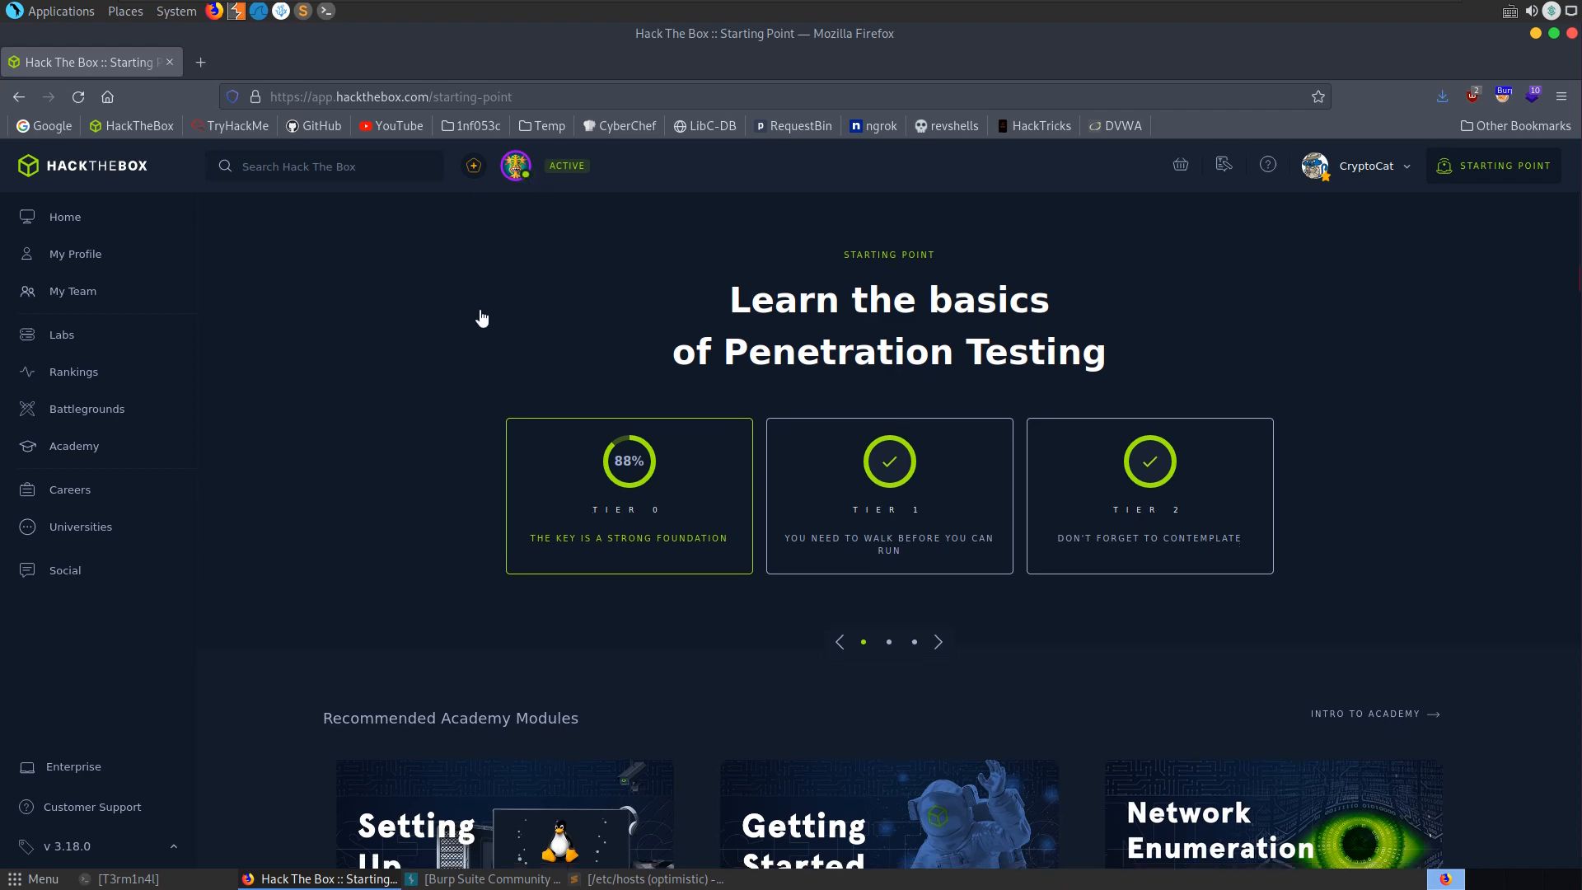
- Scroll the Starting Point page down to the Mongod machine's target IP and Task 1 question
scroll("down", 3)
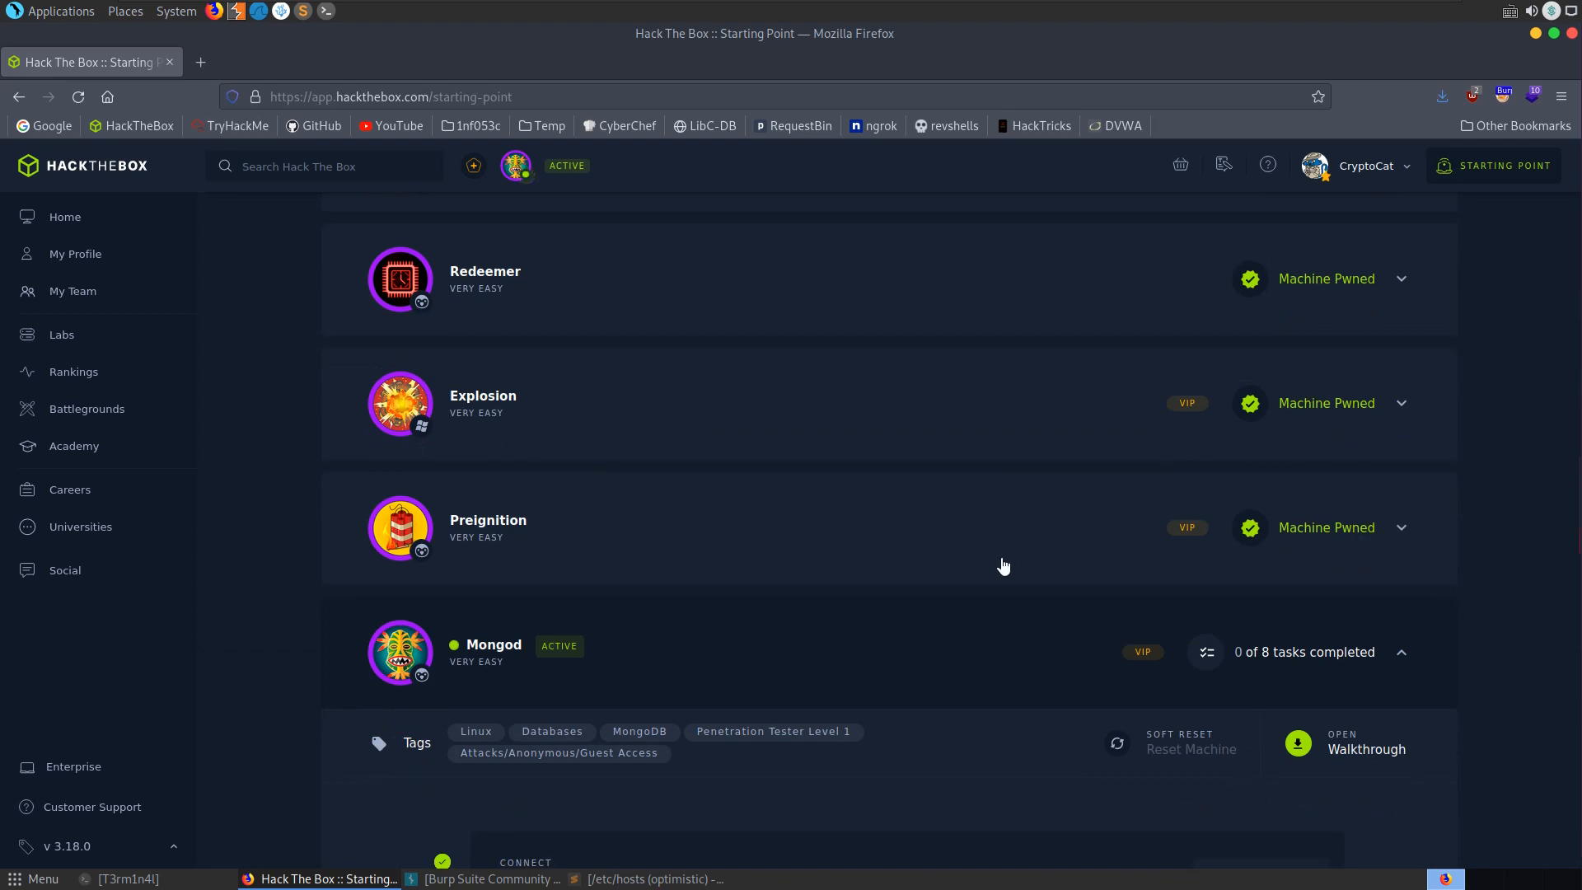
mouse_move(1160, 663)
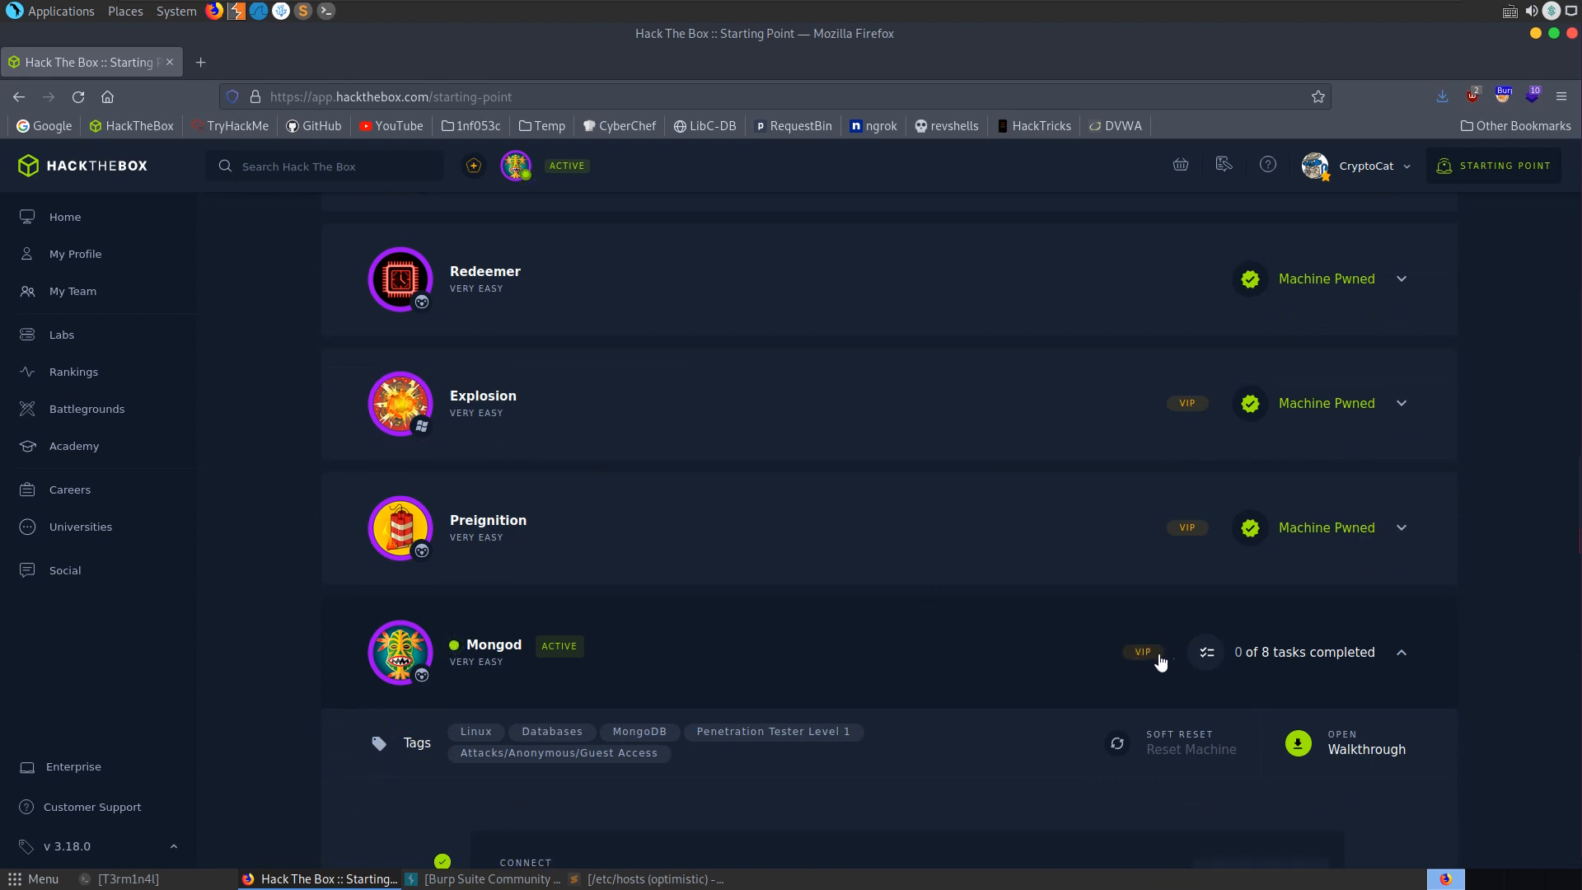
scroll("down", 3)
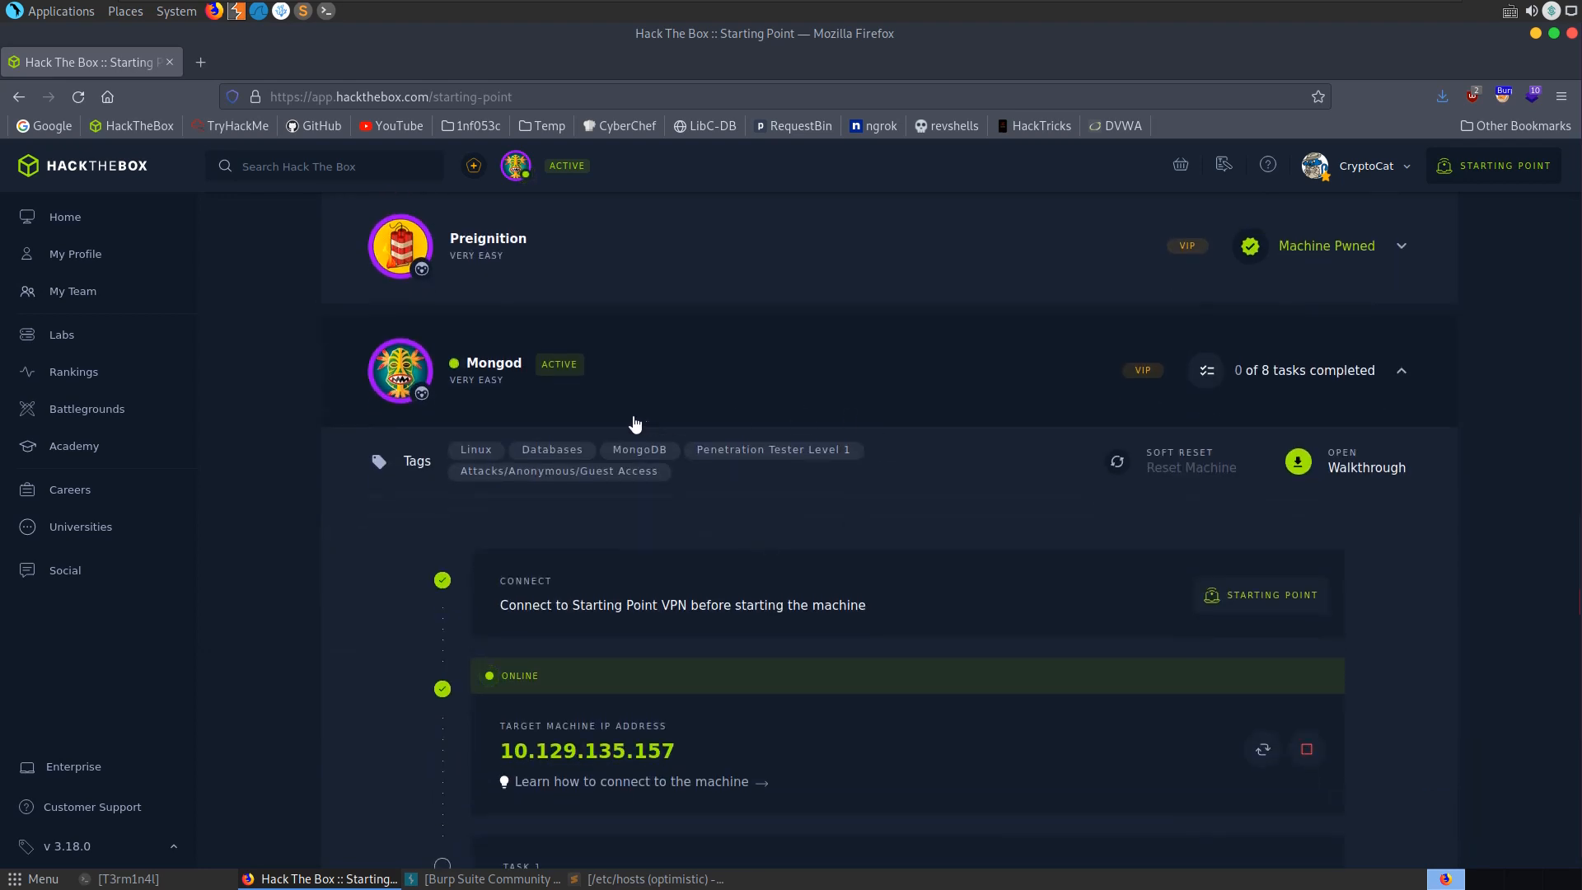
mouse_move(974, 501)
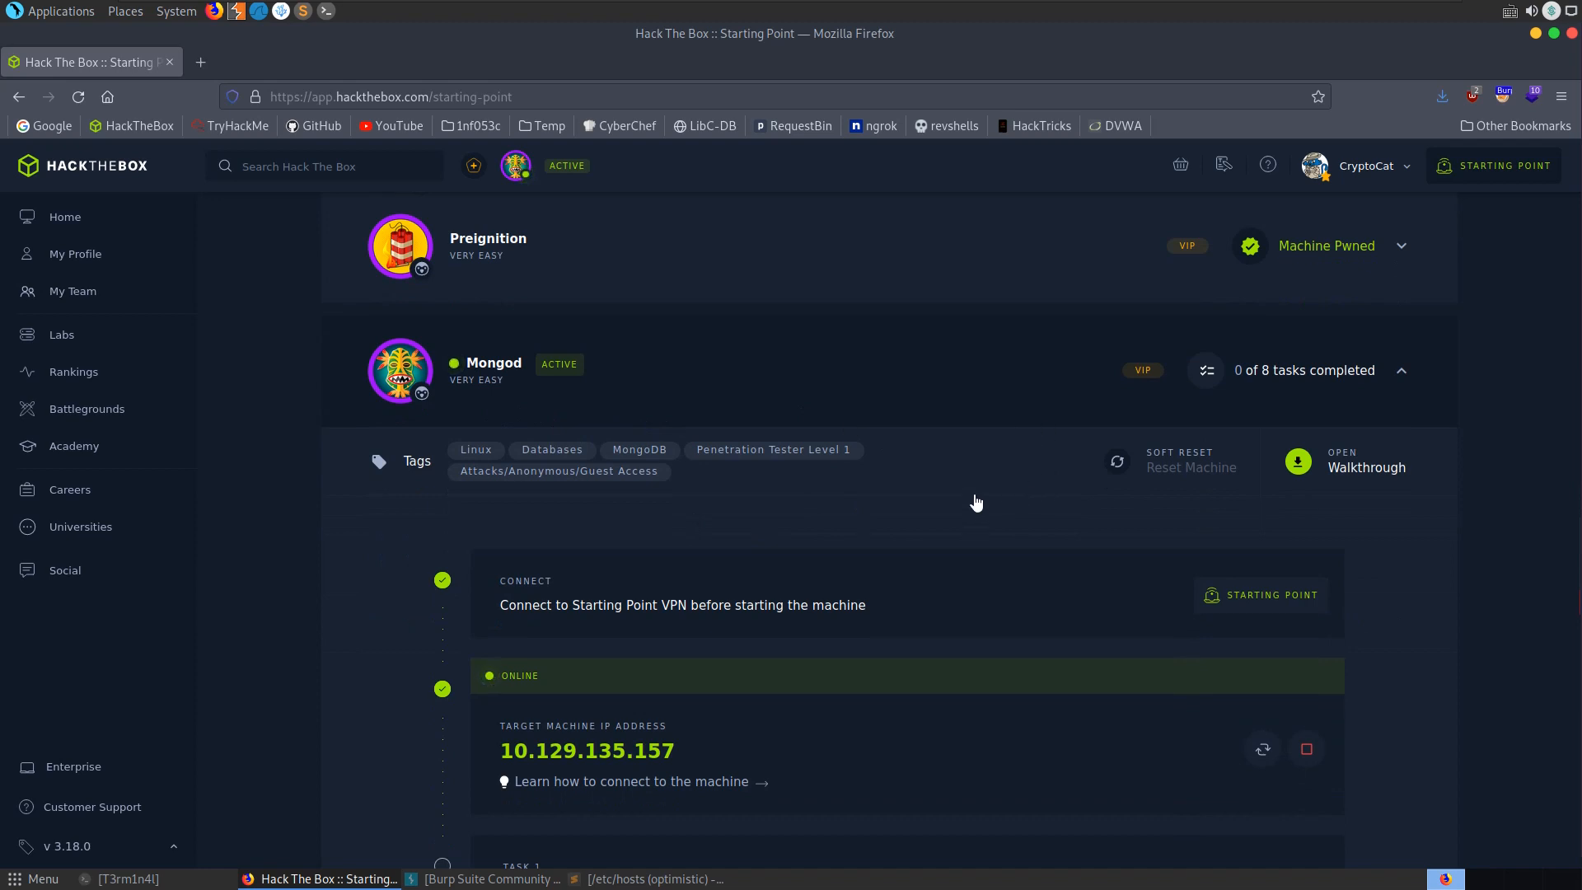
mouse_move(1366, 466)
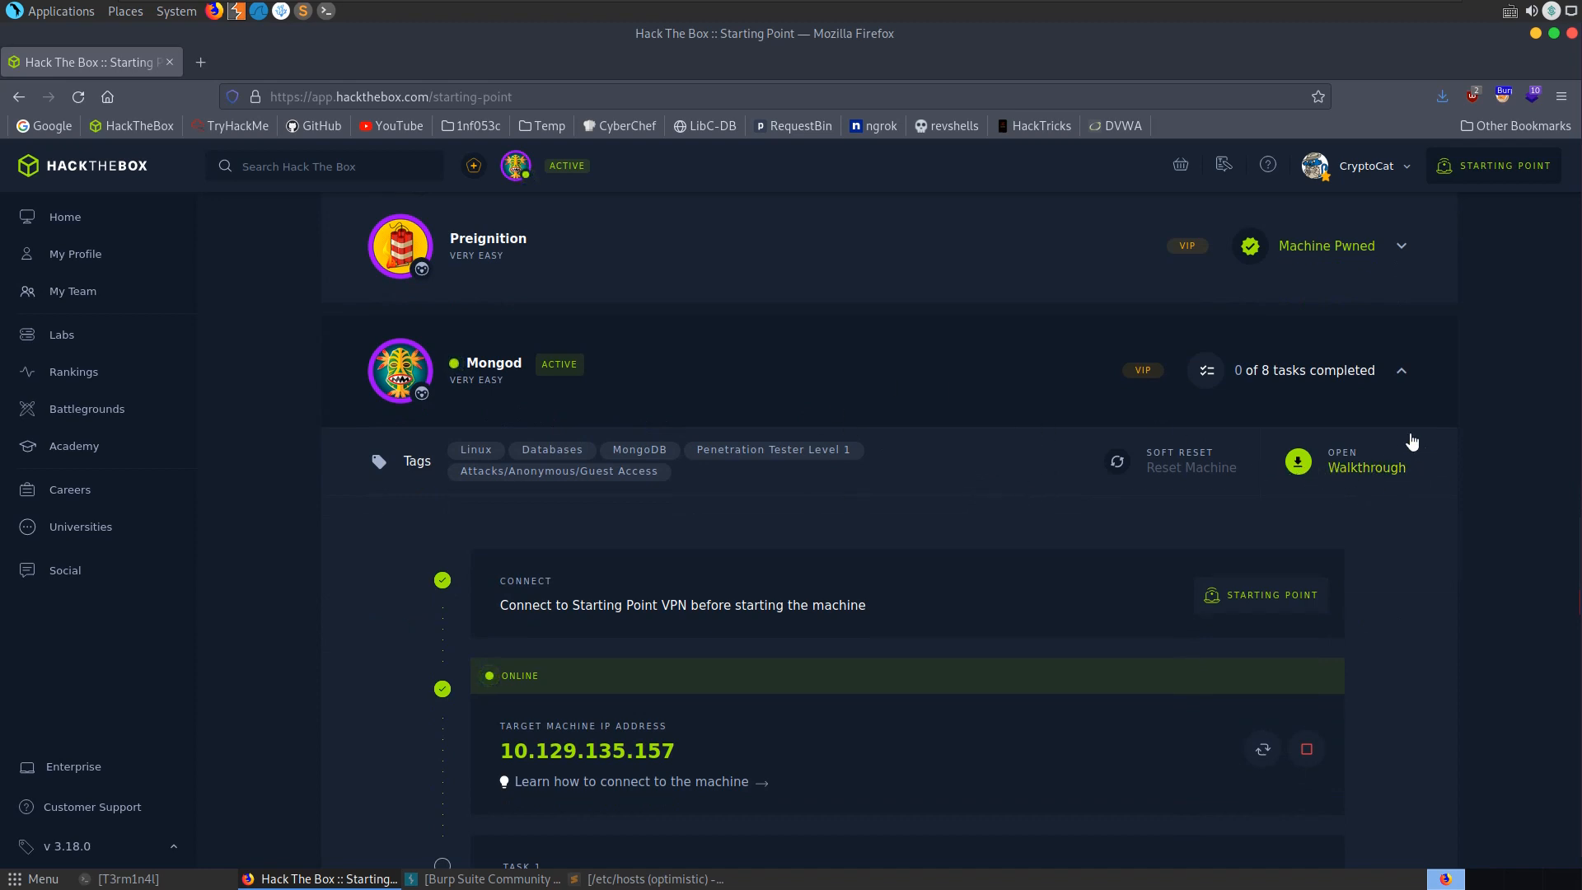
mouse_move(1102, 390)
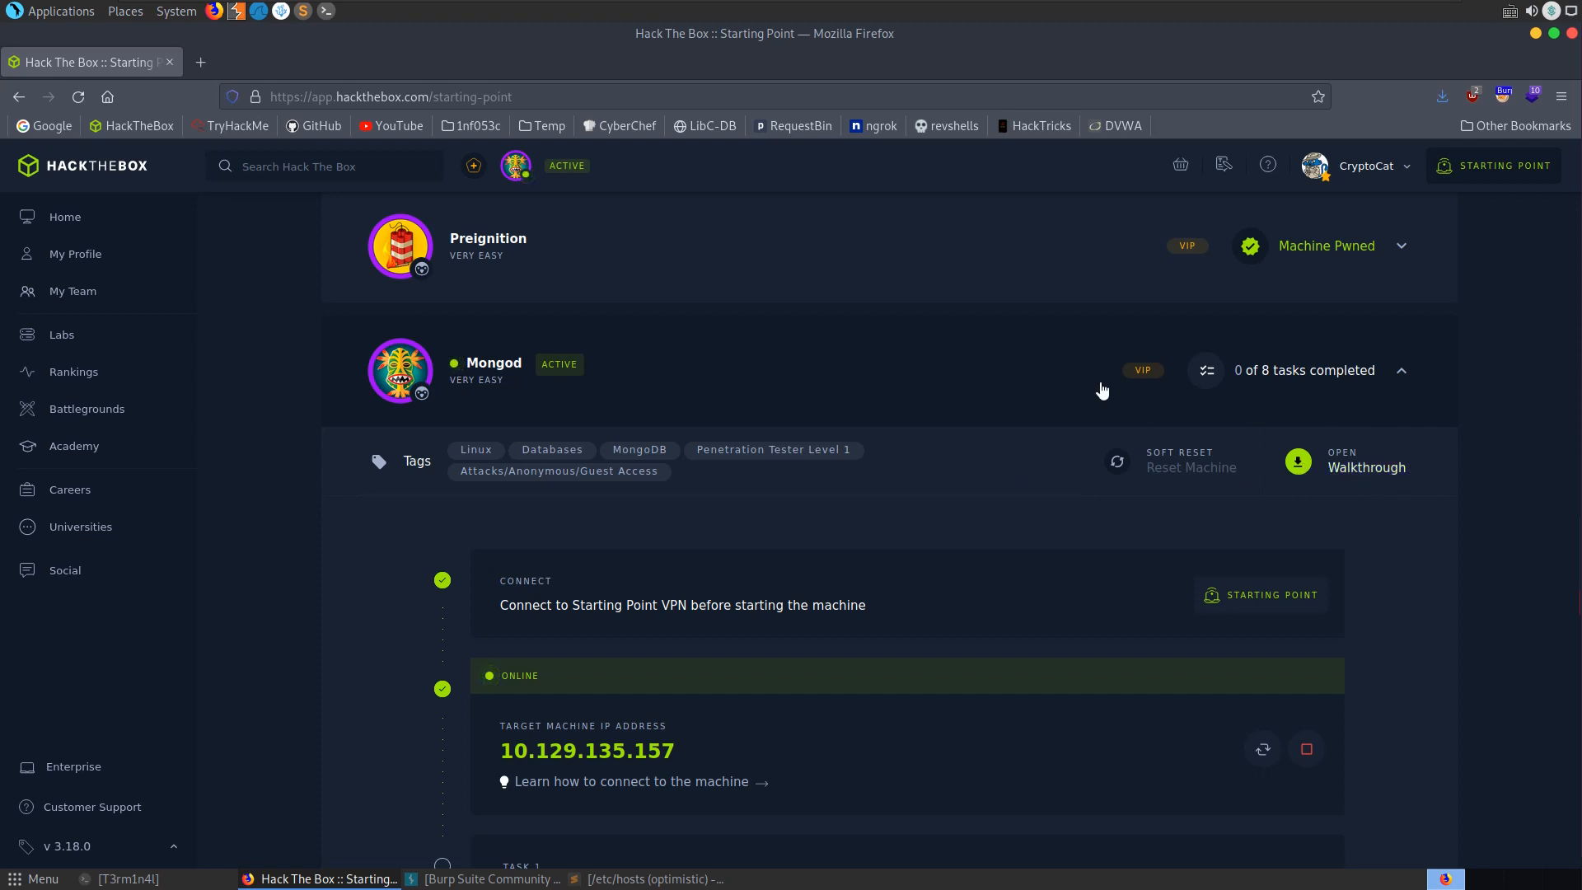
mouse_move(1176, 480)
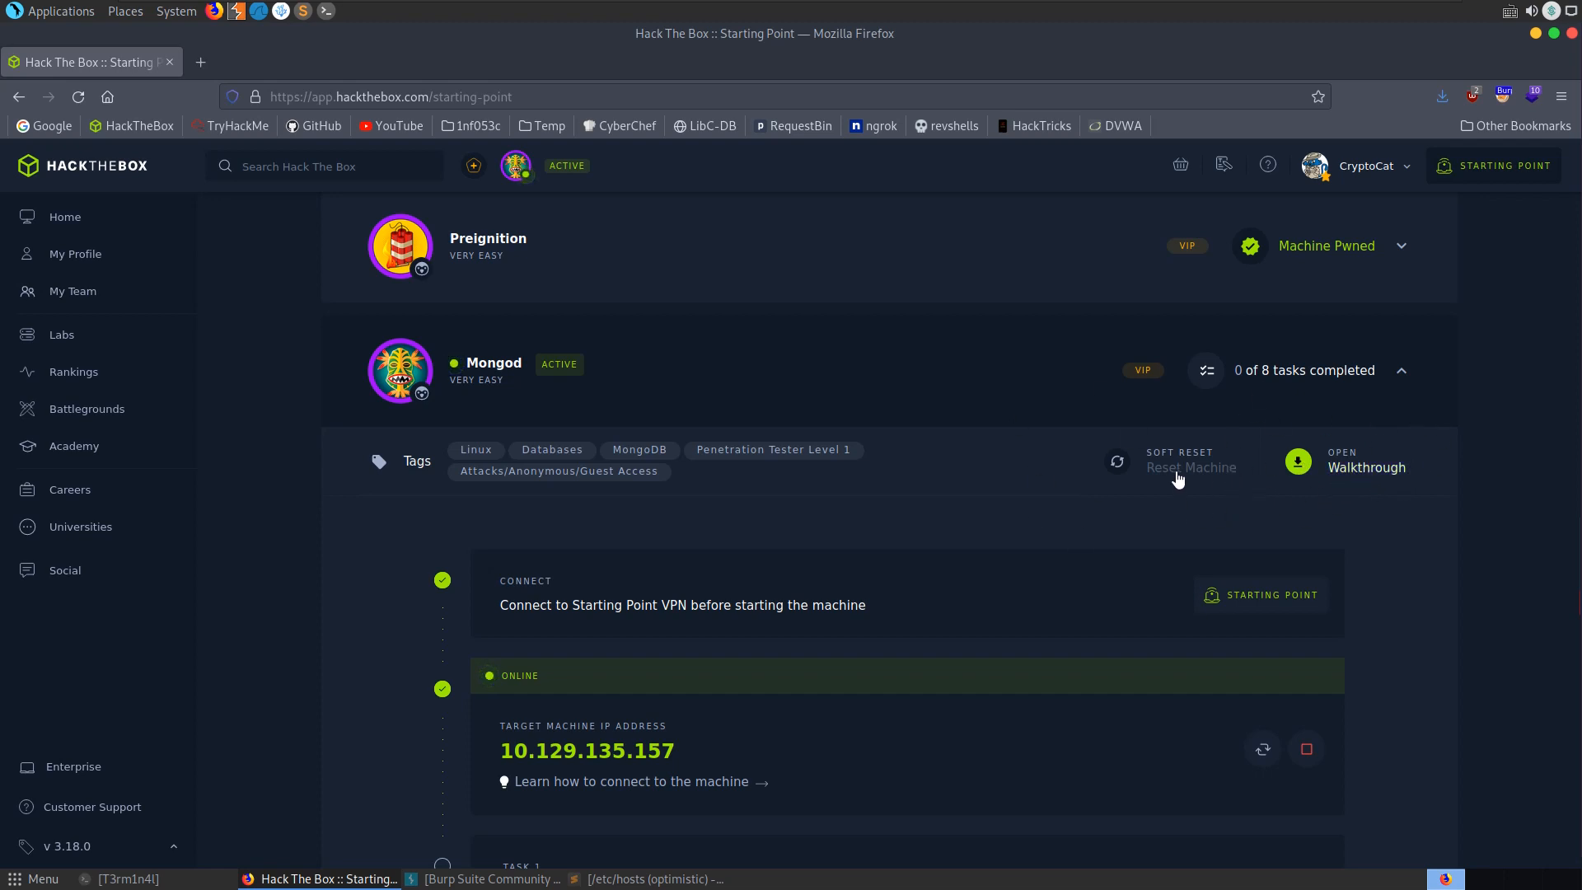
mouse_move(1367, 466)
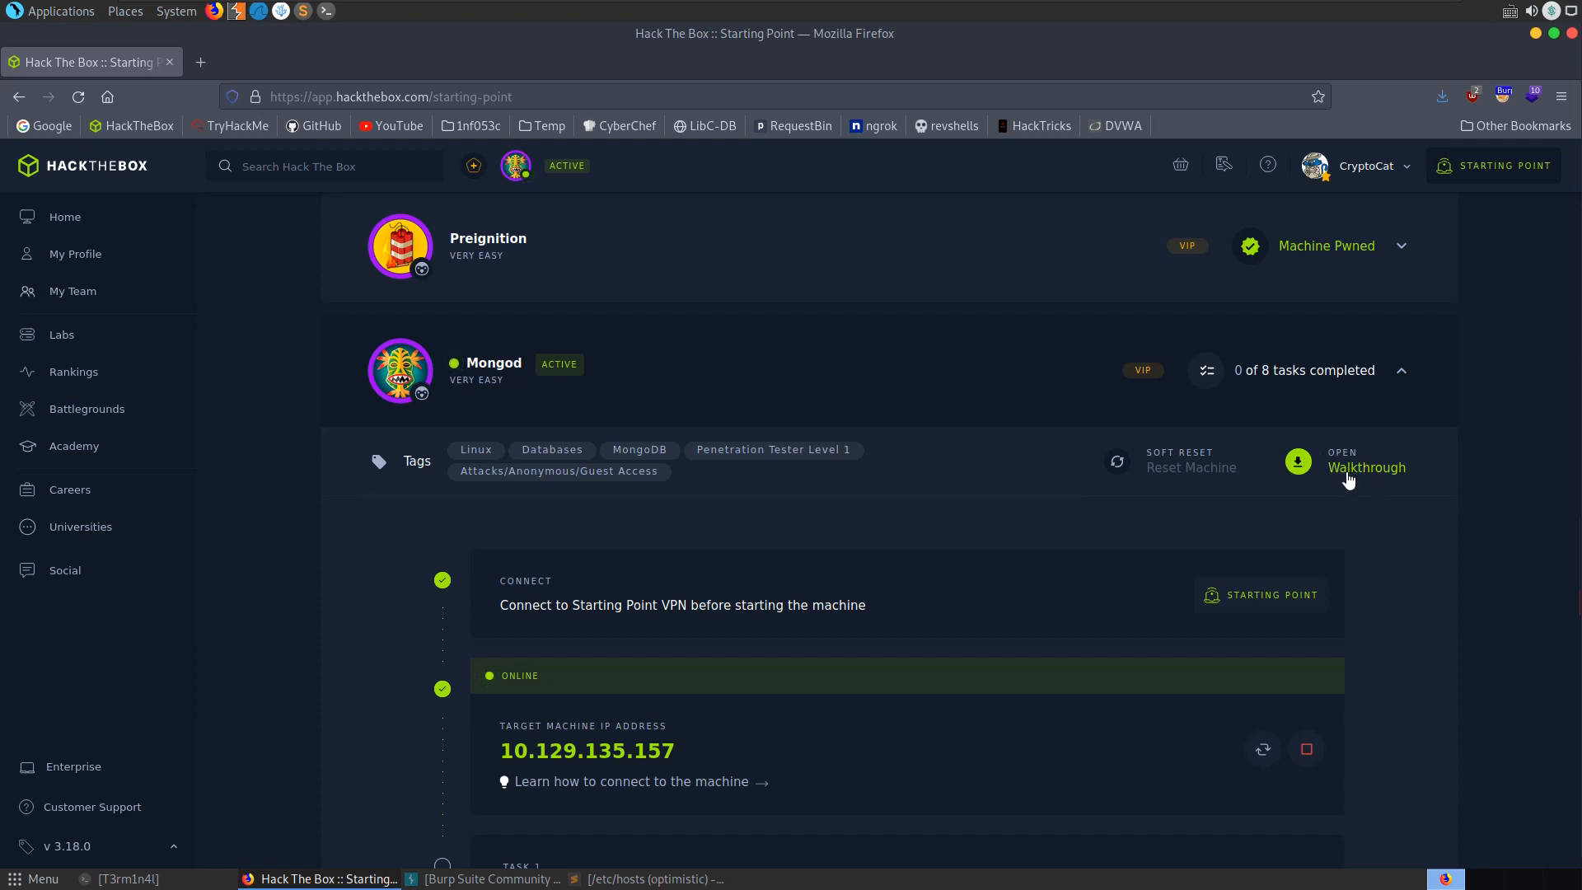
mouse_move(1301, 462)
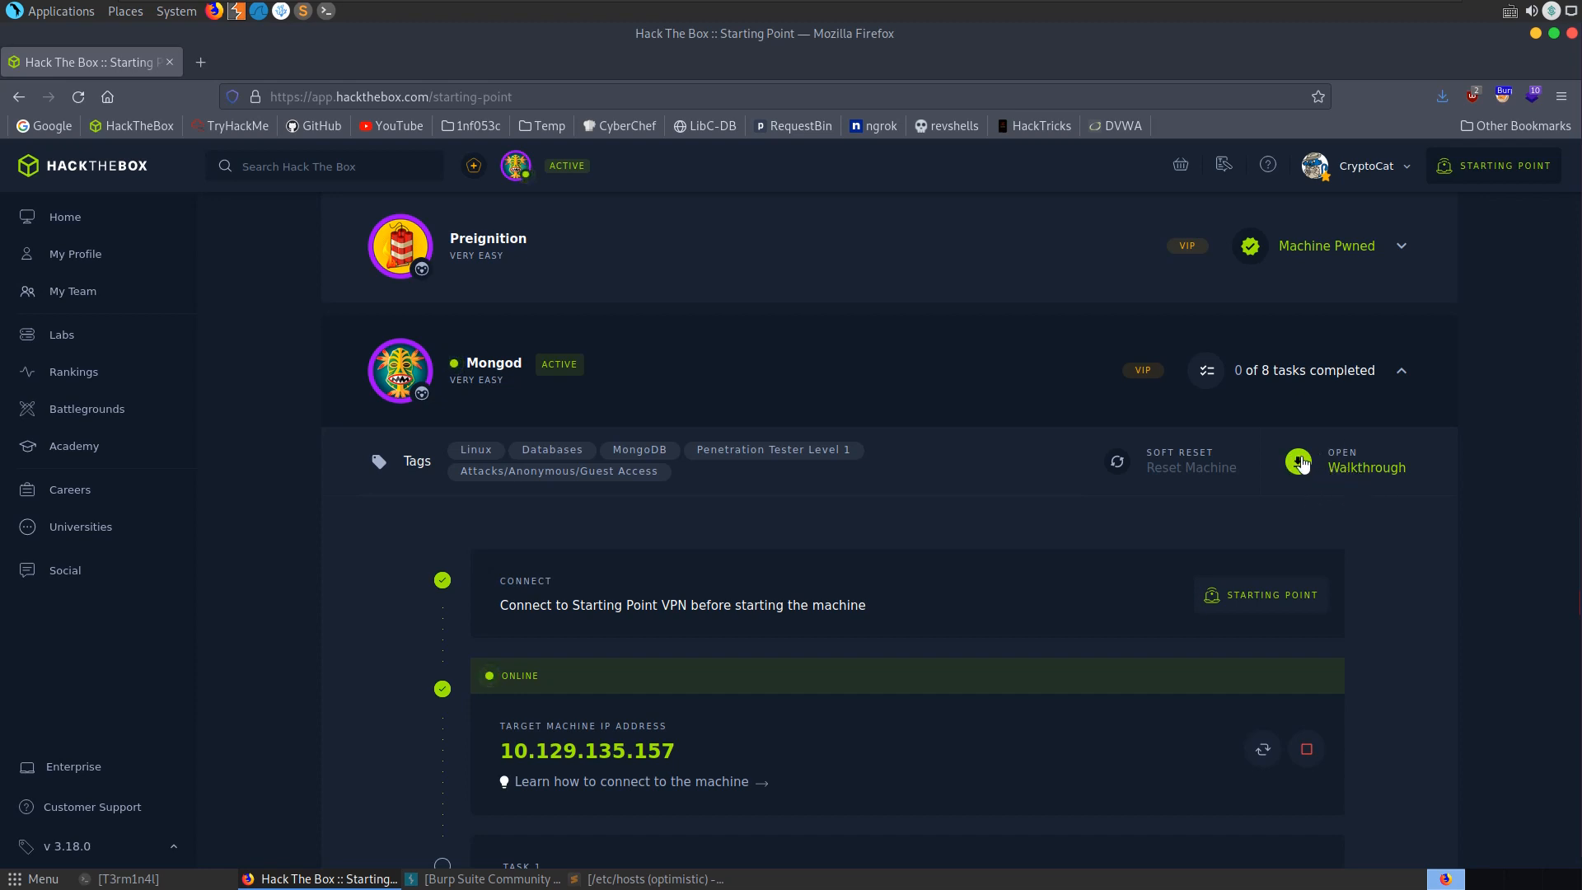
scroll("down", 3)
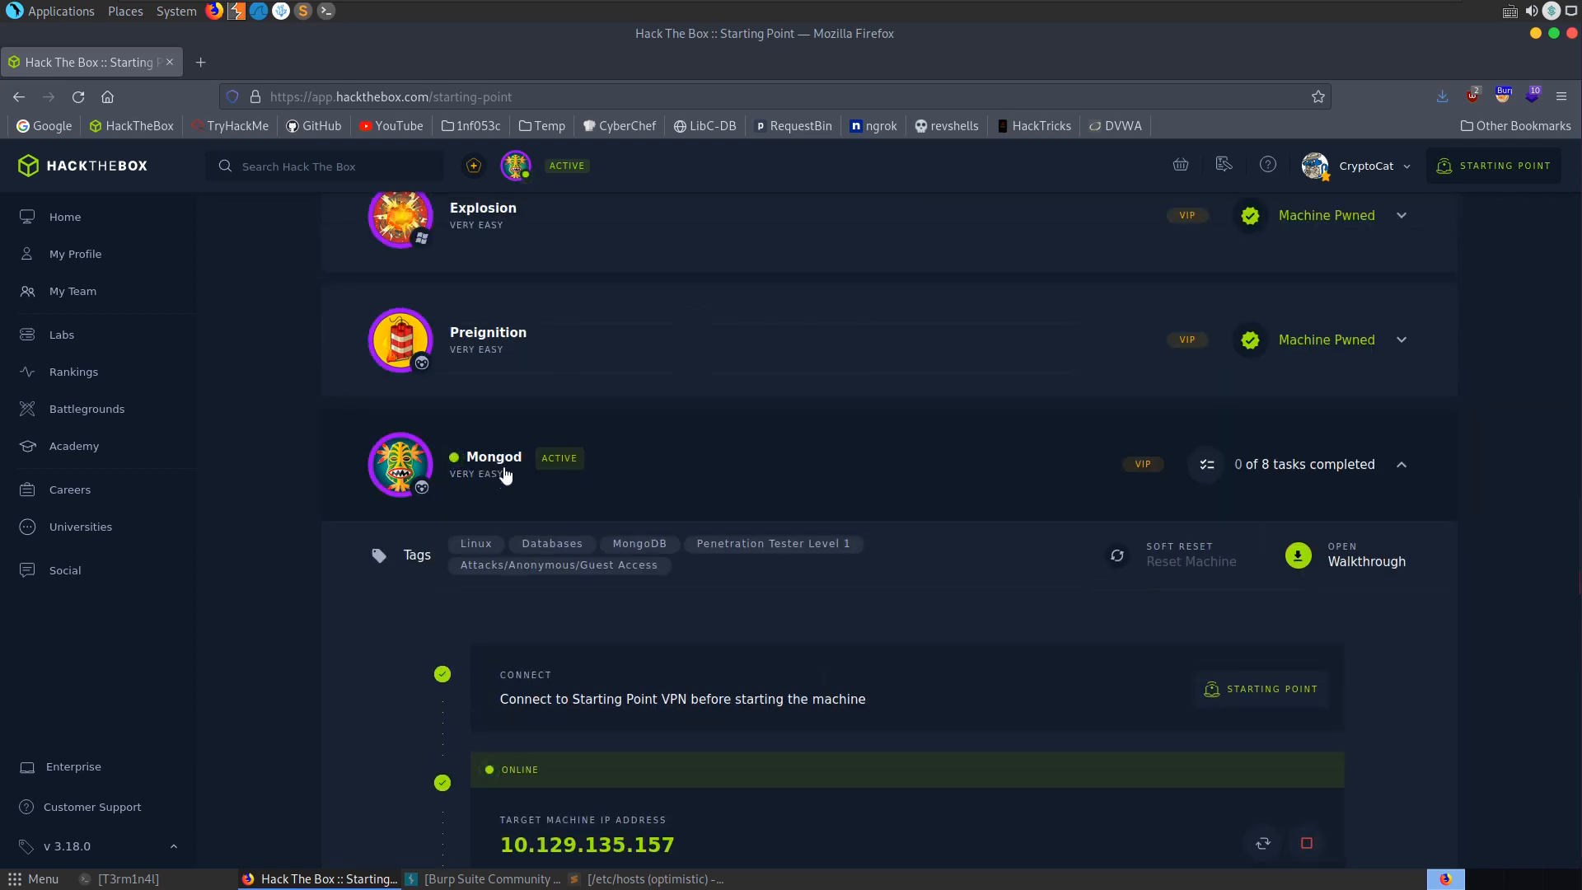
scroll("down", 3)
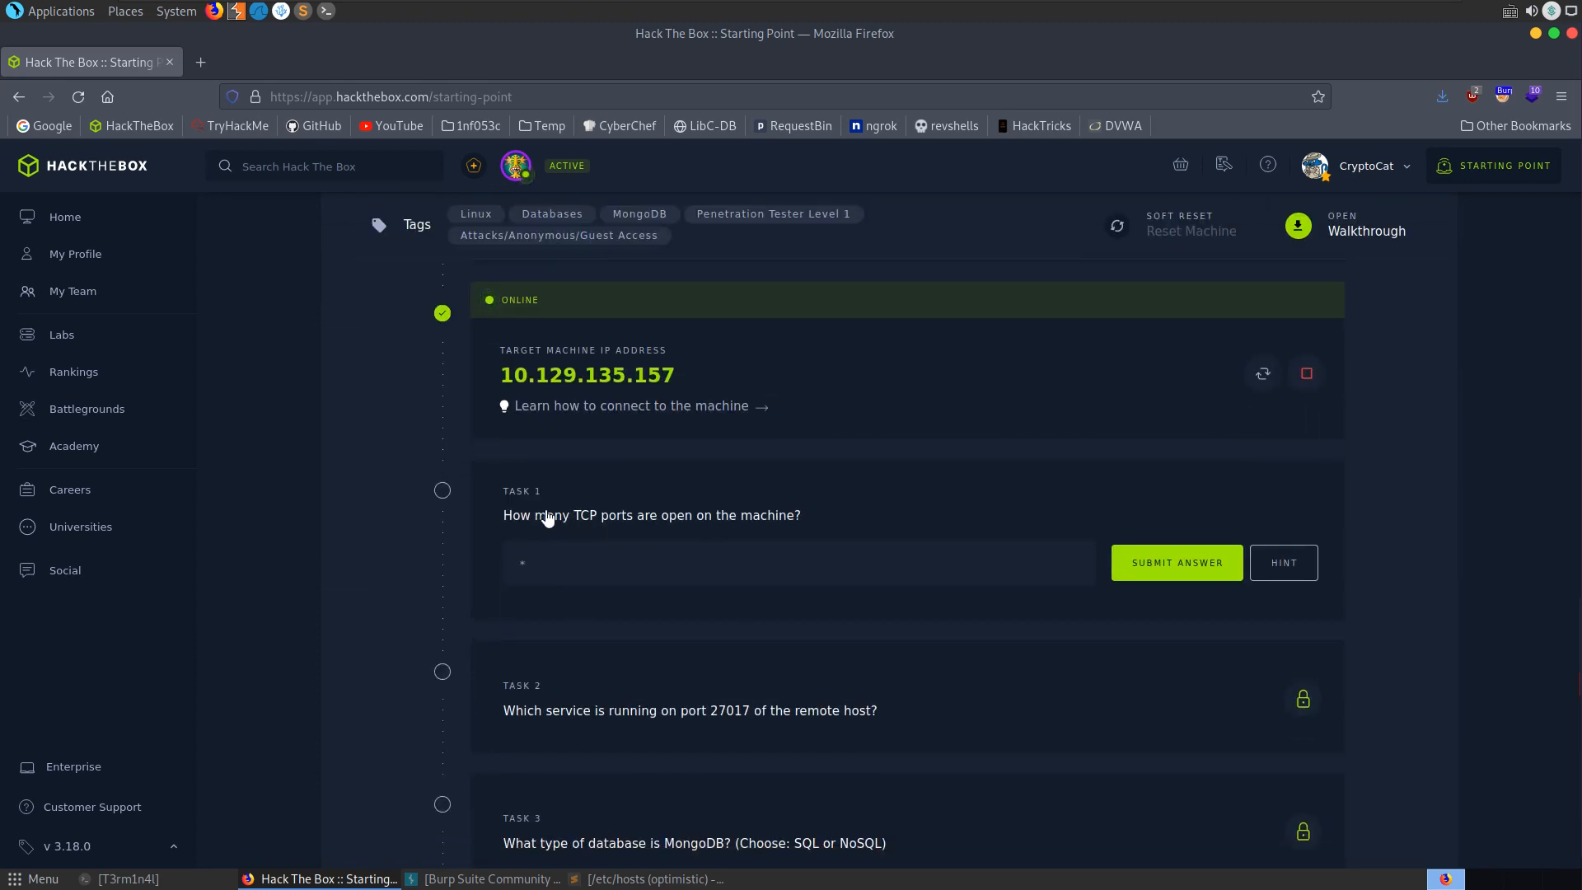
scroll("down", 3)
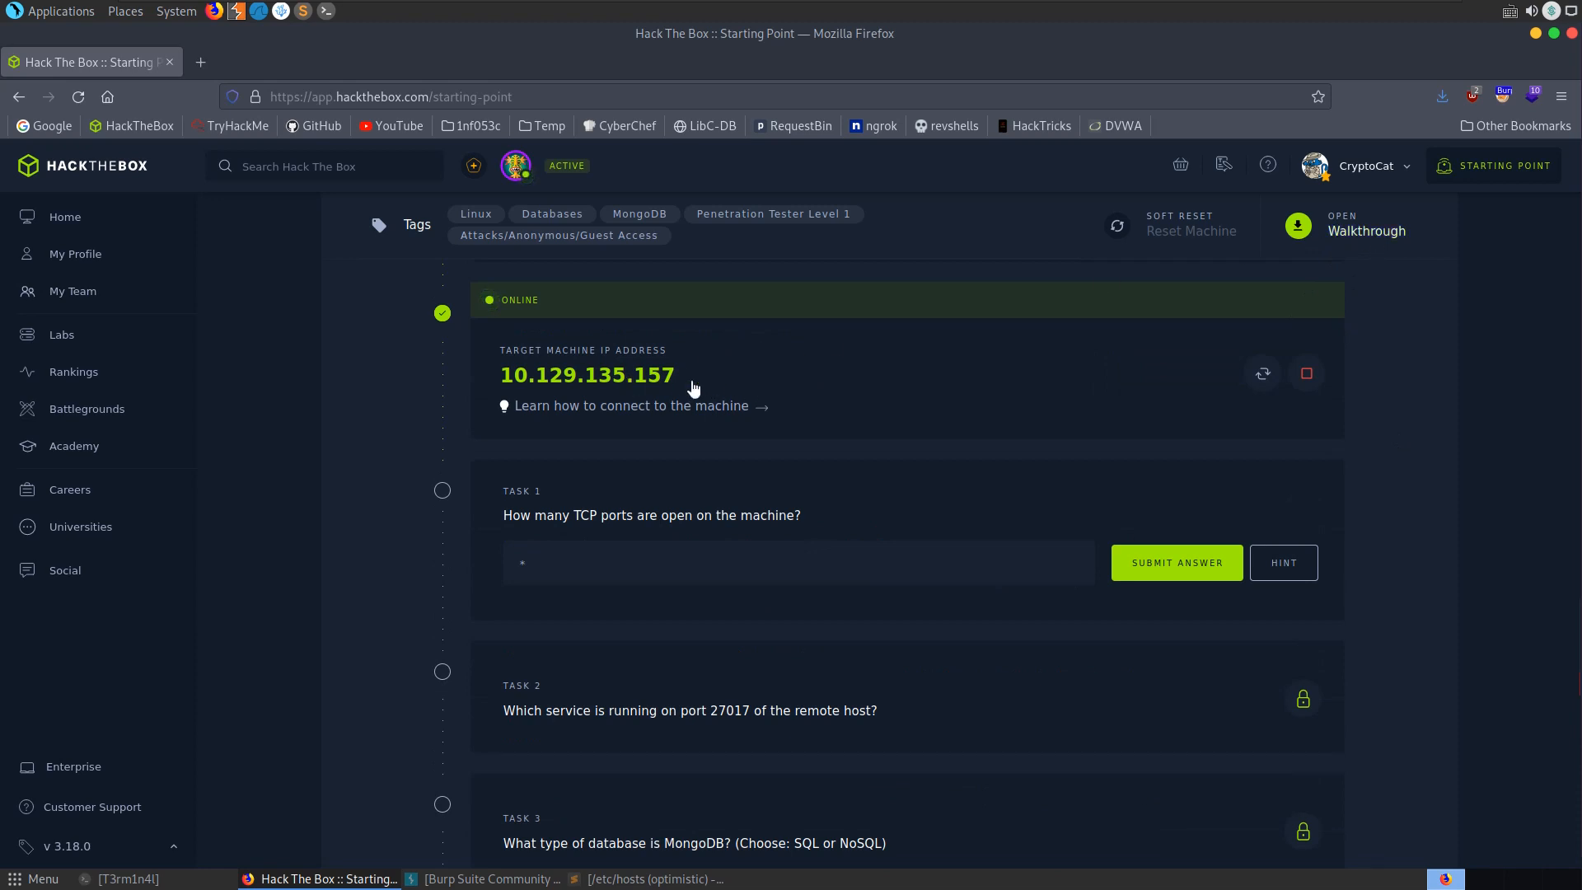
mouse_move(625, 383)
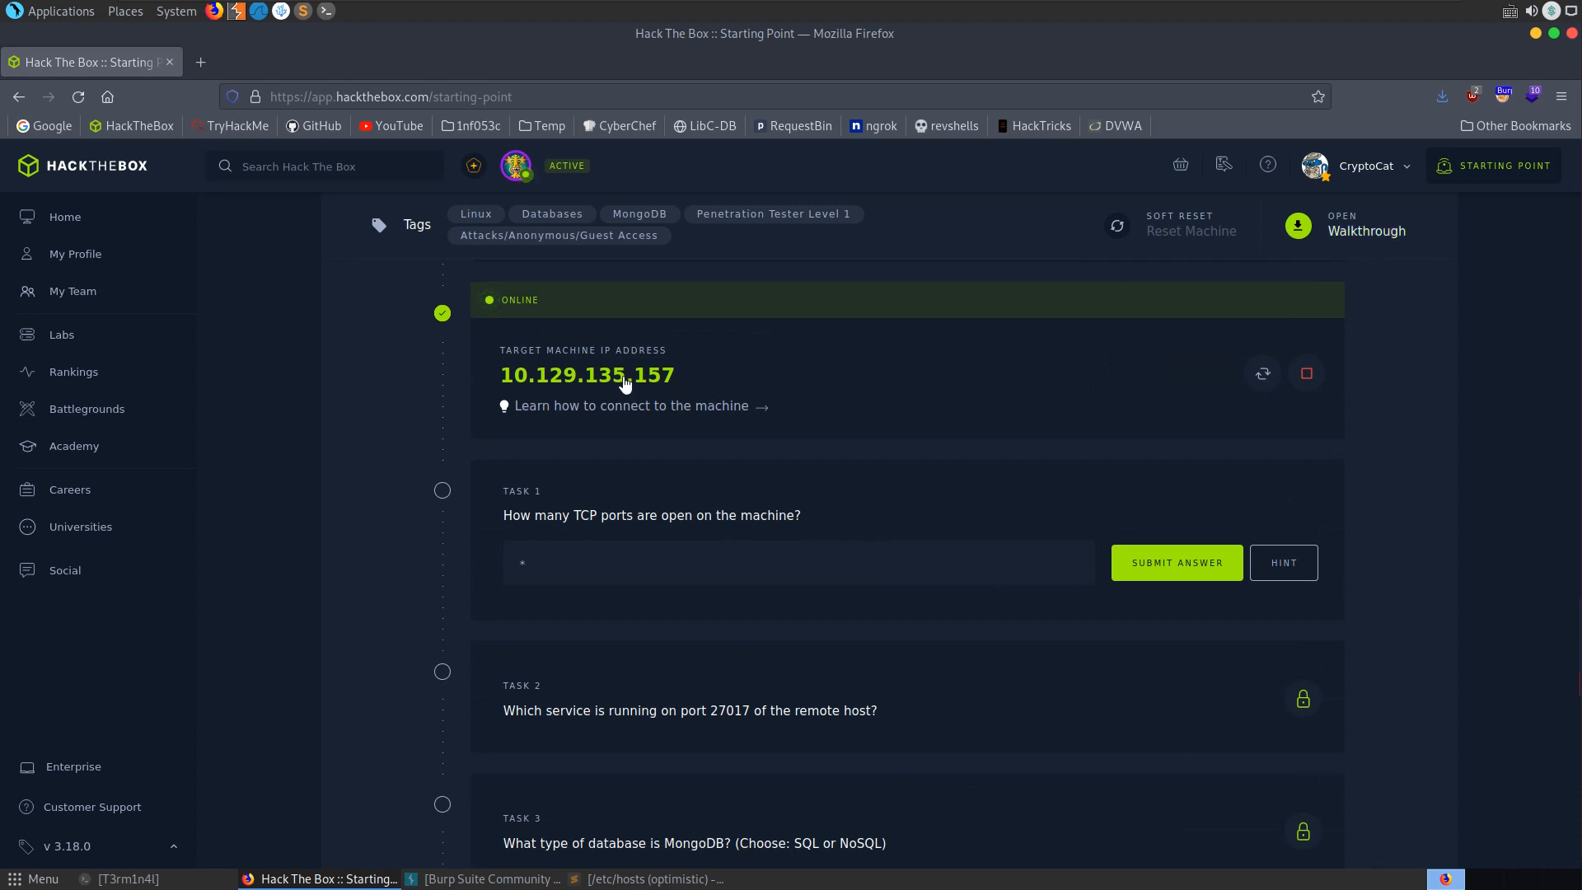
mouse_move(1324, 242)
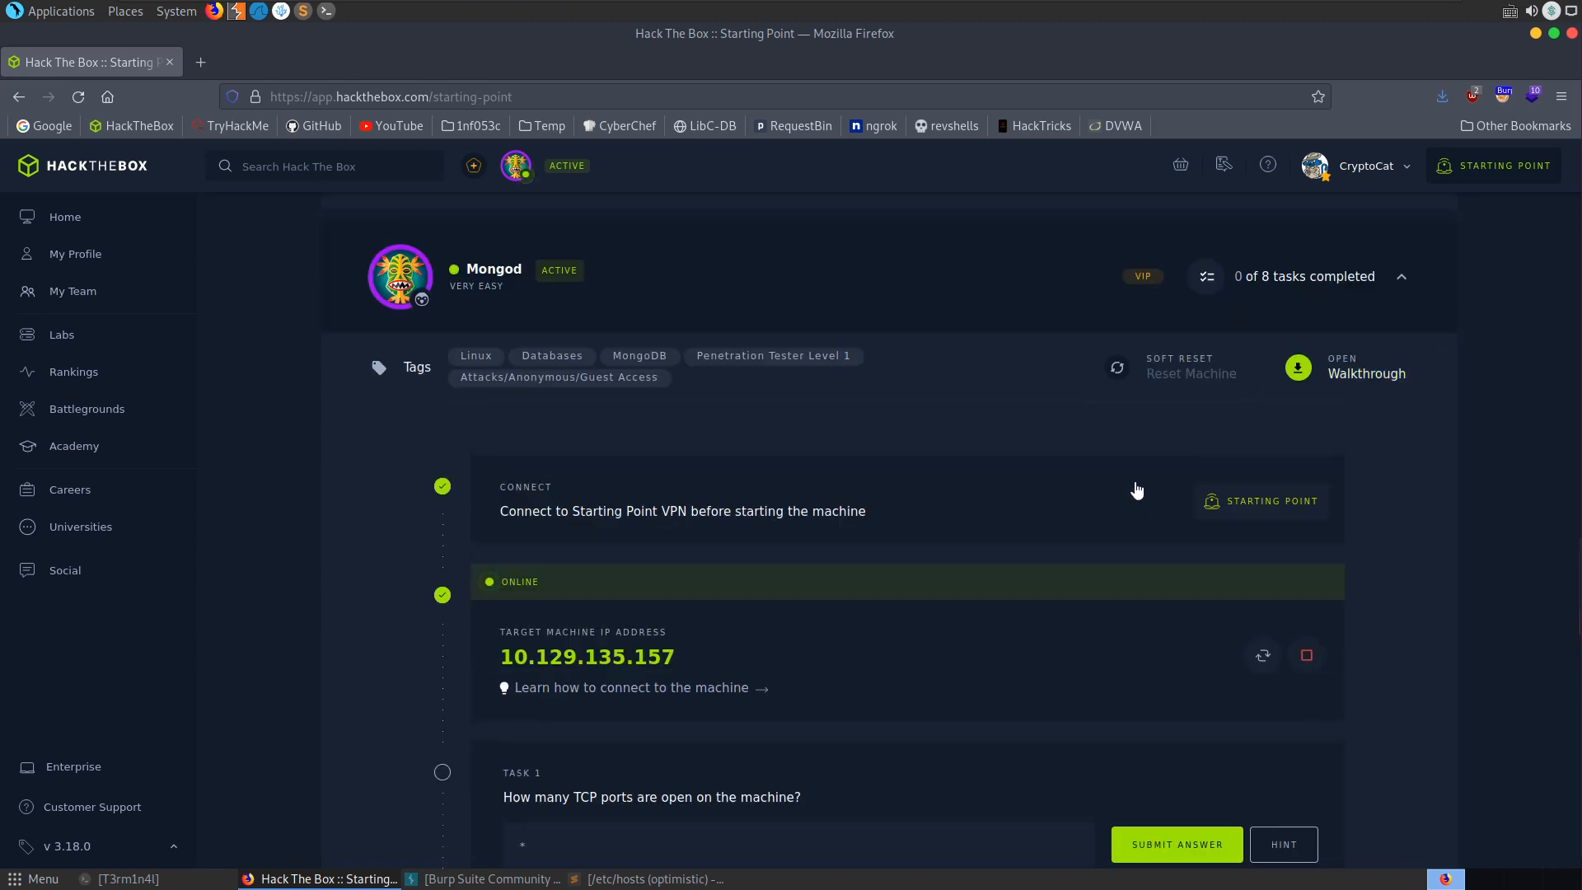
scroll("down", 3)
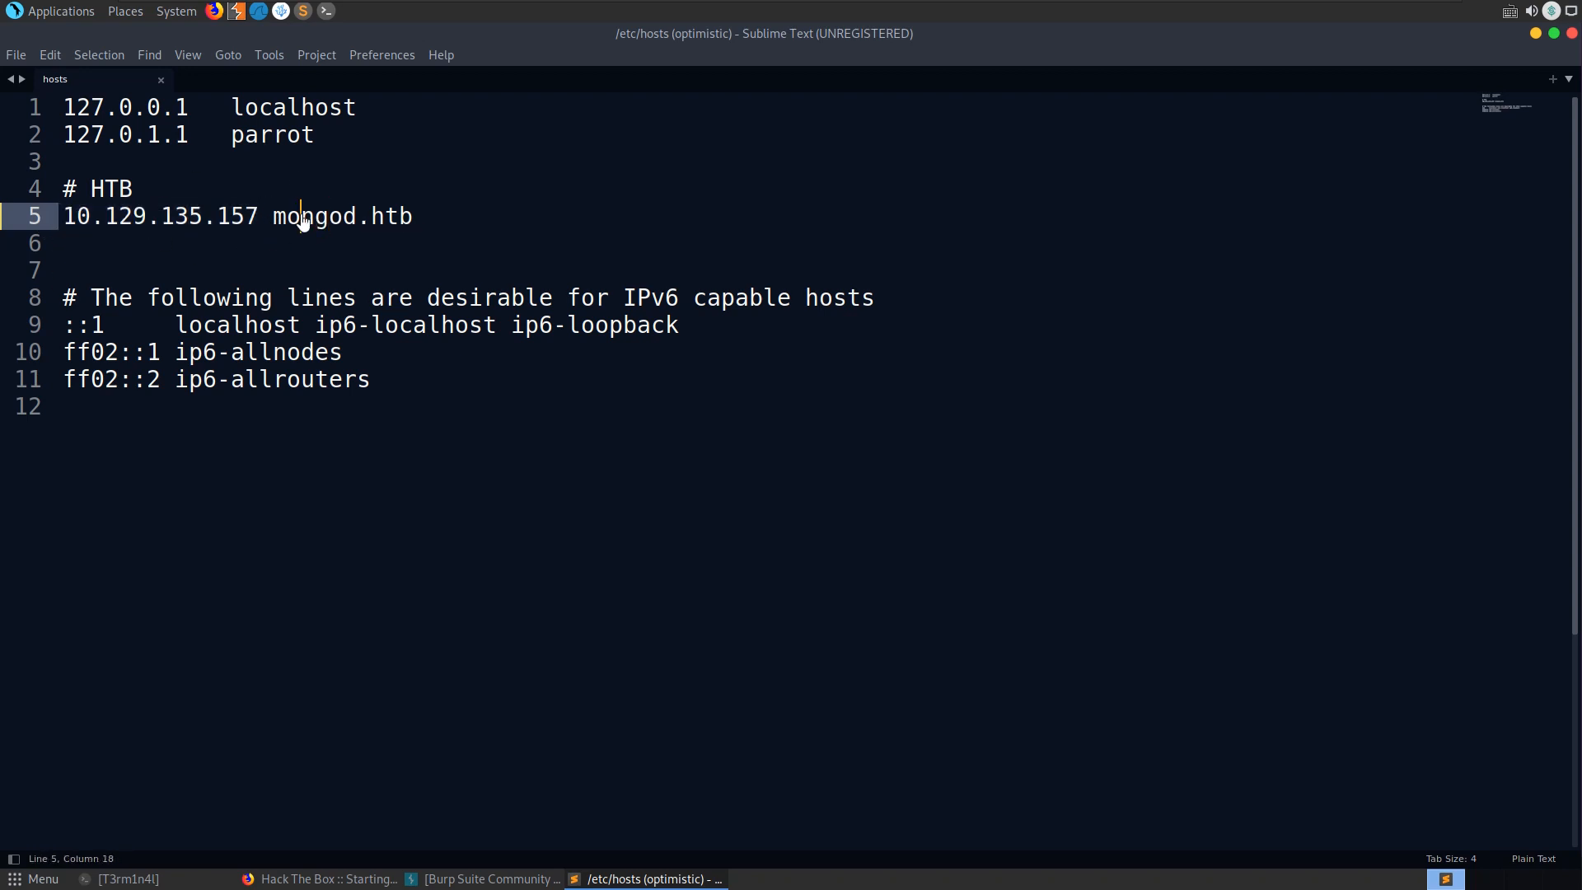
double_click(314, 216)
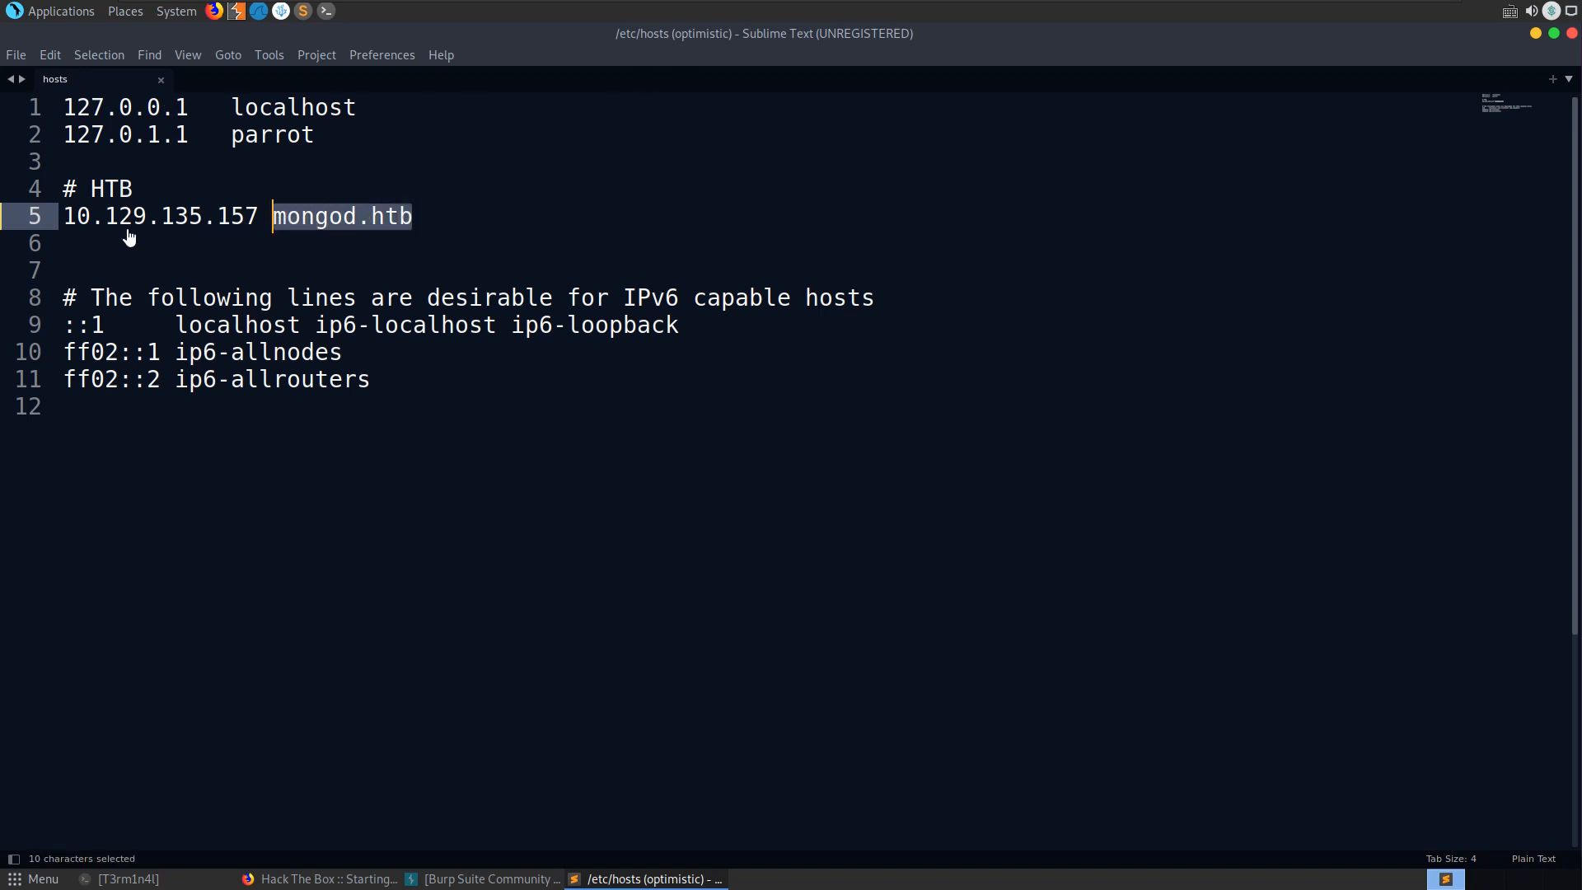
mouse_move(1534, 41)
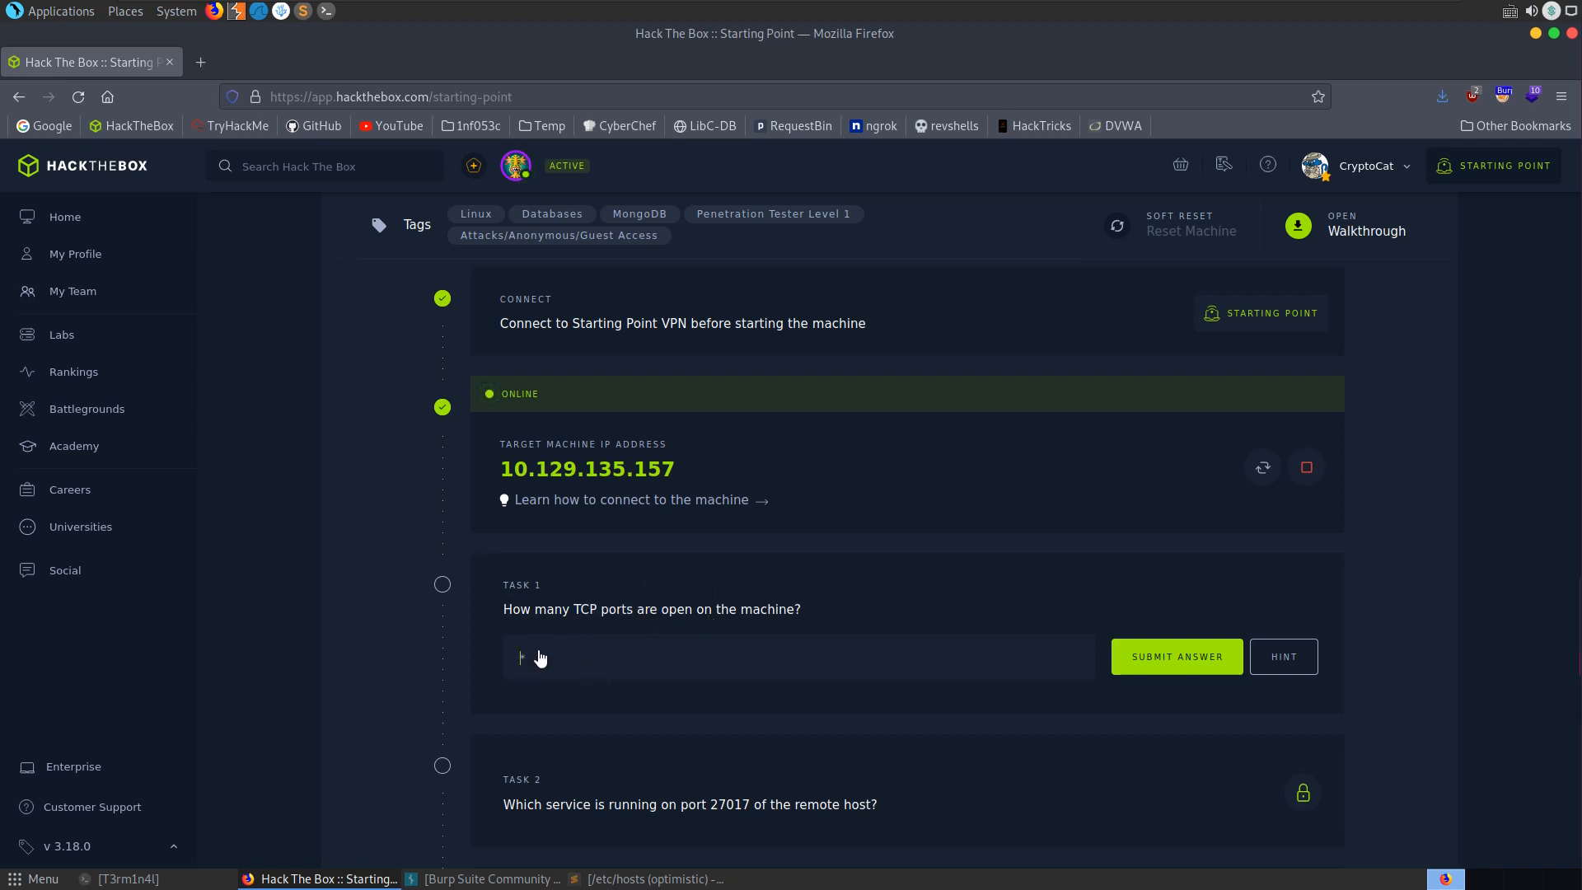
type("*")
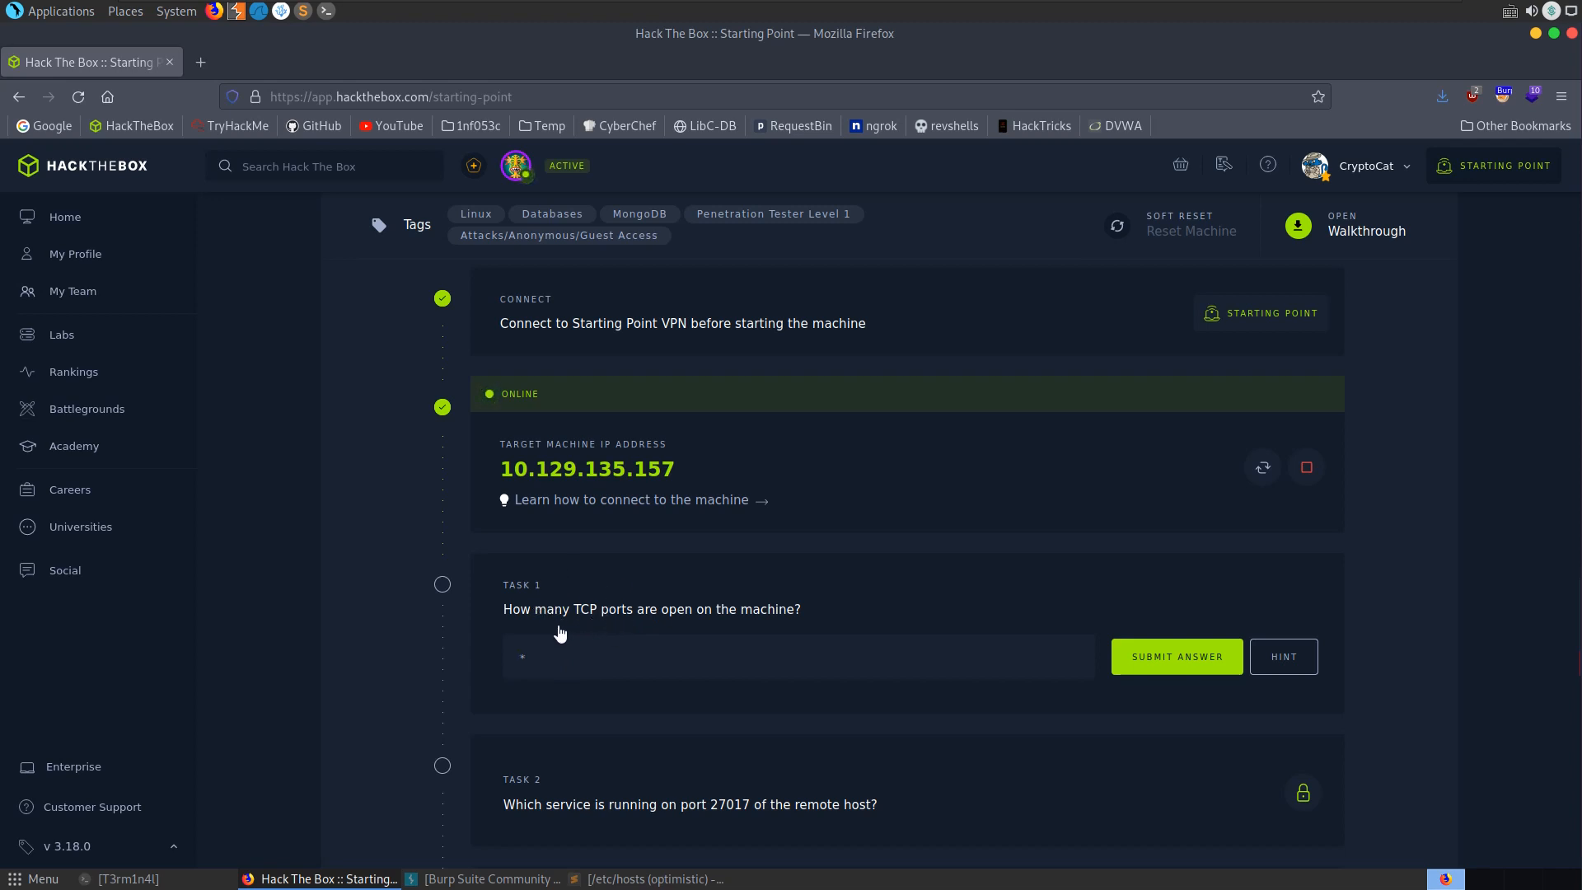
mouse_move(905, 578)
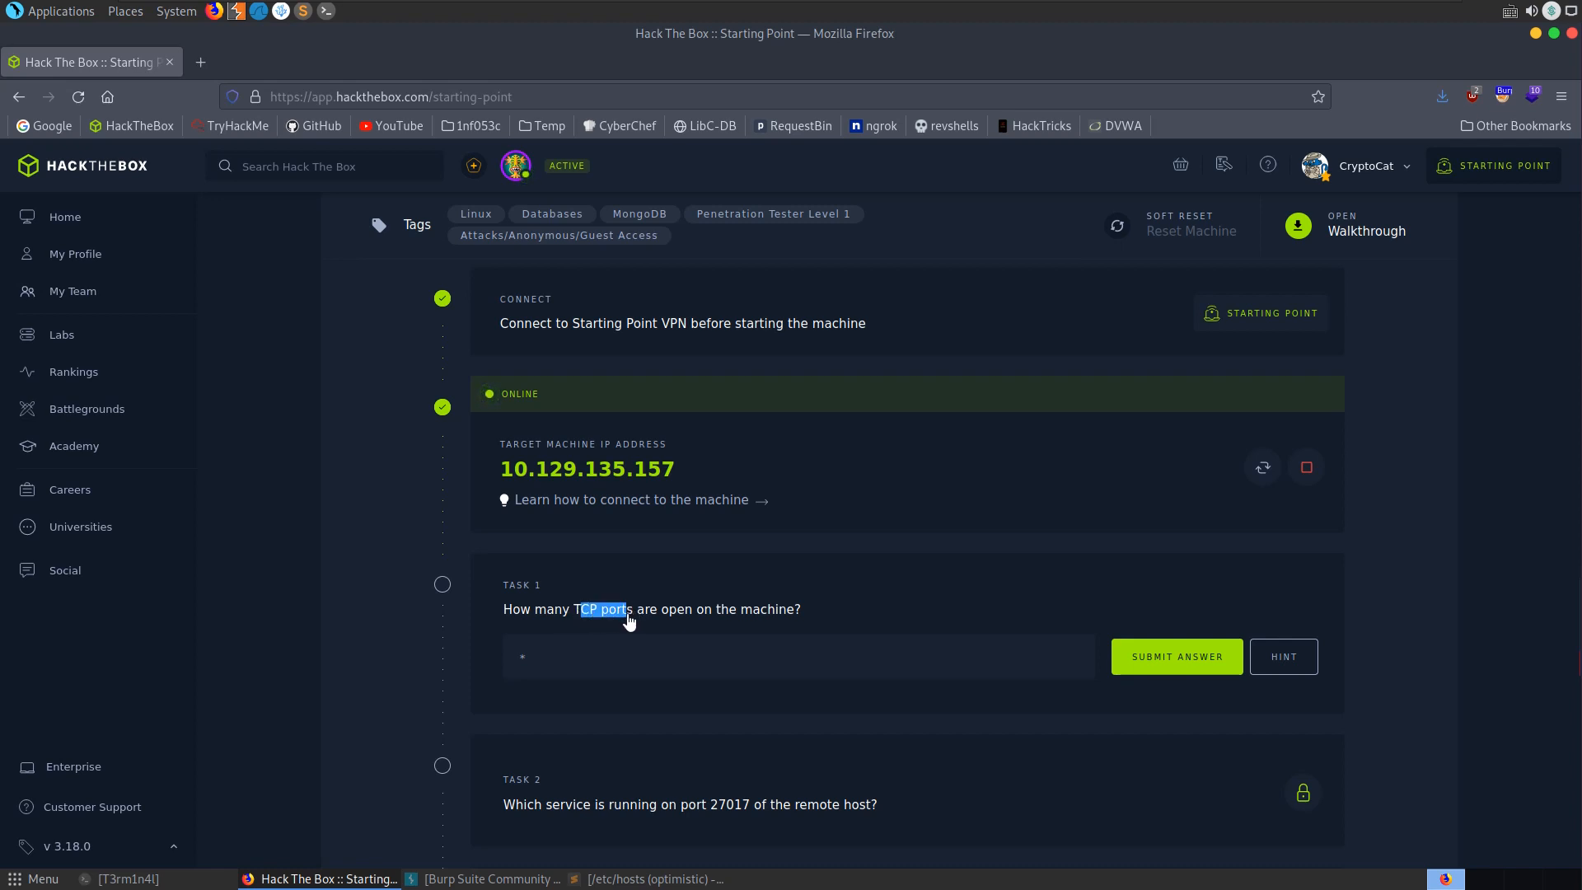
- Attempt a rustscan against 10.129.135.157 from the terminal, which fails with a Docker cgroup error
left_click(120, 878)
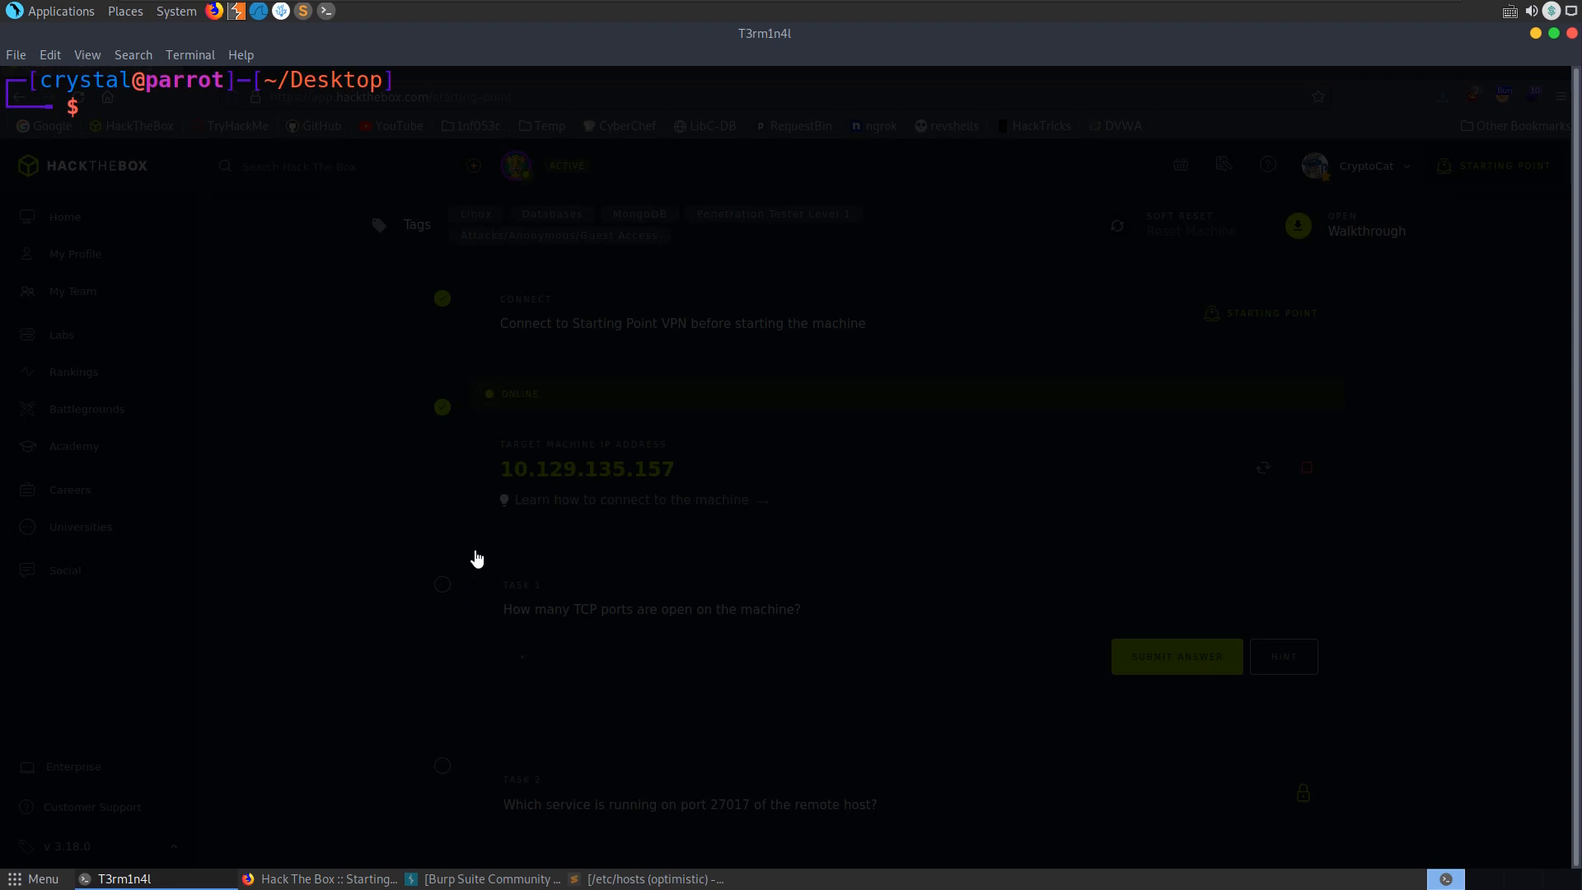
type("rustsc")
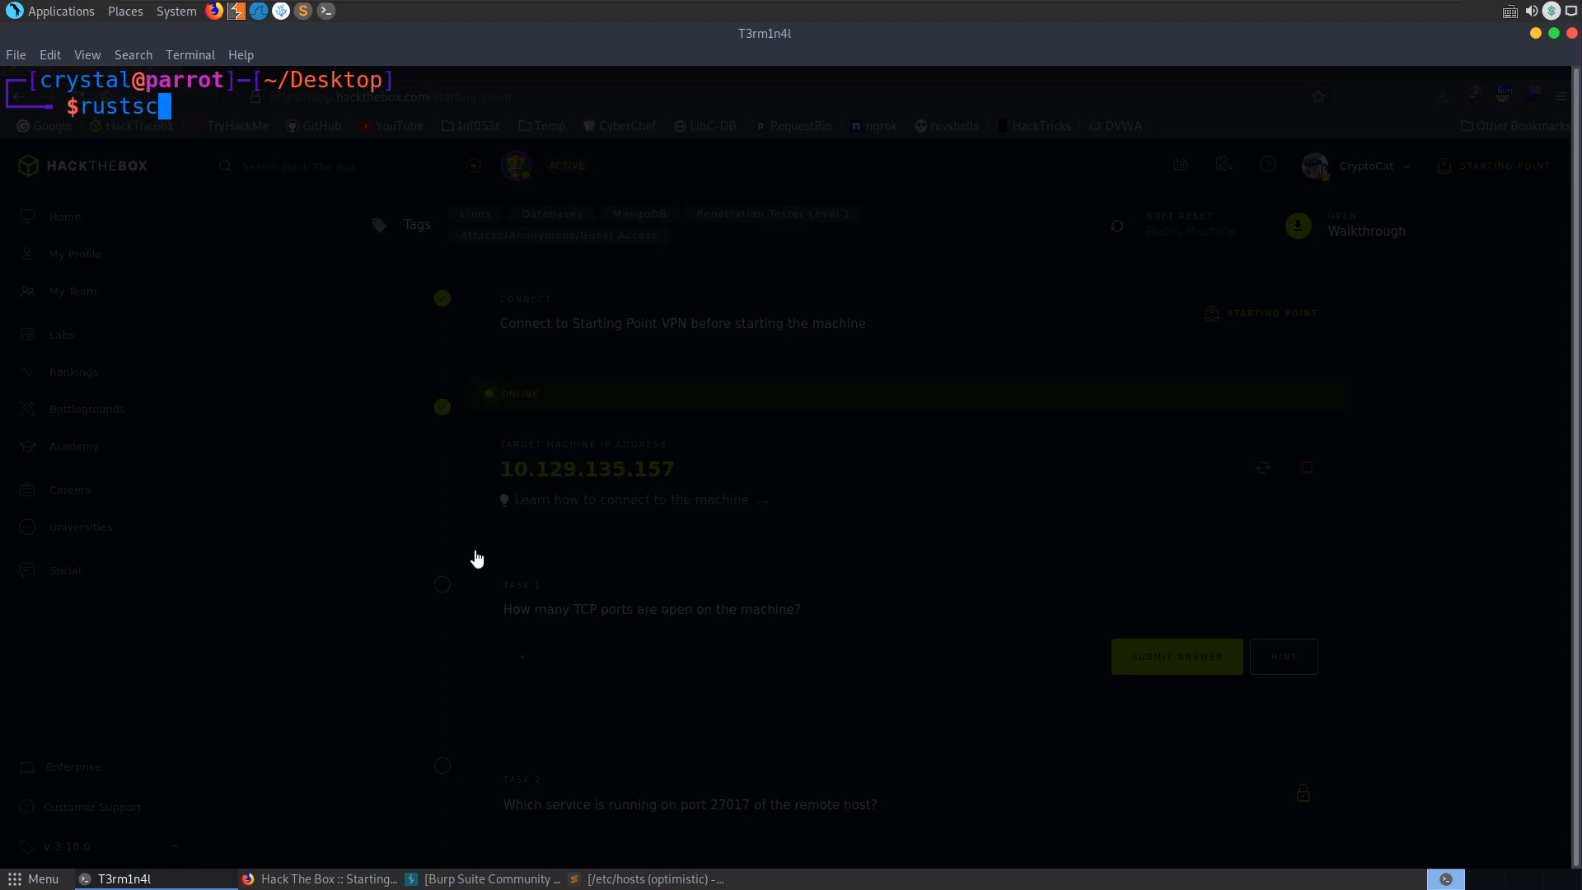
type("an")
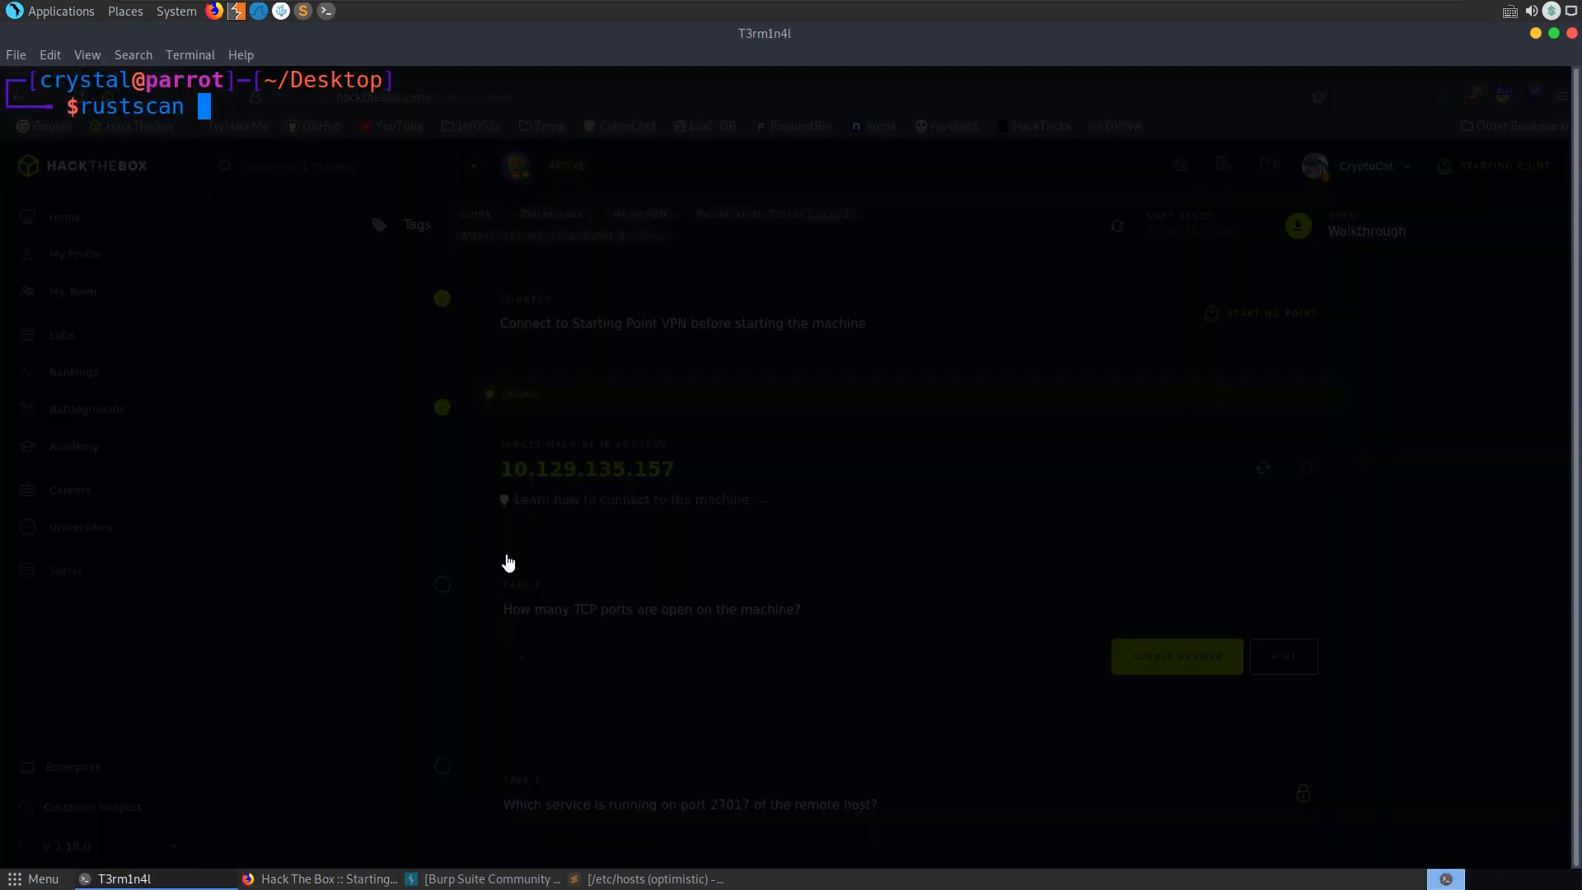
type("10.129.135.157")
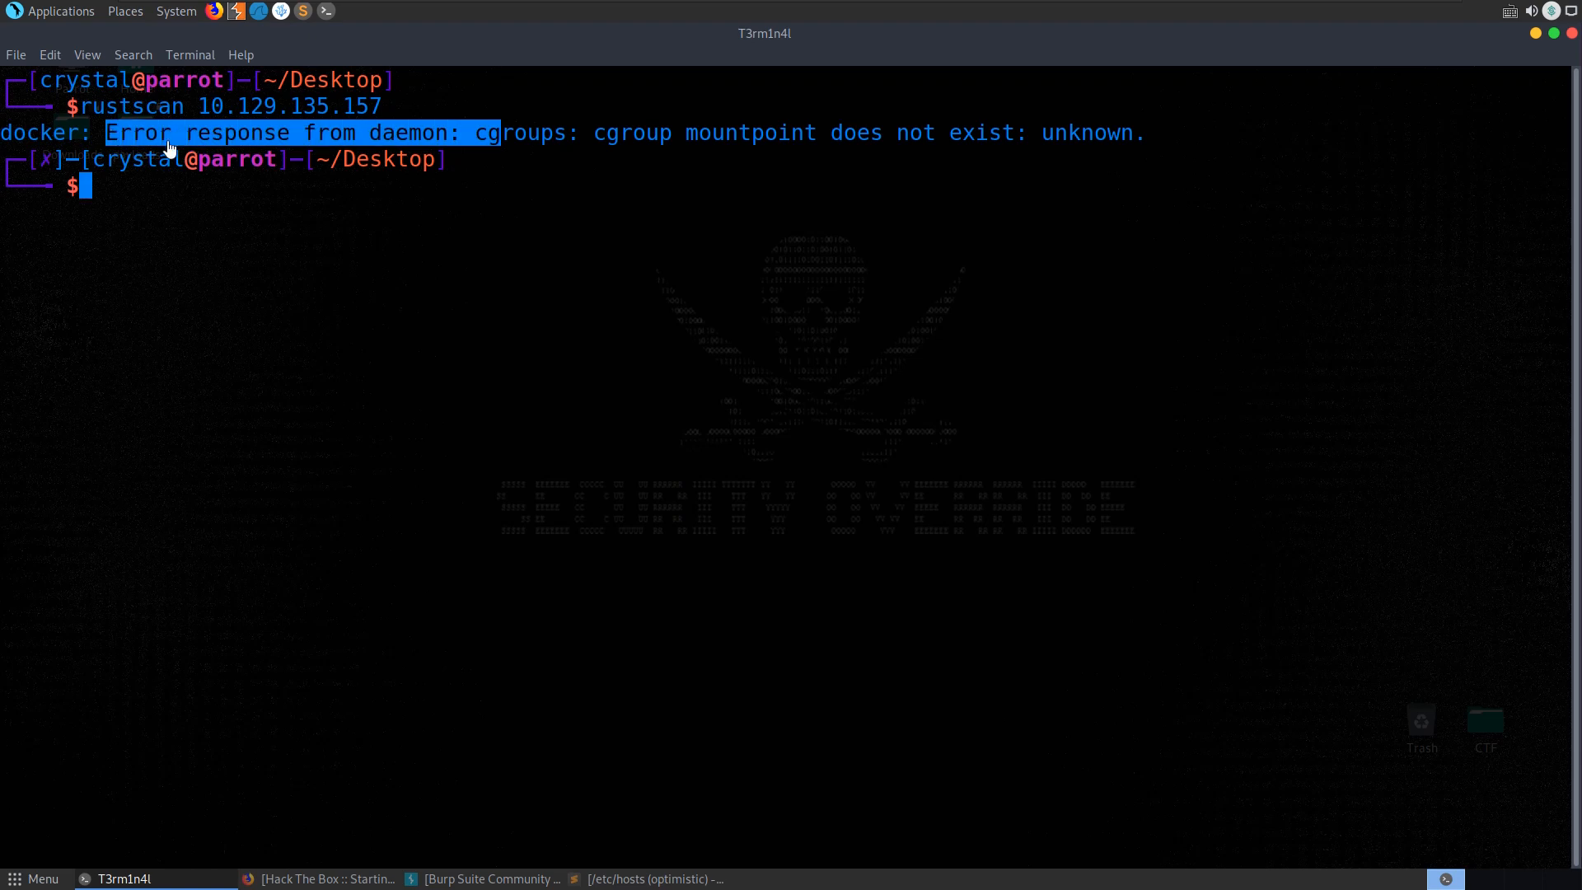
- Look up the cgroup-mount alias in .bash_aliases with grep and run docker_fix
left_click(888, 181)
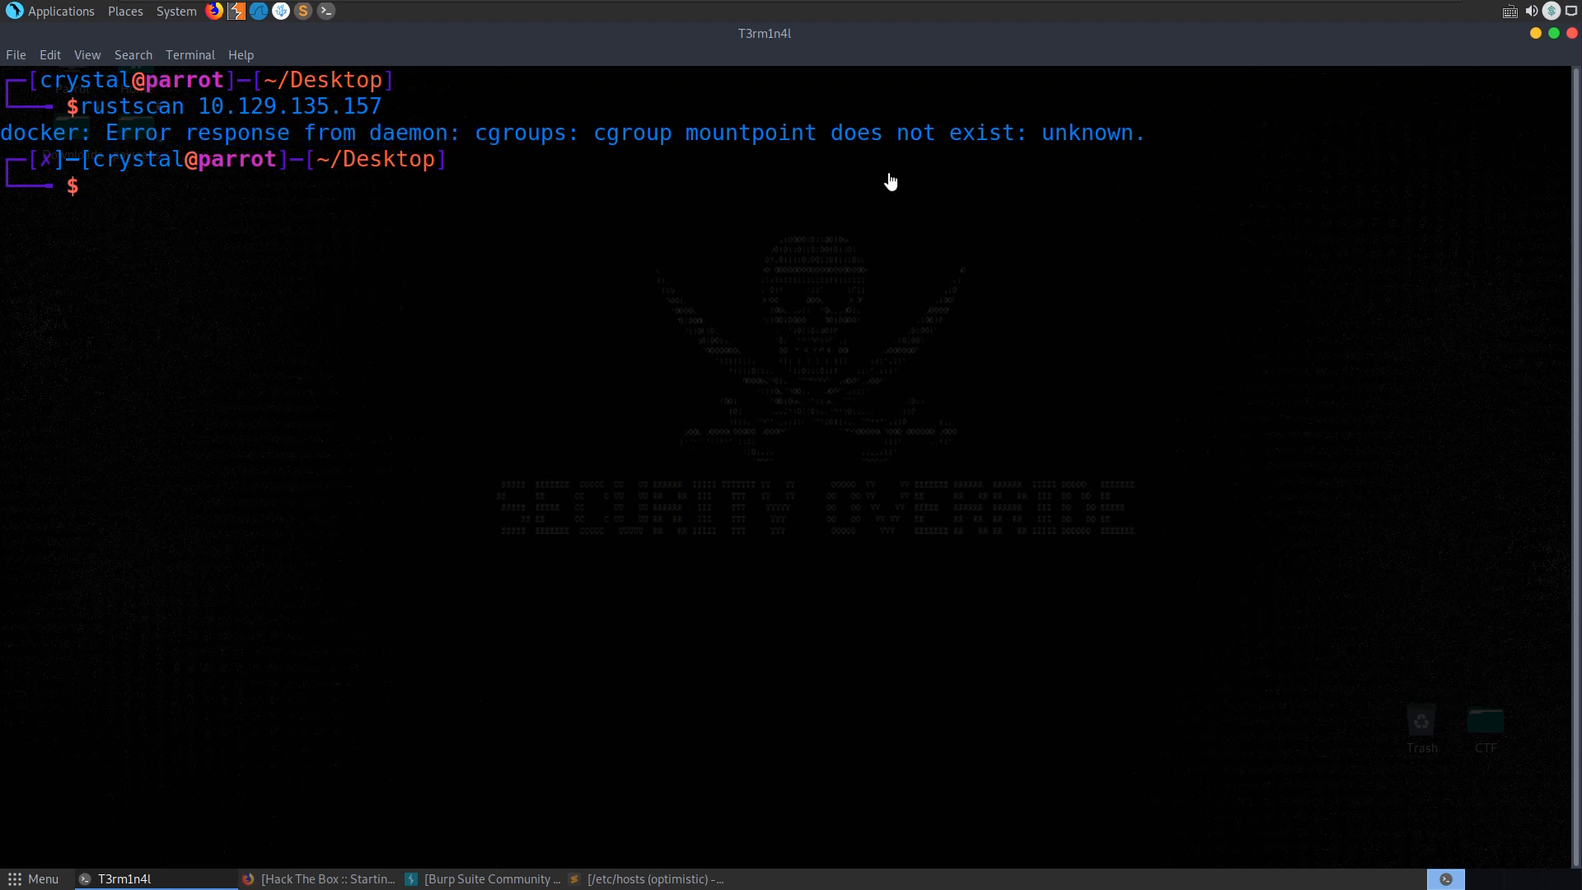
type("grep")
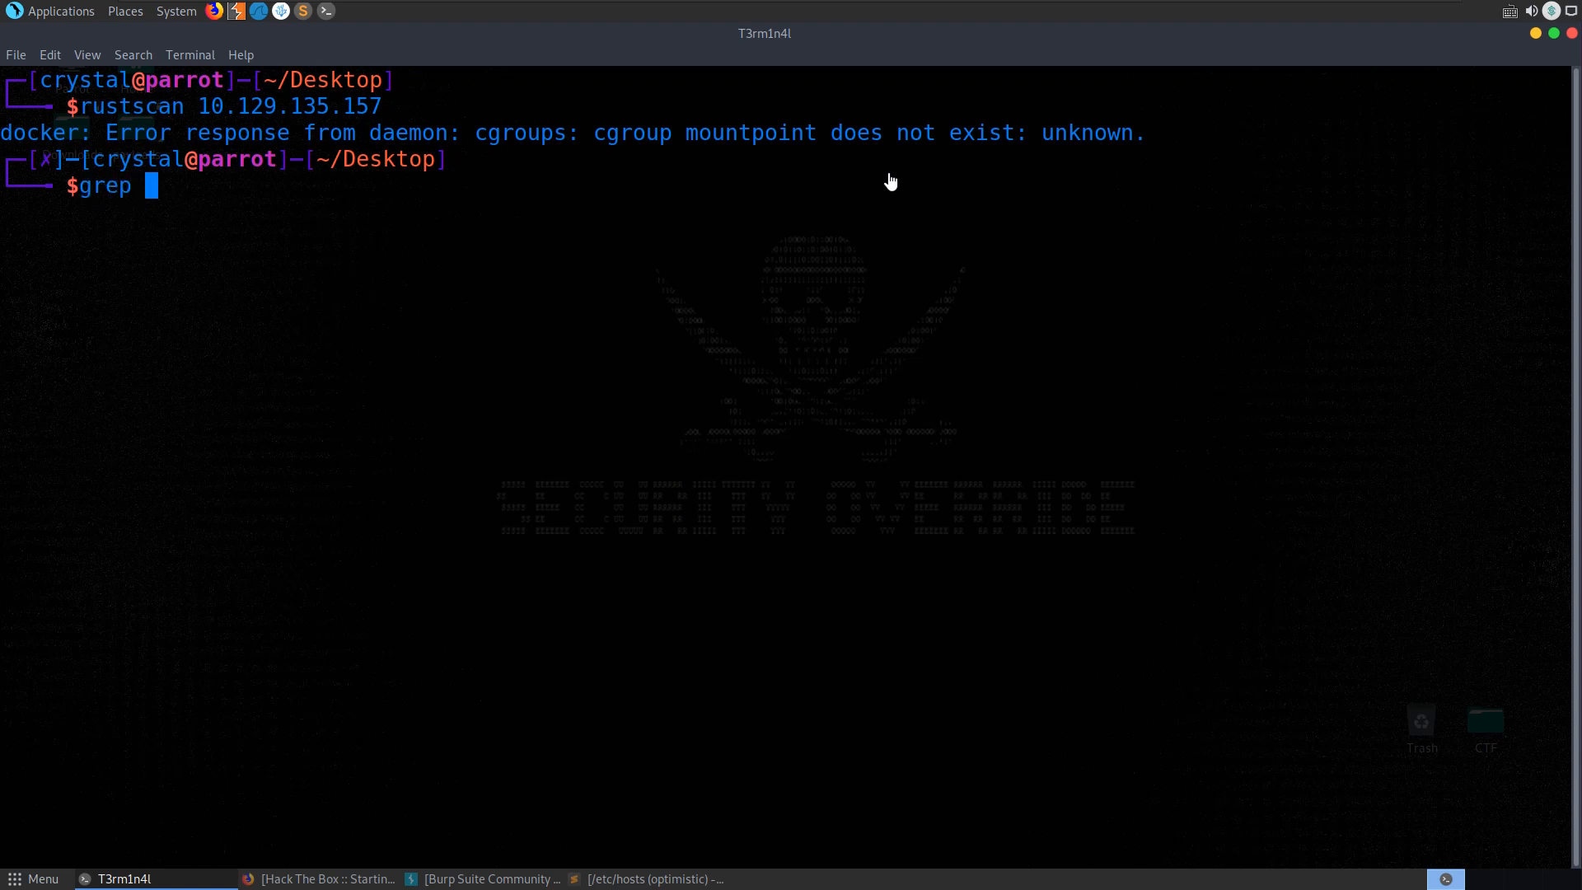
type("../.")
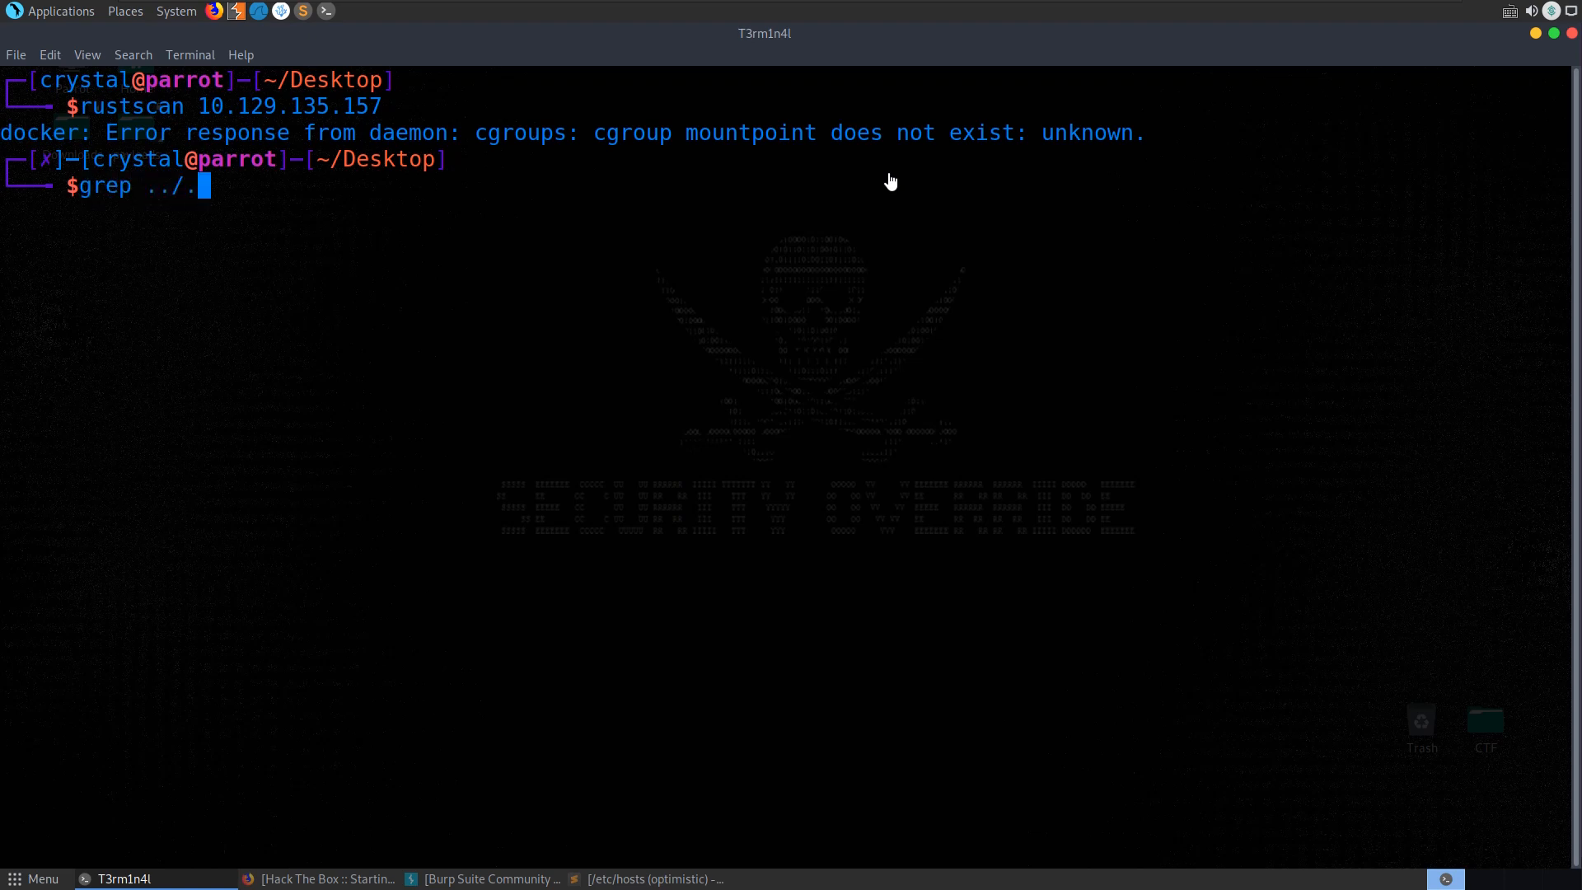
type("bash_")
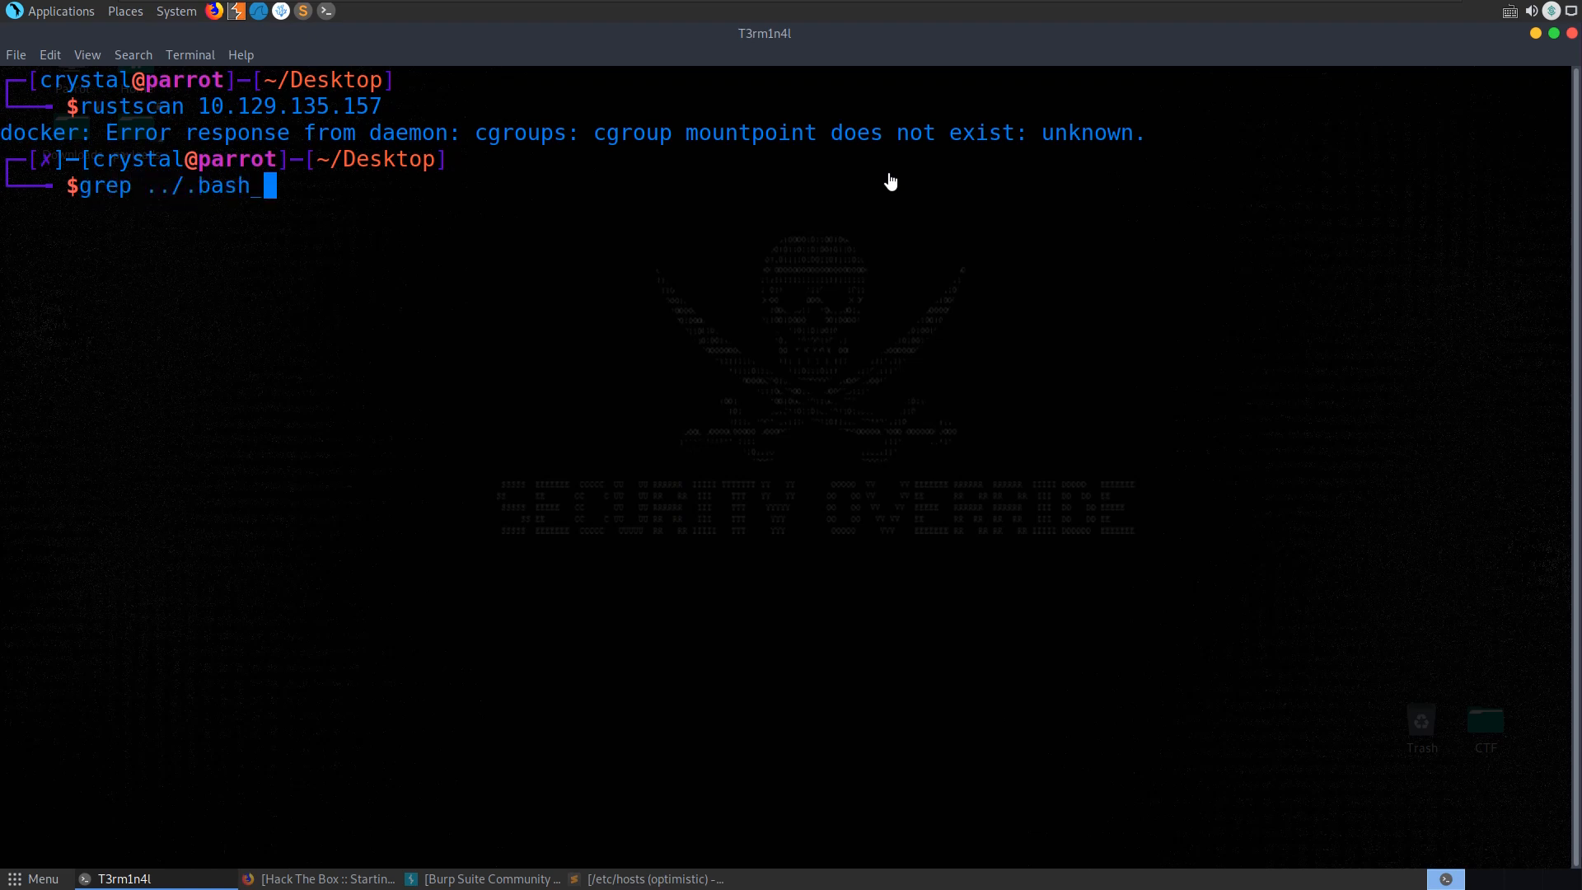
type("aliases")
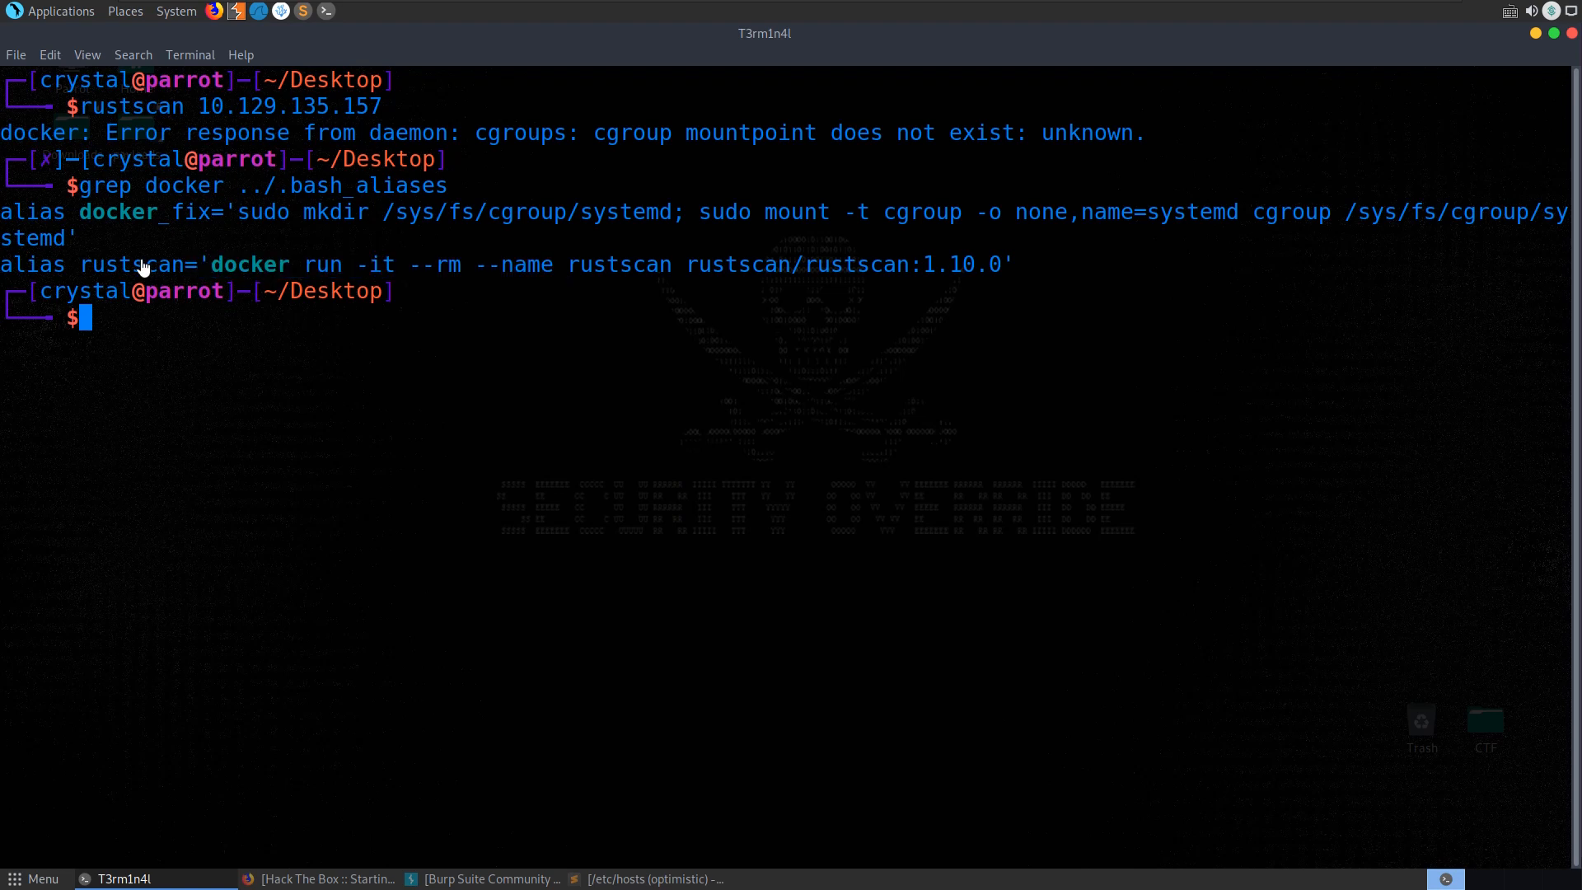
left_click_drag(487, 264, 974, 264)
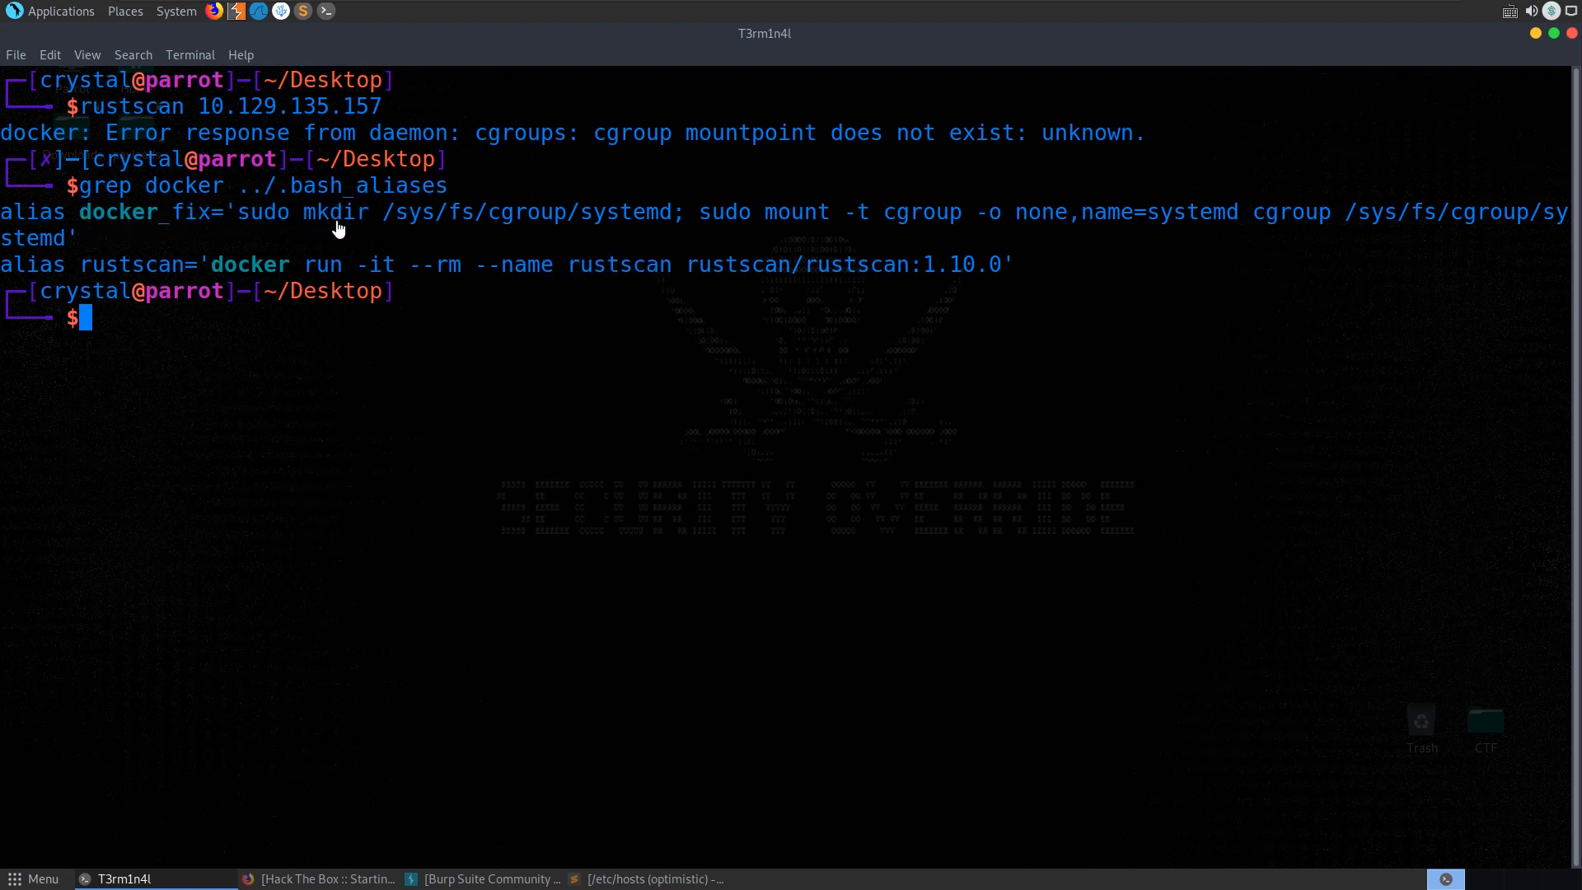
mouse_move(1460, 226)
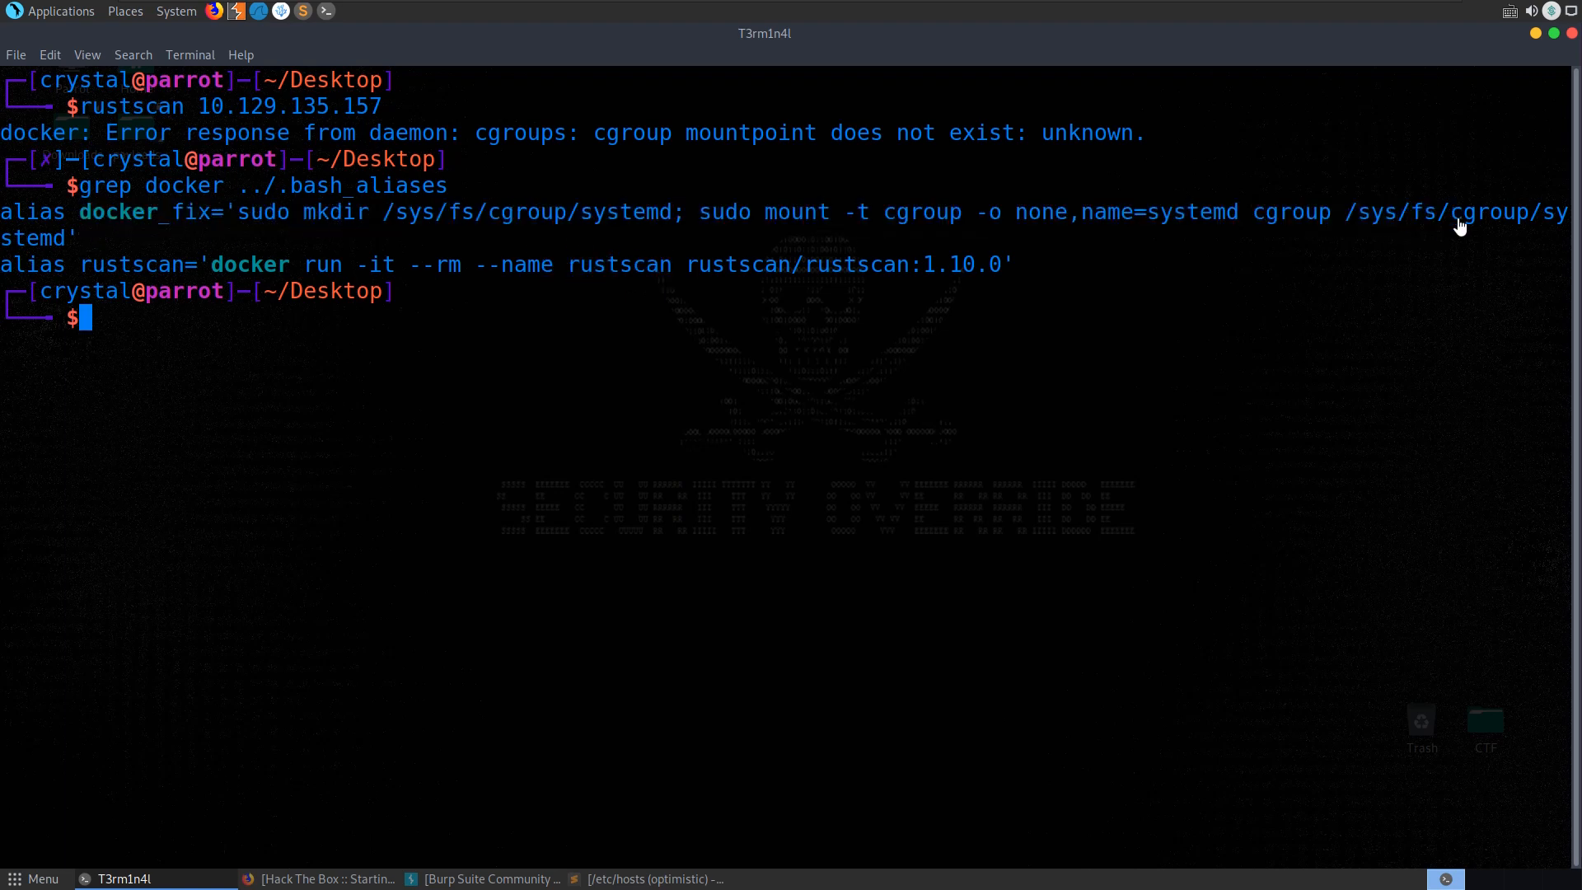
type("docker")
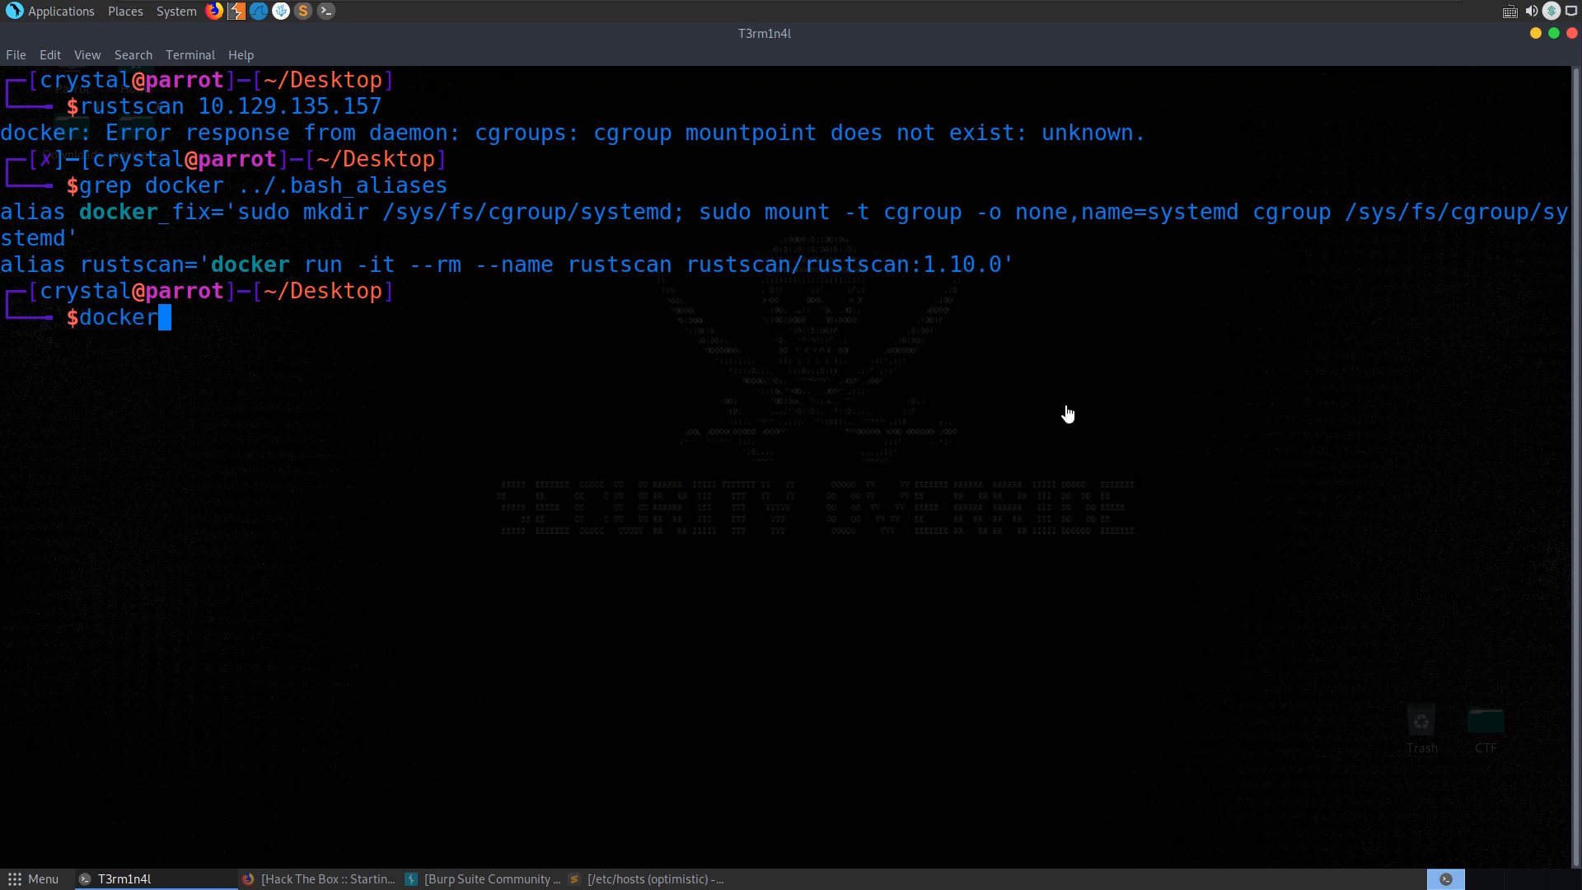
type("_fix")
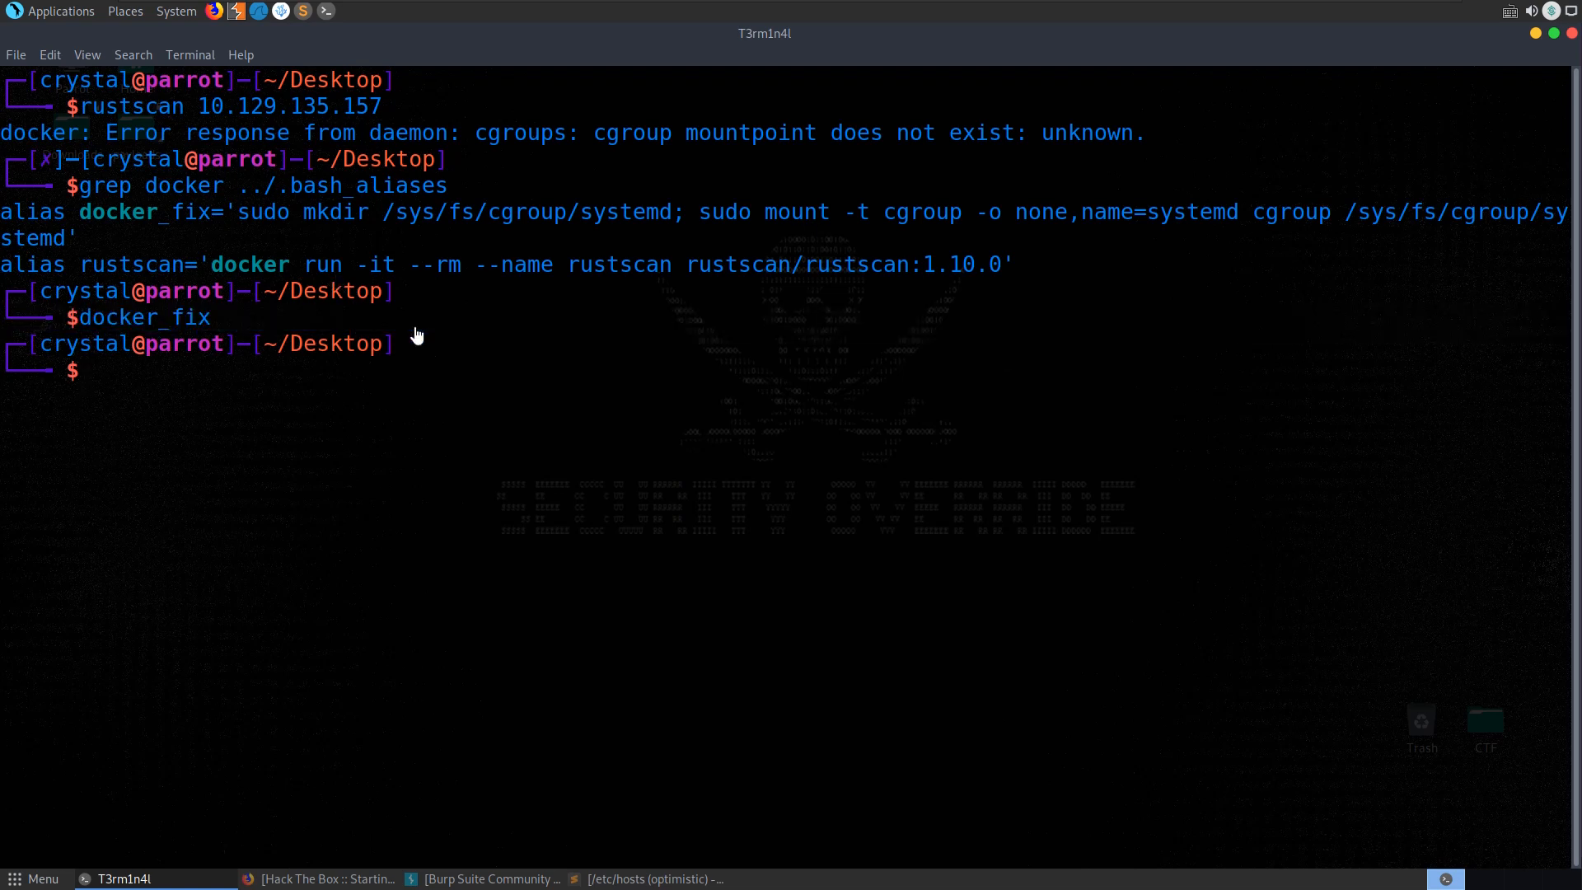
- Rerun rustscan on 10.129.135.157, then run nmap -sV -sC -p 22,27017 against it
double_click(139, 317)
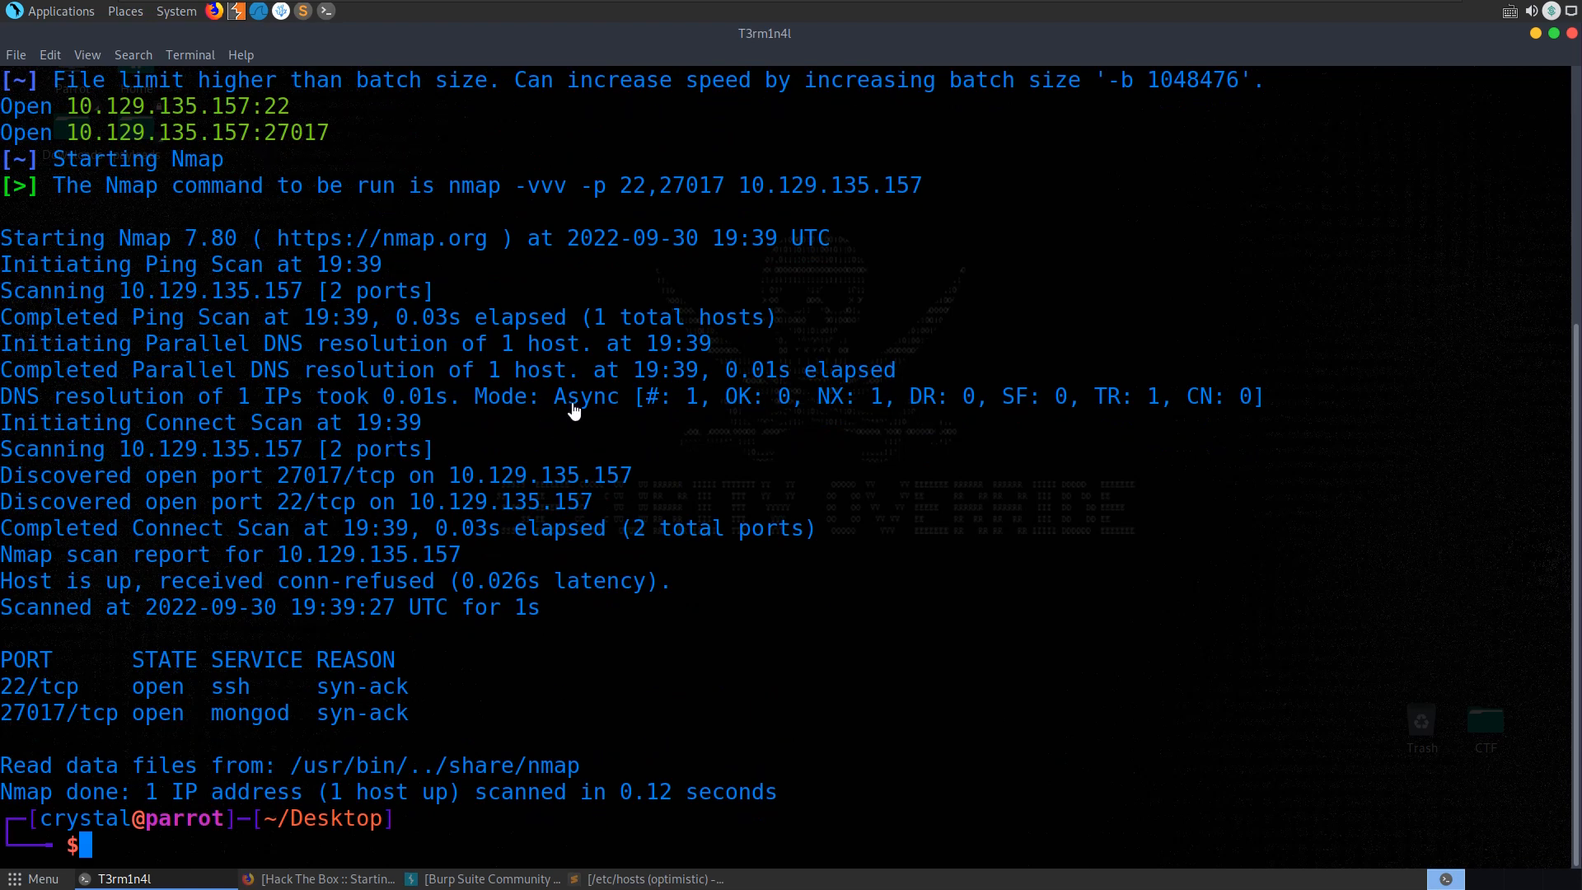
type("nmap -sV -")
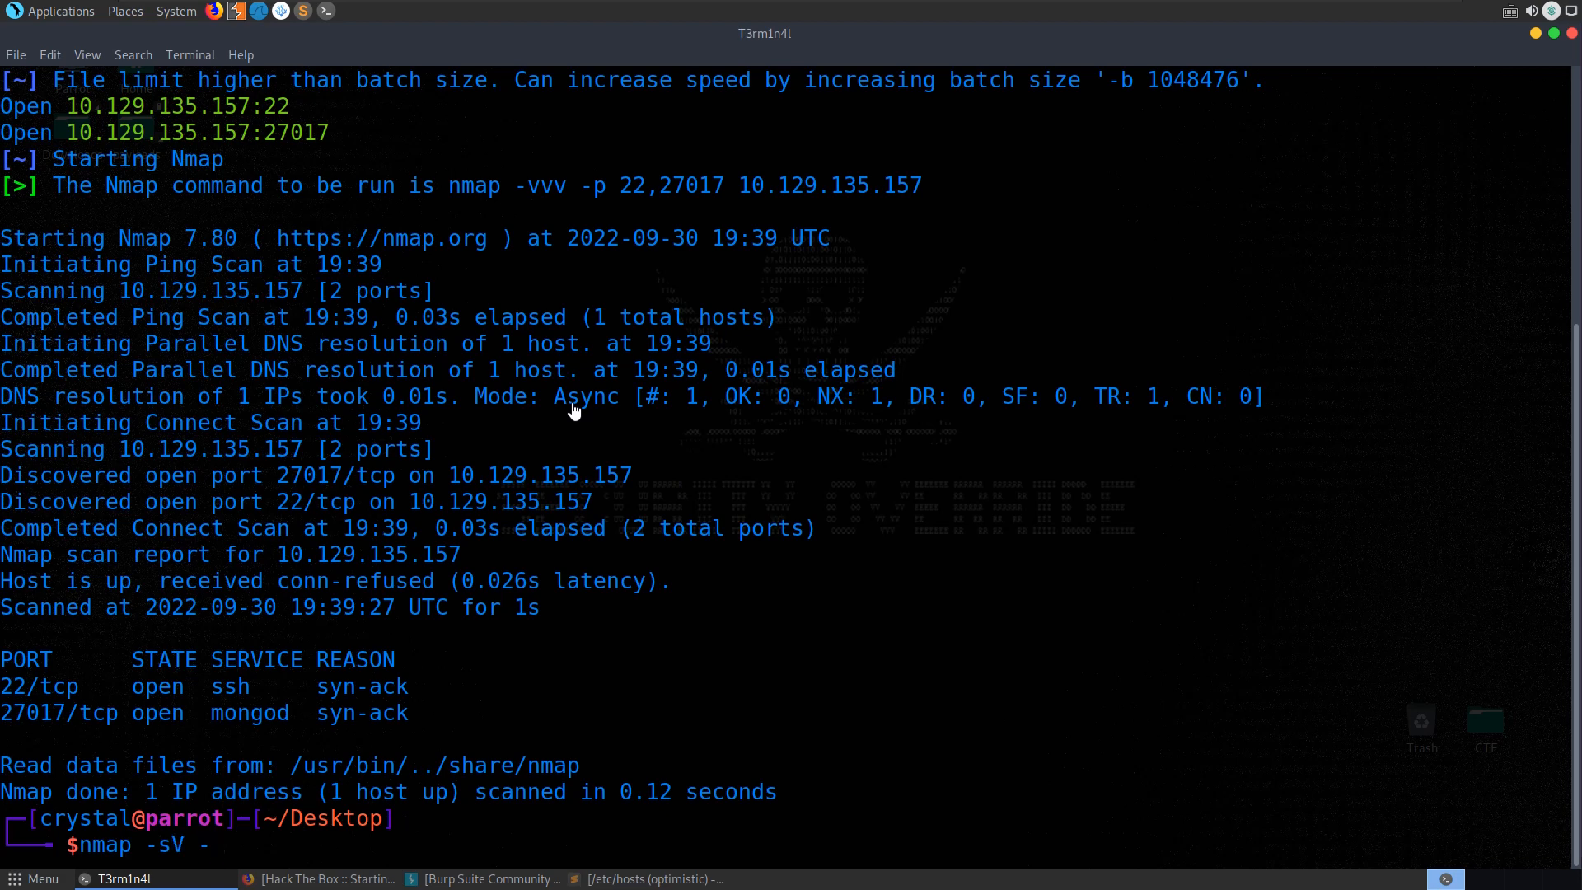
type("sC -p")
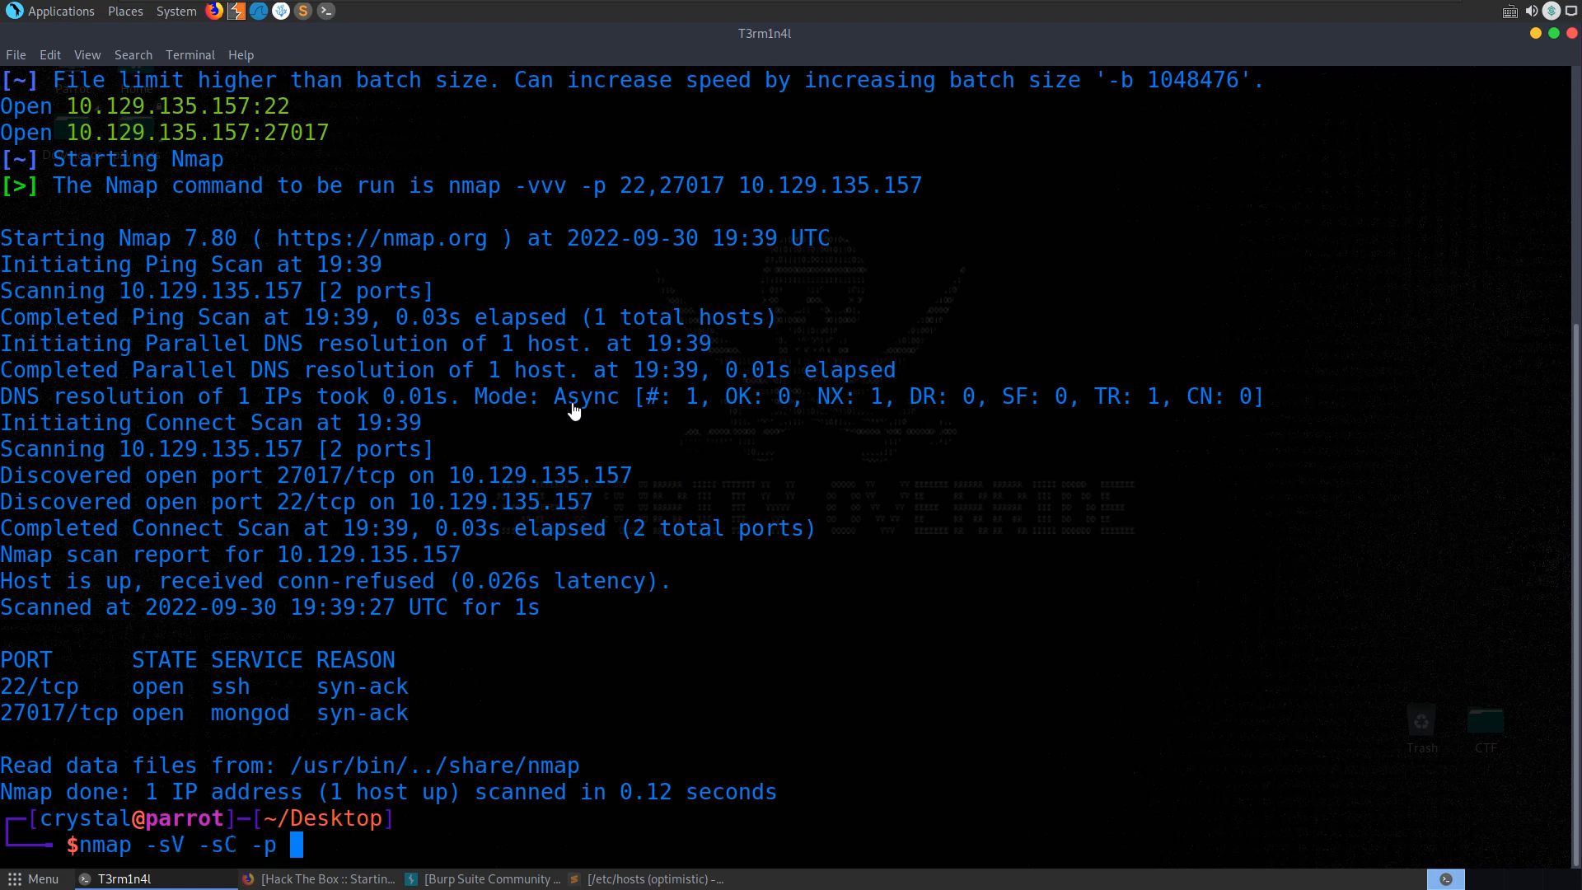
type("22,")
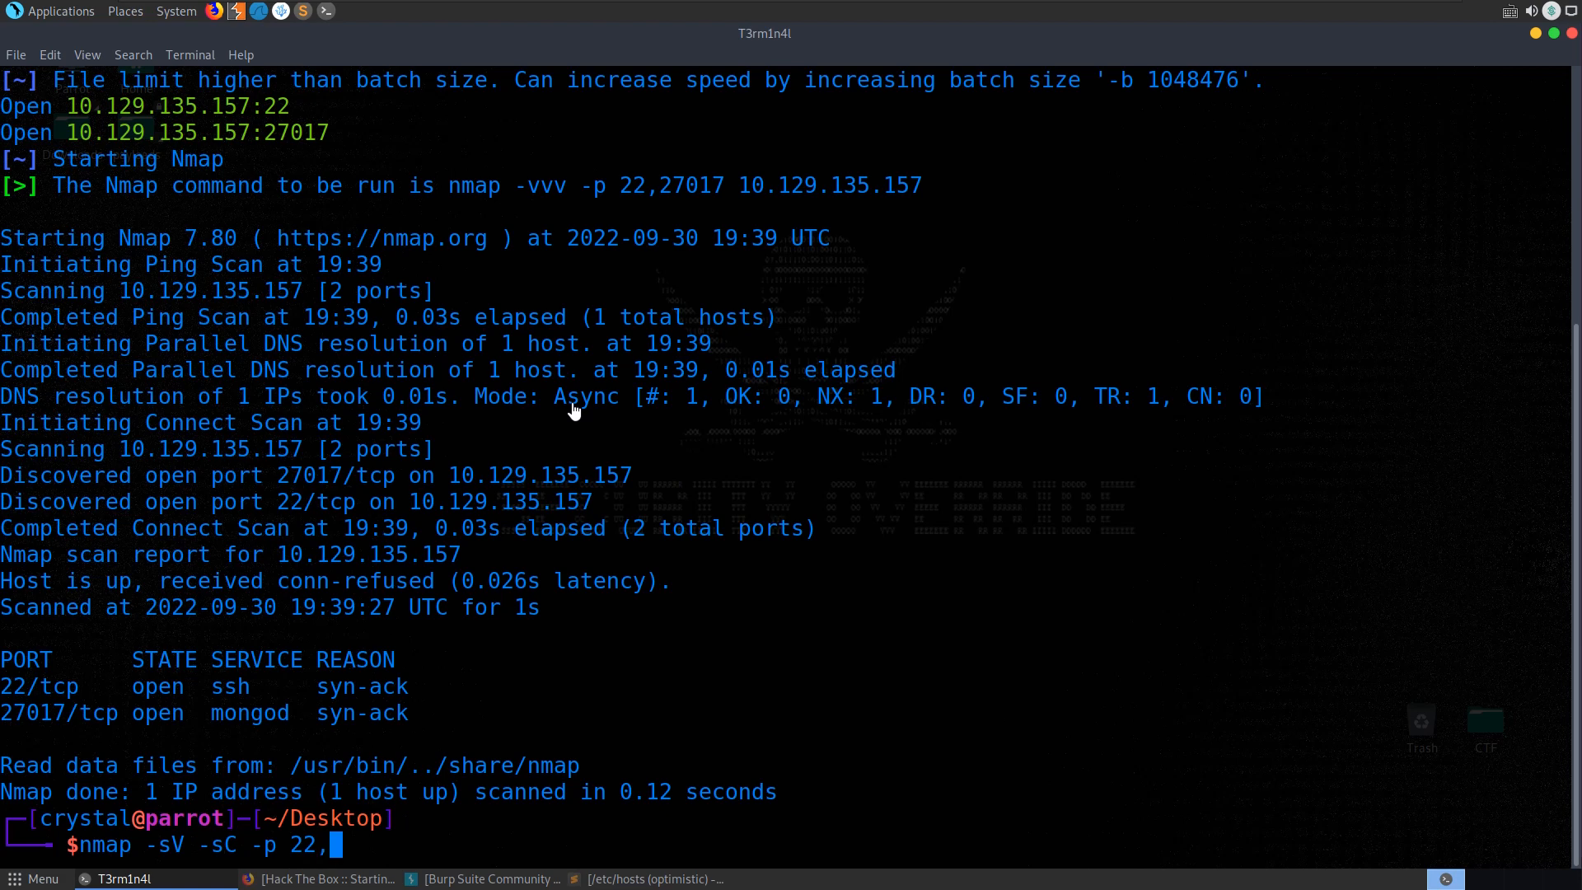
type("27017")
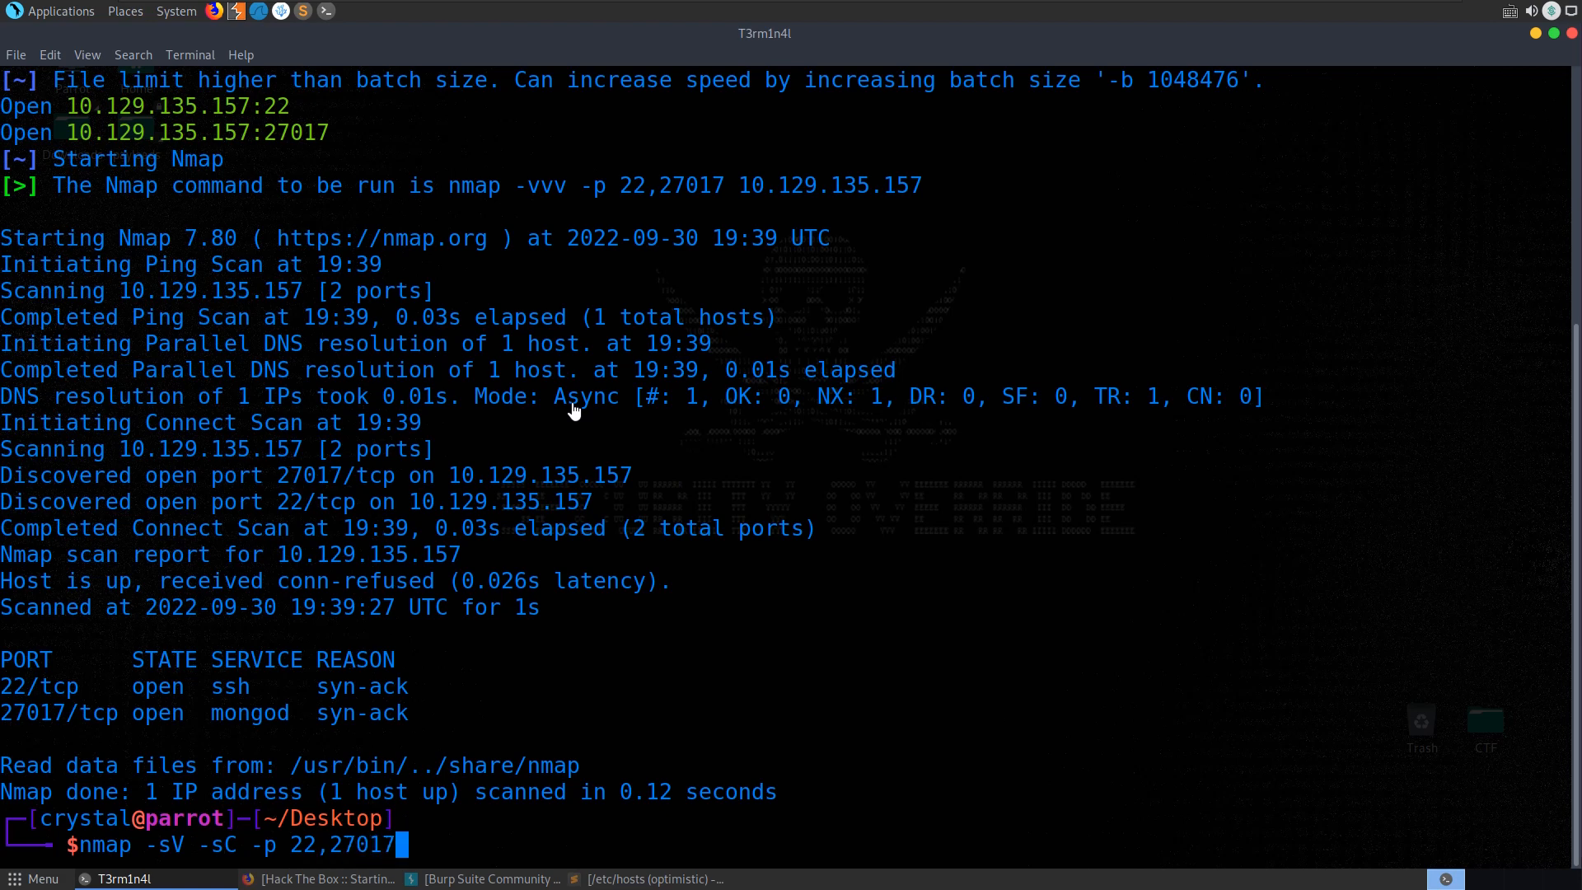
type("10.129.135.157")
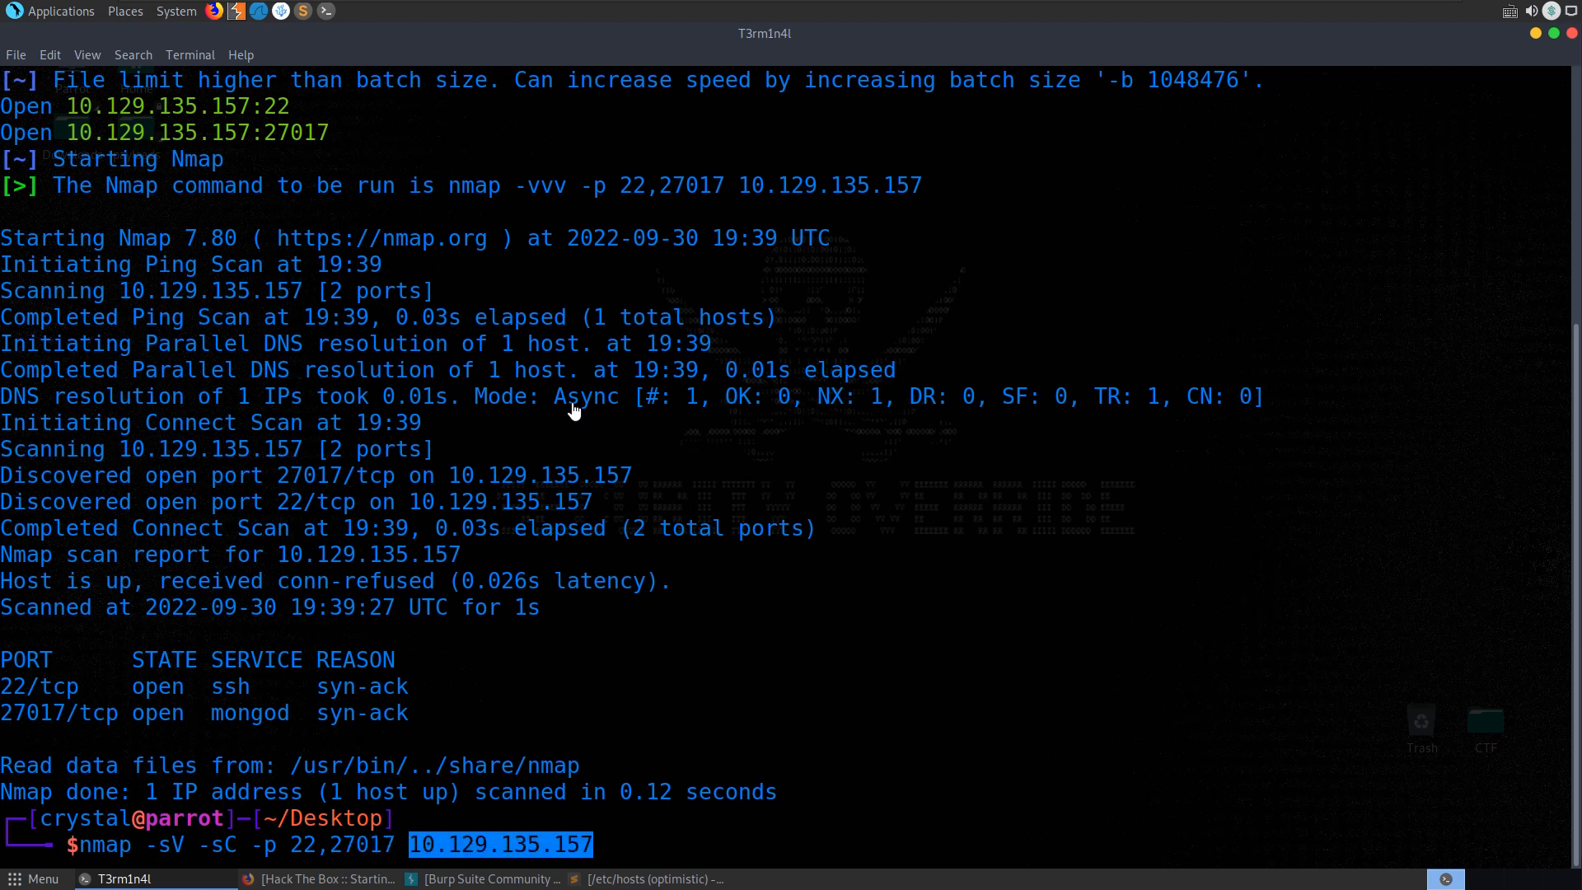
key("Return")
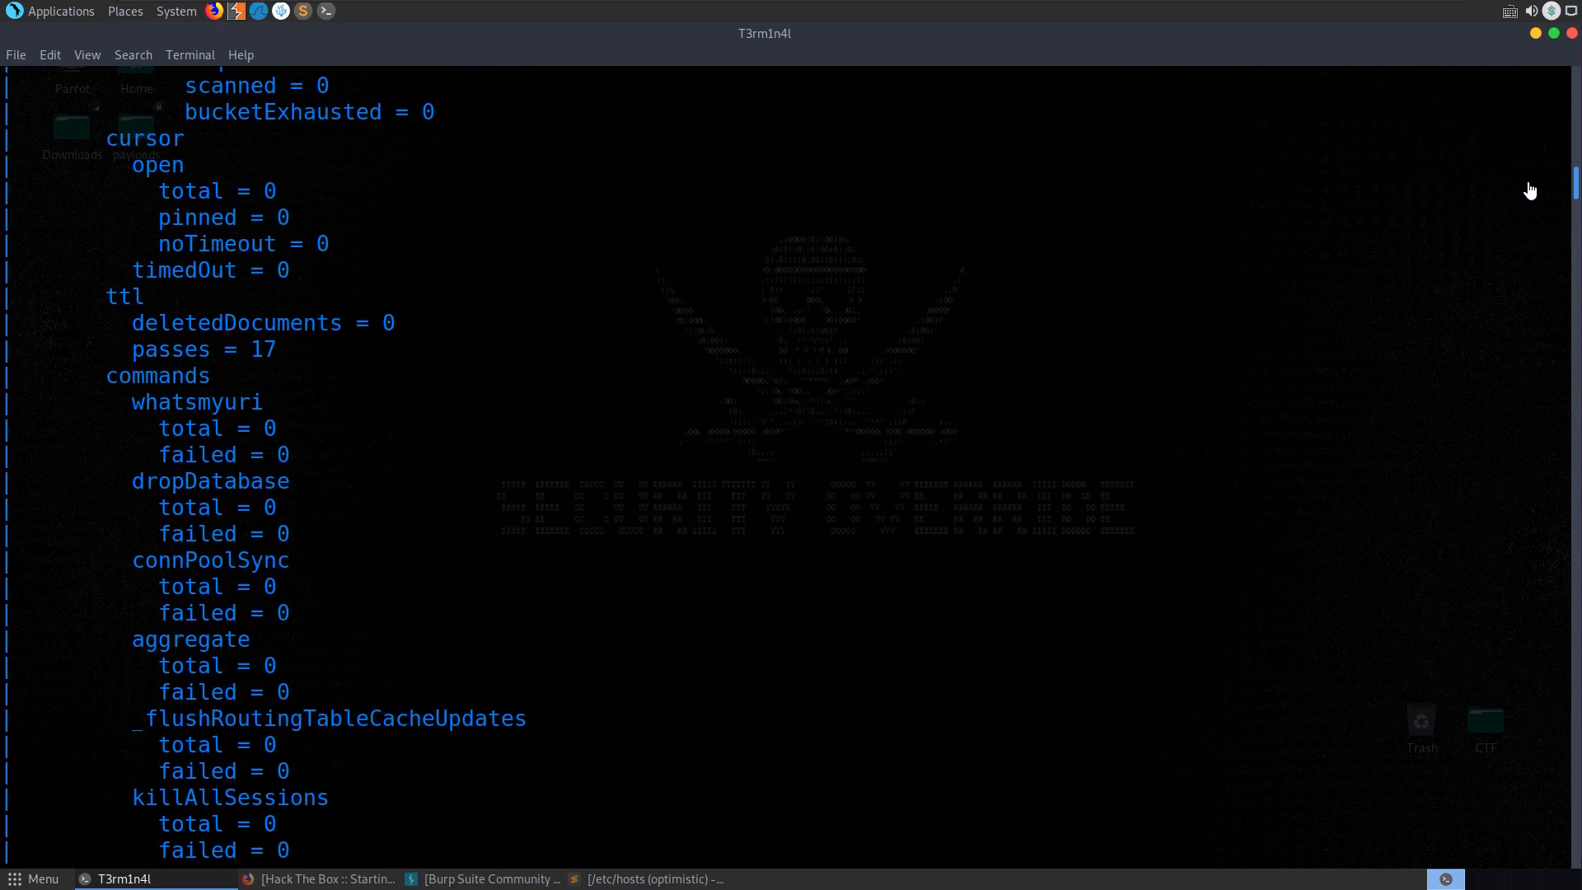
- Review nmap's mongodb-databases output and submit the open-port count for Task 1
scroll("down", 3)
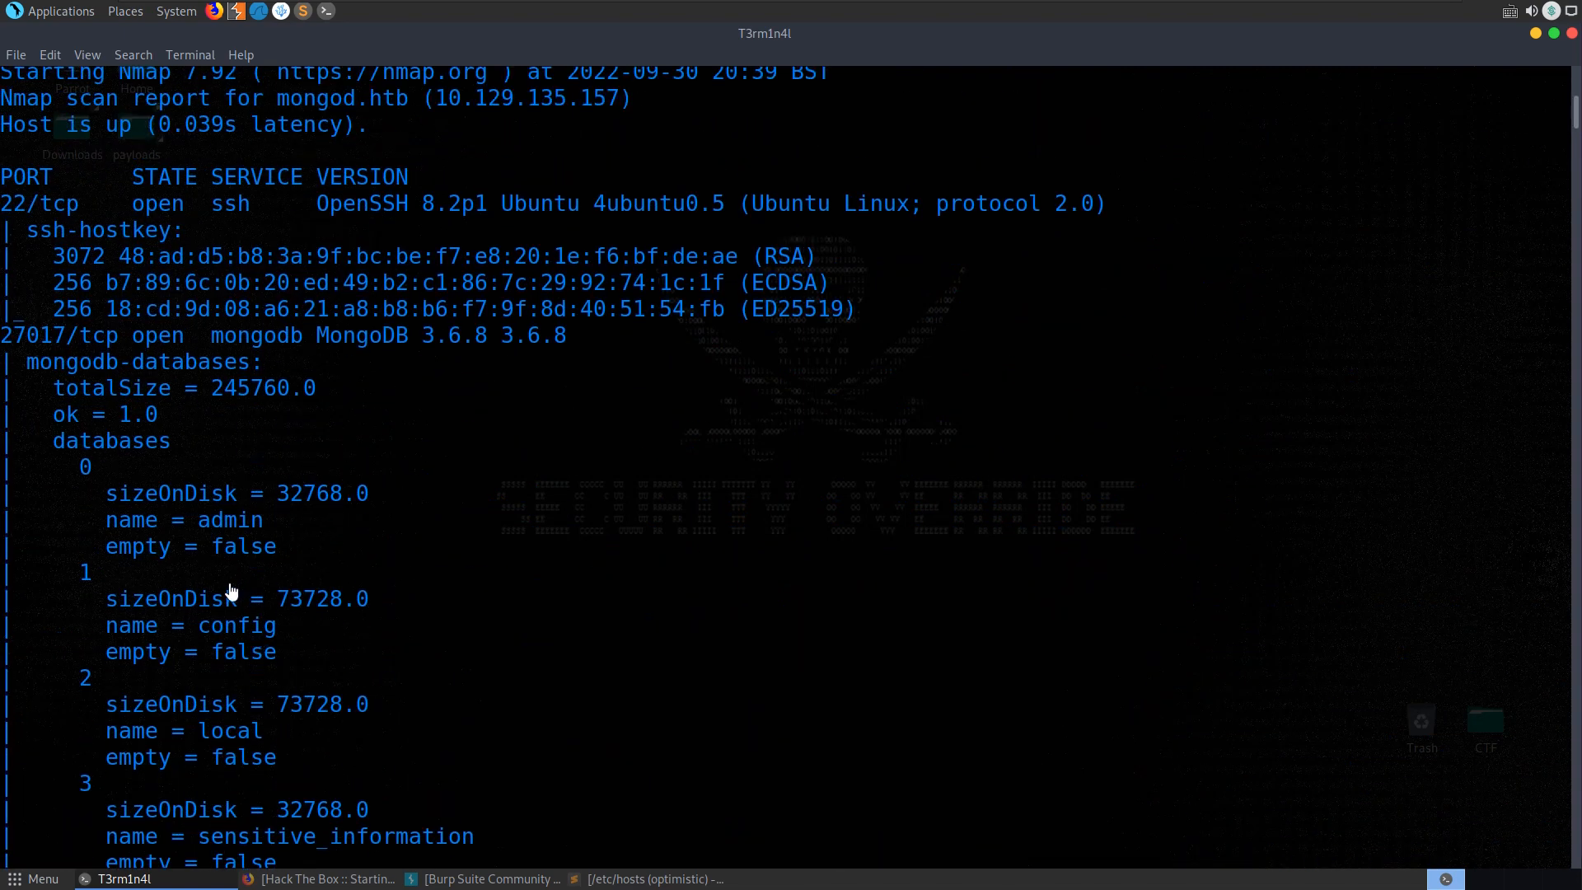
scroll("down", 3)
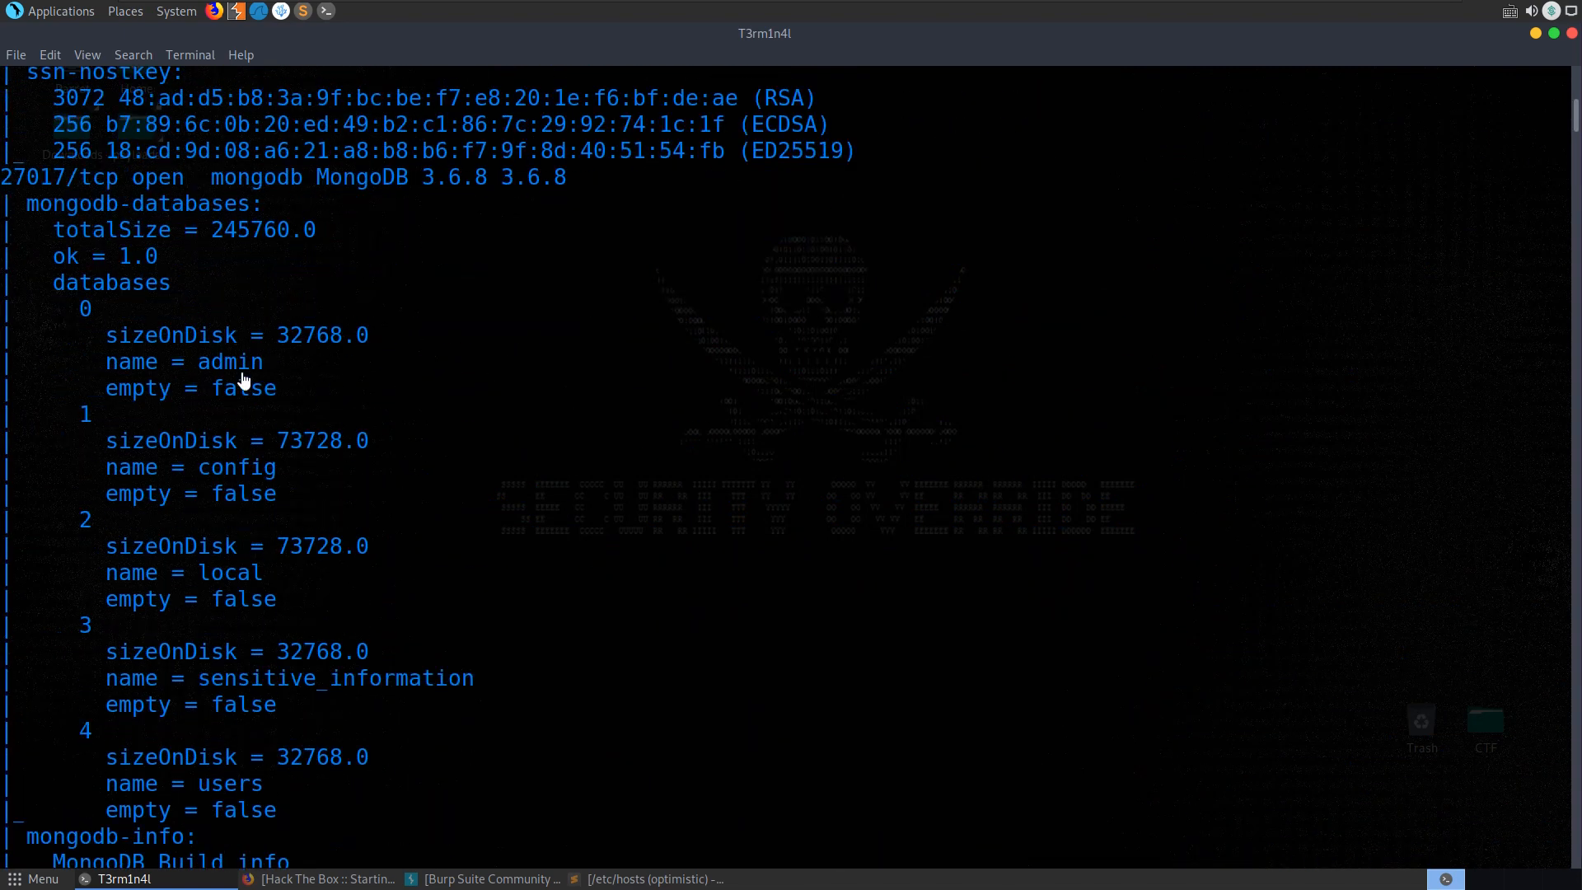
double_click(335, 677)
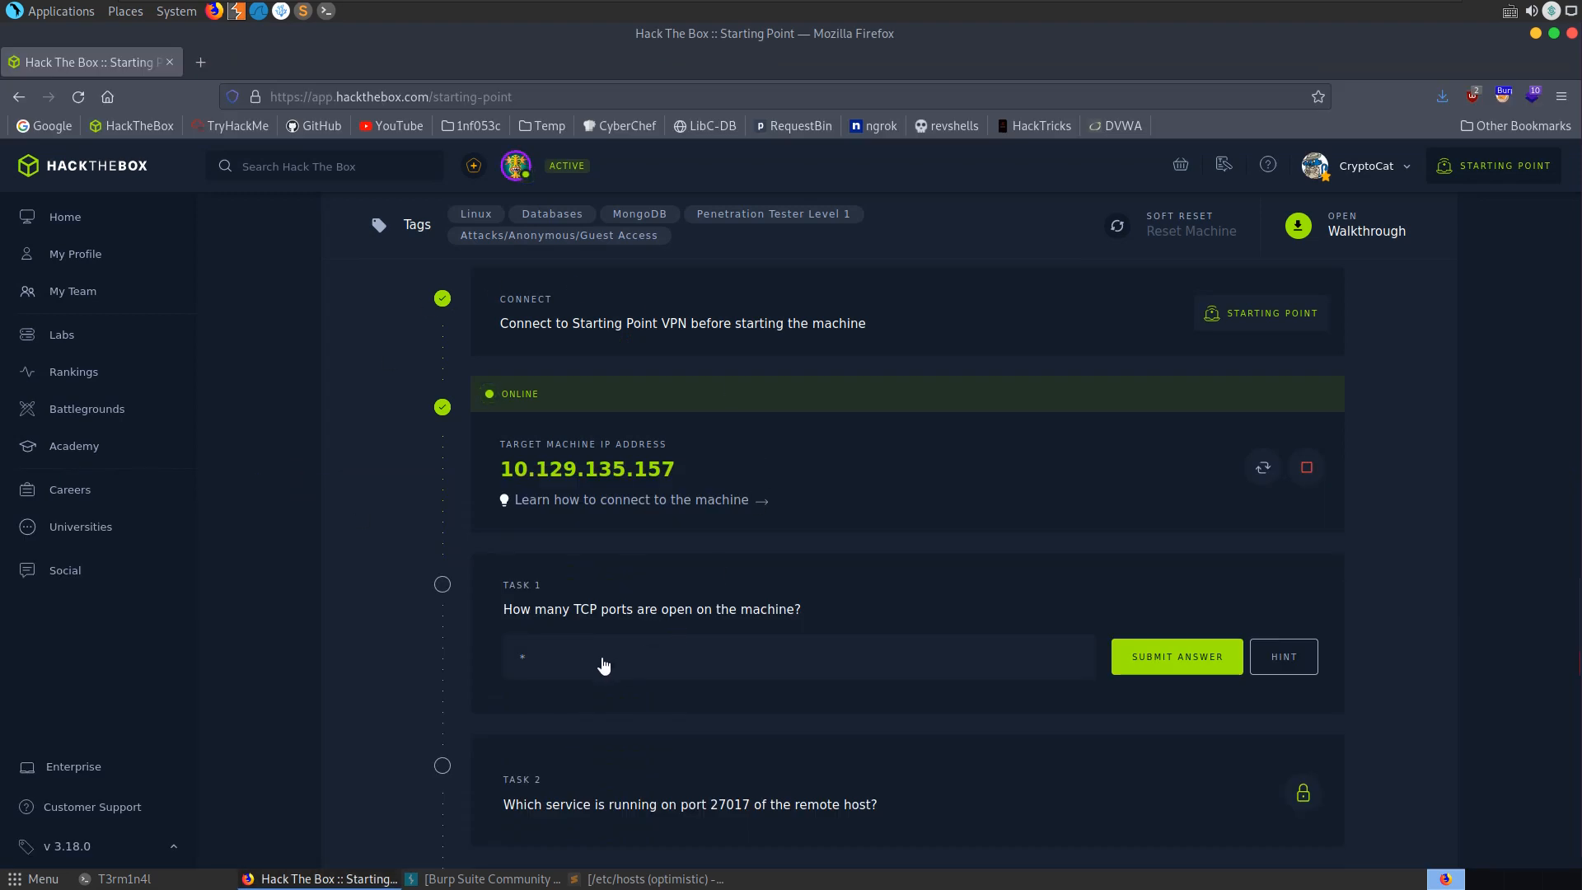
left_click(1174, 656)
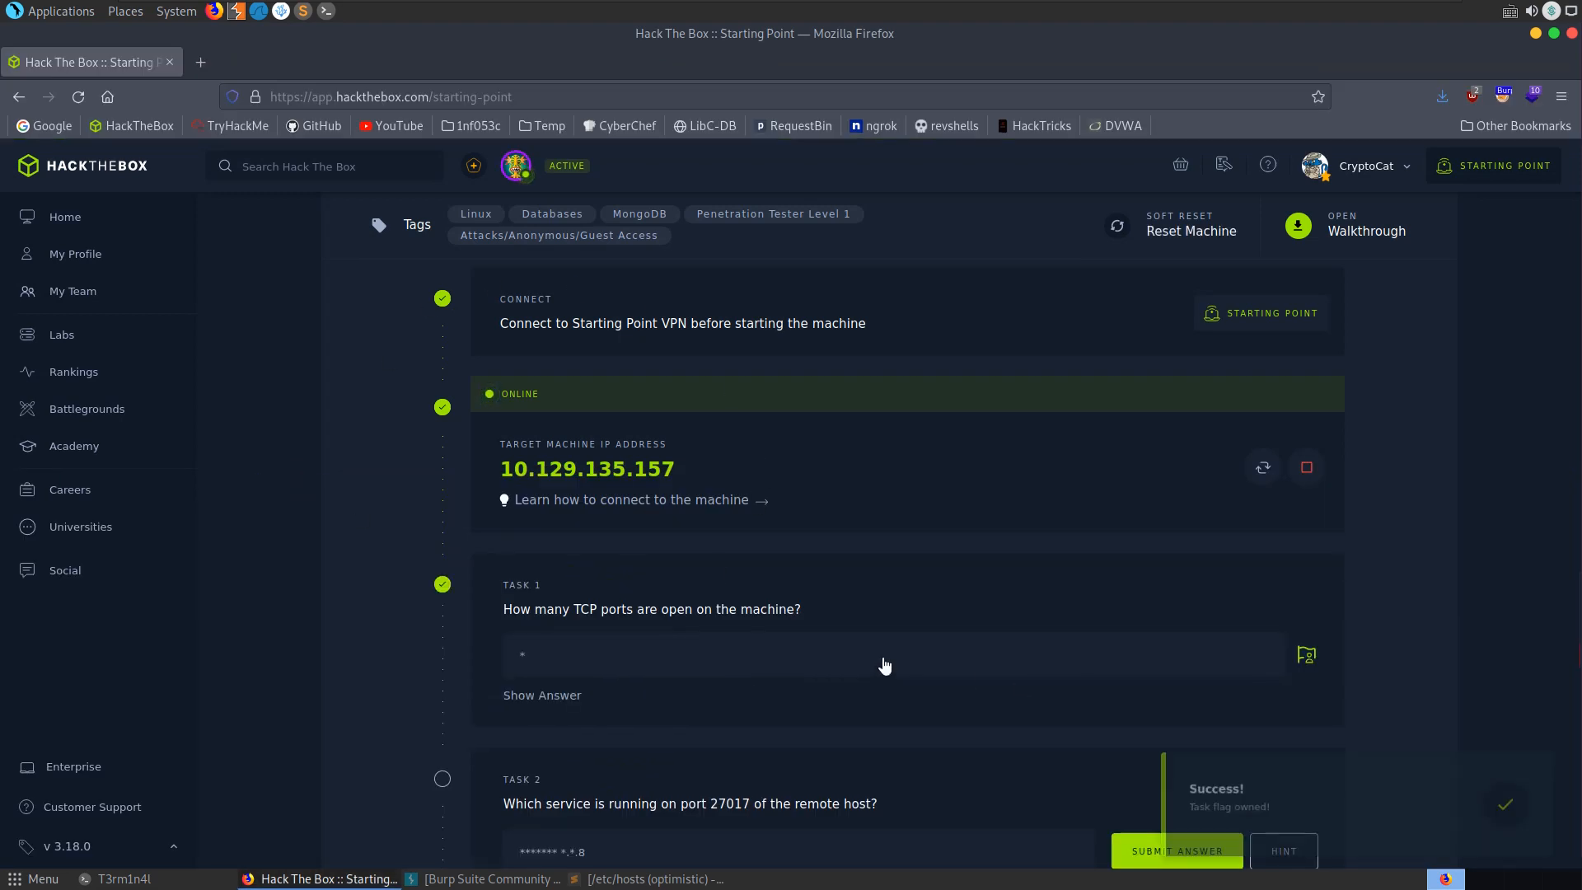
- Submit the service name running on port 27017 as the Task 2 answer
scroll("down", 3)
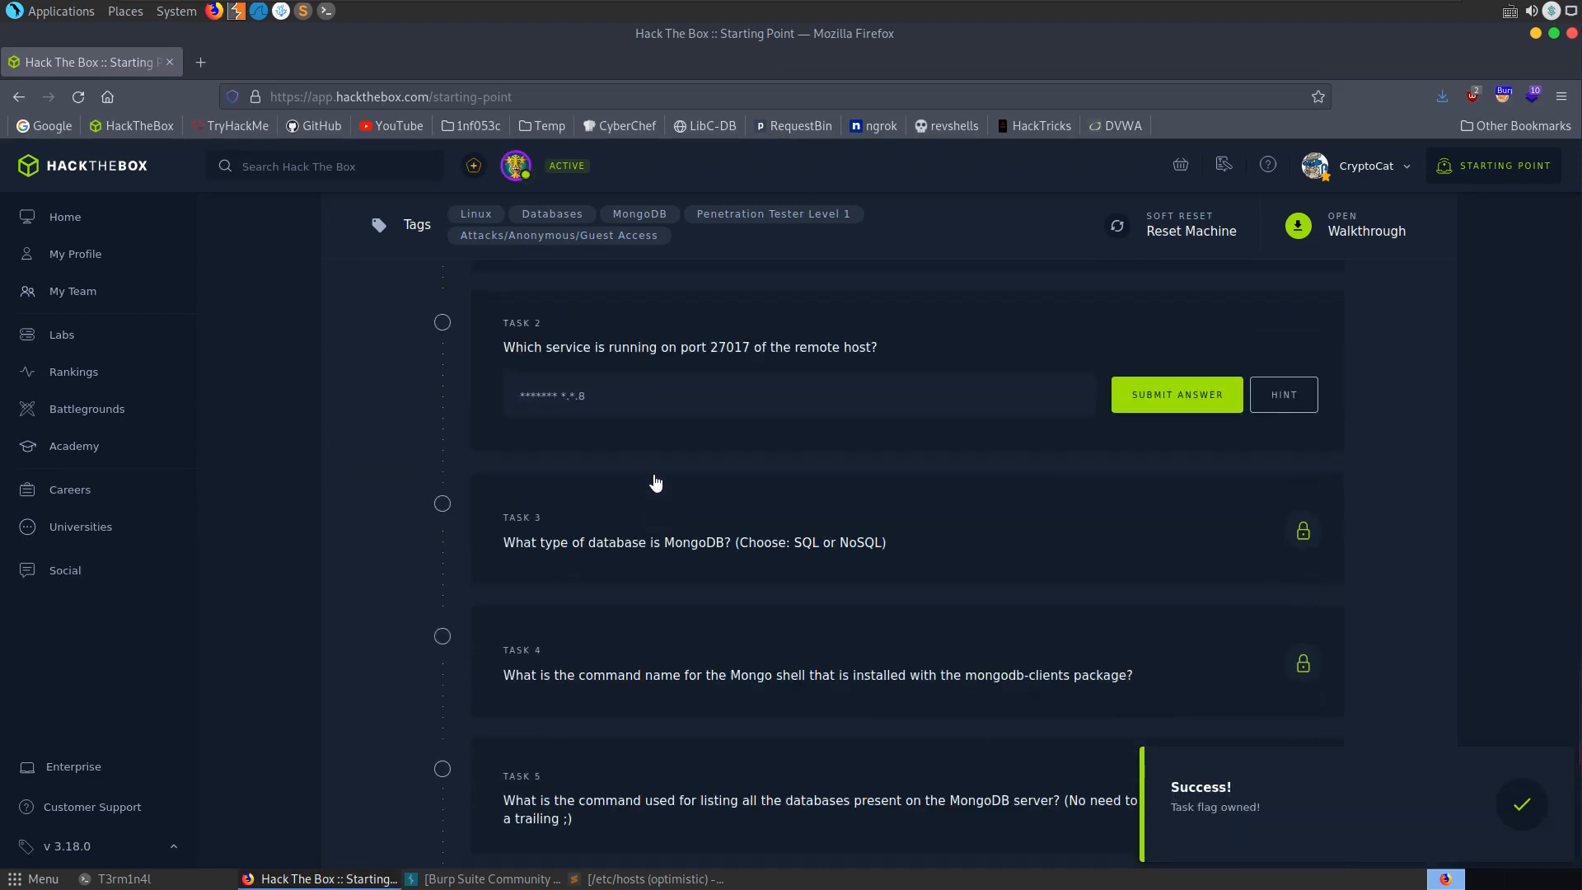
left_click(120, 878)
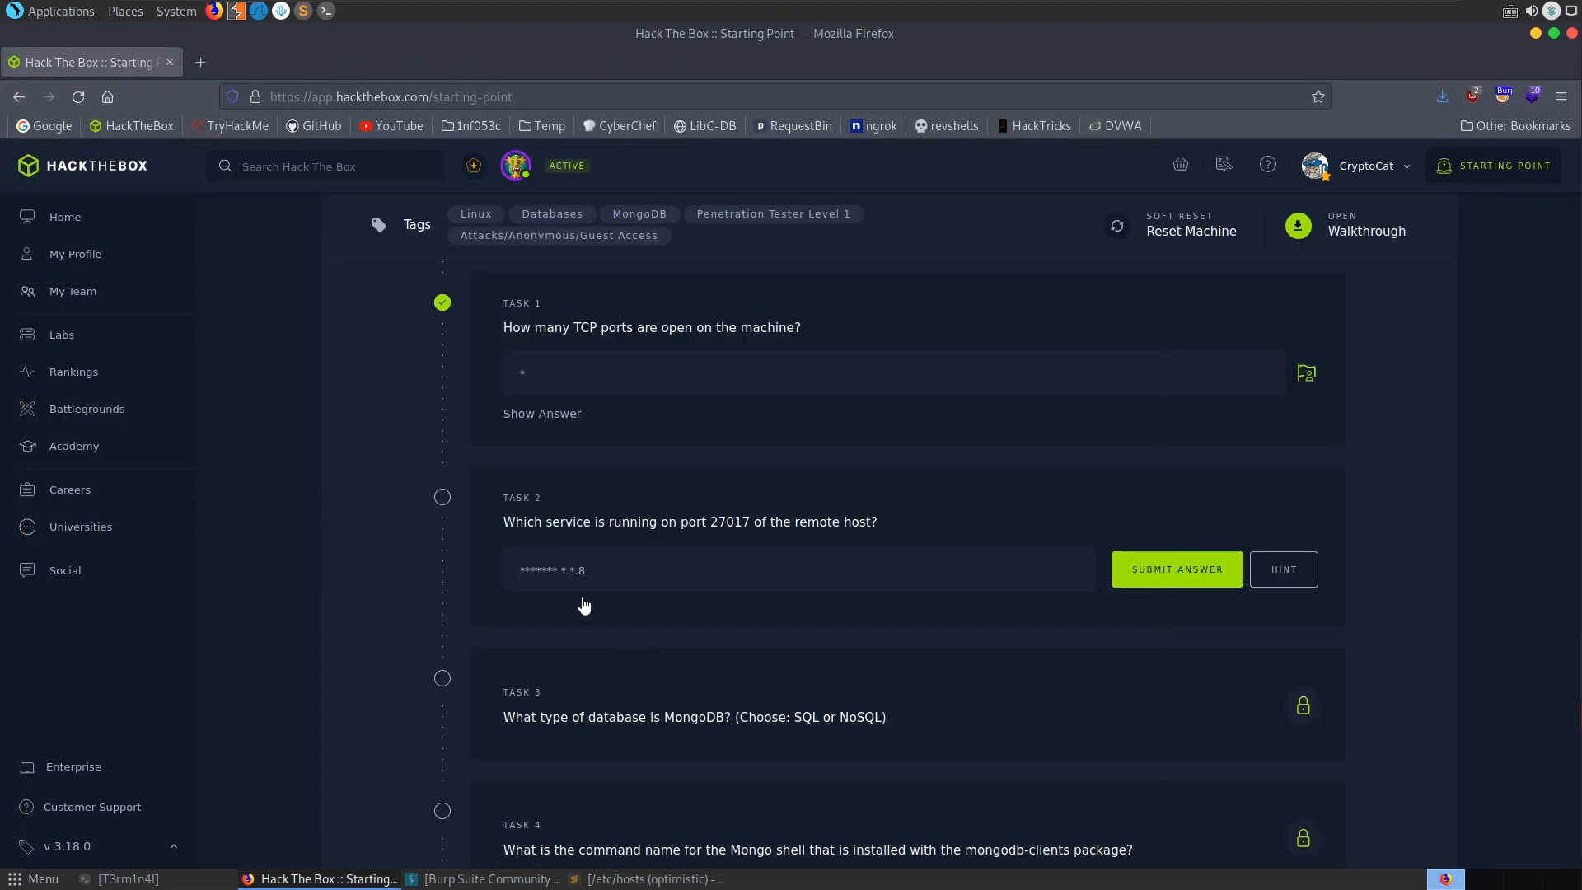
left_click(1174, 569)
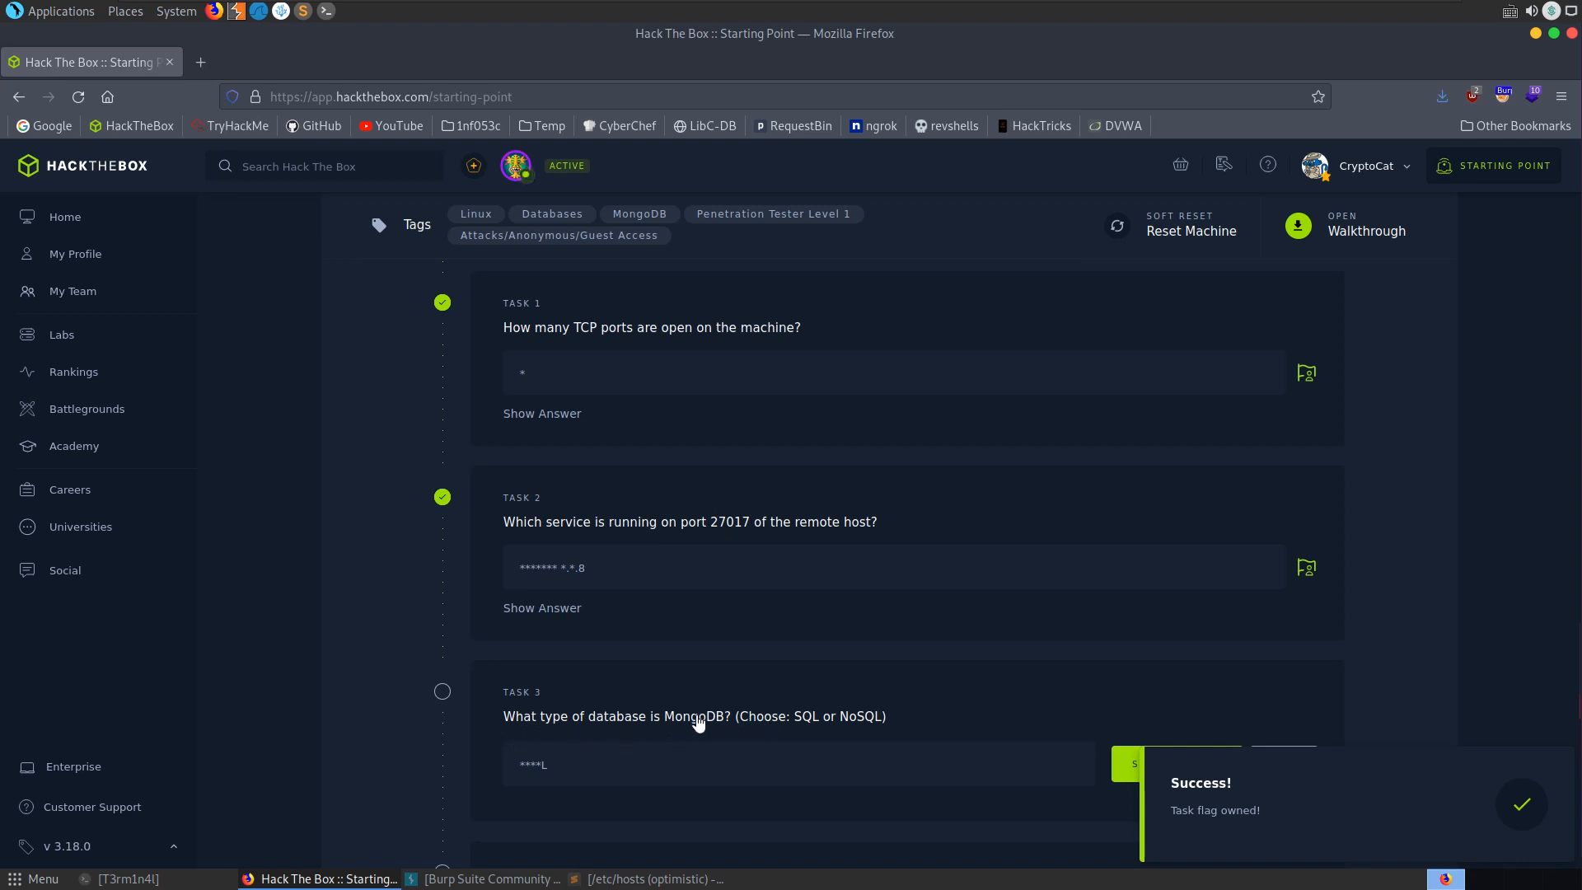
- Start Task 3's database-type answer, selecting NoSQL from the question text
left_click_drag(695, 717, 883, 717)
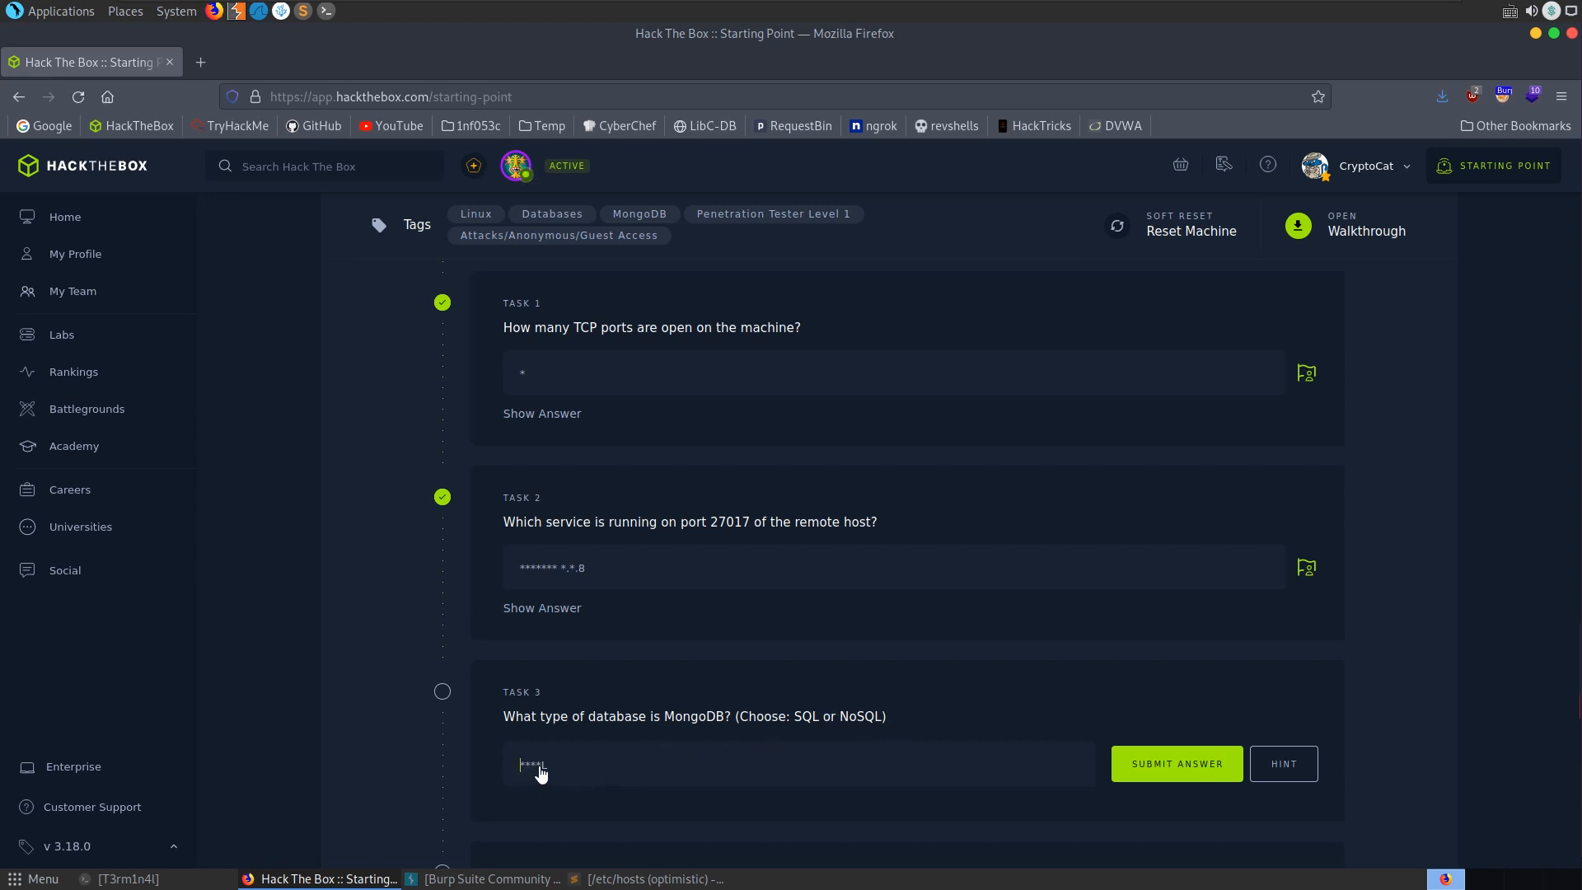
type("L")
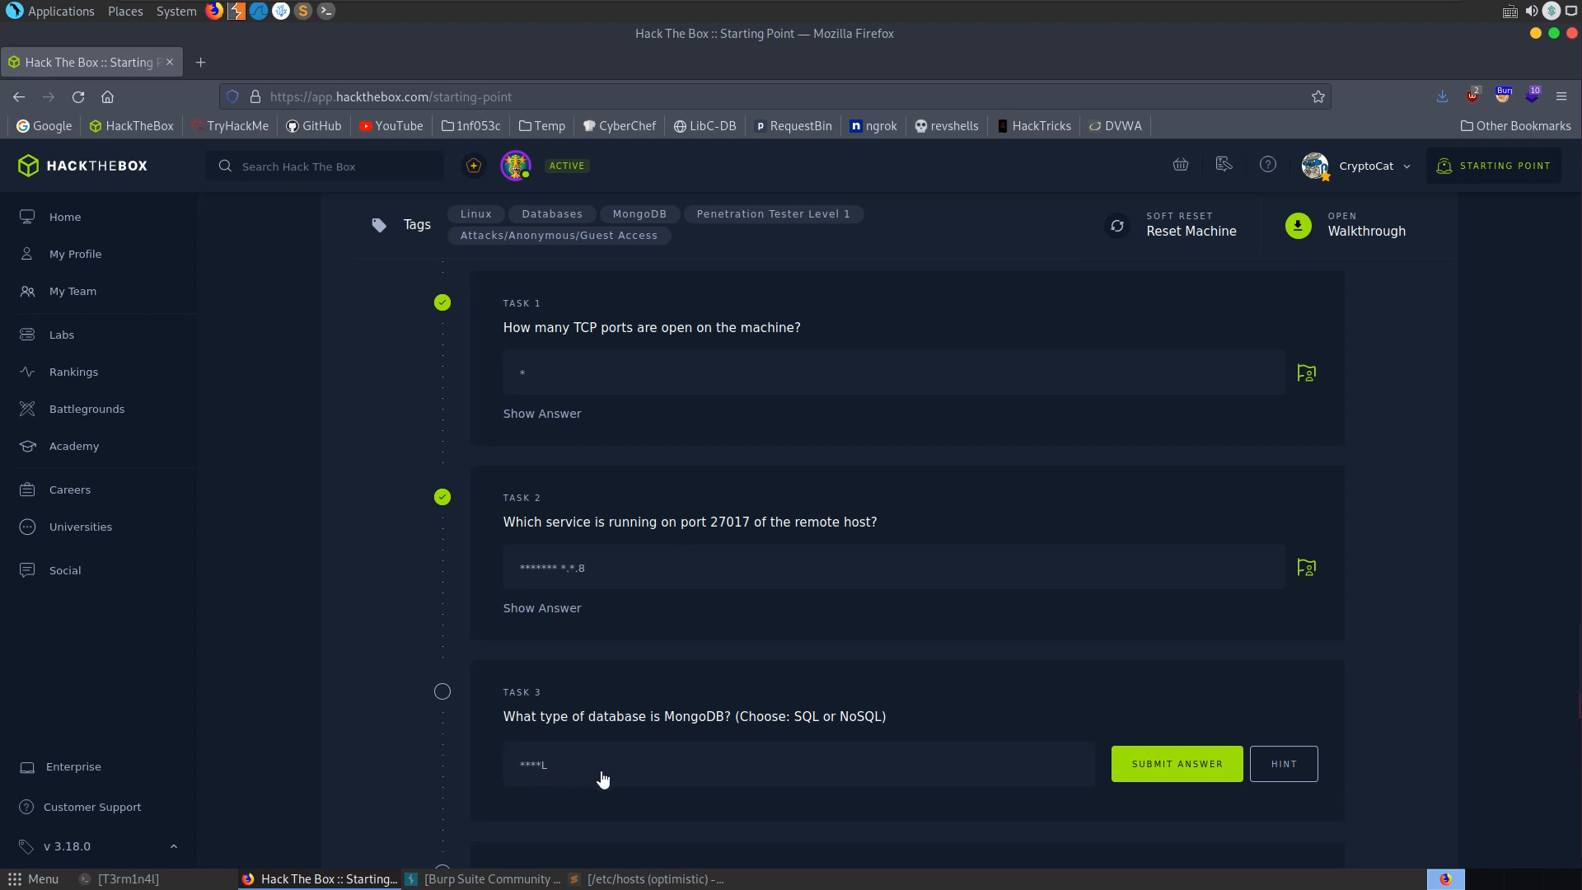
mouse_move(850, 728)
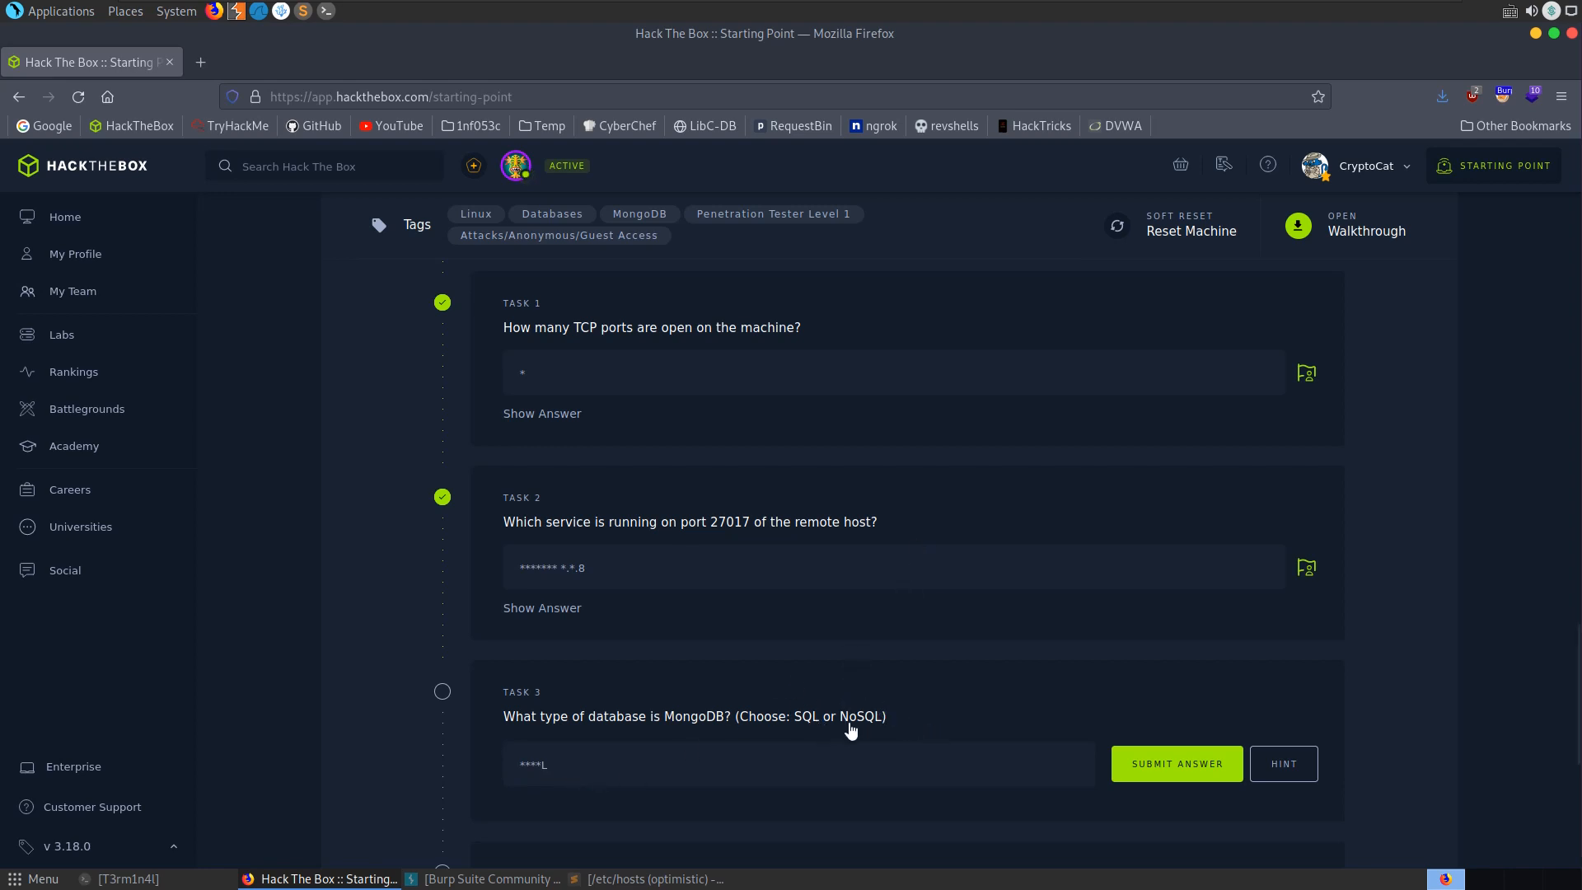
double_click(860, 716)
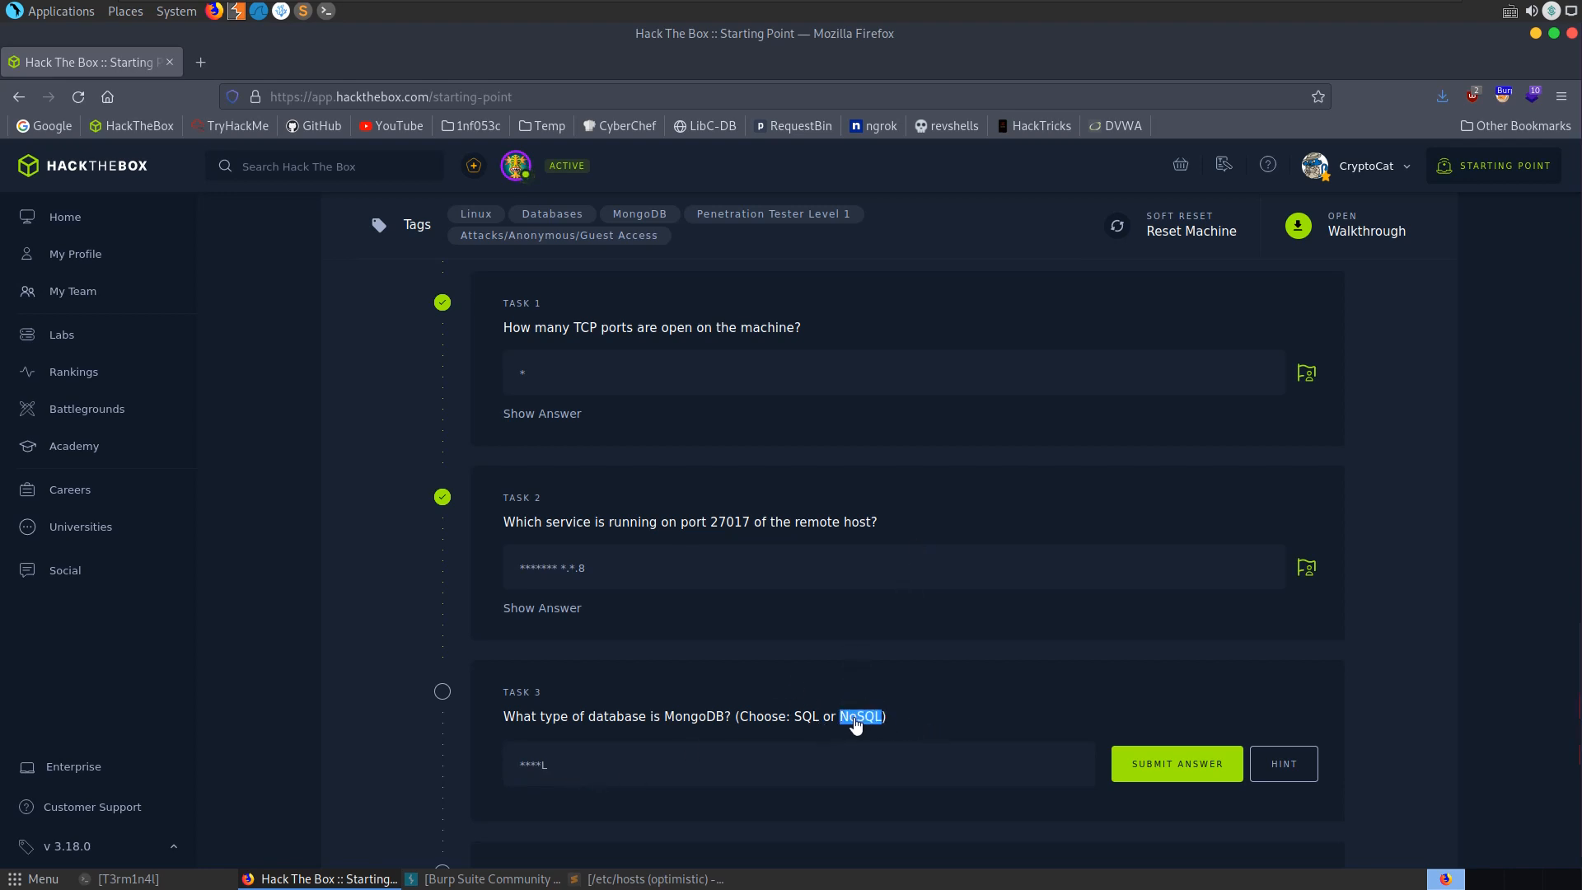
- Search DuckDuckGo for 'sql vs nosql' in a new browser tab
left_click(385, 61)
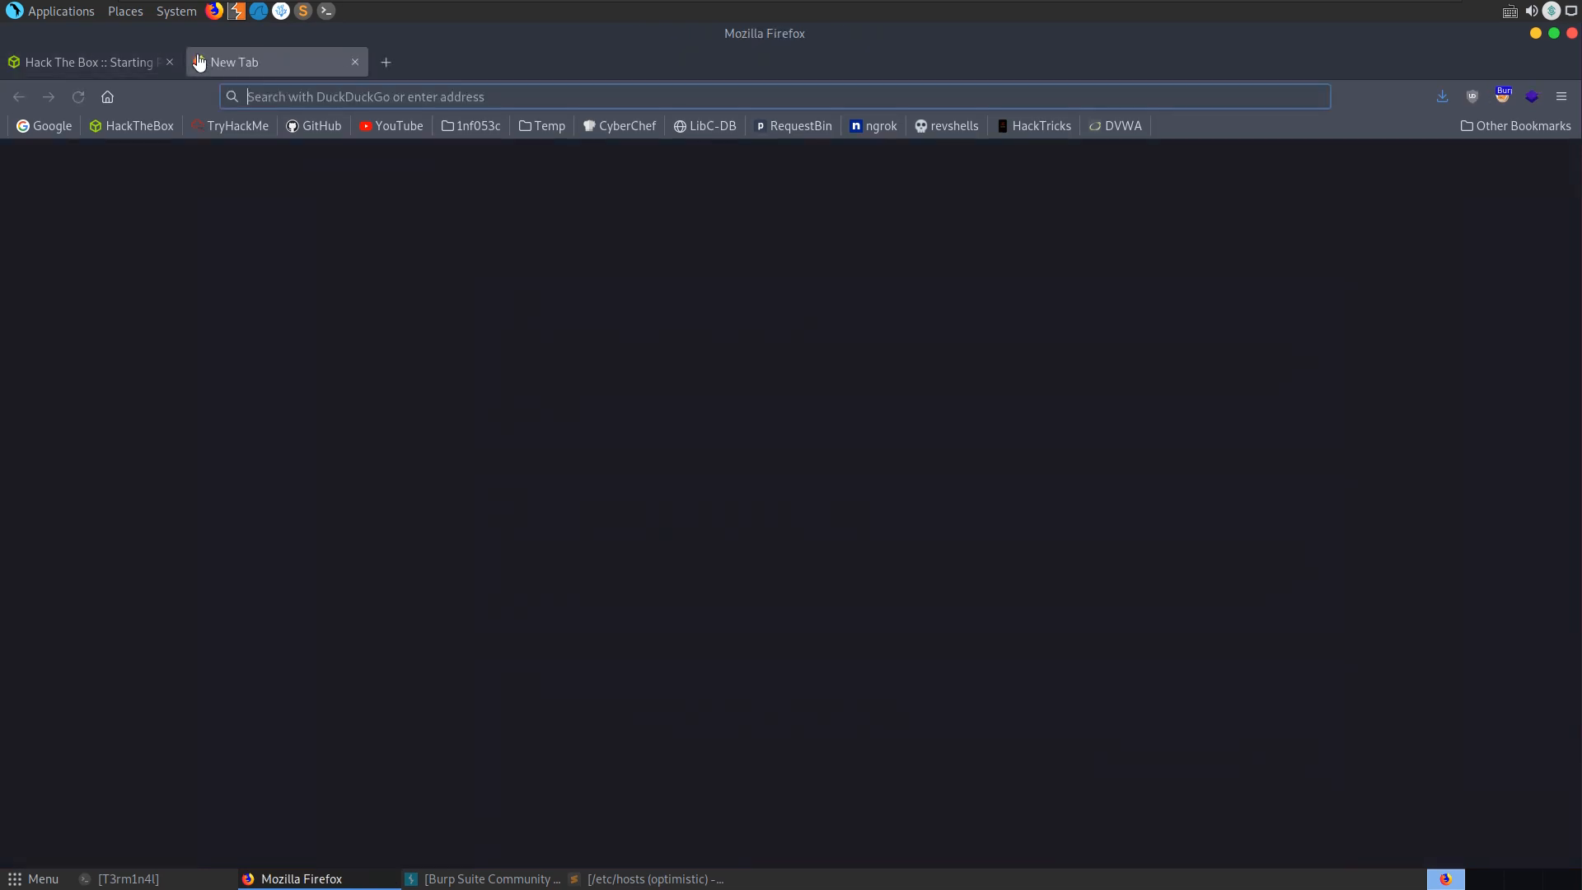
type("sql vs")
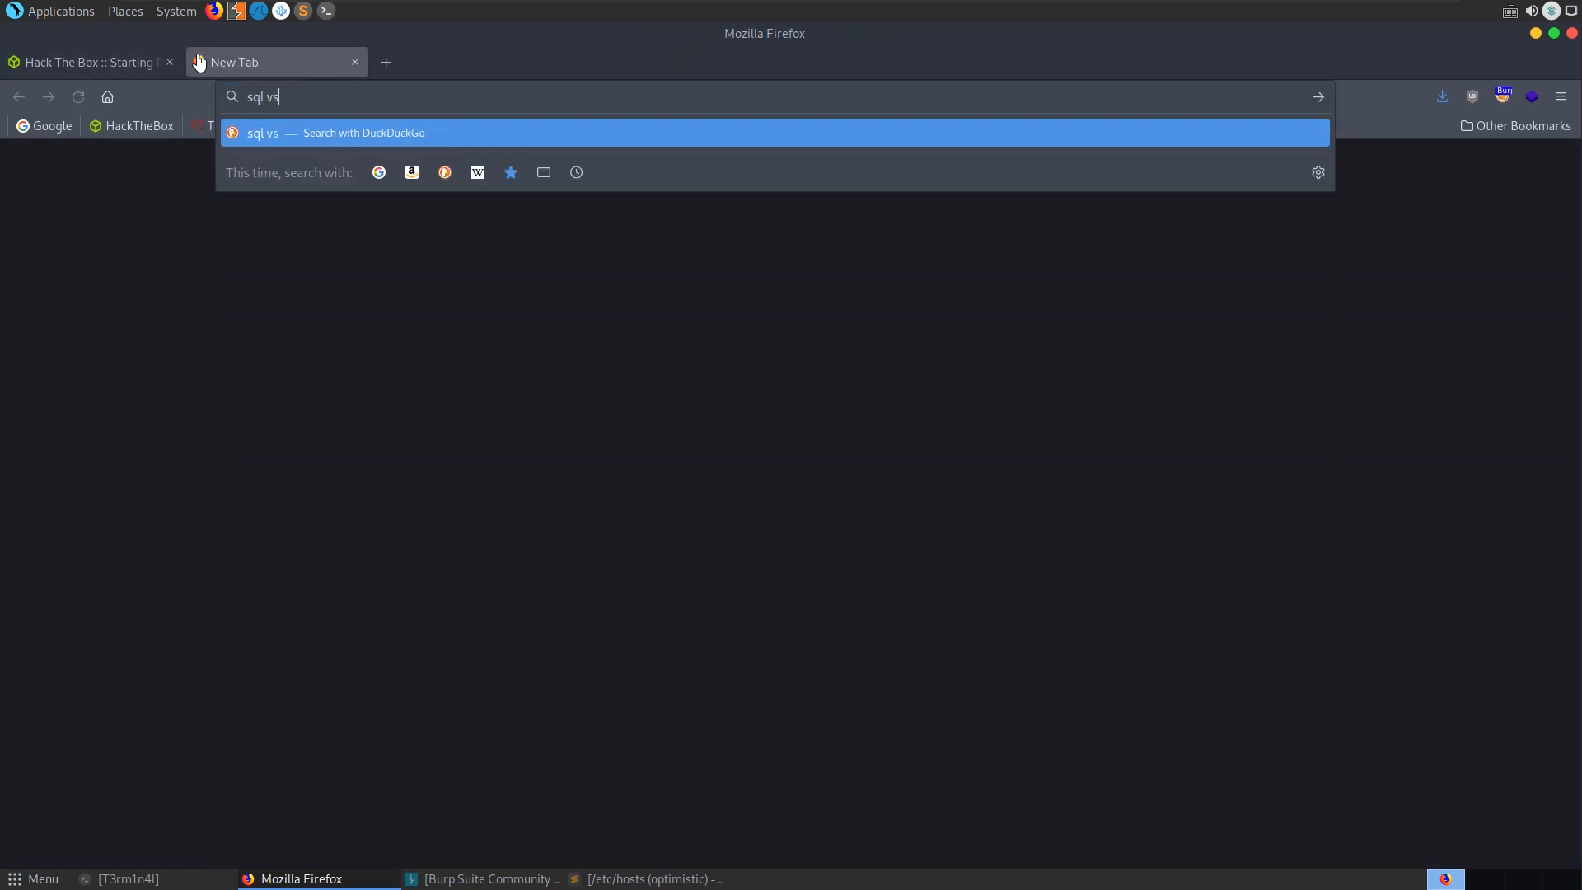
type("sql&t=newext&atb=v296-1&ia=web")
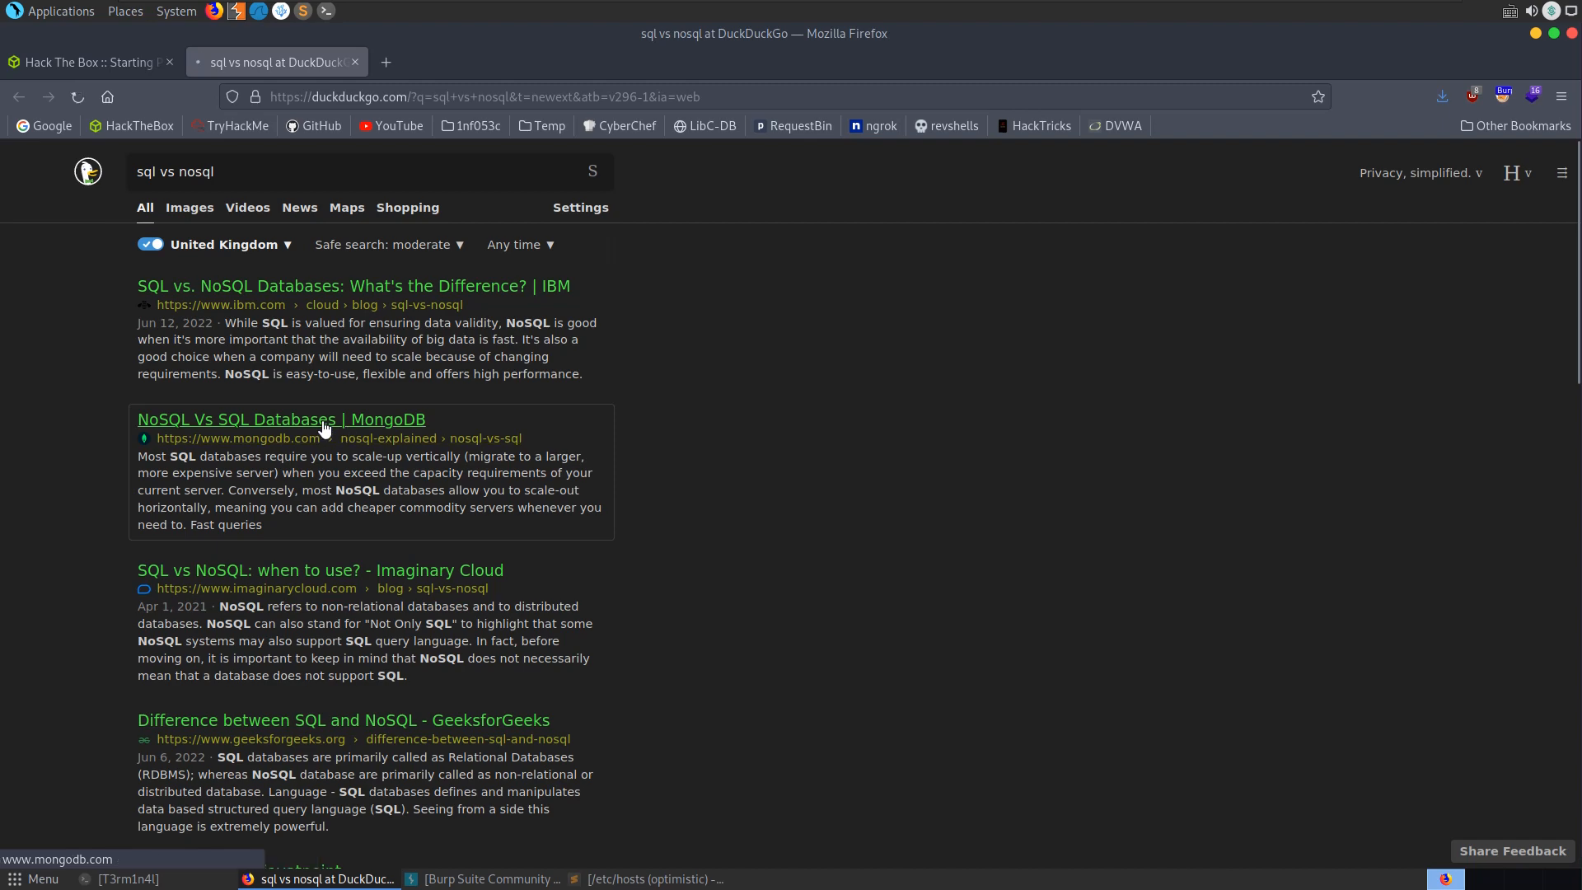
left_click(282, 418)
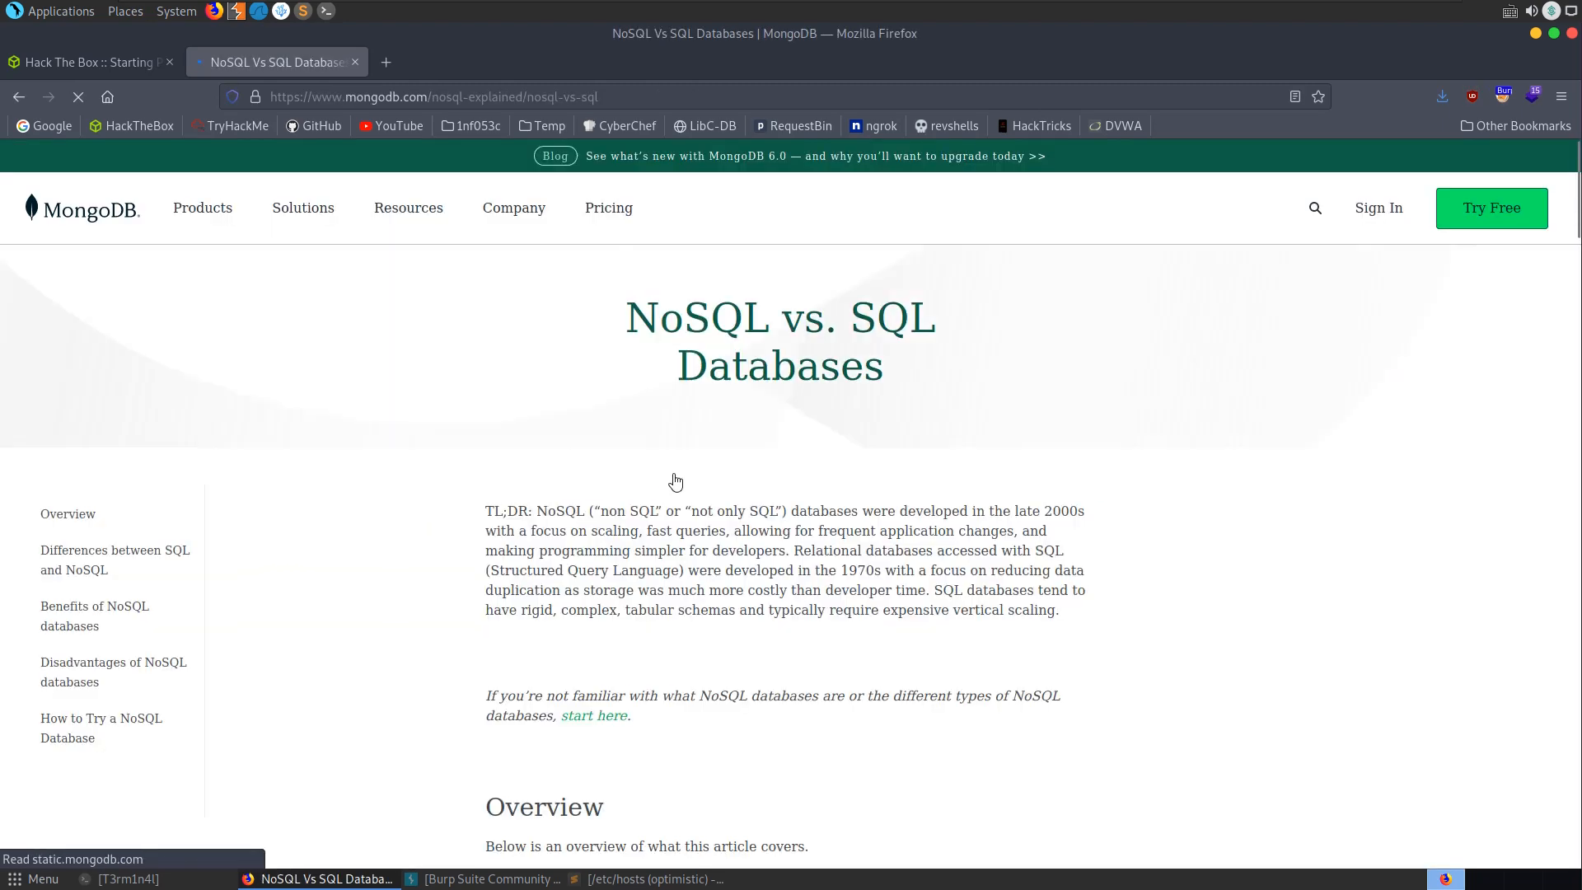
scroll("down", 3)
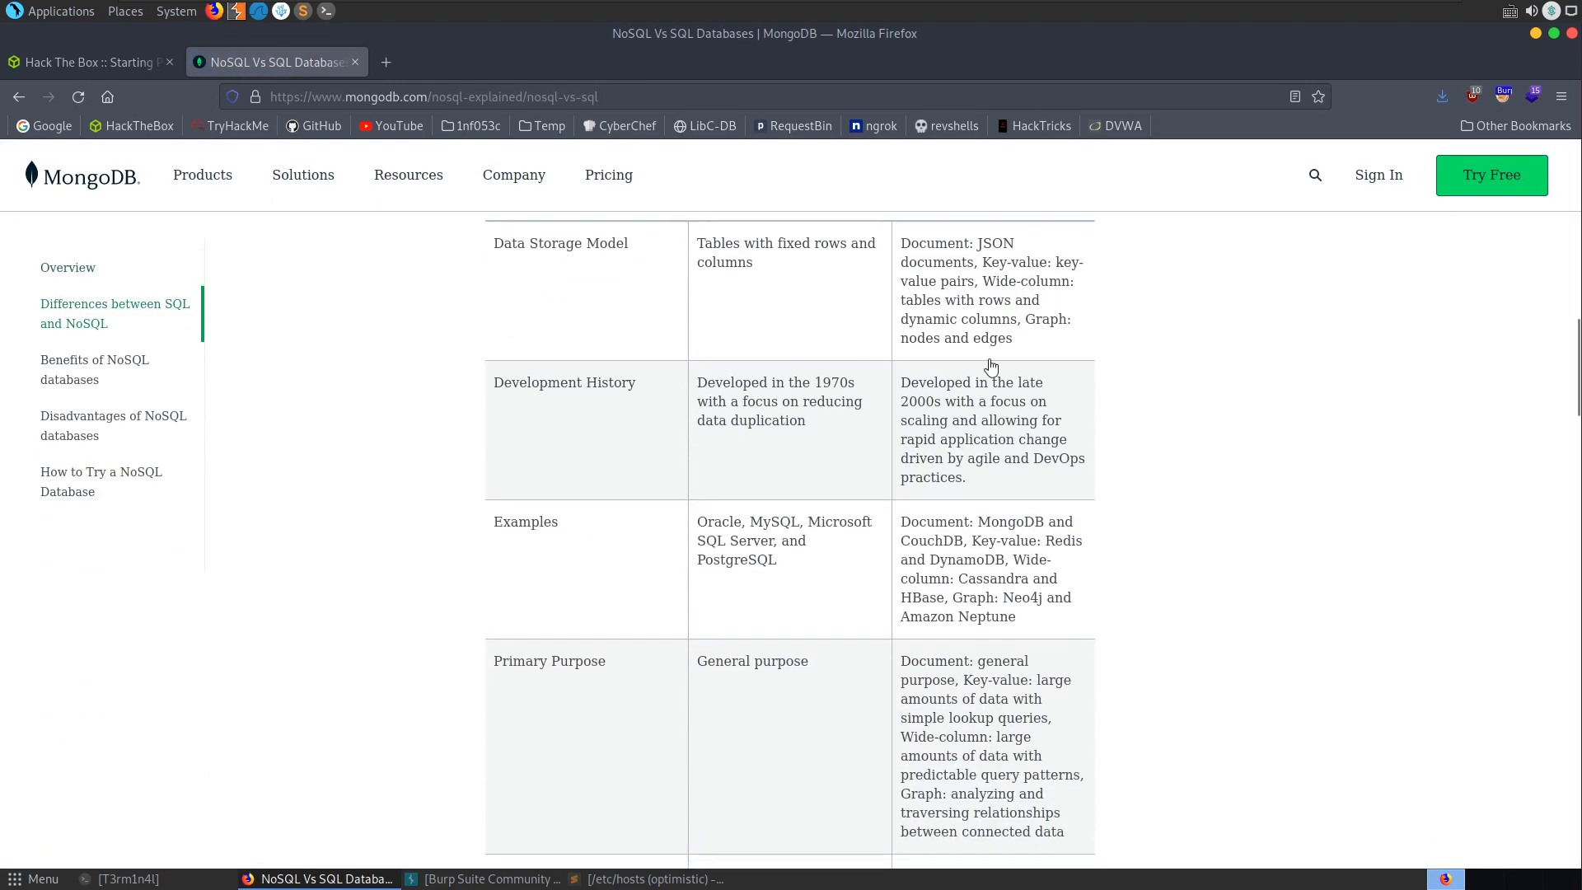
scroll("down", 3)
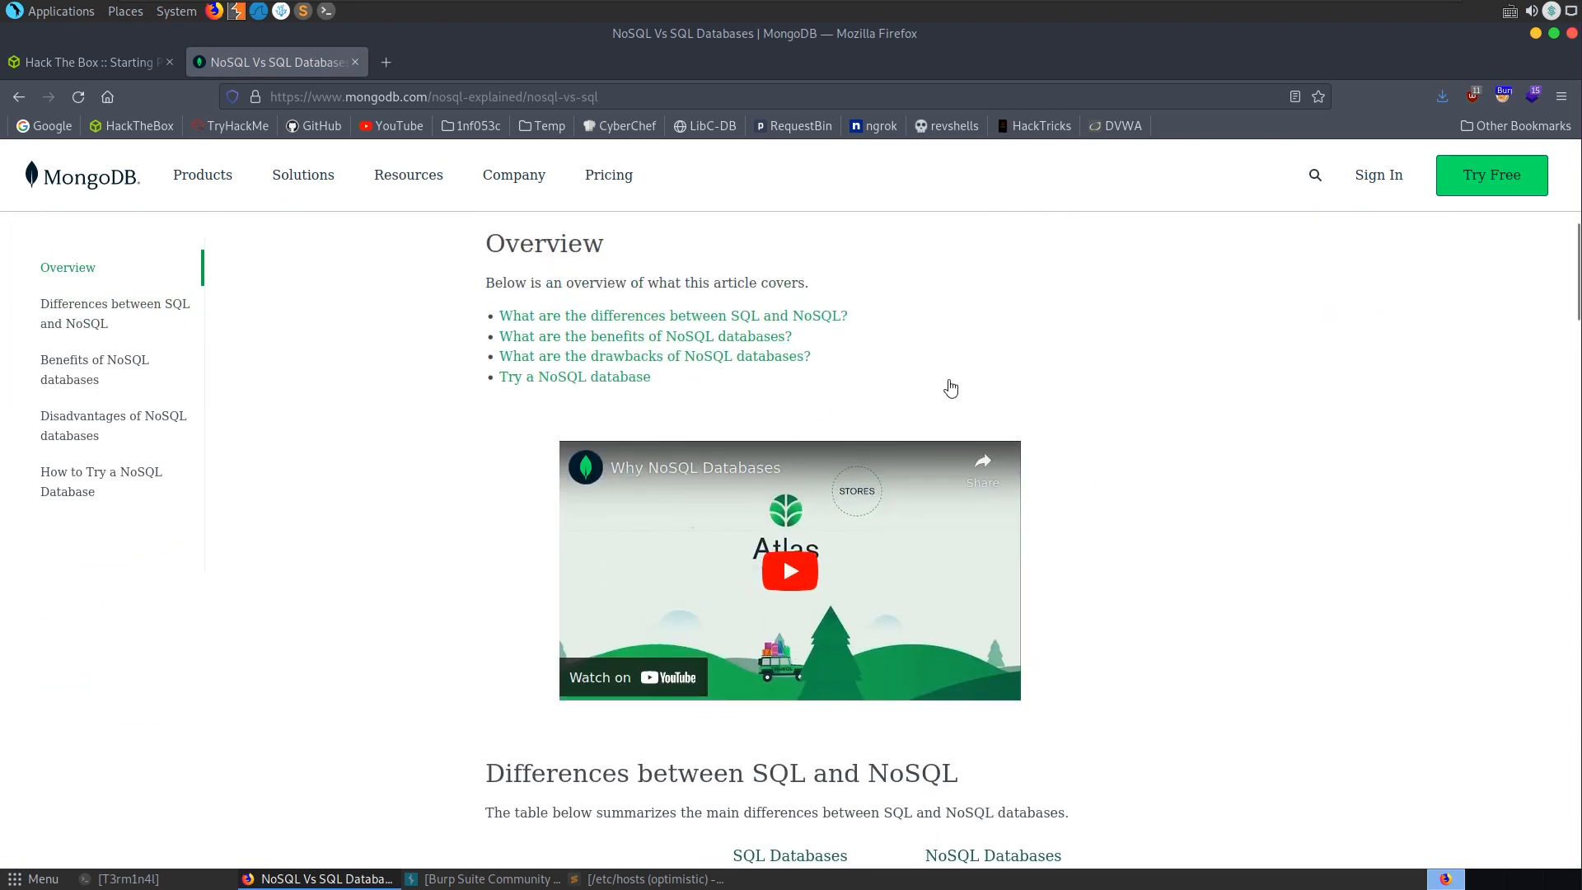
scroll("down", 3)
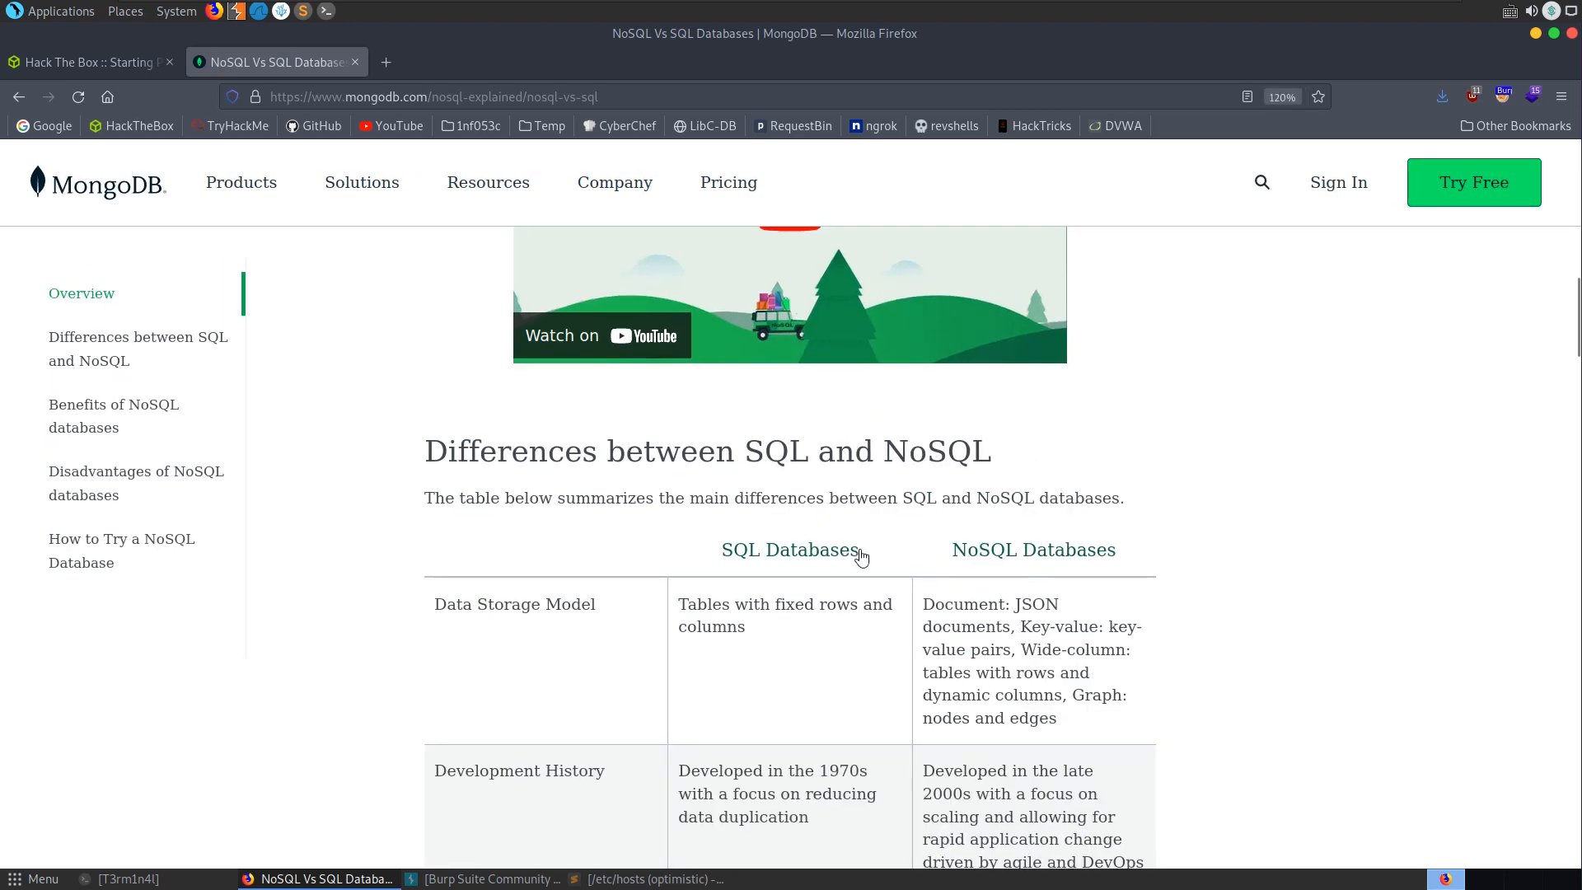
scroll("down", 3)
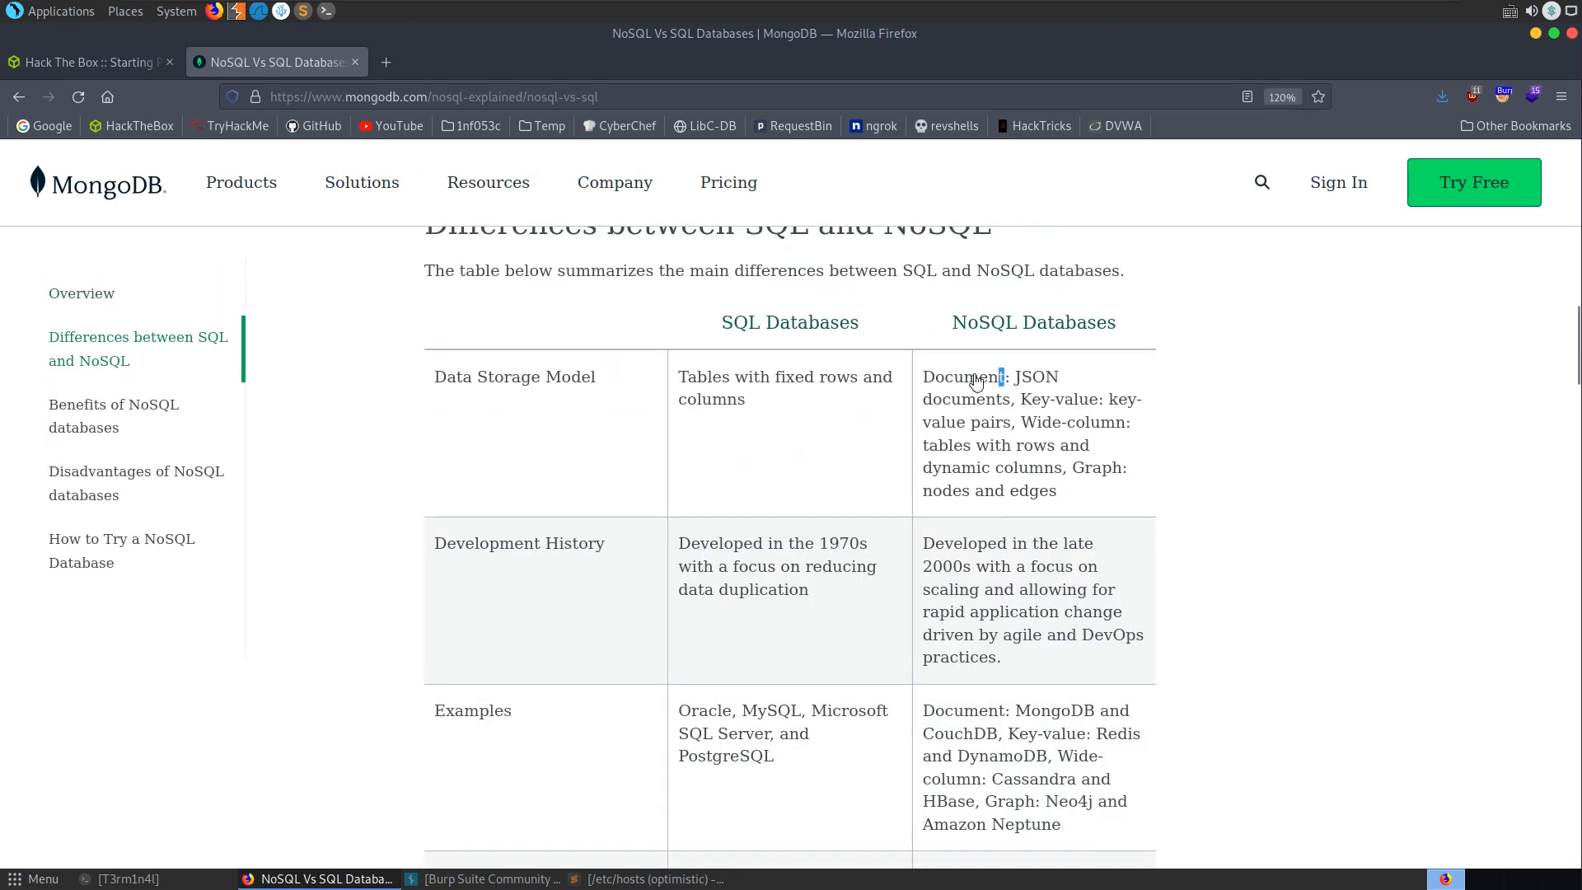
double_click(1037, 375)
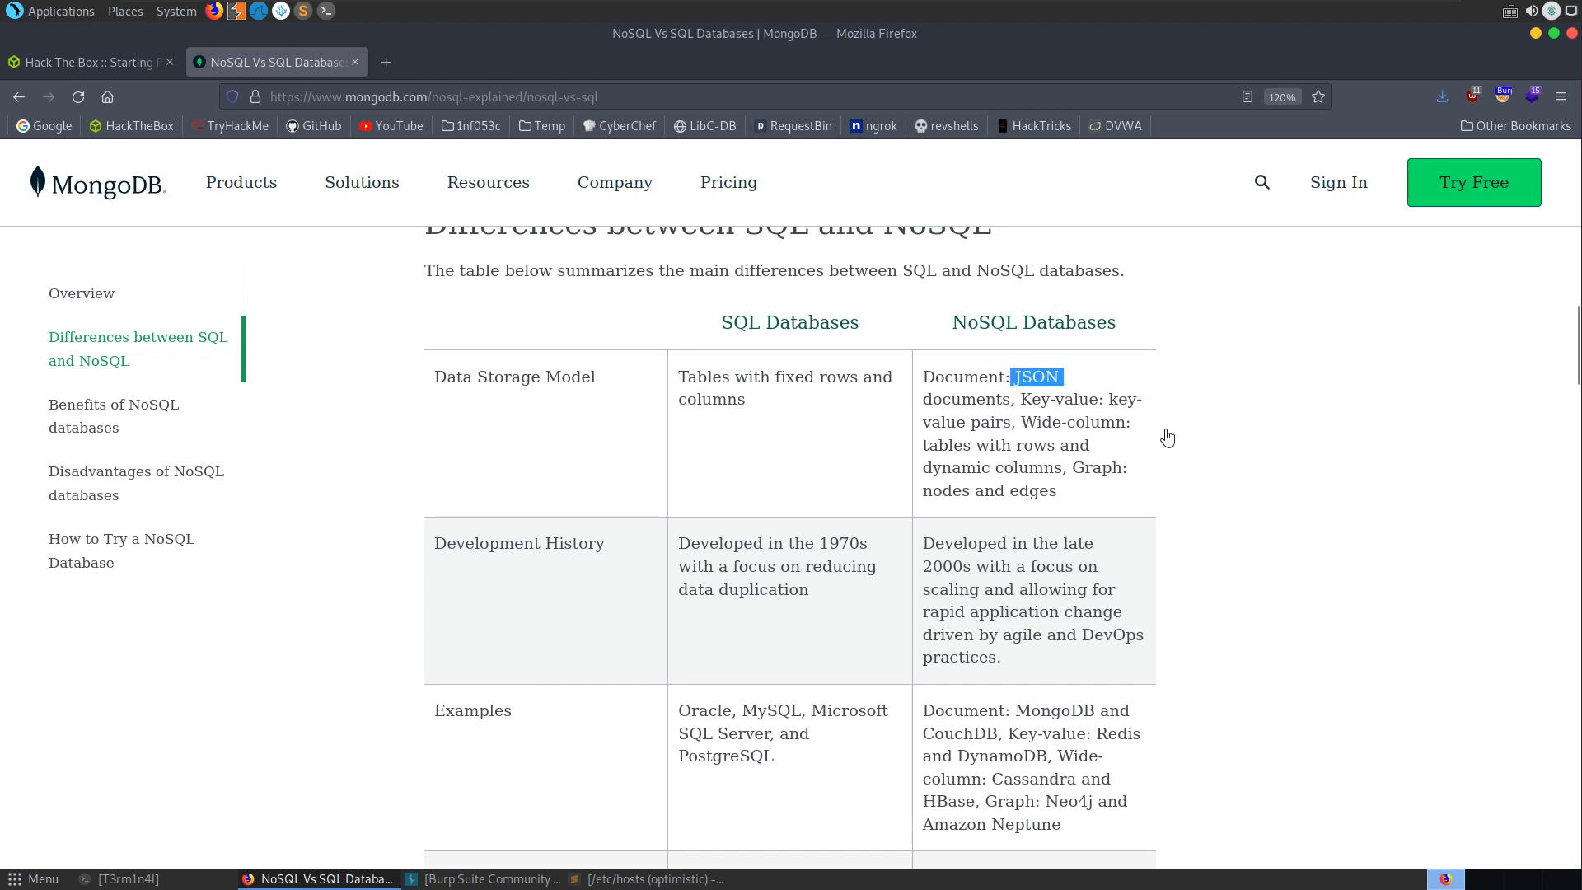
mouse_move(1000, 471)
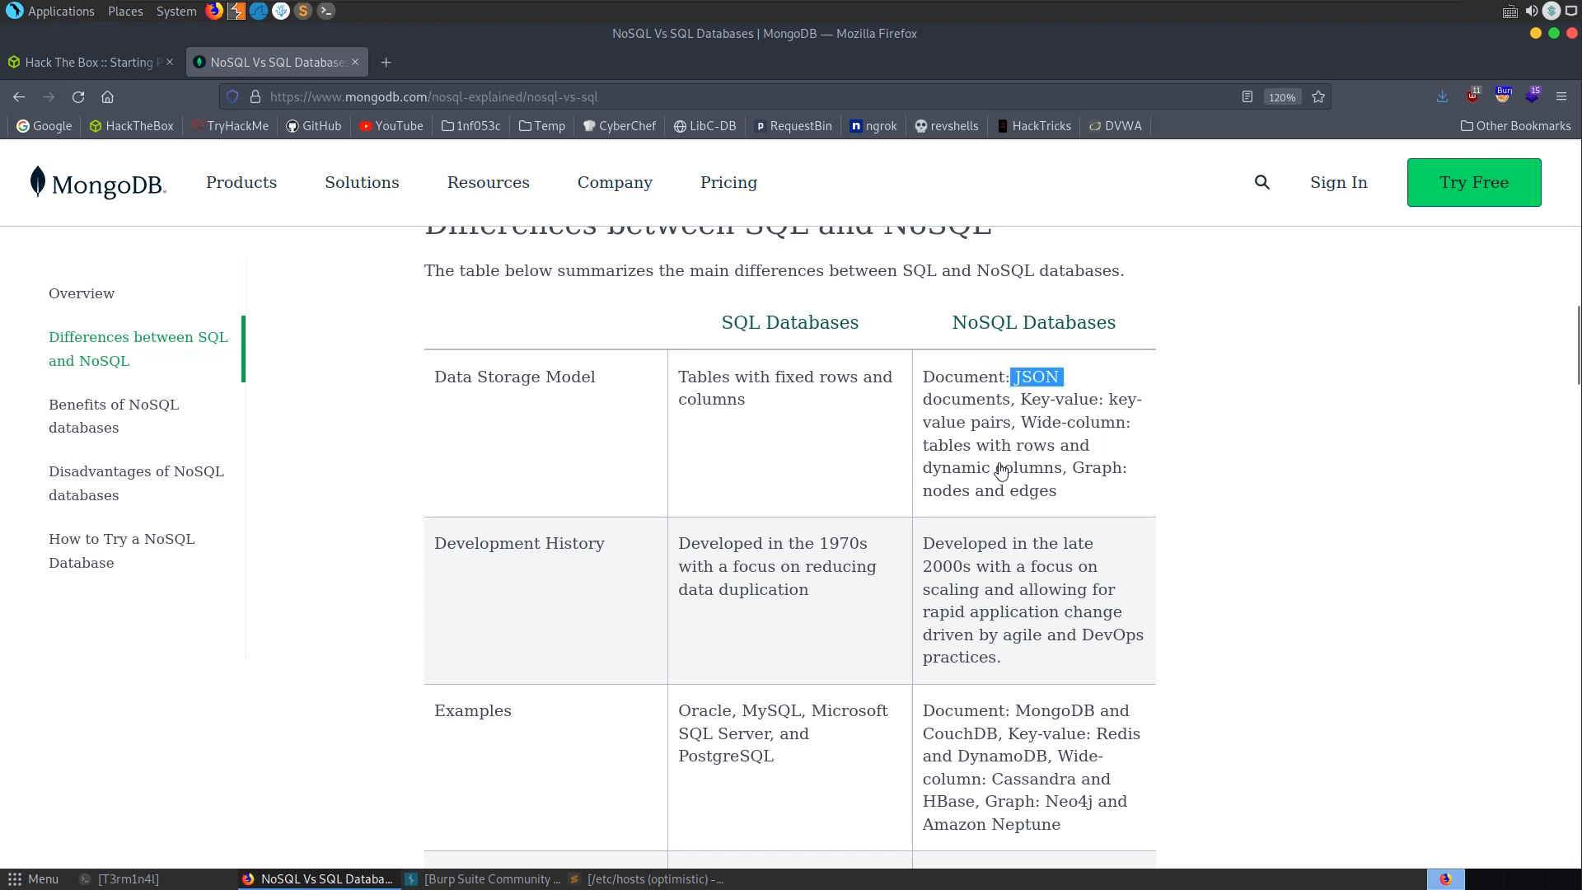
scroll("down", 3)
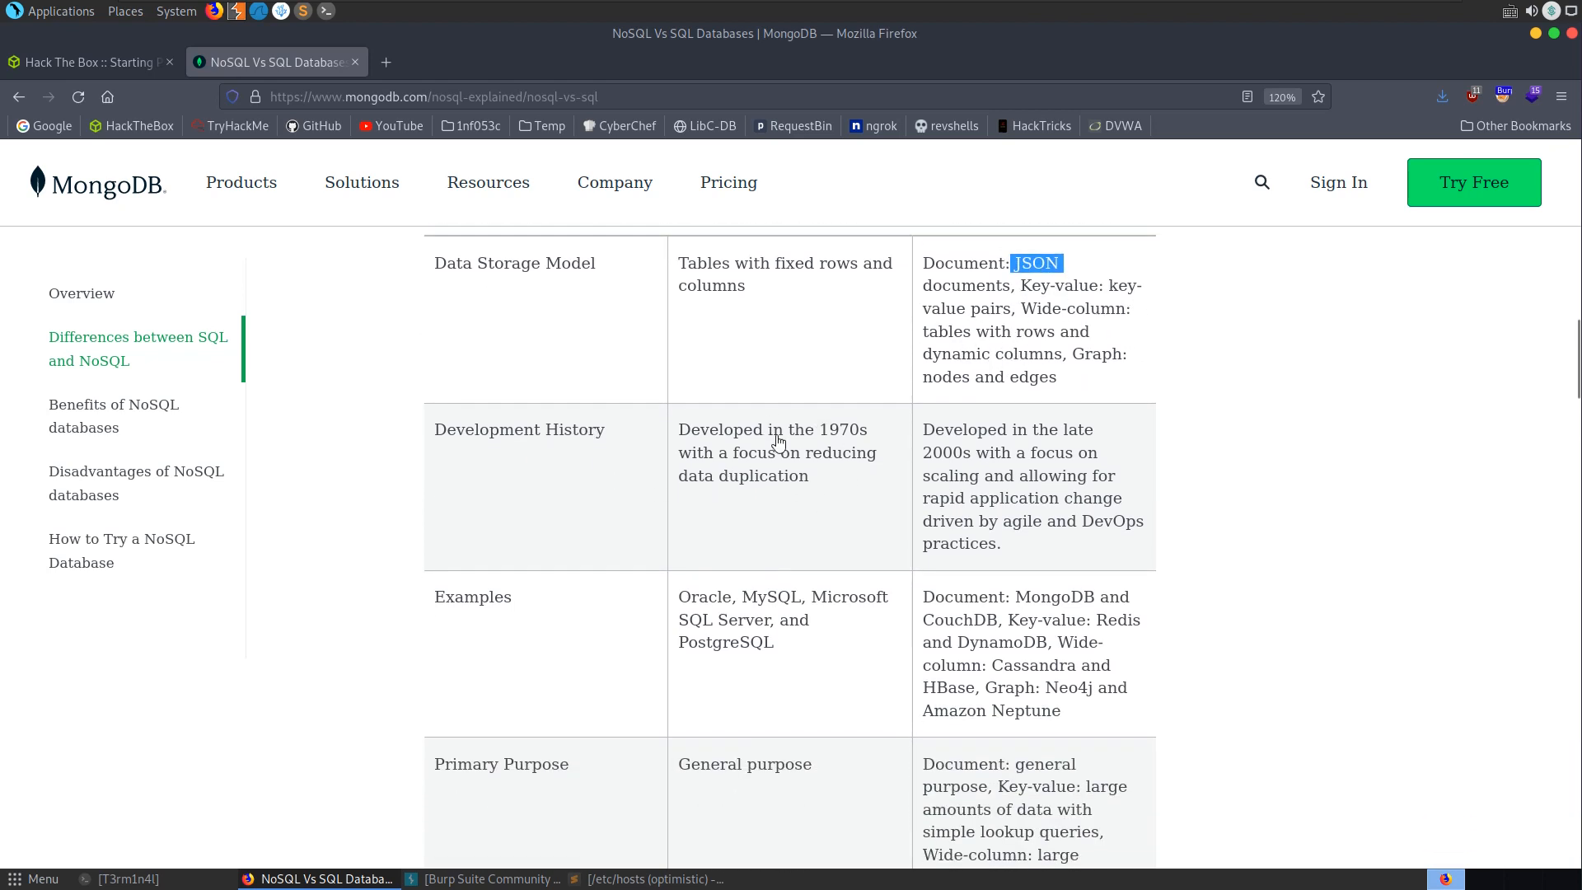
scroll("up", 3)
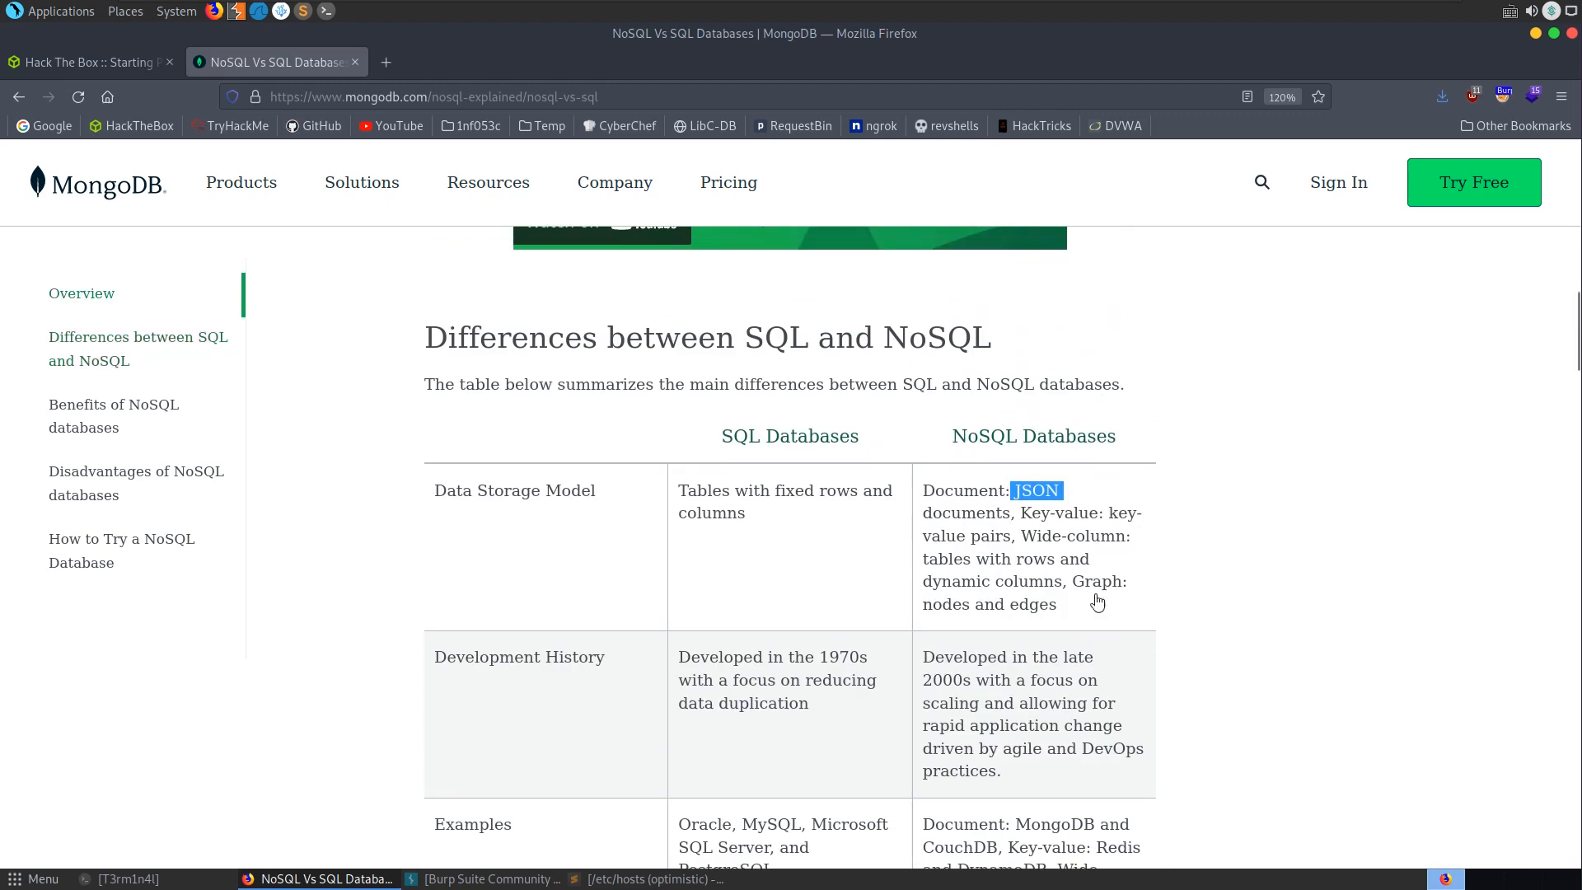
scroll("down", 3)
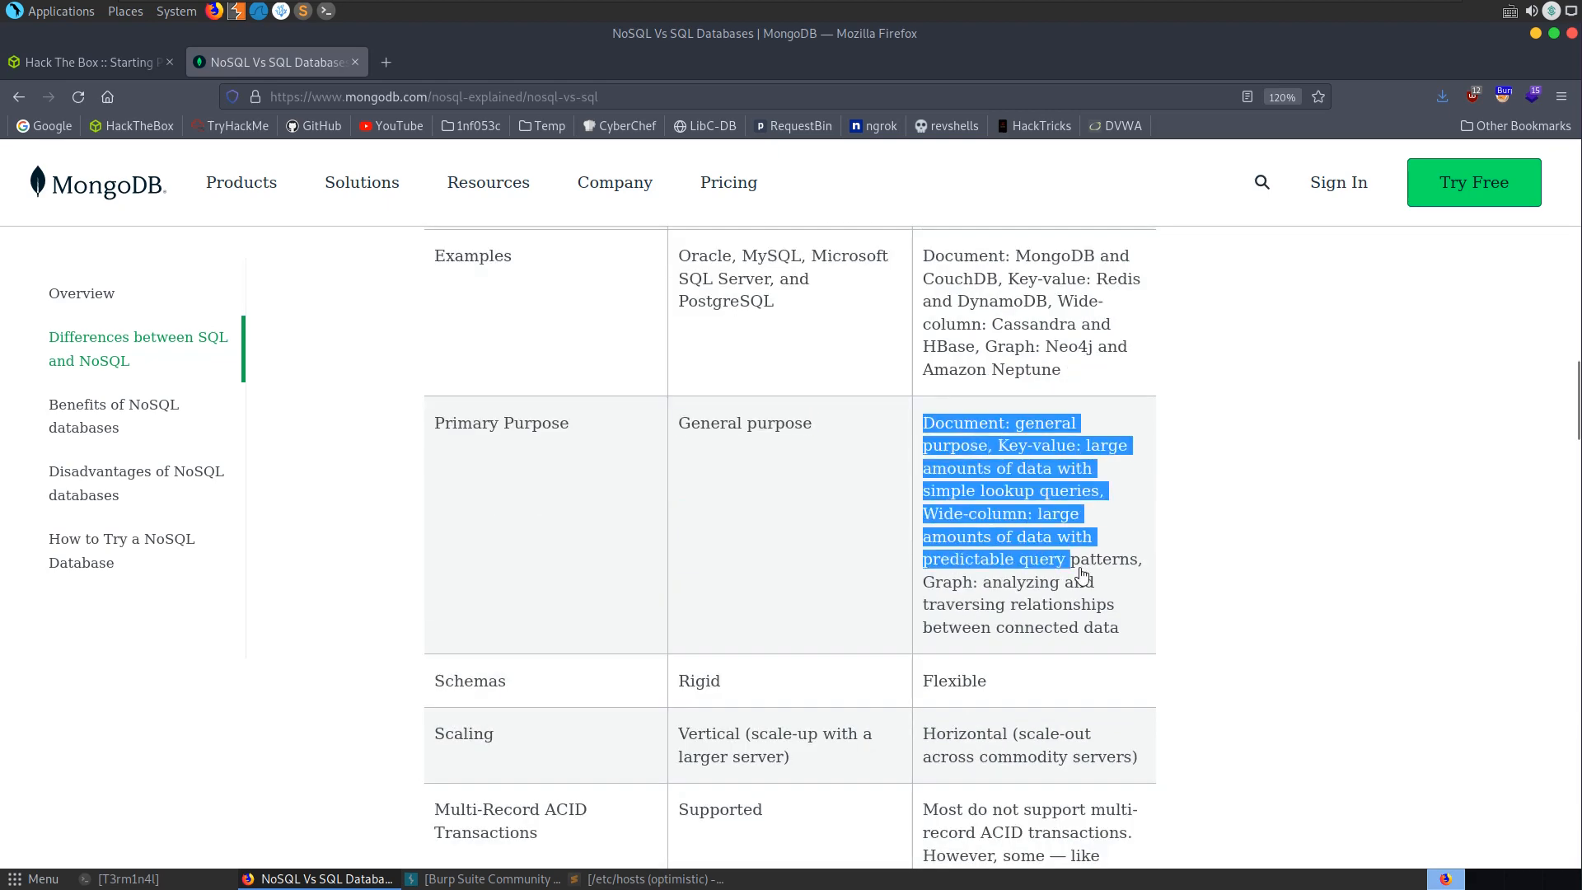
left_click(1013, 552)
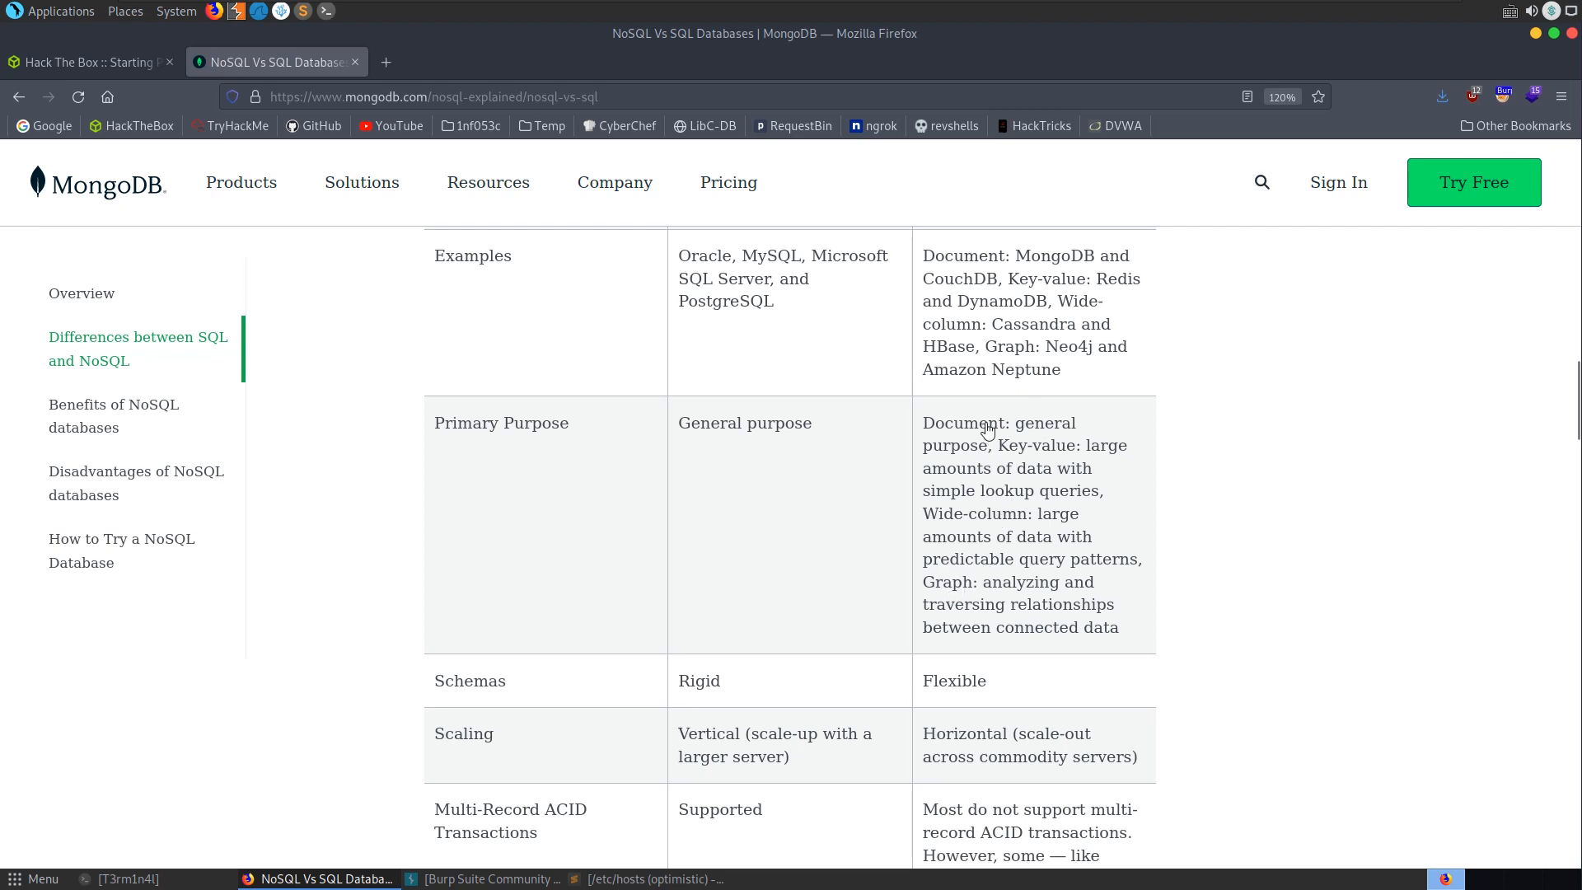
scroll("down", 3)
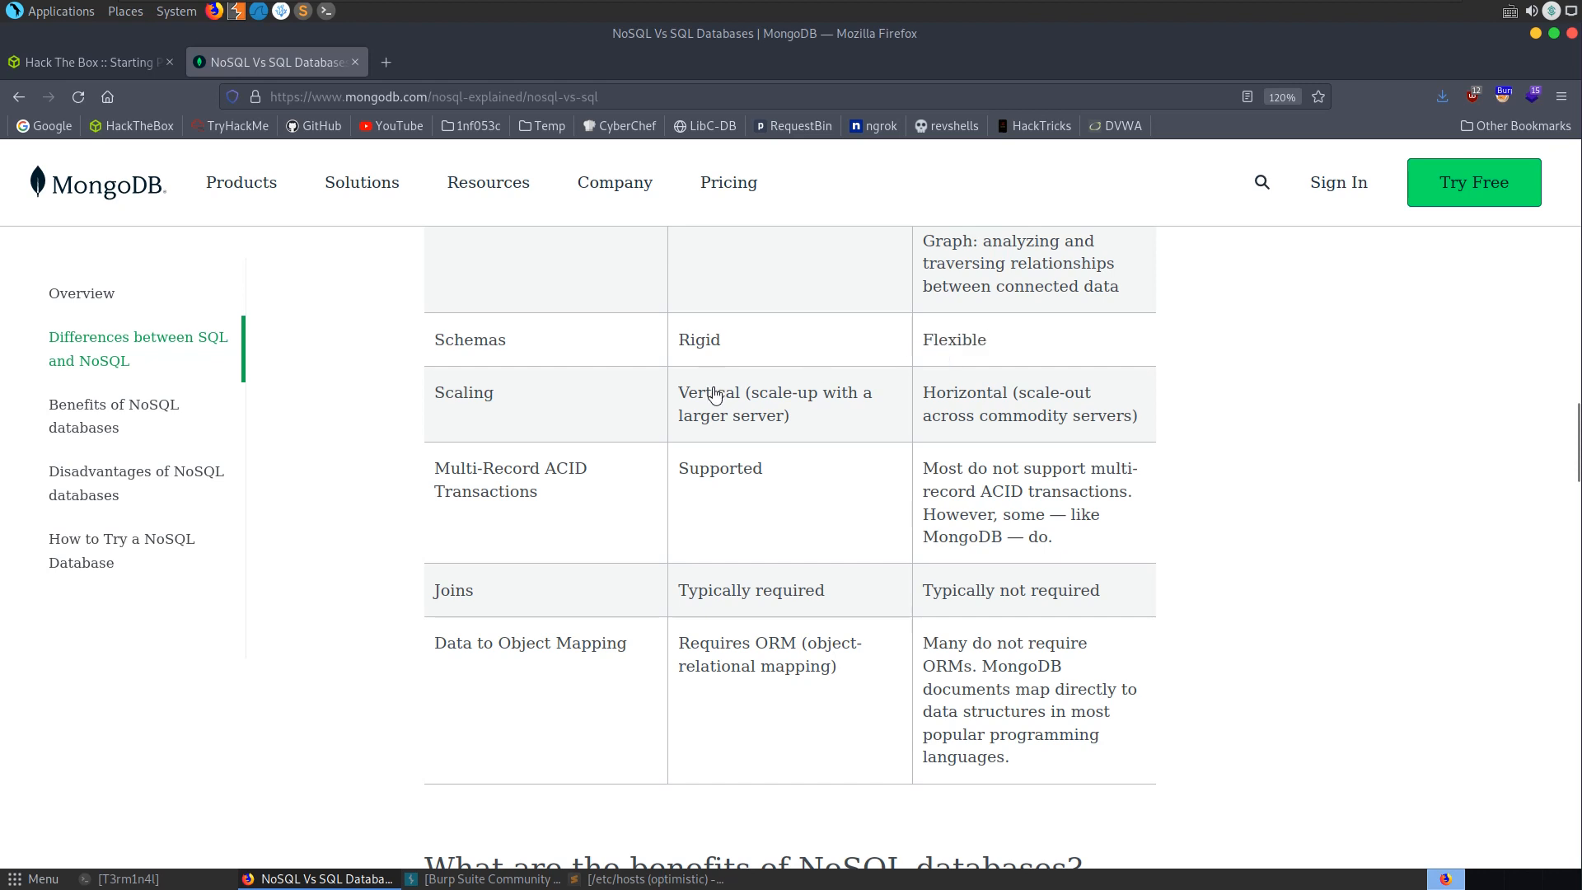
mouse_move(918, 404)
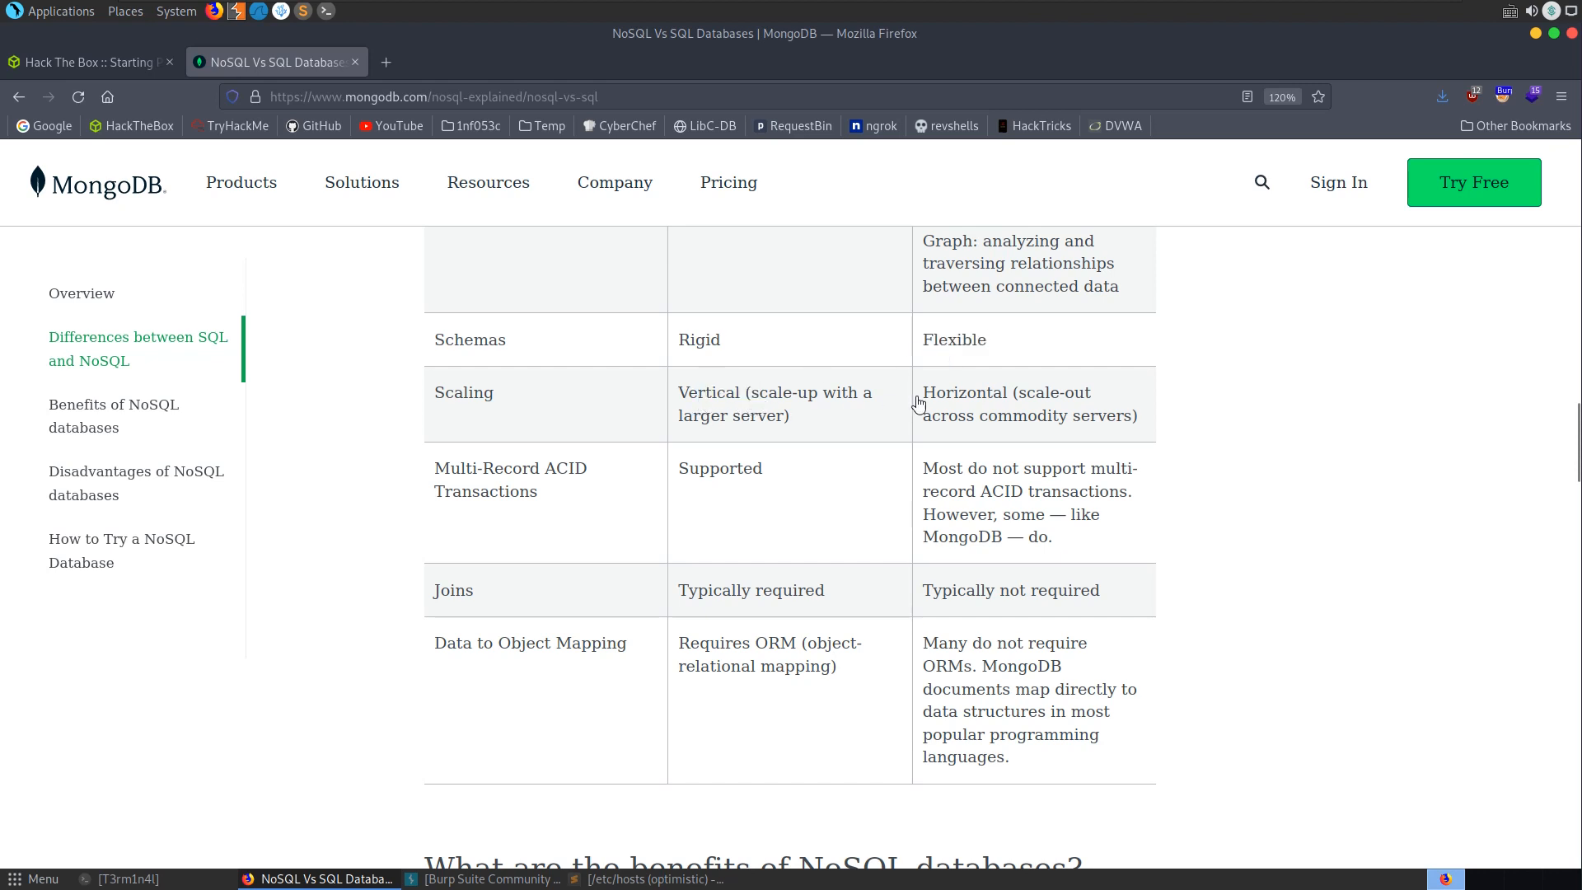
mouse_move(739, 481)
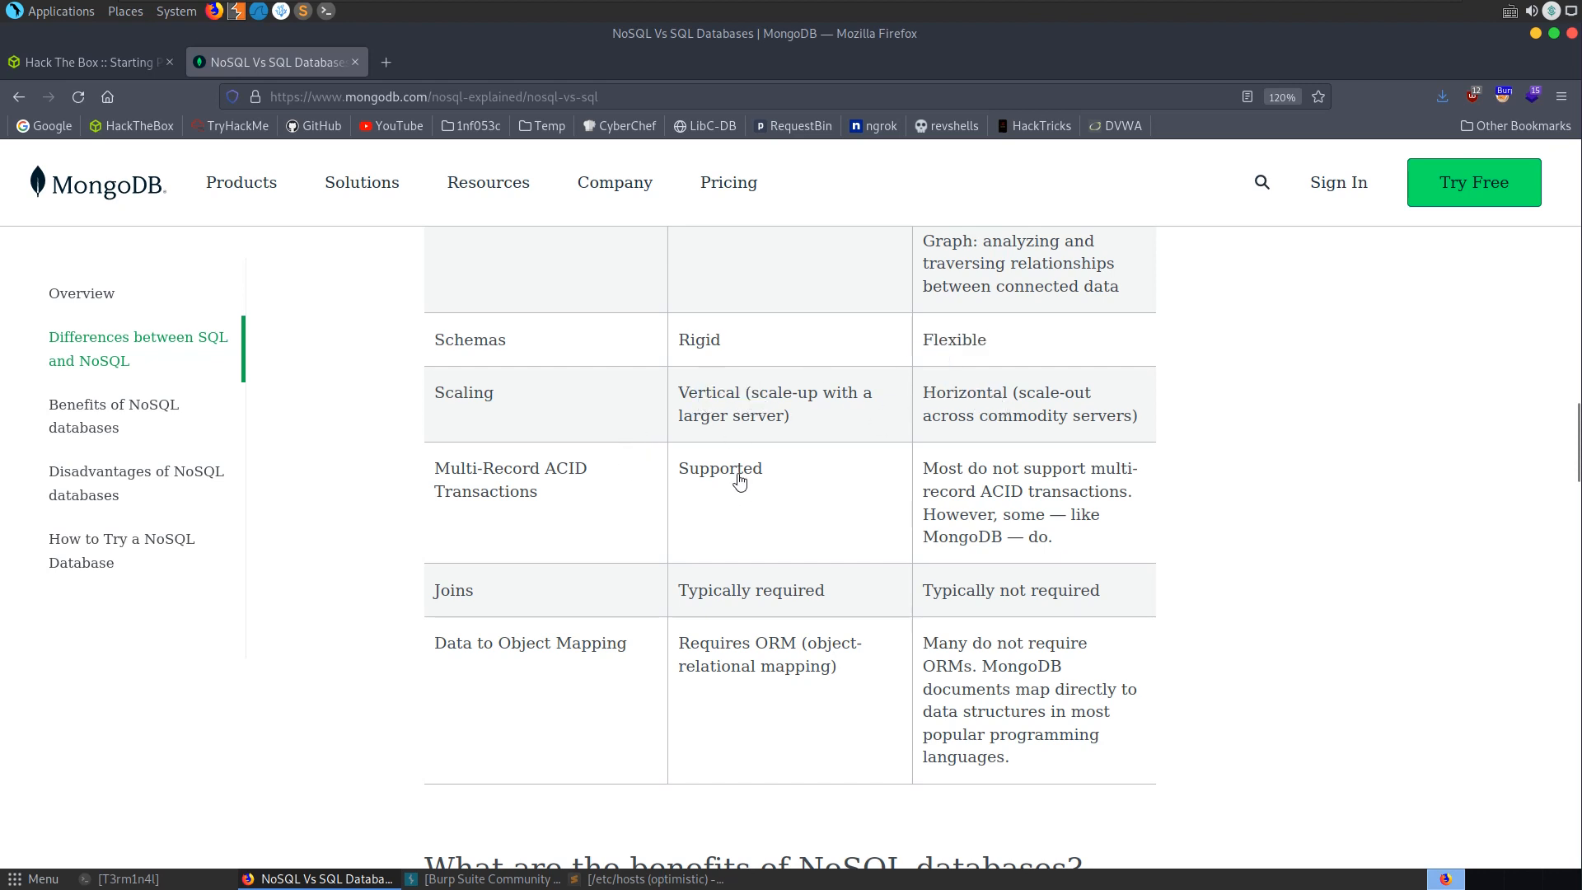
scroll("down", 3)
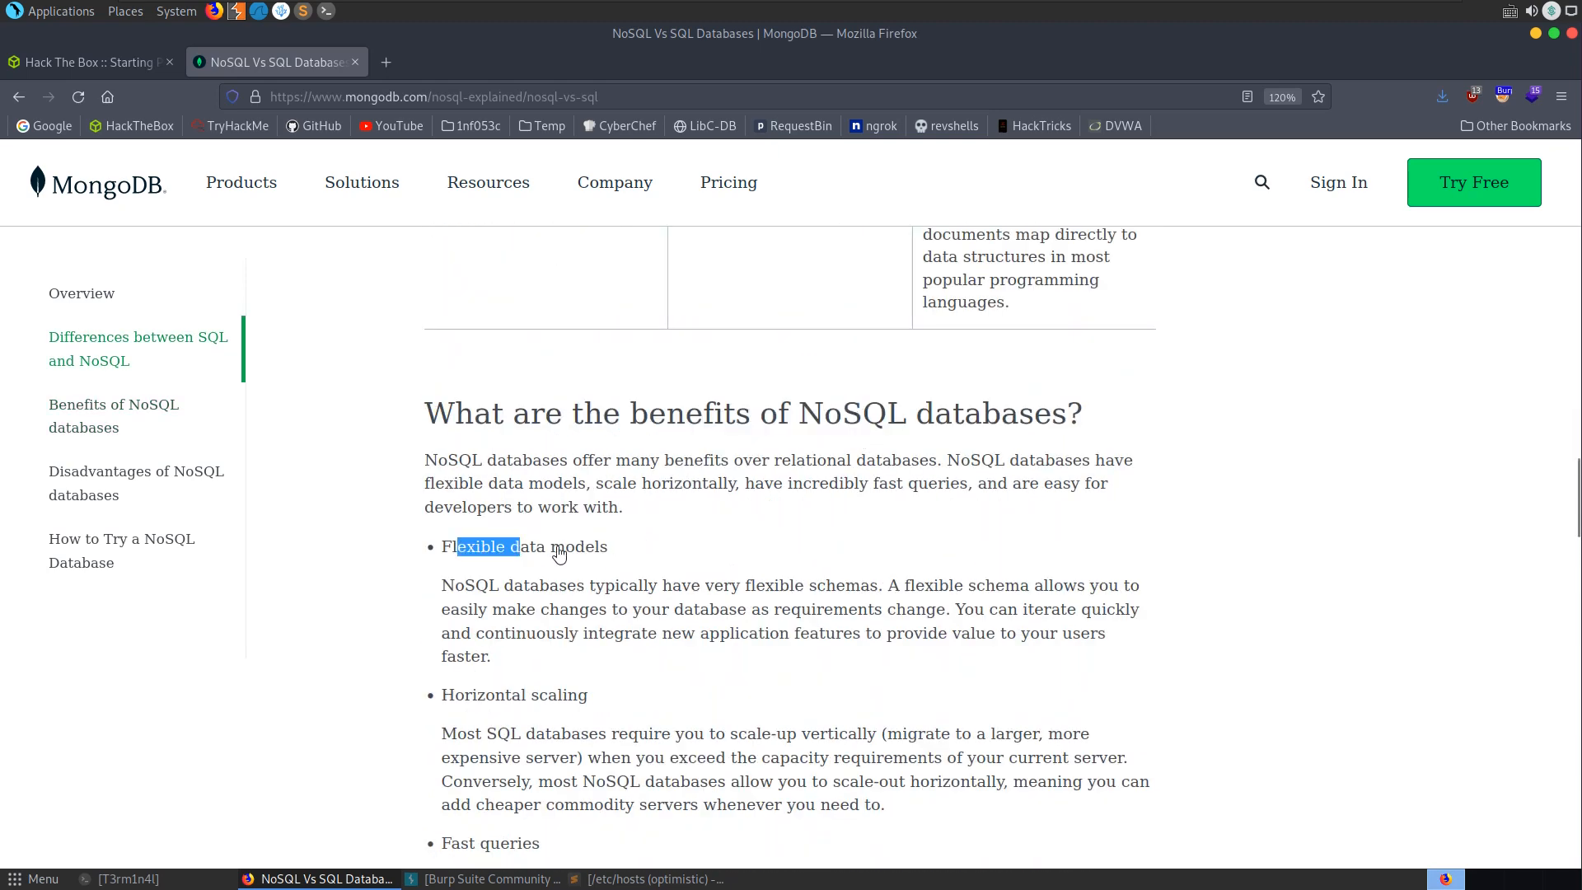
scroll("down", 3)
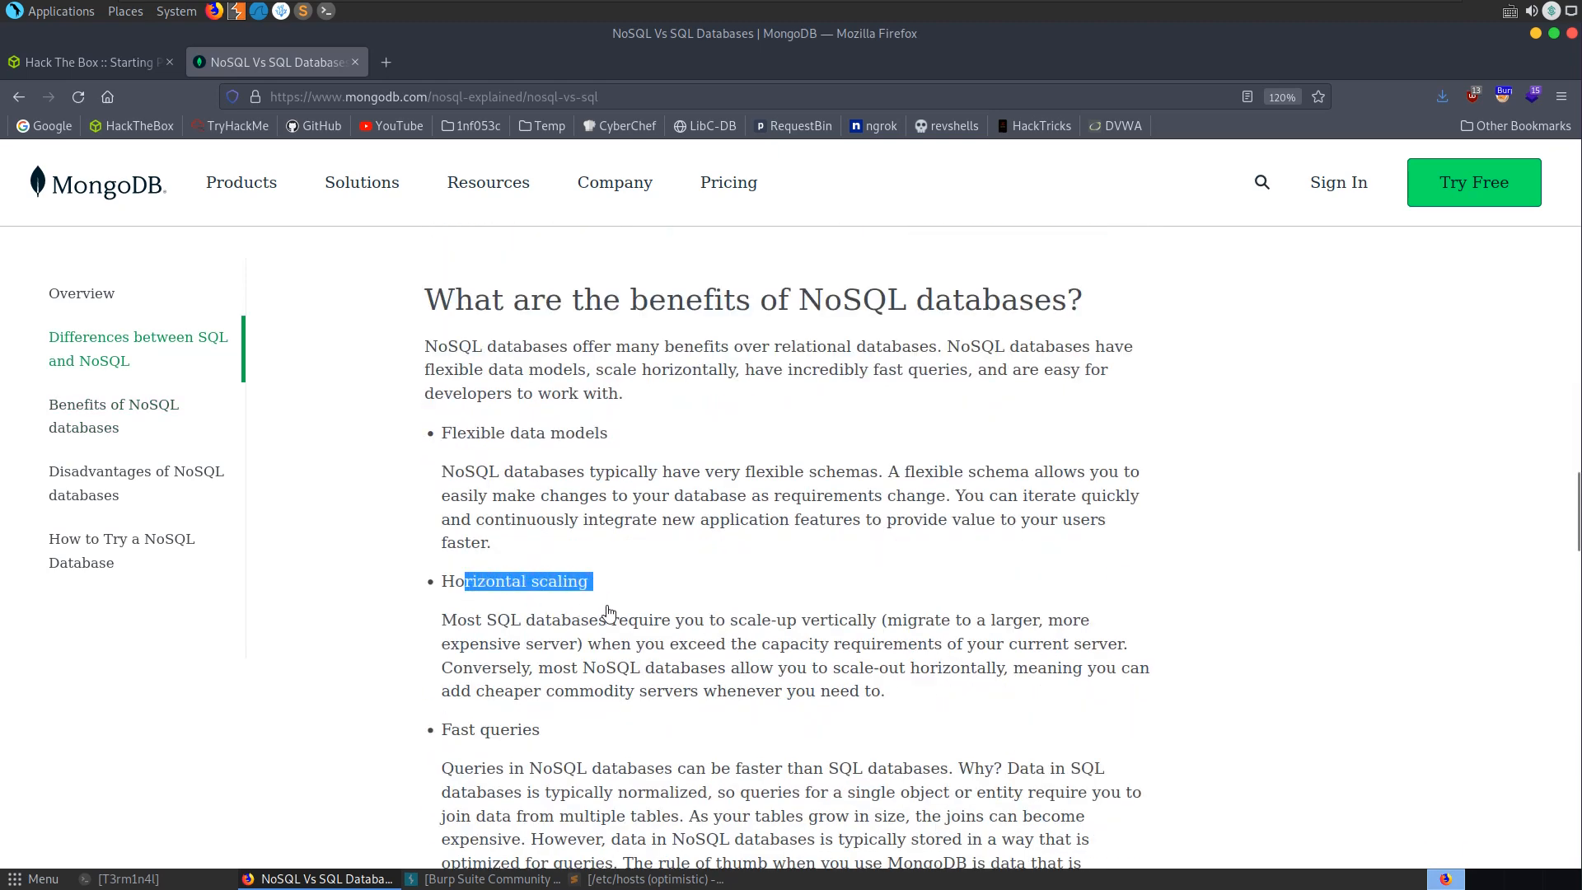
scroll("down", 3)
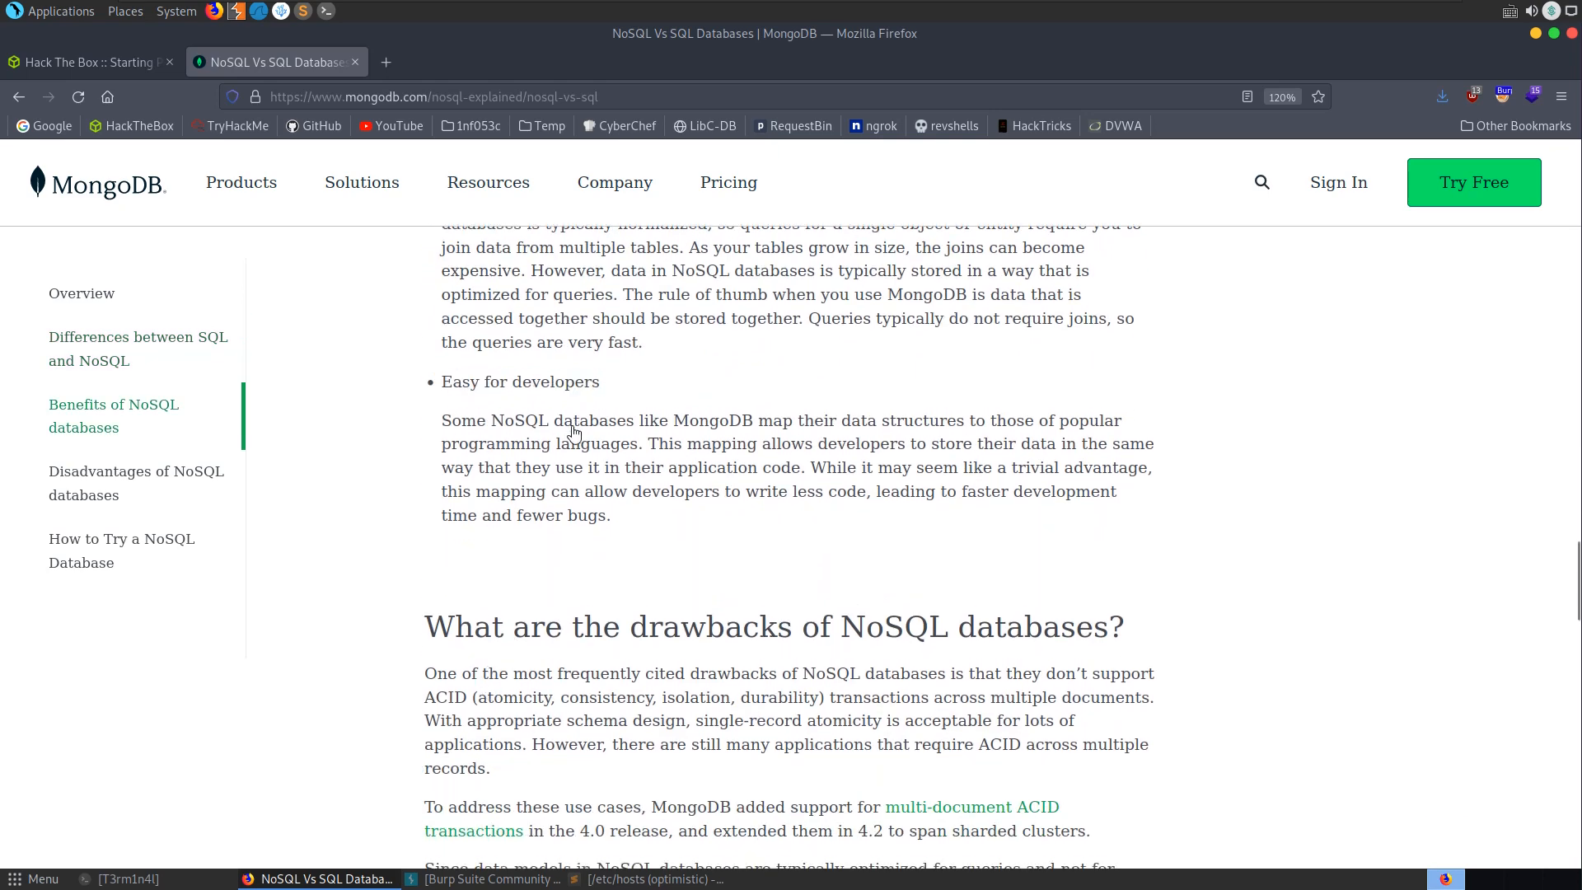
scroll("down", 3)
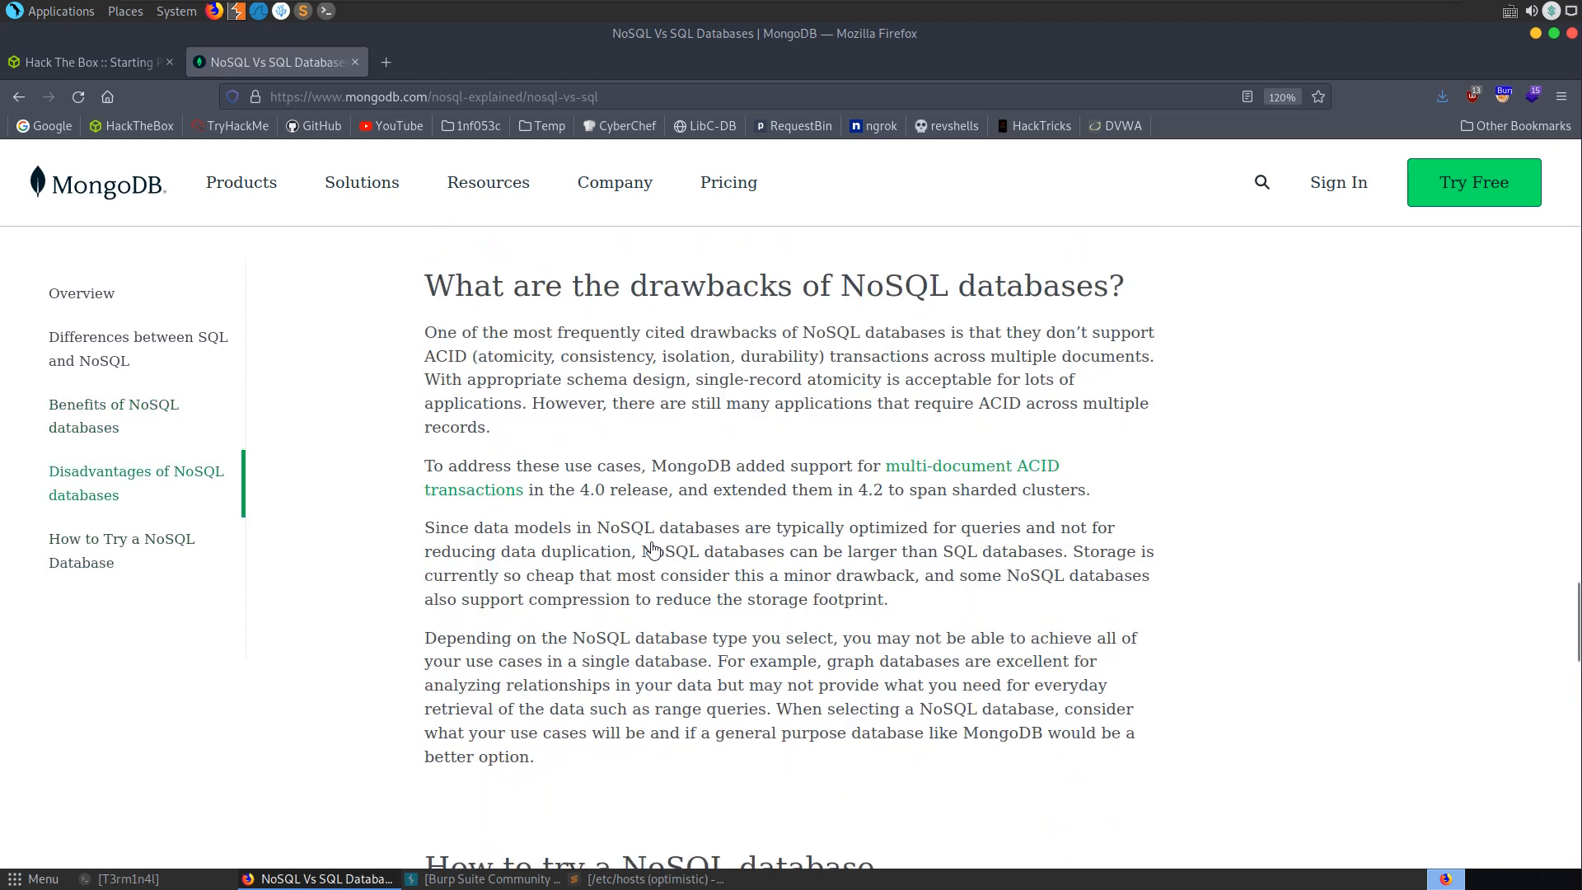
- Submit NoSQL as the Task 3 answer on Hack The Box and move on to Task 4
left_click(91, 61)
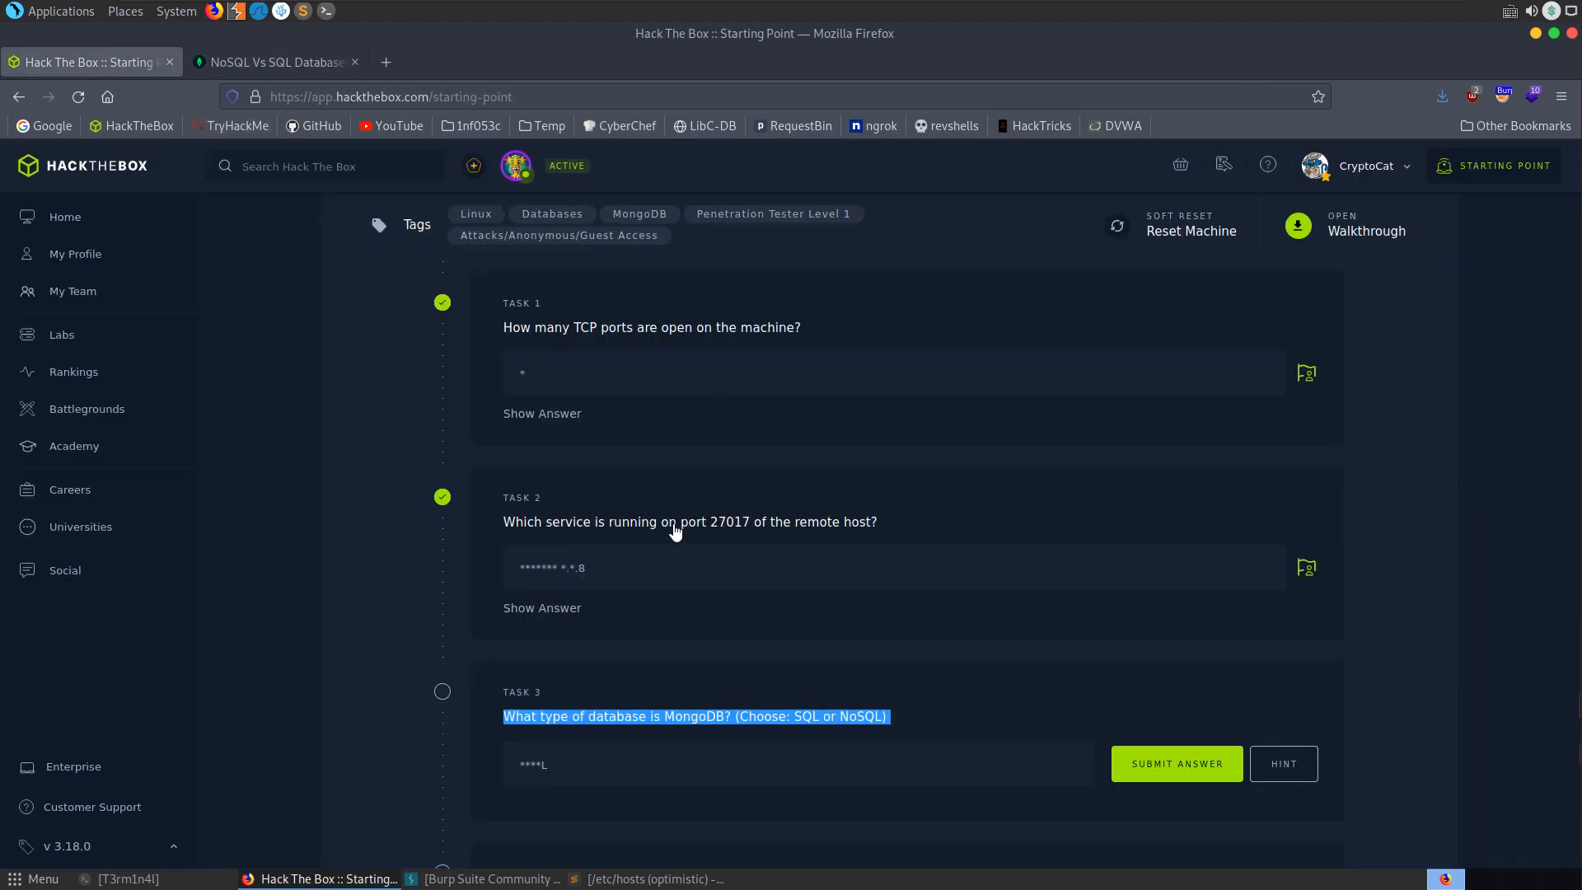
scroll("down", 3)
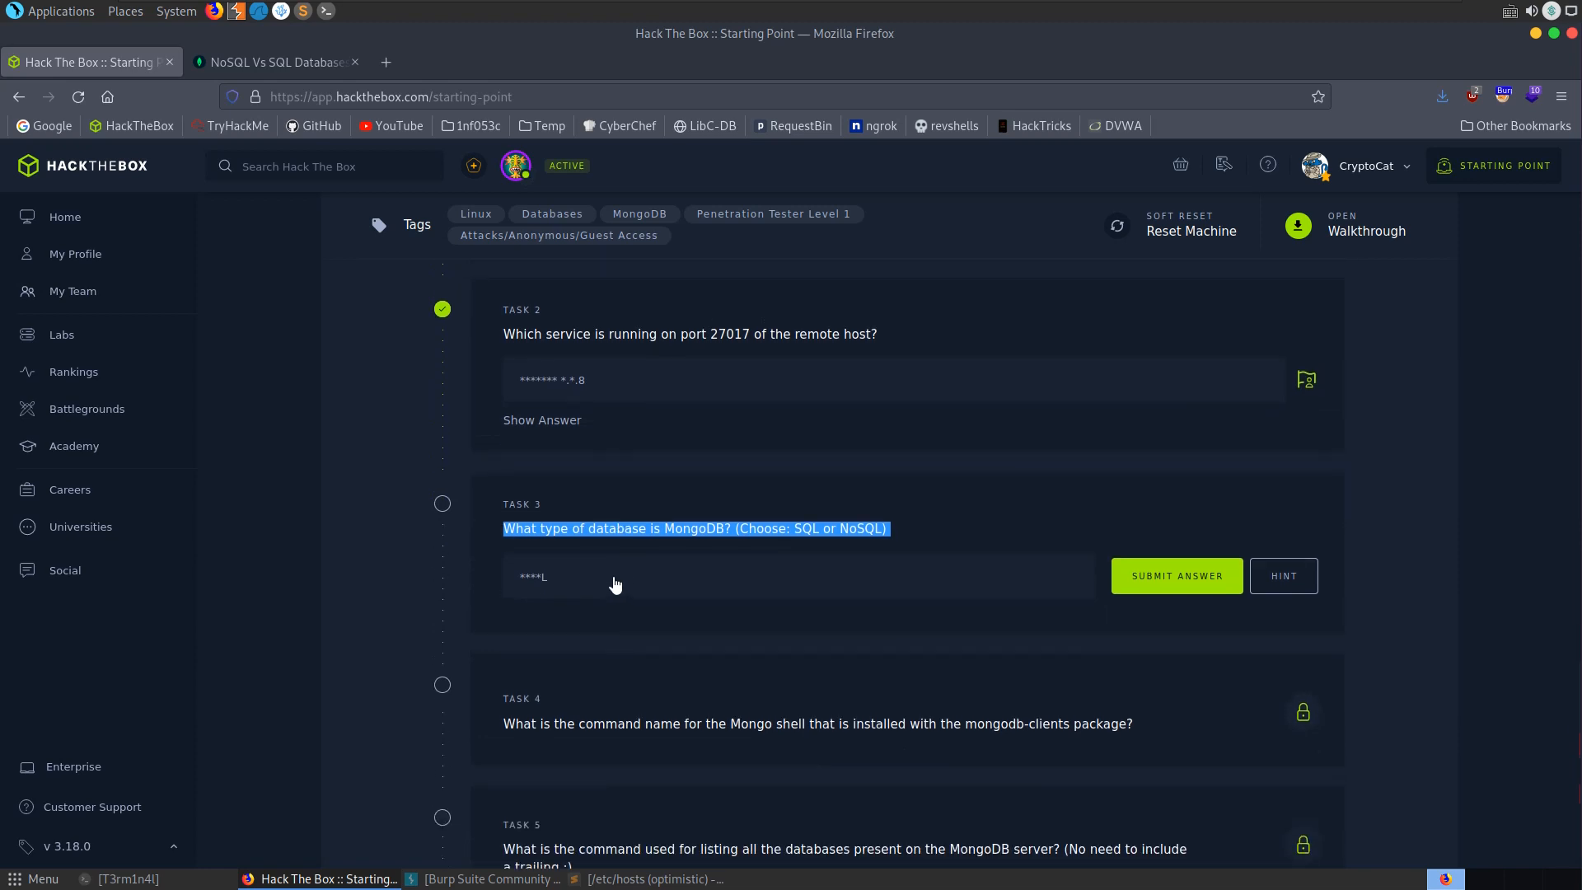
type("NoS")
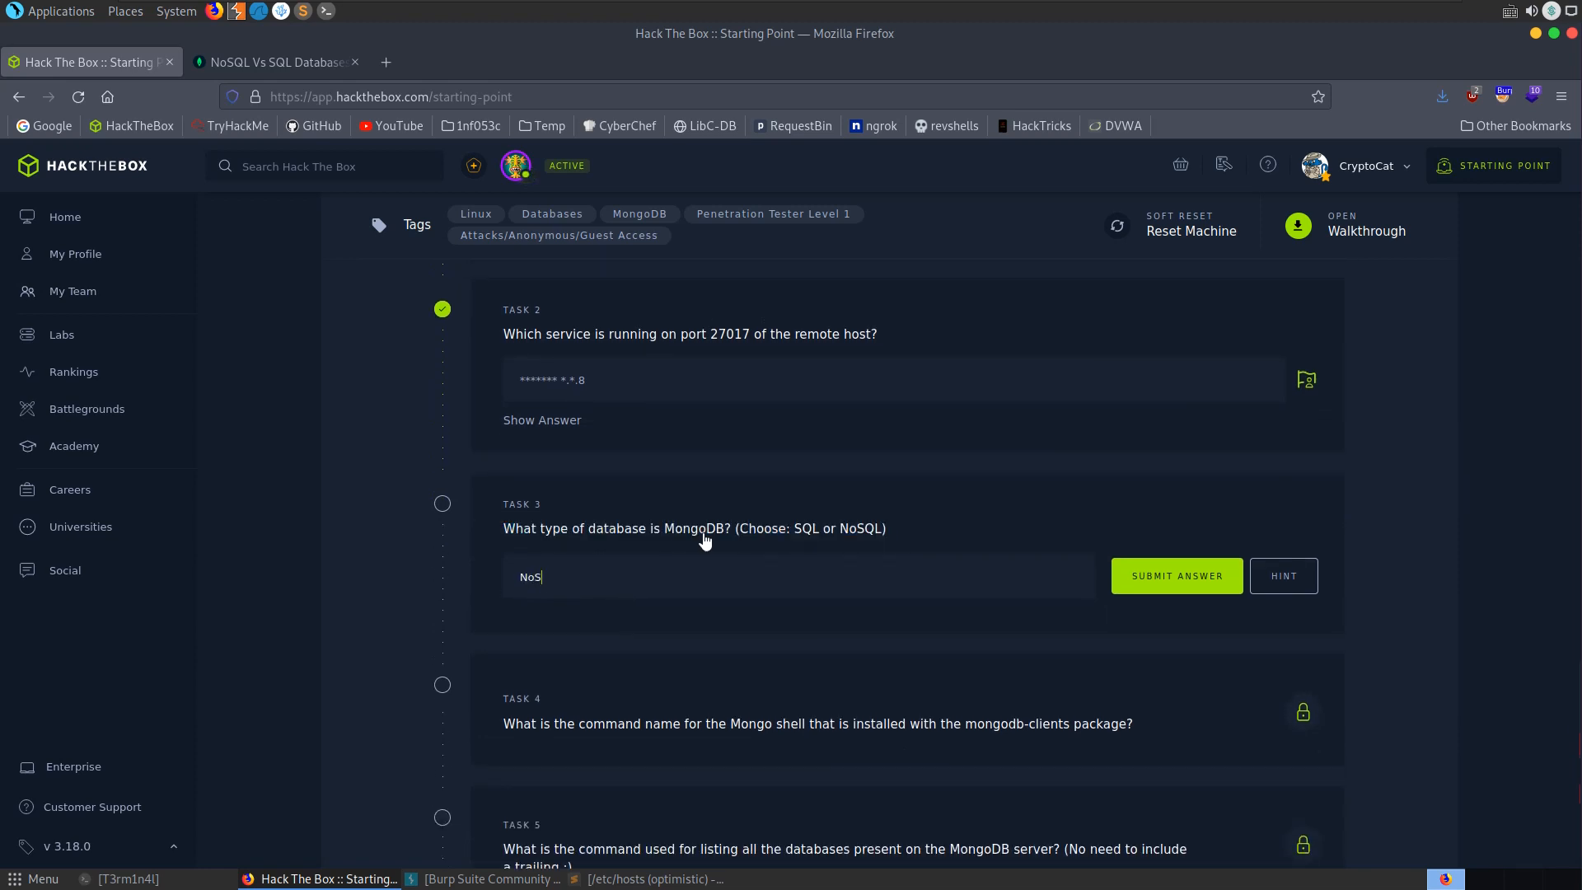
left_click(1175, 575)
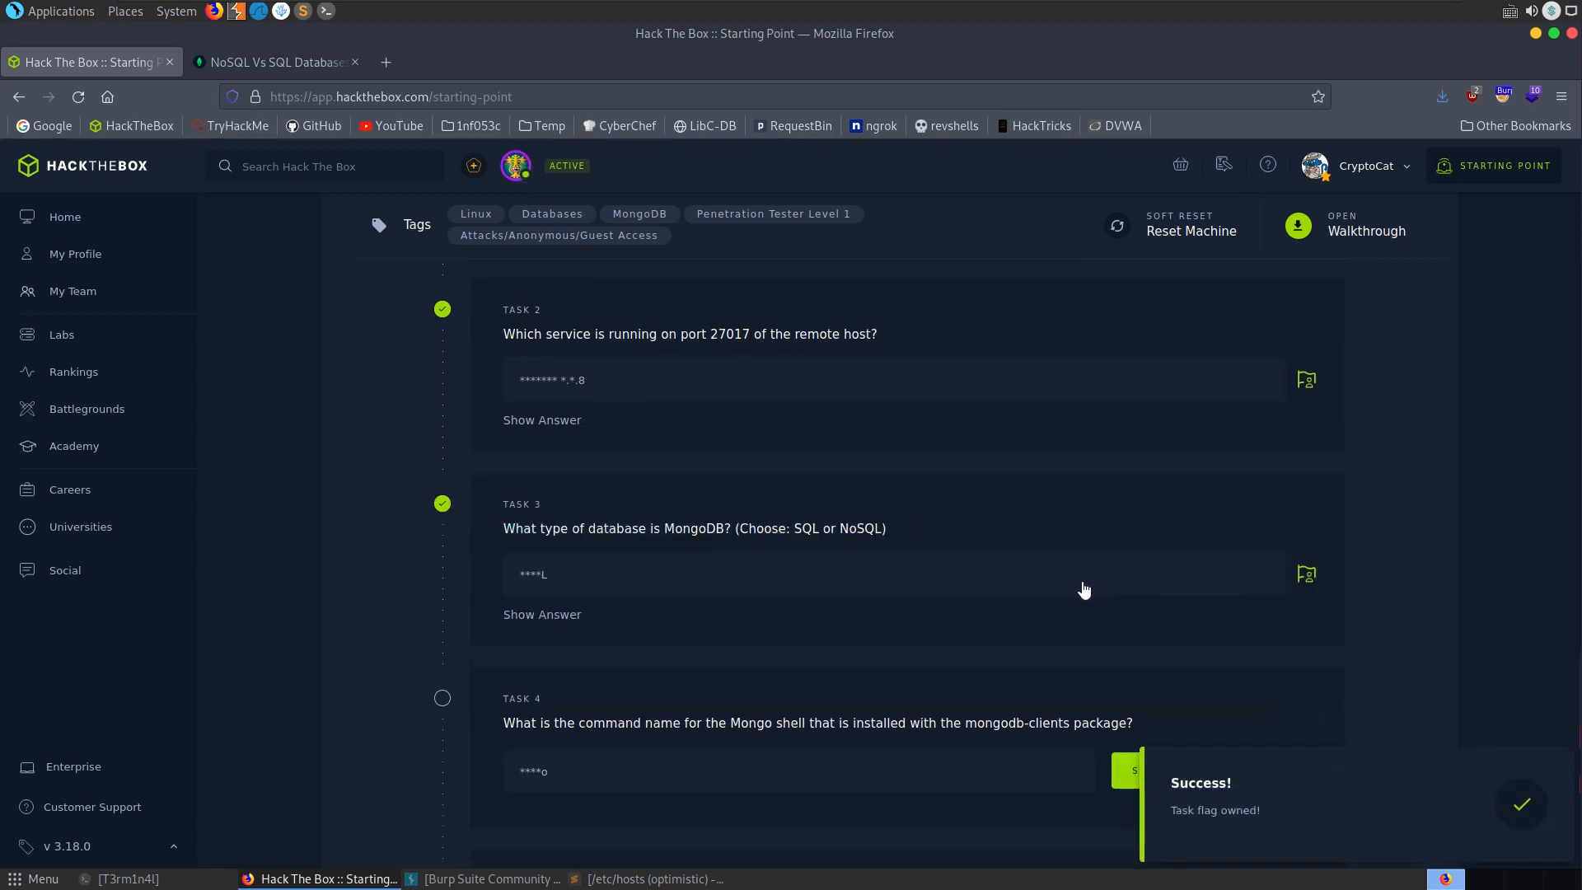
scroll("down", 3)
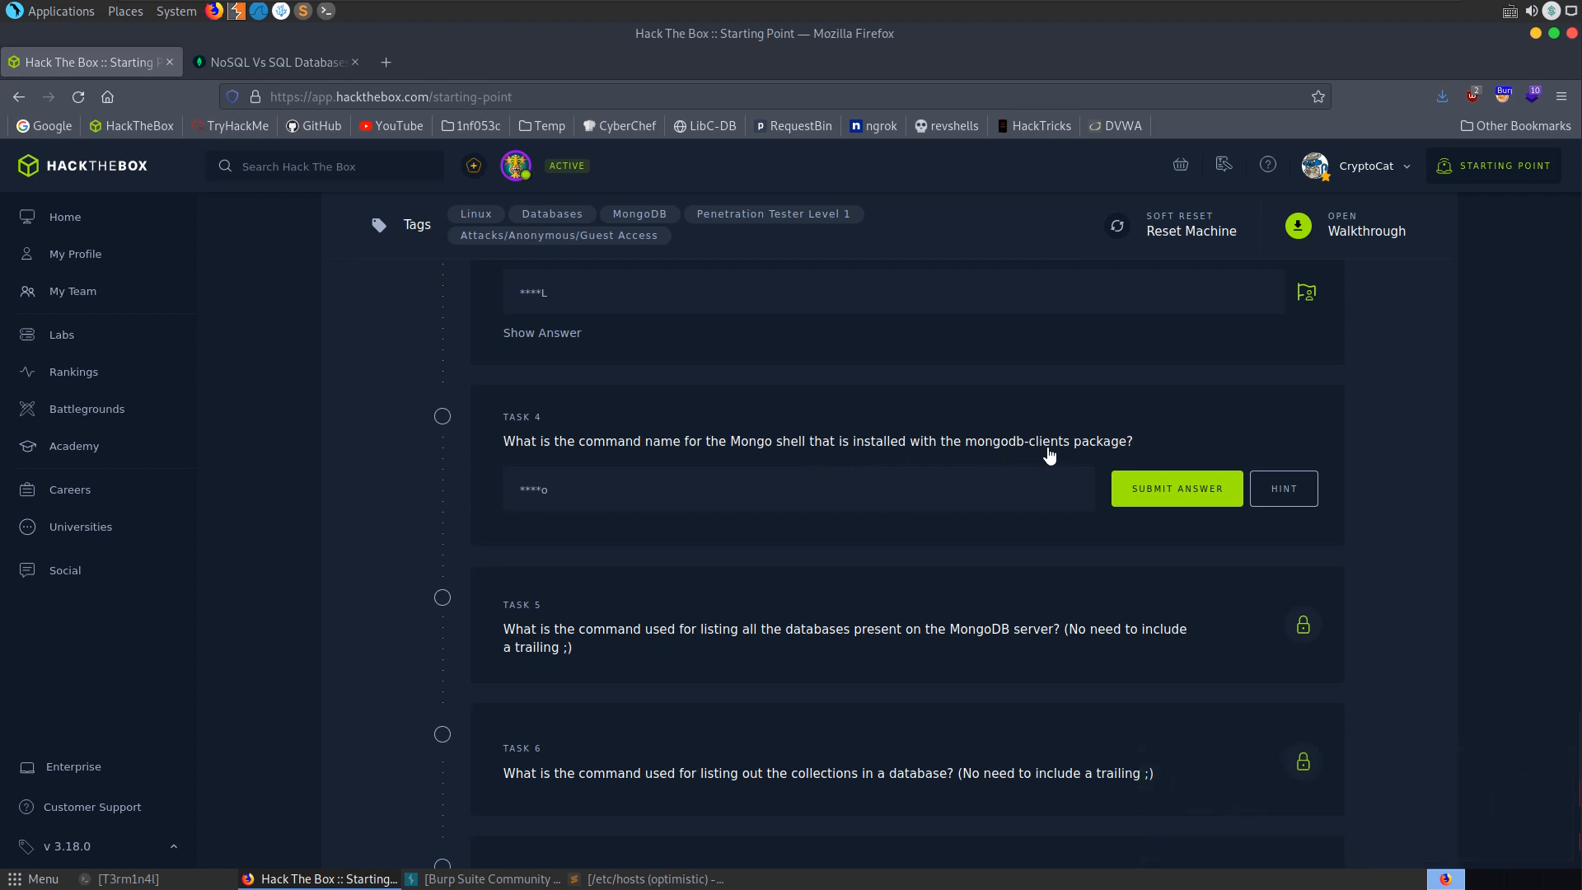
mouse_move(694, 408)
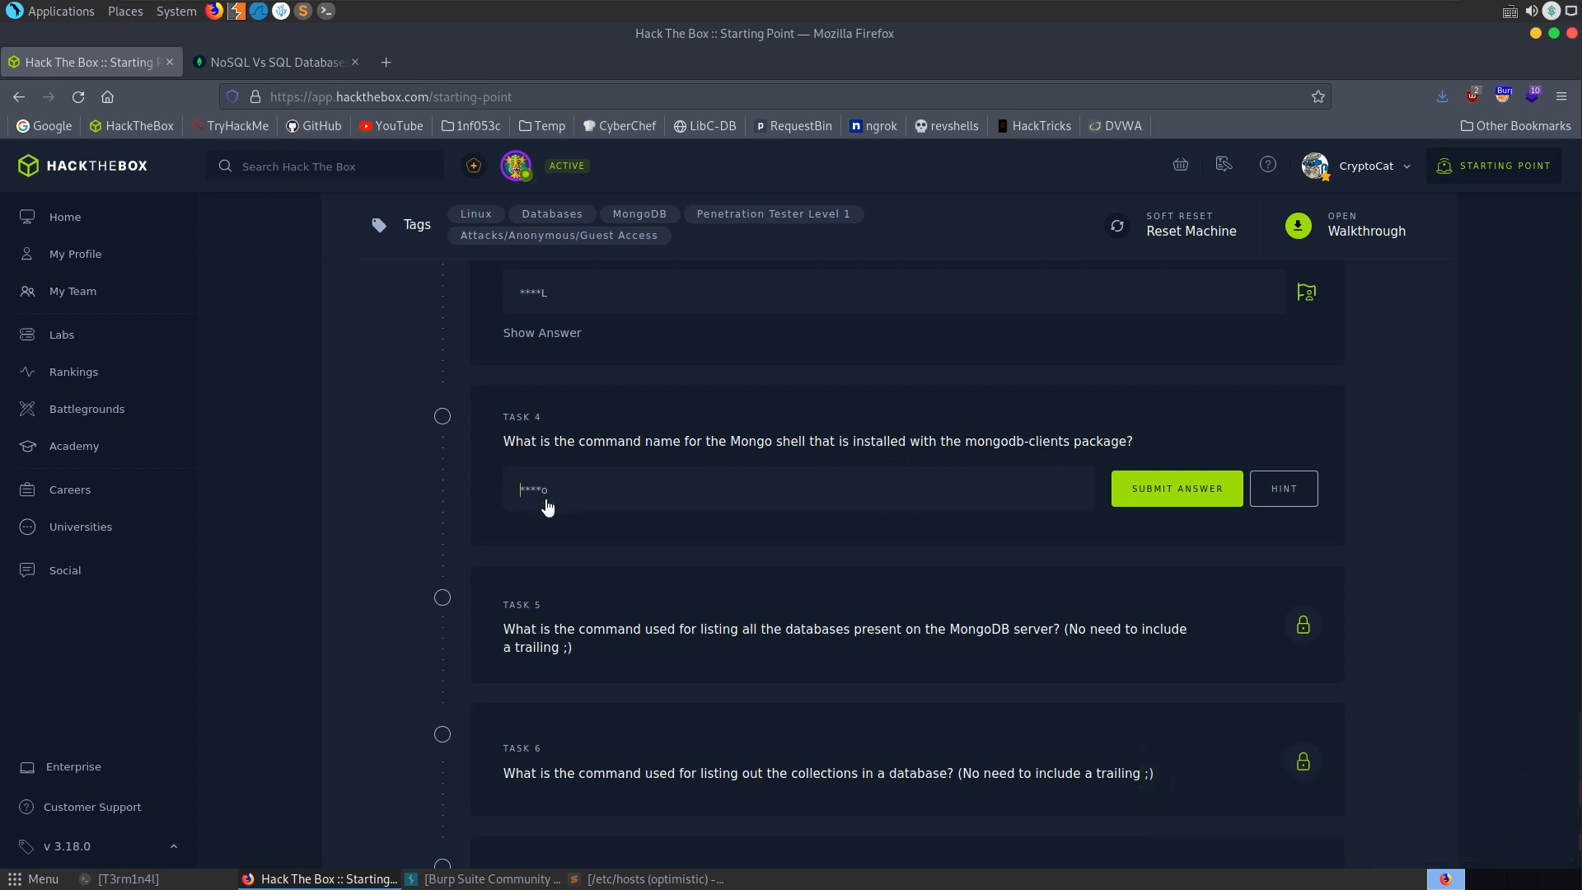
type("mo")
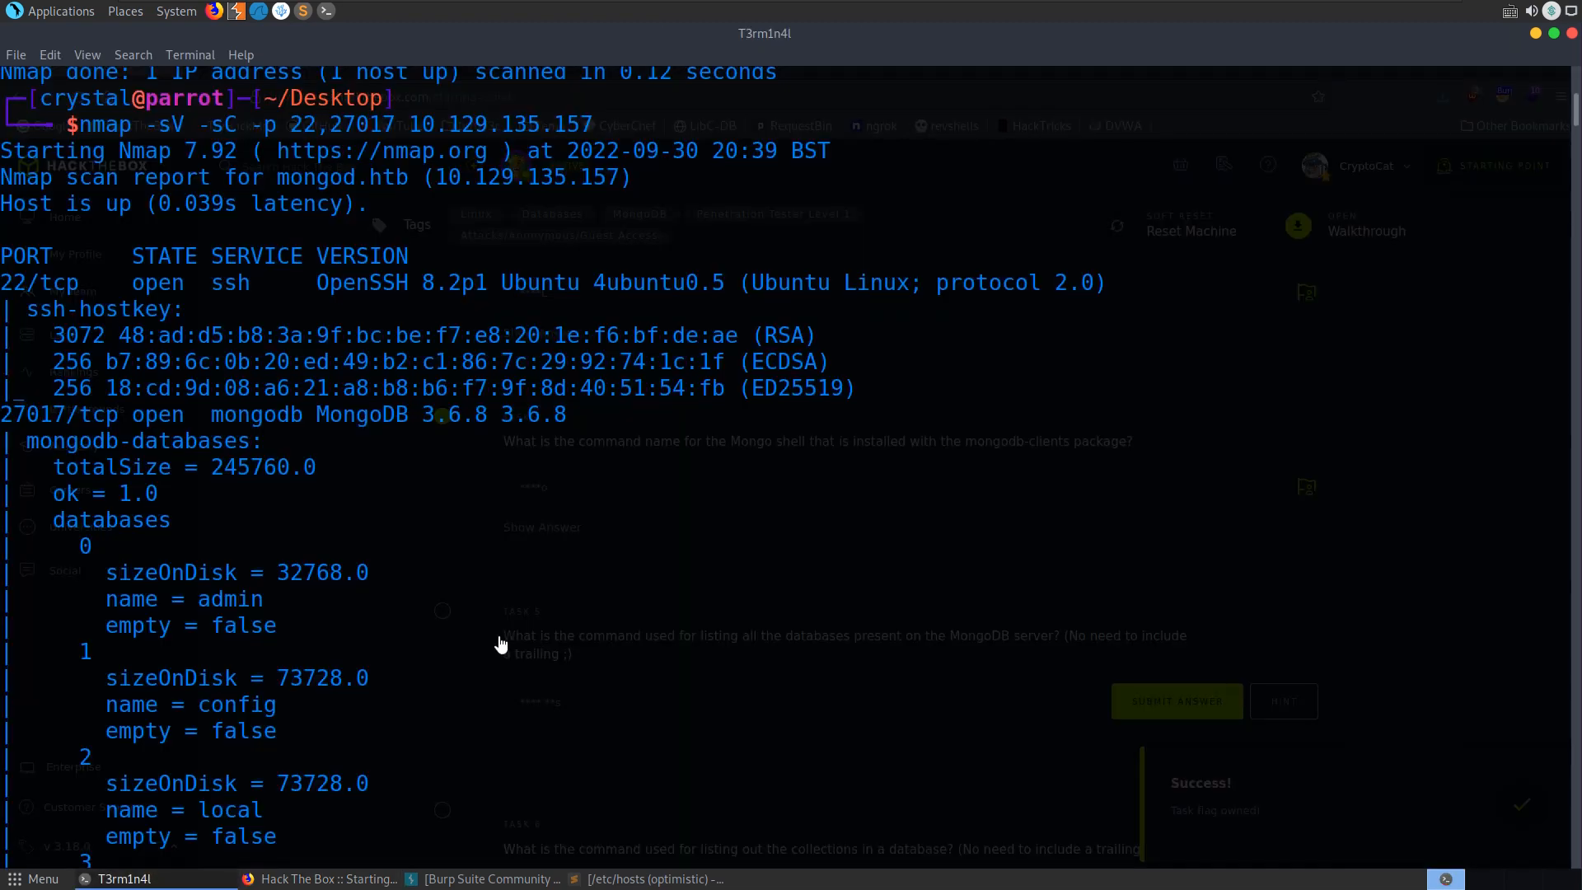
- Enter sudo apt-get install mongoose in a fresh terminal tab
type("mongo")
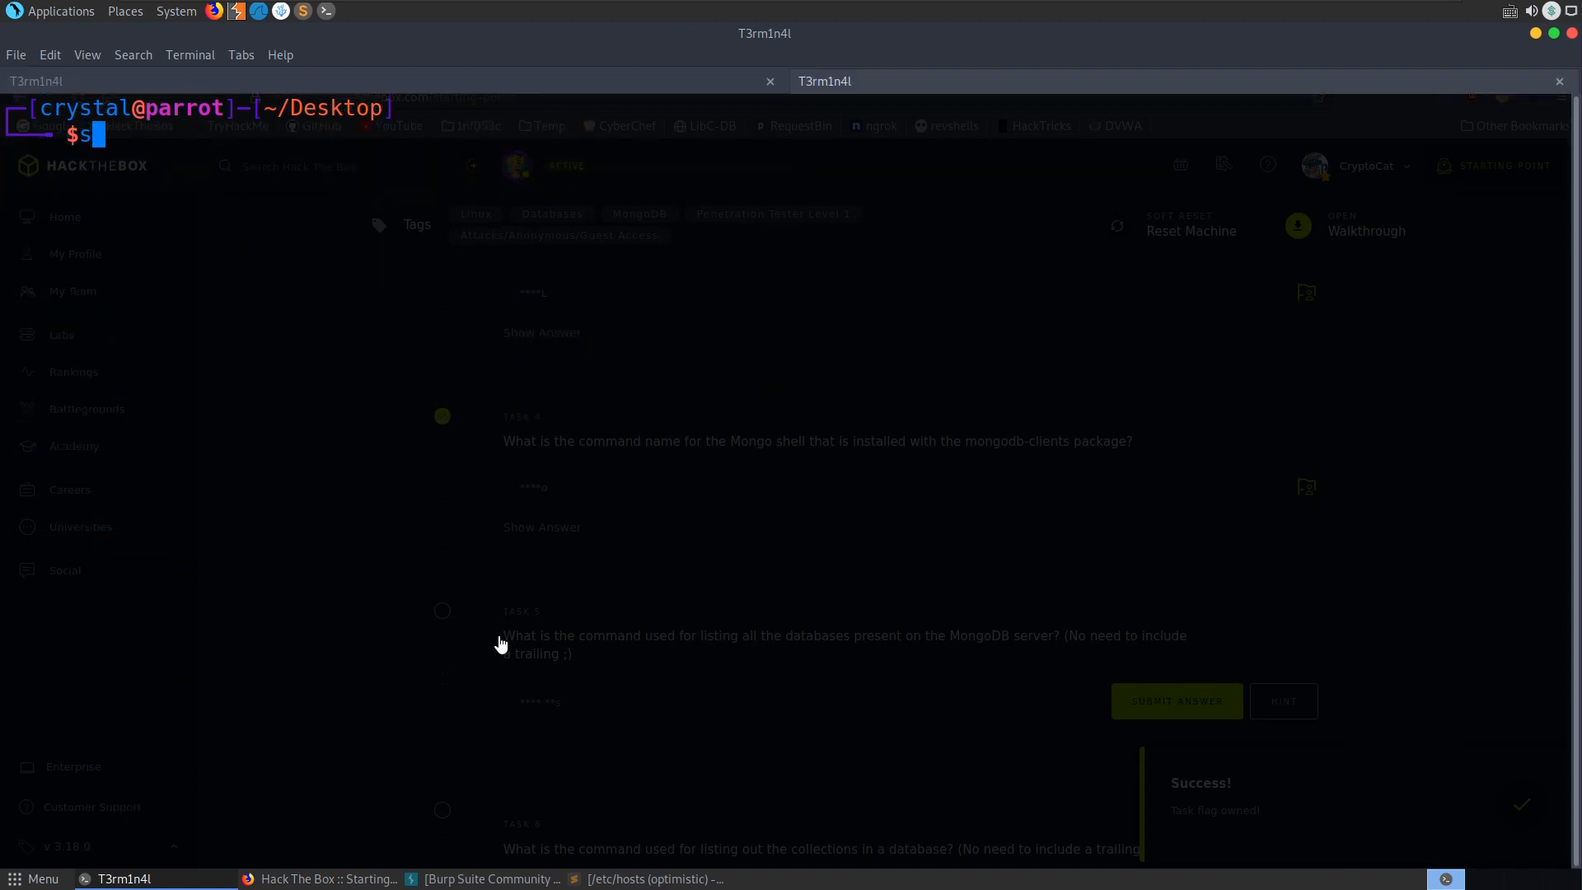
type("udo apt-get inst")
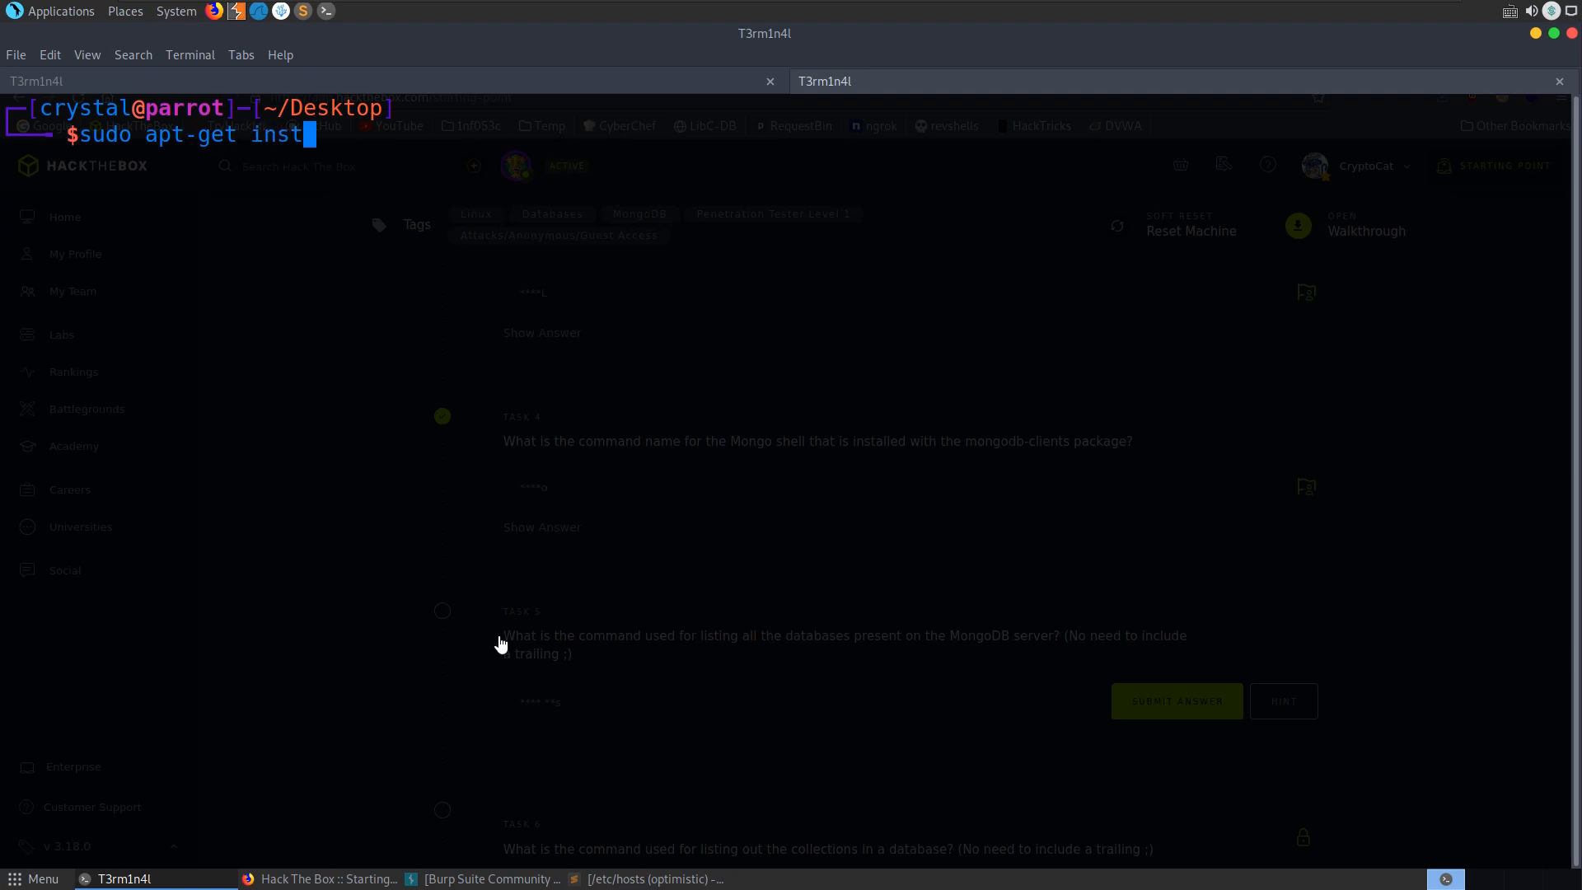
type("all mongo")
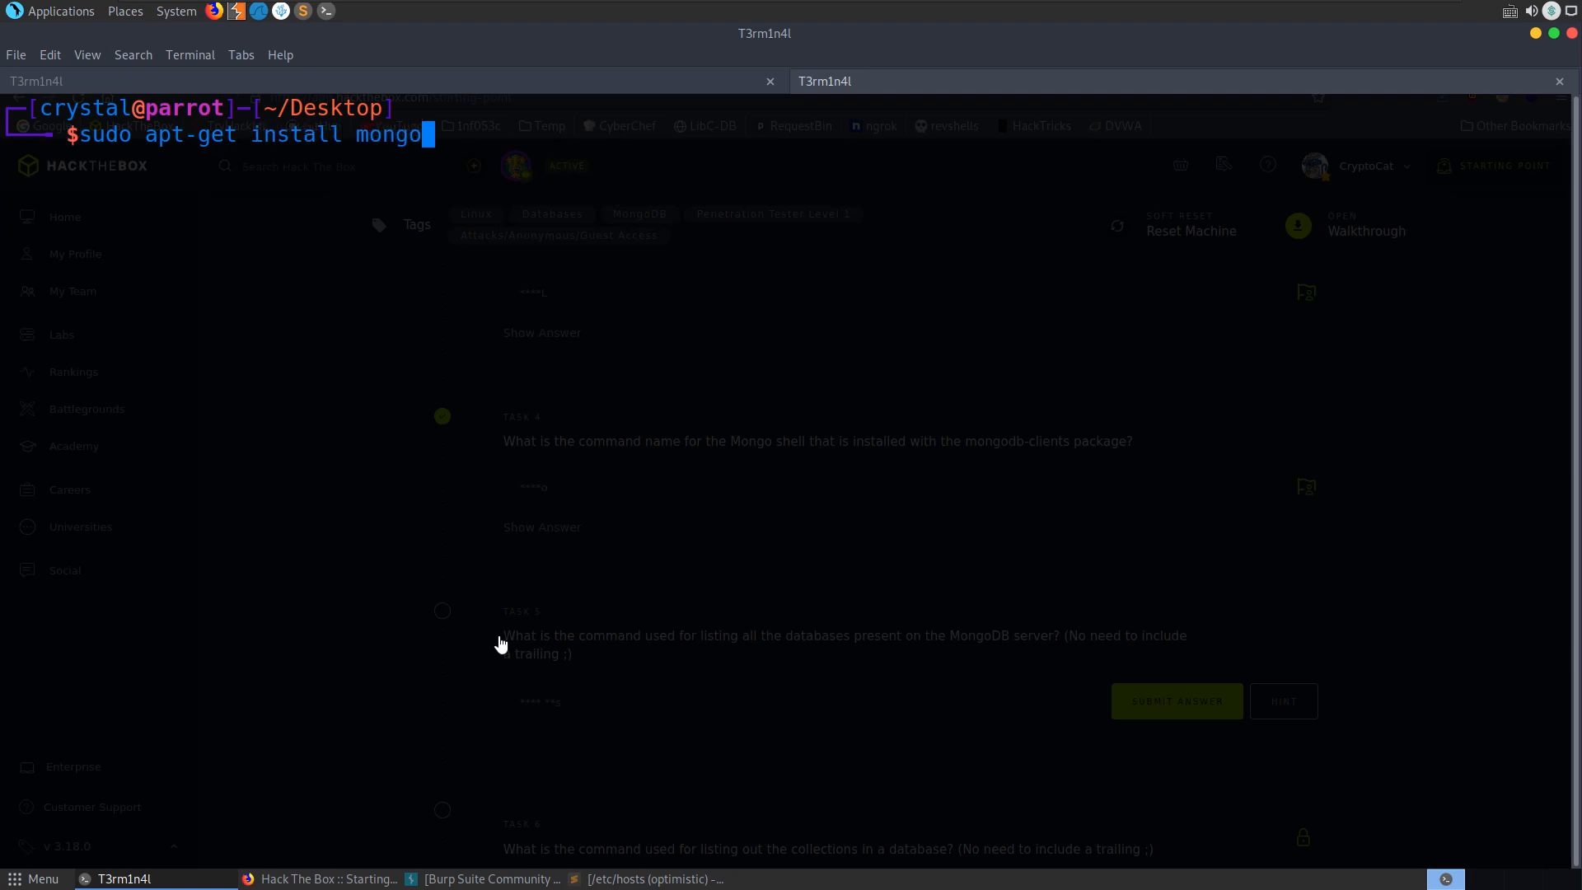
type("ose")
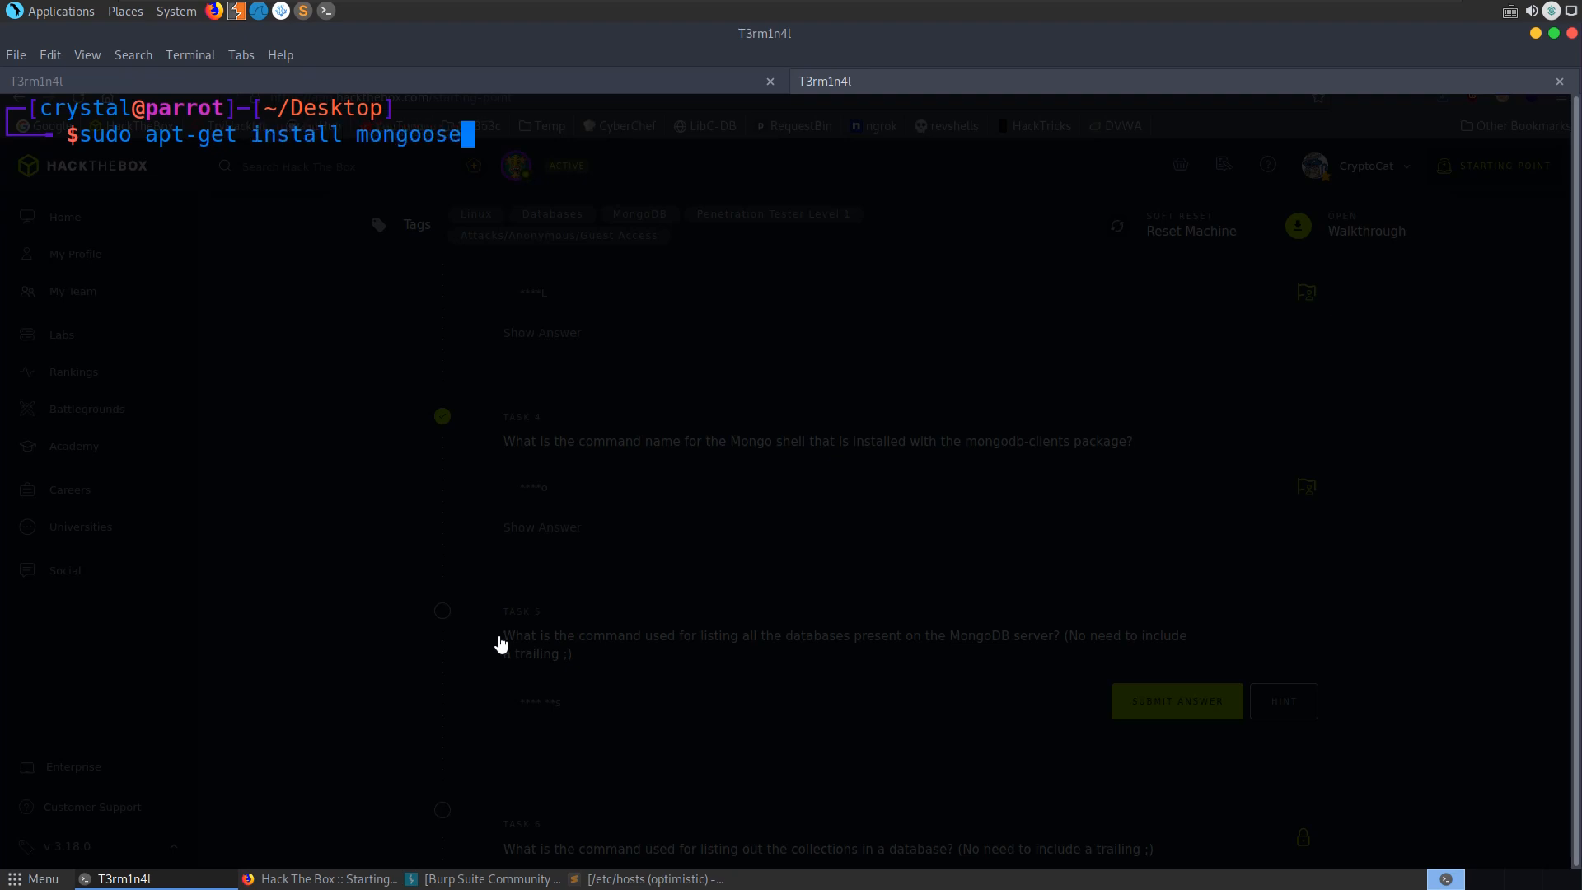
key("ctrl+c")
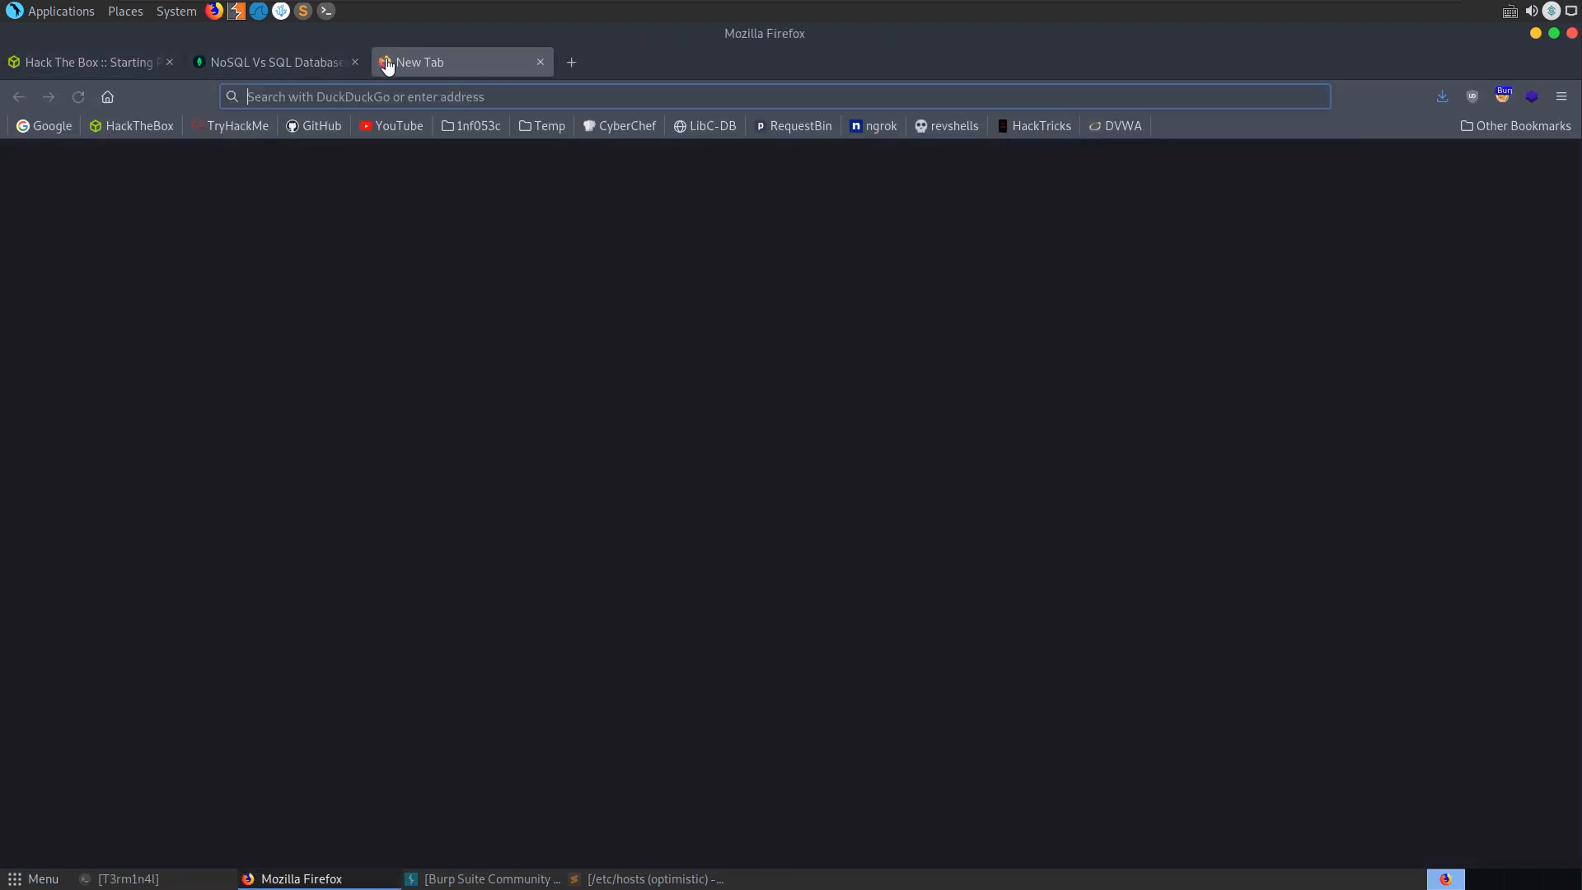
- Find the show dbs and show collections commands on the HackTricks MongoDB pentesting page
type("hacktricks+mongodb&t=newext&atb=v296-1&ia=web")
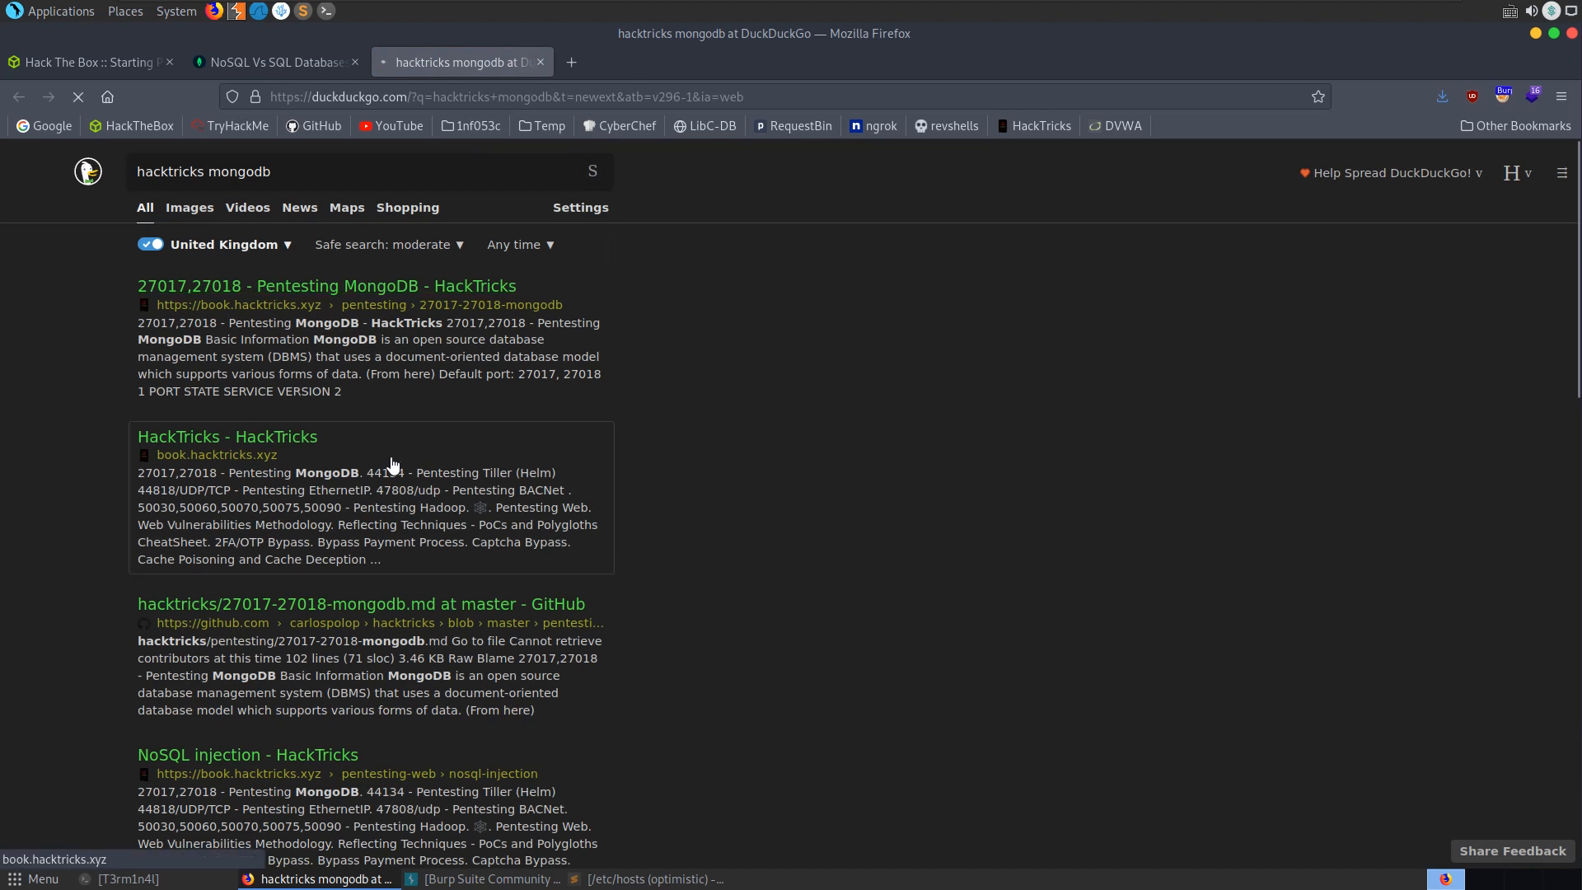
left_click(326, 285)
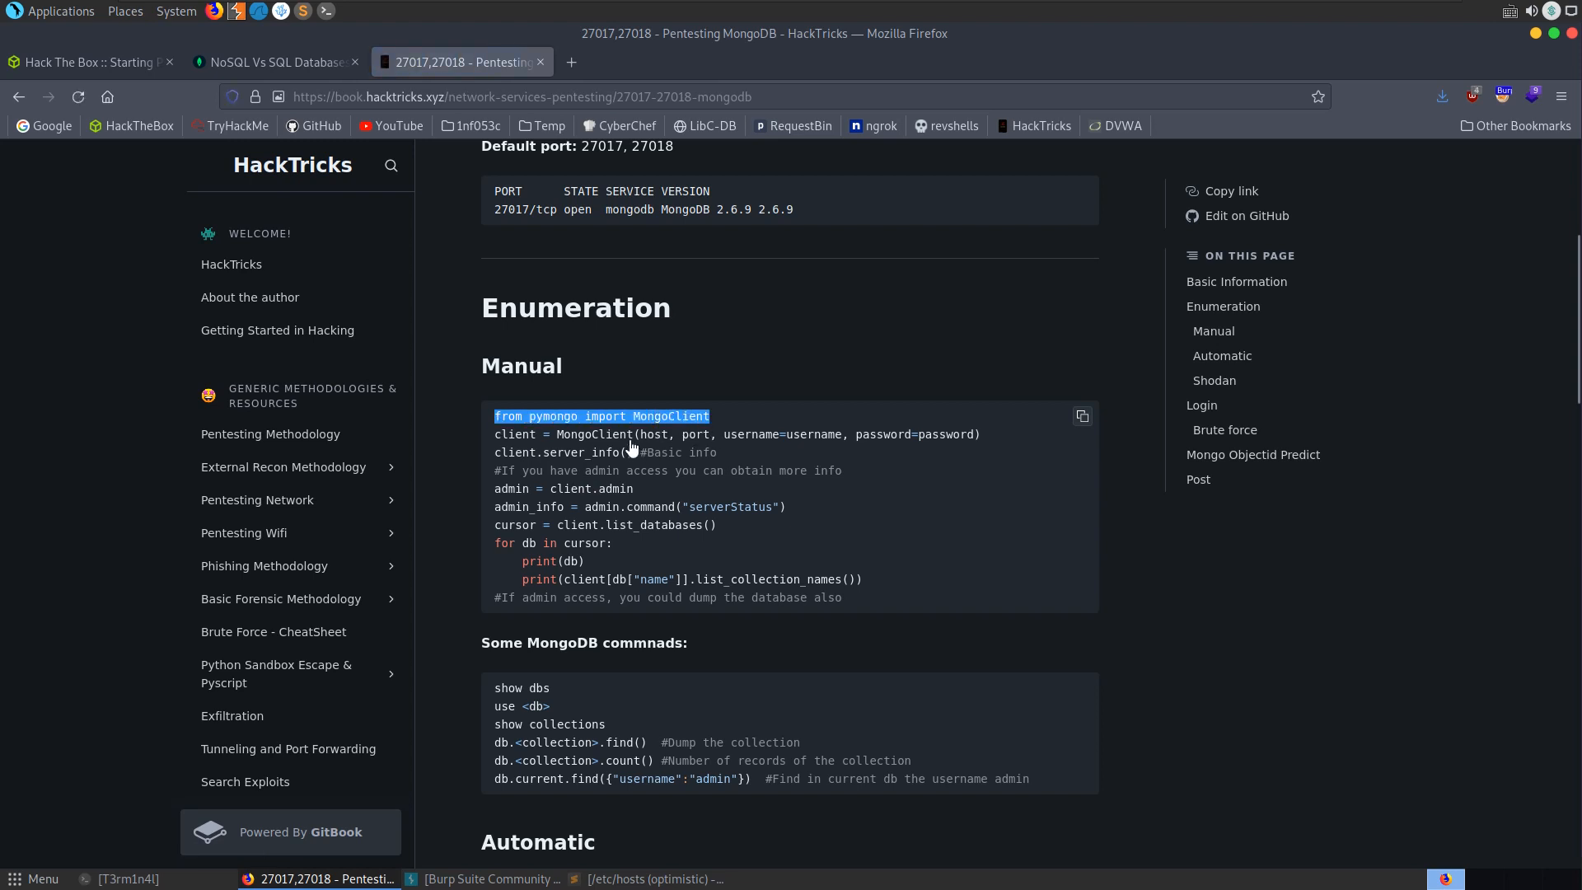
scroll("up", 3)
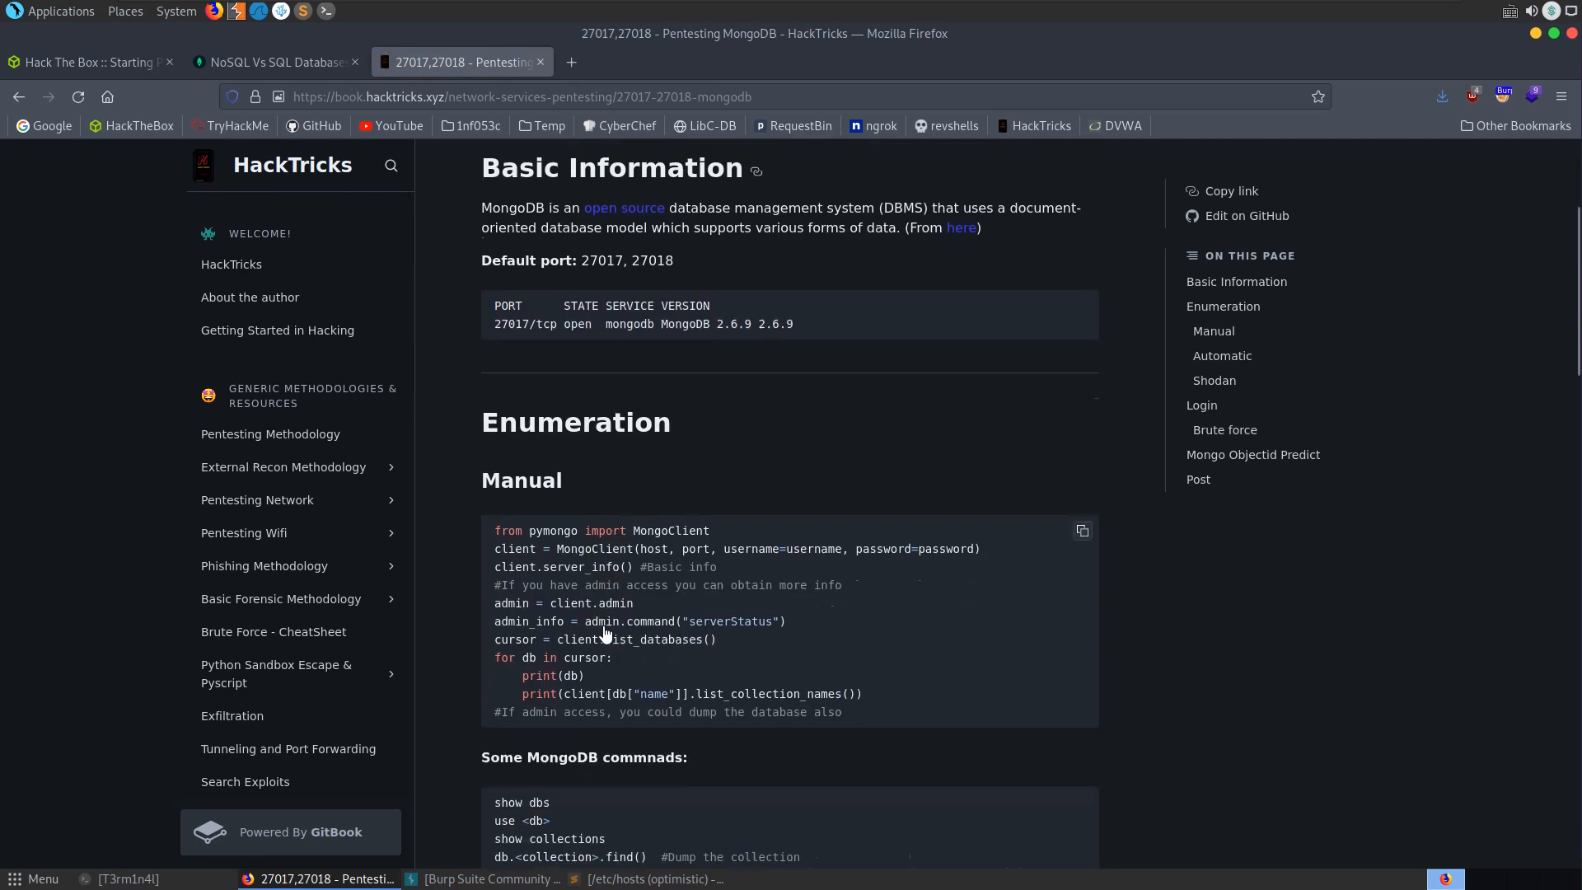
scroll("down", 3)
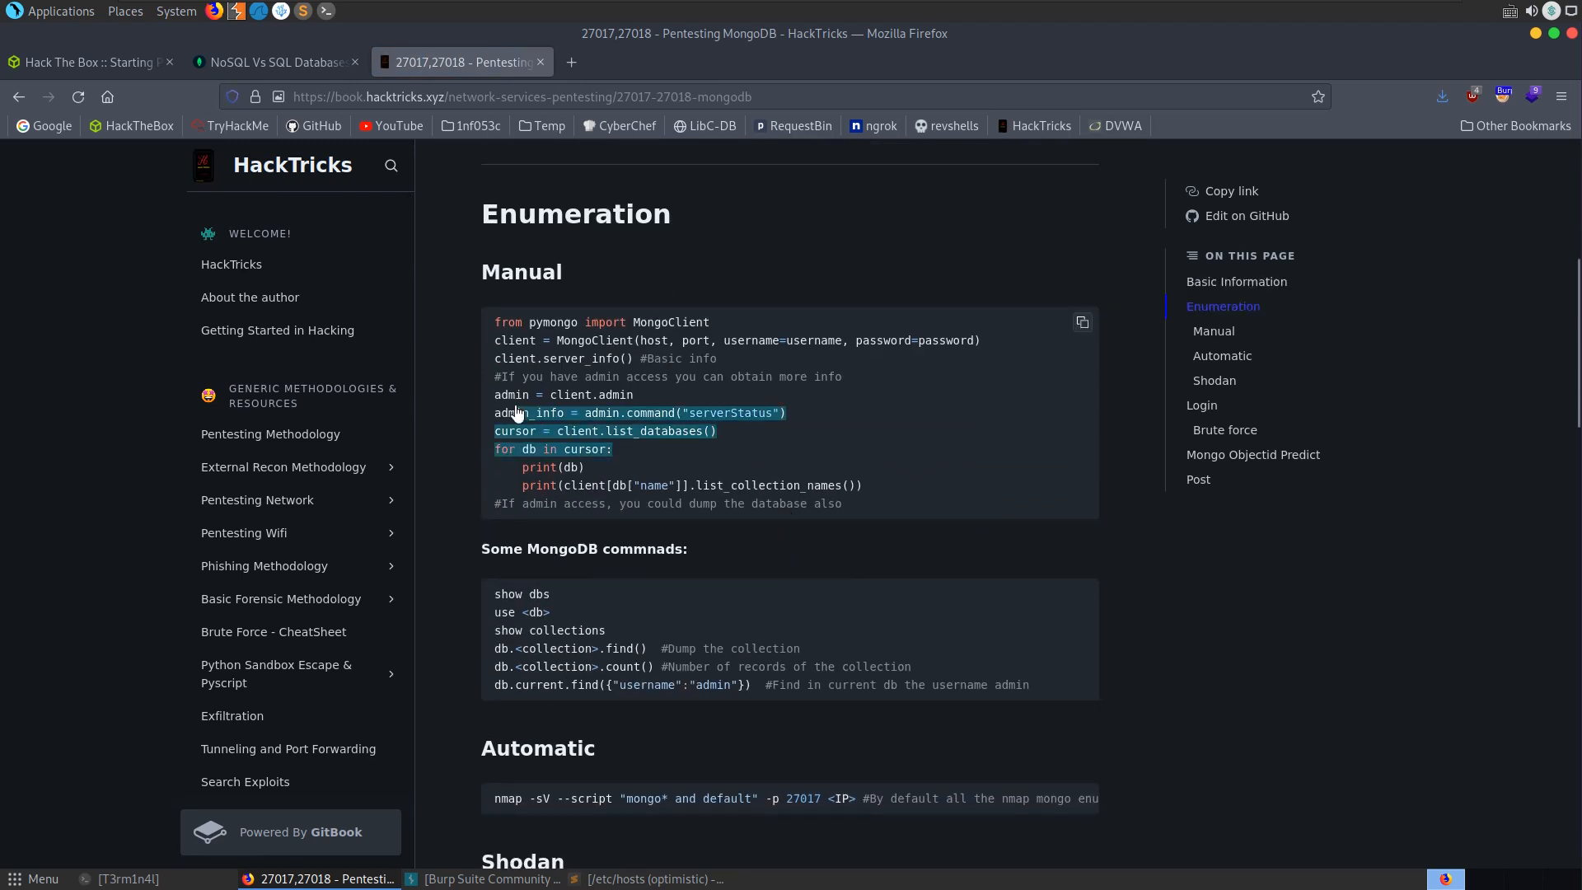
scroll("down", 3)
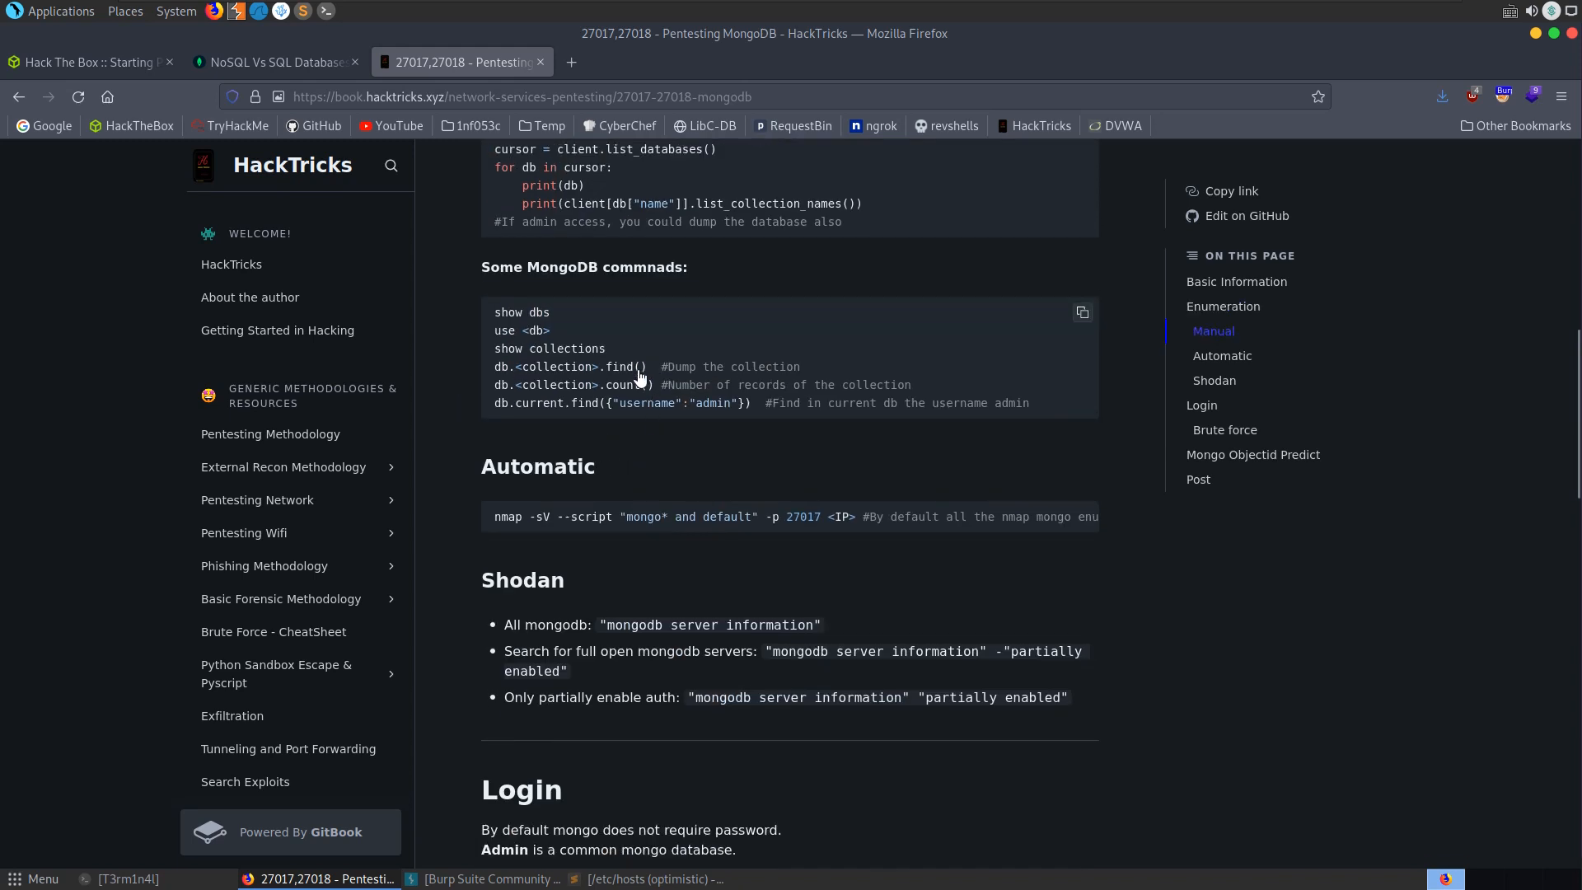
left_click_drag(495, 312, 604, 347)
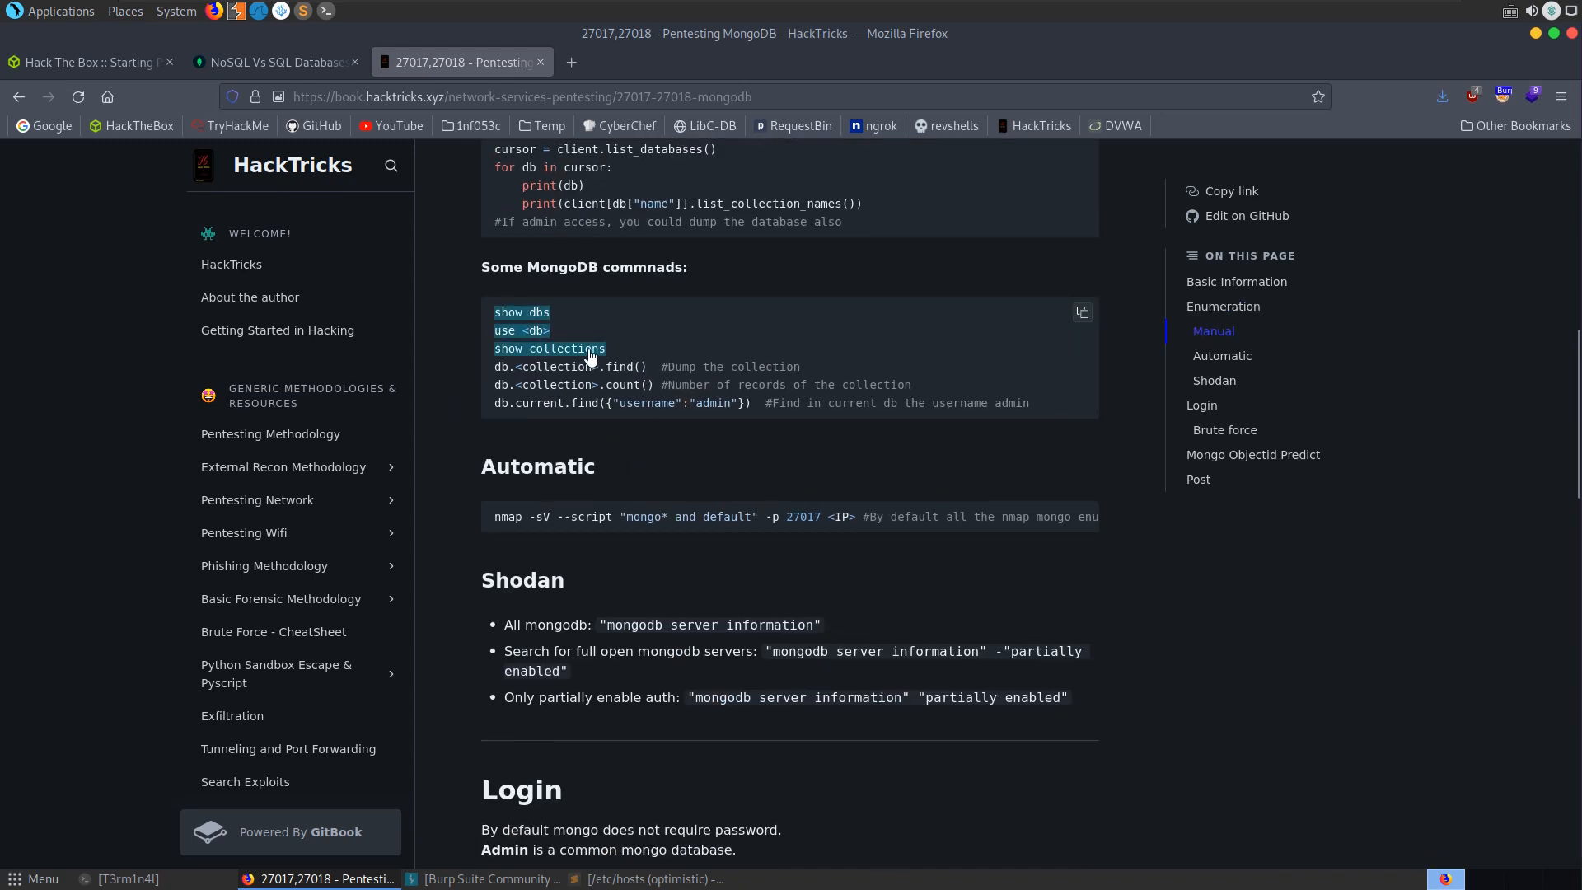
key("ctrl+plus")
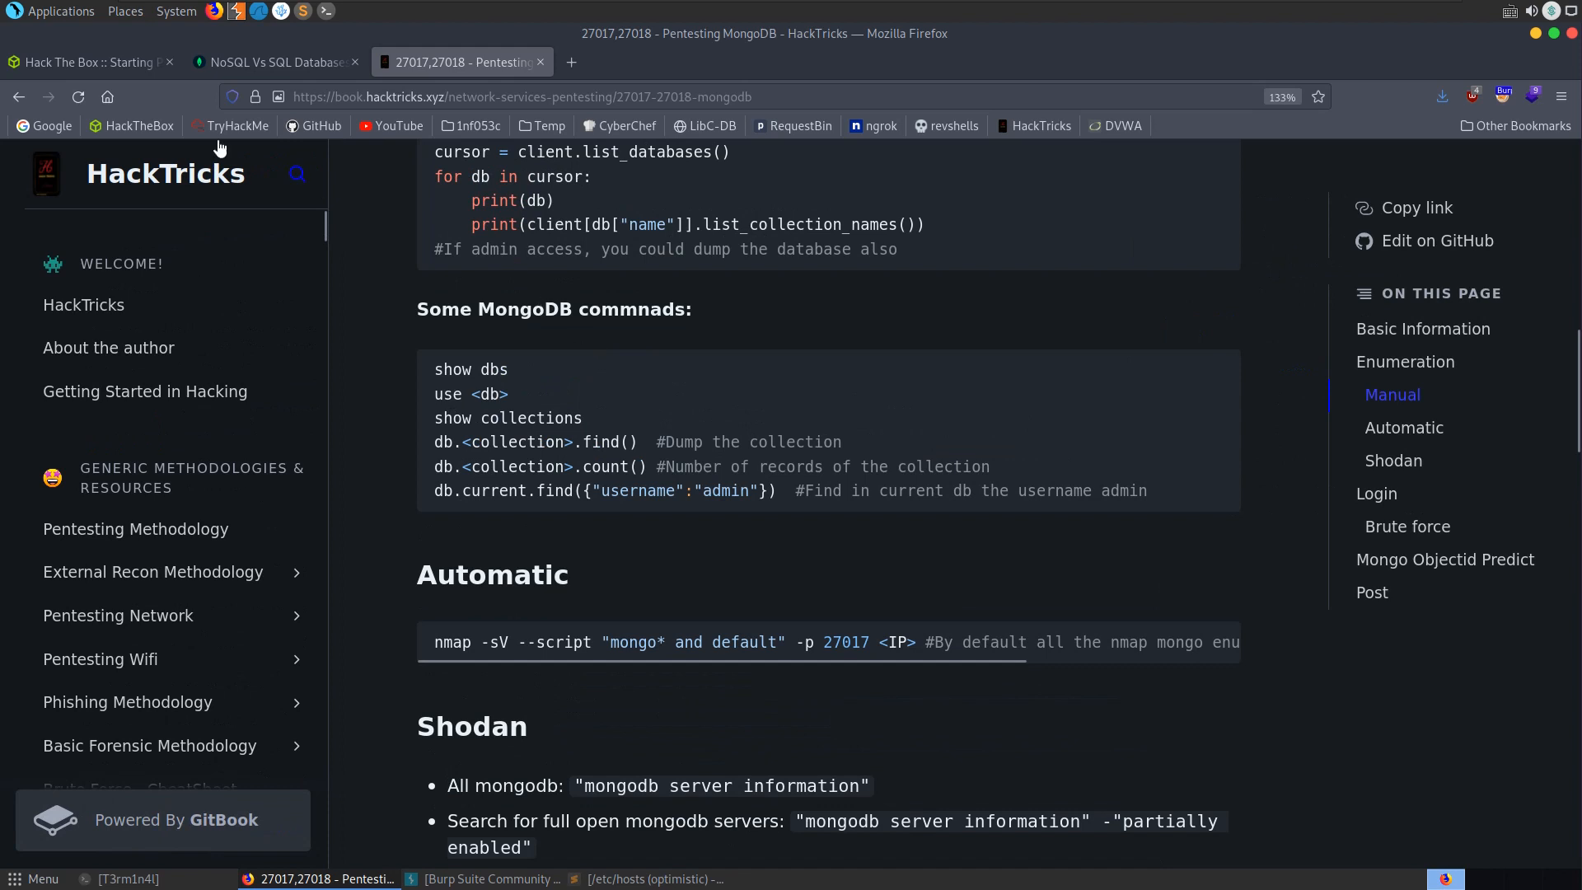
- Check the Hack The Box tasks, then select the show dbs and show collections commands again
left_click(86, 61)
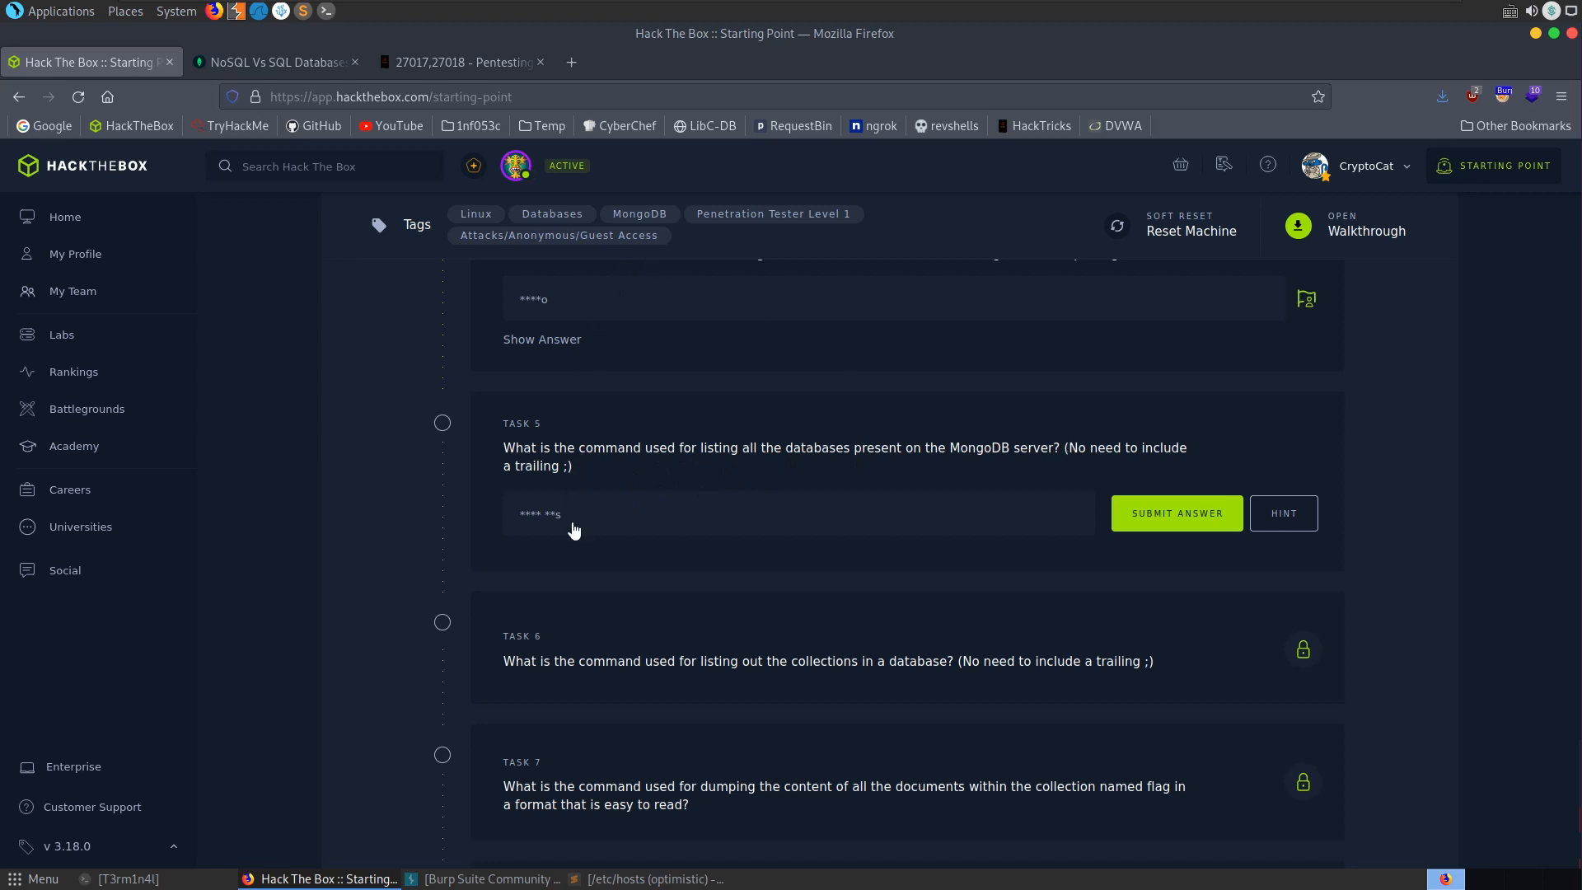
left_click(460, 61)
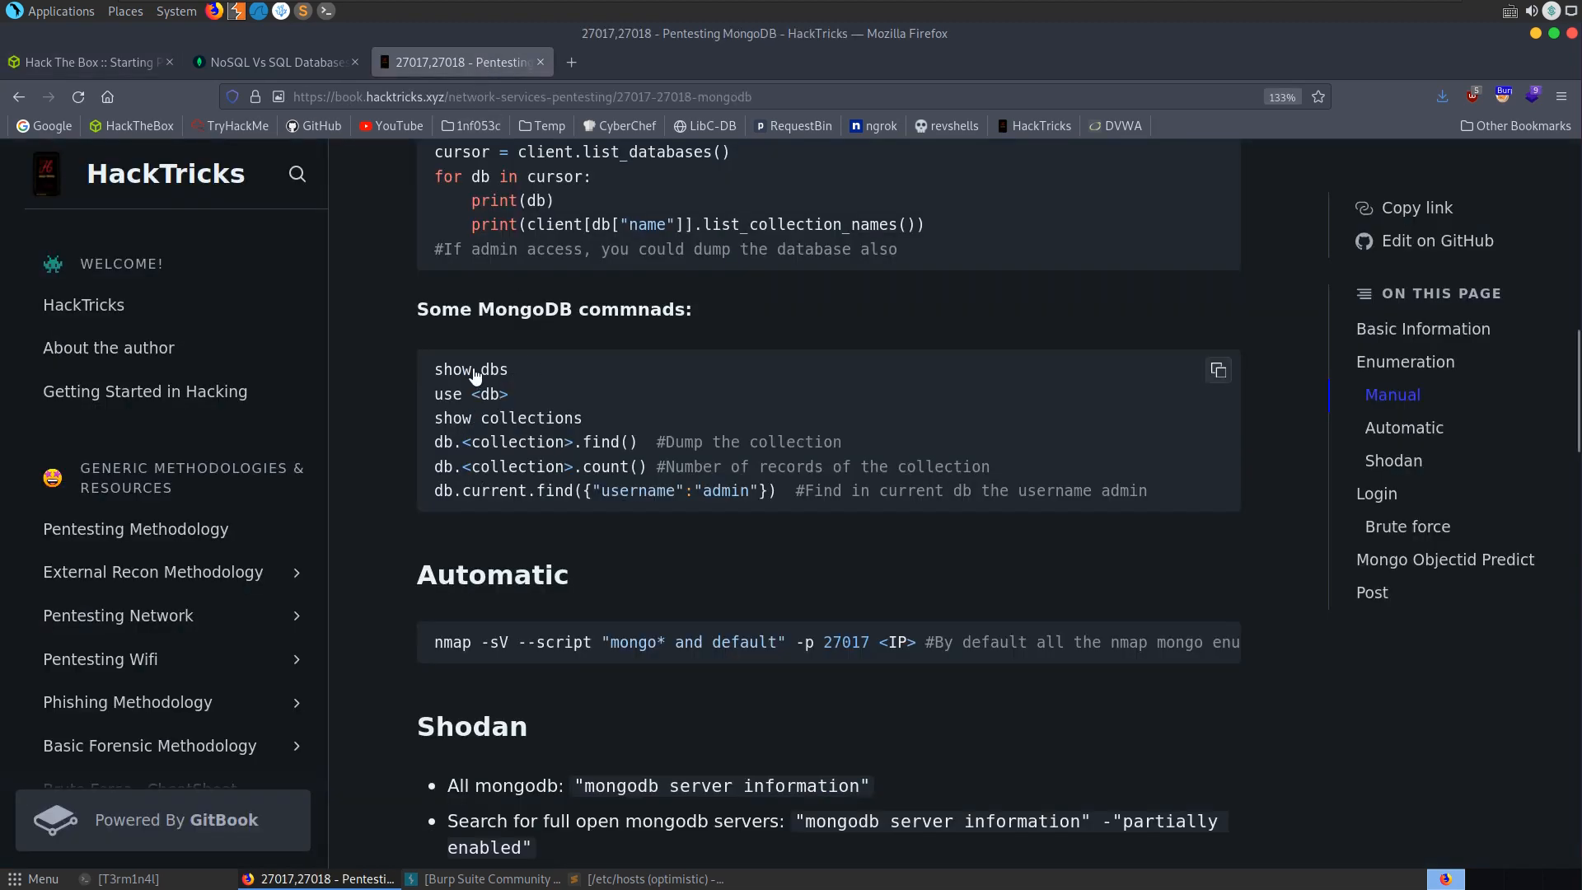
double_click(493, 369)
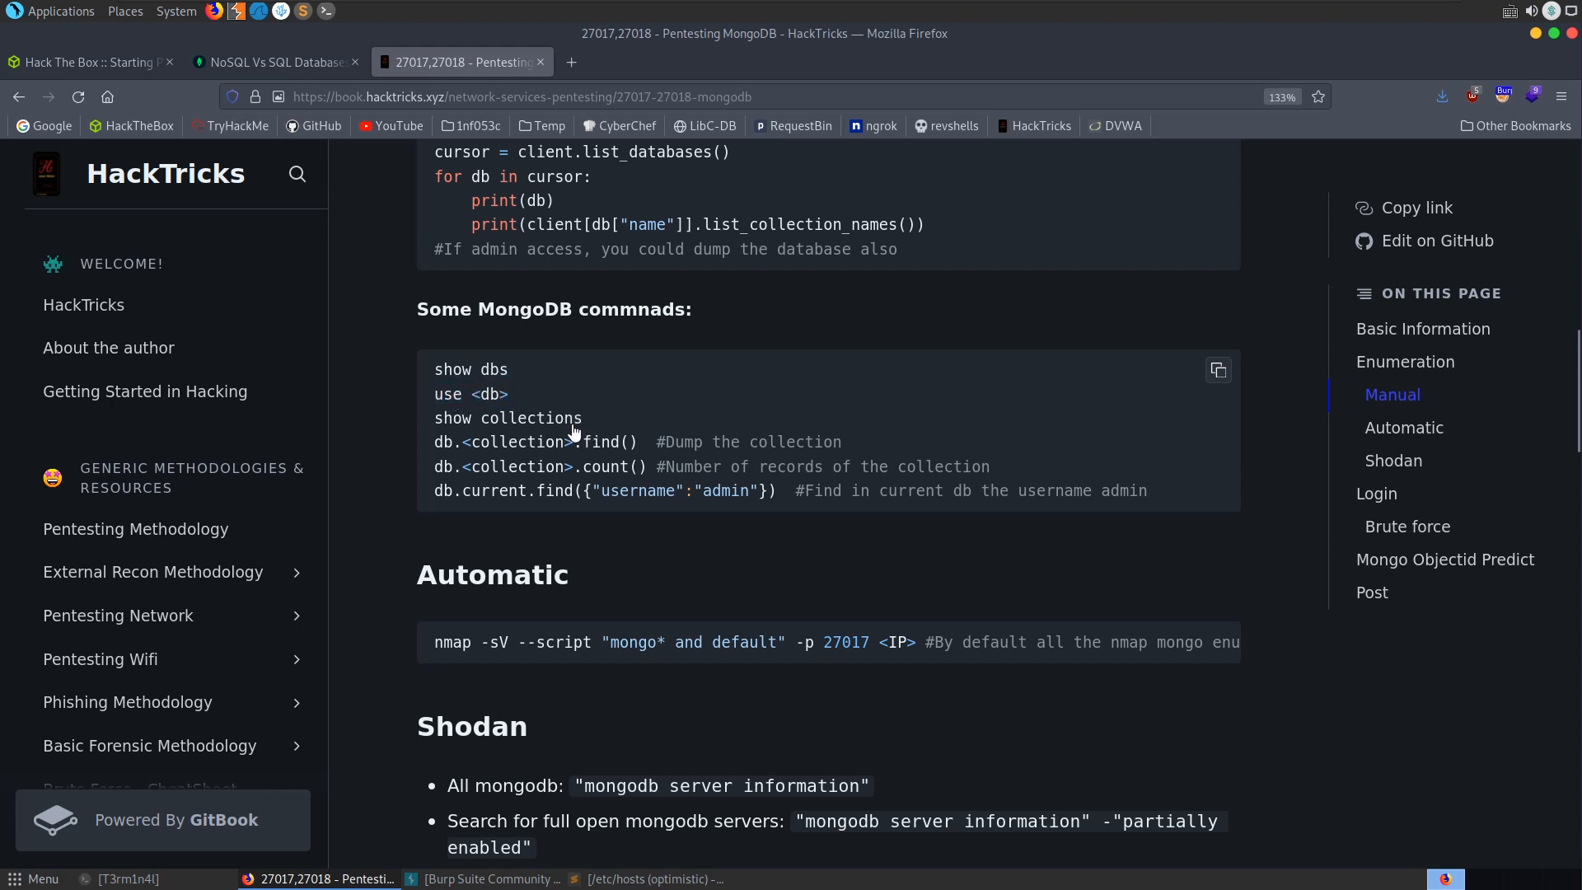
double_click(507, 417)
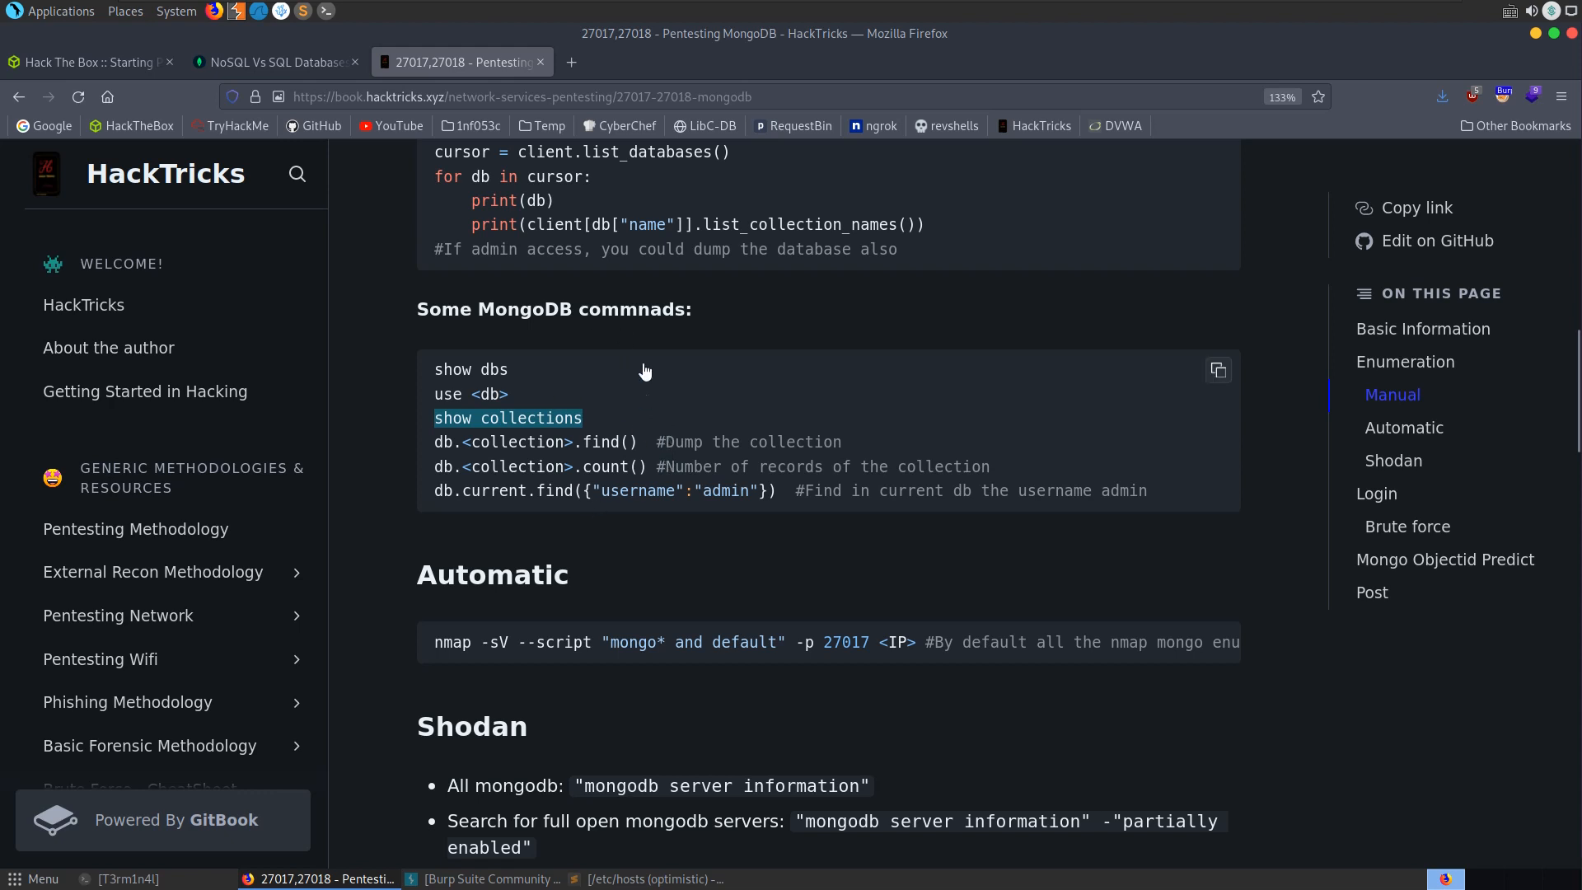
mouse_move(498, 468)
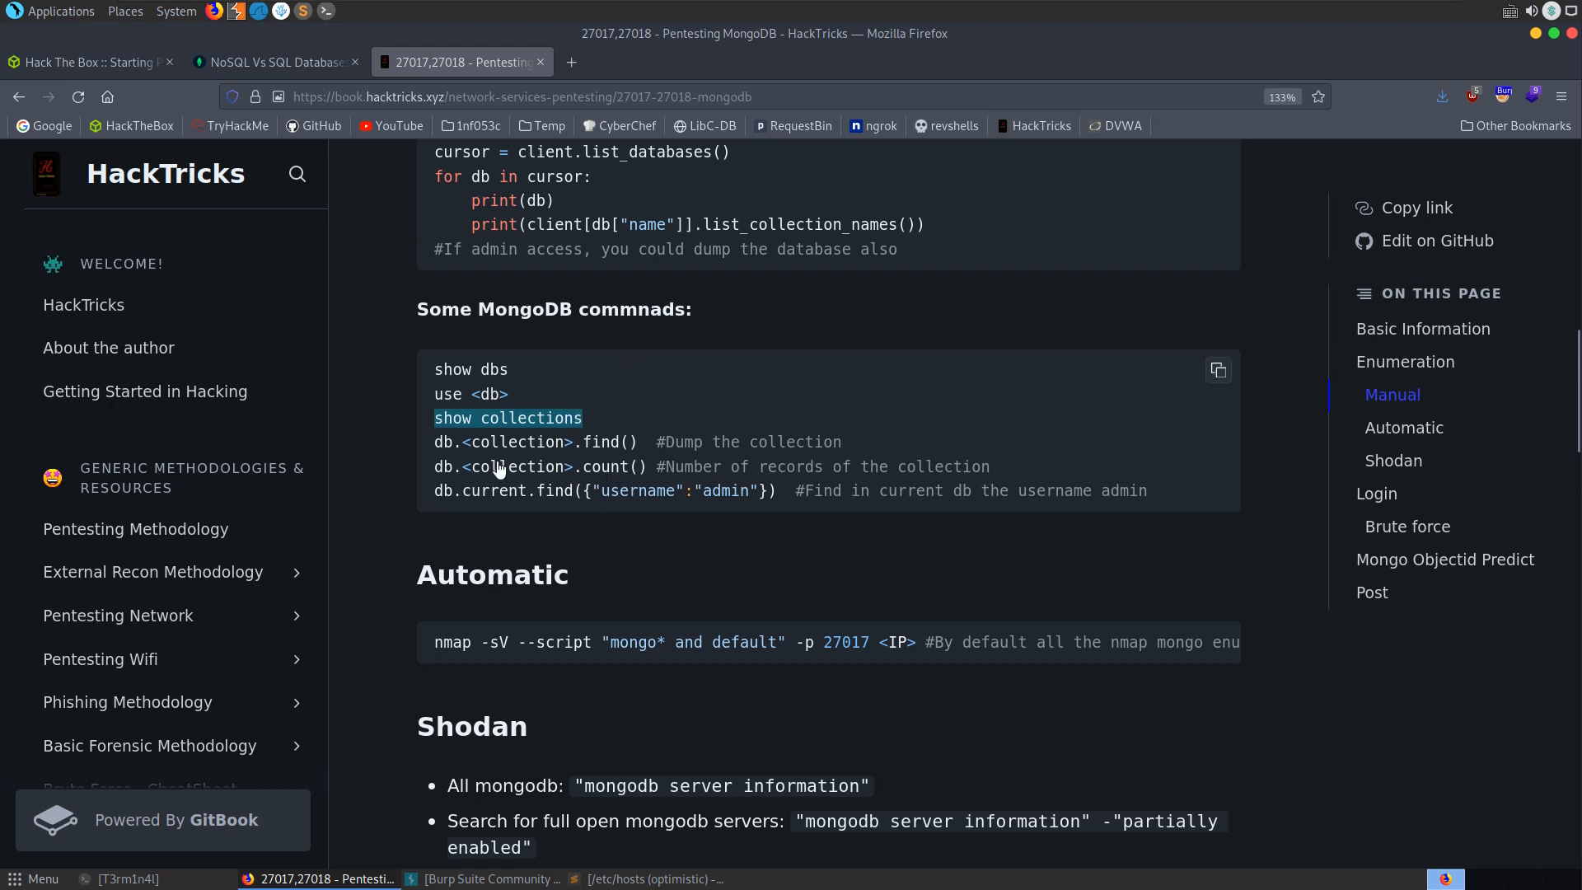
double_click(495, 369)
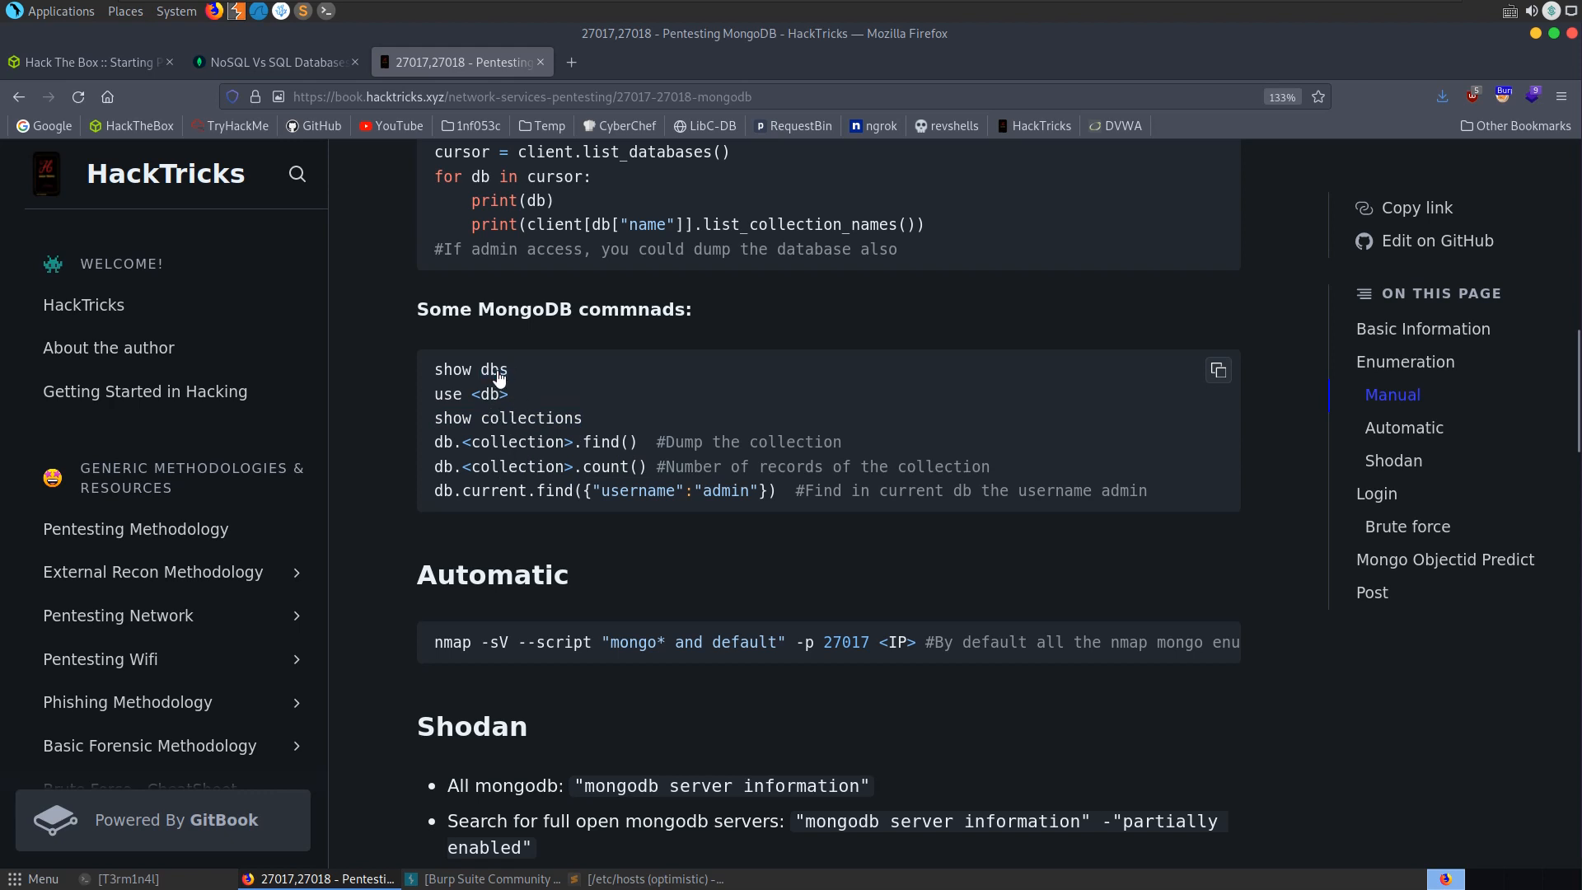
mouse_move(506, 425)
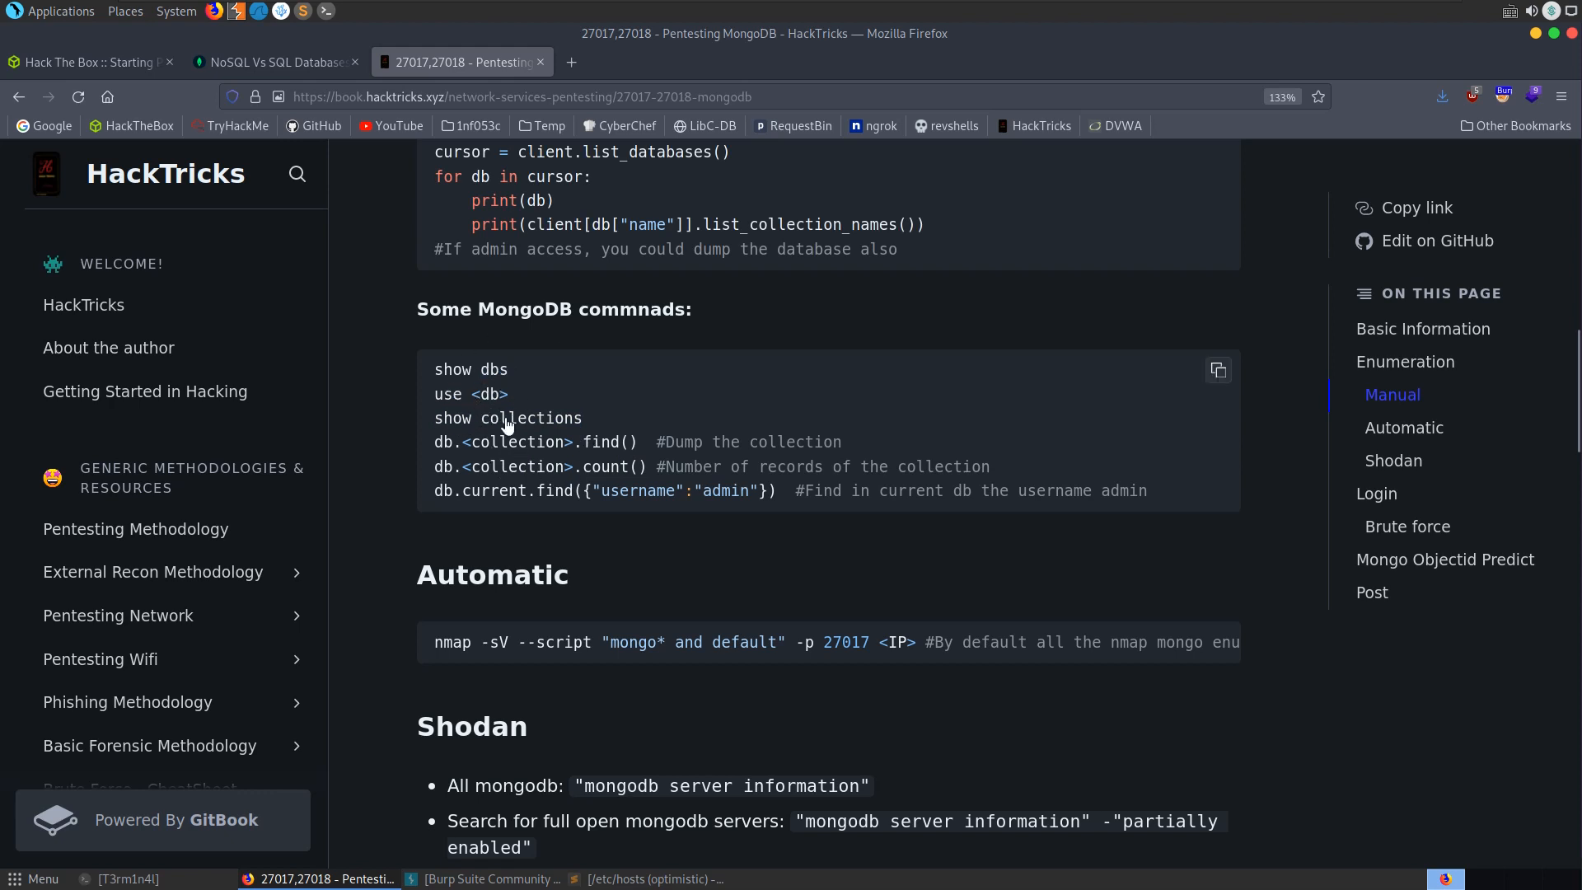
double_click(530, 417)
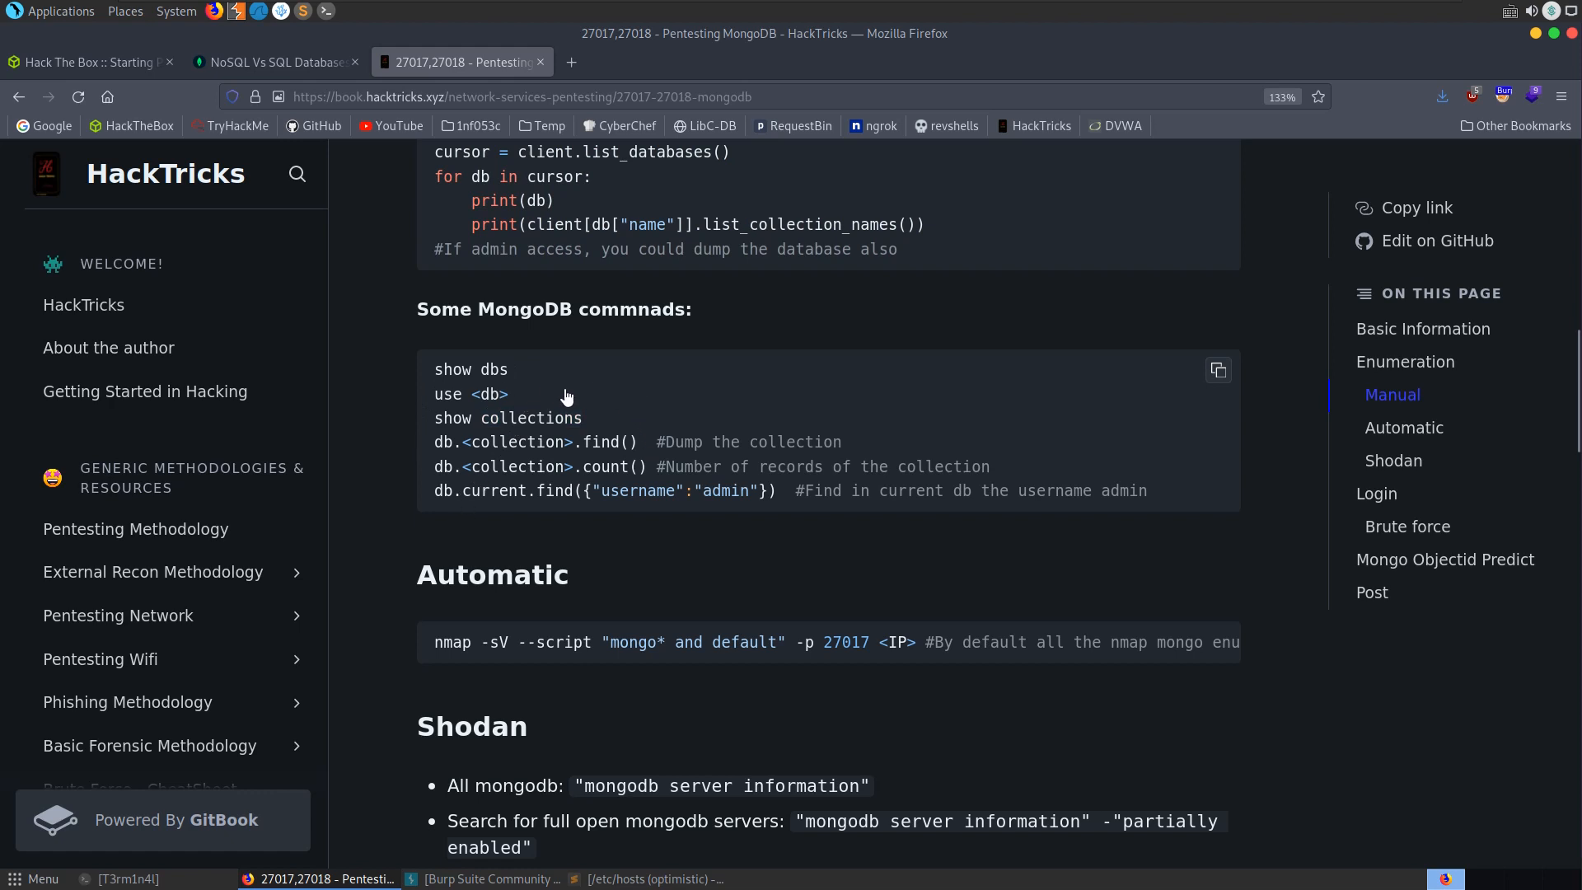
mouse_move(608, 434)
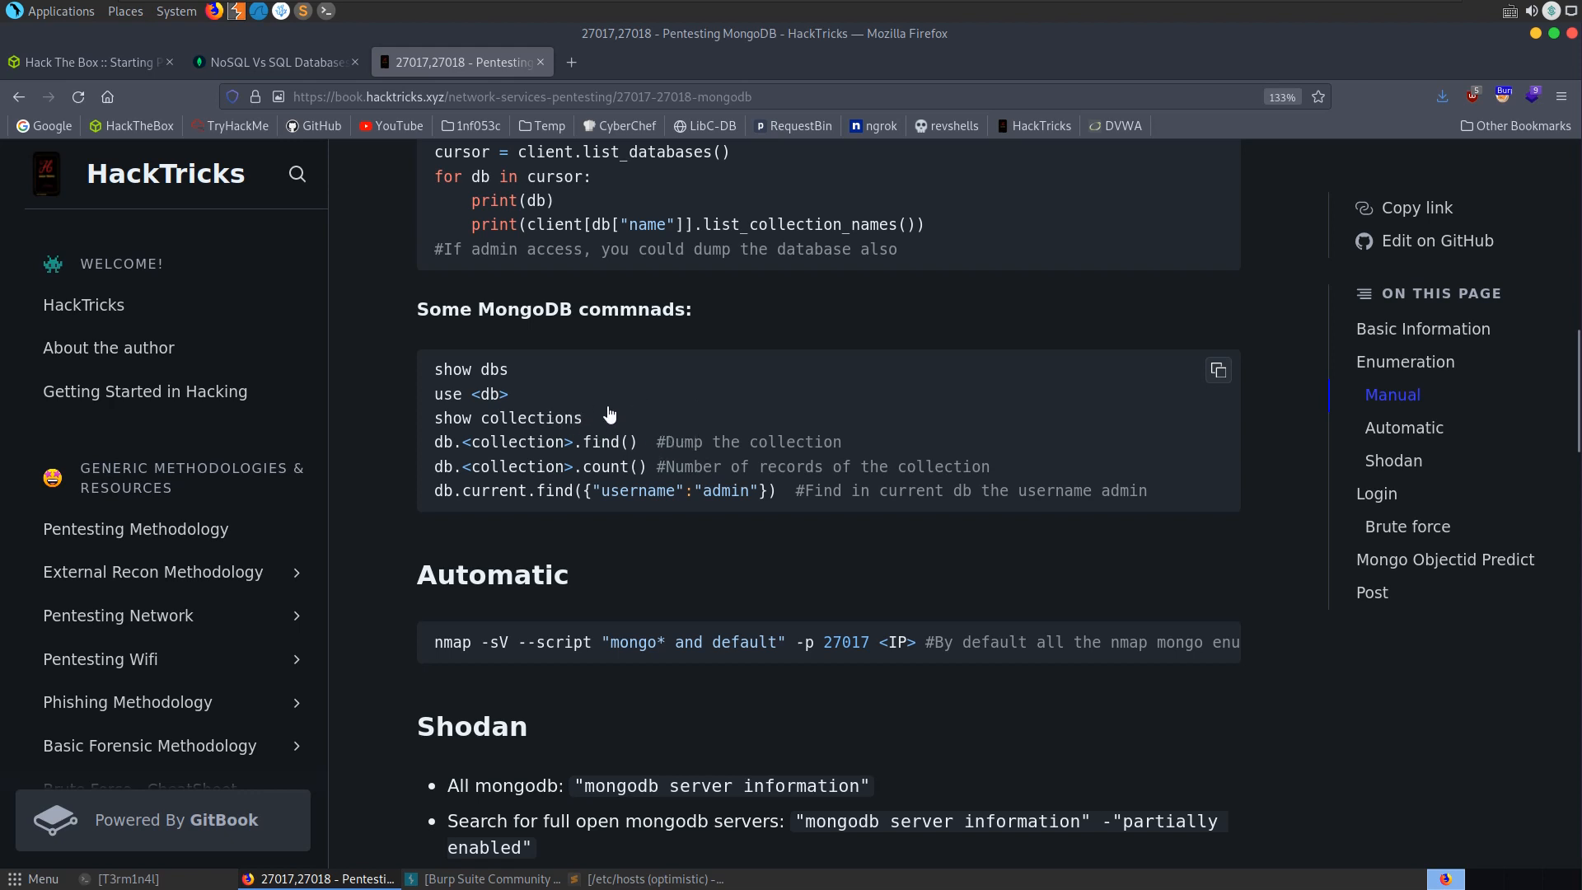
- Review the nmap mongo script command and the login and brute-force sections
scroll("down", 3)
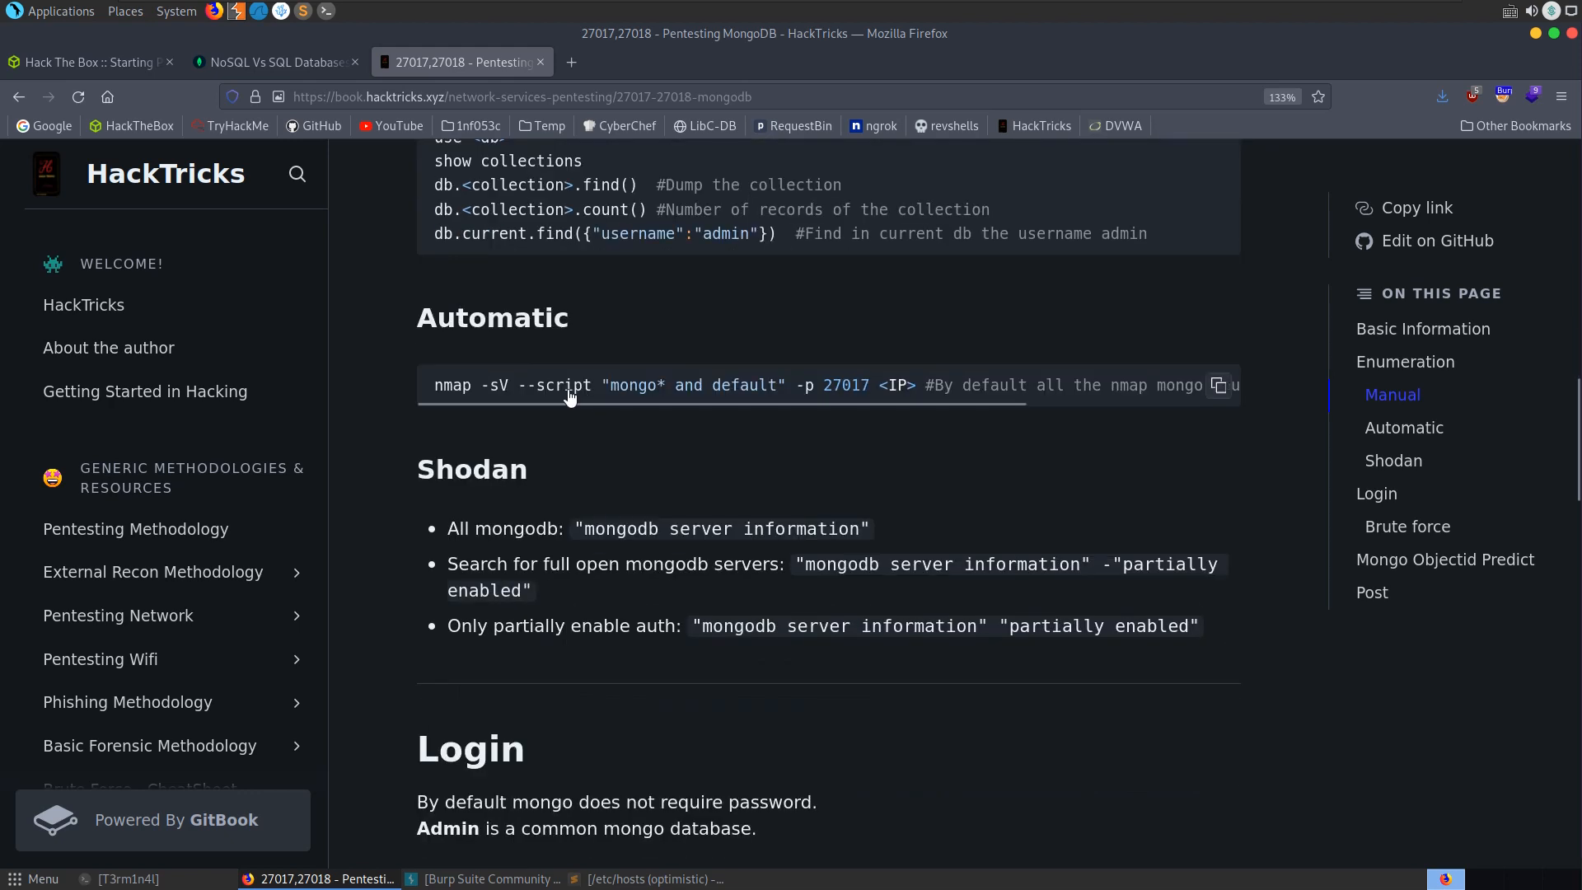
left_click_drag(570, 384, 903, 384)
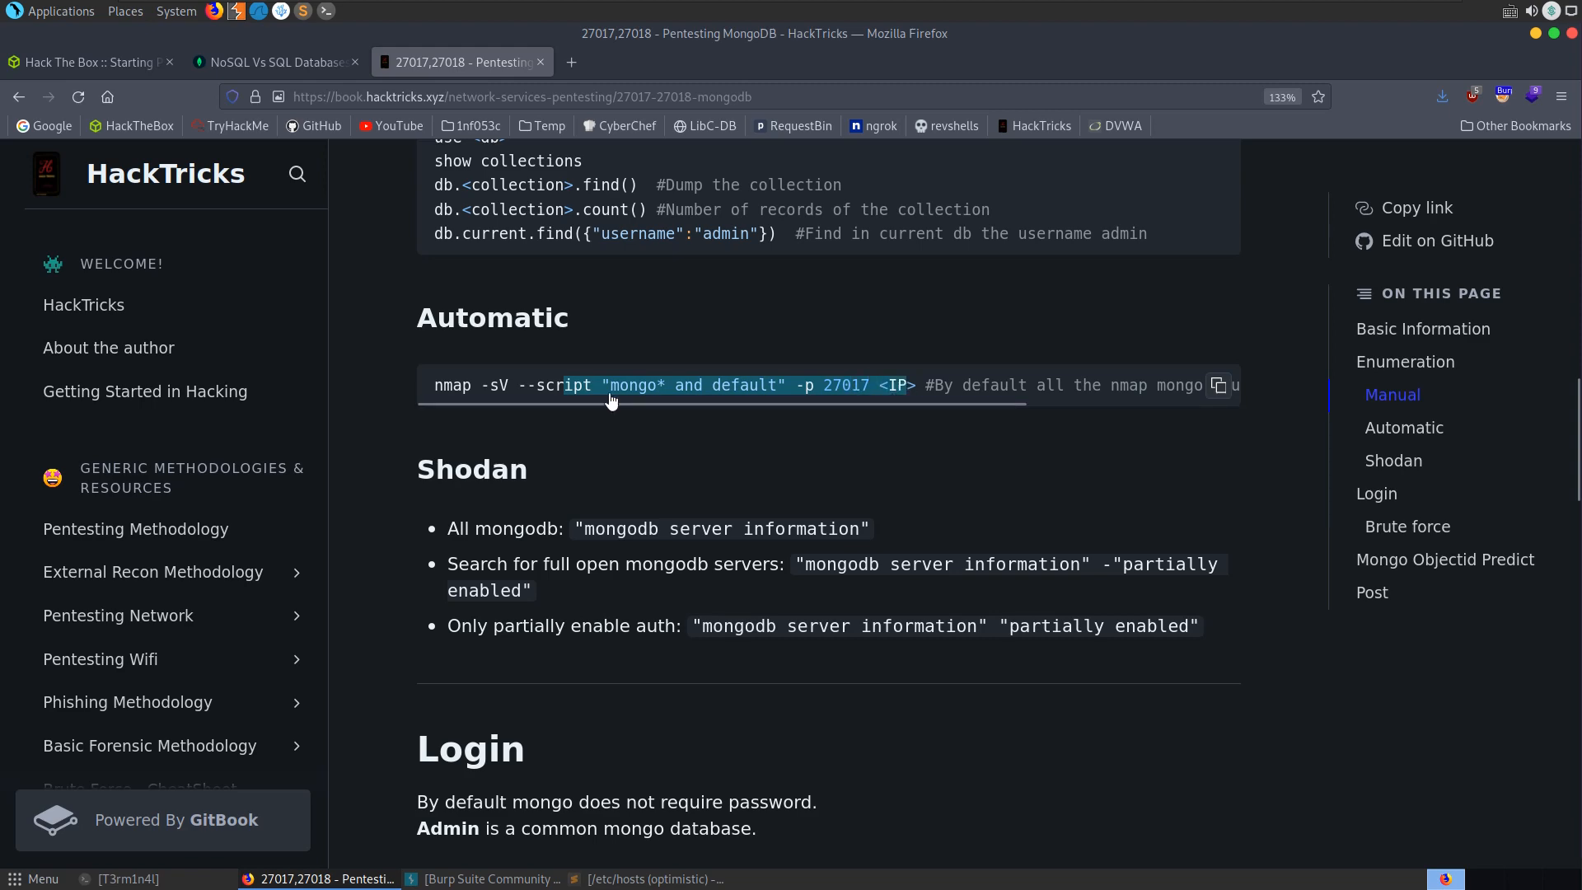
scroll("down", 3)
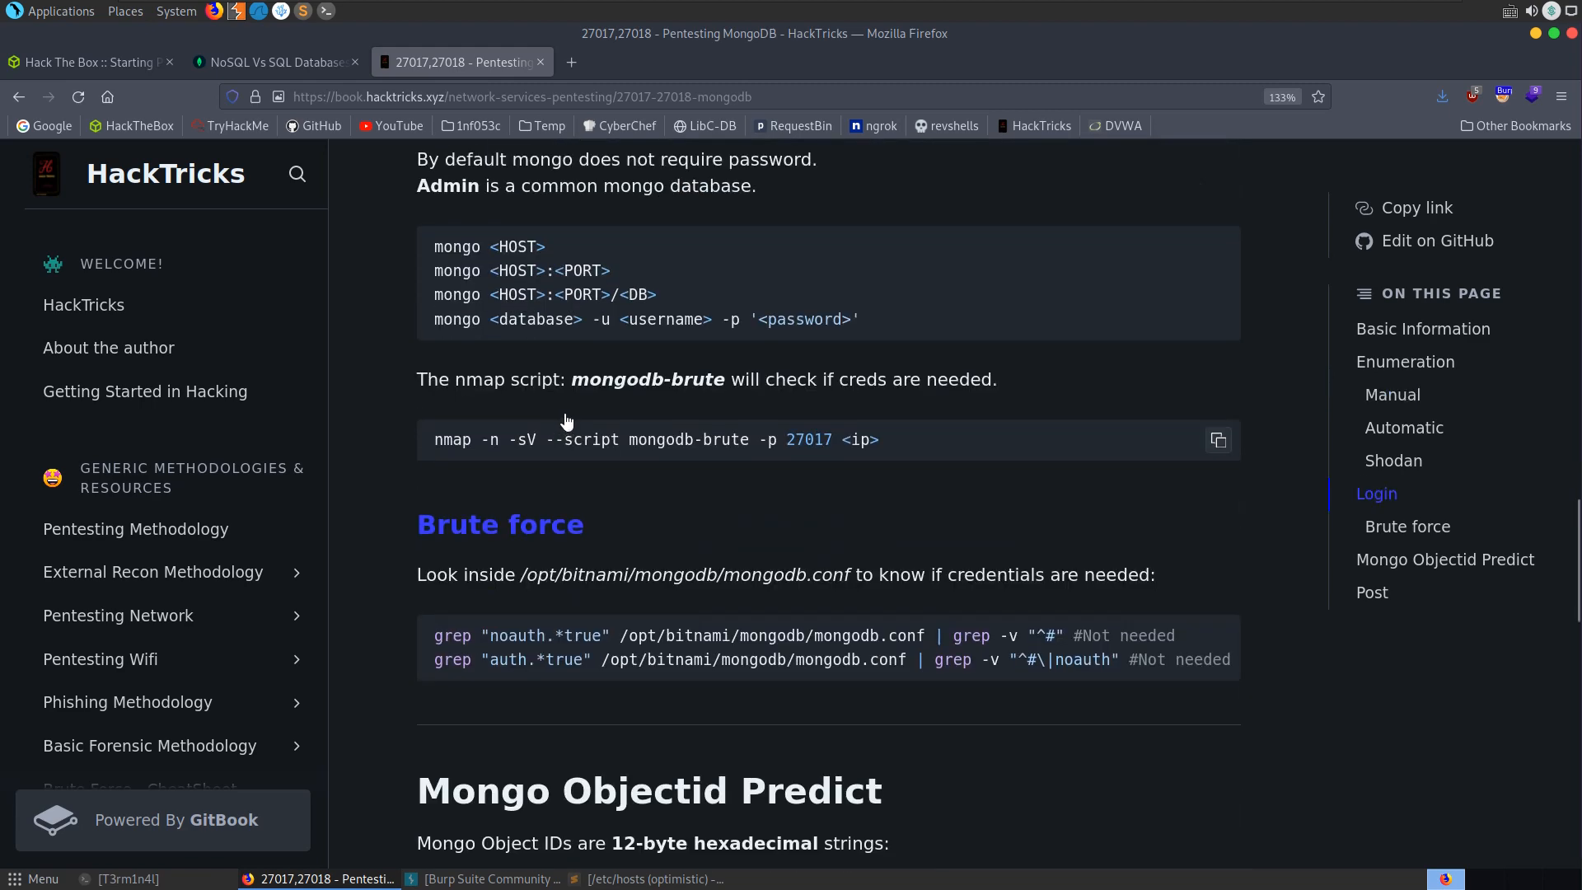
scroll("down", 3)
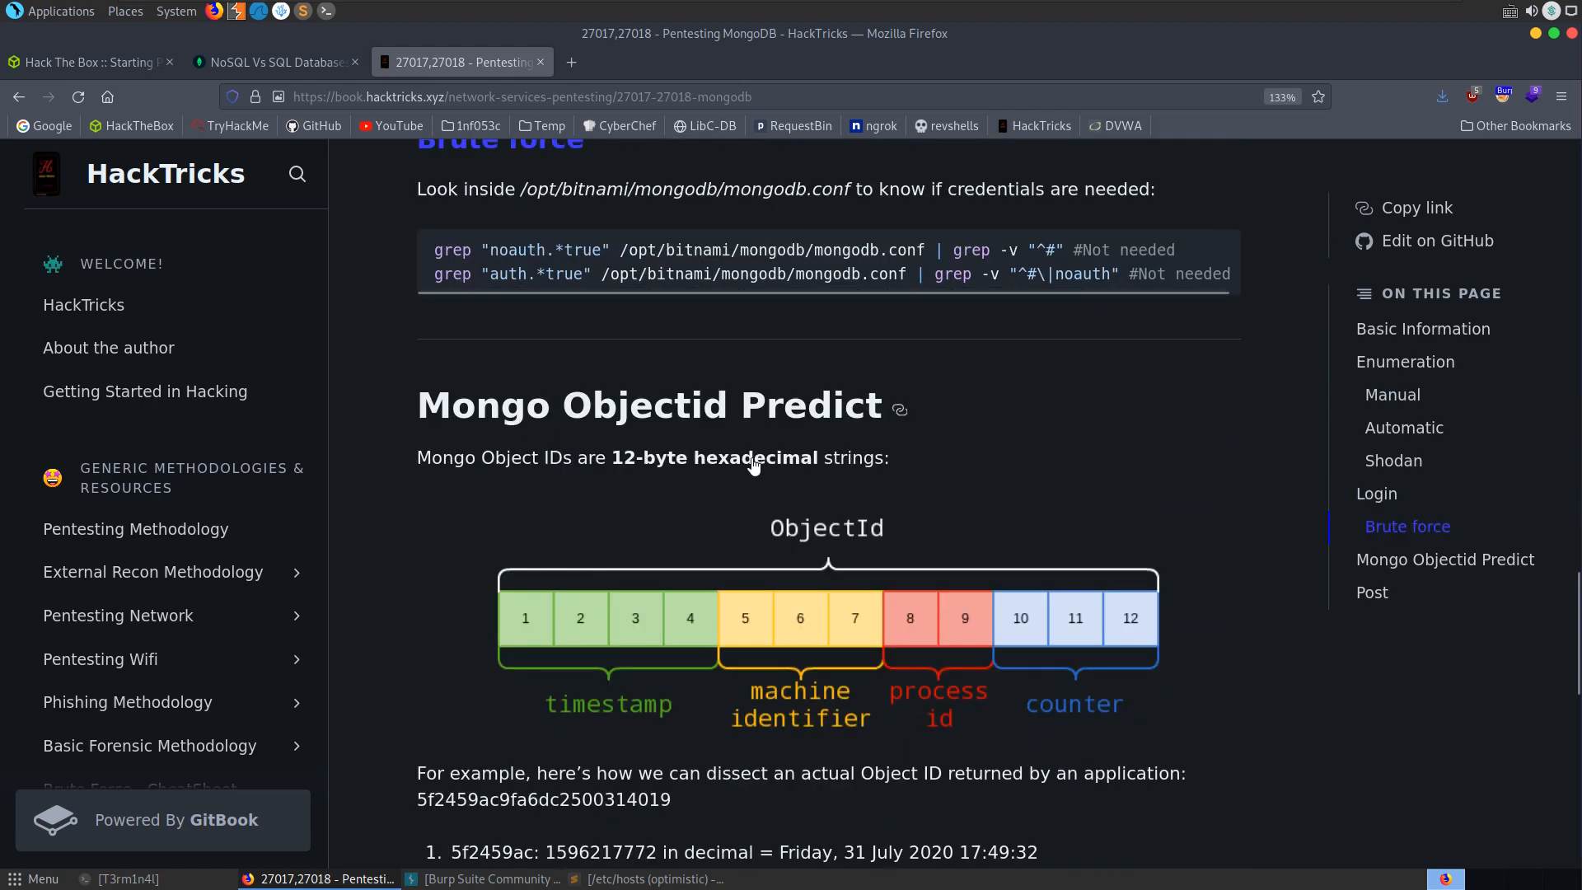
scroll("down", 3)
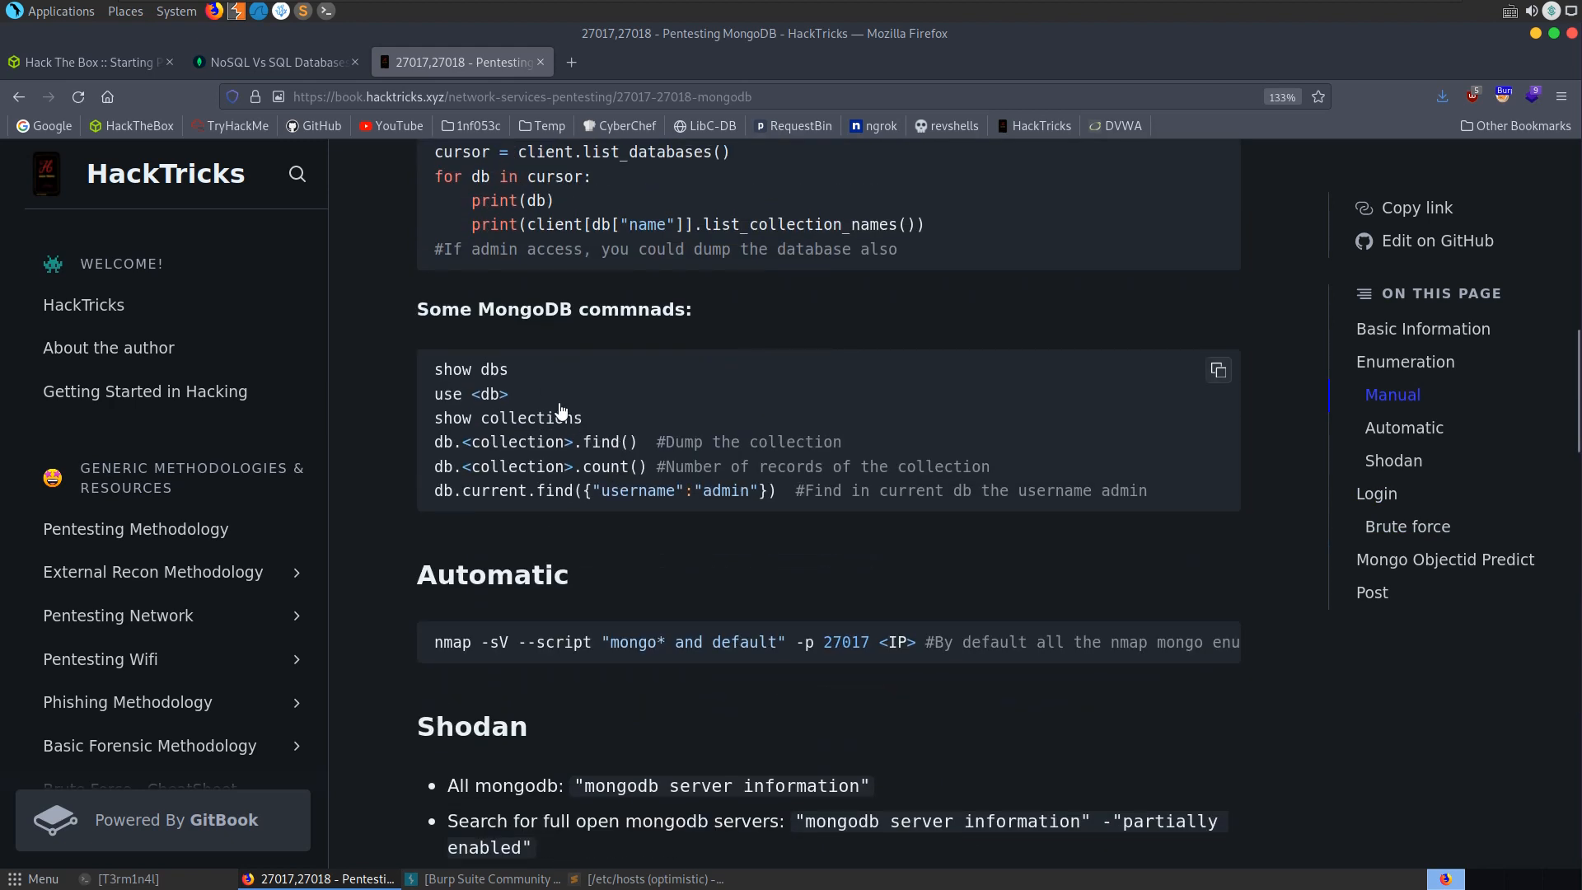
- Submit show dbs as the Task 5 database-listing answer
double_click(470, 369)
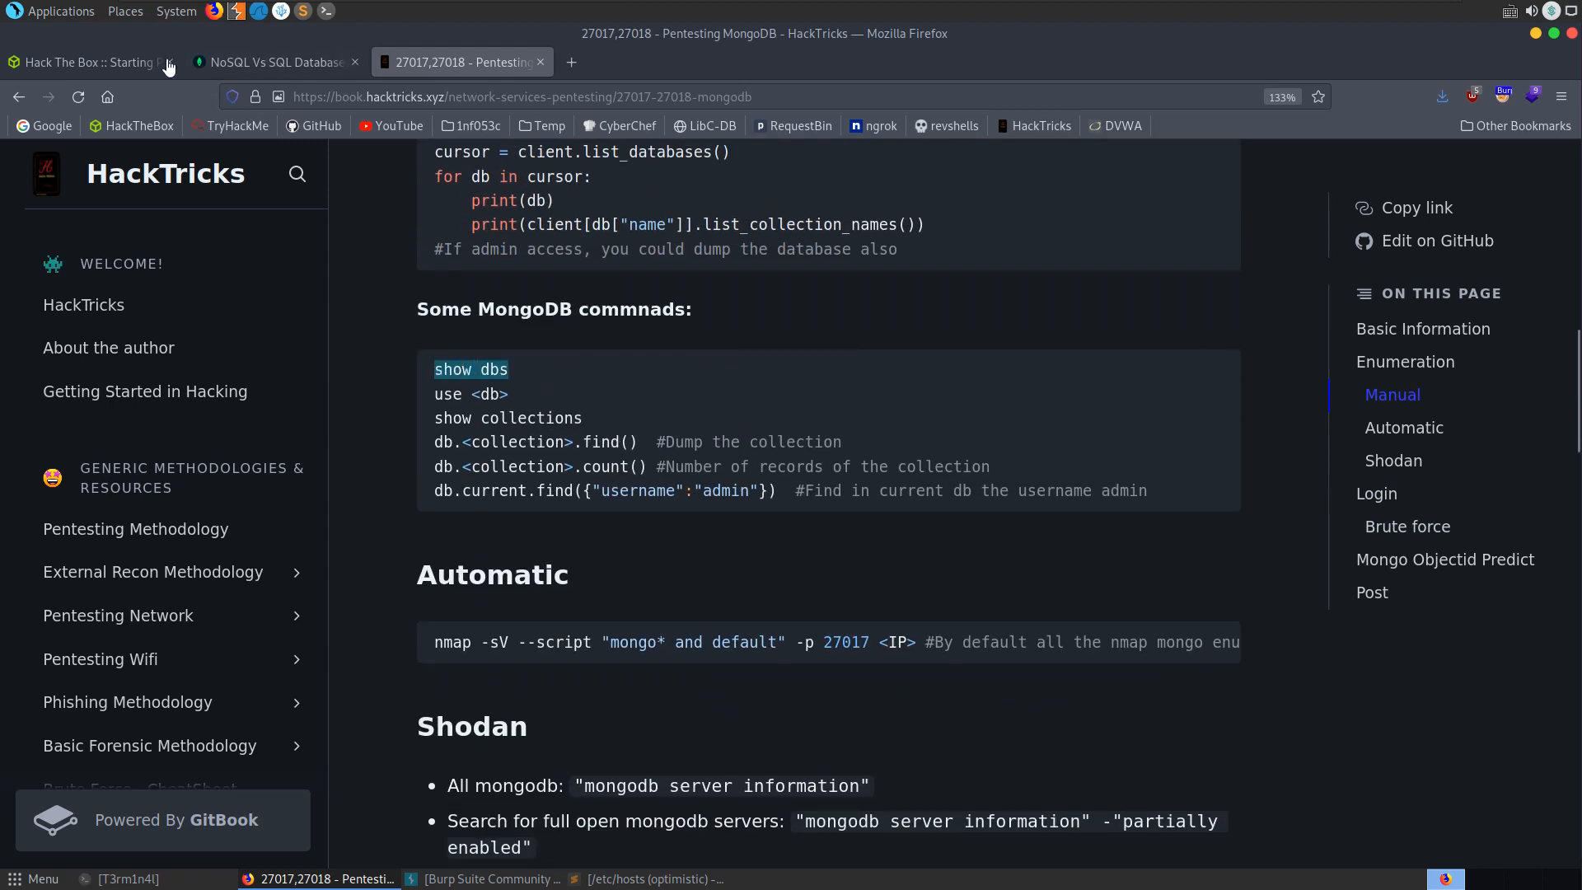
left_click(86, 61)
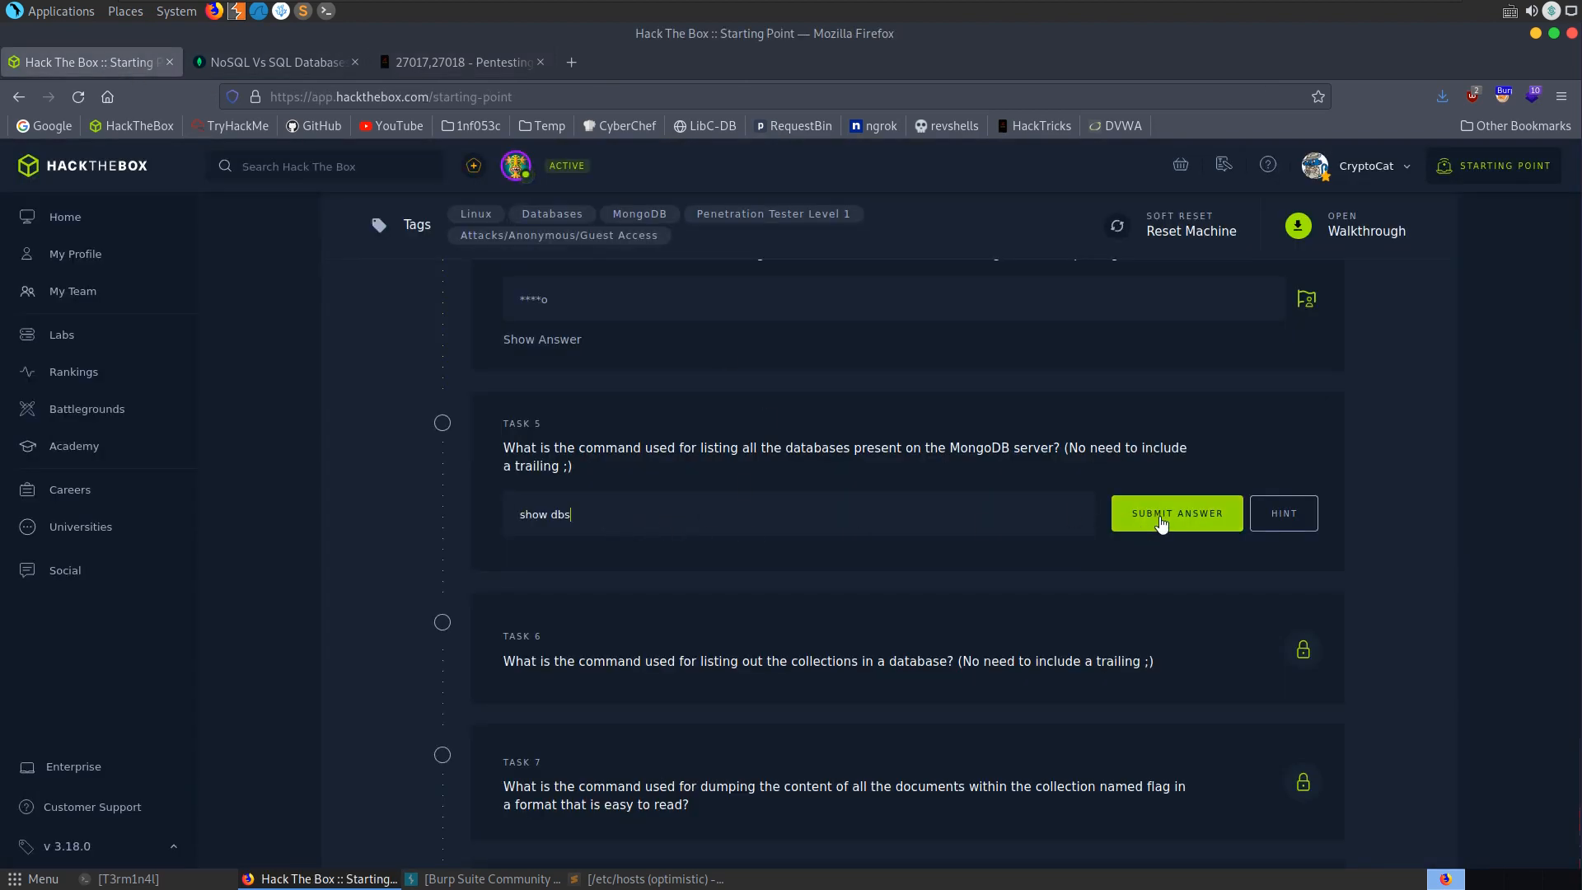
left_click(1175, 512)
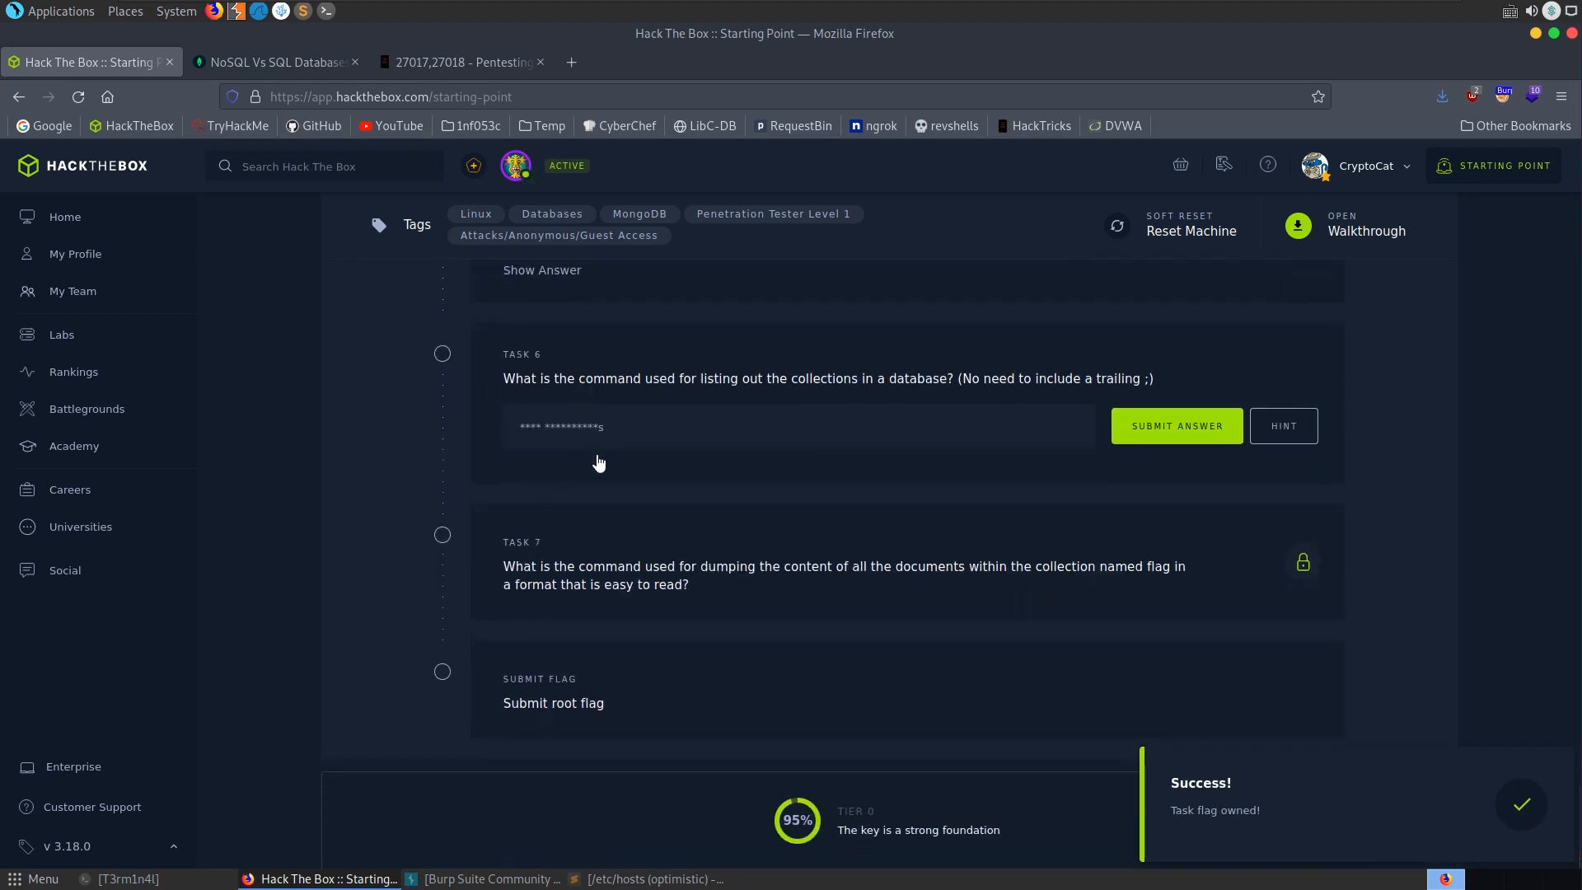
mouse_move(893, 394)
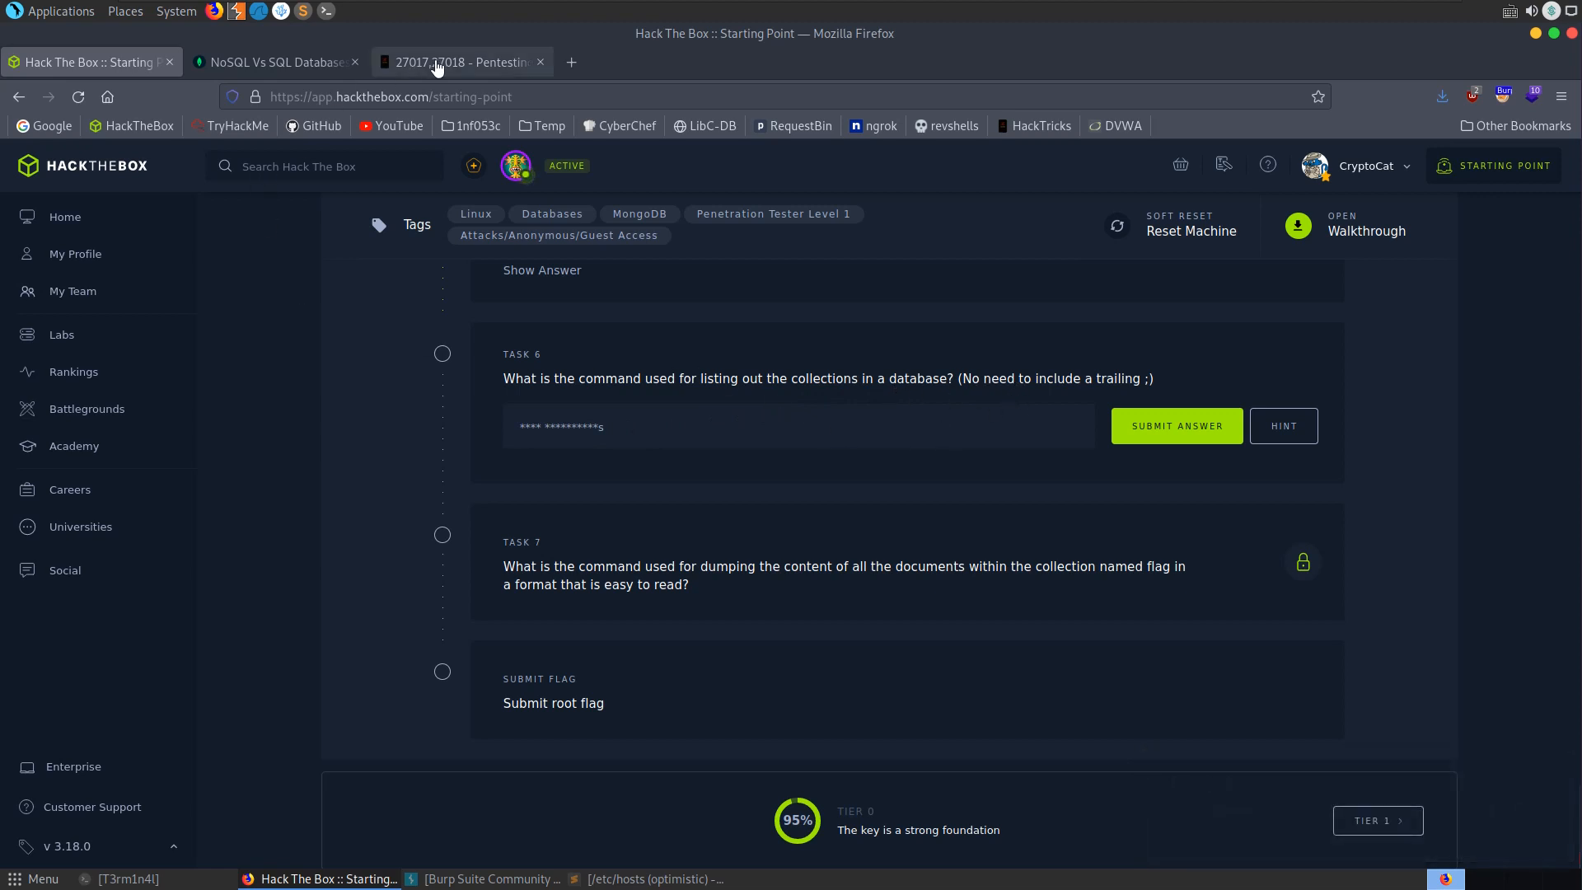
- Submit show collections as the Task 6 answer and move on to Task 7
left_click(456, 61)
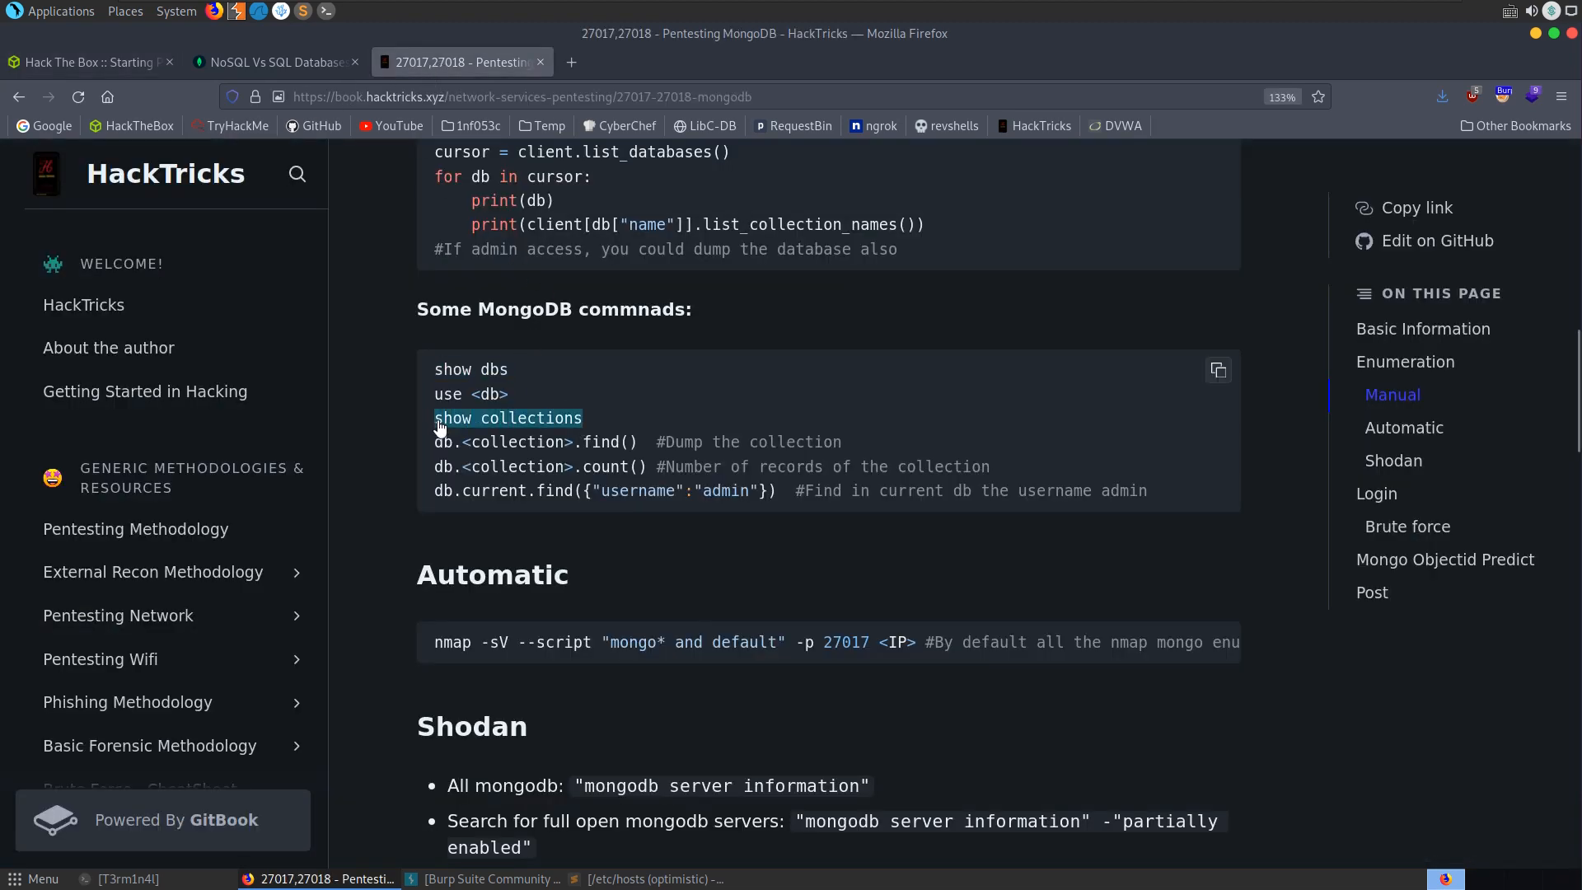
left_click(86, 61)
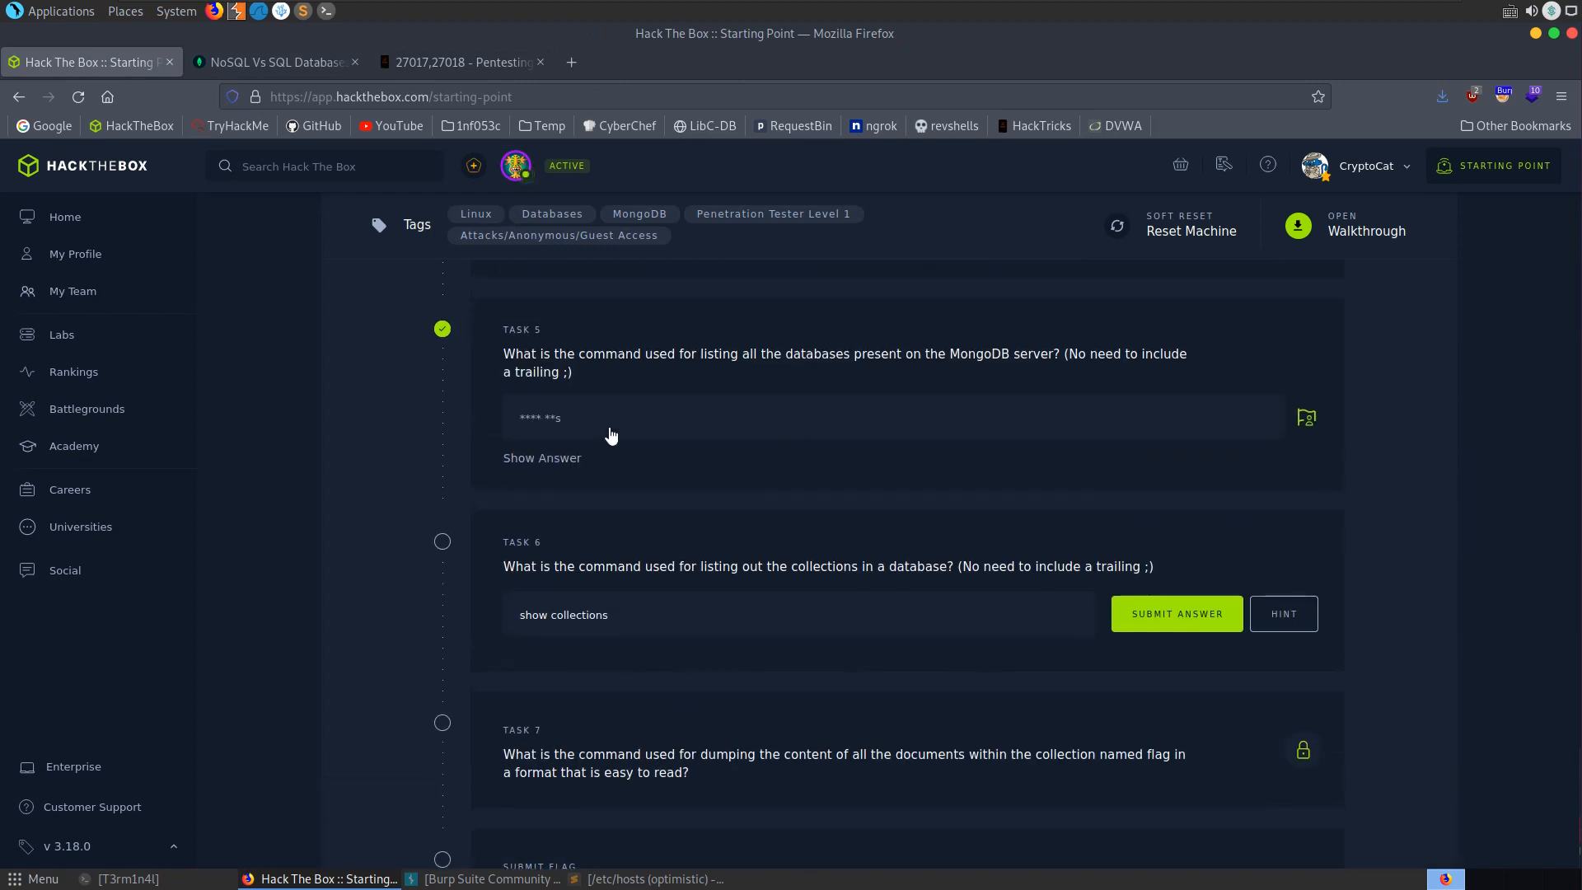
mouse_move(580, 427)
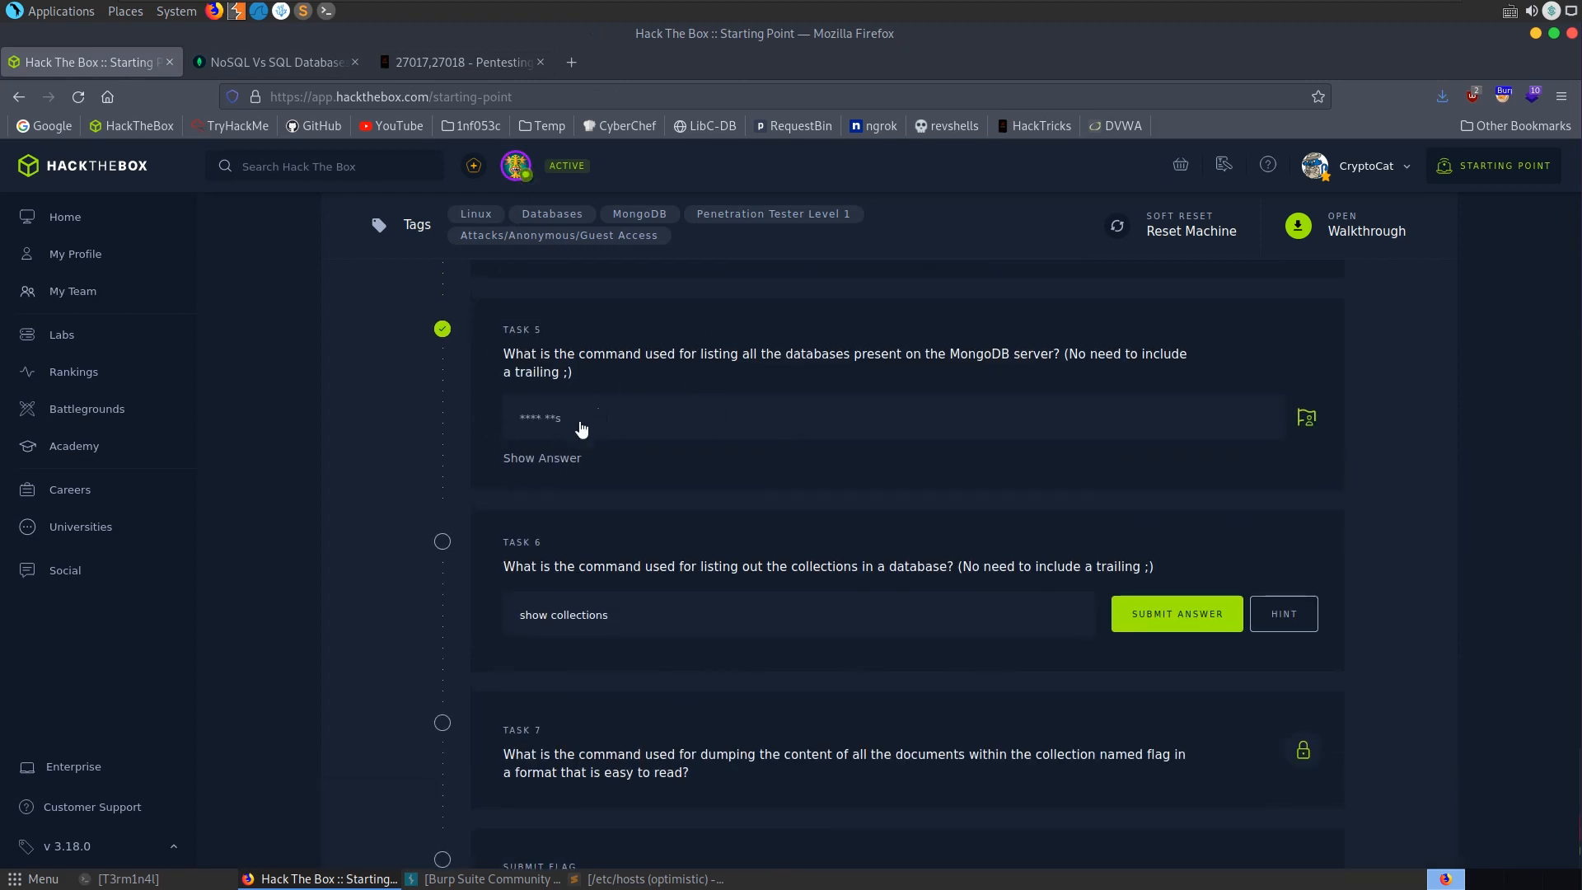
left_click(1174, 613)
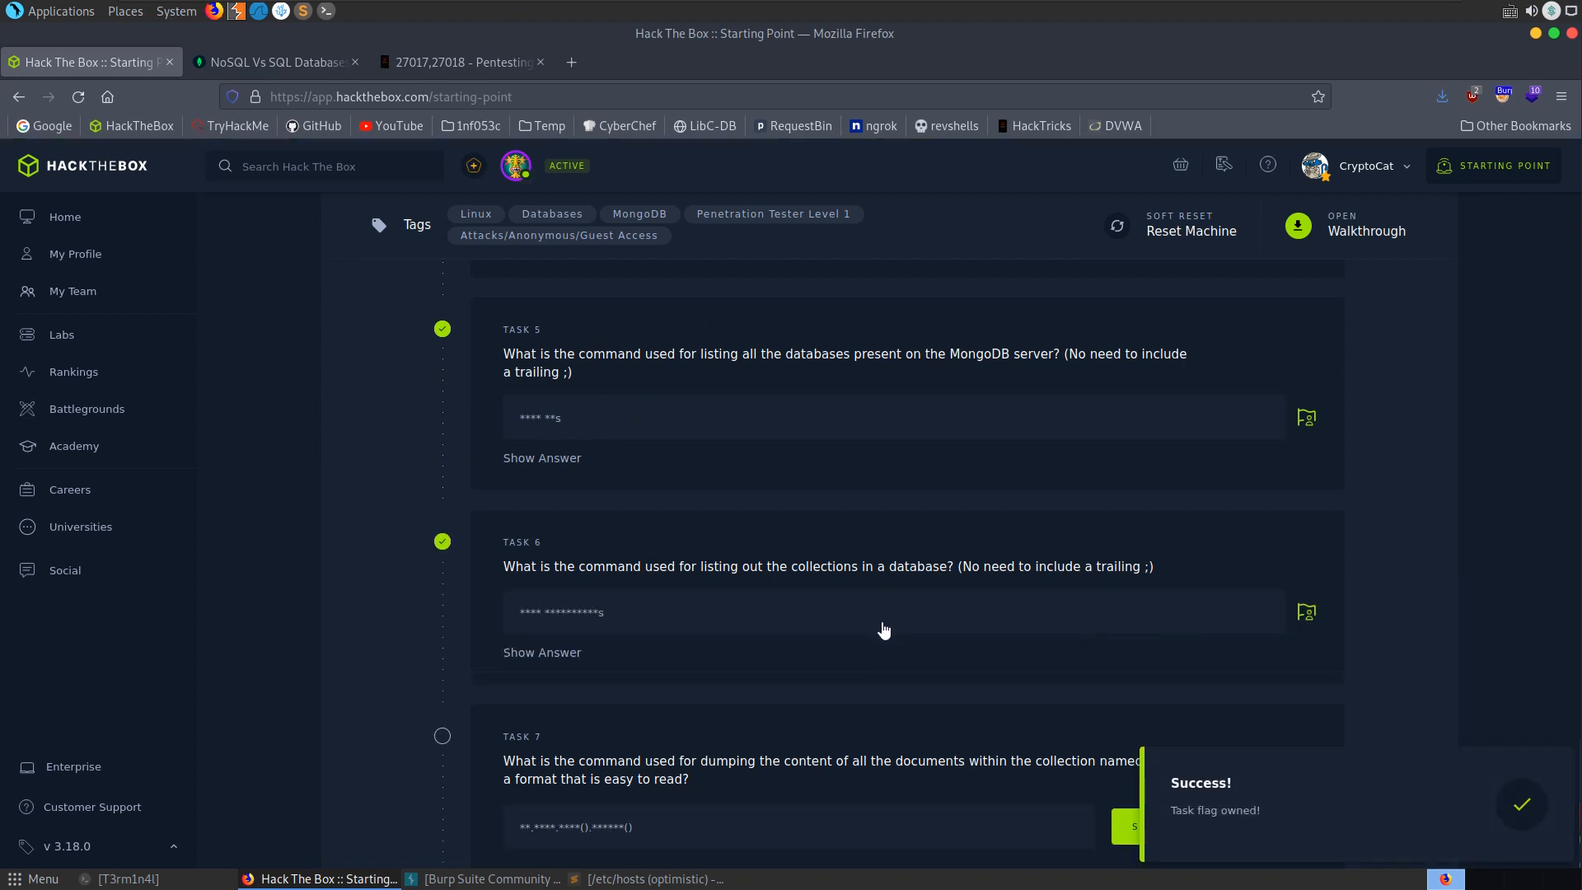
scroll("down", 3)
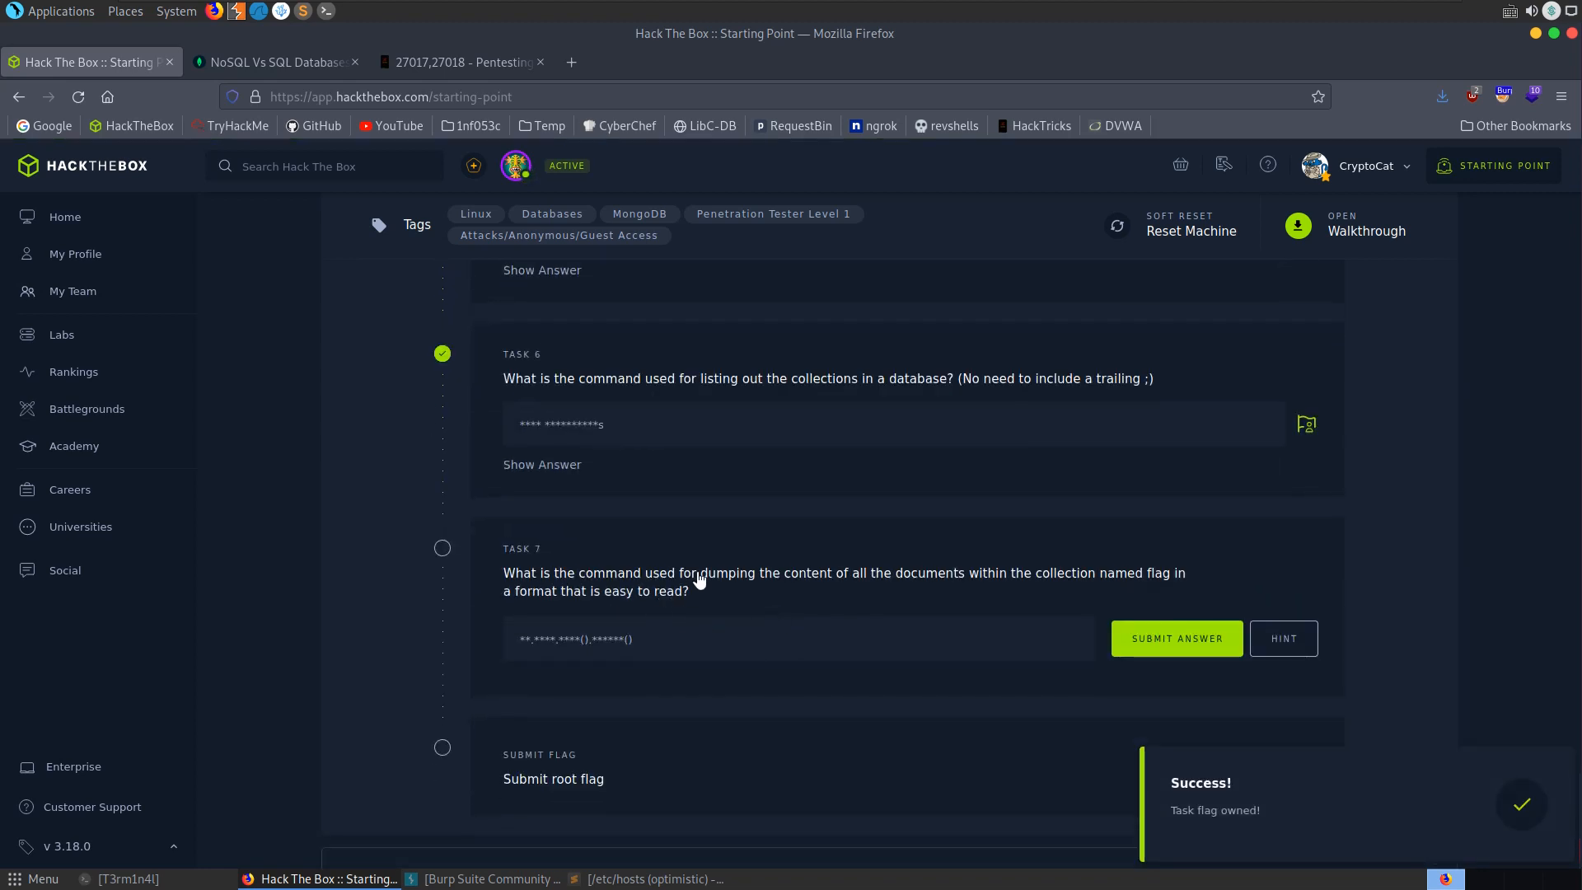
left_click_drag(703, 573, 946, 574)
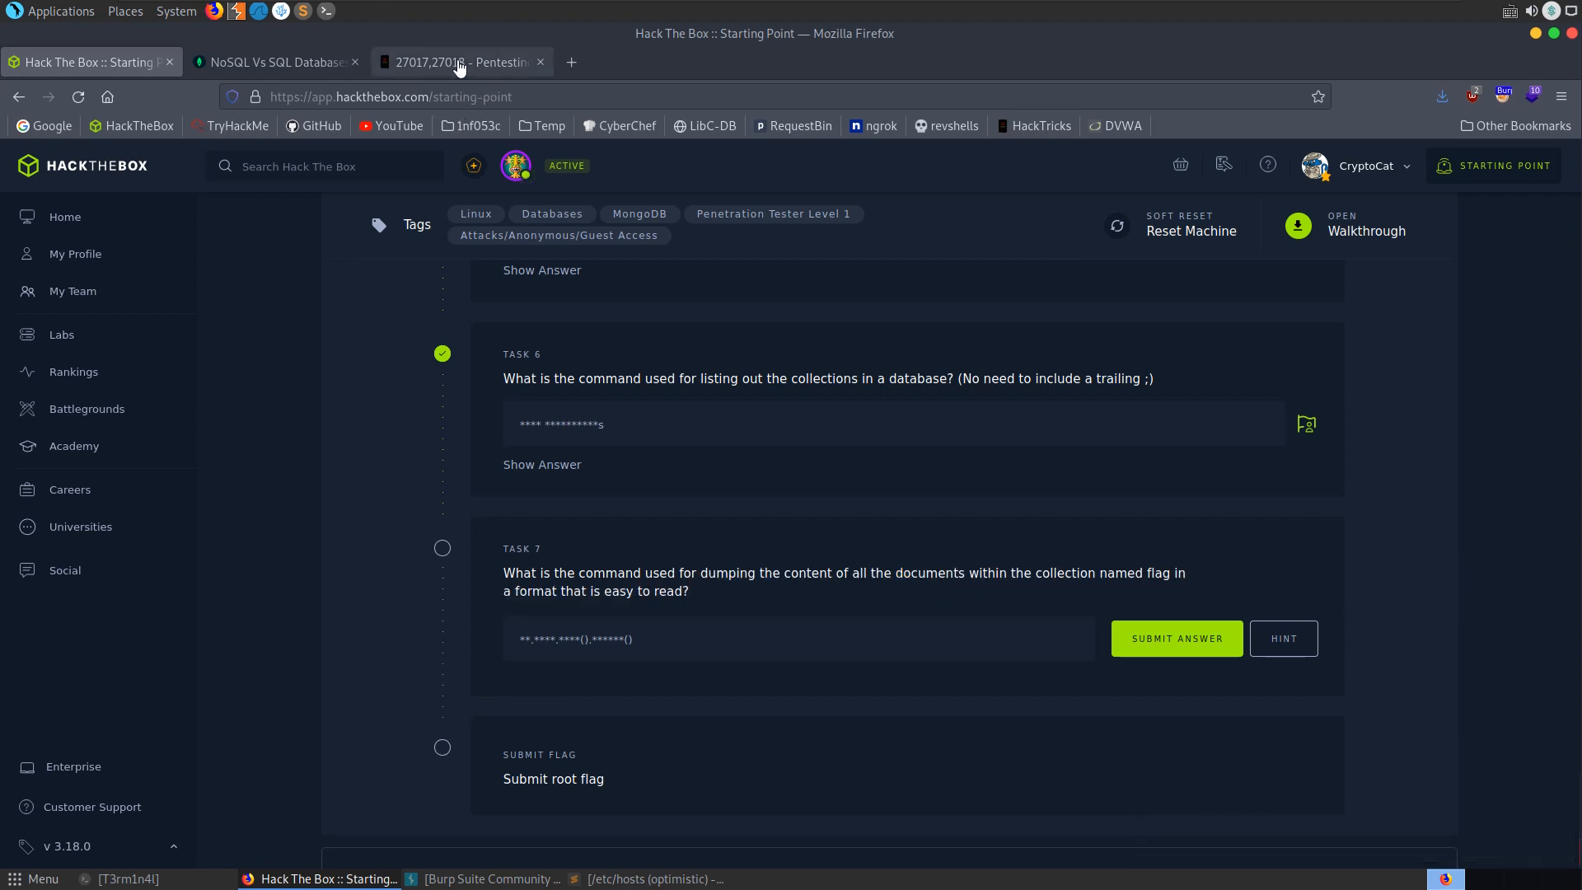
- Check the HackTricks MongoDB notes on listing collections, then submit Task 6 and reach Task 7's answer field
left_click(460, 61)
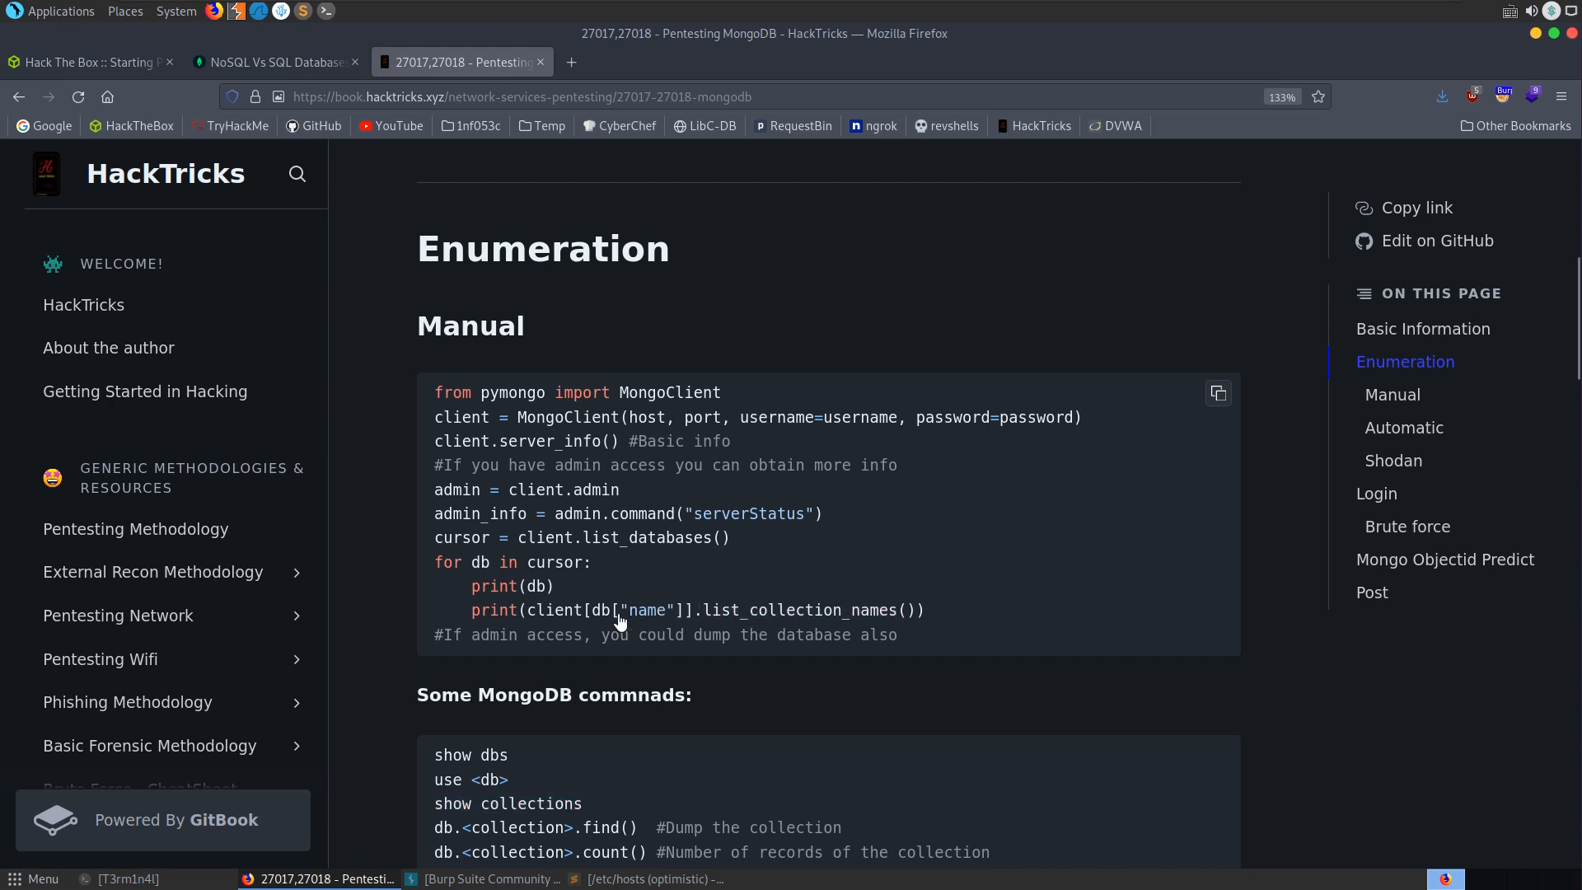
scroll("down", 3)
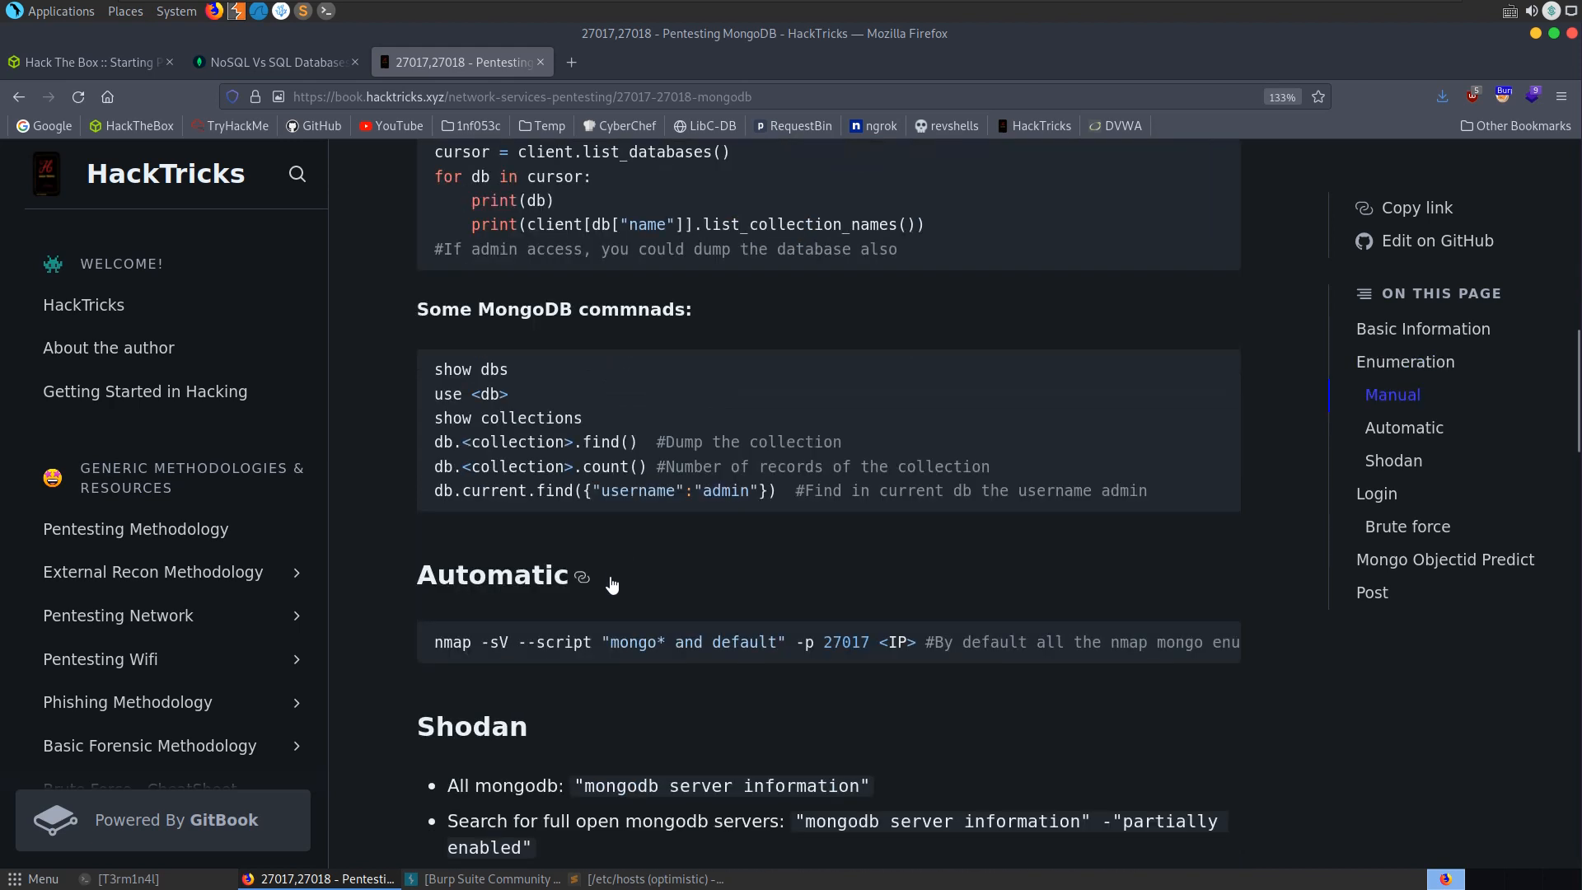
mouse_move(444, 506)
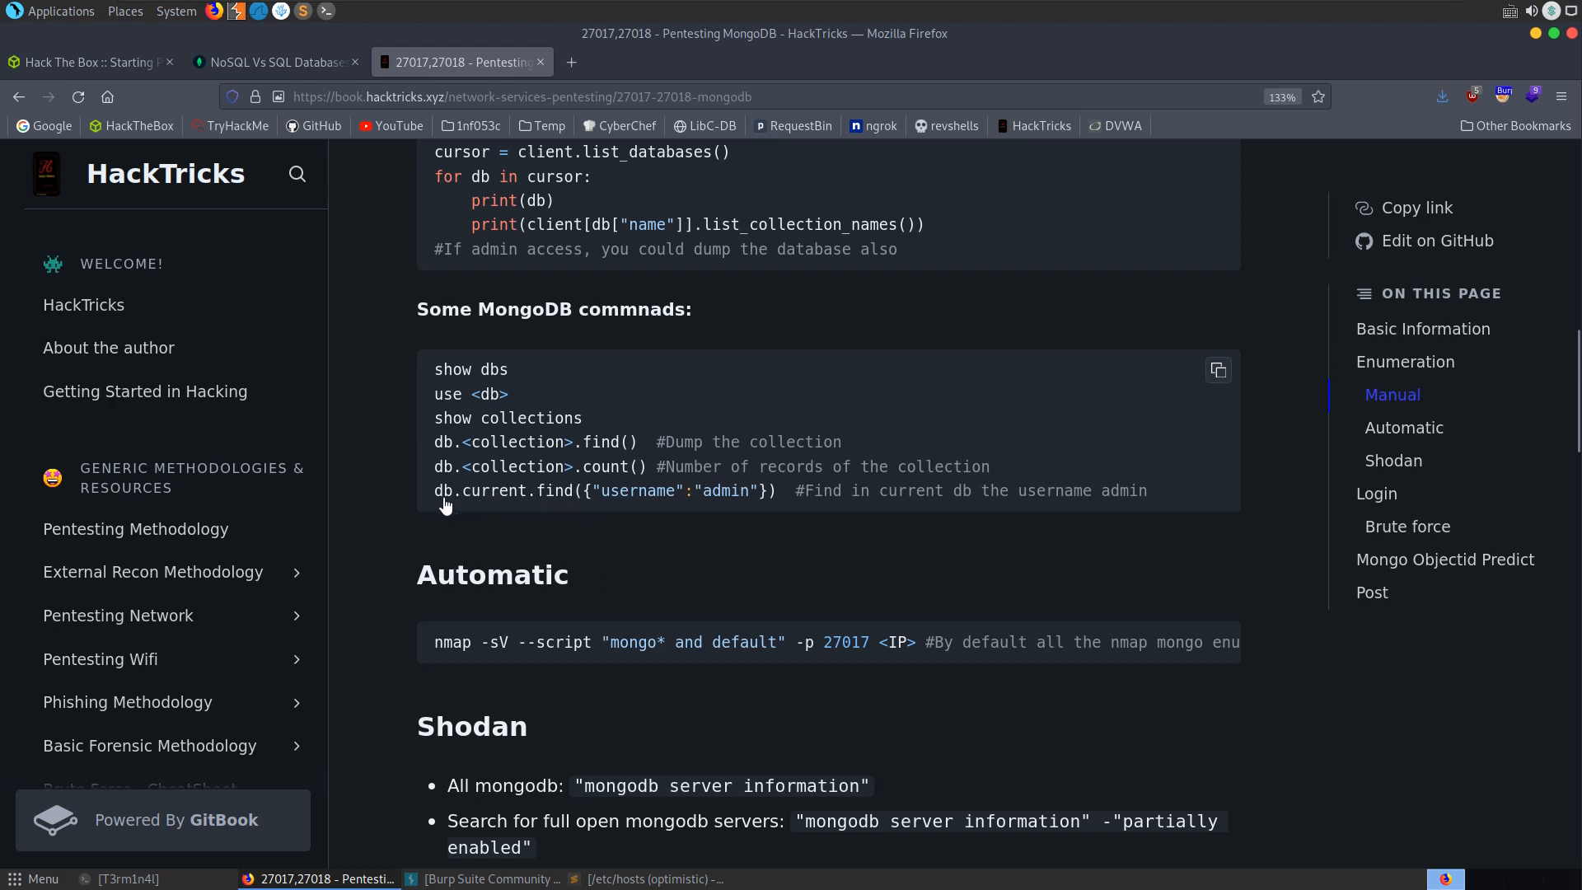
mouse_move(573, 497)
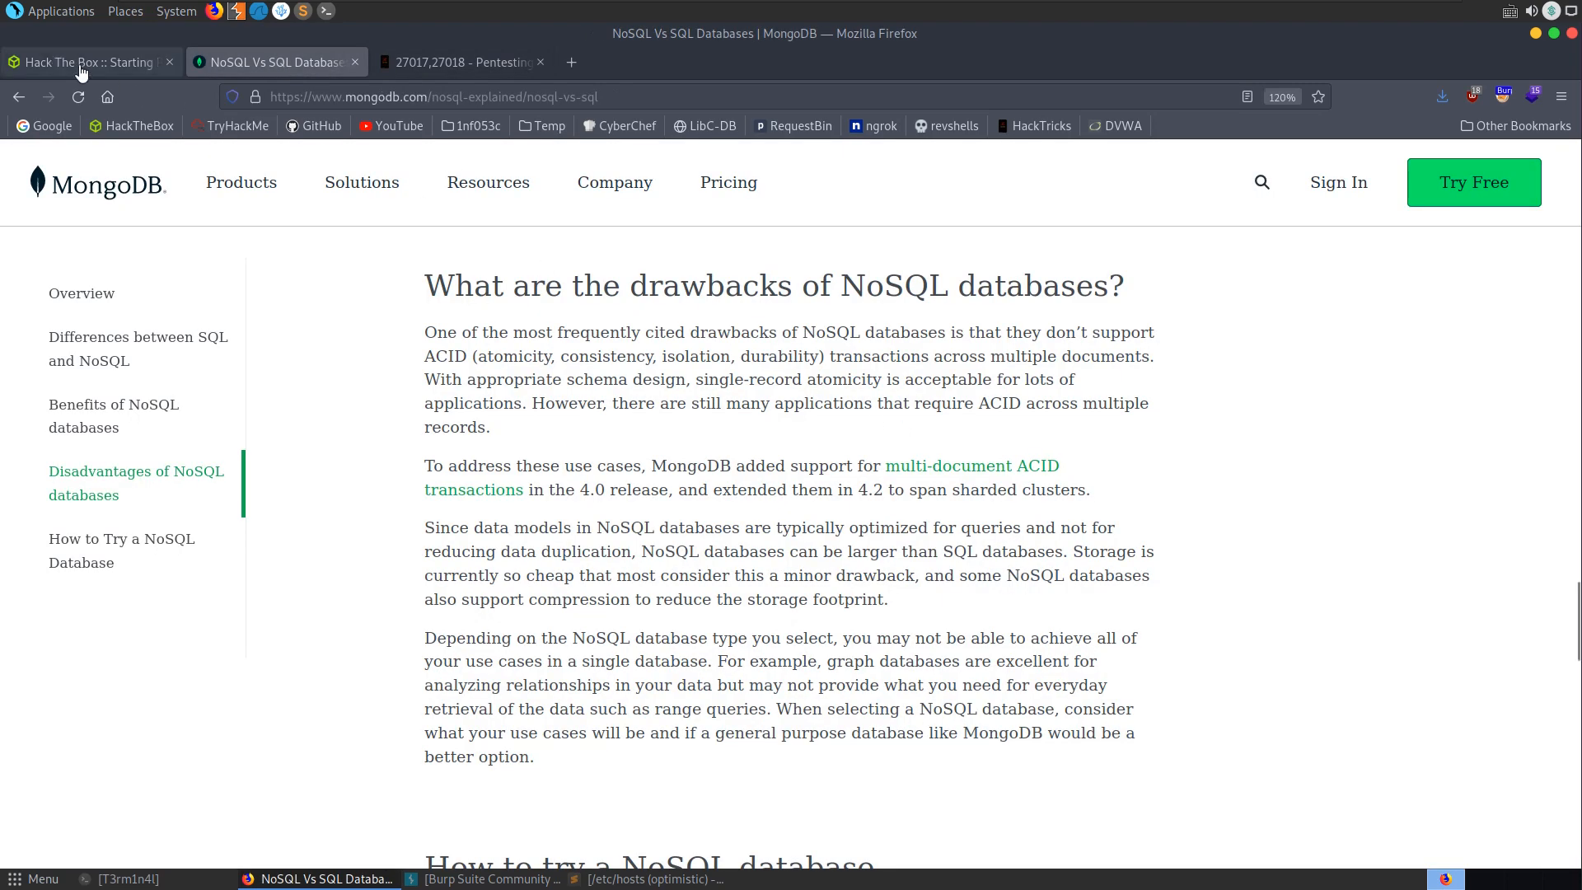
left_click(90, 61)
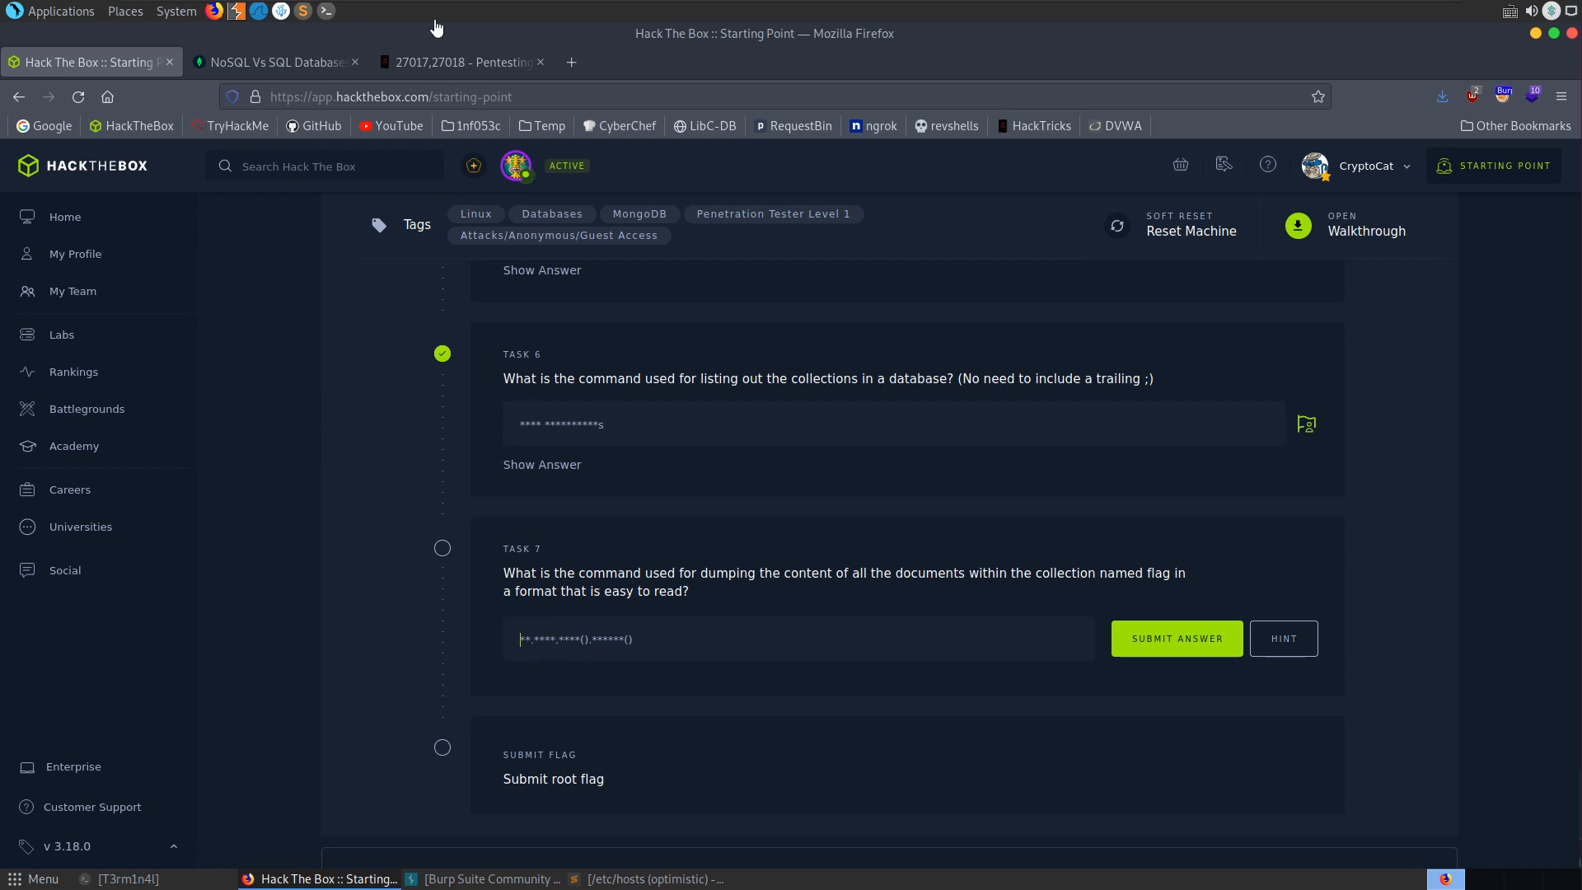
left_click(462, 61)
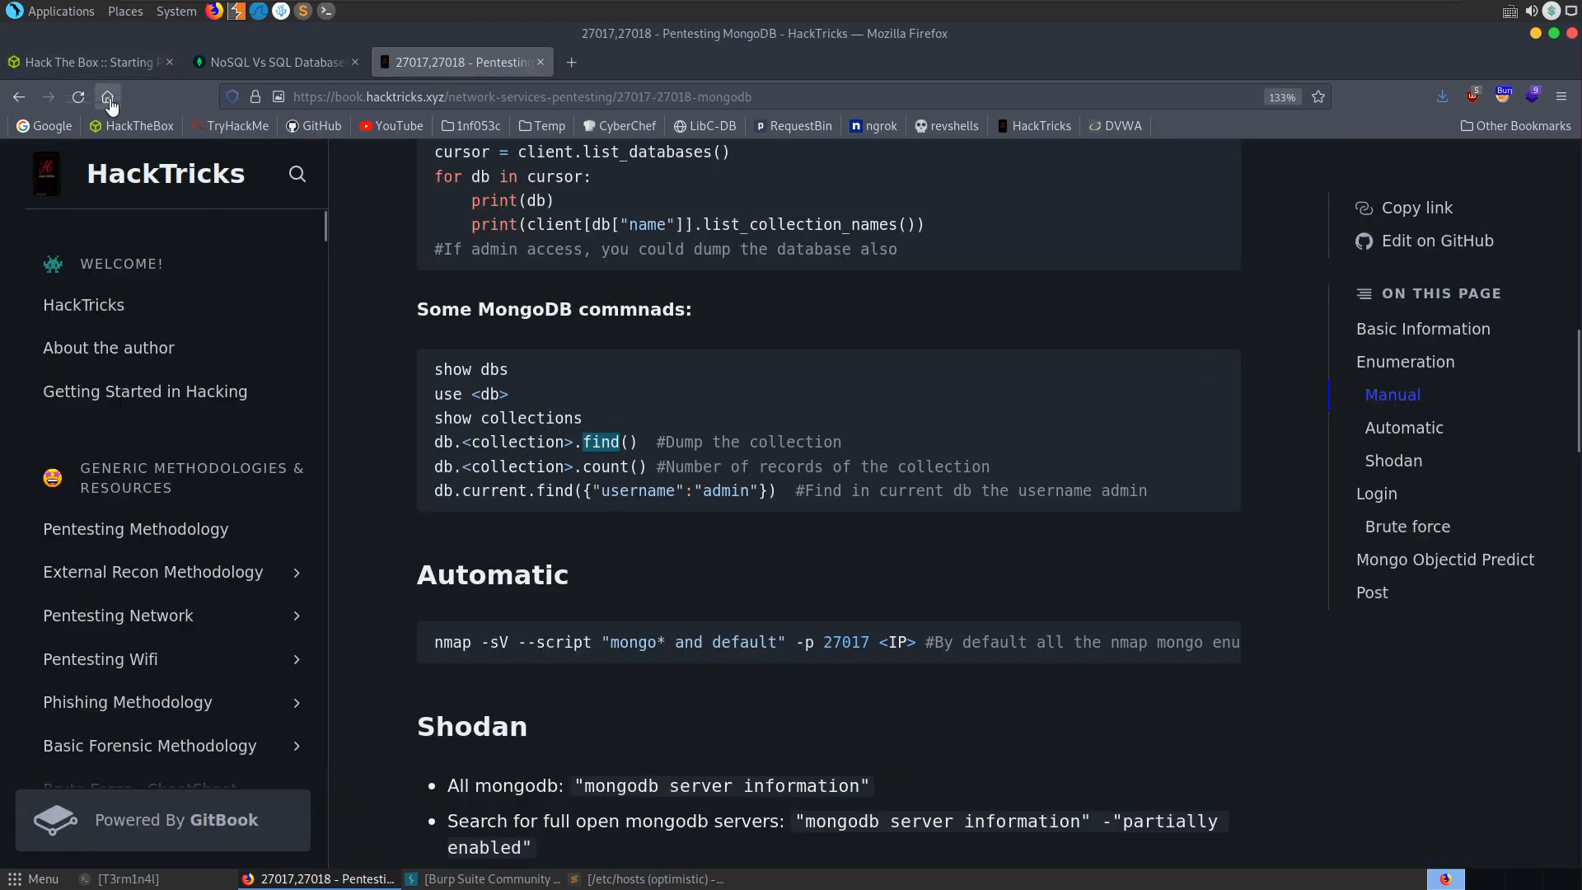
left_click(86, 61)
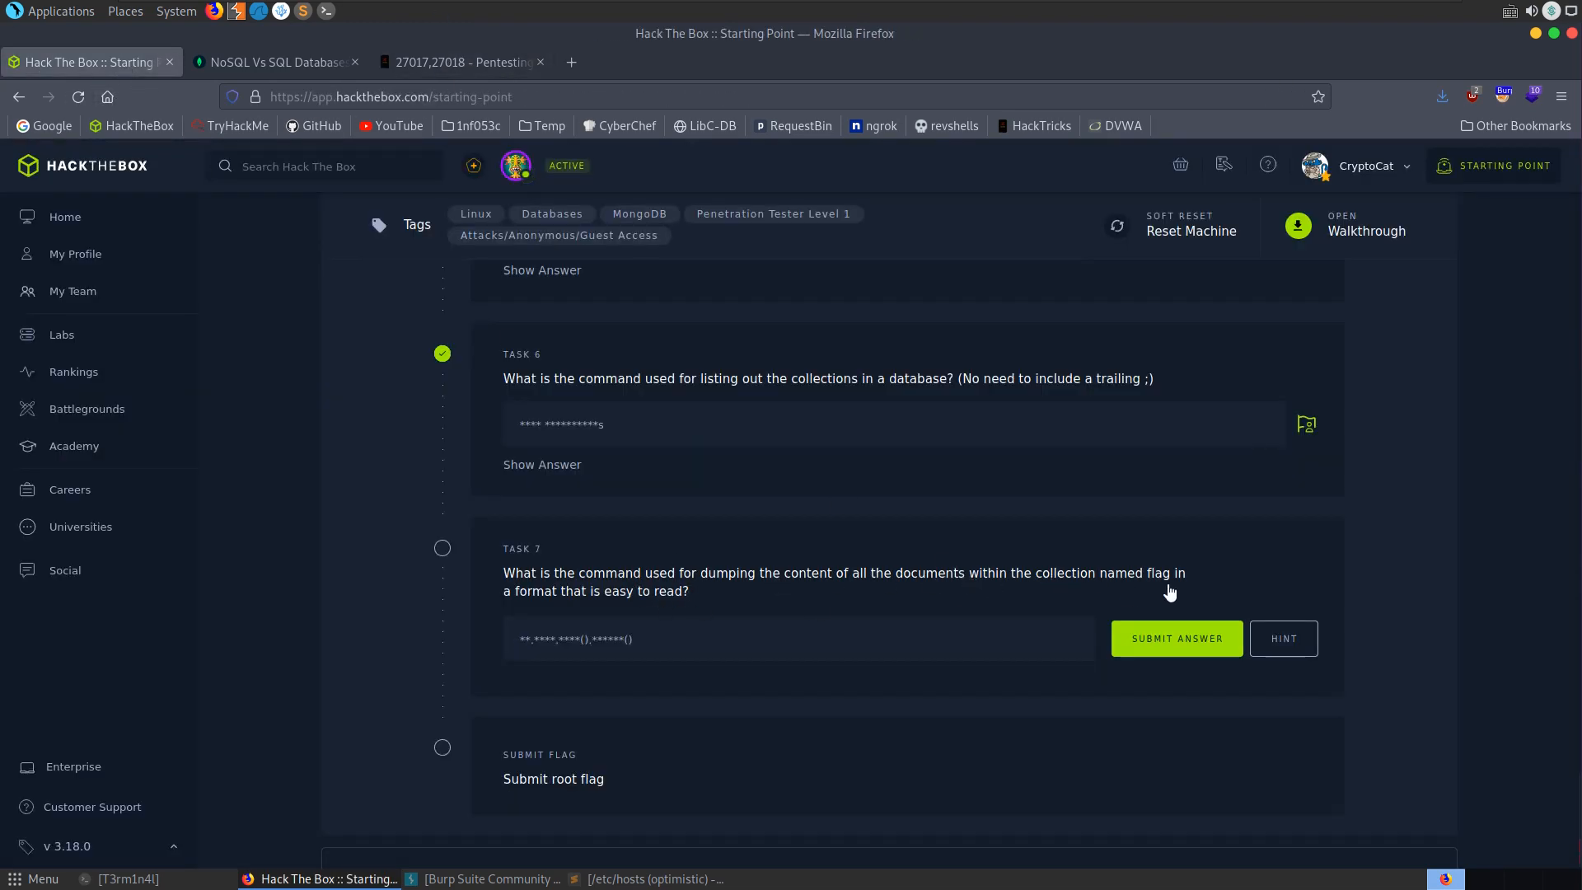
double_click(1156, 573)
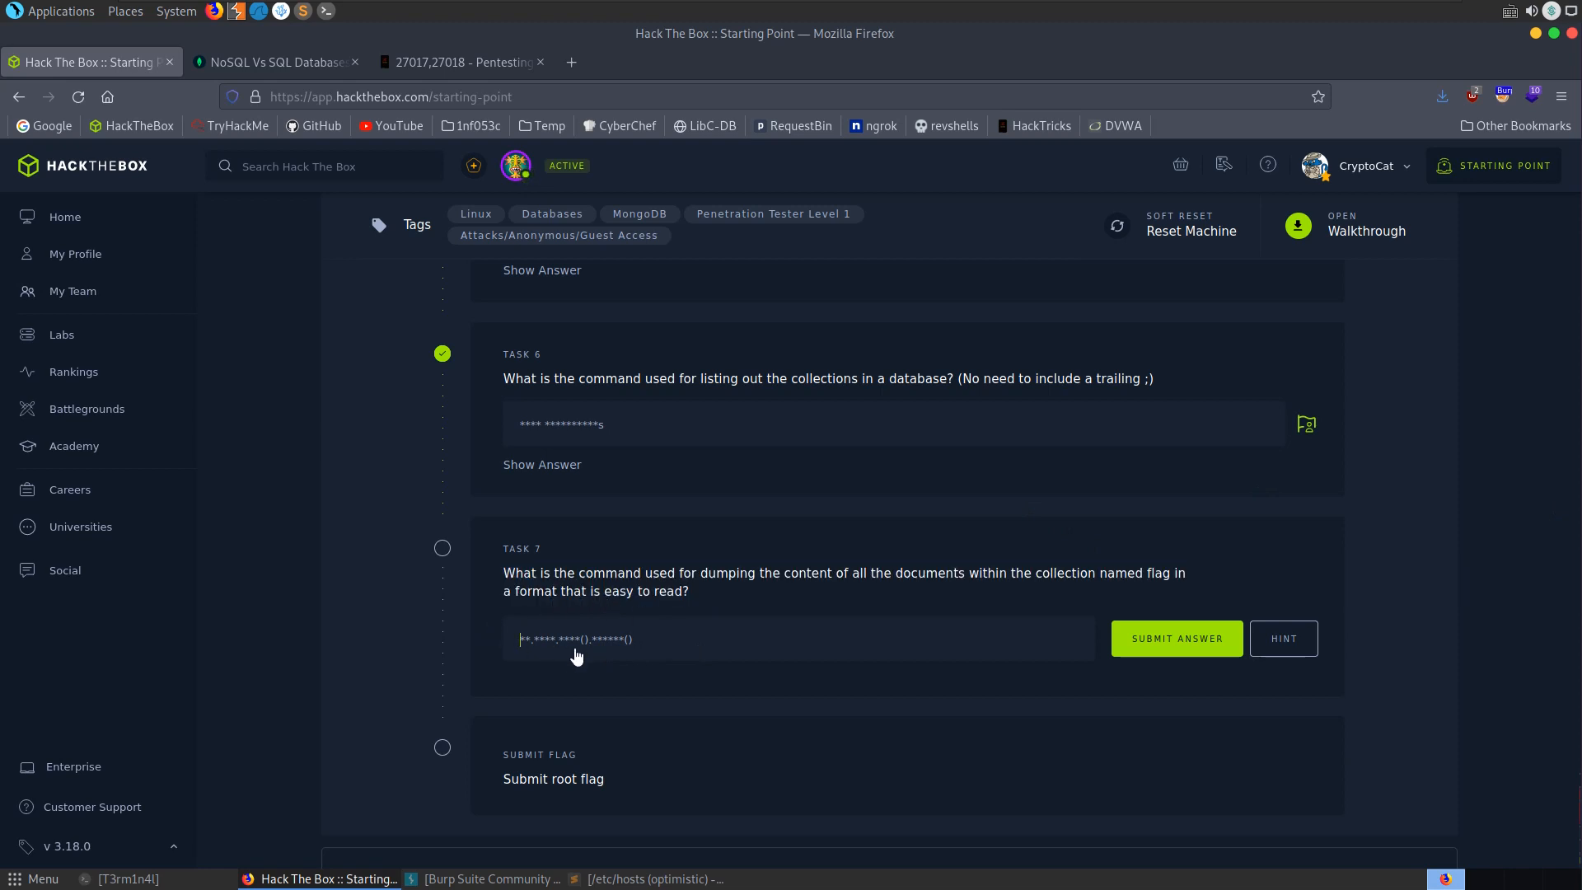
mouse_move(1268, 429)
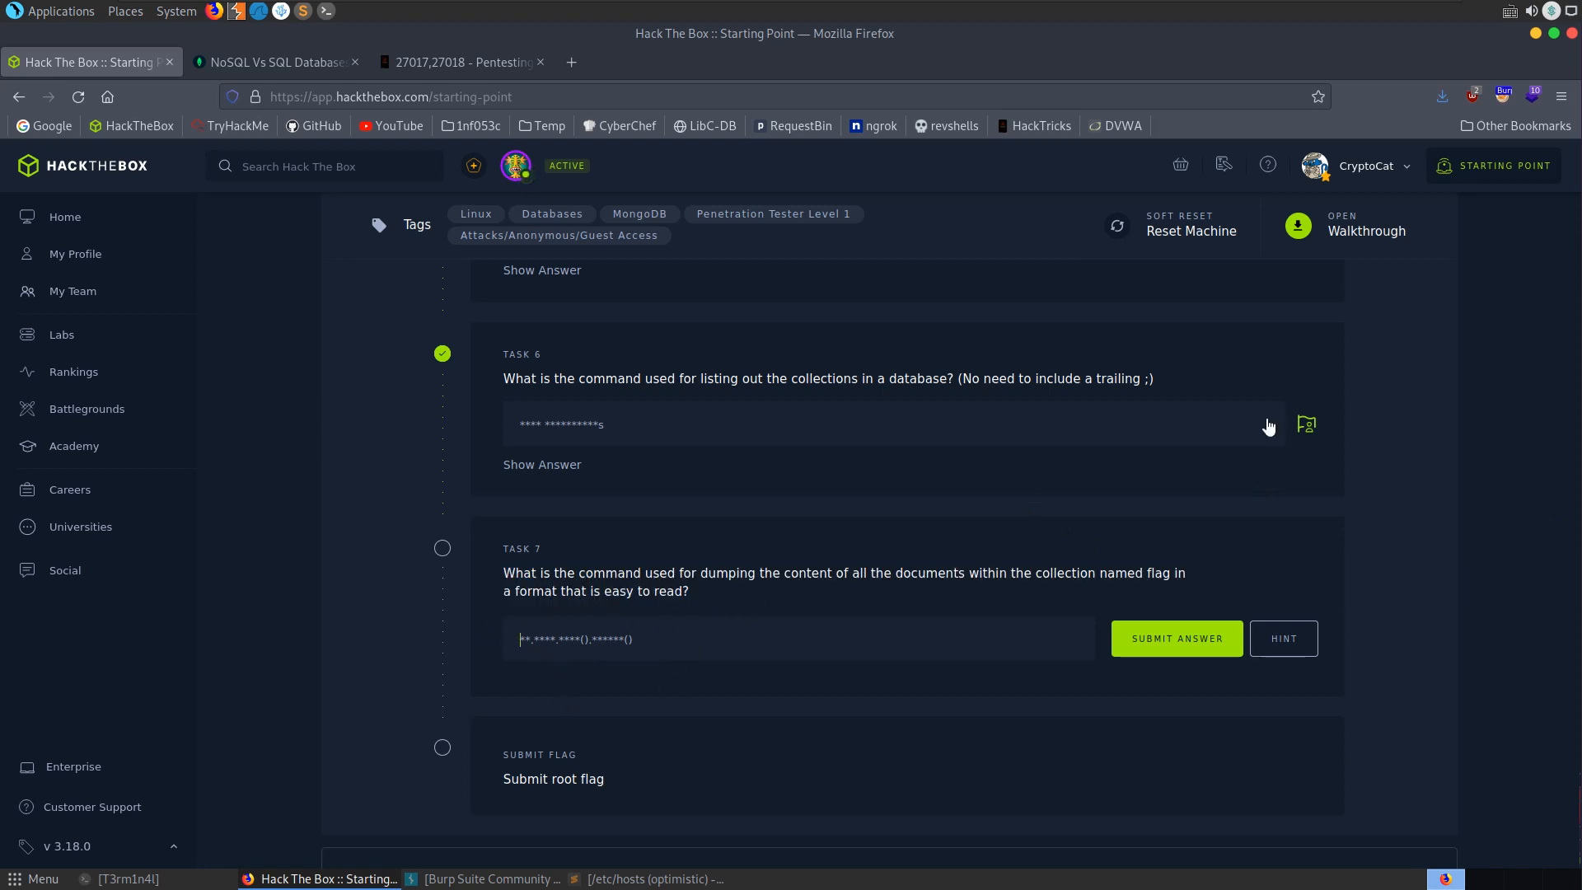
mouse_move(548, 320)
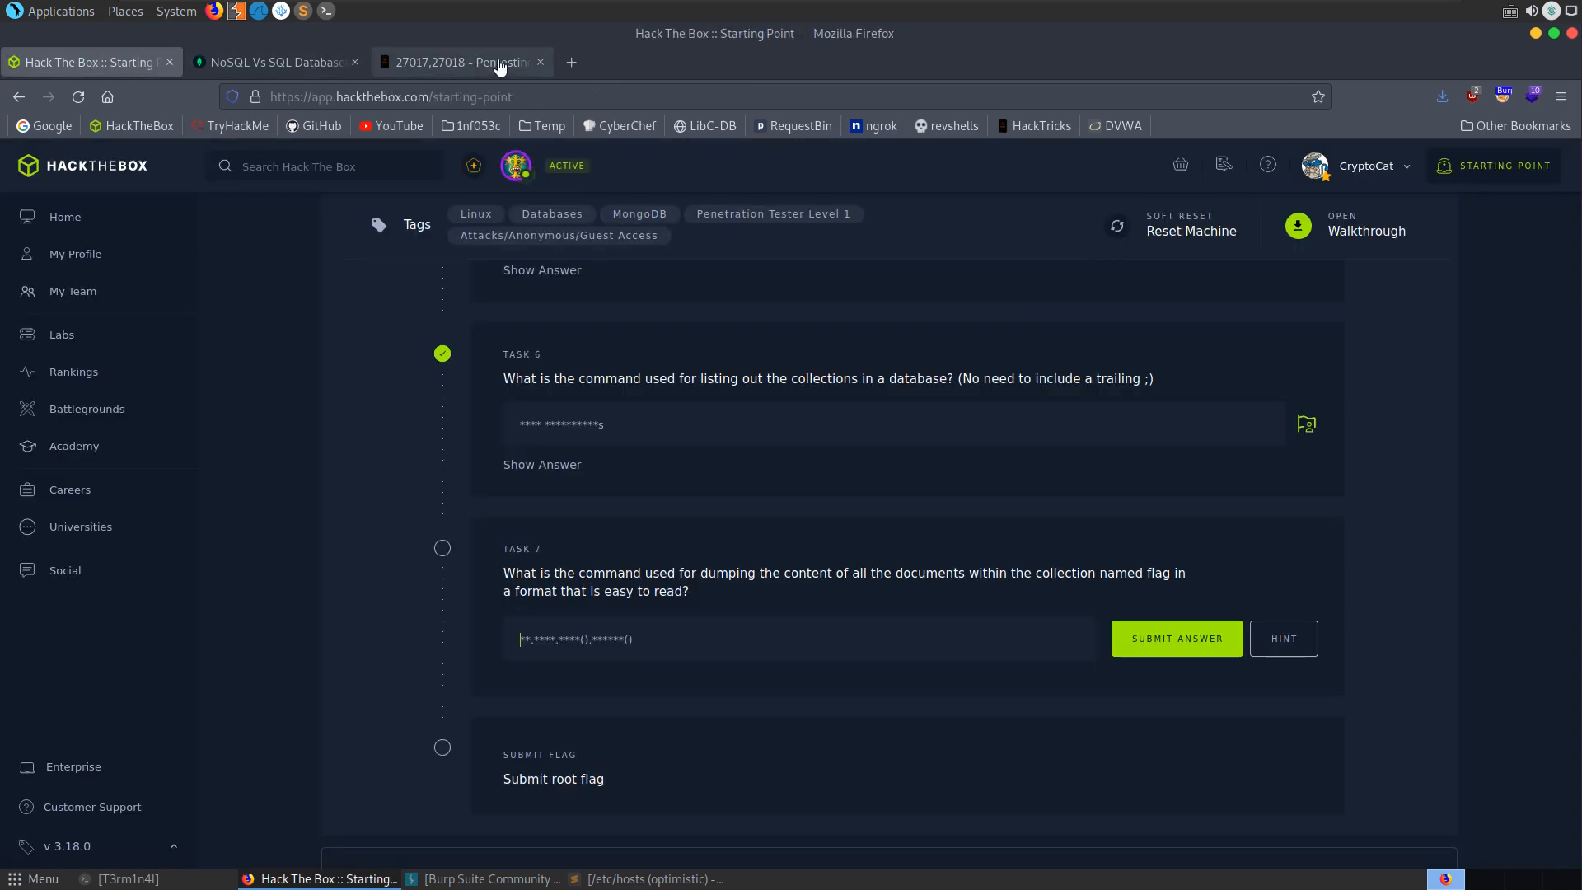
mouse_move(616, 650)
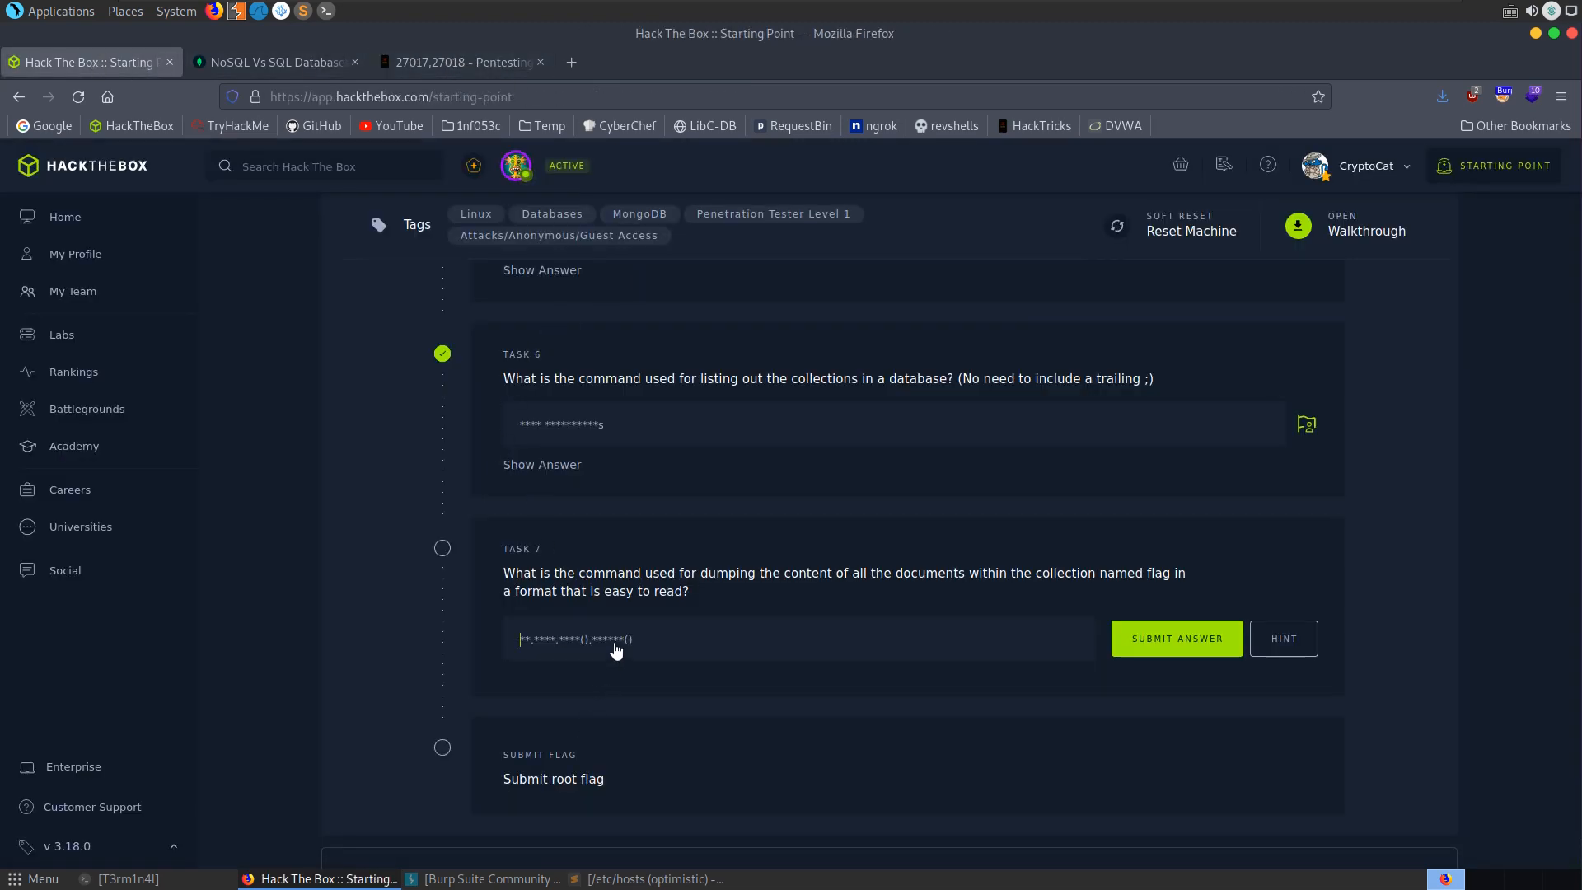
- Search DuckDuckGo for 'mongodb install debian' and open MongoDB's Community Edition Debian install guide
left_click(756, 61)
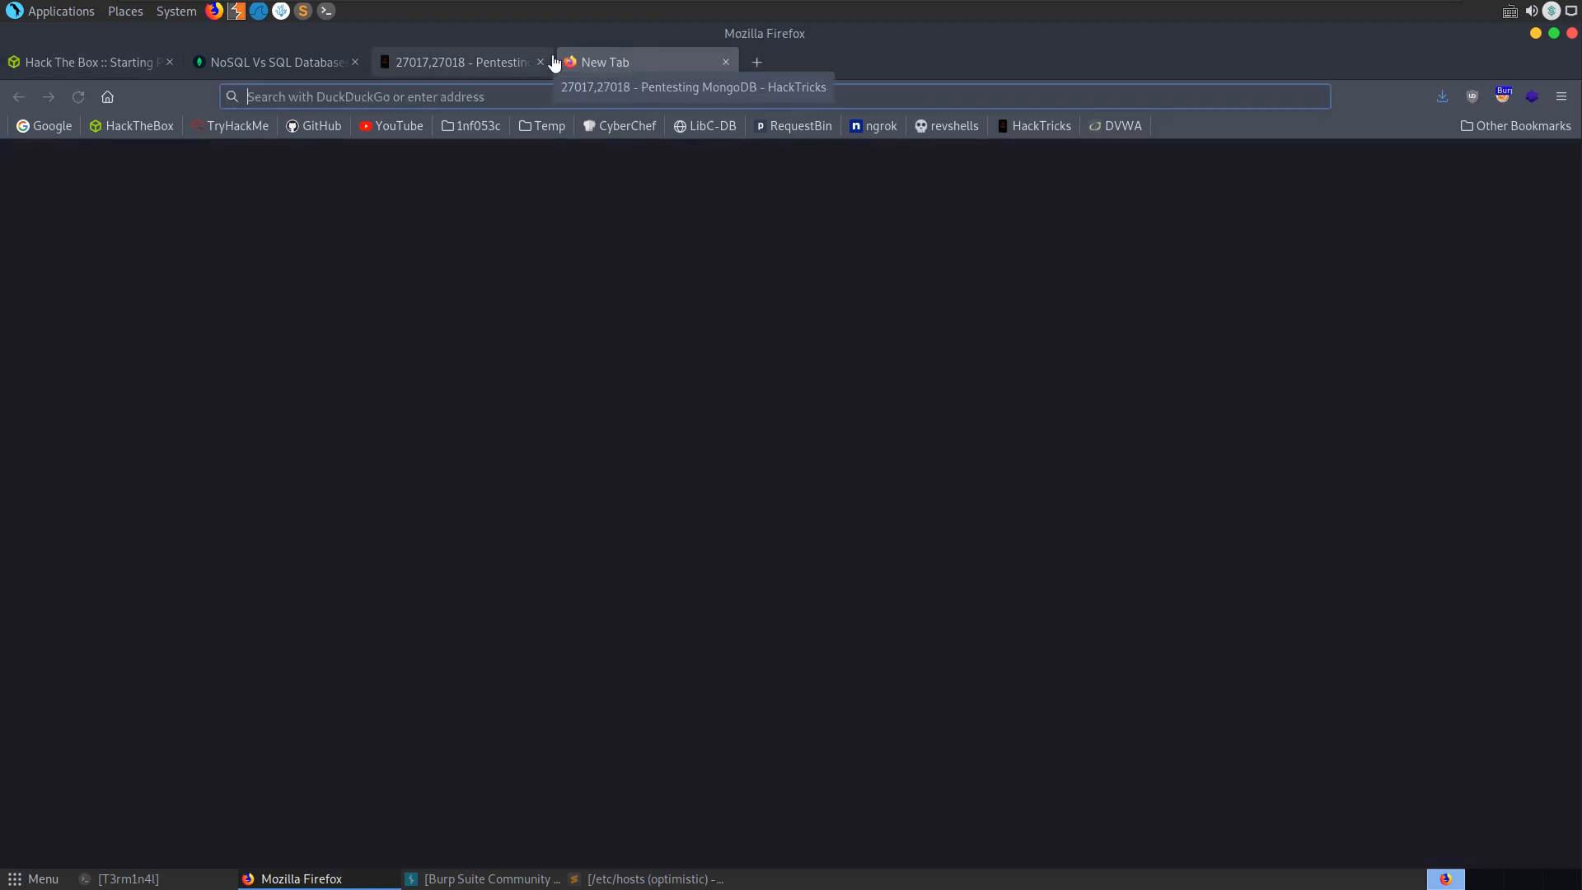
type("mongodb+install+debian&t=newext&atb=v296-1&ia=web")
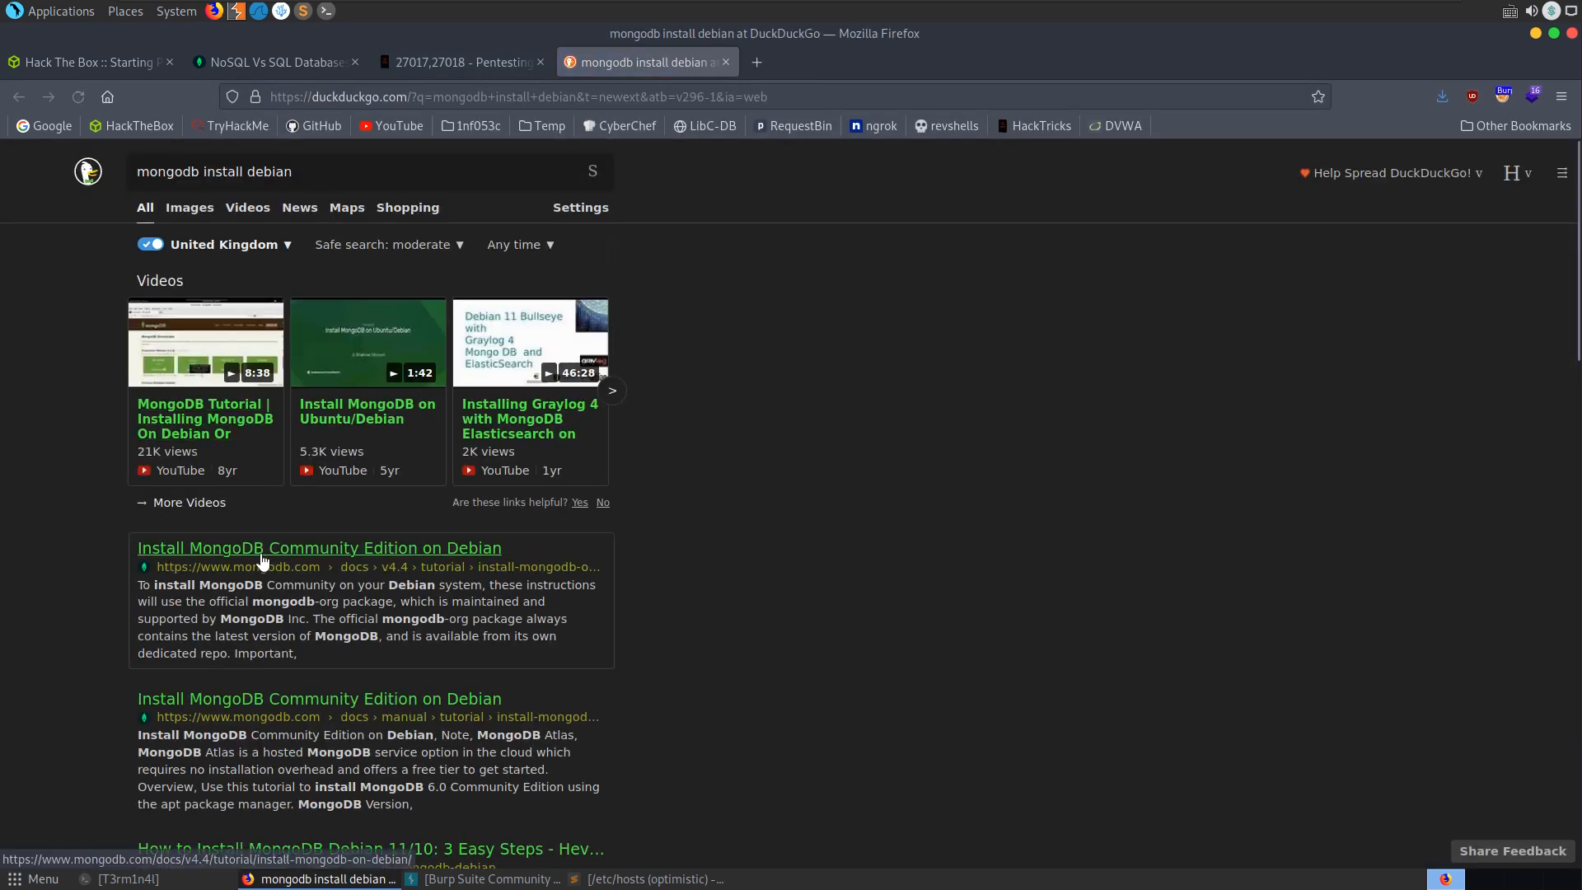
left_click(318, 547)
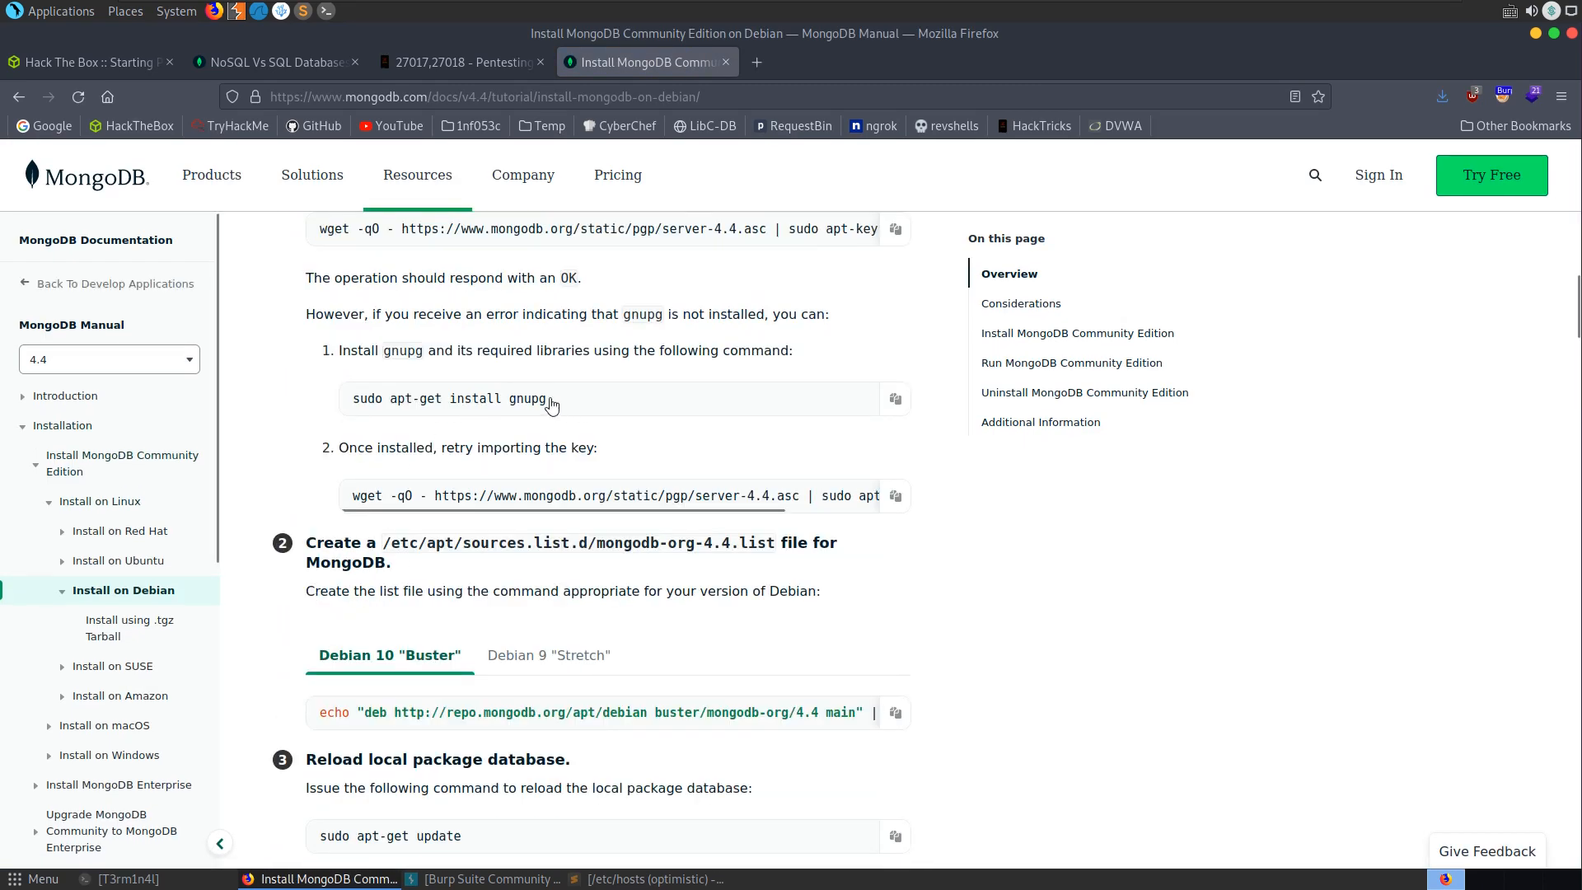
- Read through the guide's package install steps, selecting the gnupg install command
left_click_drag(374, 397, 546, 397)
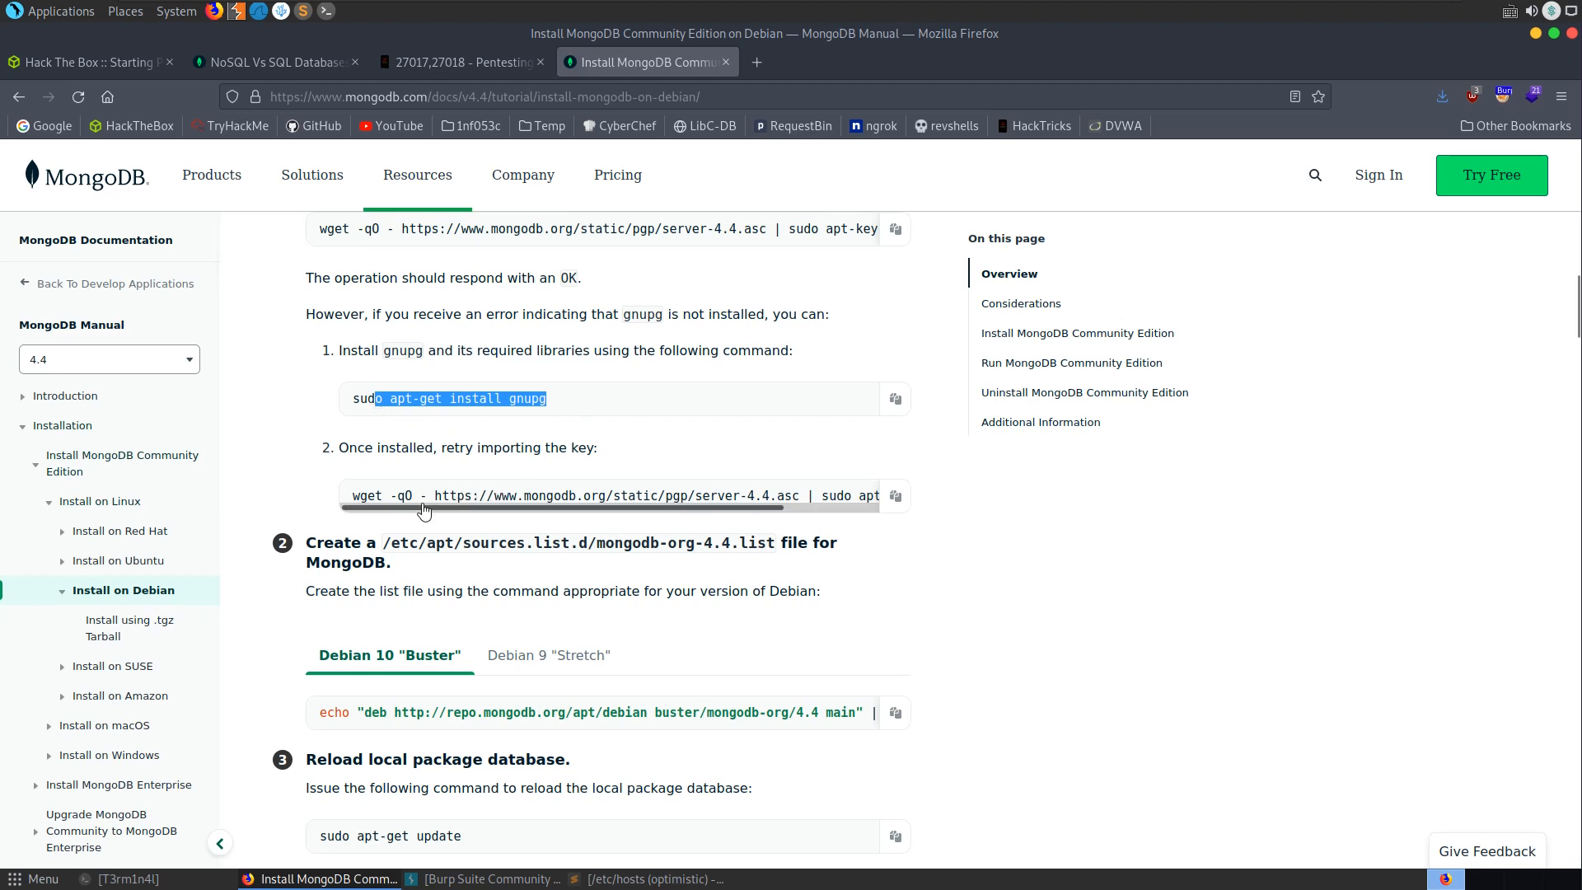
scroll("down", 3)
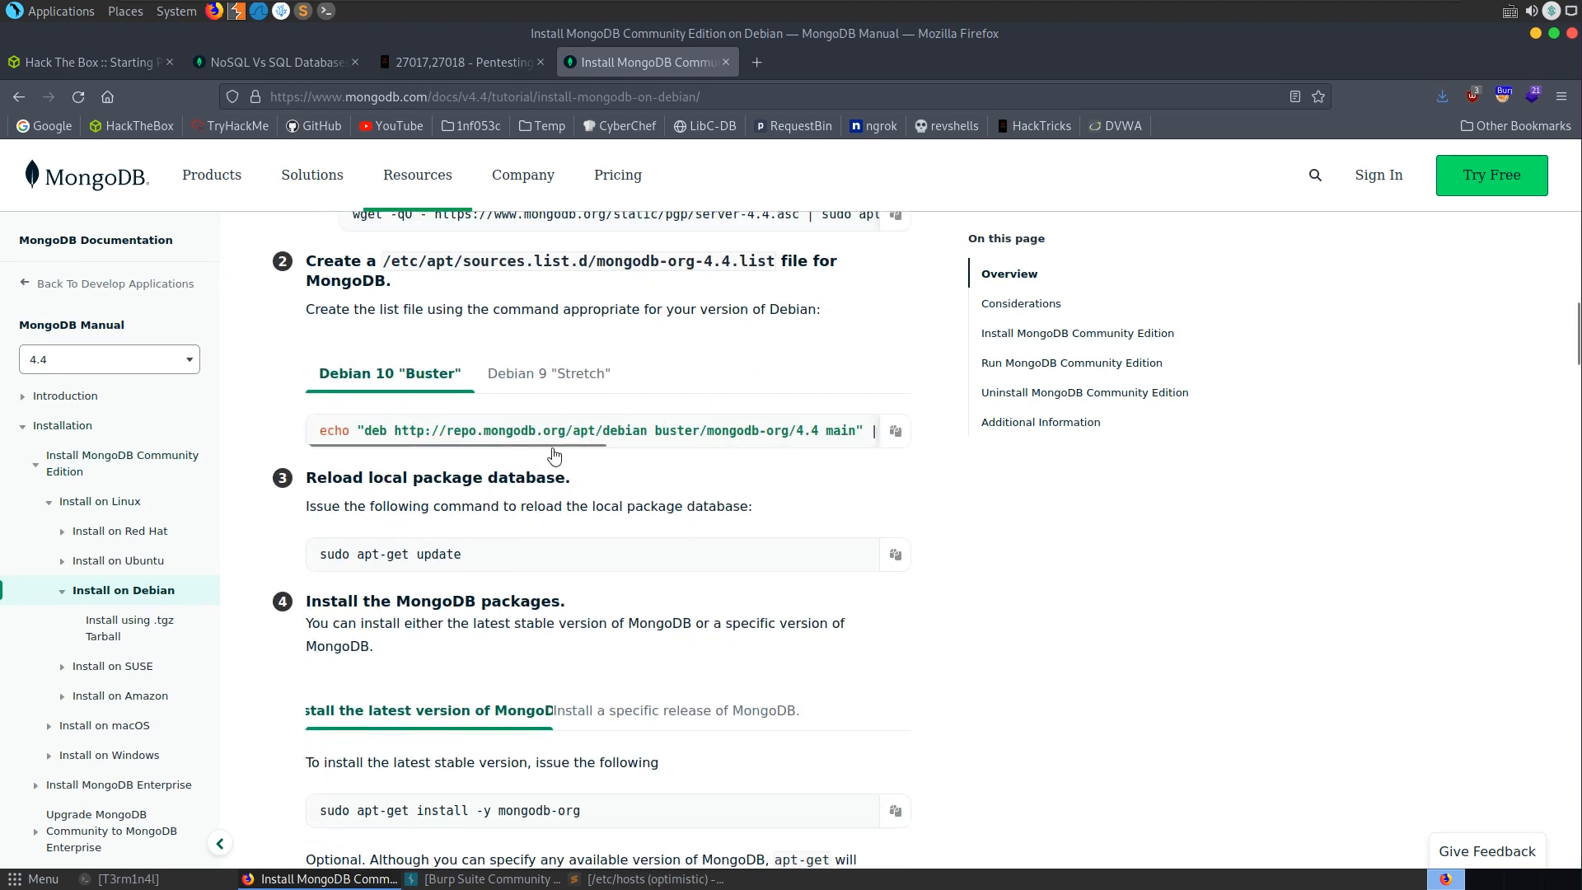
scroll("down", 3)
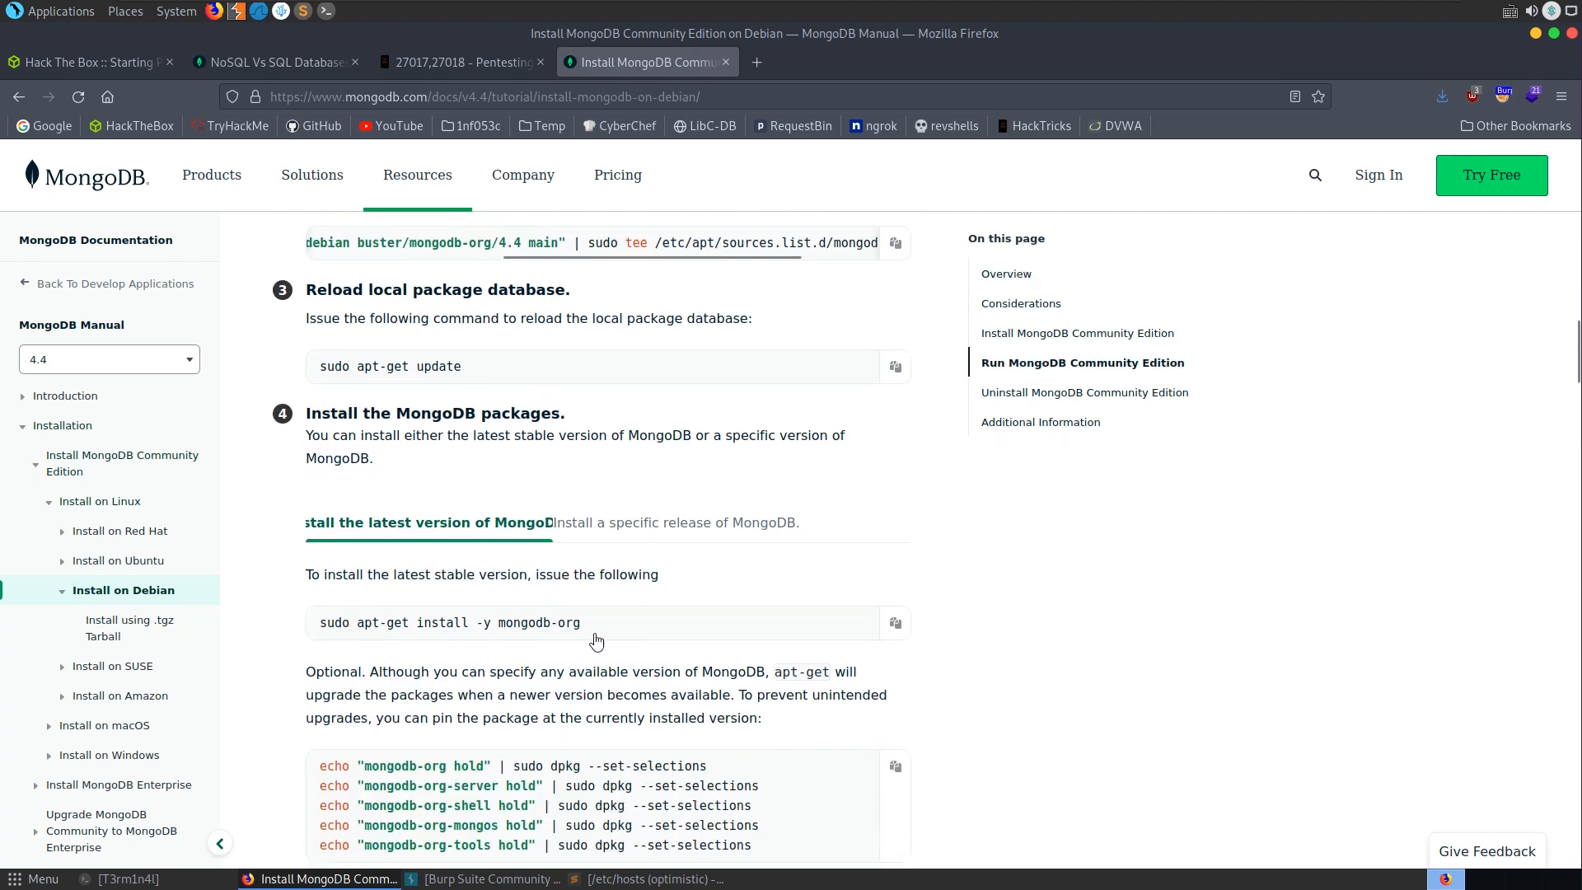
mouse_move(417, 636)
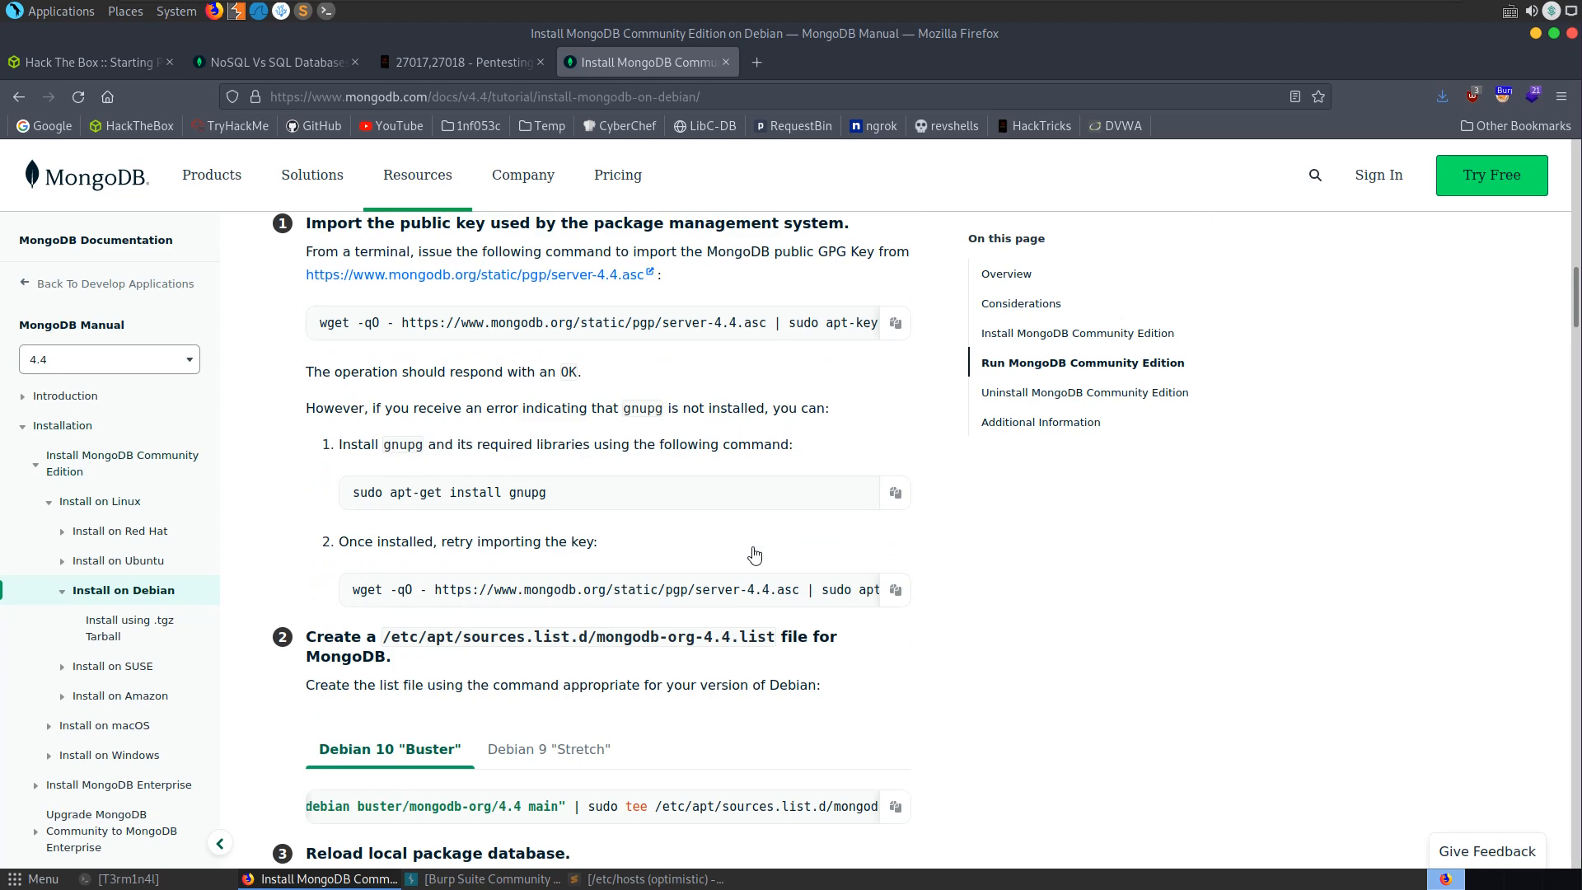
mouse_move(990, 583)
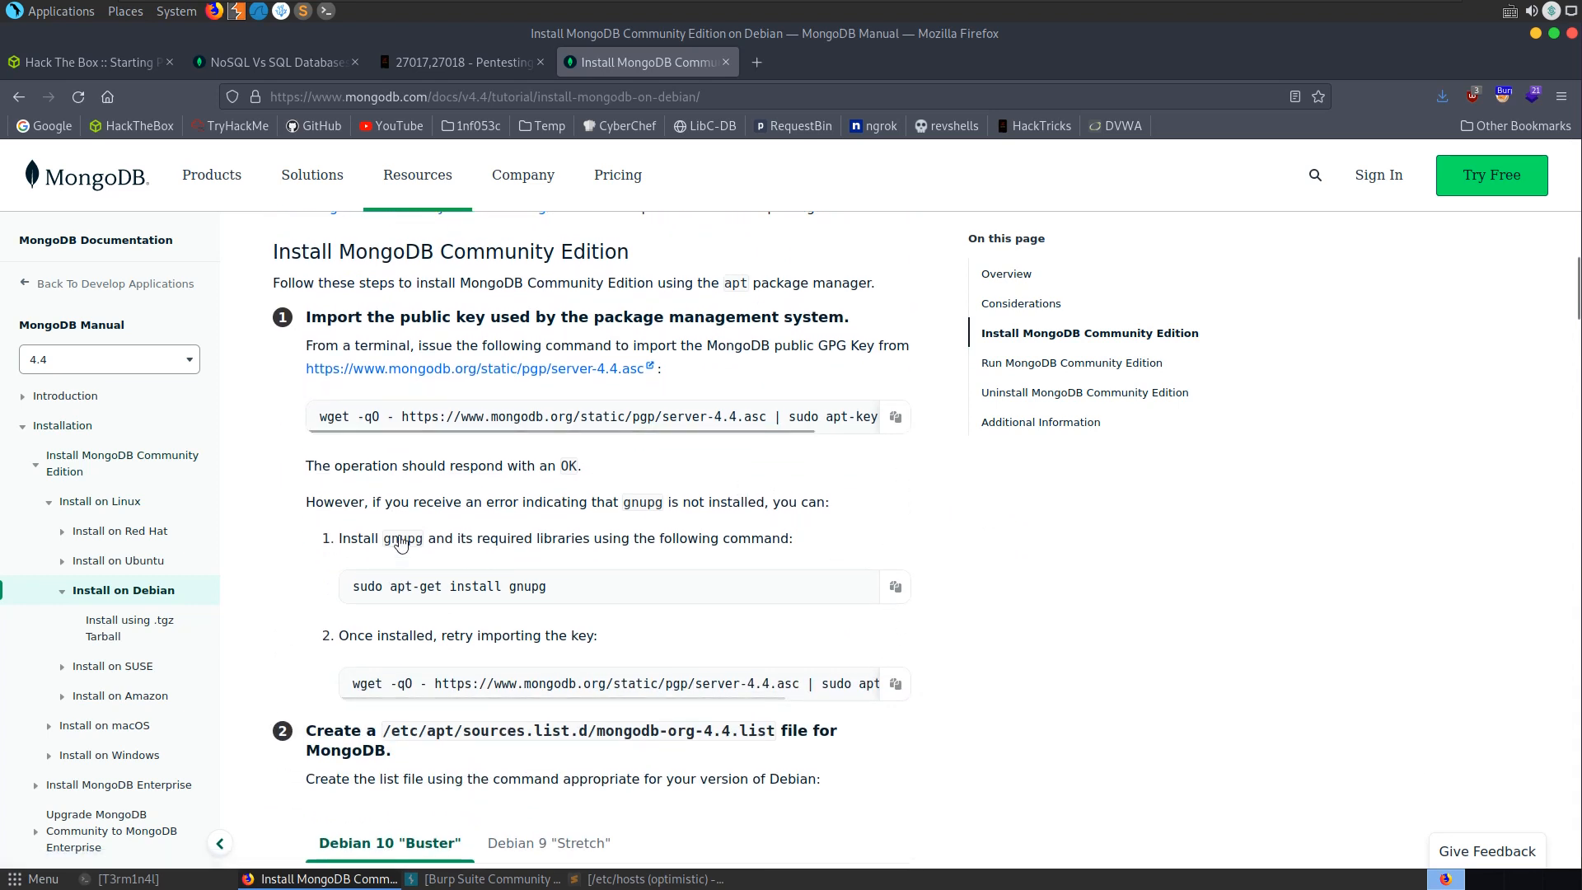
mouse_move(392, 532)
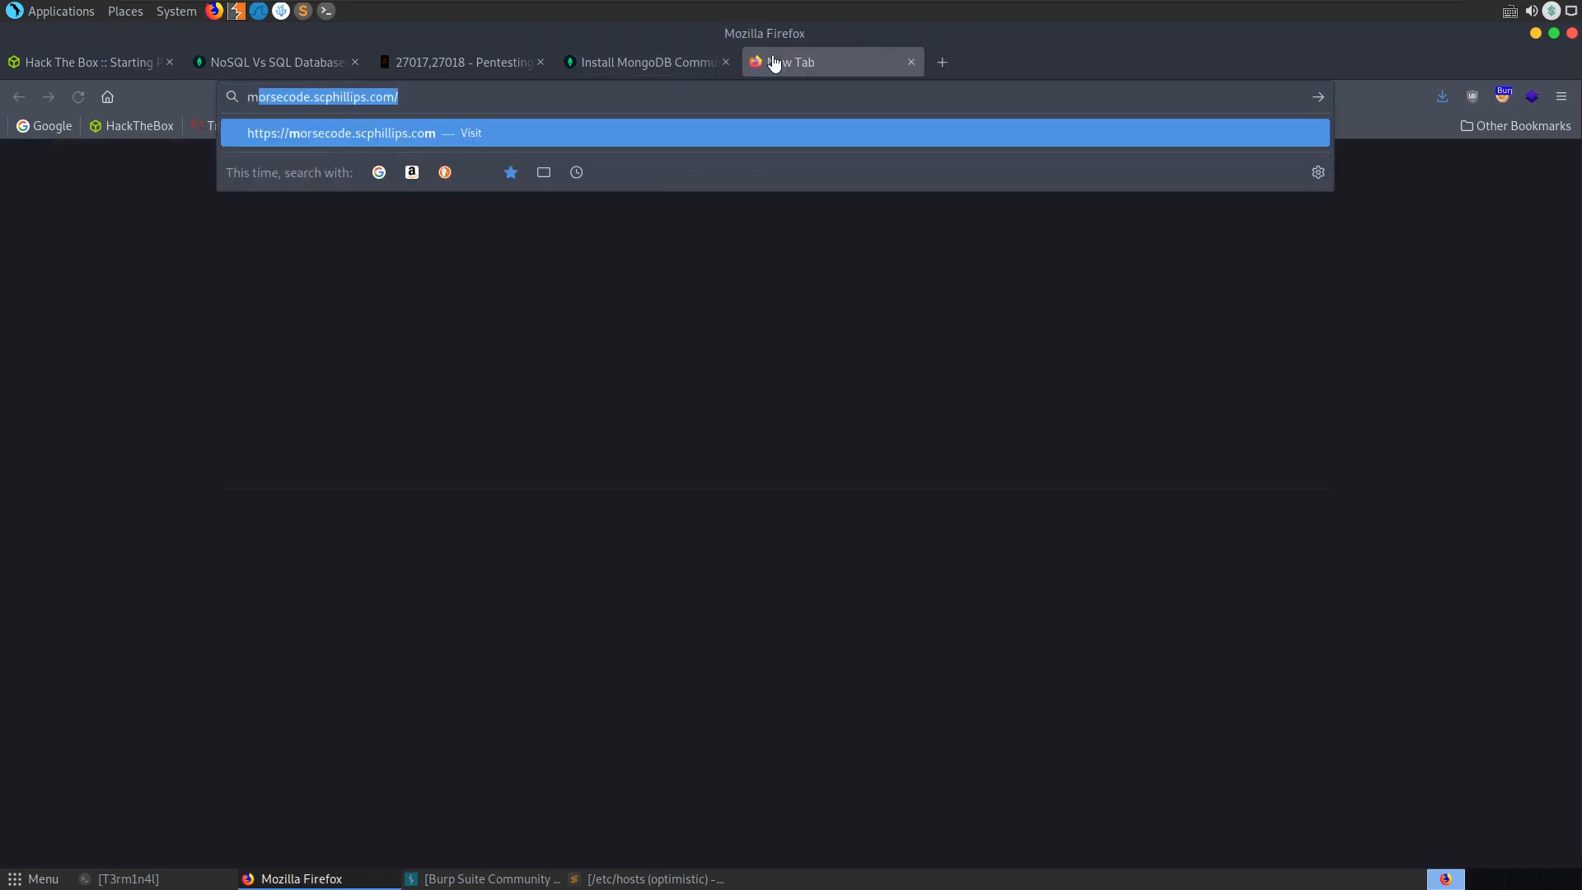
- Search 'mongosh npm', view its npm page with 'npm i -g mongosh', and return to the Debian guide
type("mongosh npm")
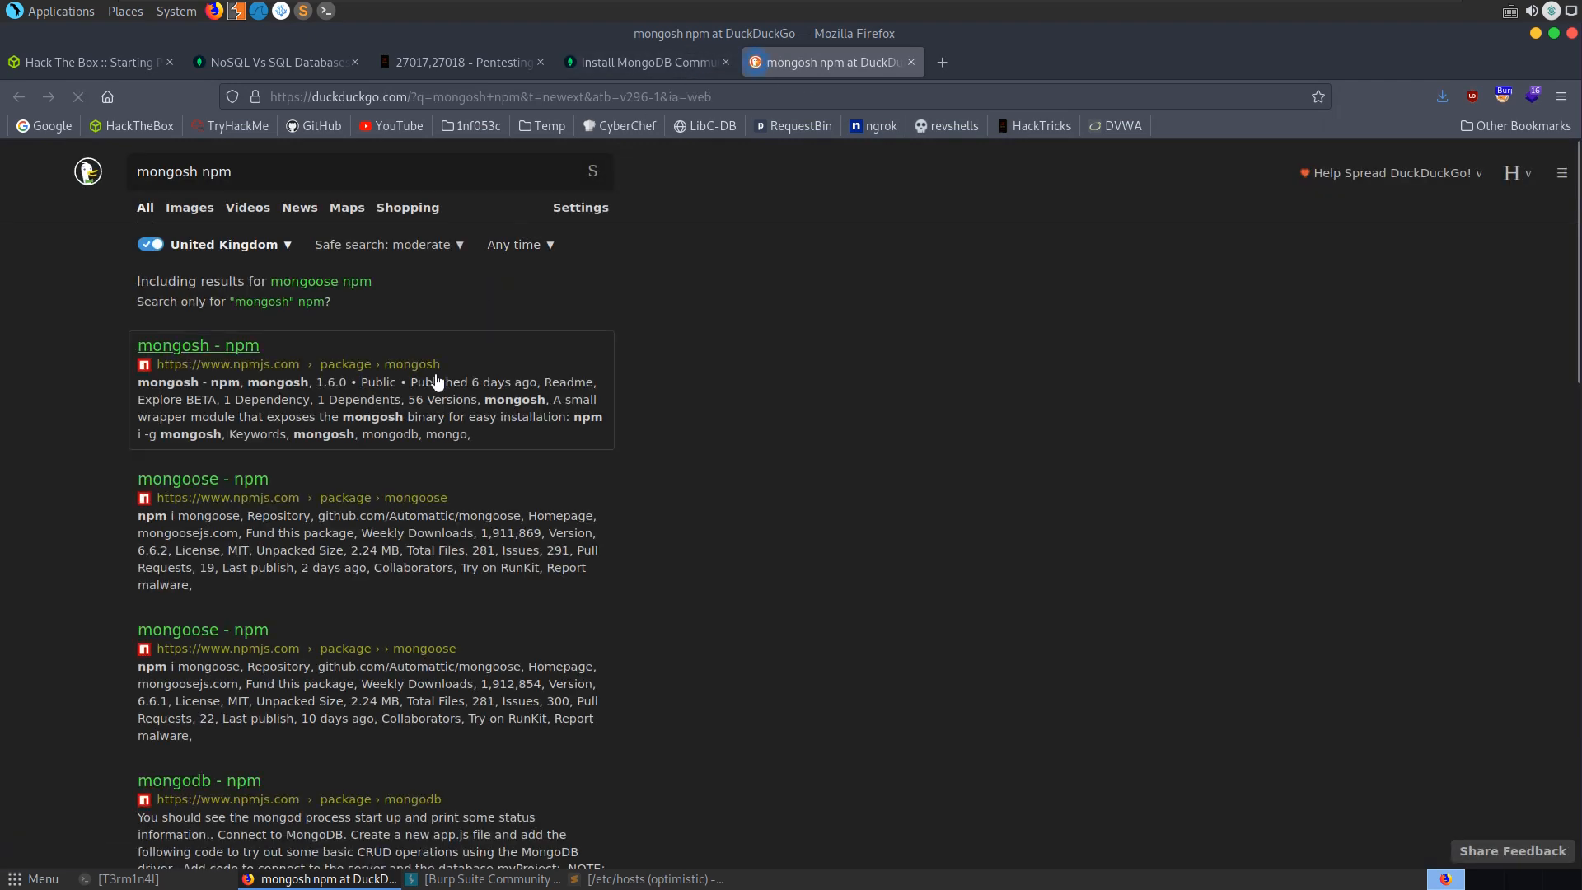
mouse_move(532, 325)
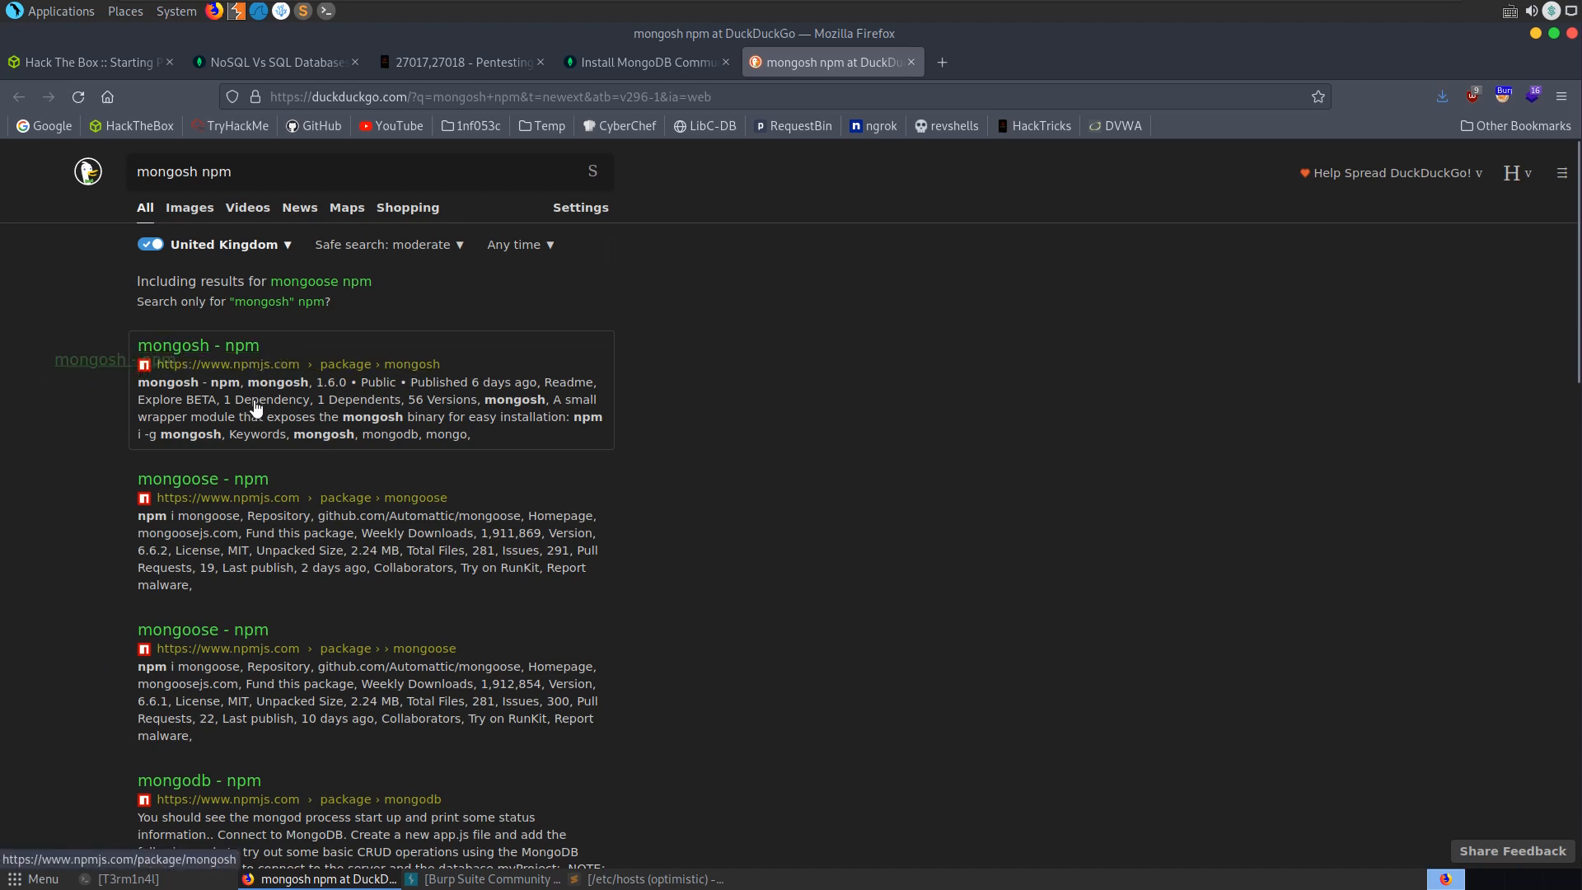
left_click(198, 345)
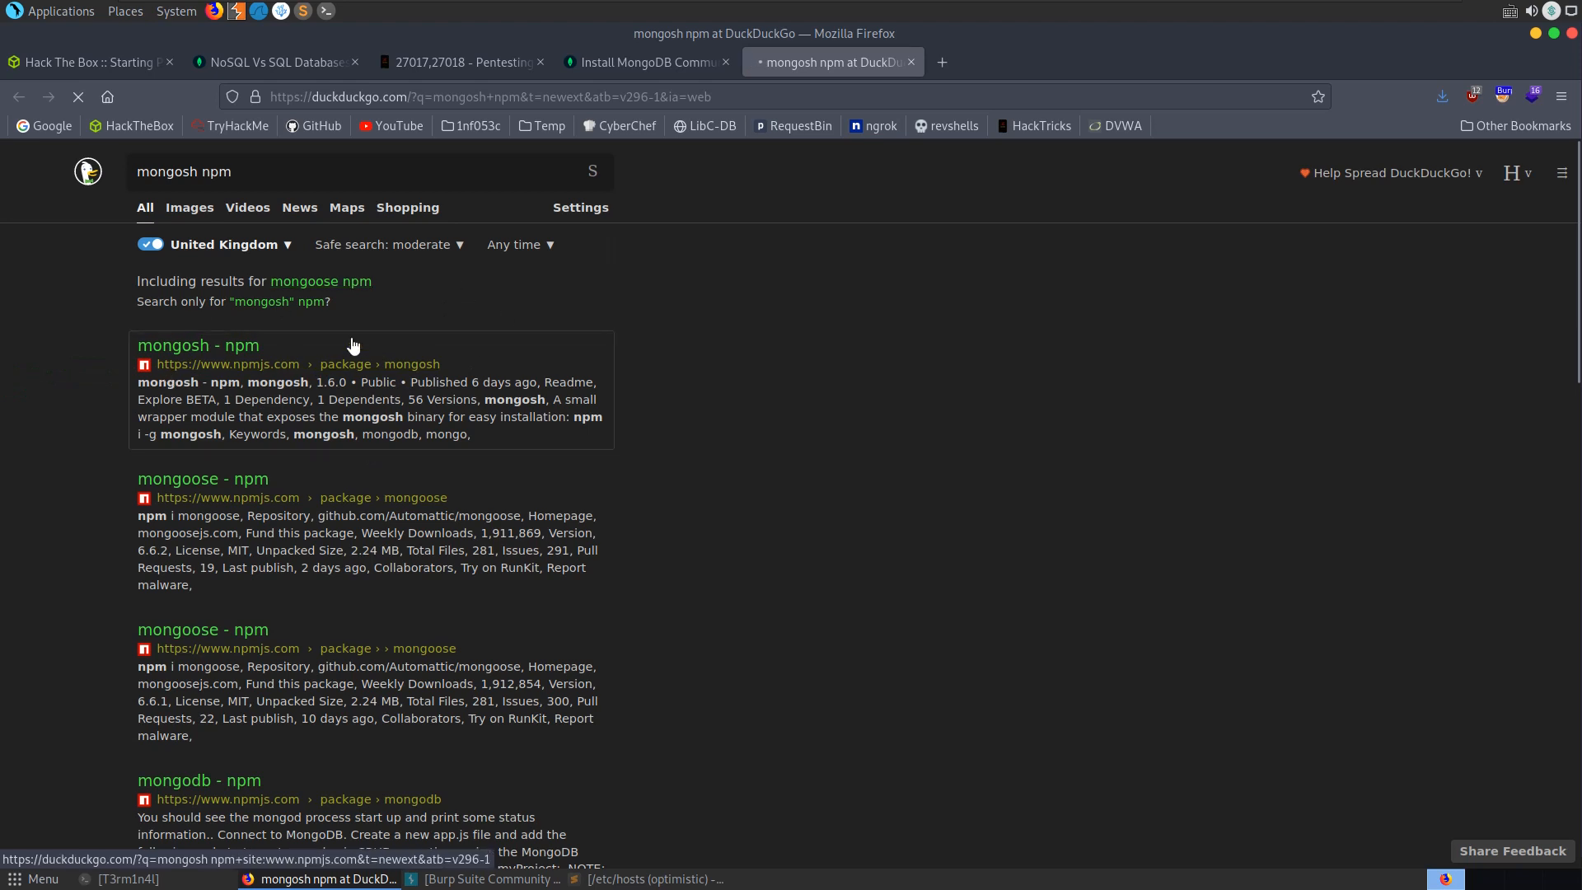
left_click(198, 344)
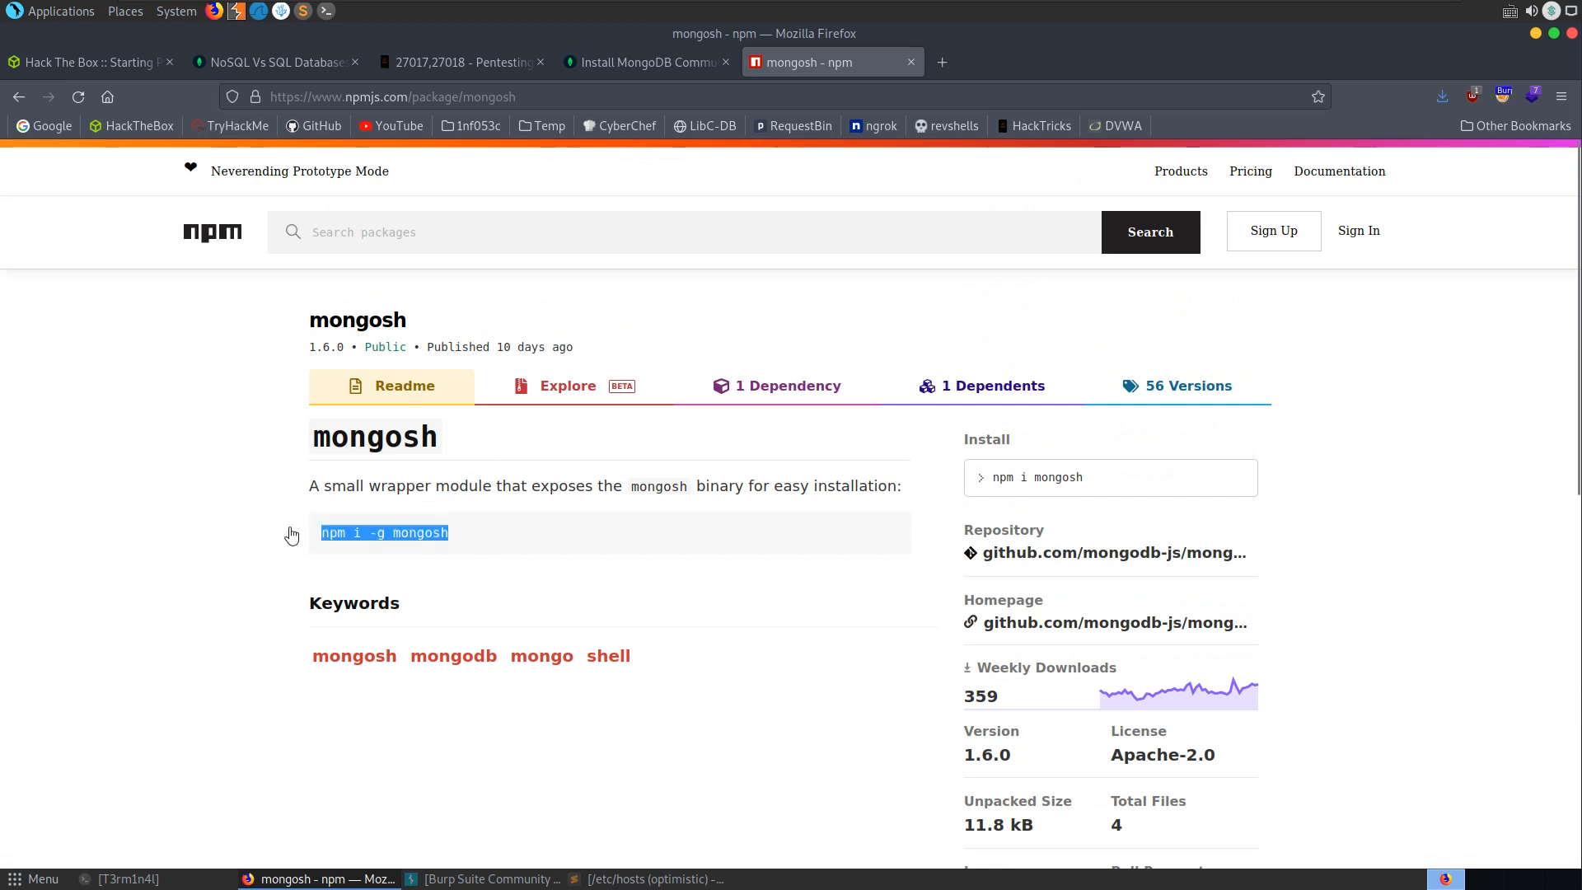
left_click(646, 61)
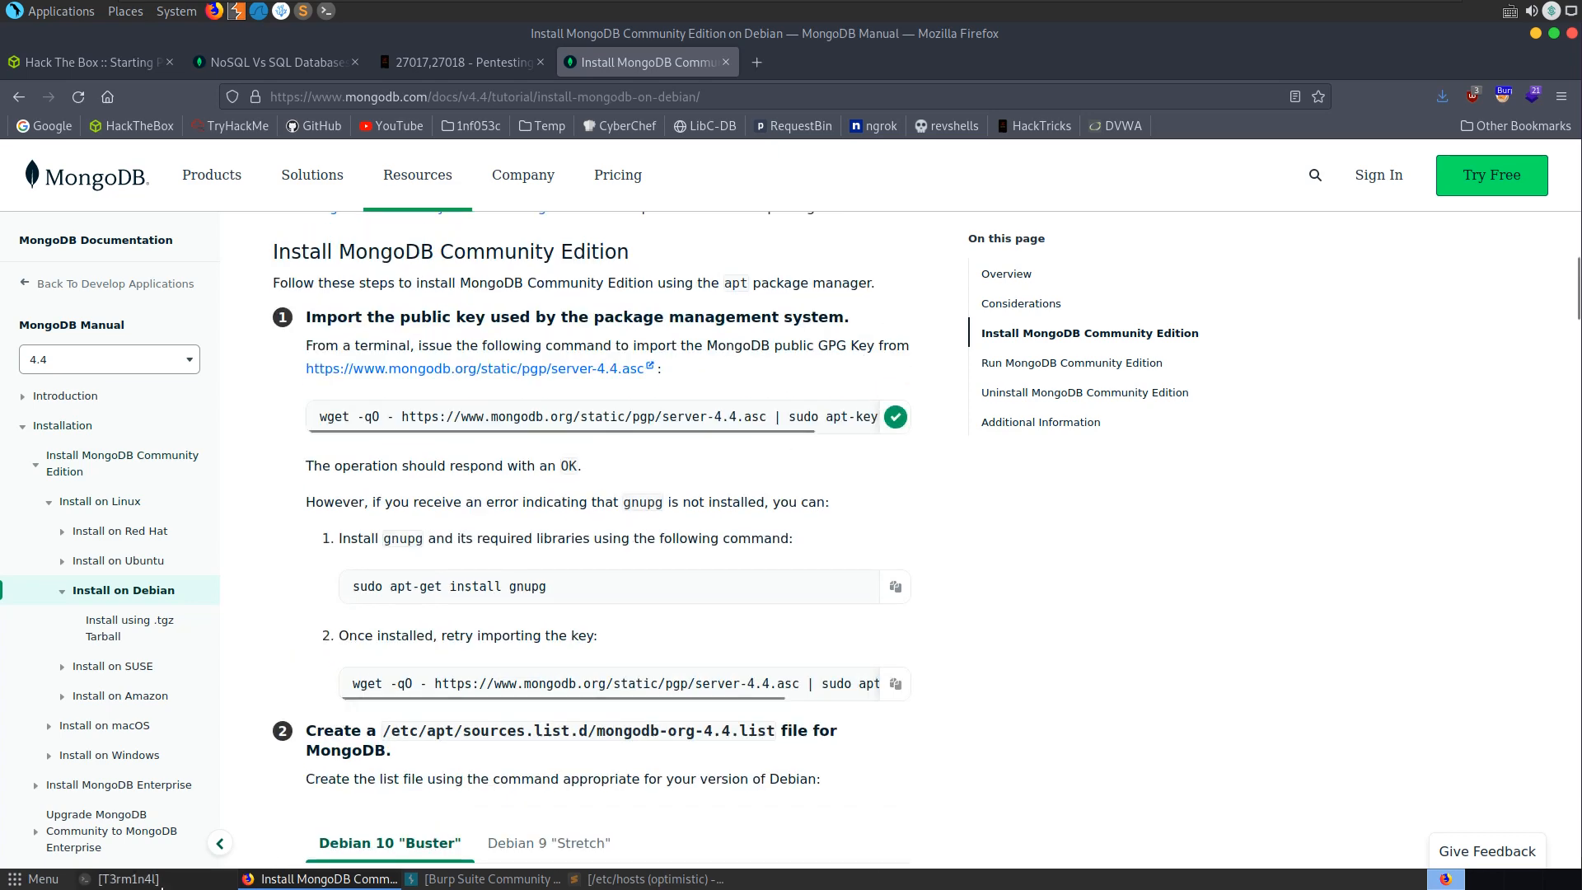
- Copy the MongoDB 4.4 GPG key import, gnupg and repository list commands for the terminal
left_click(123, 879)
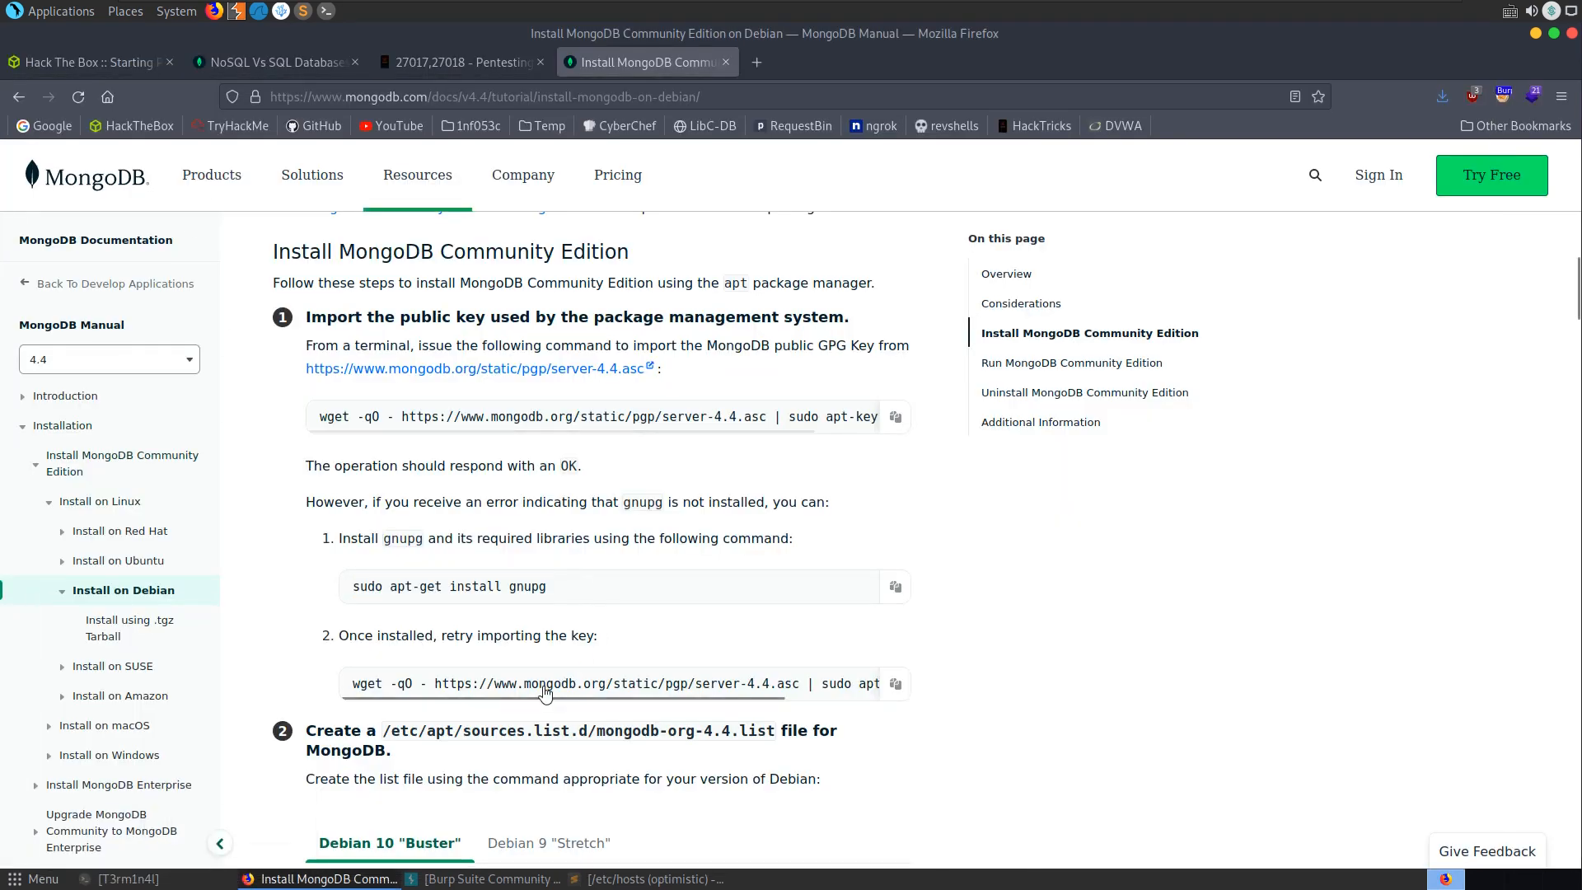
scroll("down", 3)
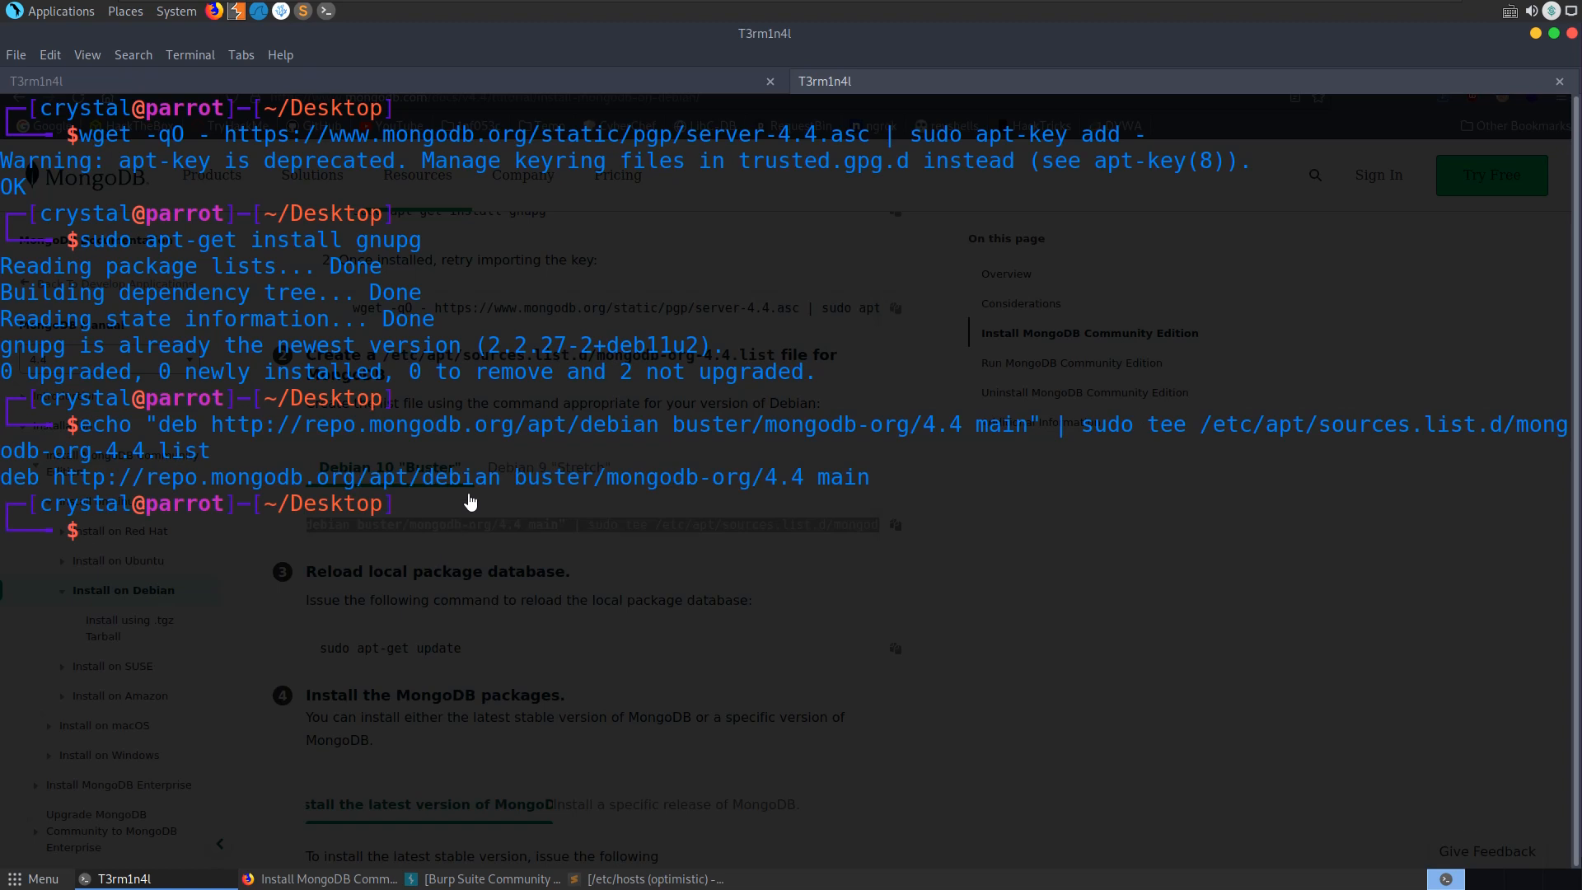
- Run sudo apt-get update and rewrite the MongoDB repository line with [arch=amd64]
type("s")
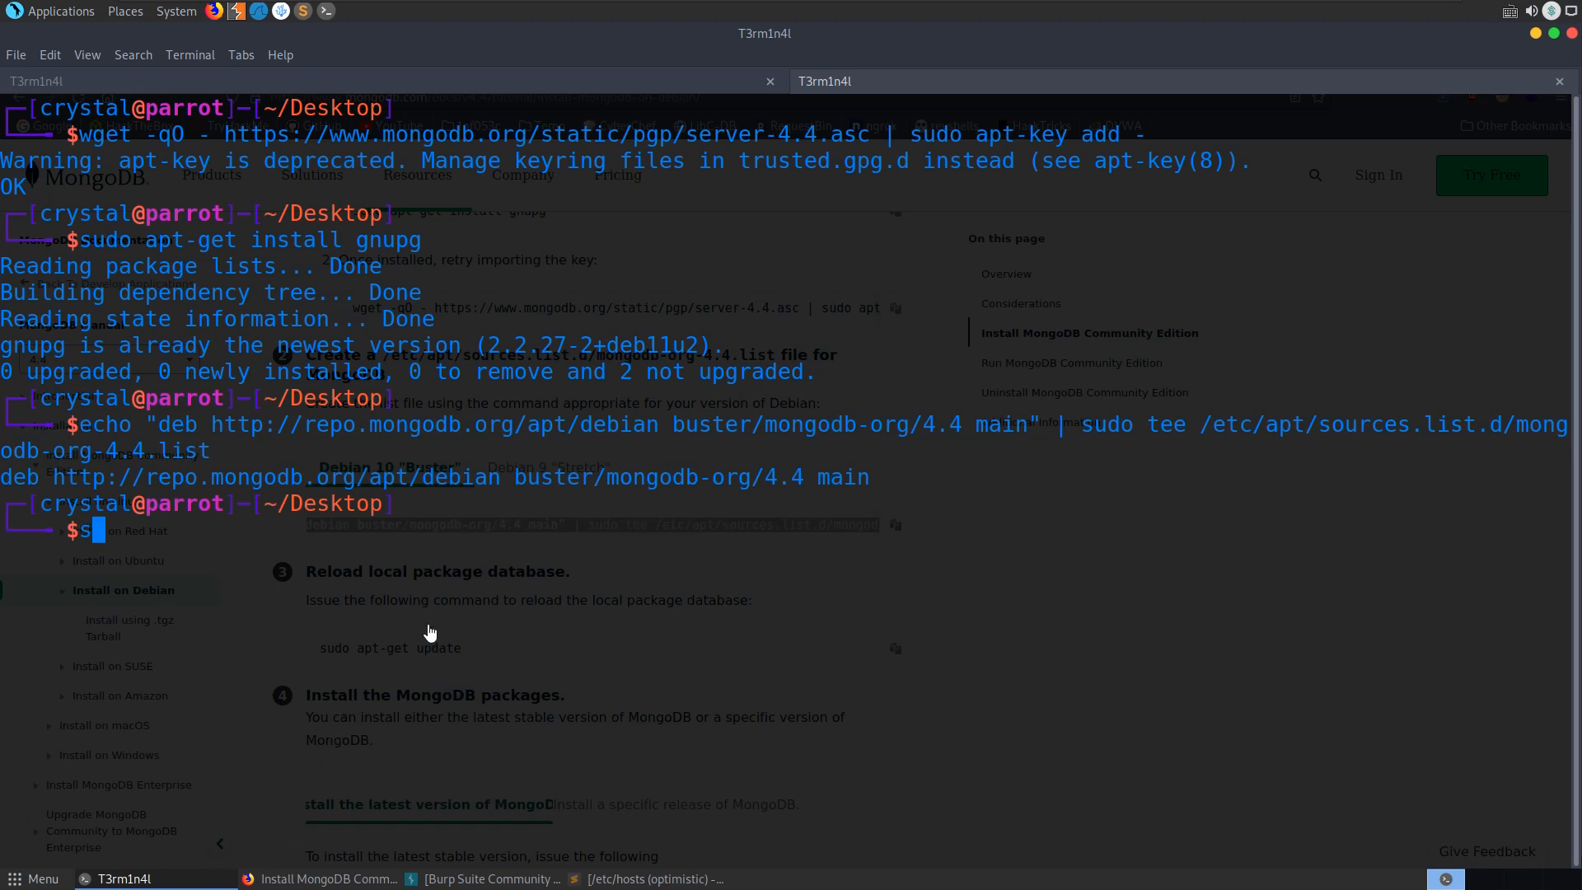
type("udo apt-get update")
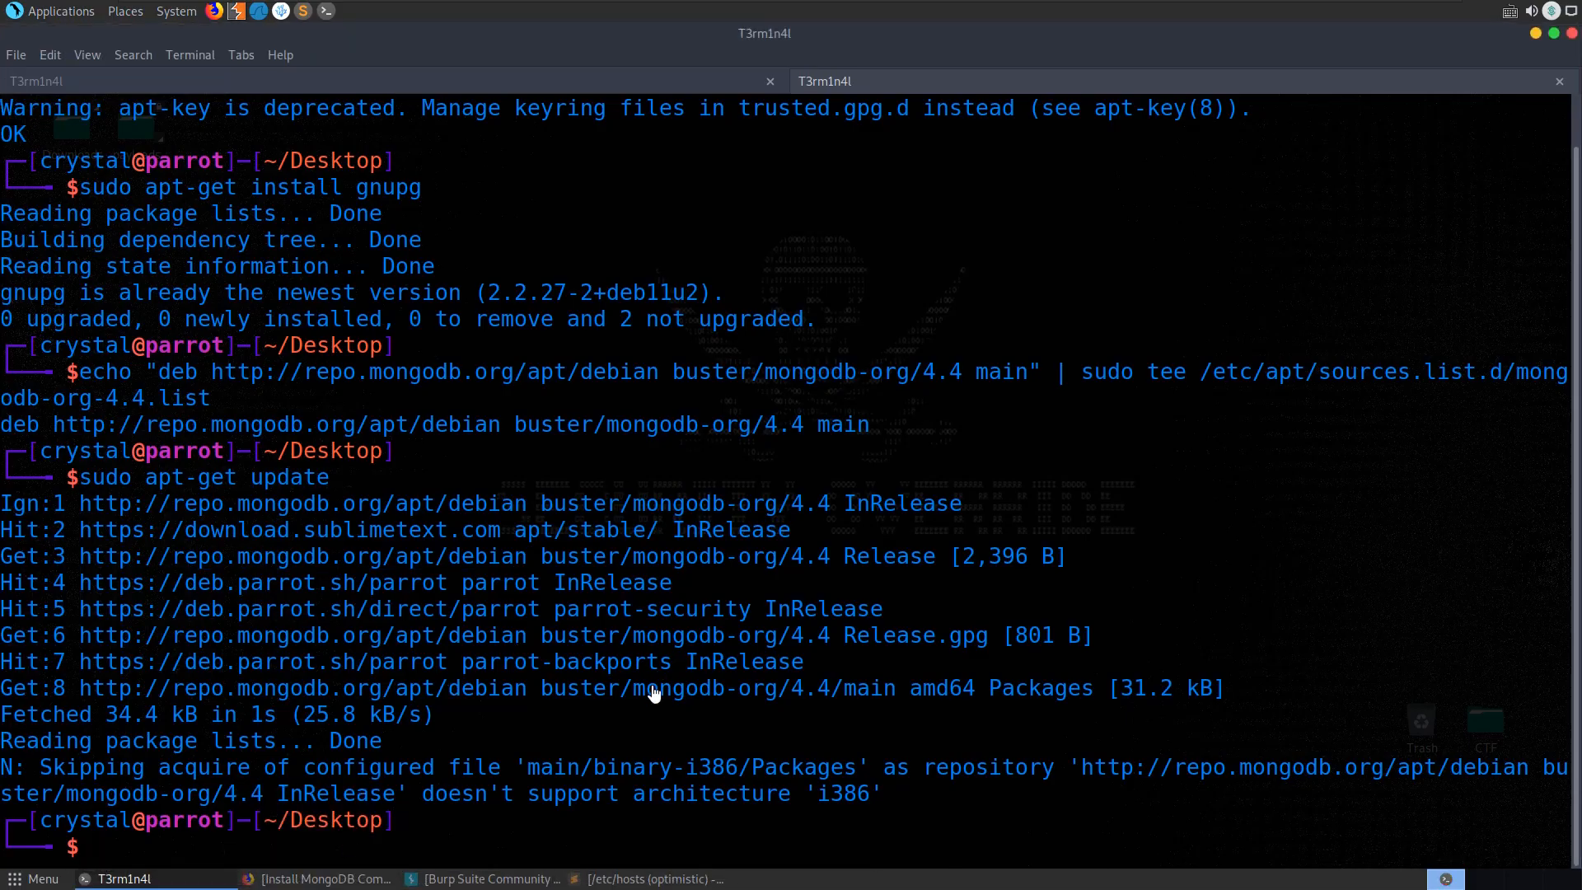
left_click_drag(196, 766, 495, 766)
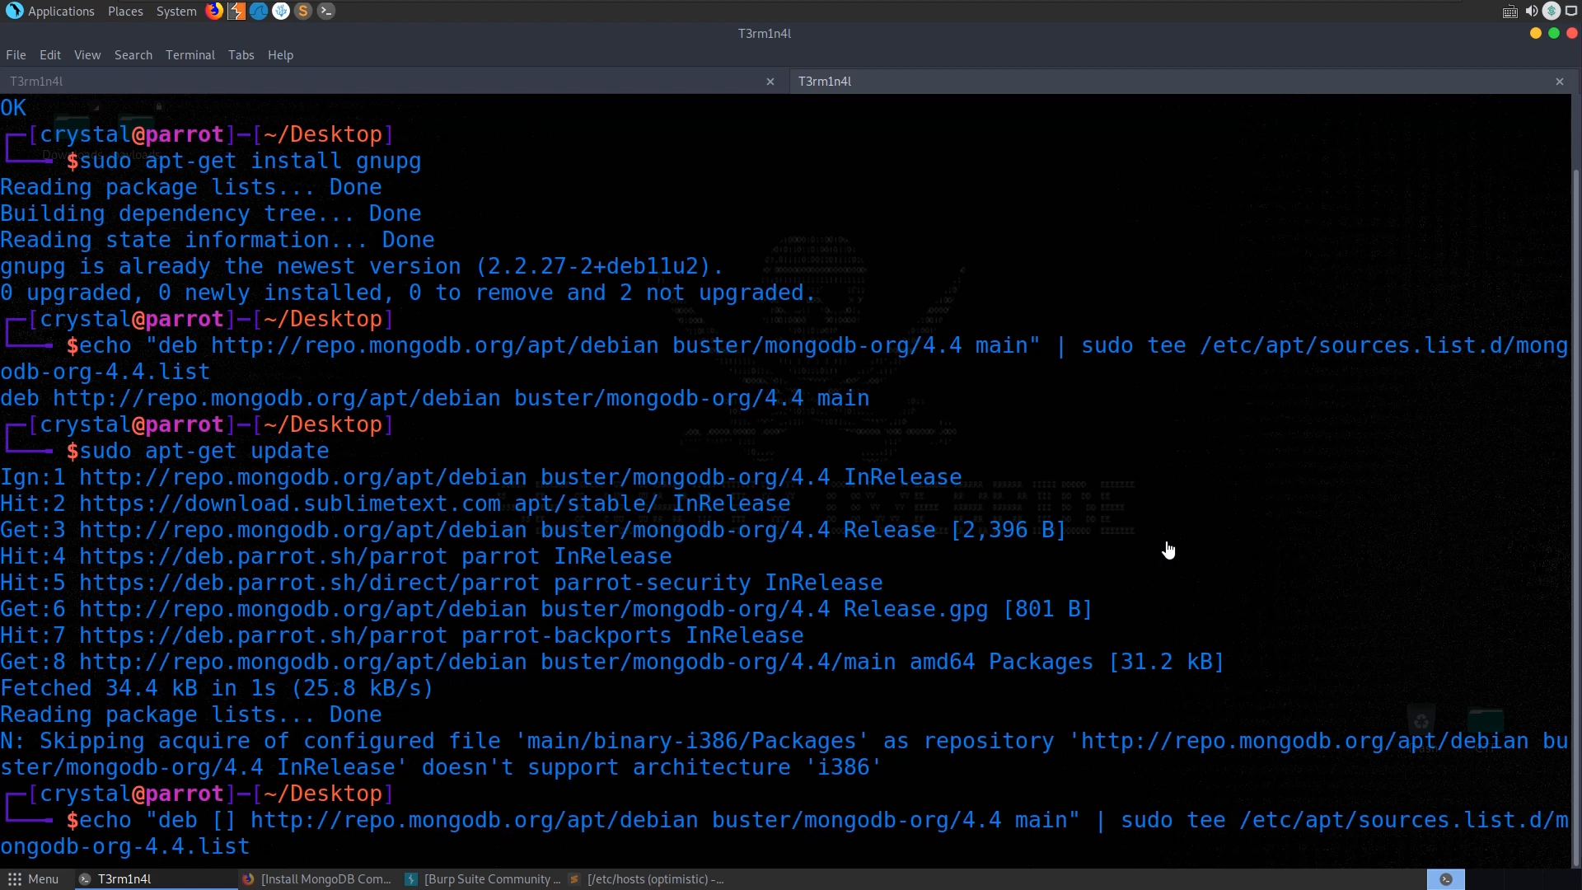
type("arch")
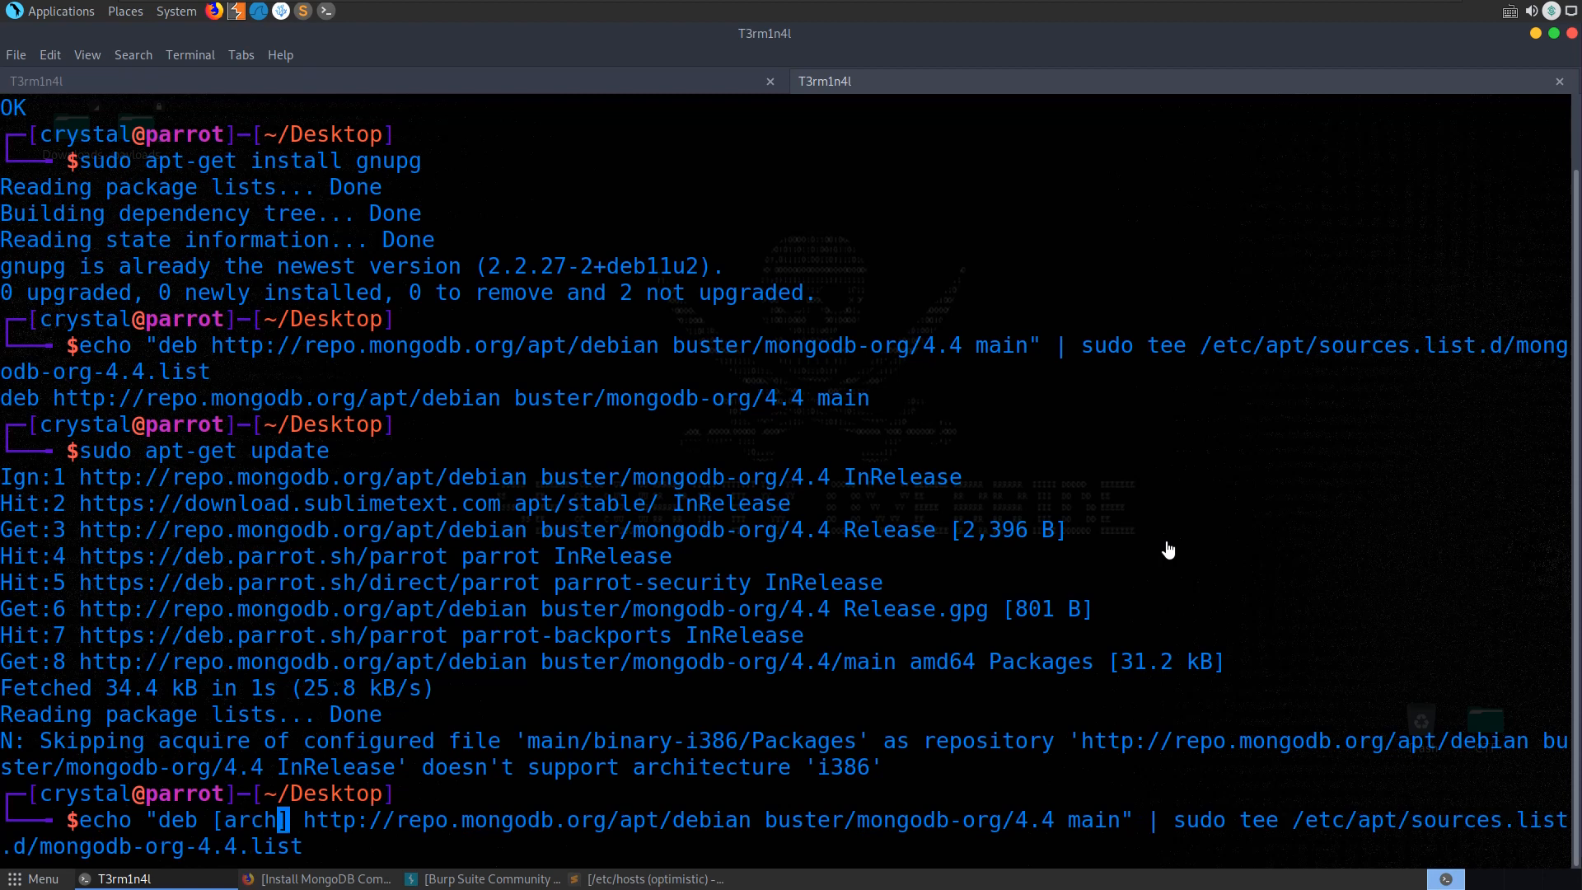
type("=amd64")
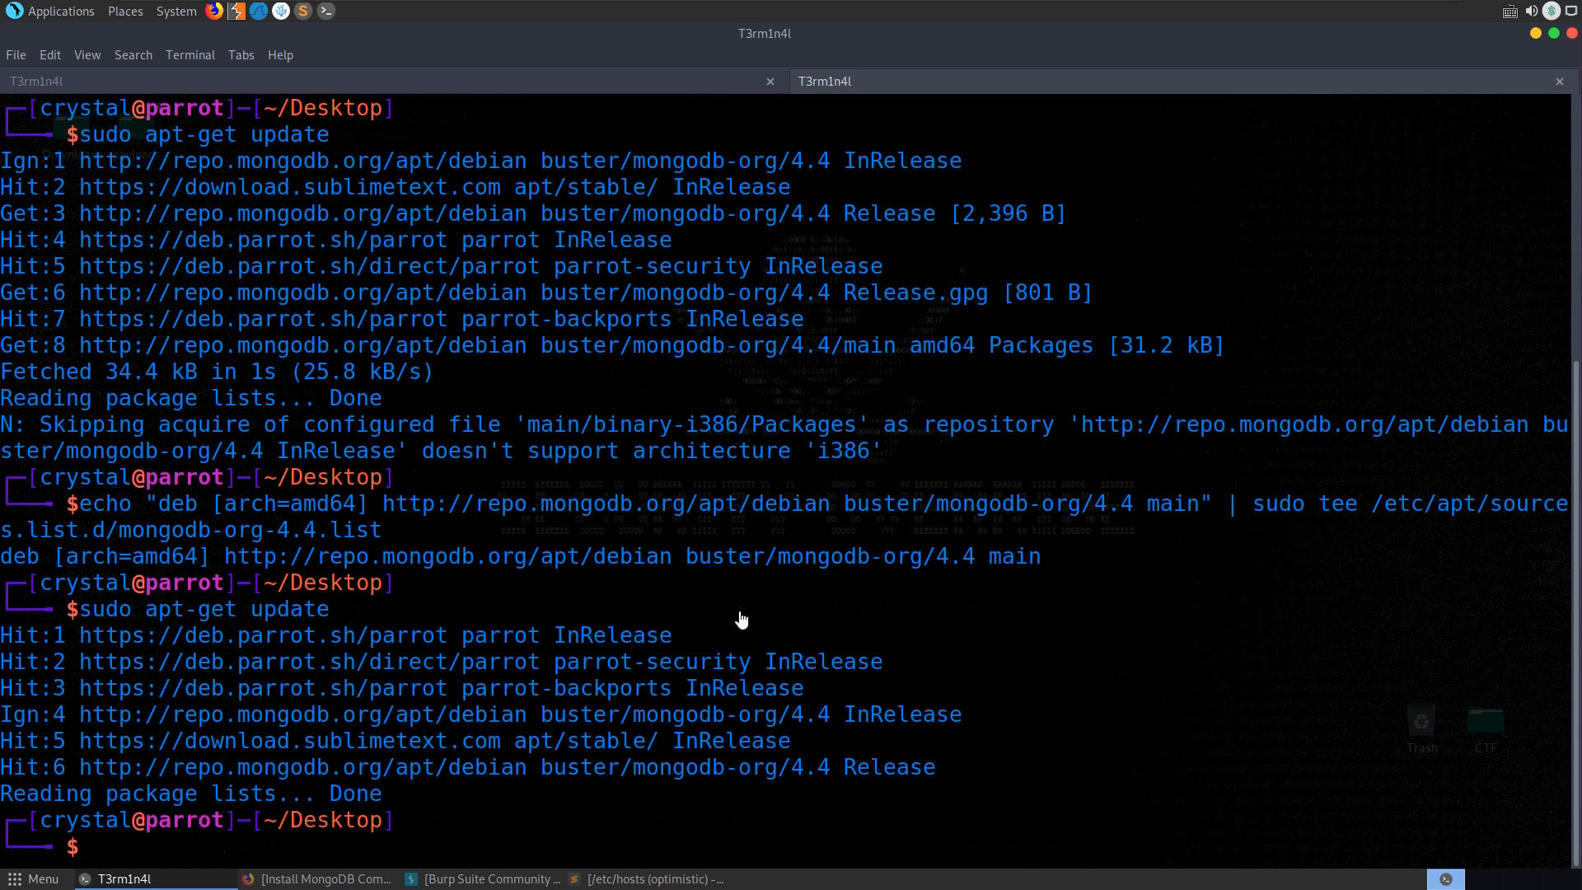
- Tab-complete 'sudo apt-get install mongo' to list available packages and pick out mongo package names
type("sudo a")
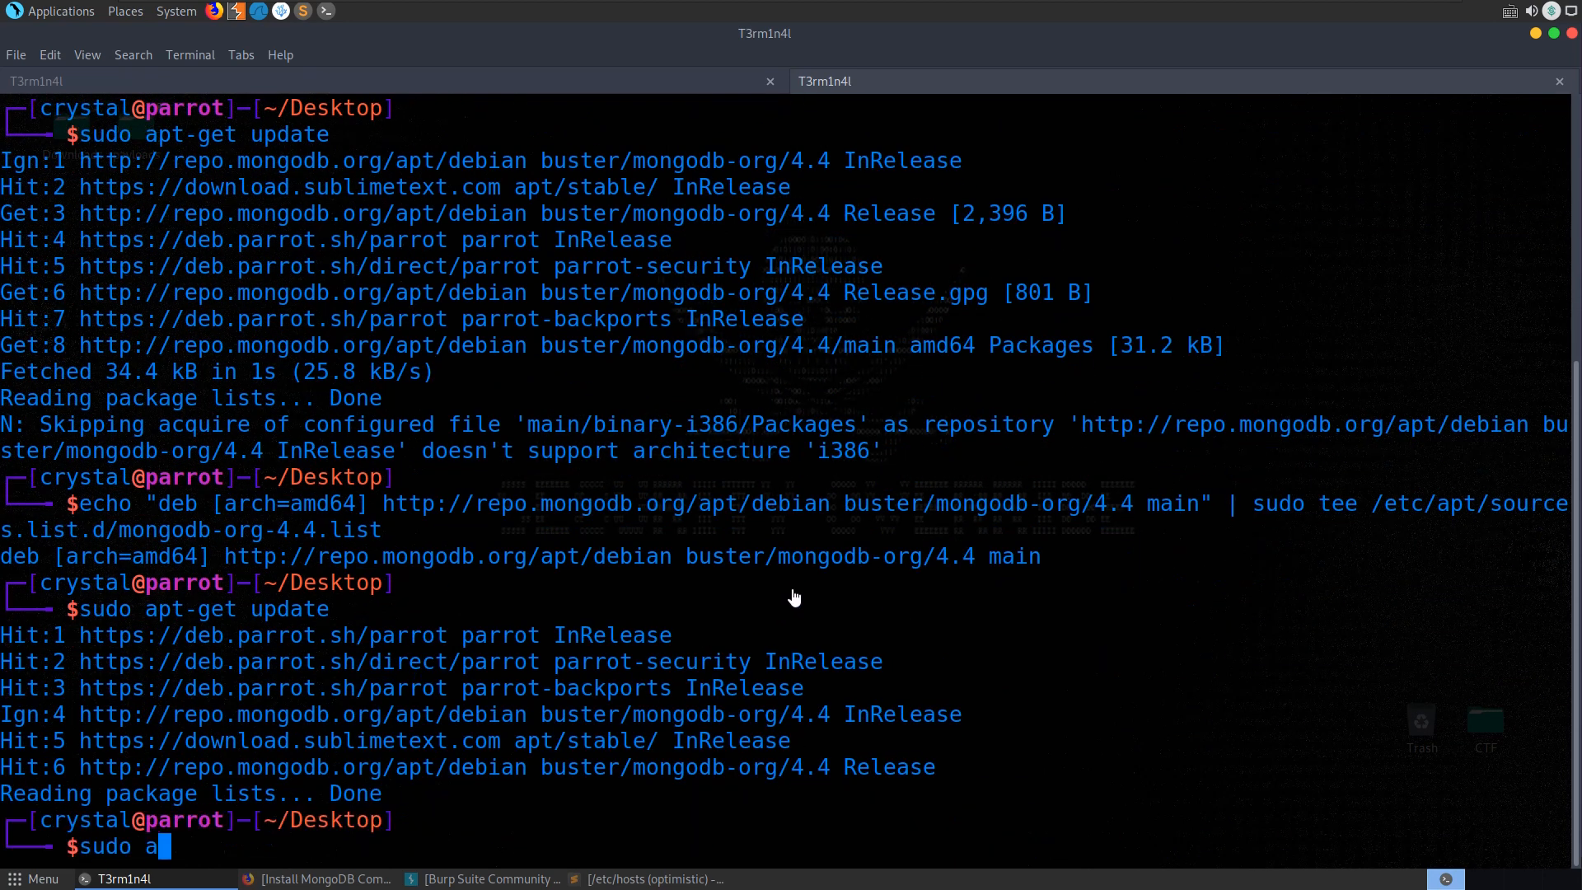
type("pt-get install m")
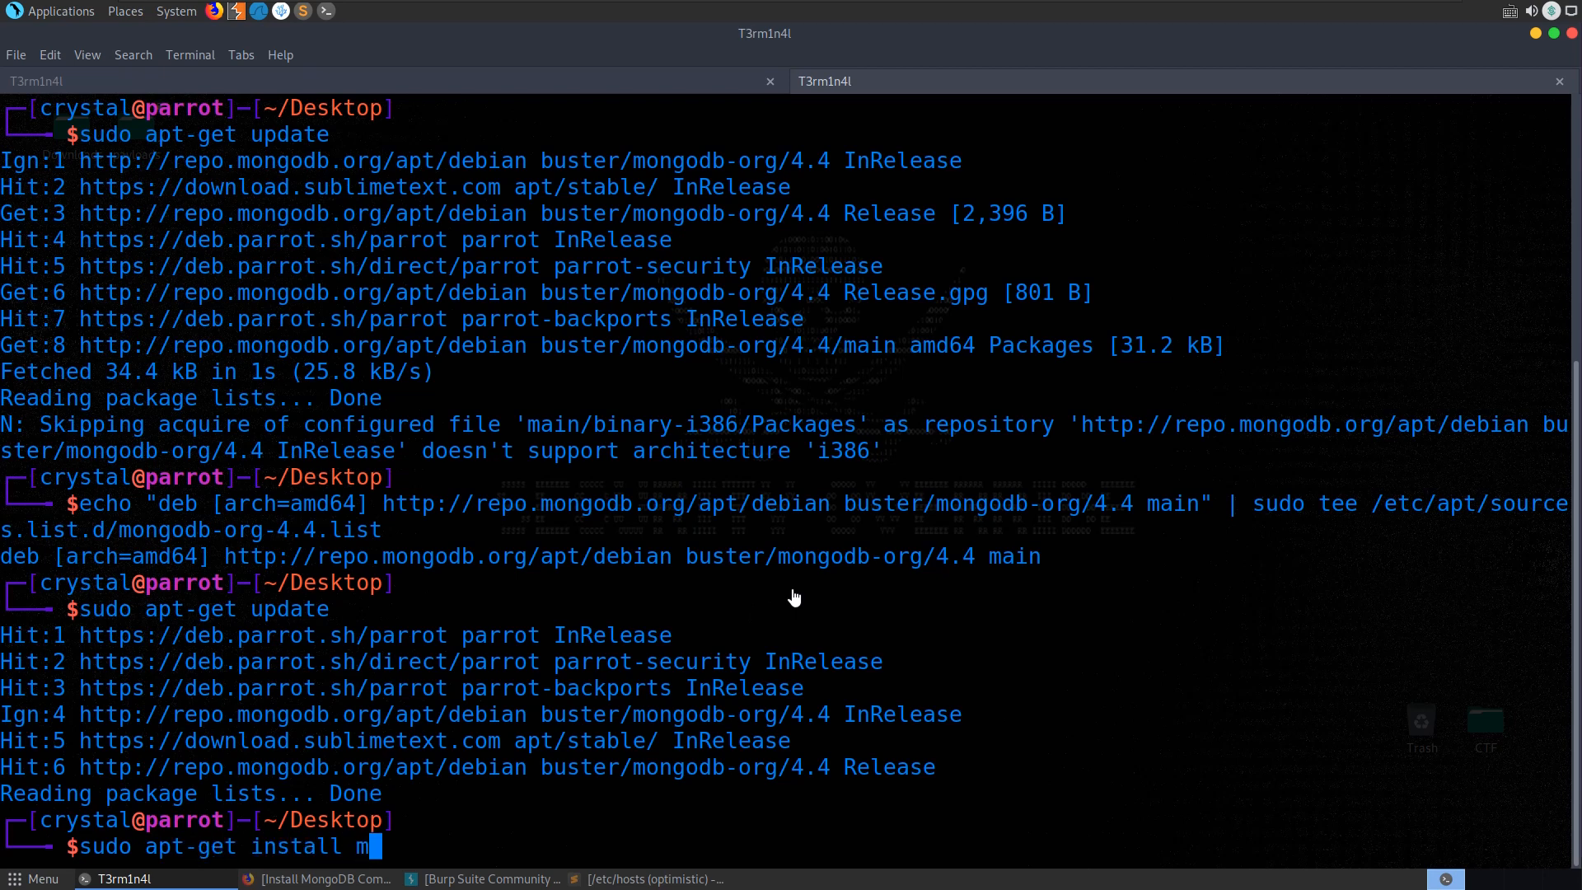
key("Tab")
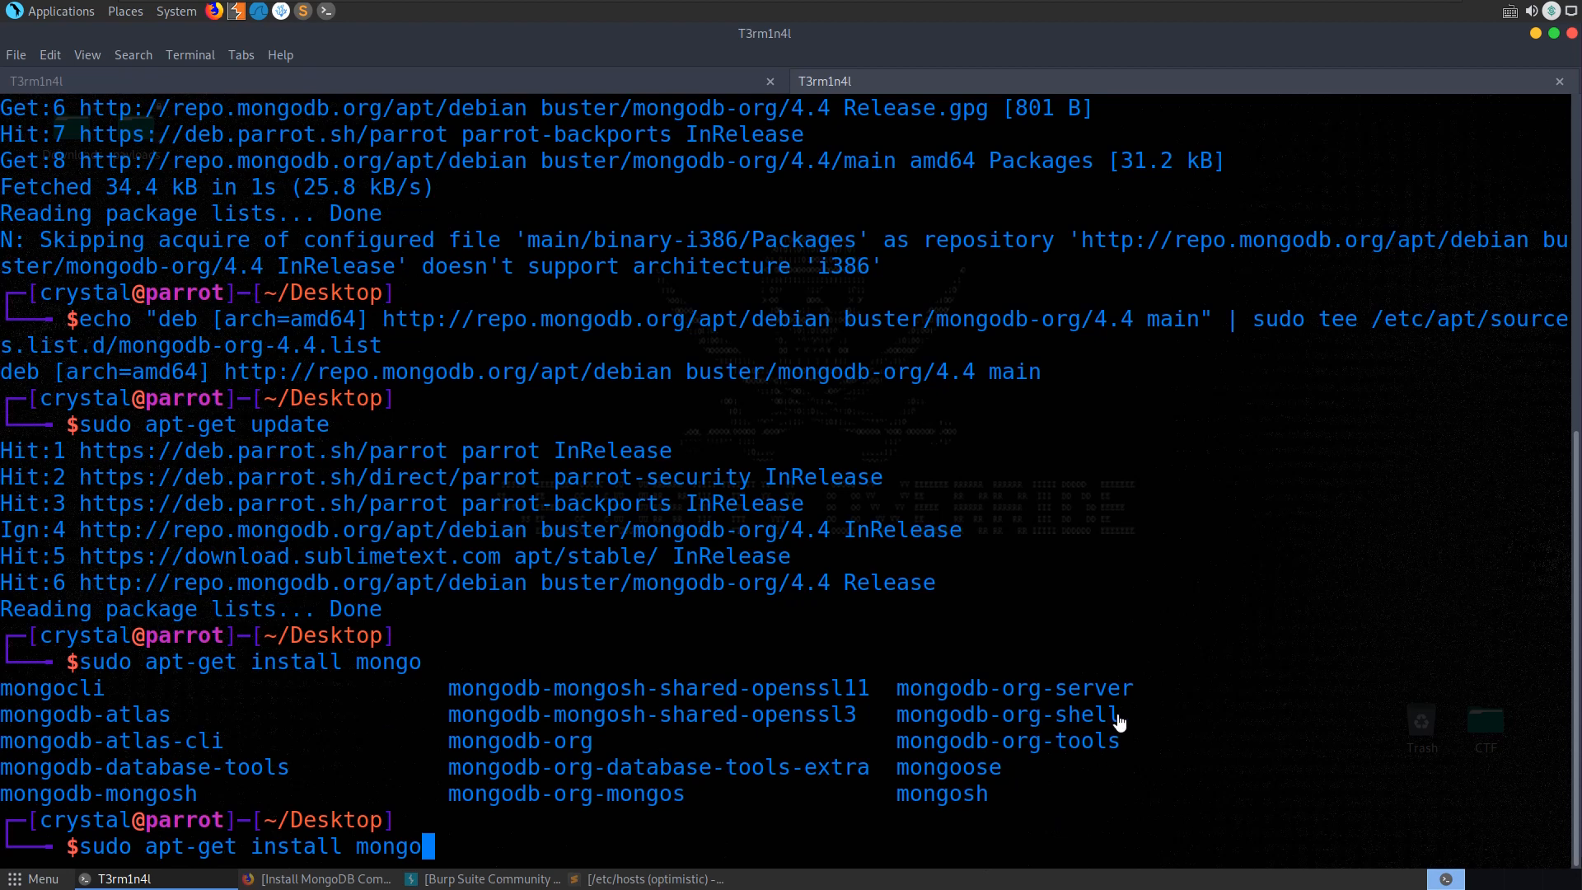
double_click(1005, 713)
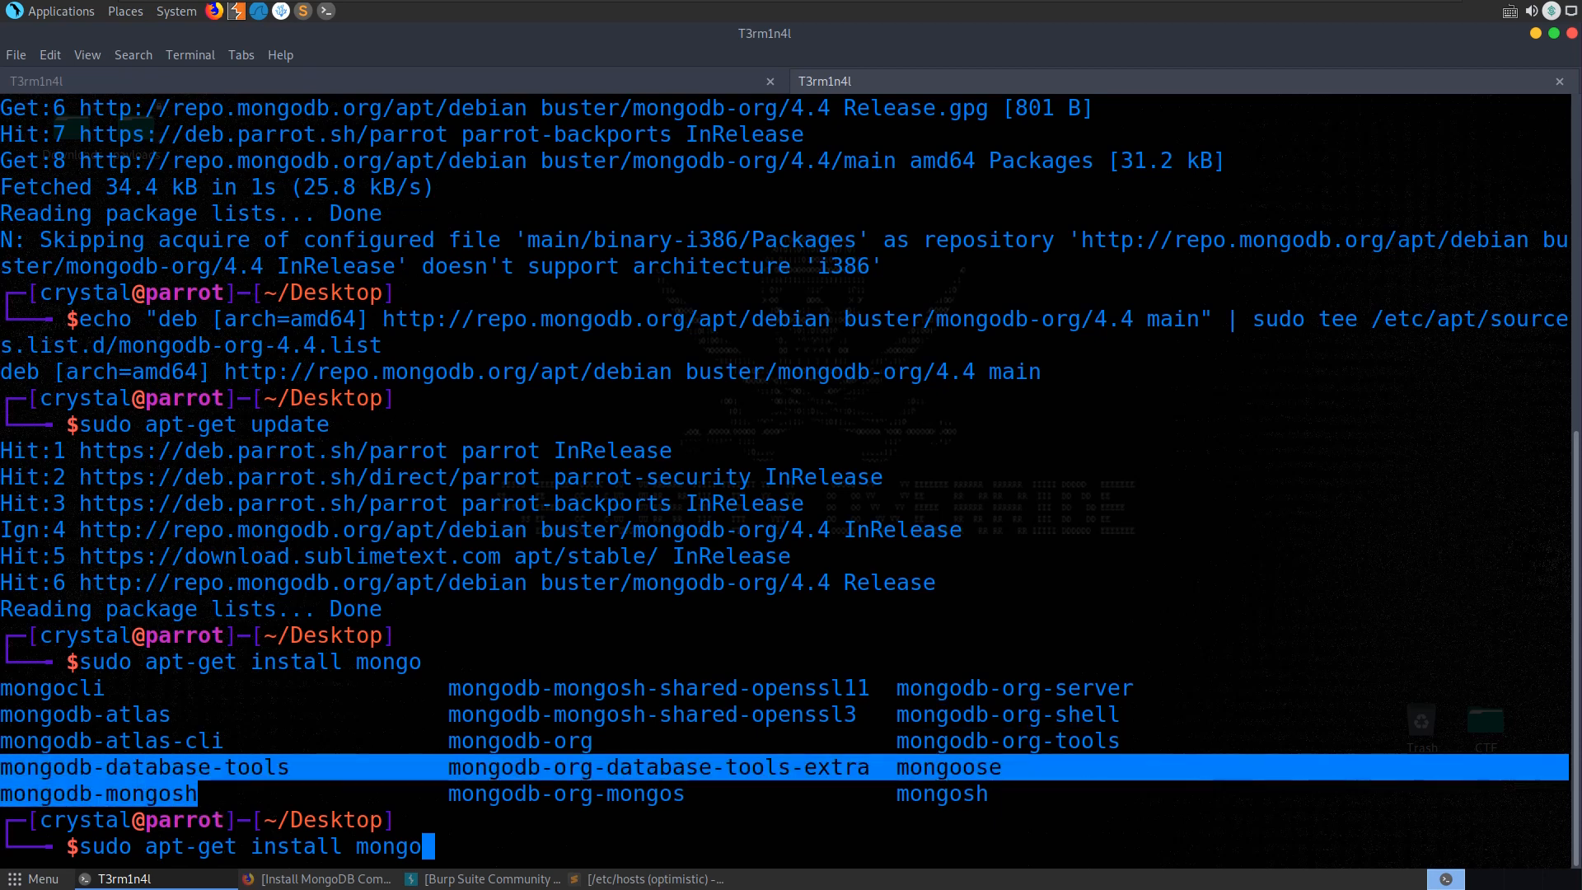
double_click(940, 793)
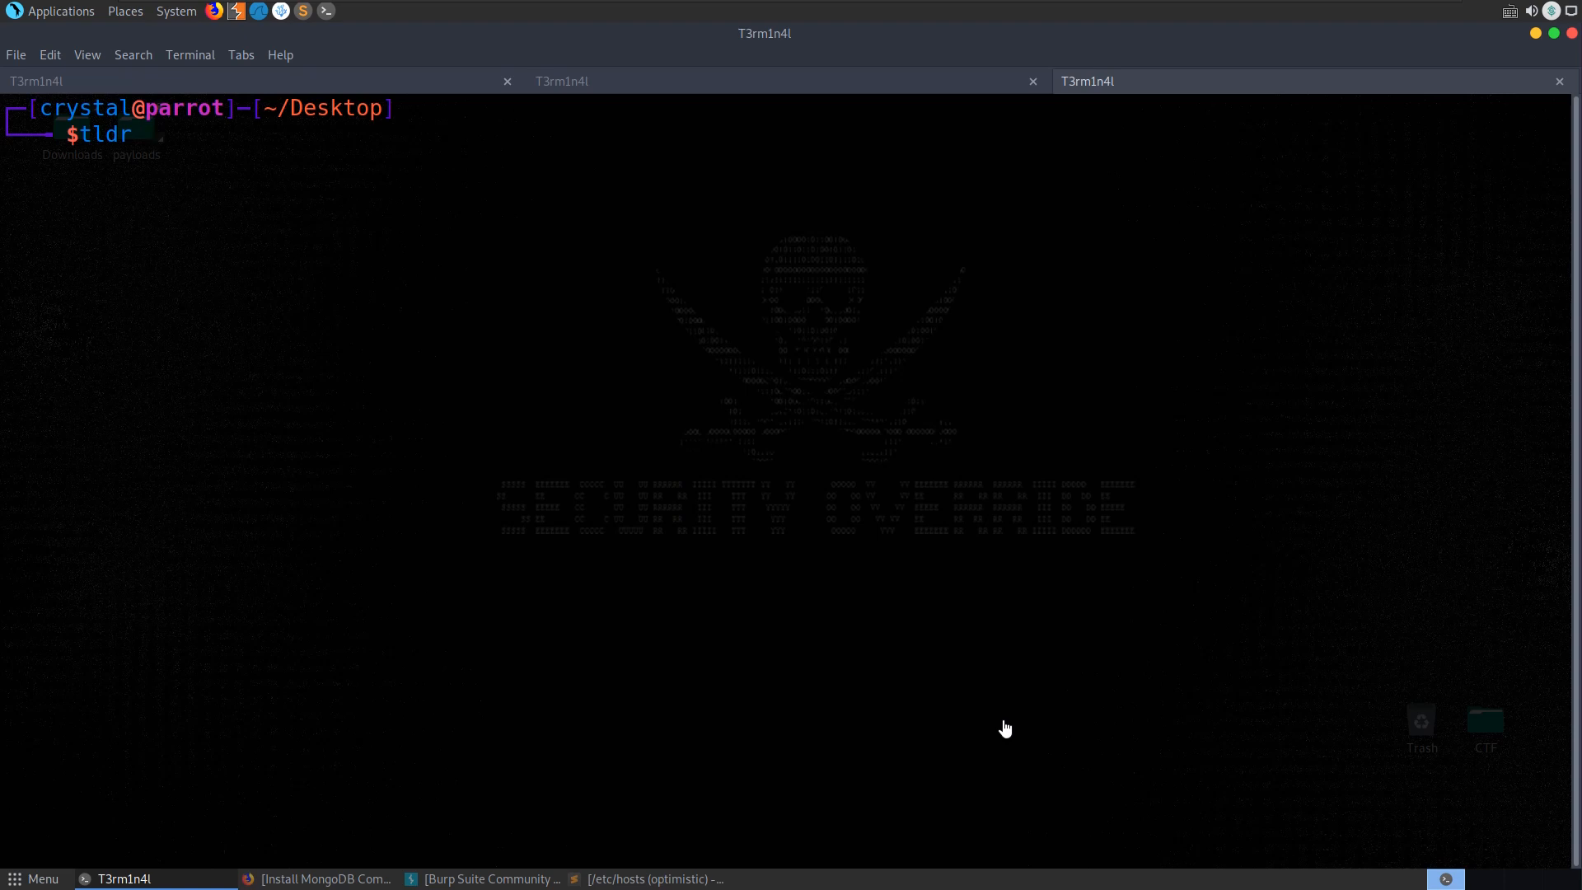
- Run 'tldr mongo' for the shell client usage, then 'tldr mongosh', which has no page
type("mongo")
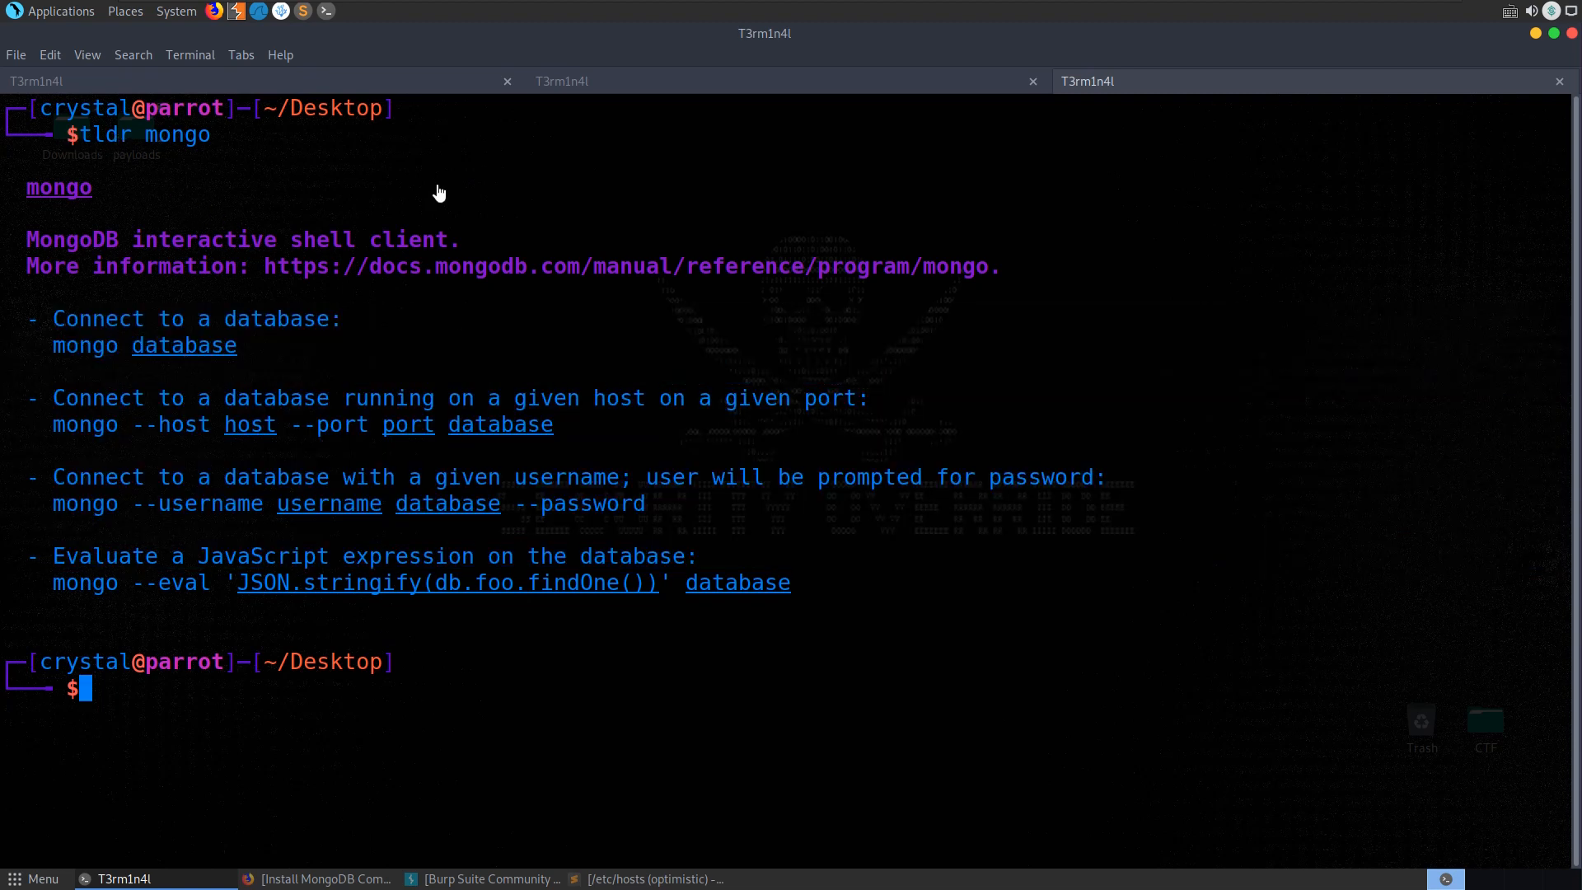
type("mongosh")
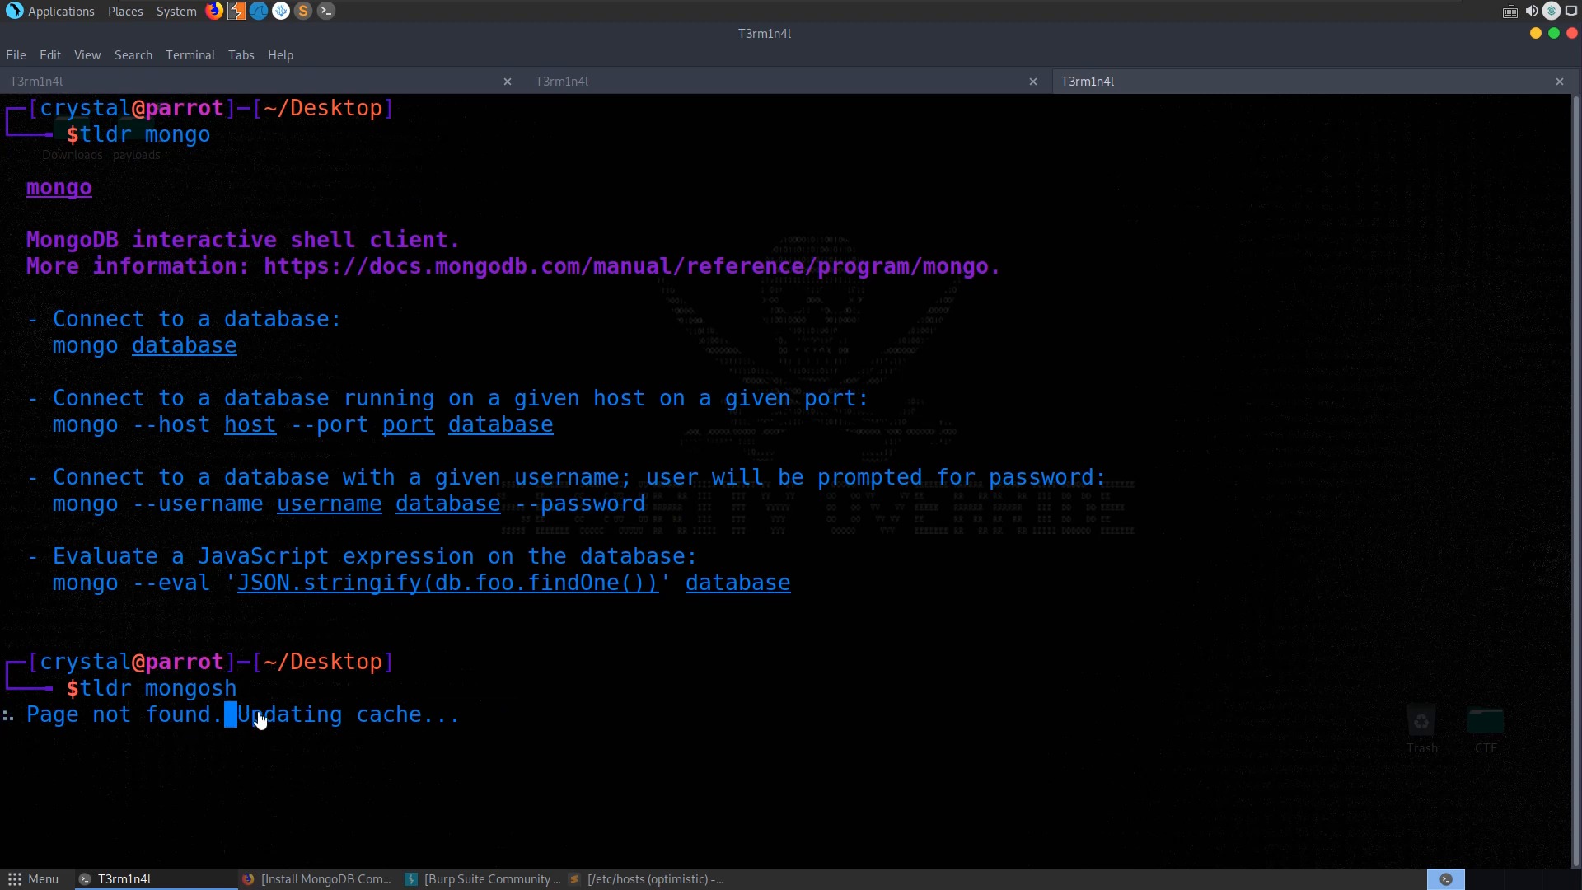
mouse_move(389, 730)
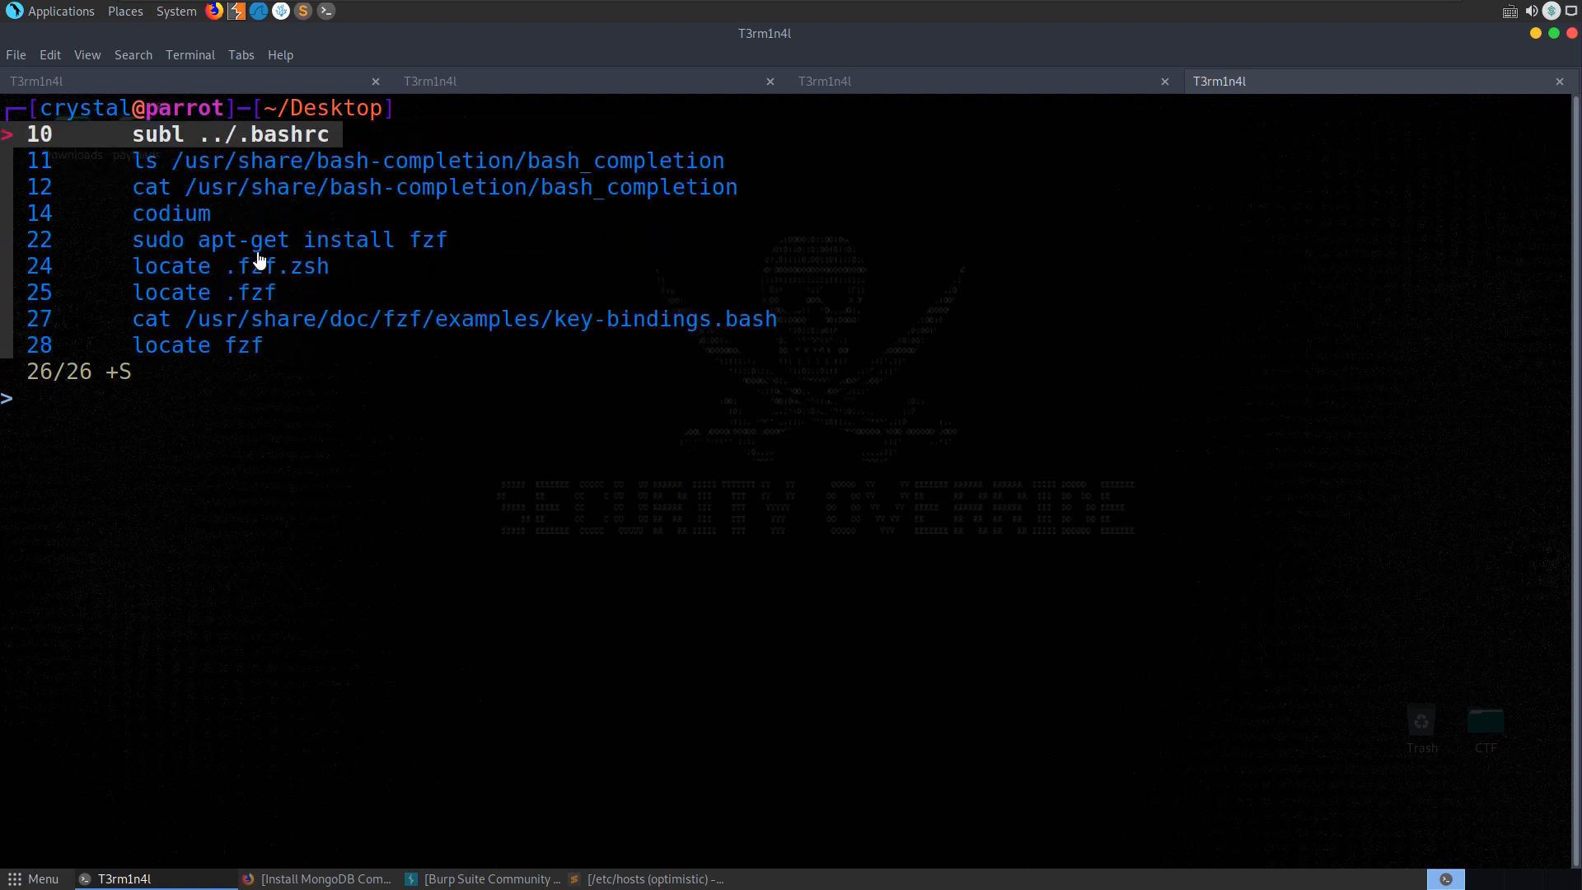
- Run sudo apt-get install mongosh from history until mongosh 0.12.1 finishes installing
type("s")
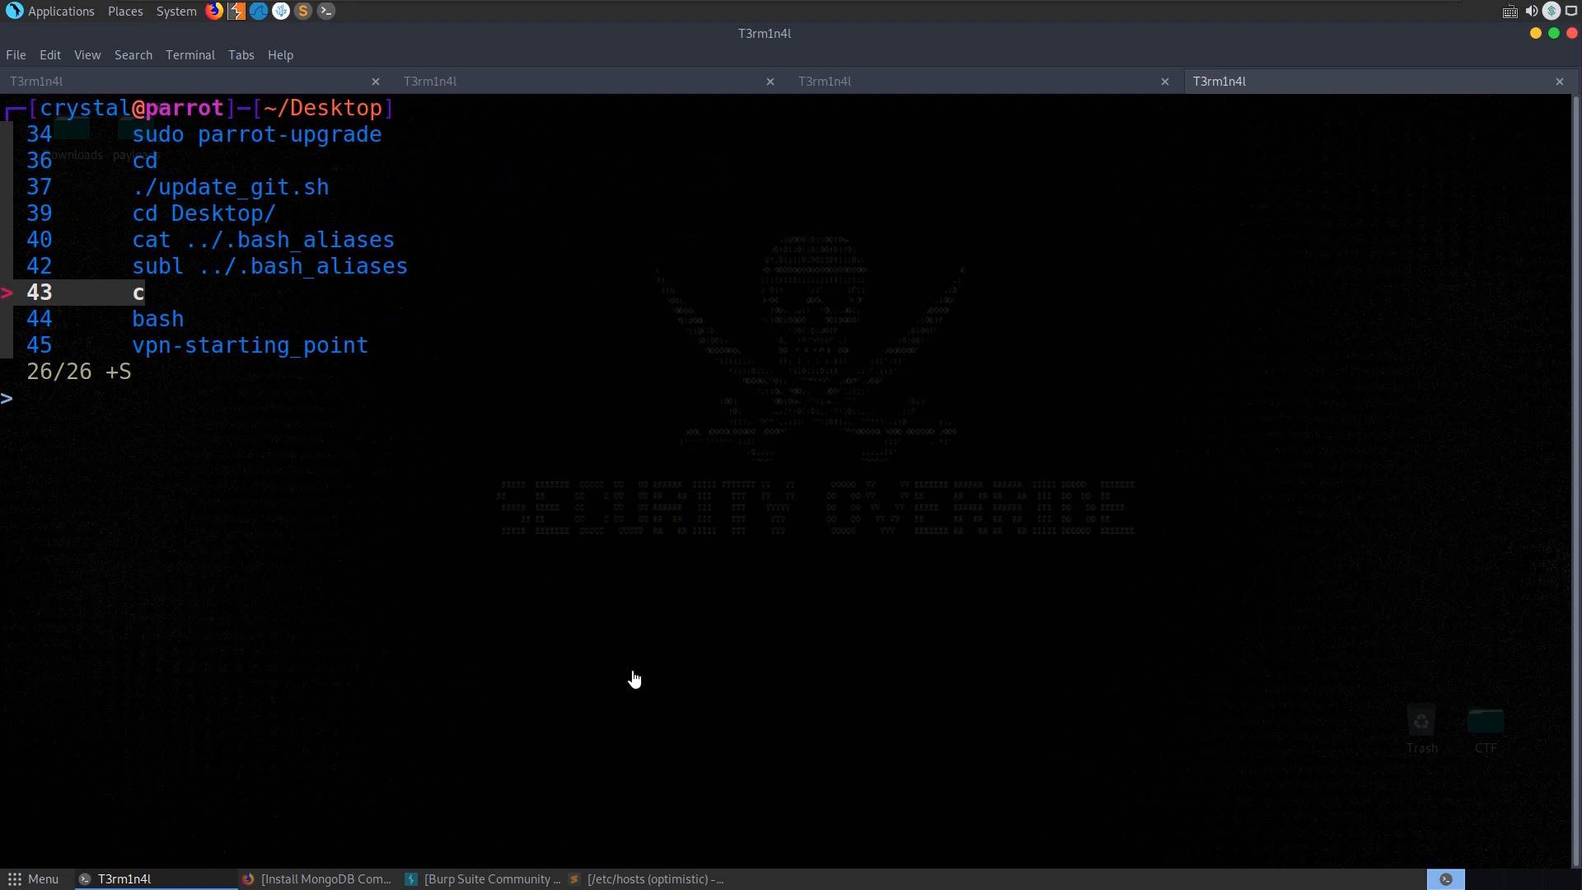
type("q")
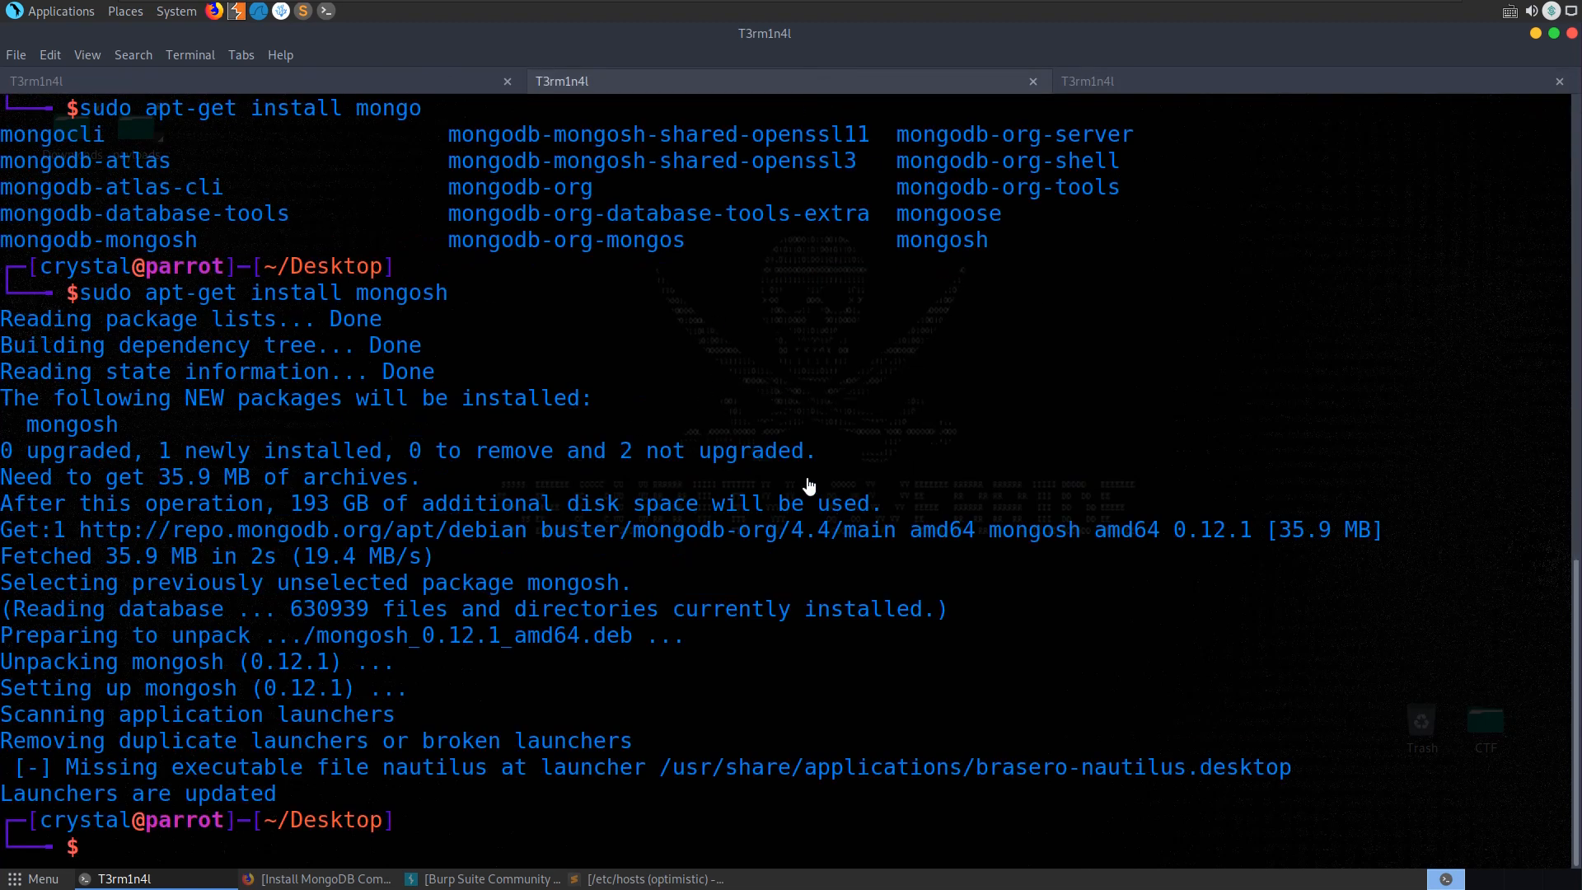
- Run mongosh alone for its usage help, then 'mongosh mongod.htb' to connect to the server
type("mongosh")
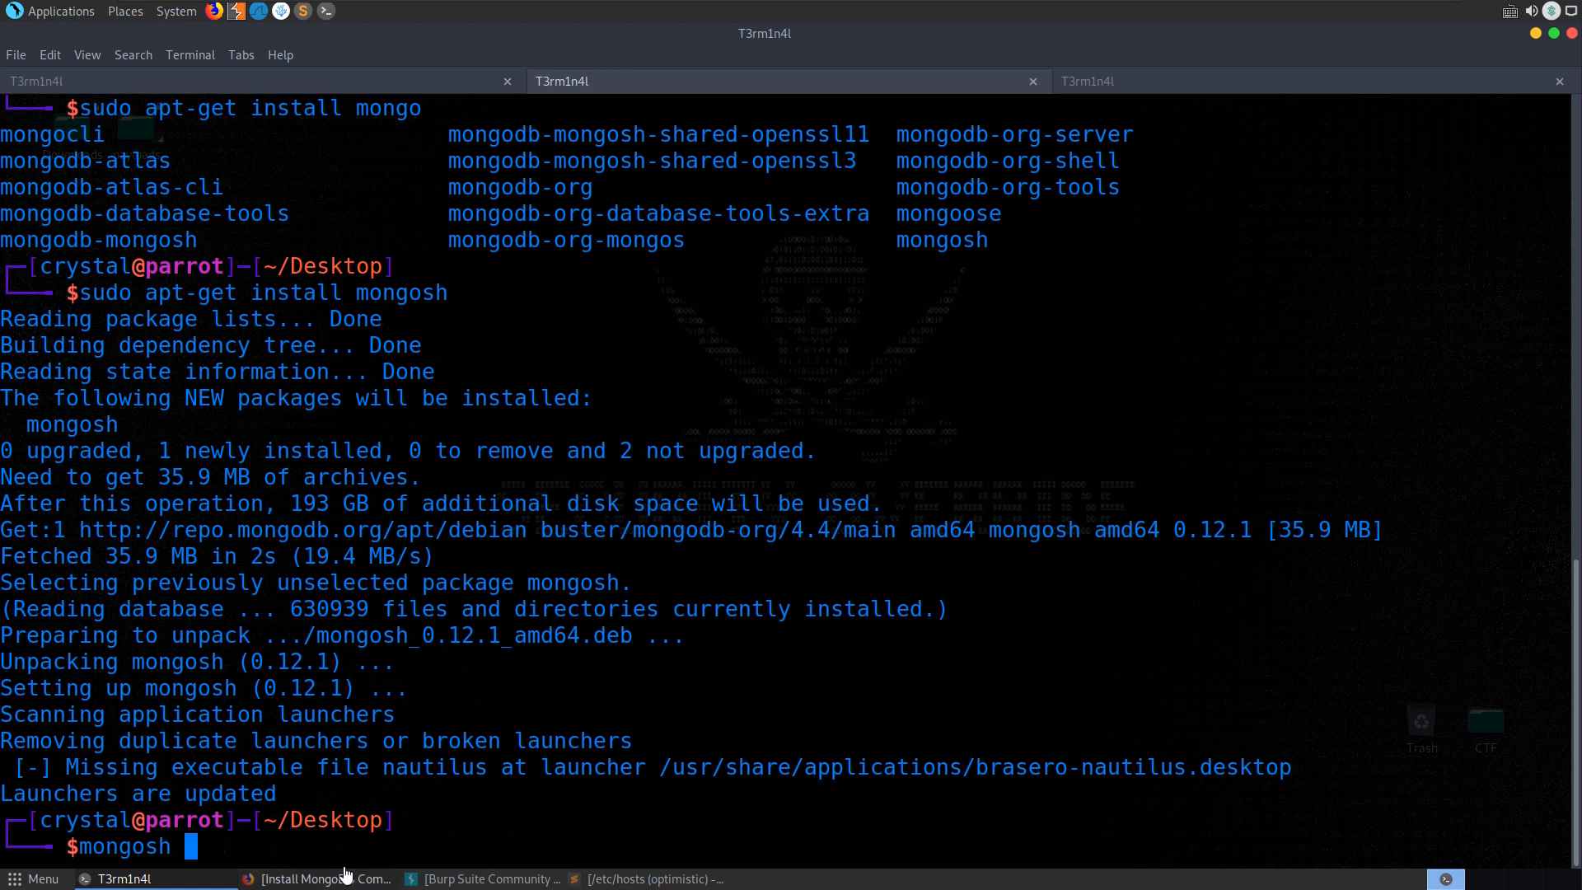
key("Return")
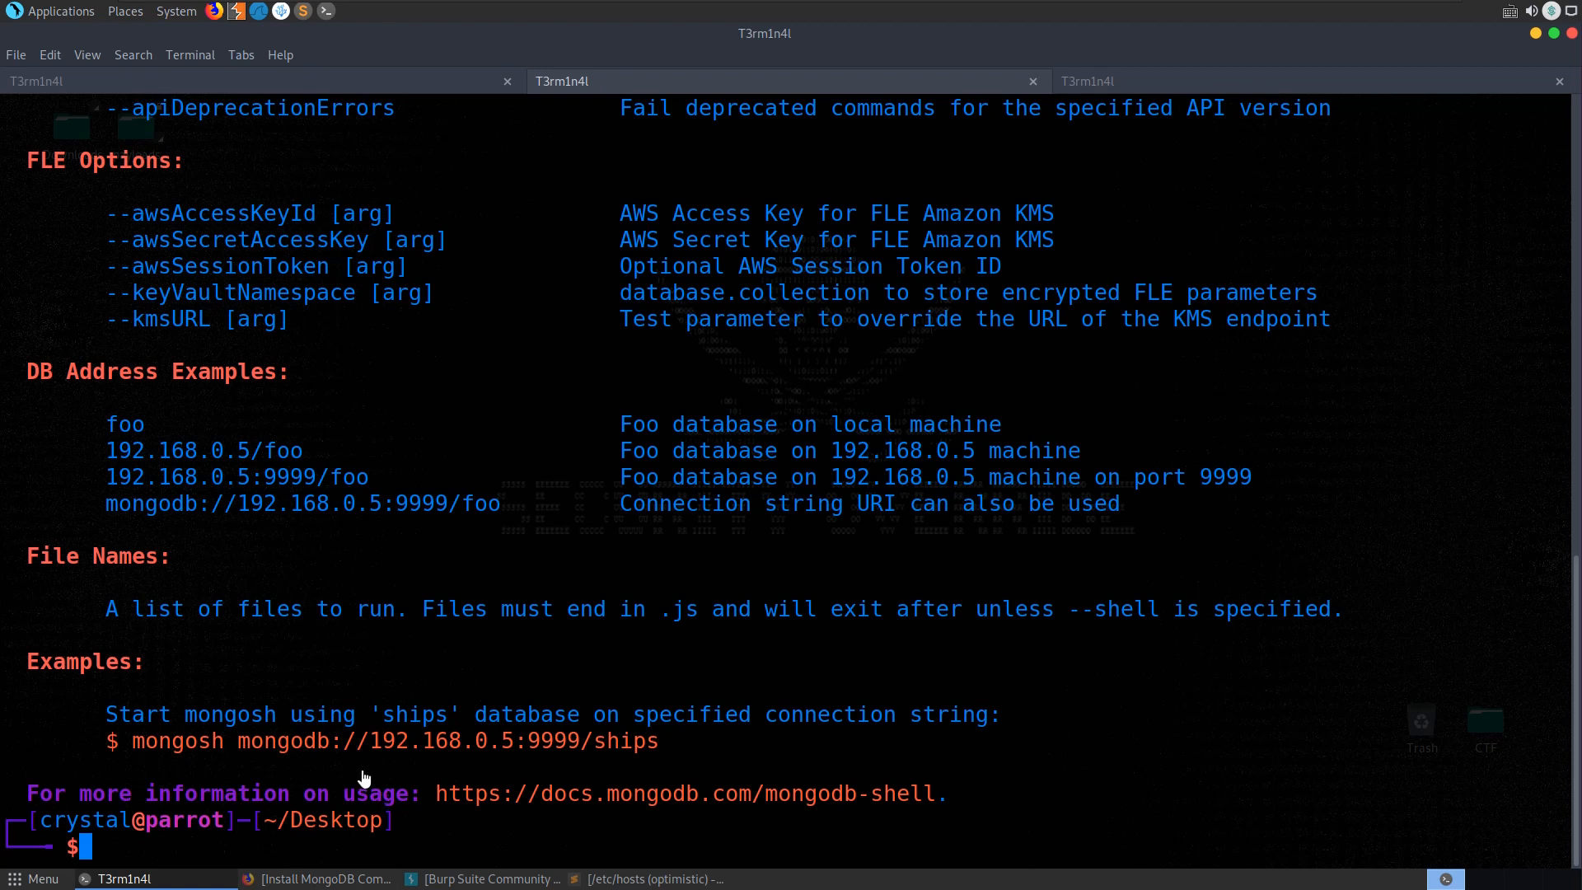
type("mo")
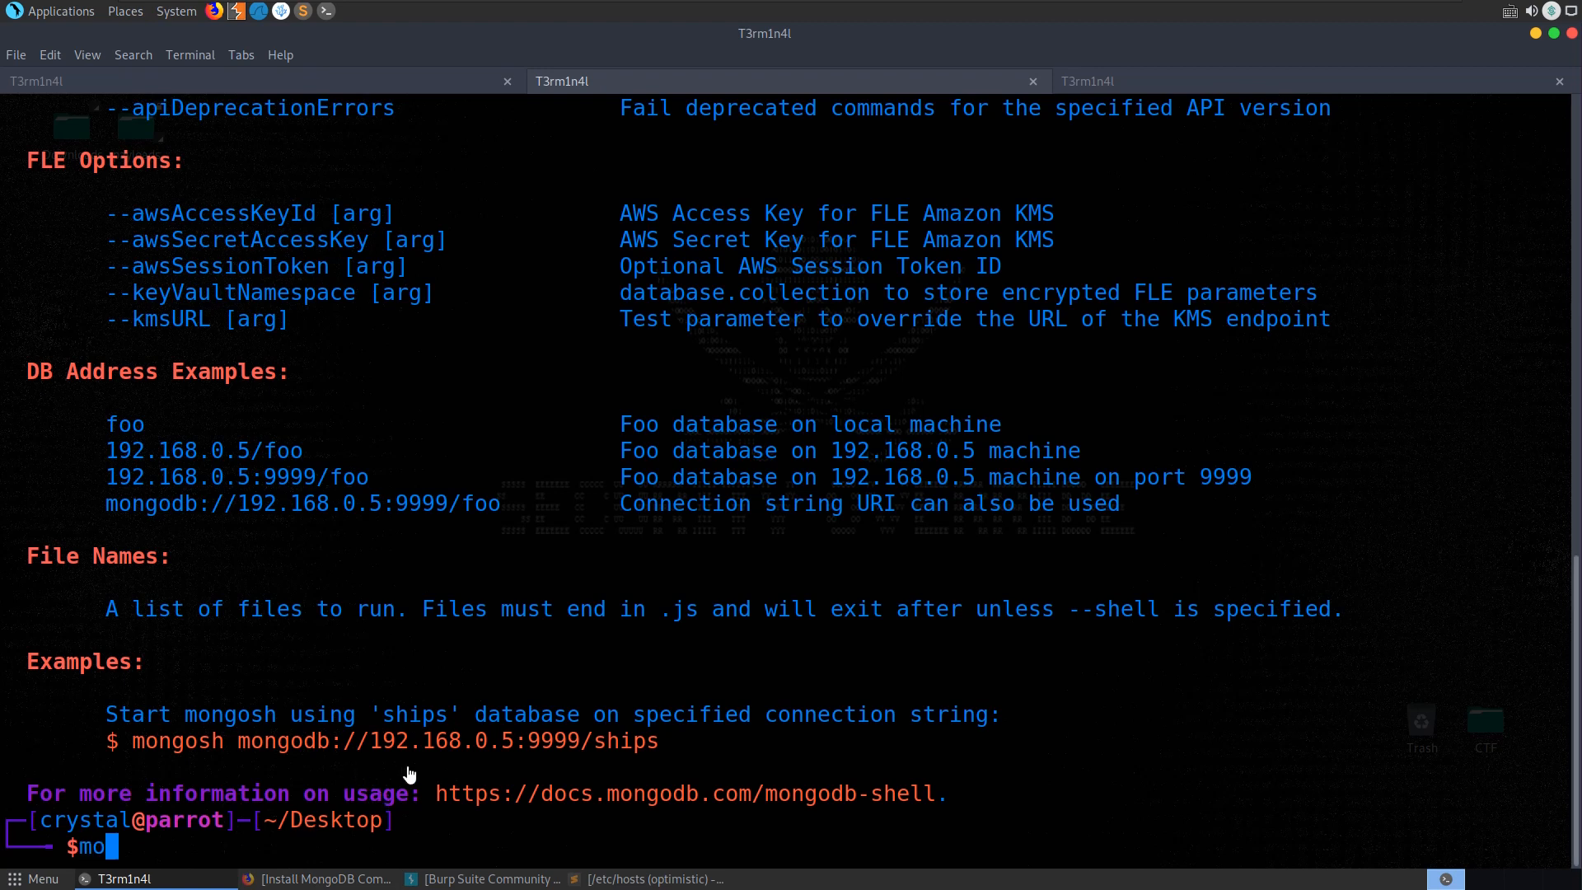
type("ngosh")
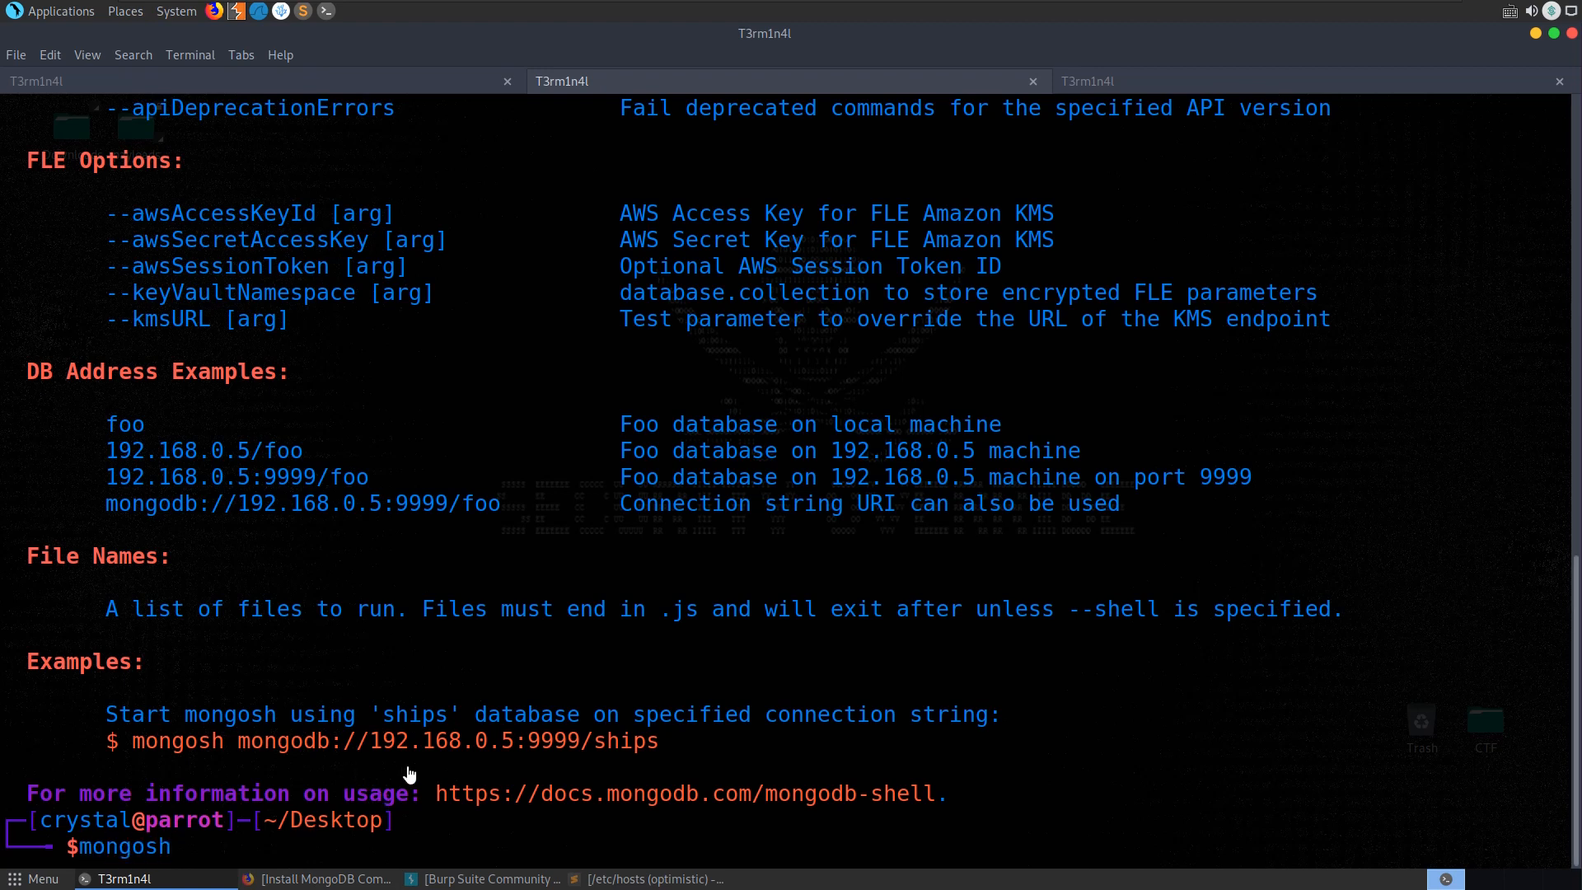
type("mon")
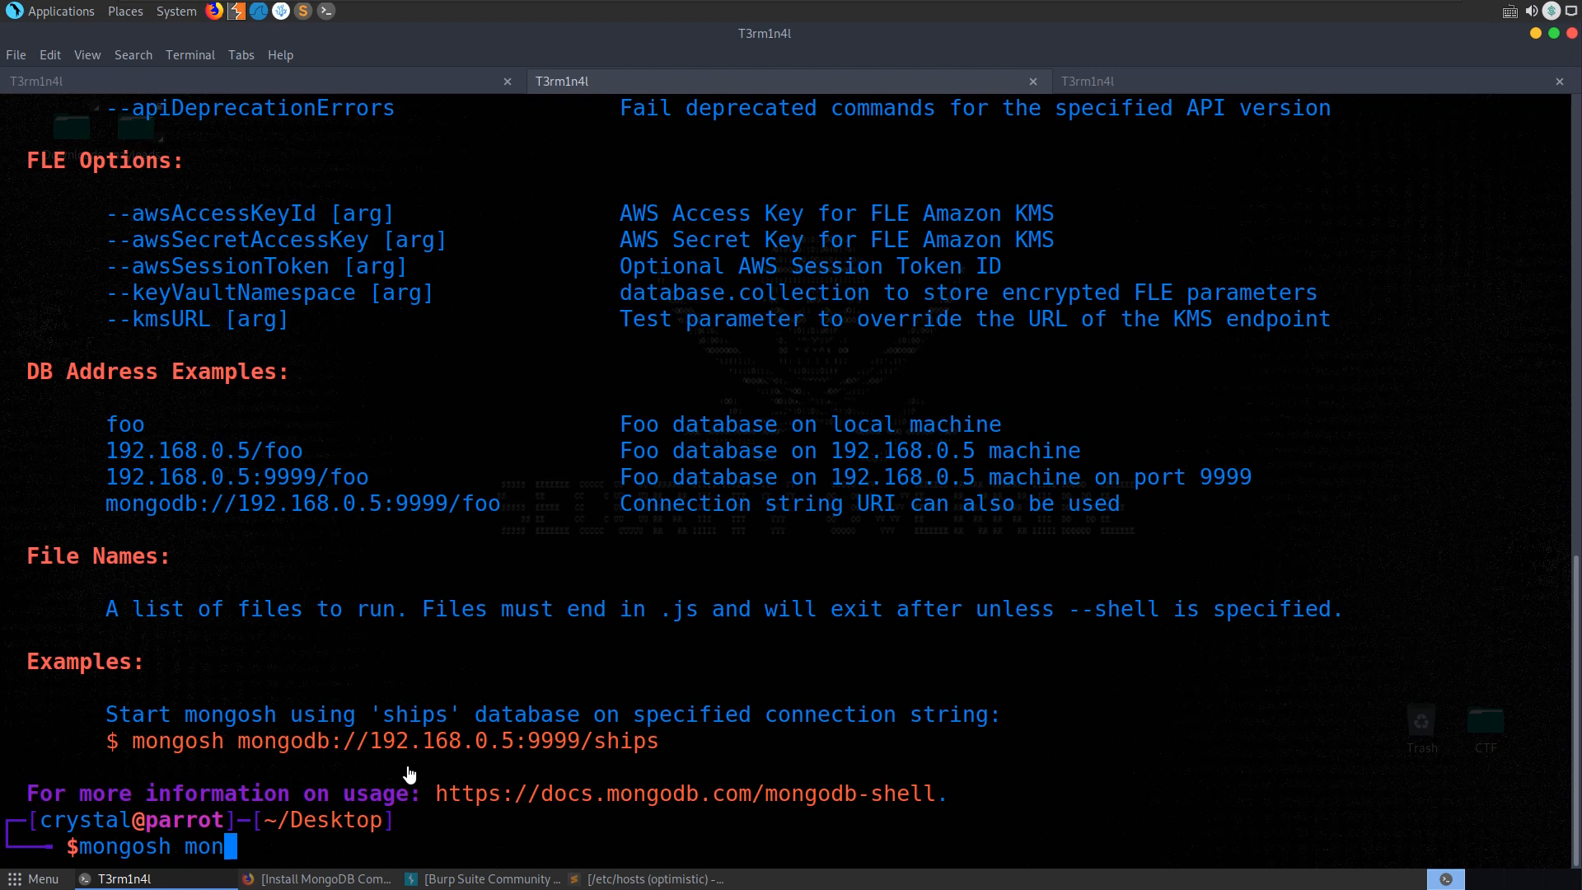
type("god.htb")
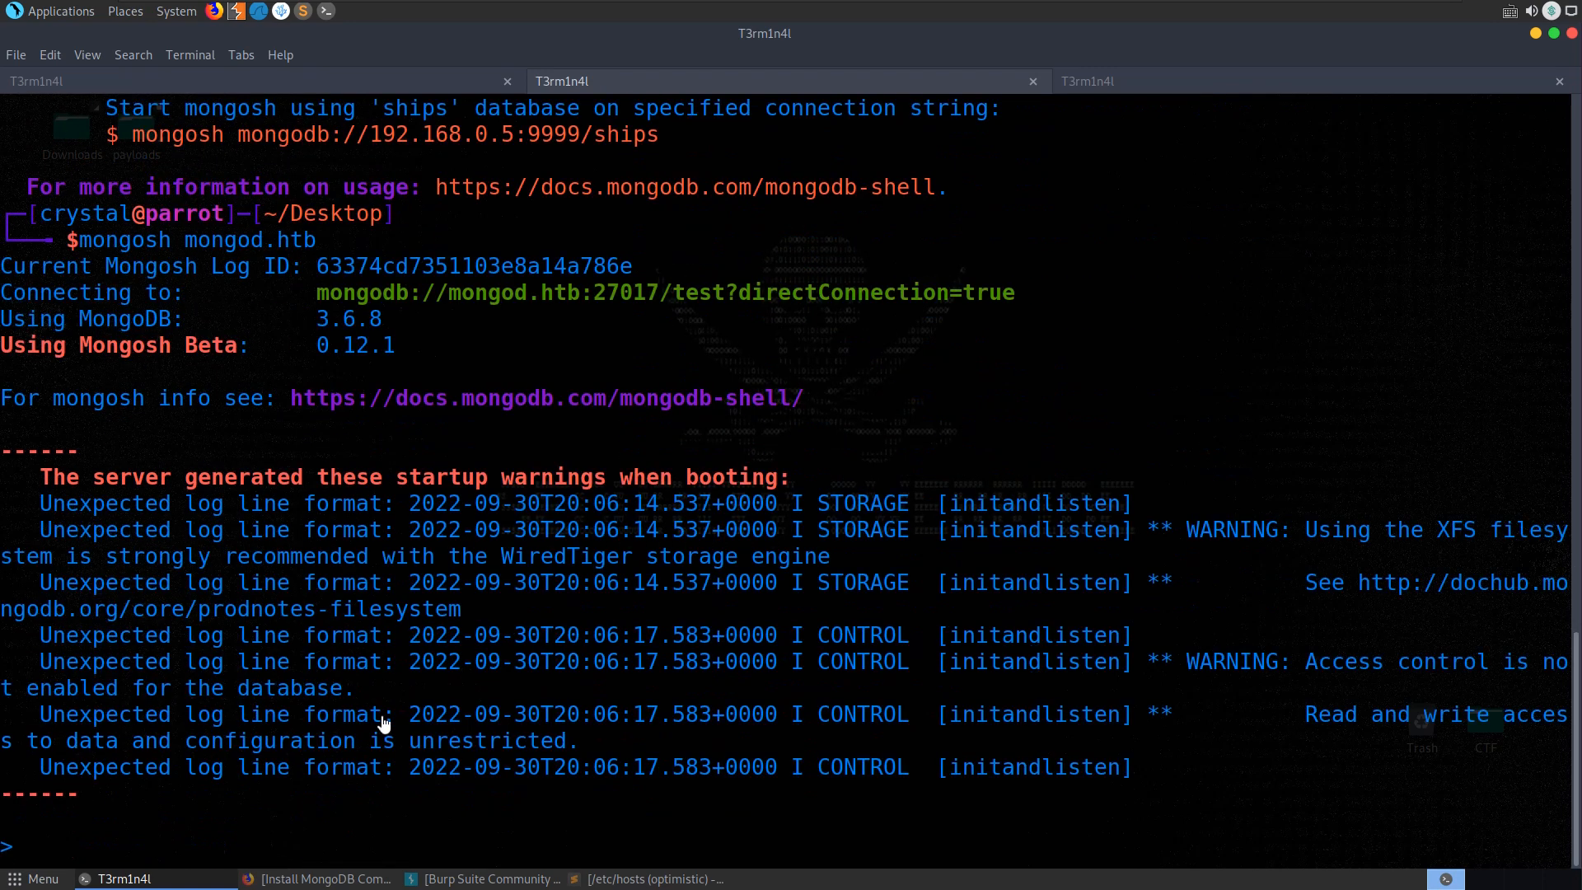
- Run show dbs, then use admin with show collections and query db.system.version
type("show dbs")
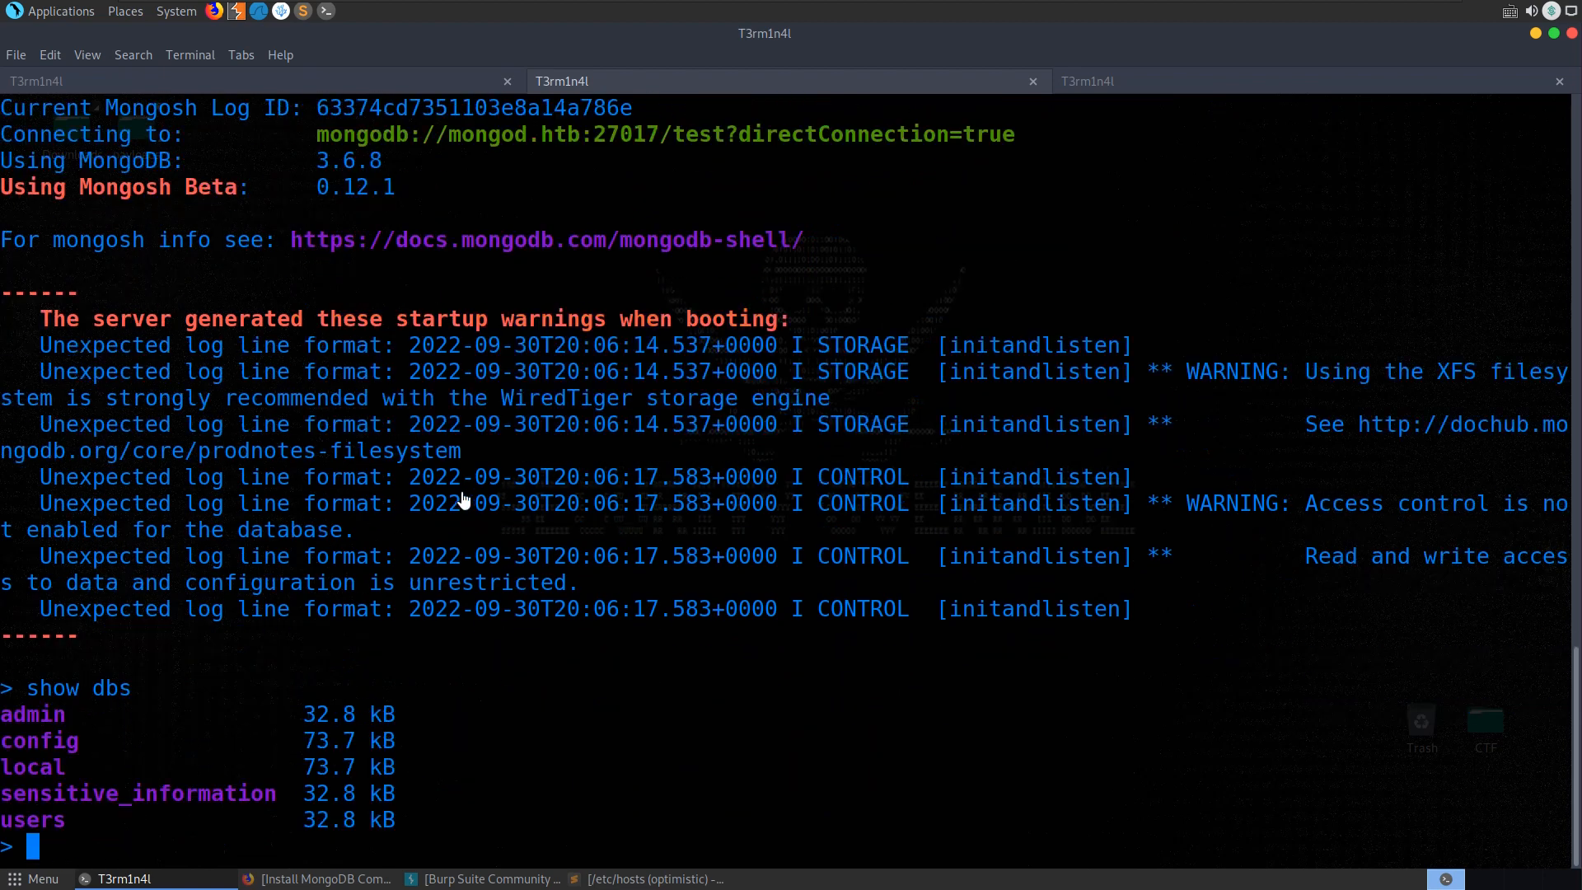
mouse_move(262, 759)
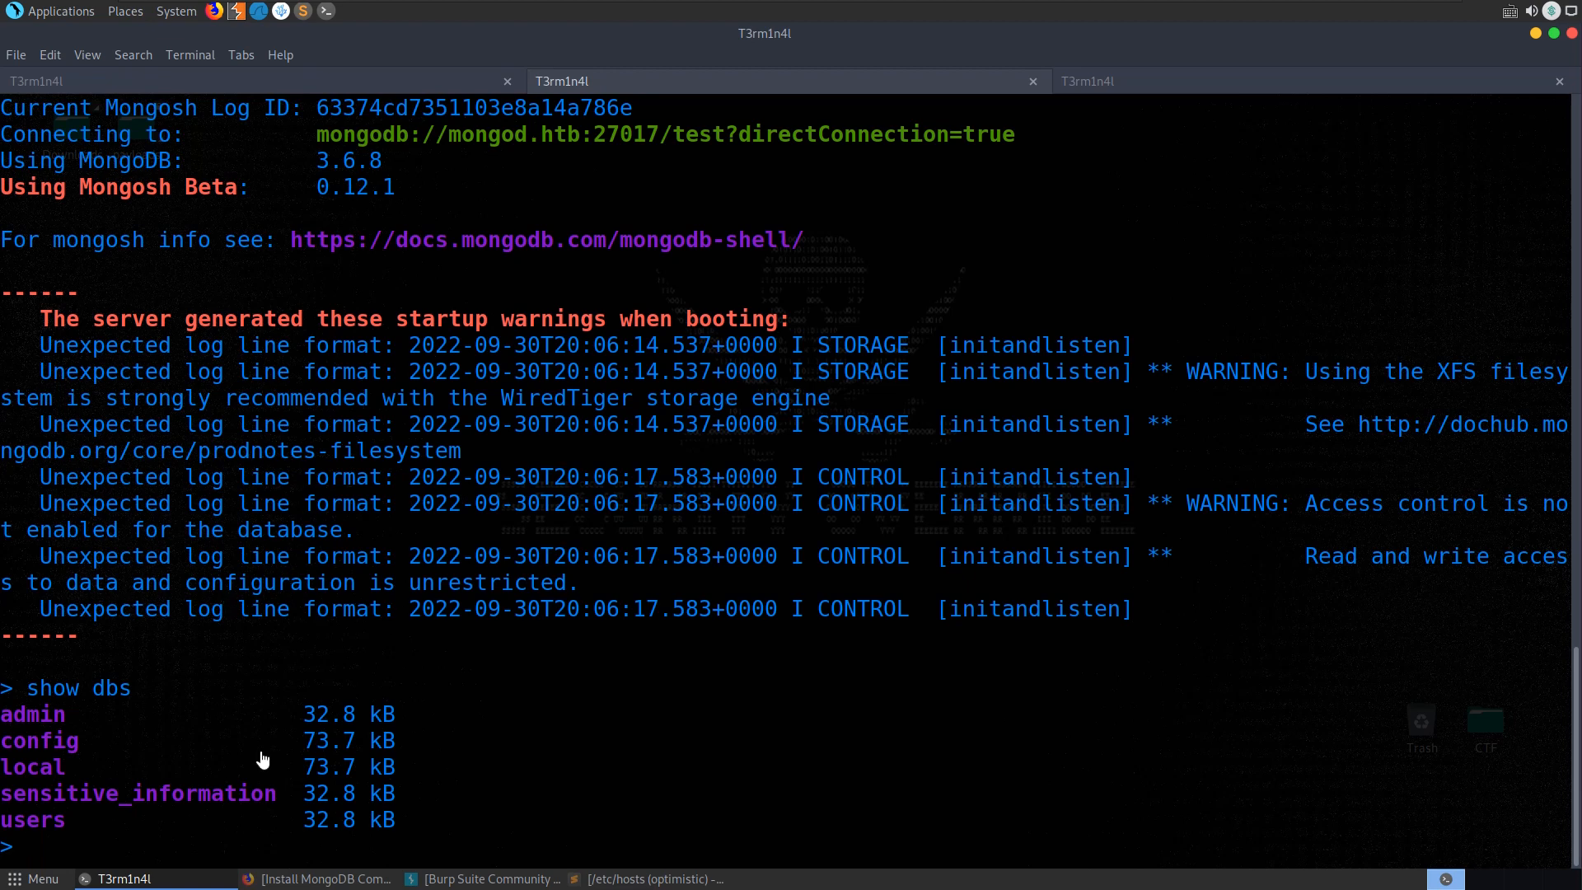
triple_click(66, 689)
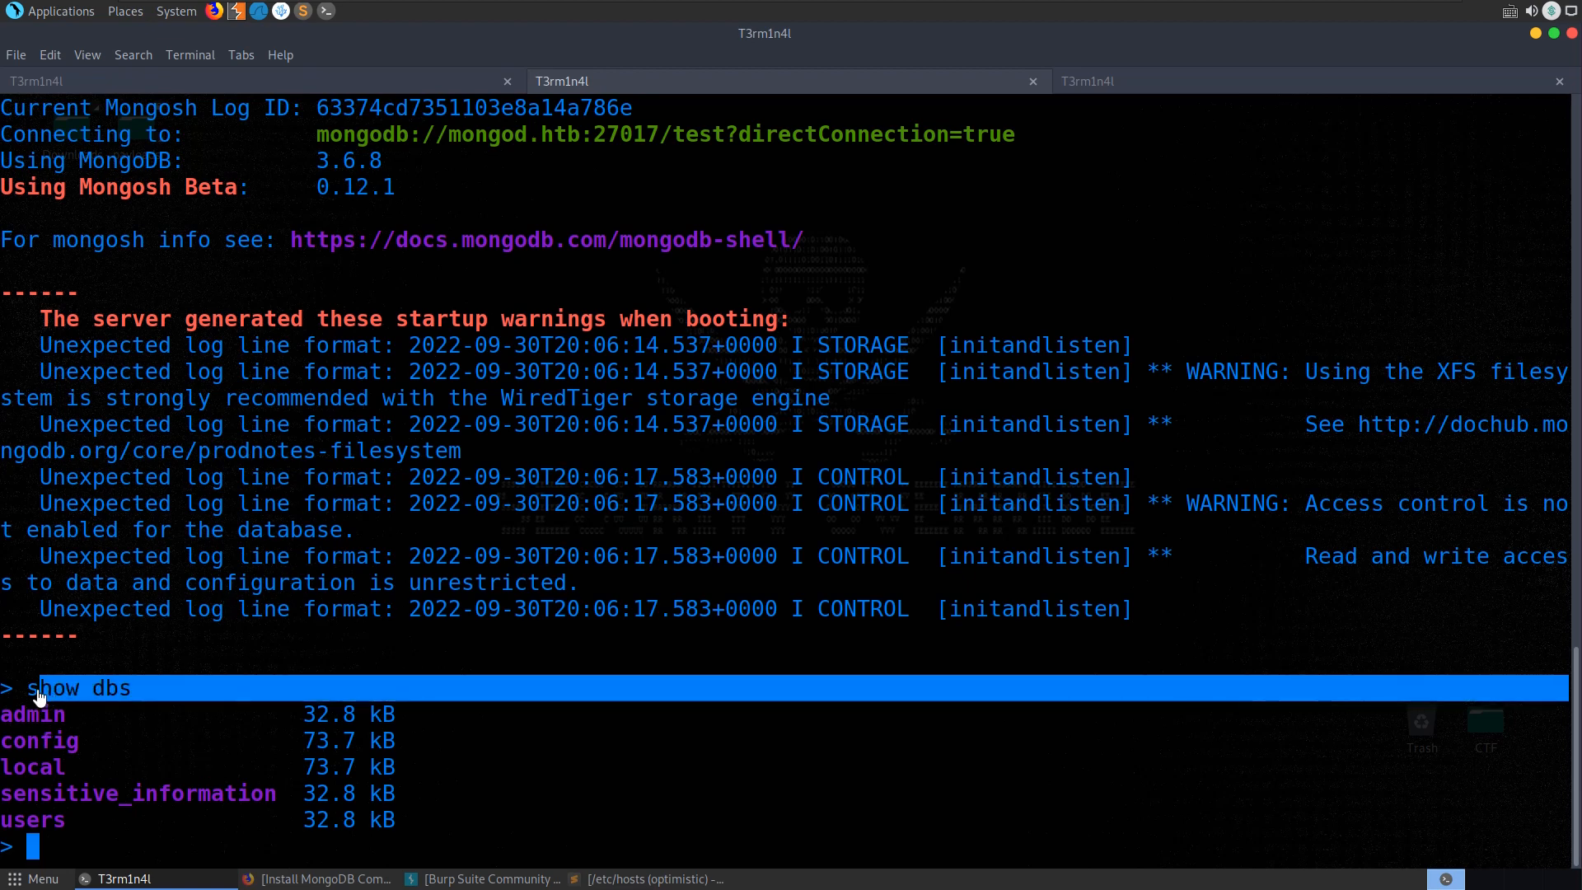
double_click(39, 740)
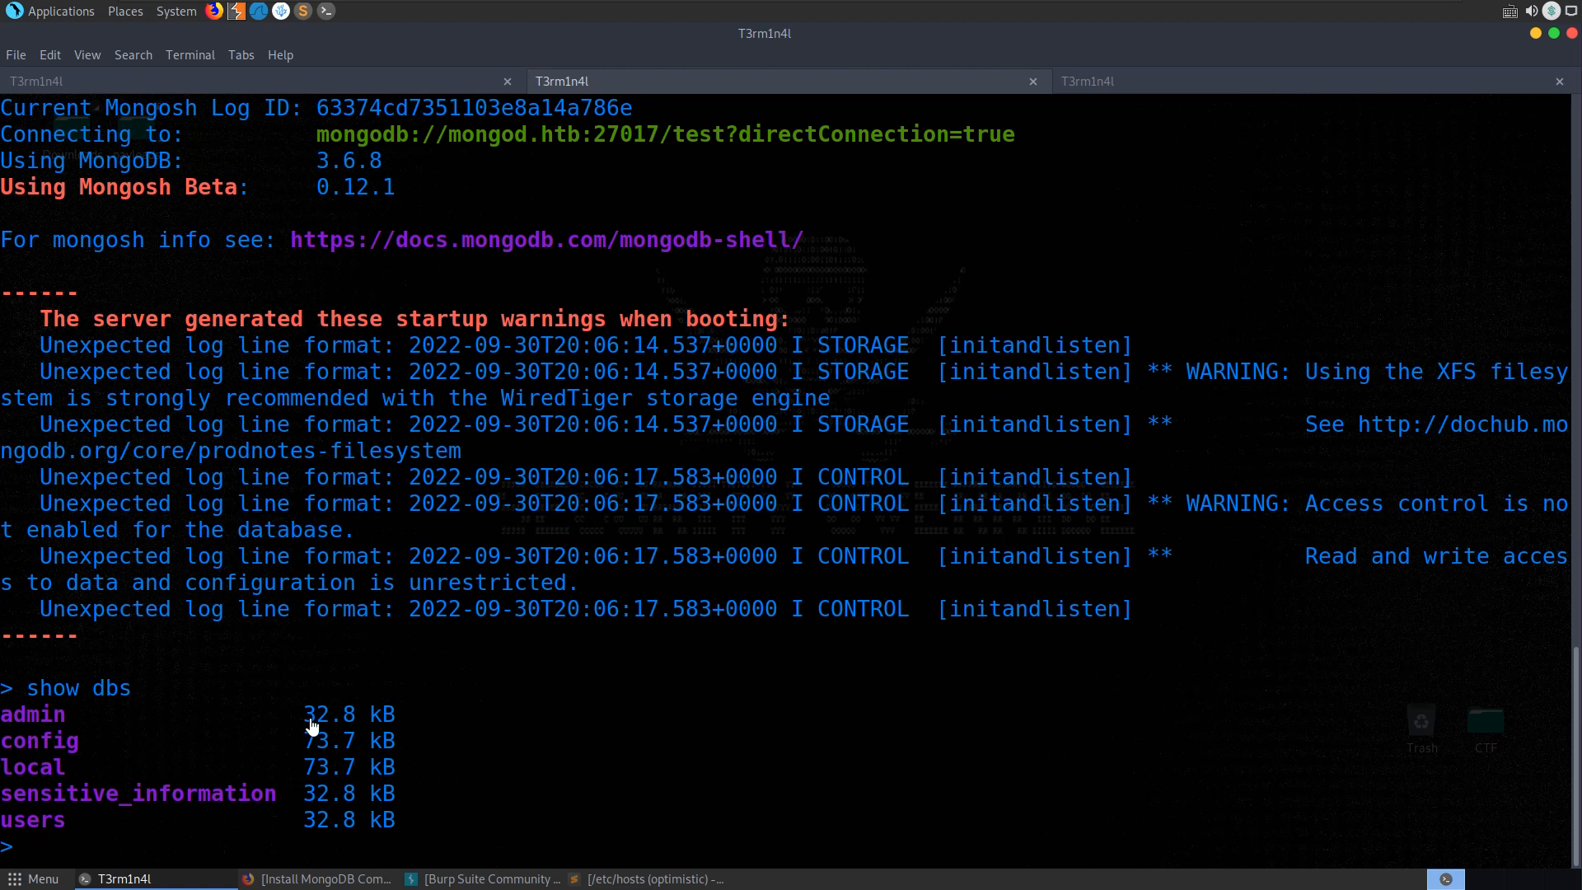
type("use admin")
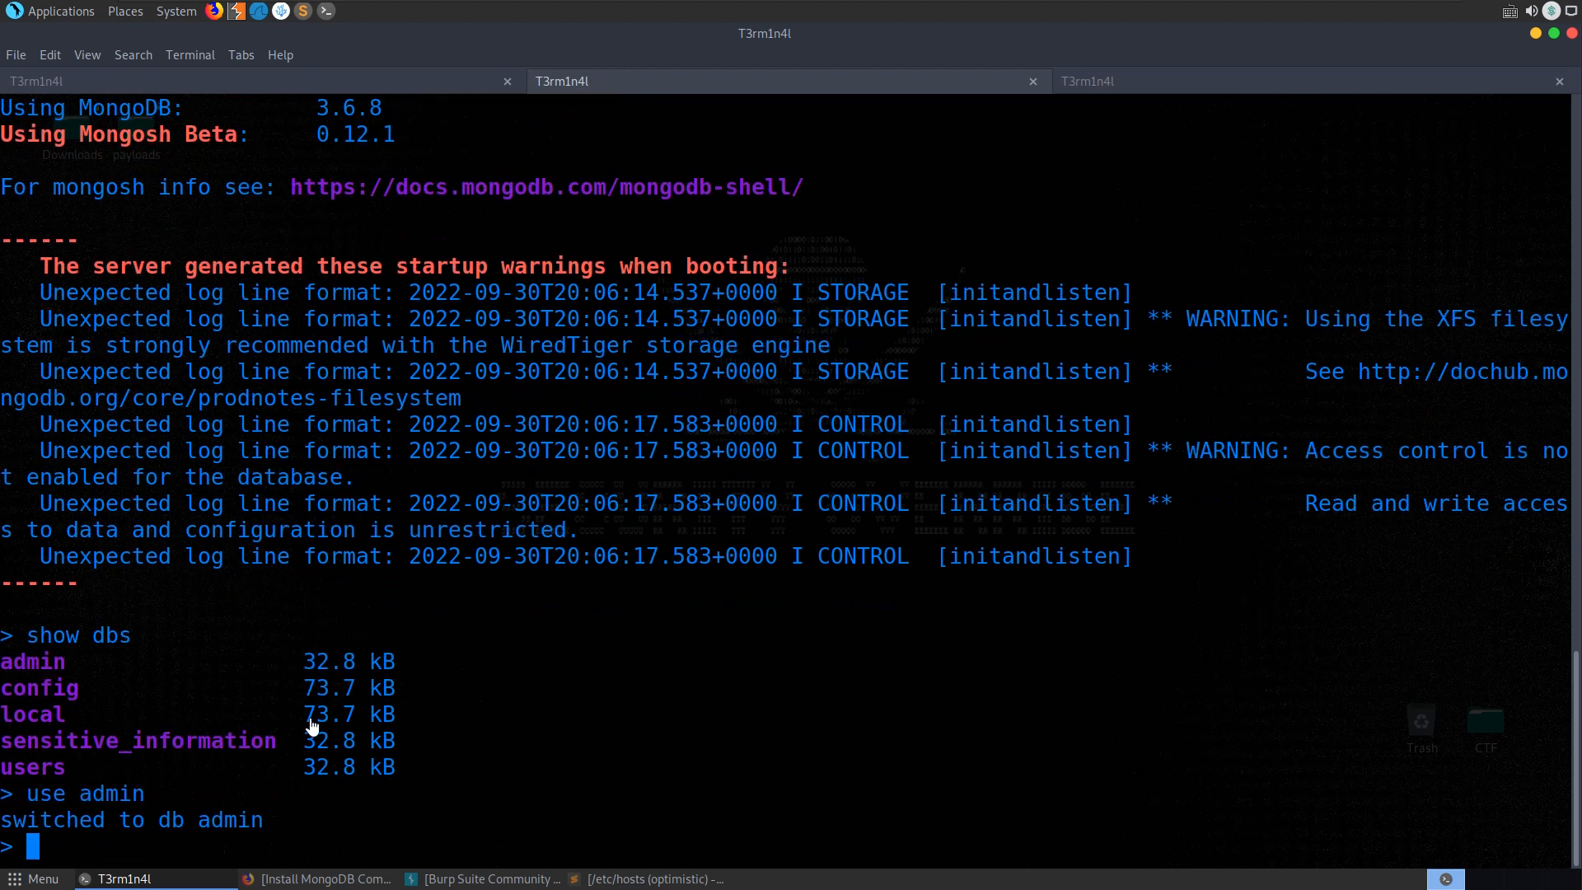
type("show collections")
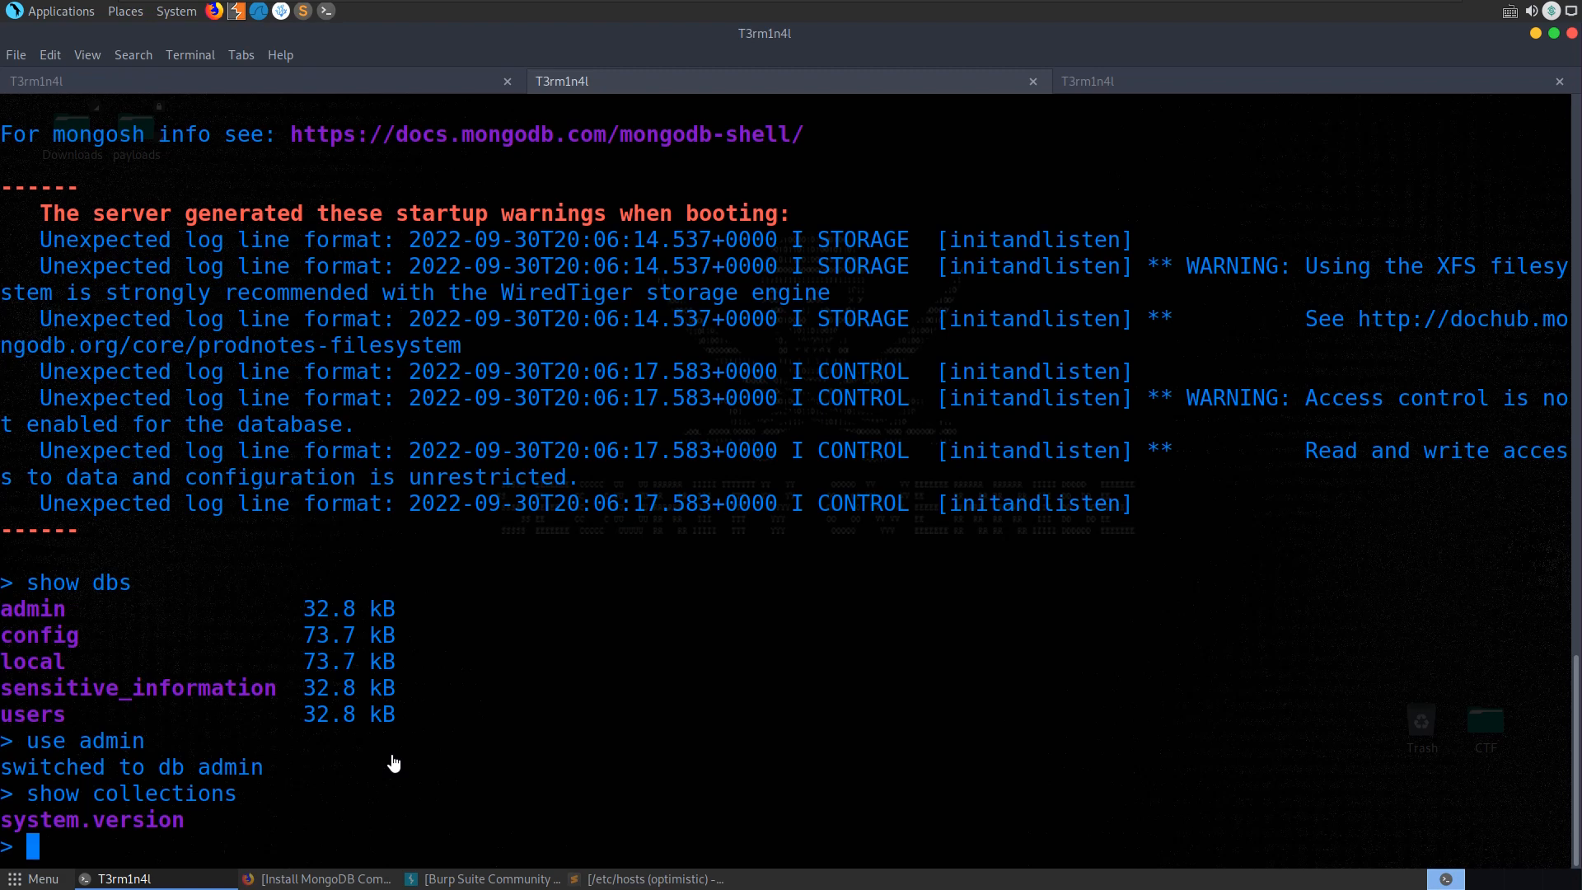
type("db.sy")
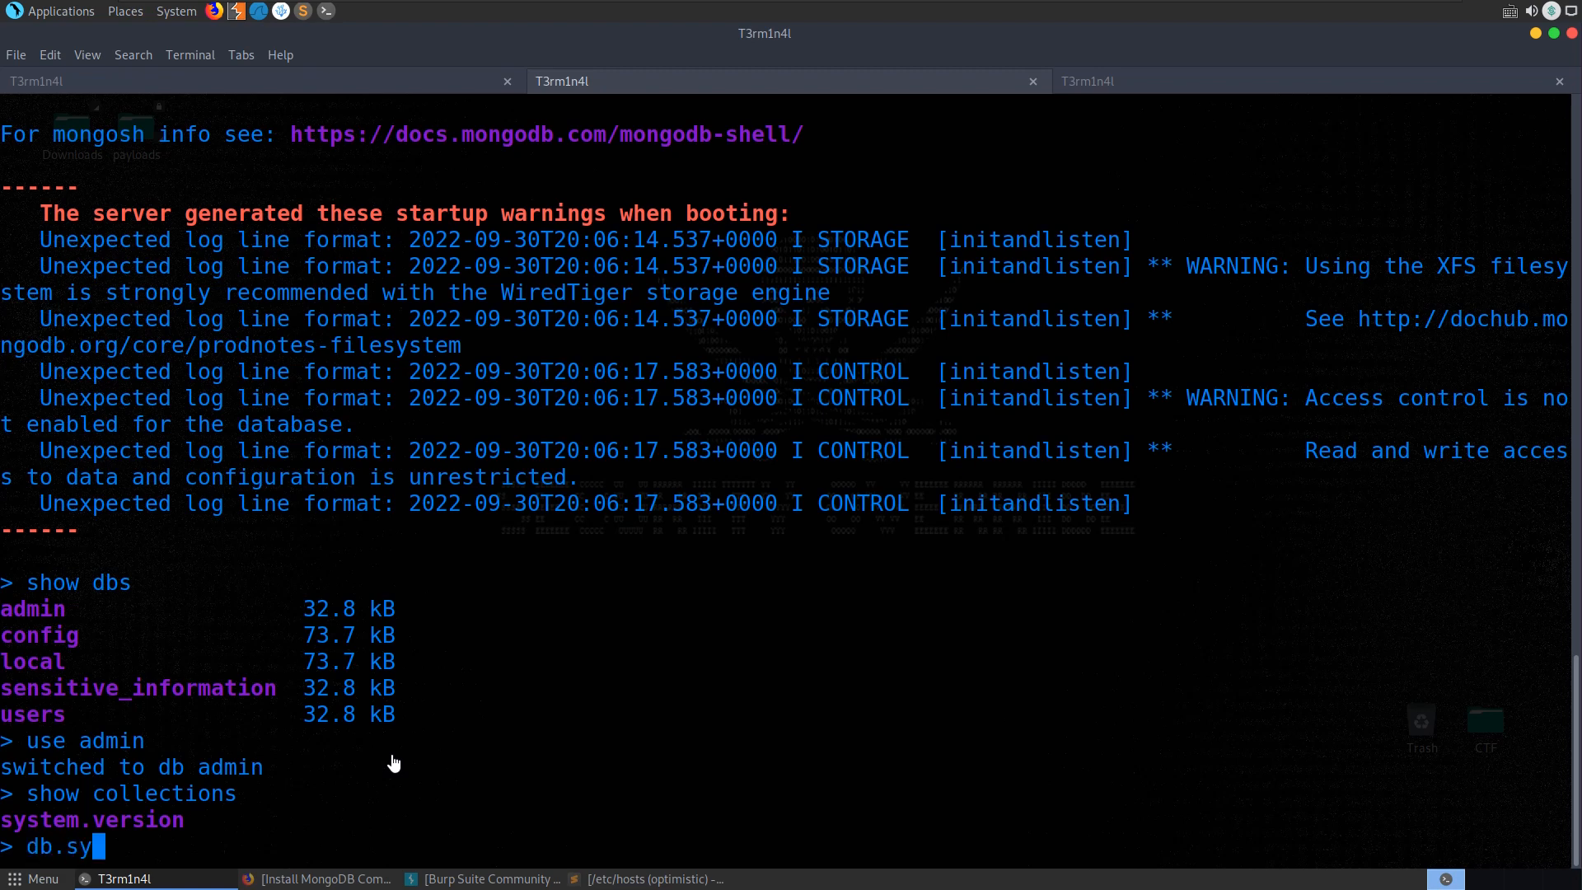
type("stem.versi")
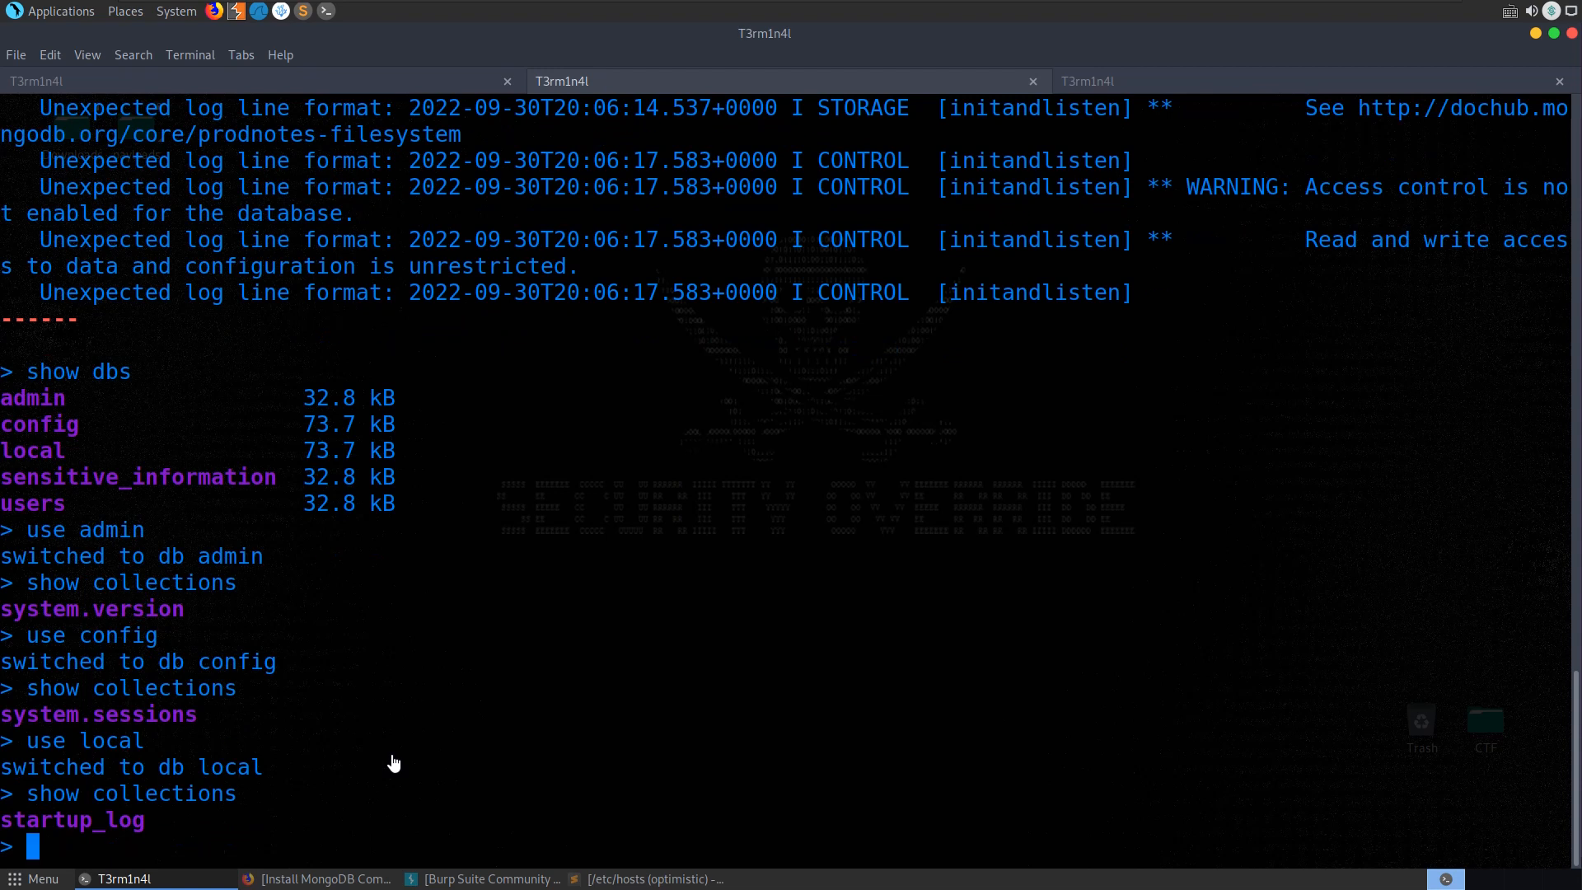
- Use sensitive_information, find its flag collection, and start typing db.flag.find()
type("use sensitive_information")
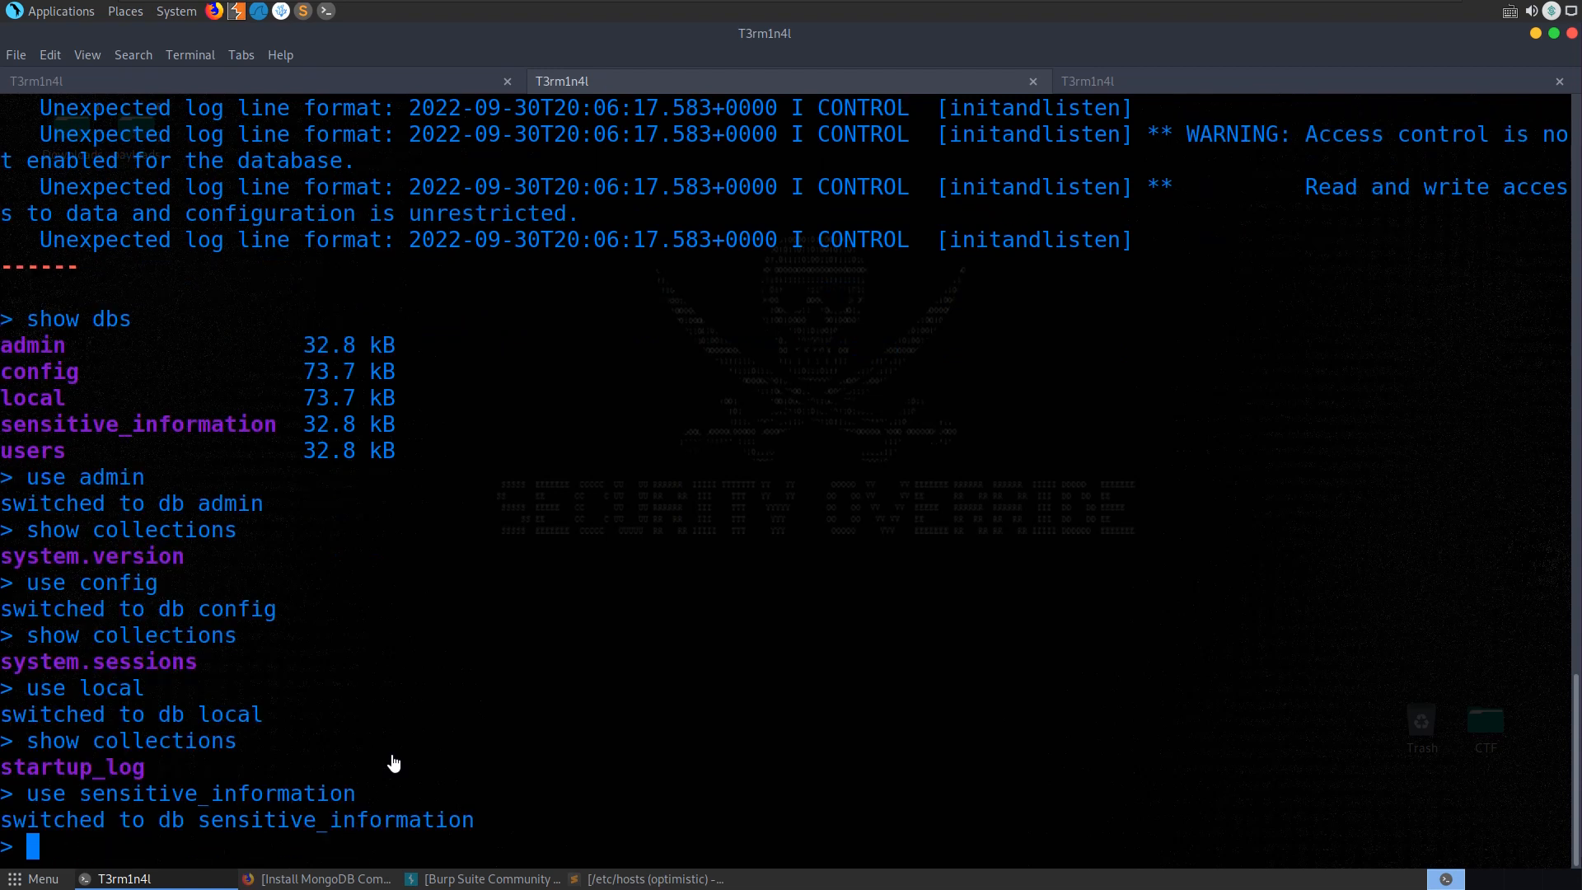
type("show collections")
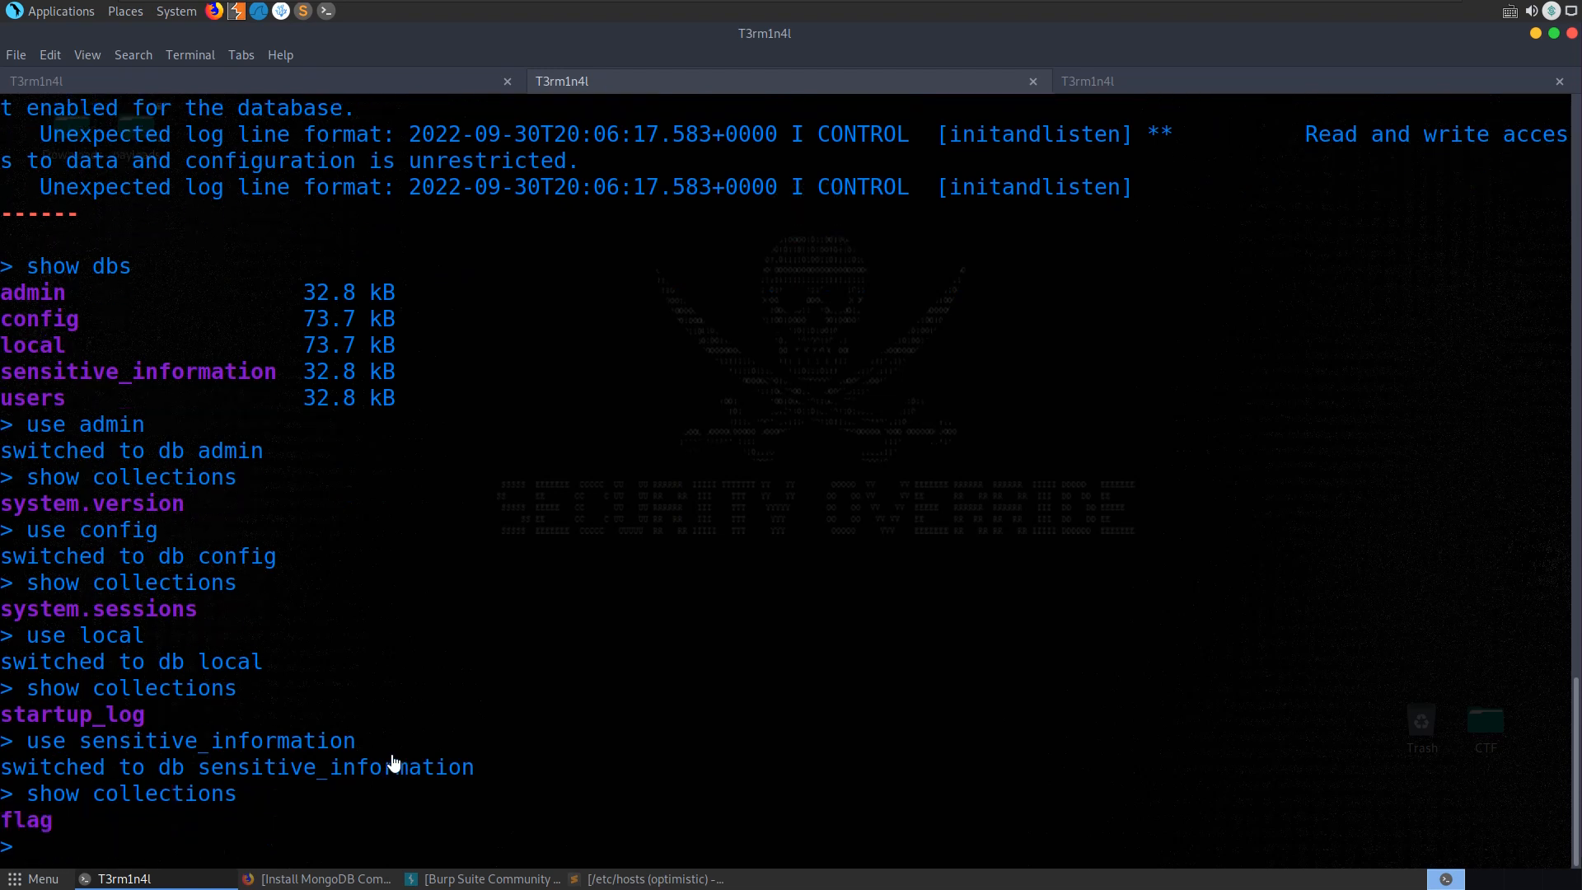
type("db.f")
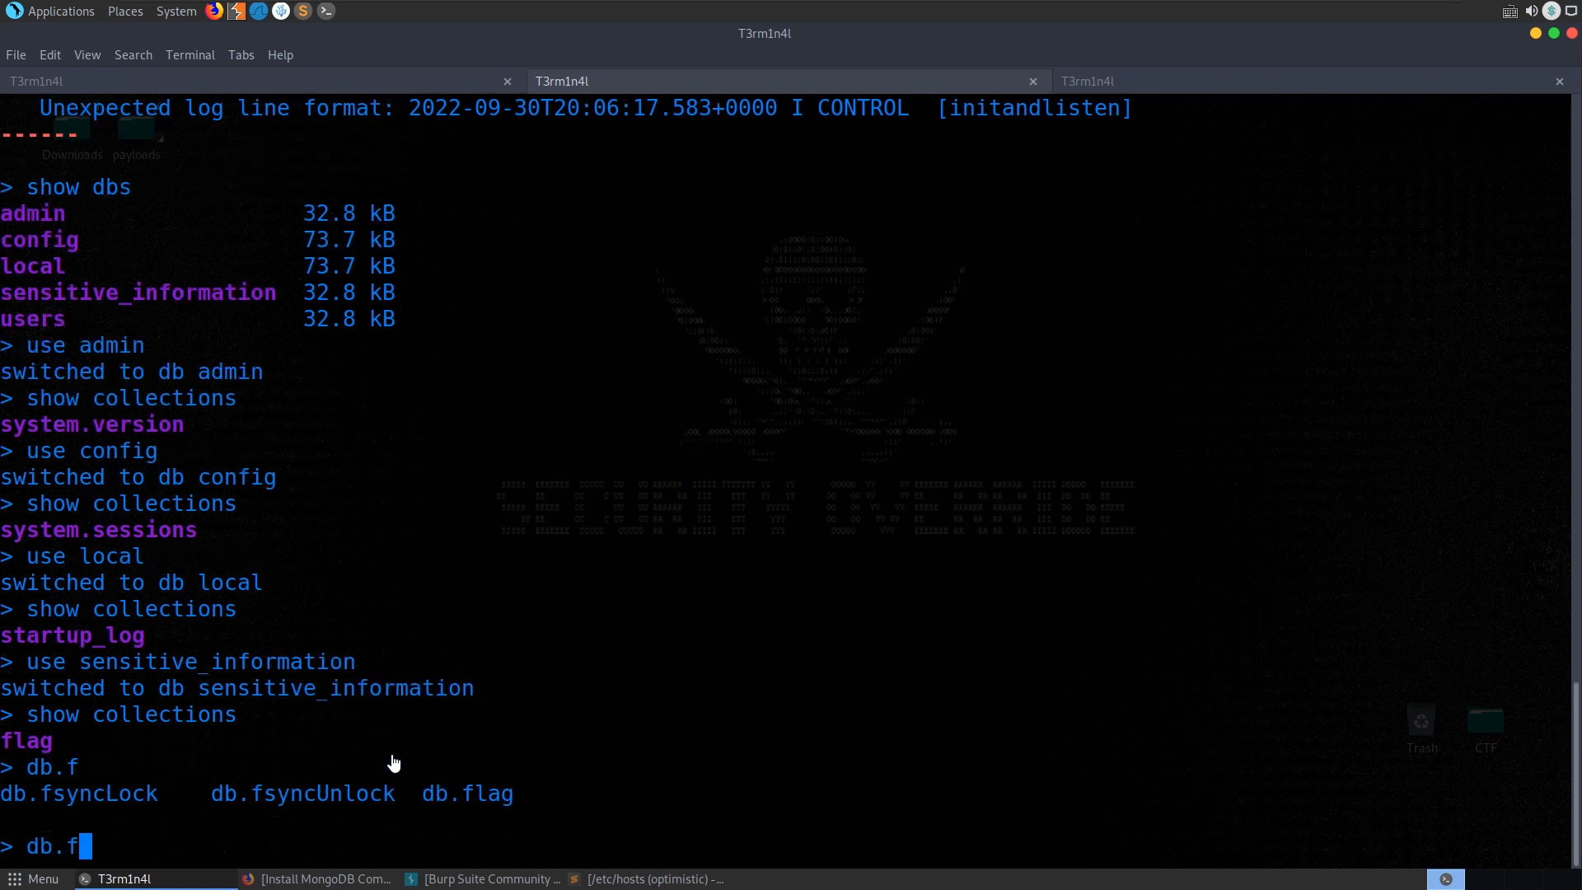
type("l")
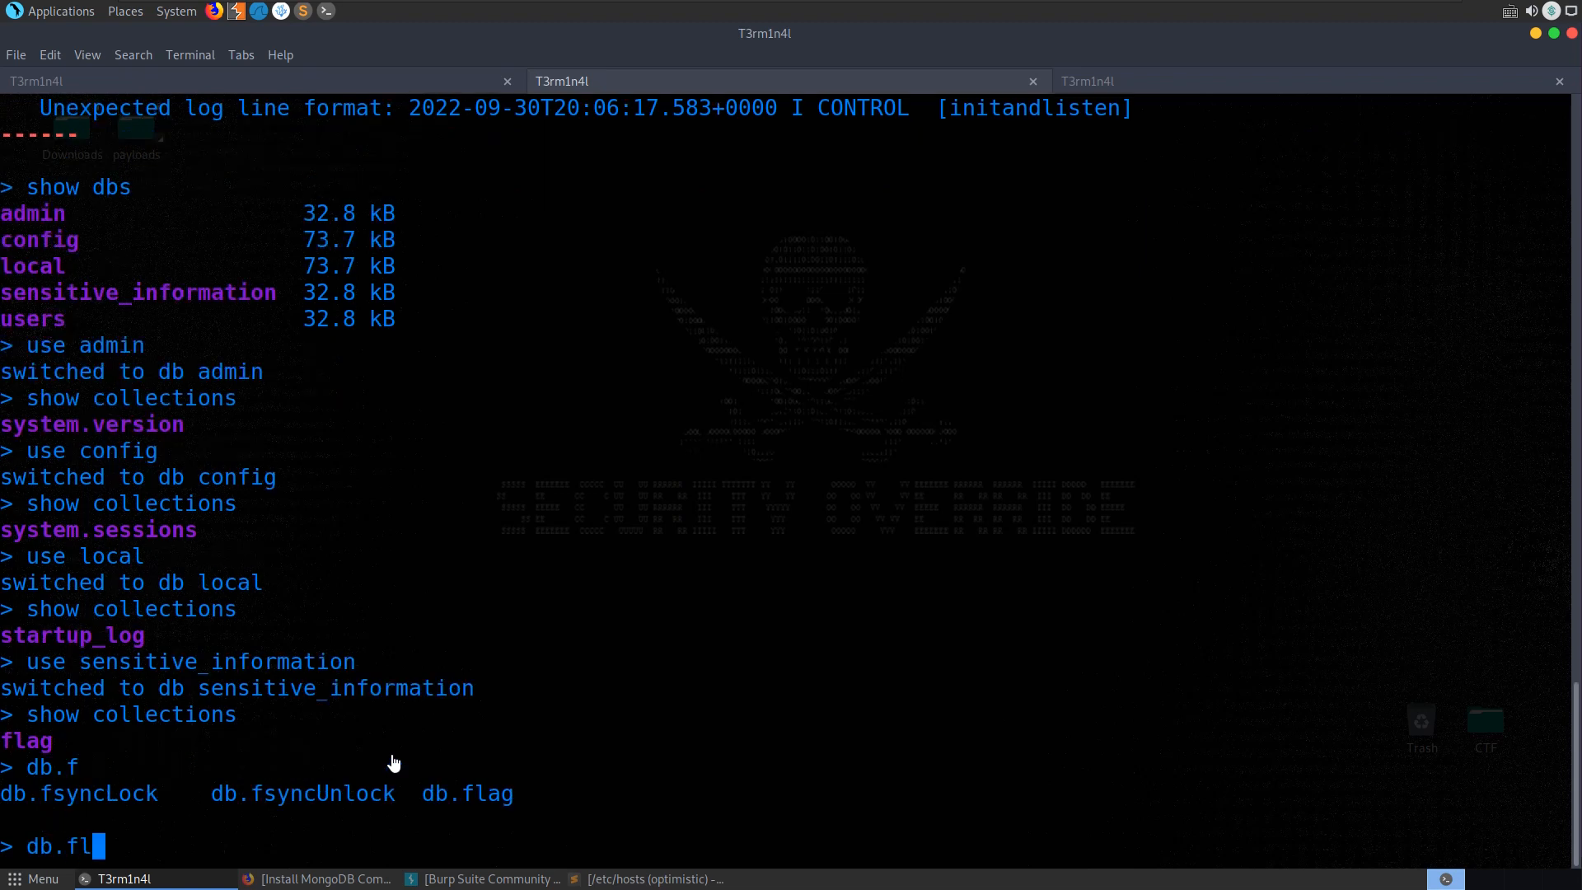
type("ag.f")
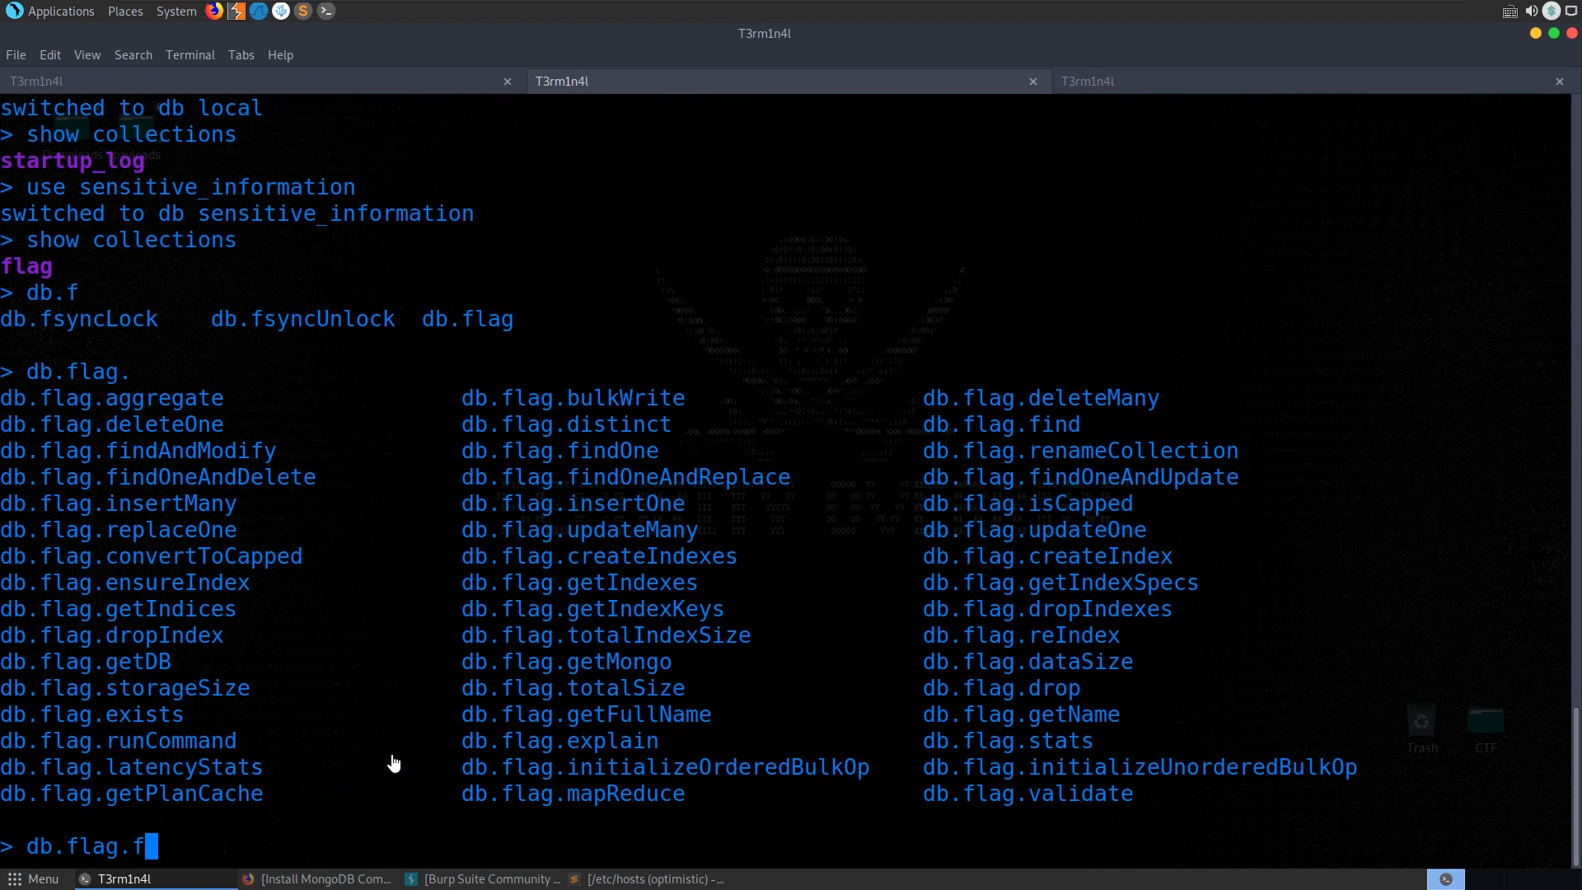
type("ind(")
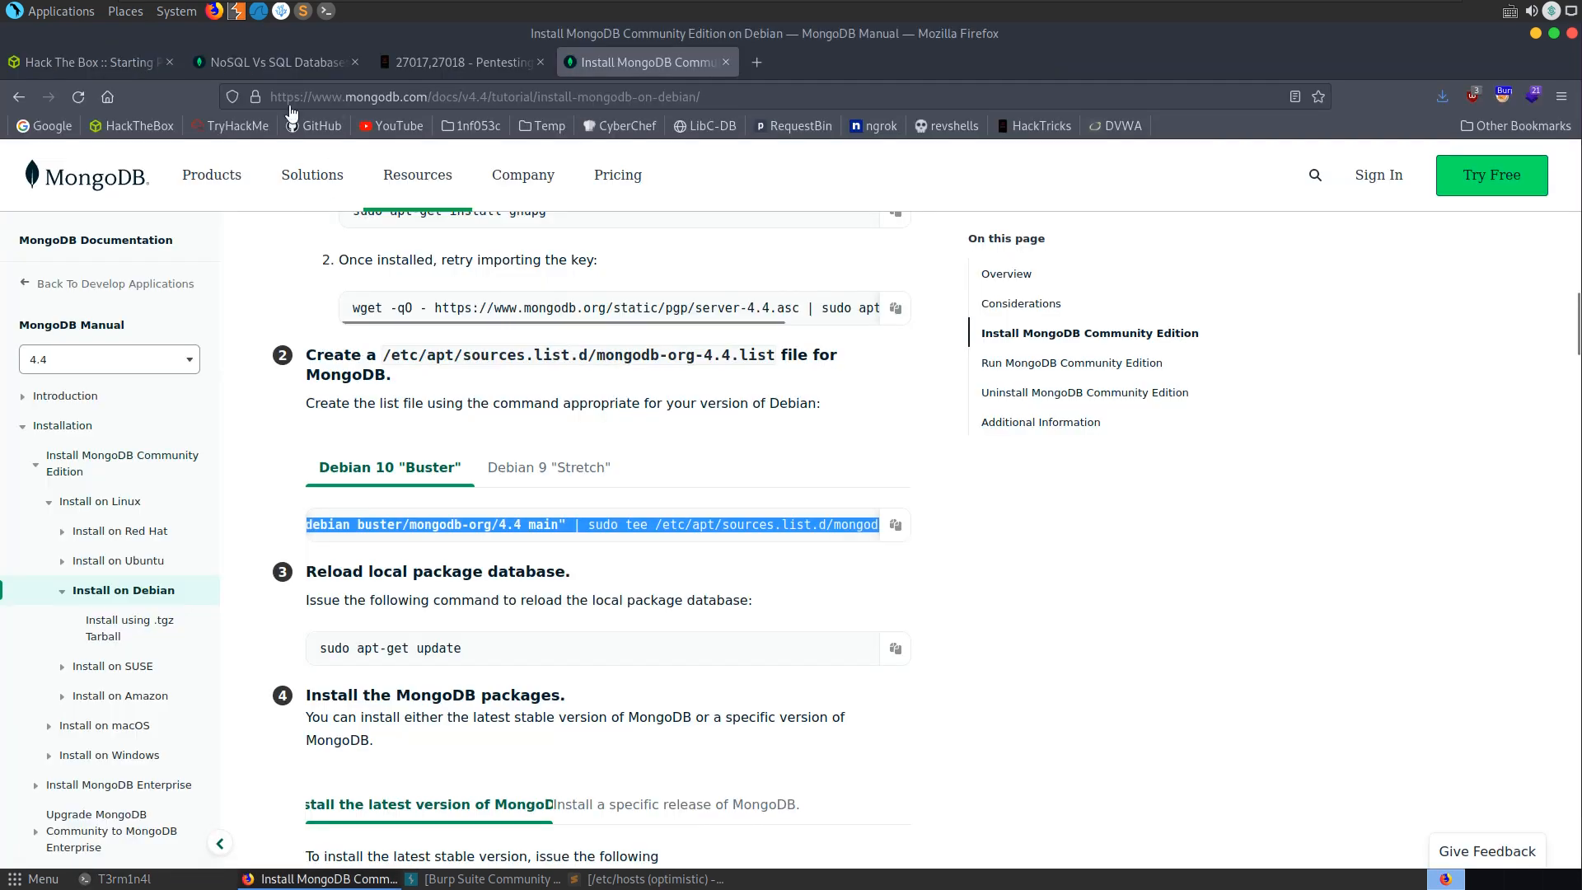
- Recheck Task 7's question on Hack The Box about dumping the flag collection readably
left_click(89, 61)
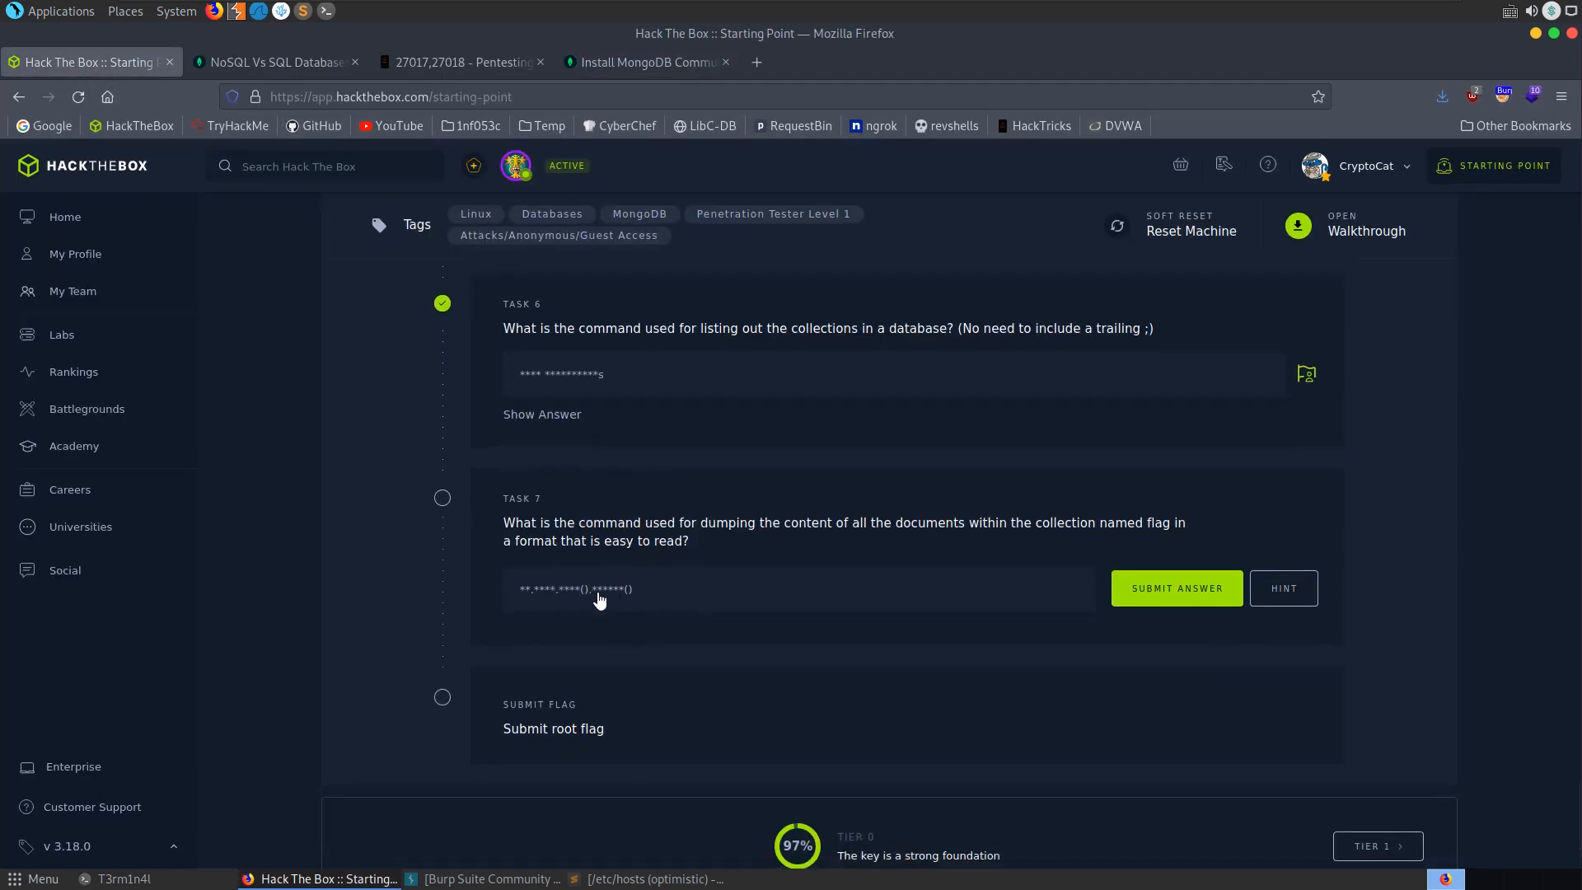
mouse_move(539, 660)
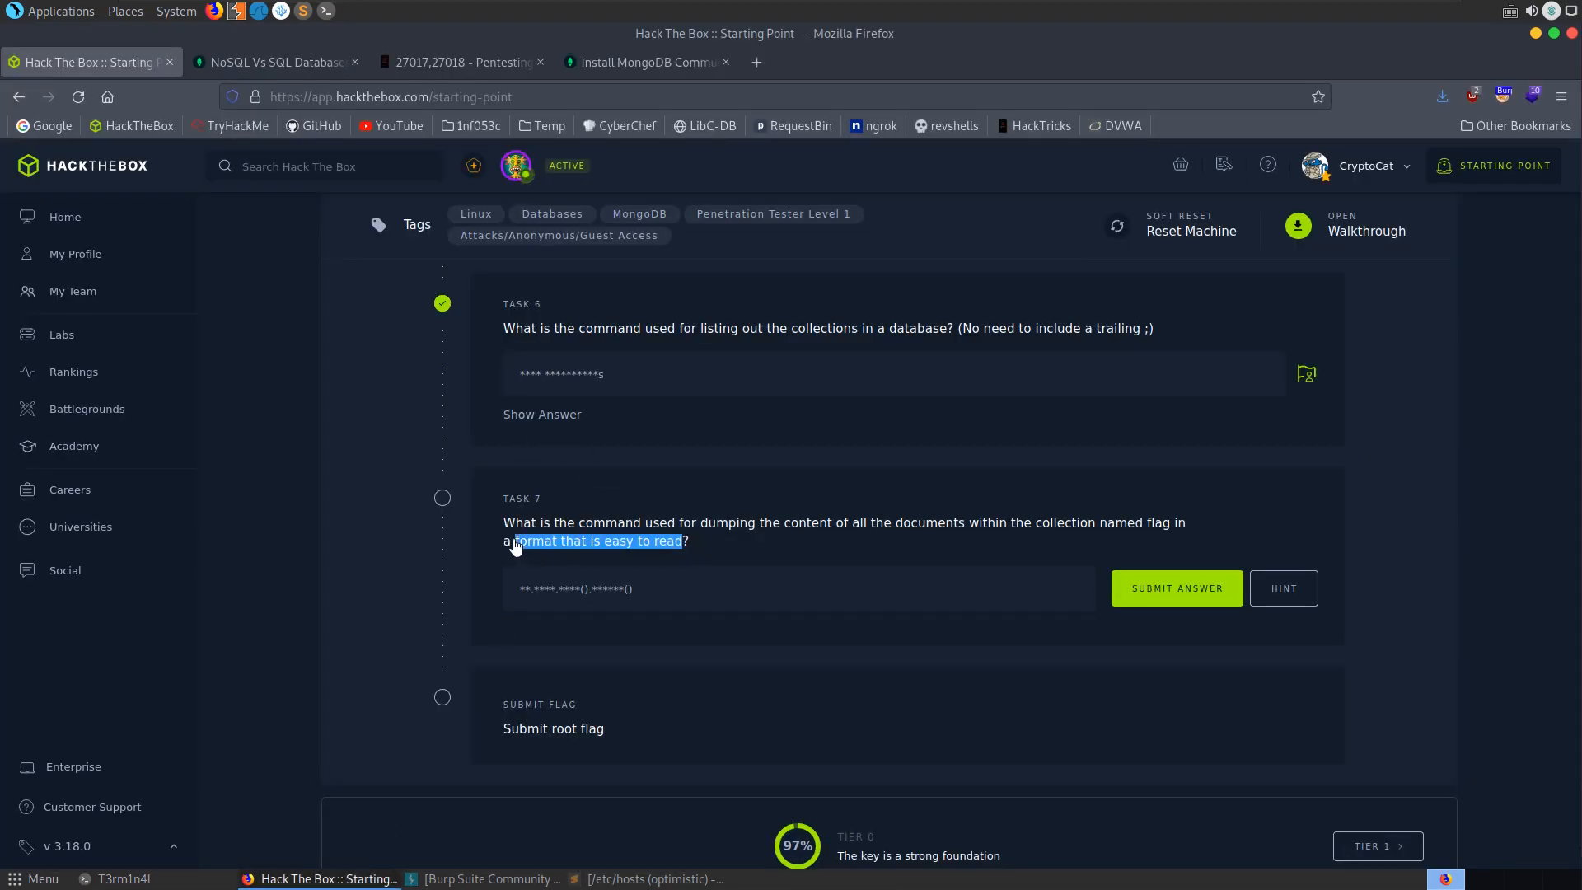
left_click(120, 878)
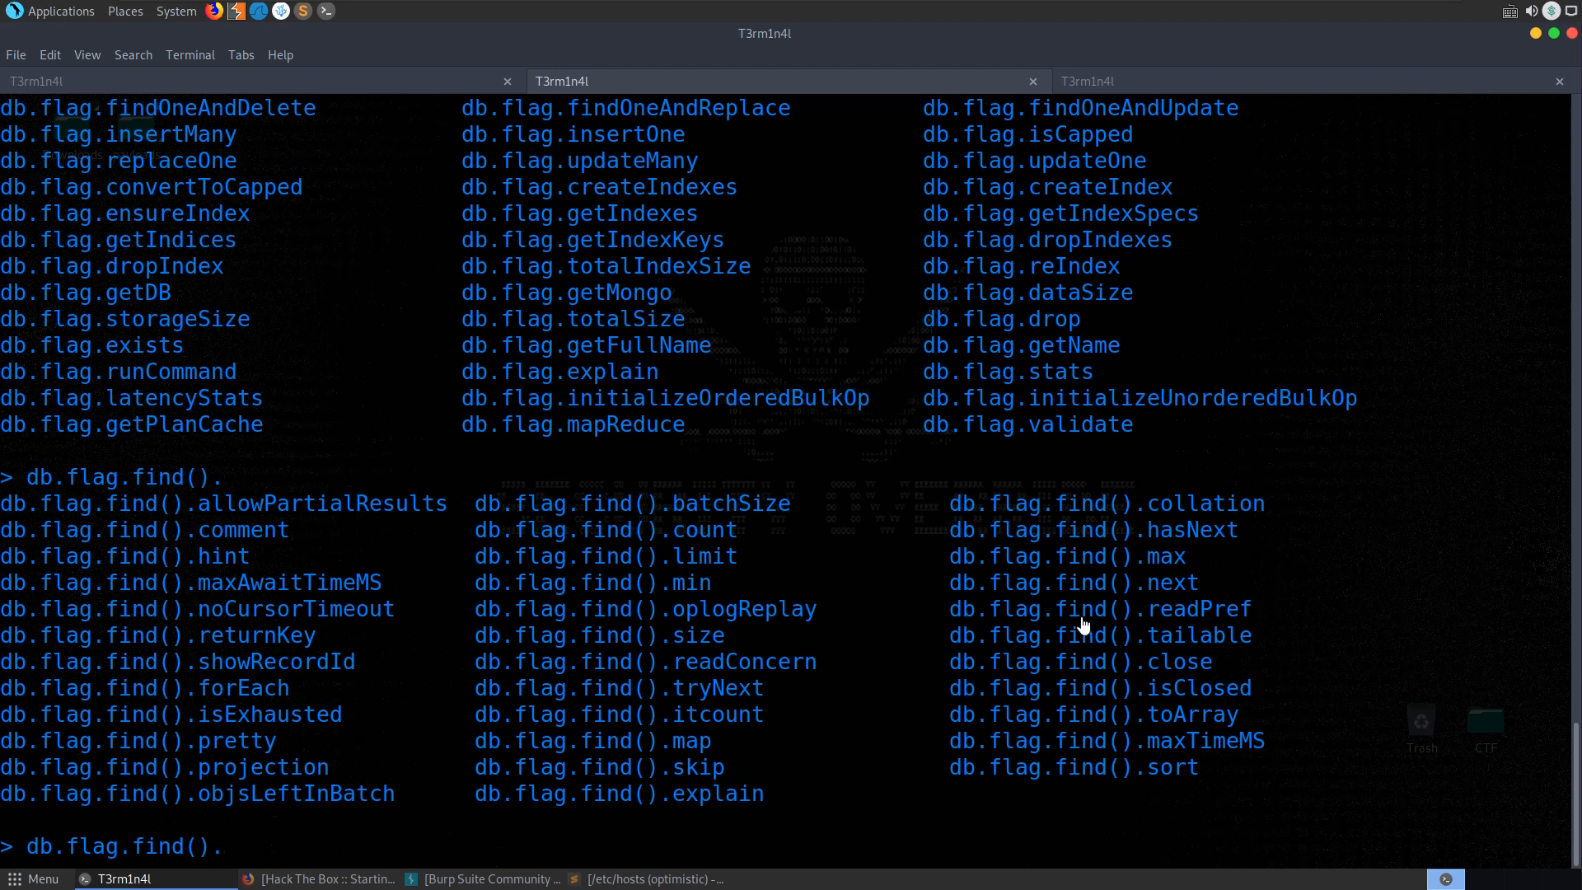
- Dump the flag with db.flag.find().pretty(), then show dbs and switch to the users database
double_click(231, 740)
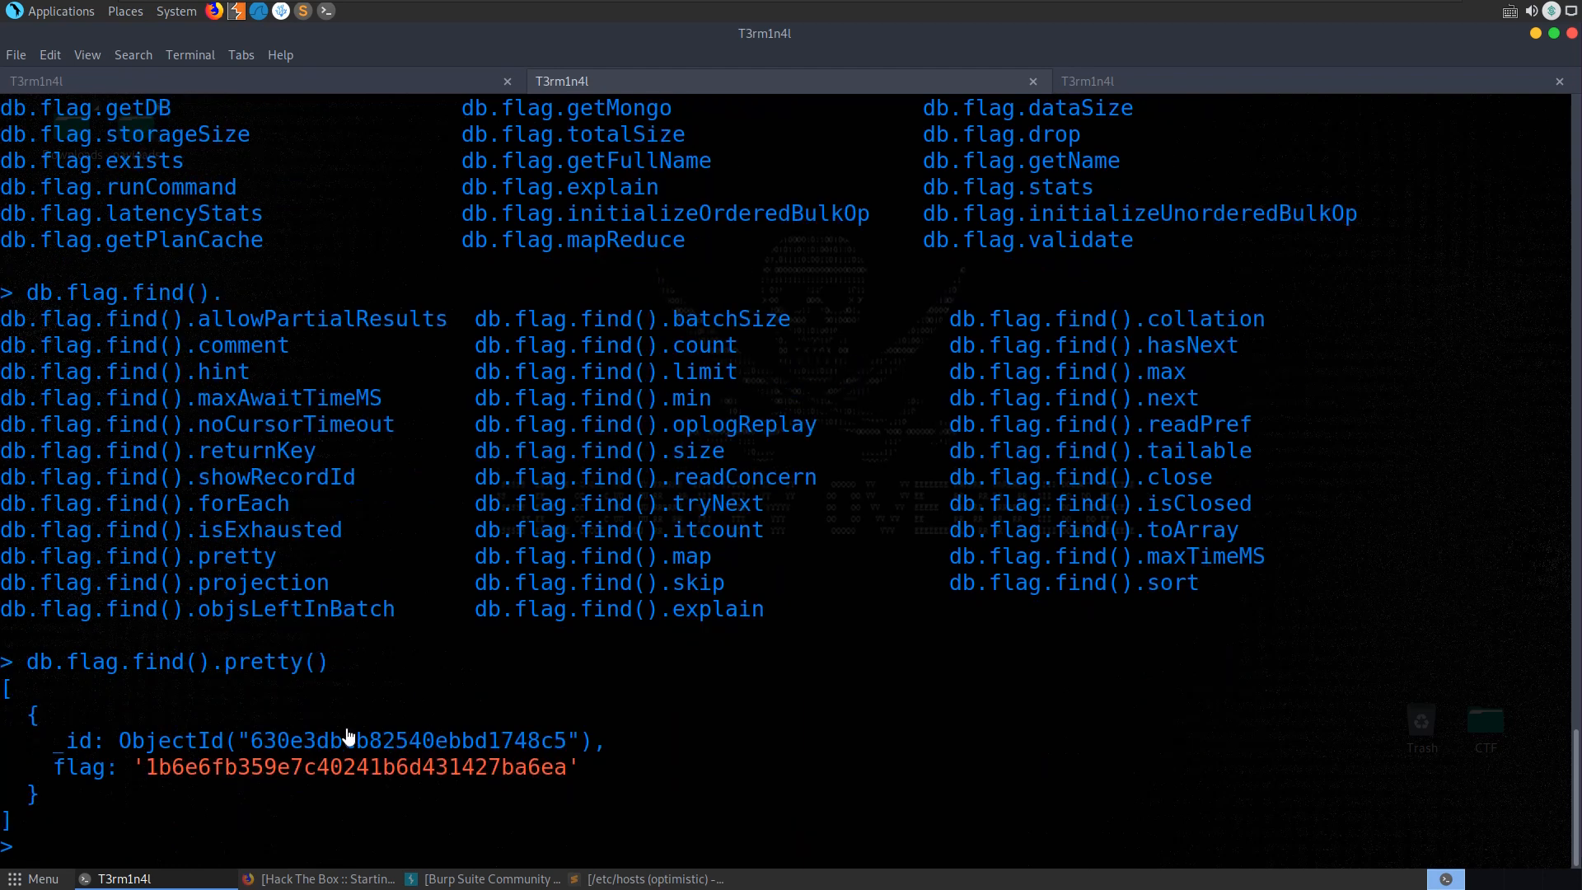
left_click_drag(145, 766, 569, 766)
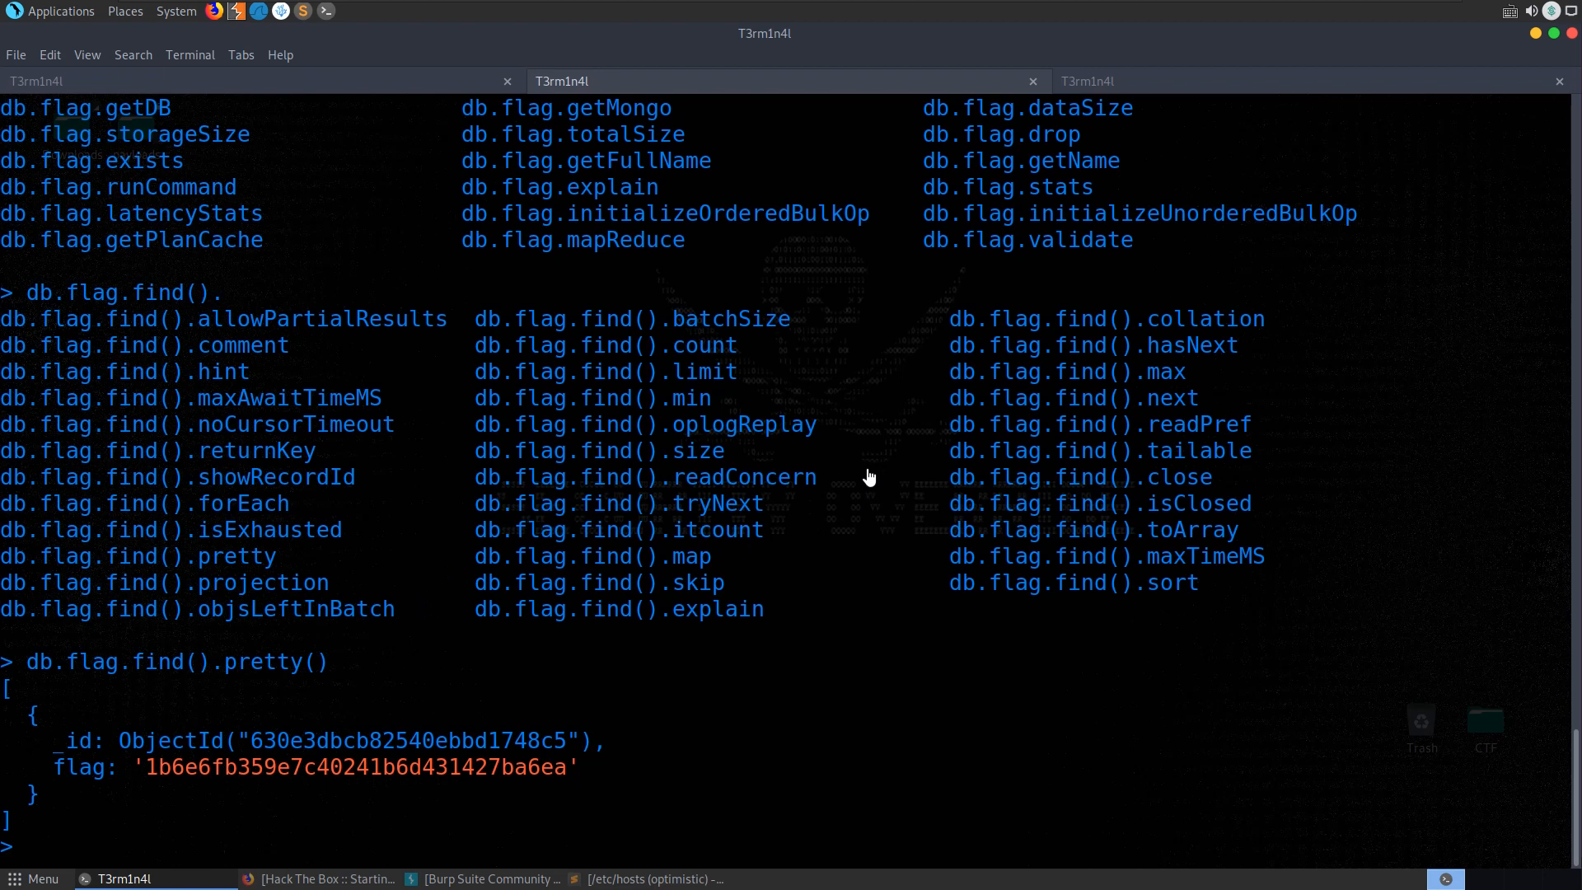
type("show dbs")
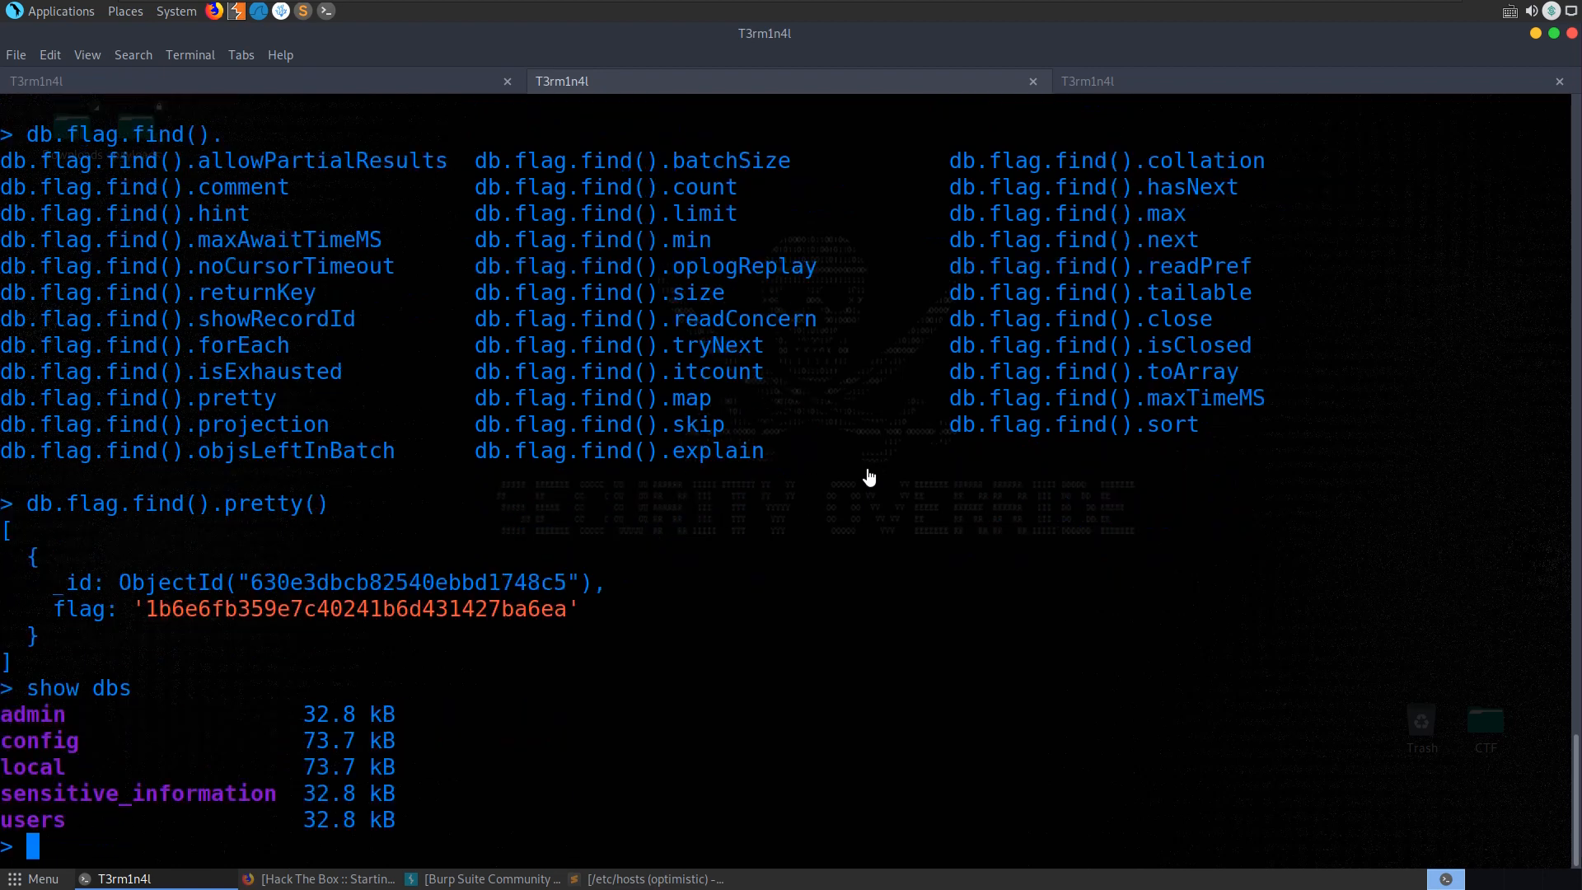
type("use users")
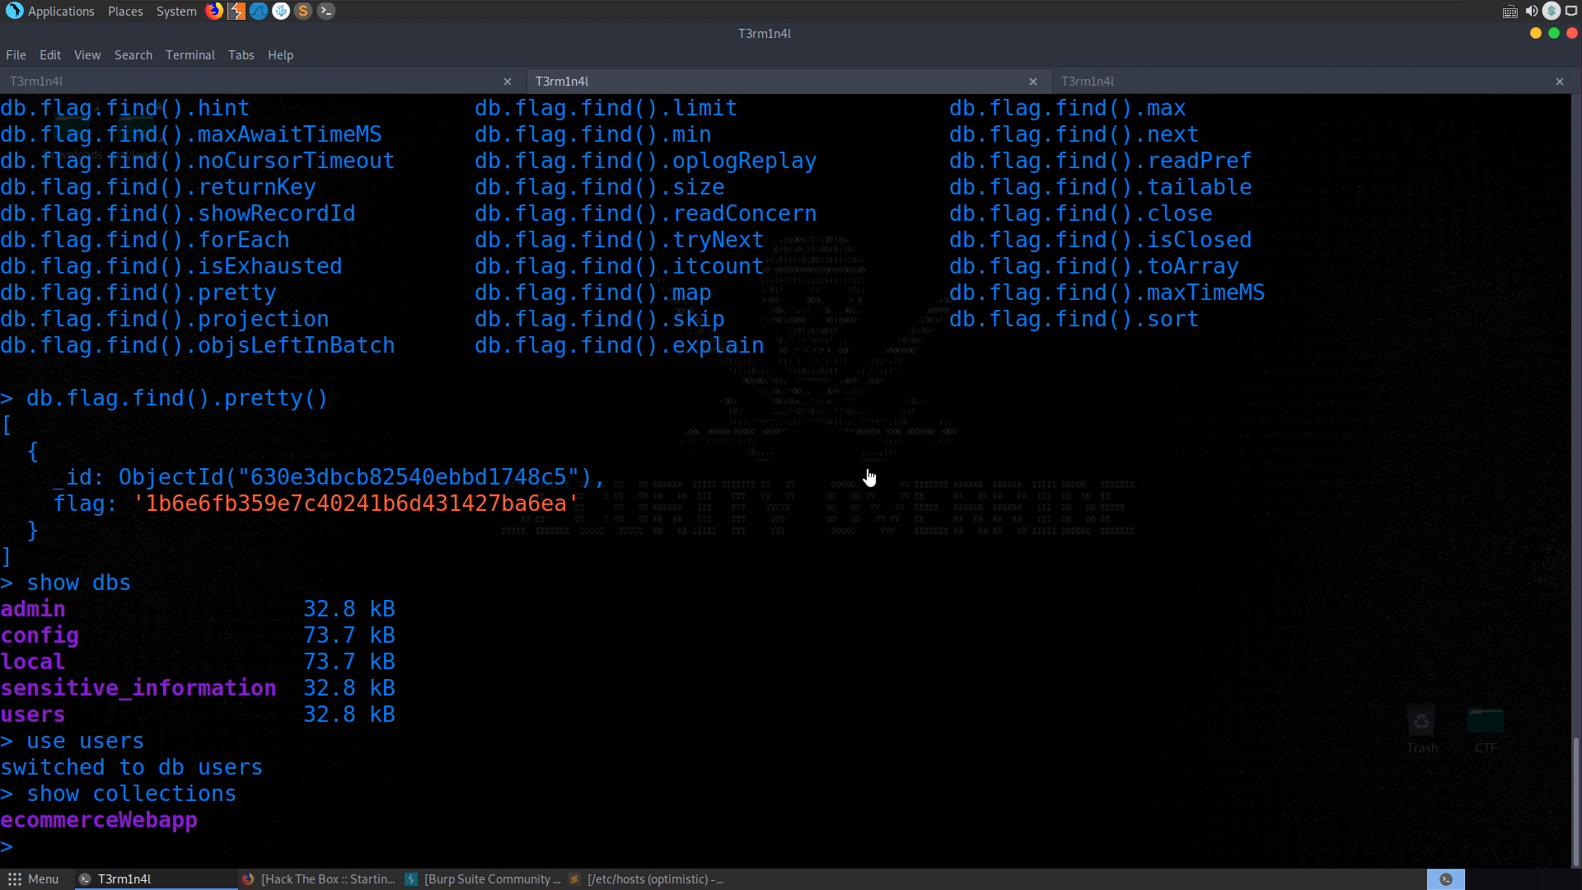
type("db.flag.find().pretty()")
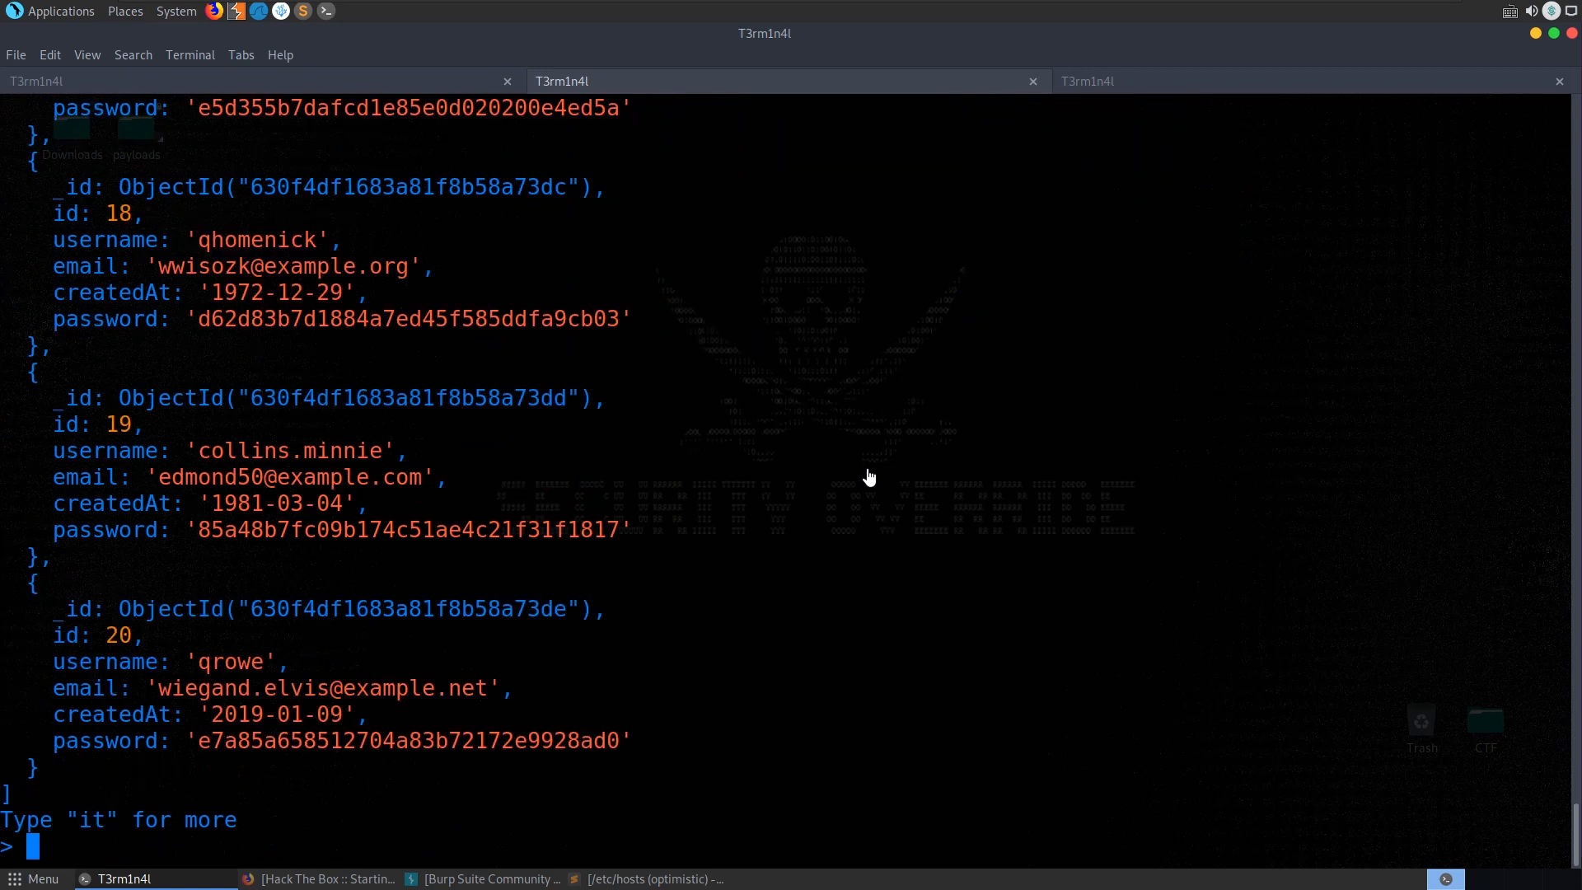
mouse_move(644, 504)
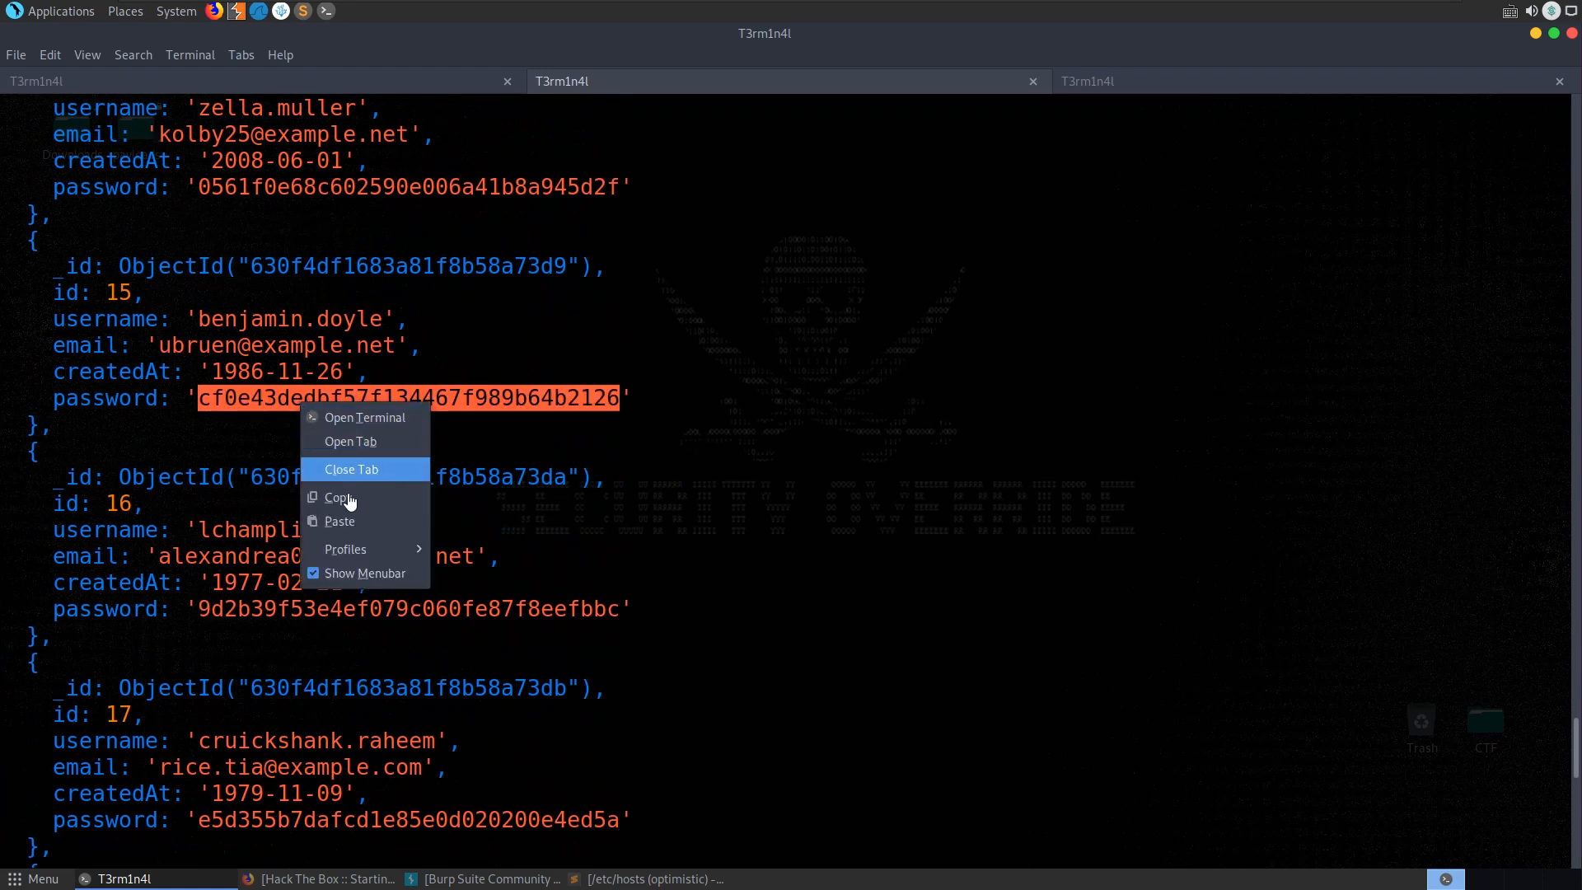
left_click(340, 496)
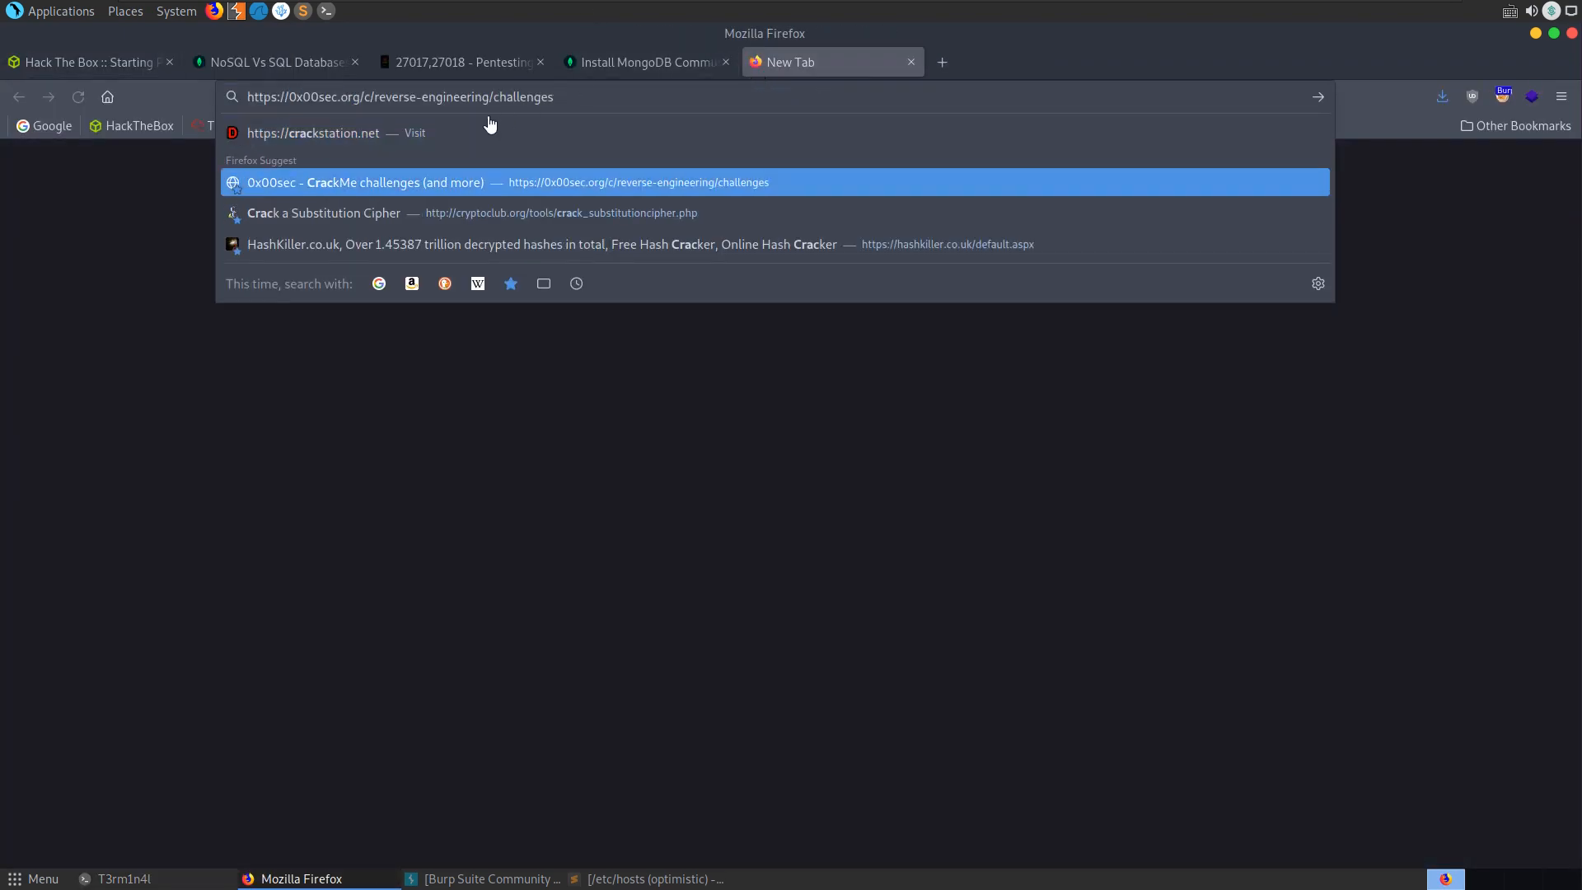
left_click(313, 132)
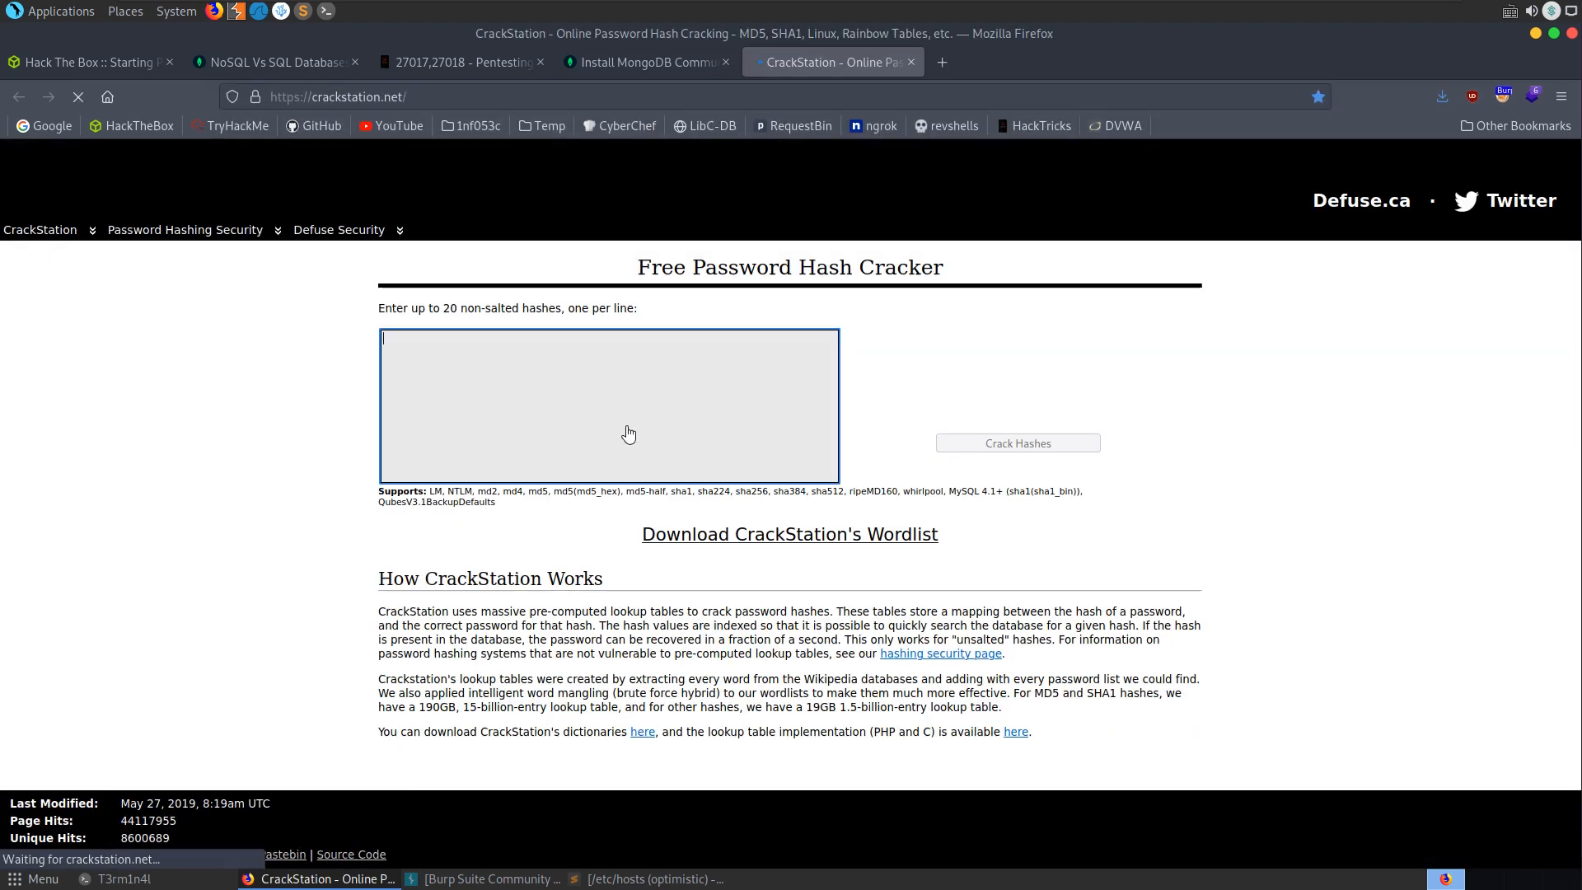
type("cf0e43dedbf57f134467f989b64b2126")
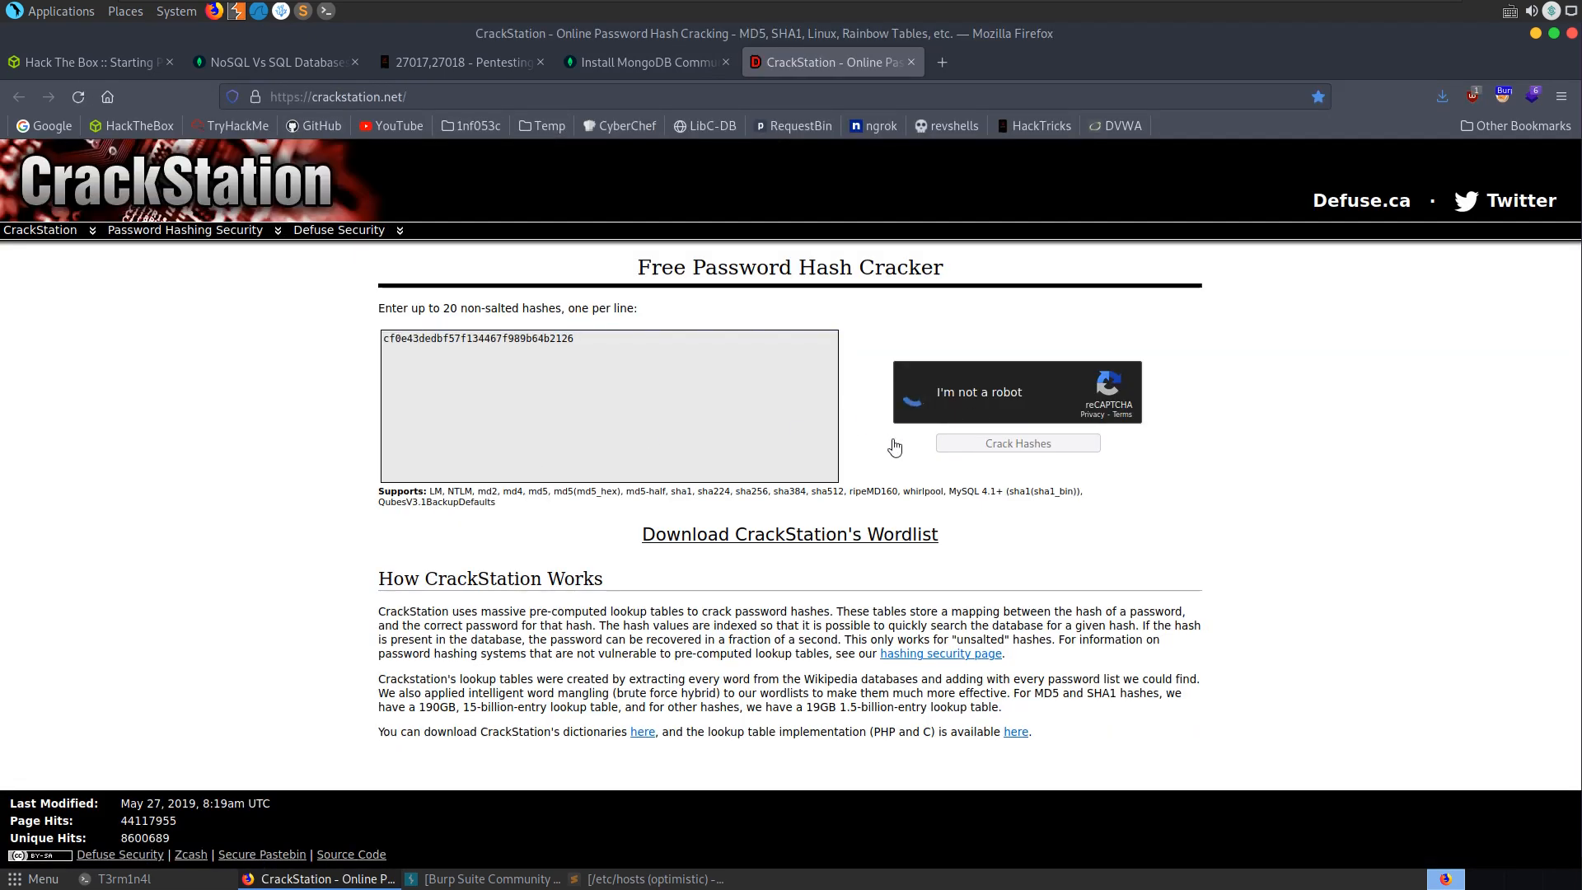
- Pass the reCAPTCHA and crack the hash, which CrackStation reports as not found
left_click(918, 392)
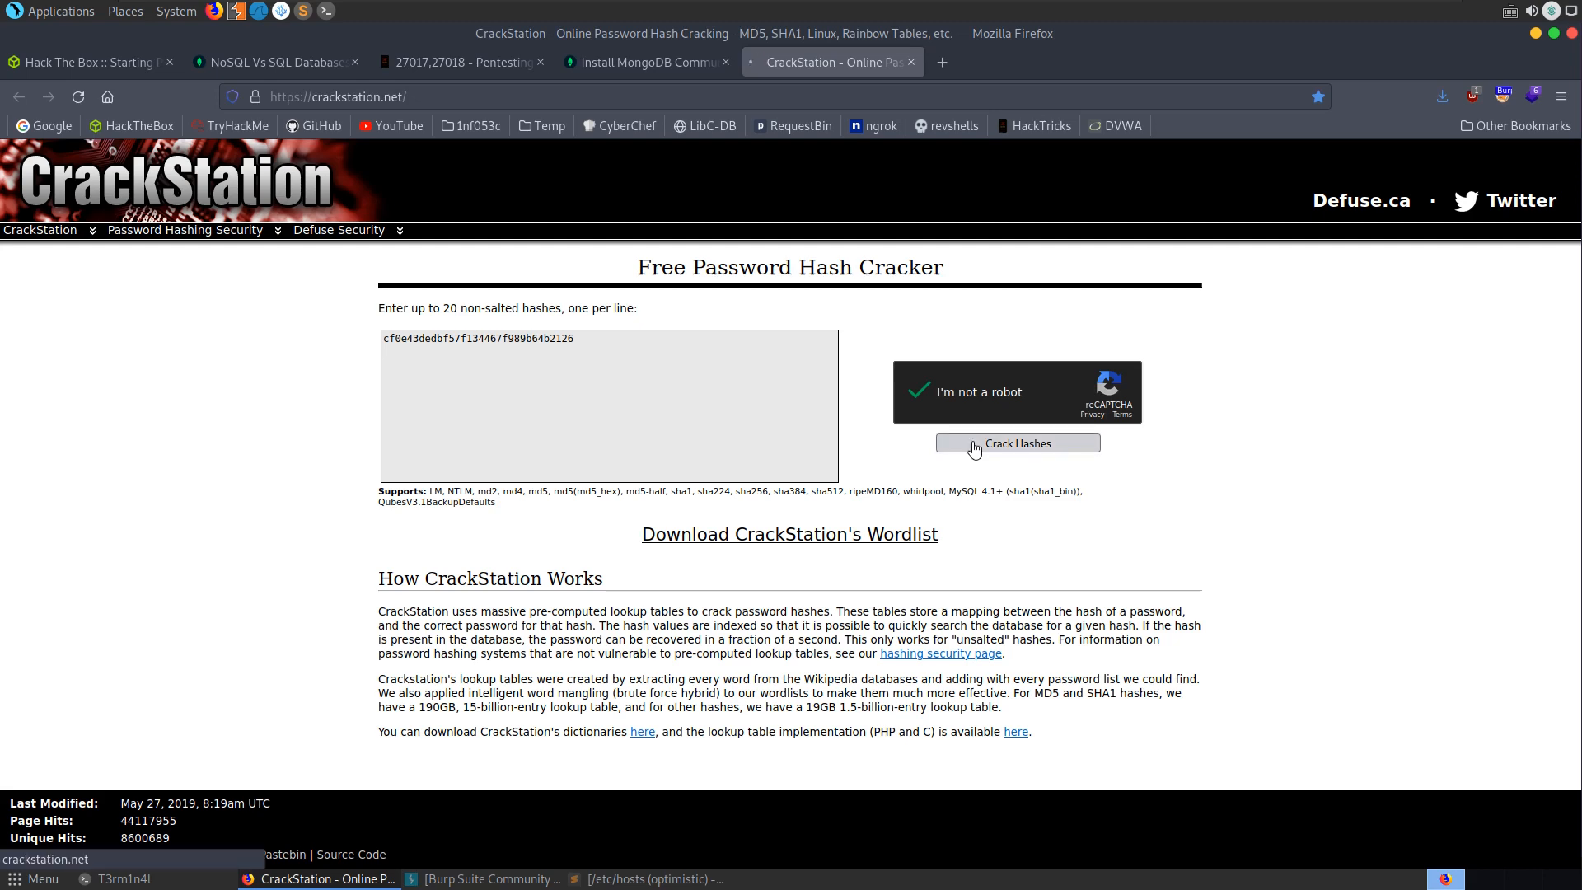
left_click(1016, 443)
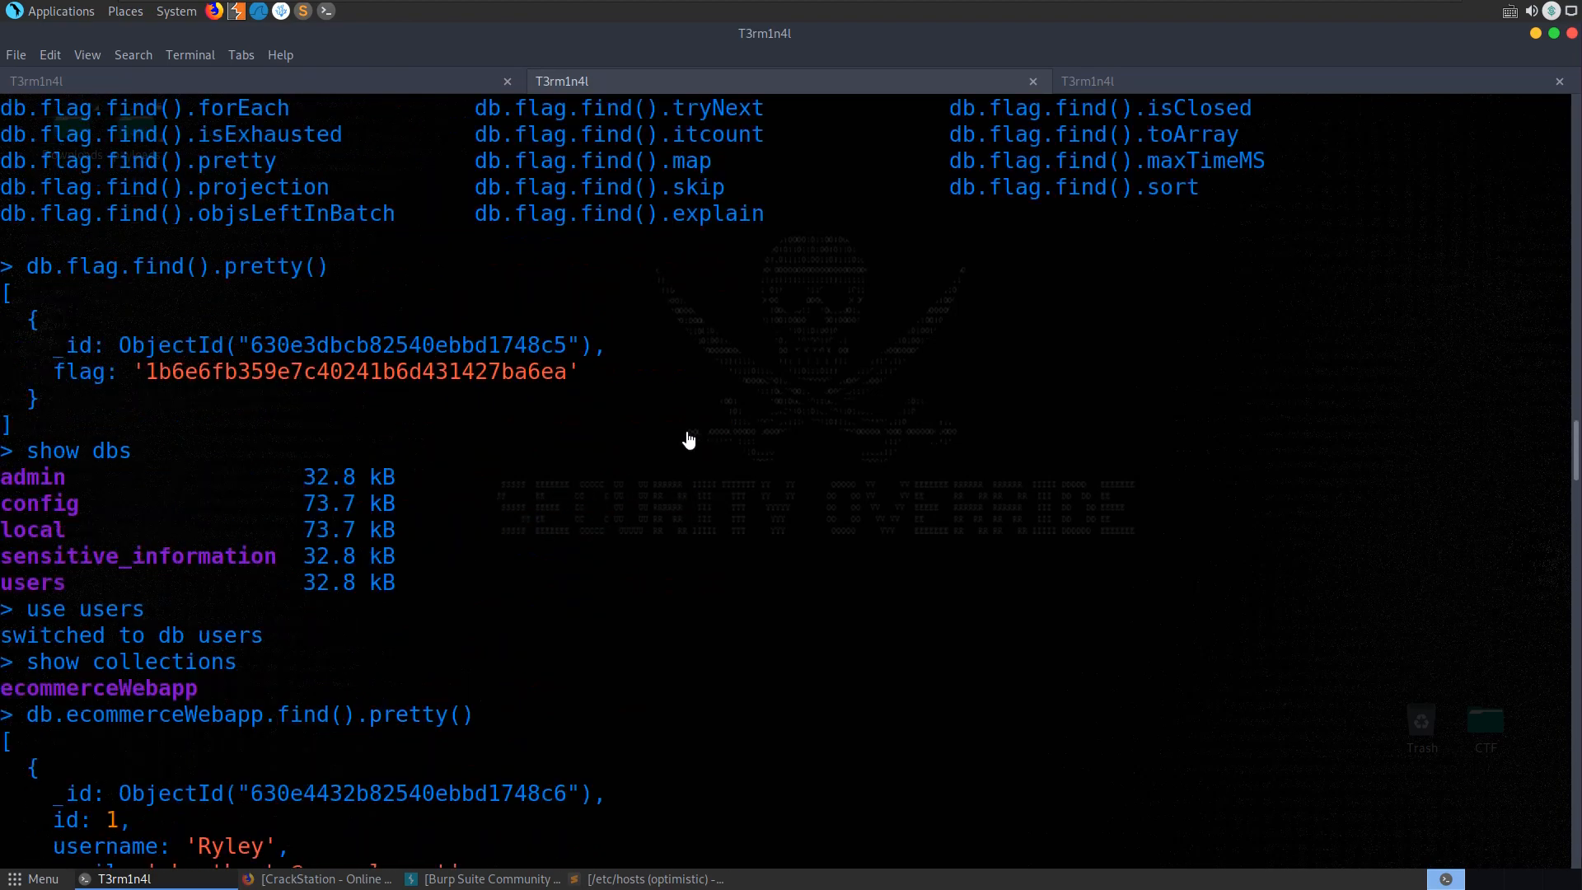
scroll("down", 3)
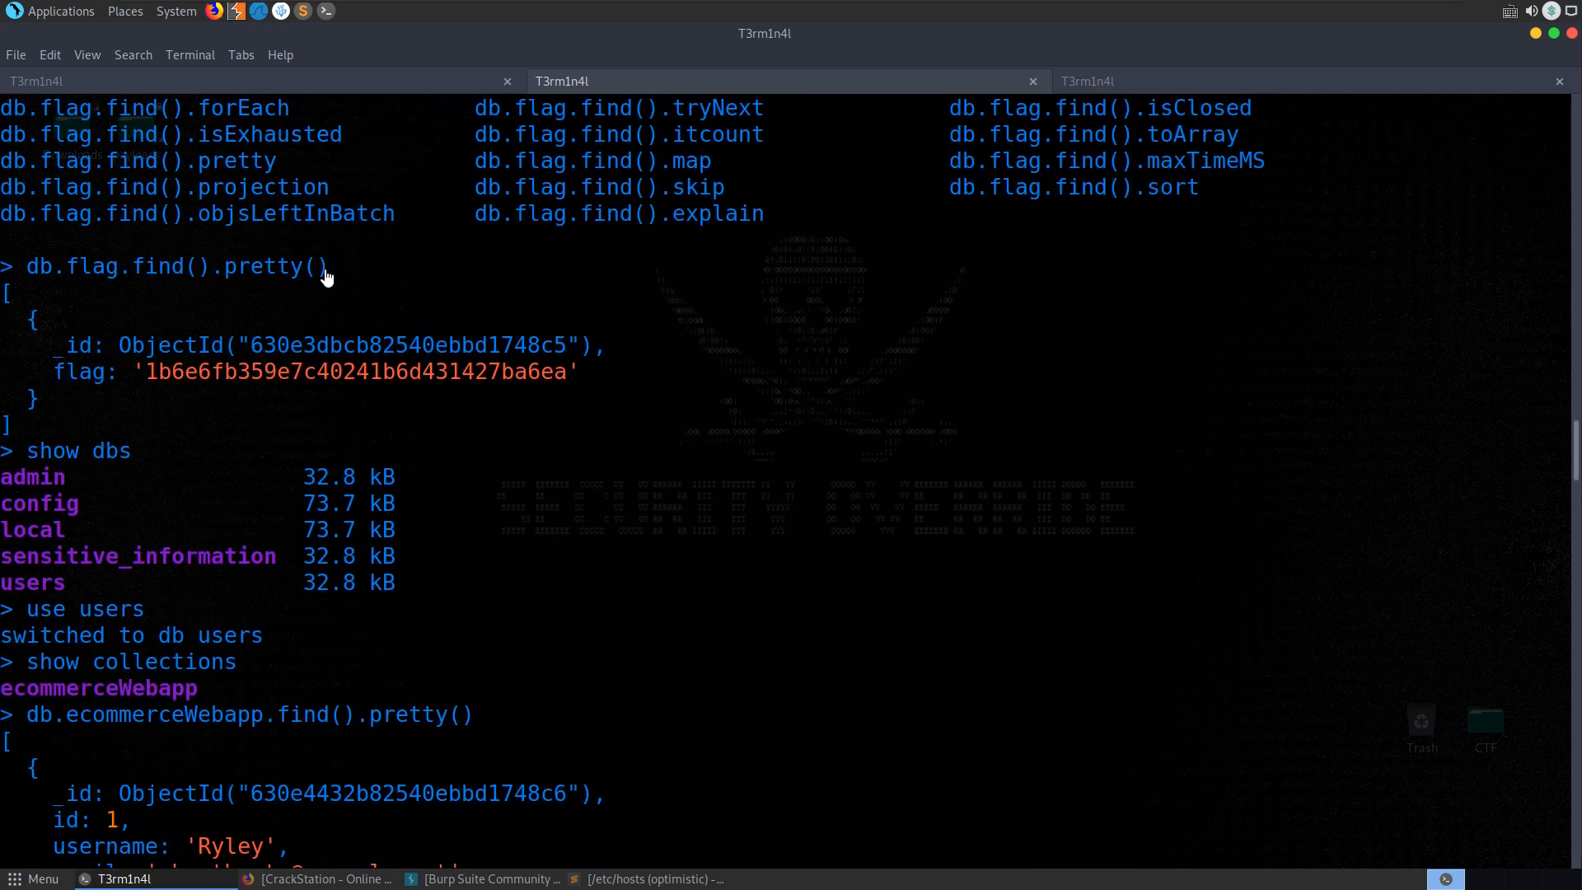
right_click(177, 265)
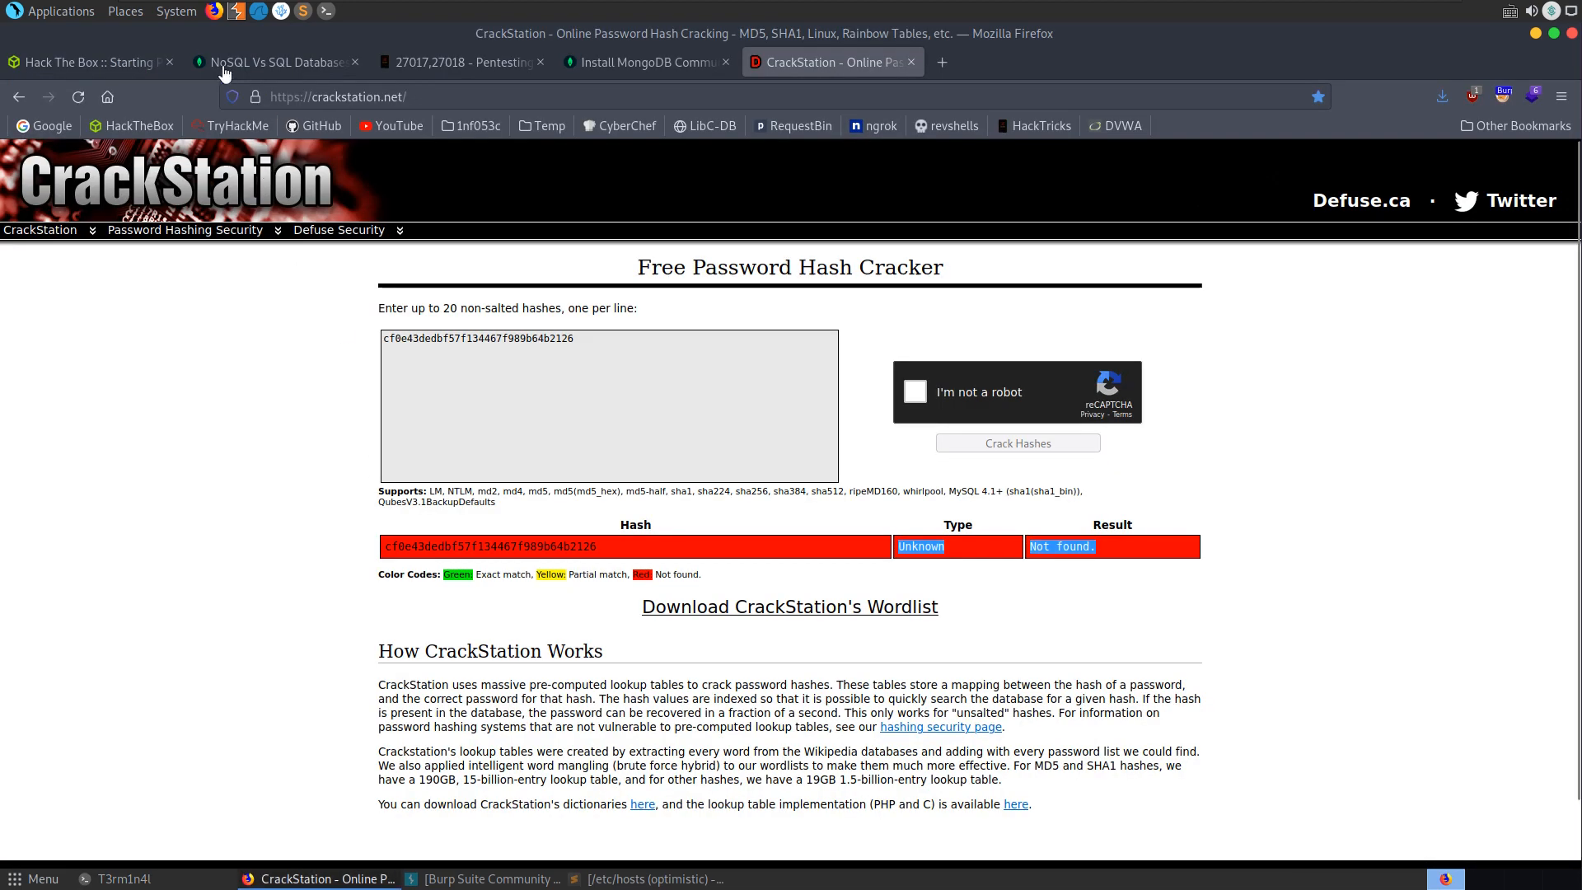
- Submit the Task 7 answer and the root flag on the Hack The Box Mongod page
left_click(90, 61)
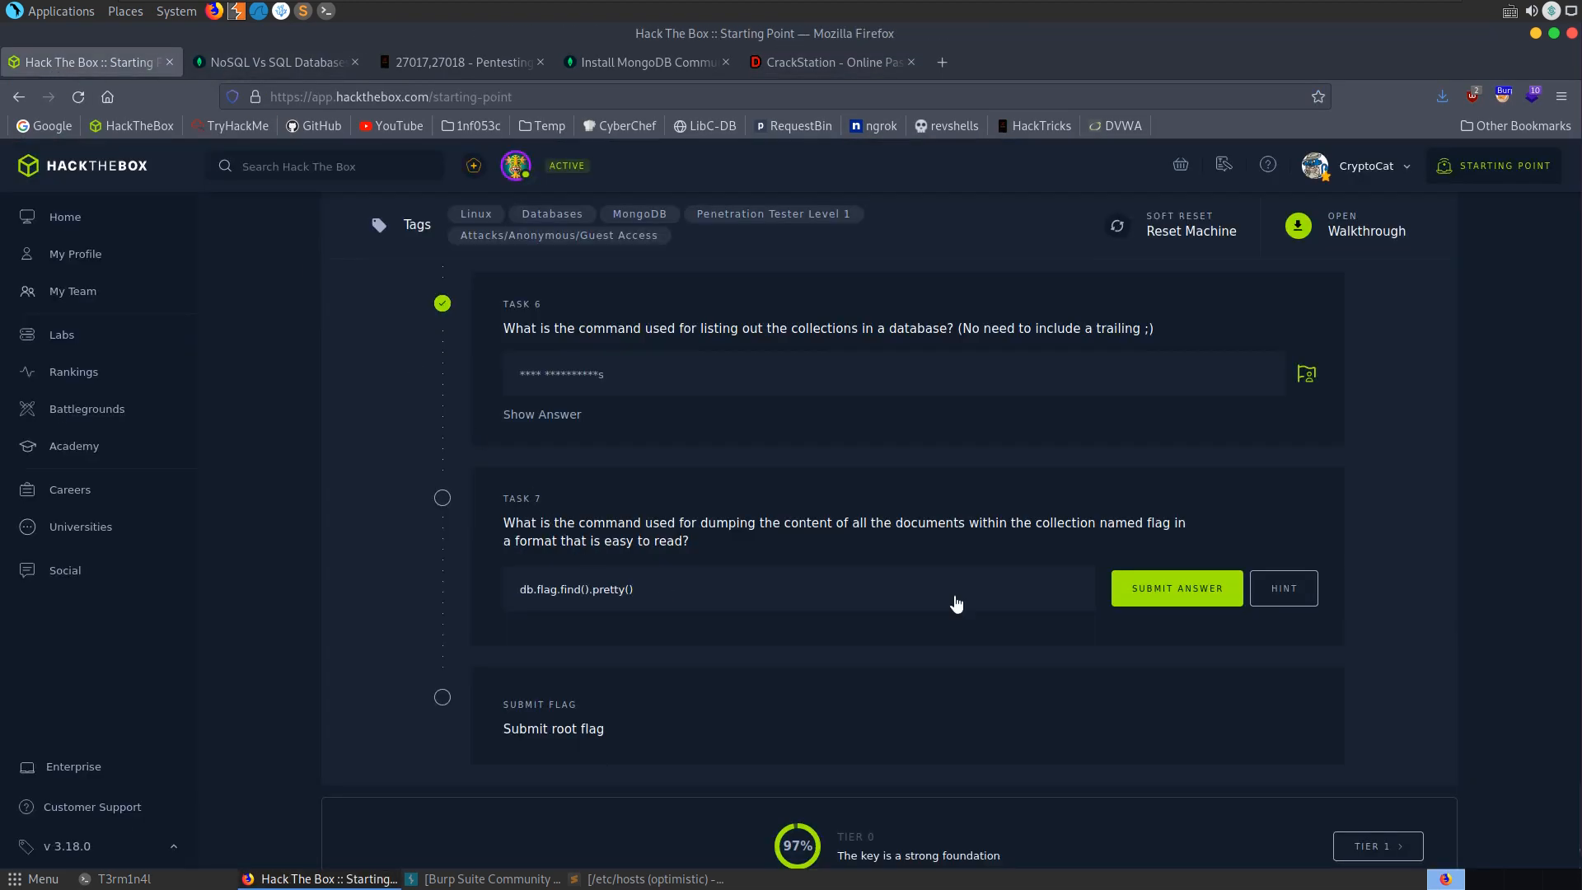
left_click(1174, 588)
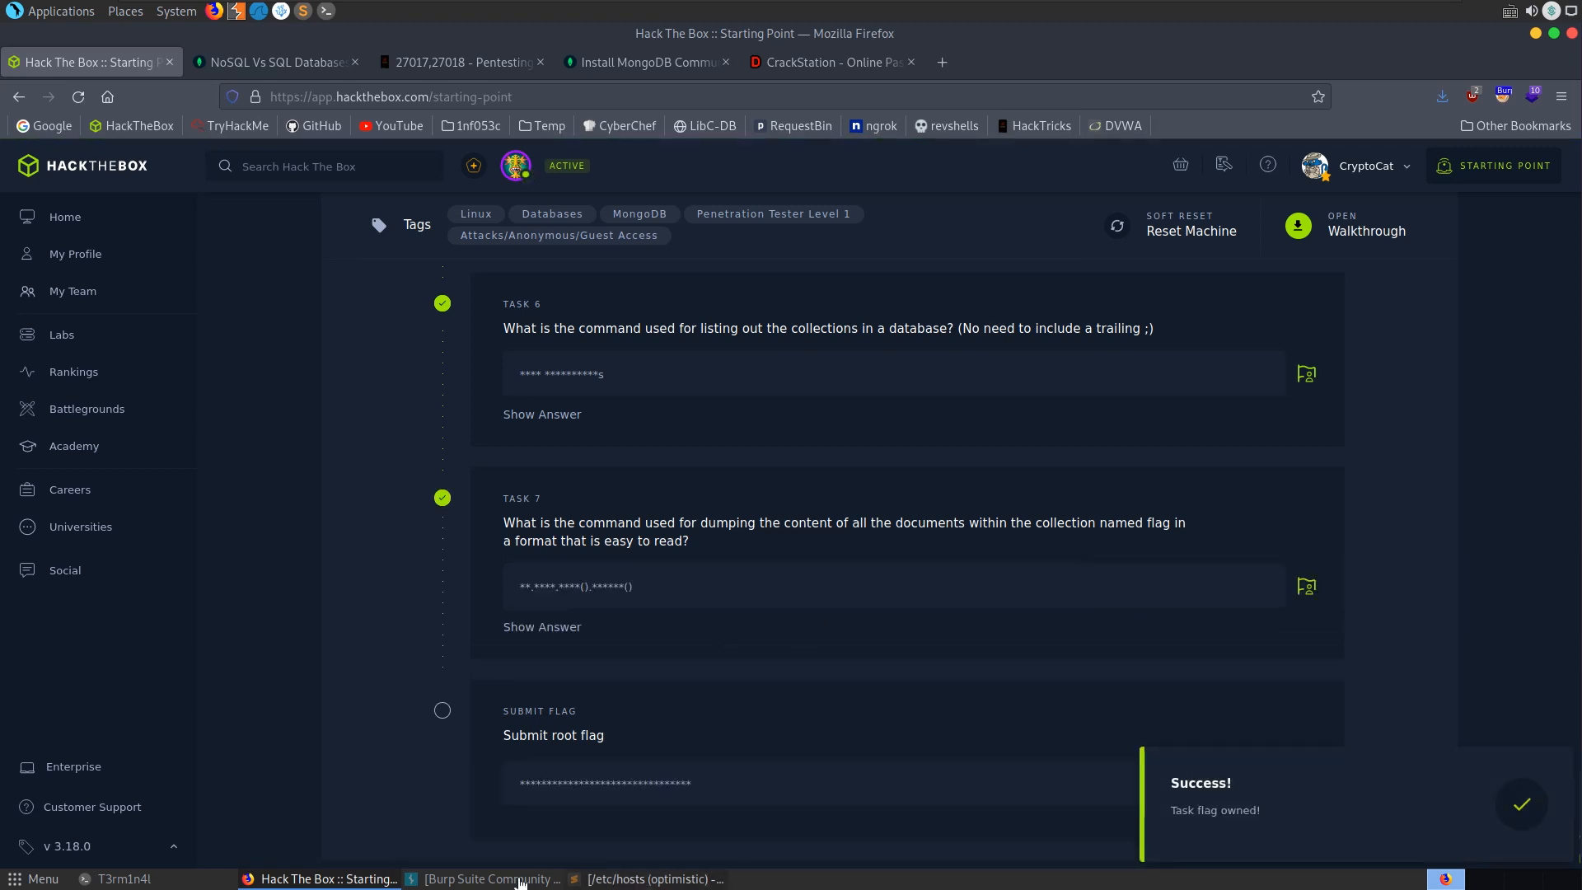
left_click(124, 878)
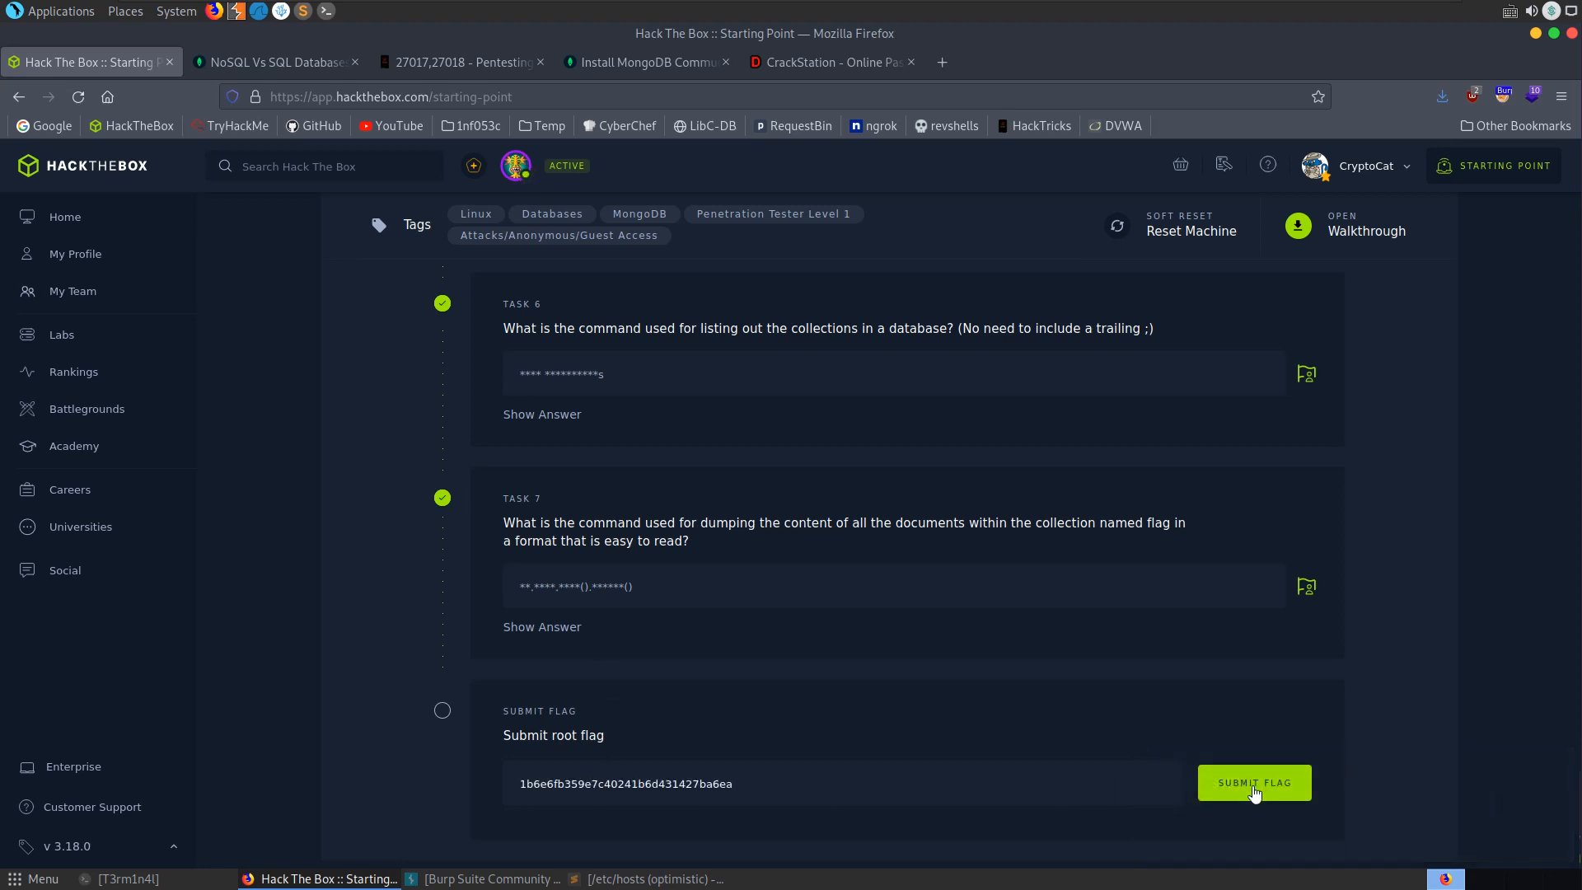
left_click(1254, 780)
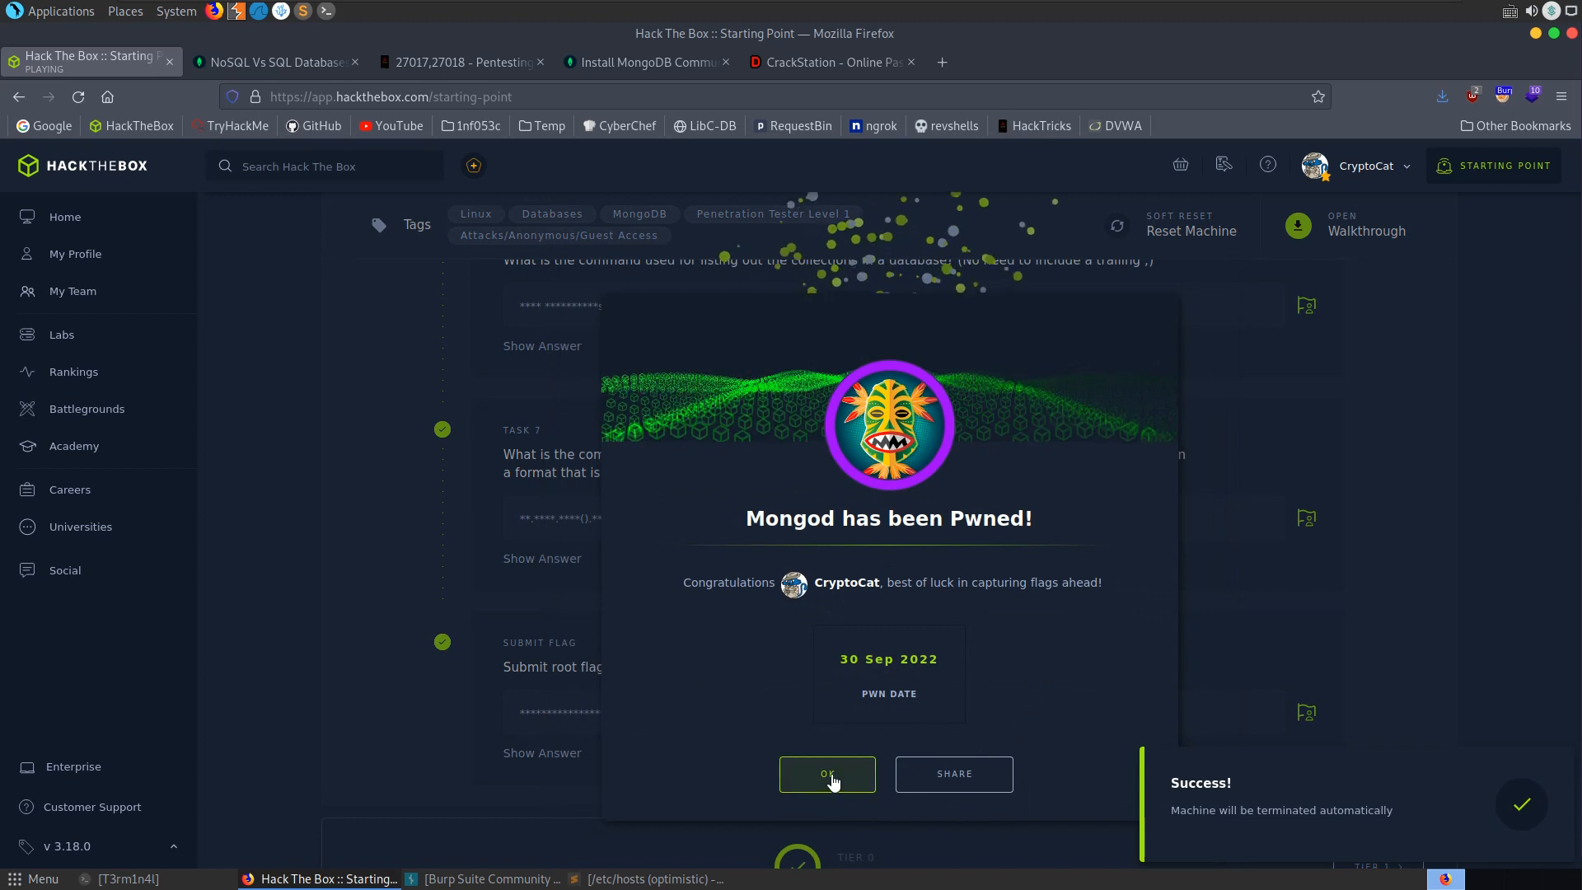
- Dismiss the pwned and tier-completed notices and expand the Mongod machine details
left_click(827, 775)
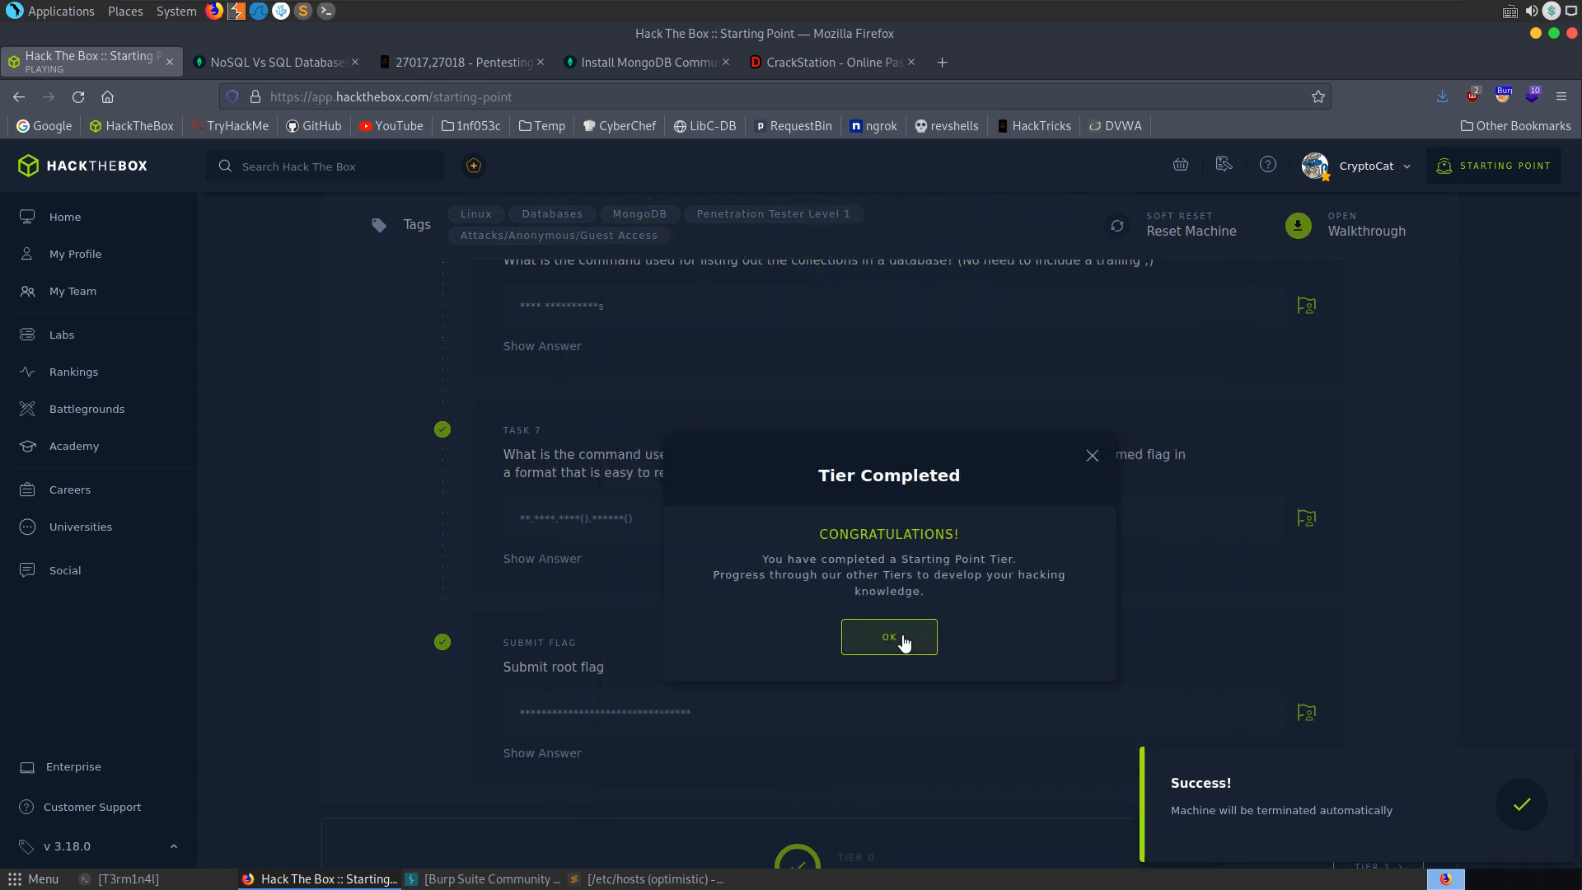
left_click(888, 636)
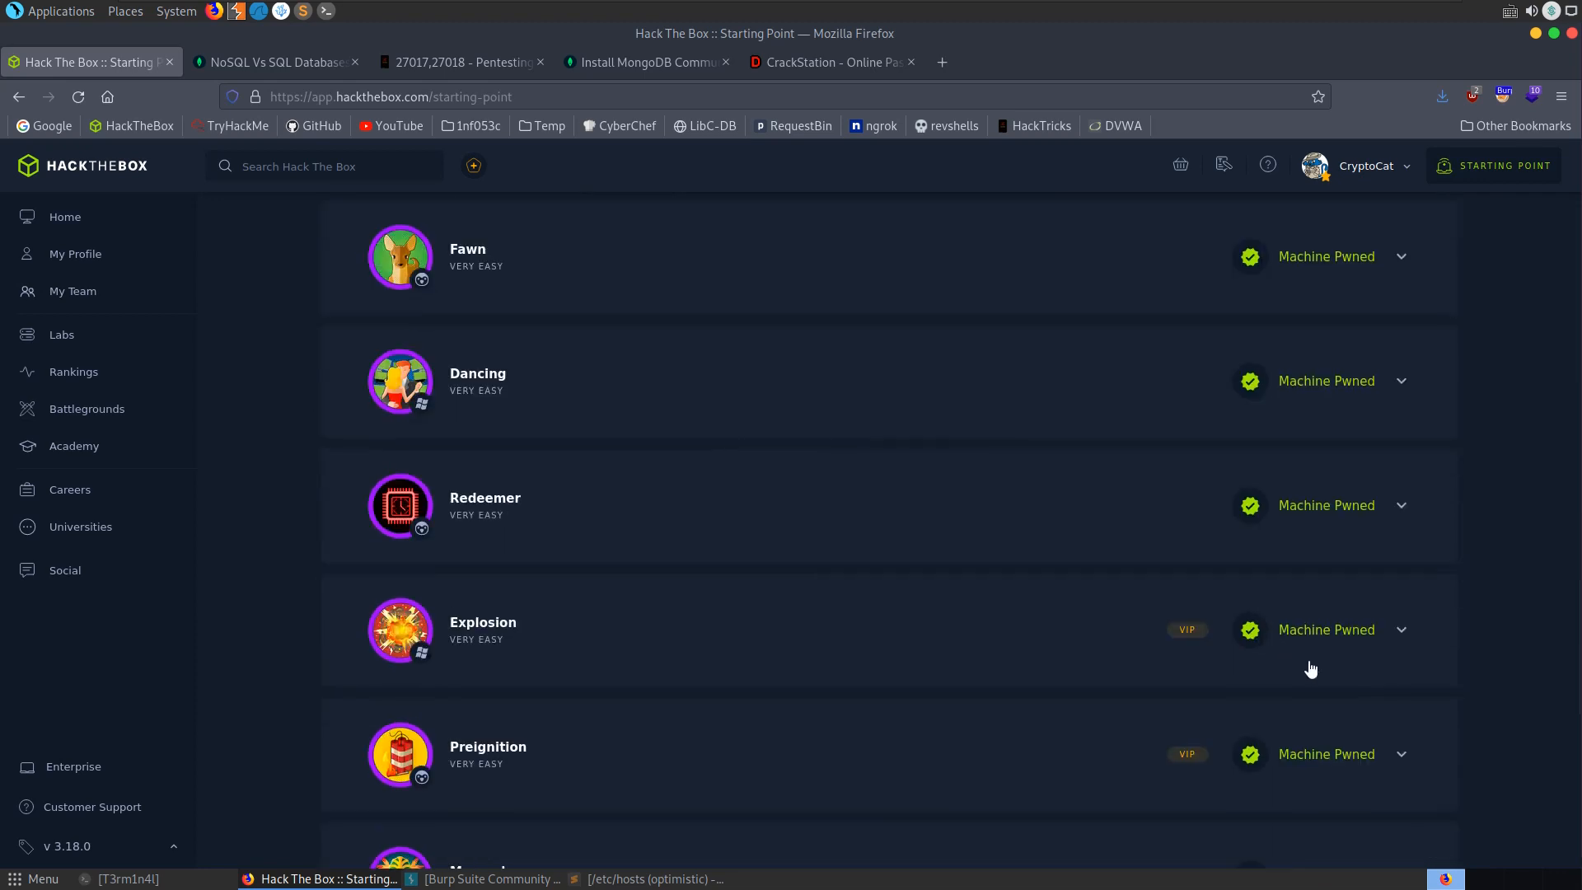
left_click(1400, 630)
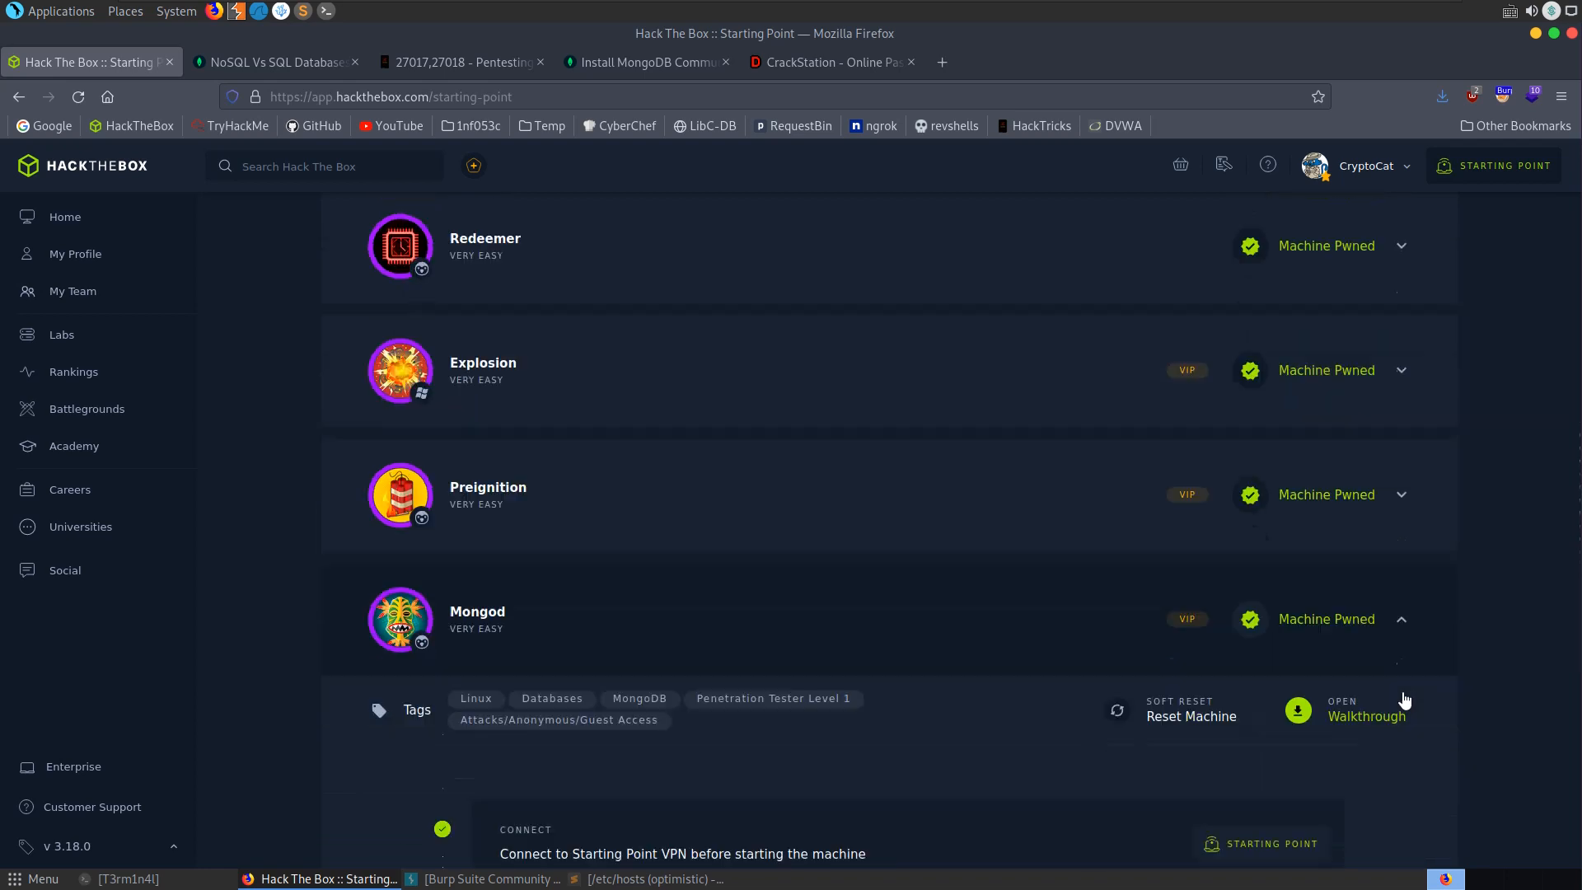
scroll("down", 3)
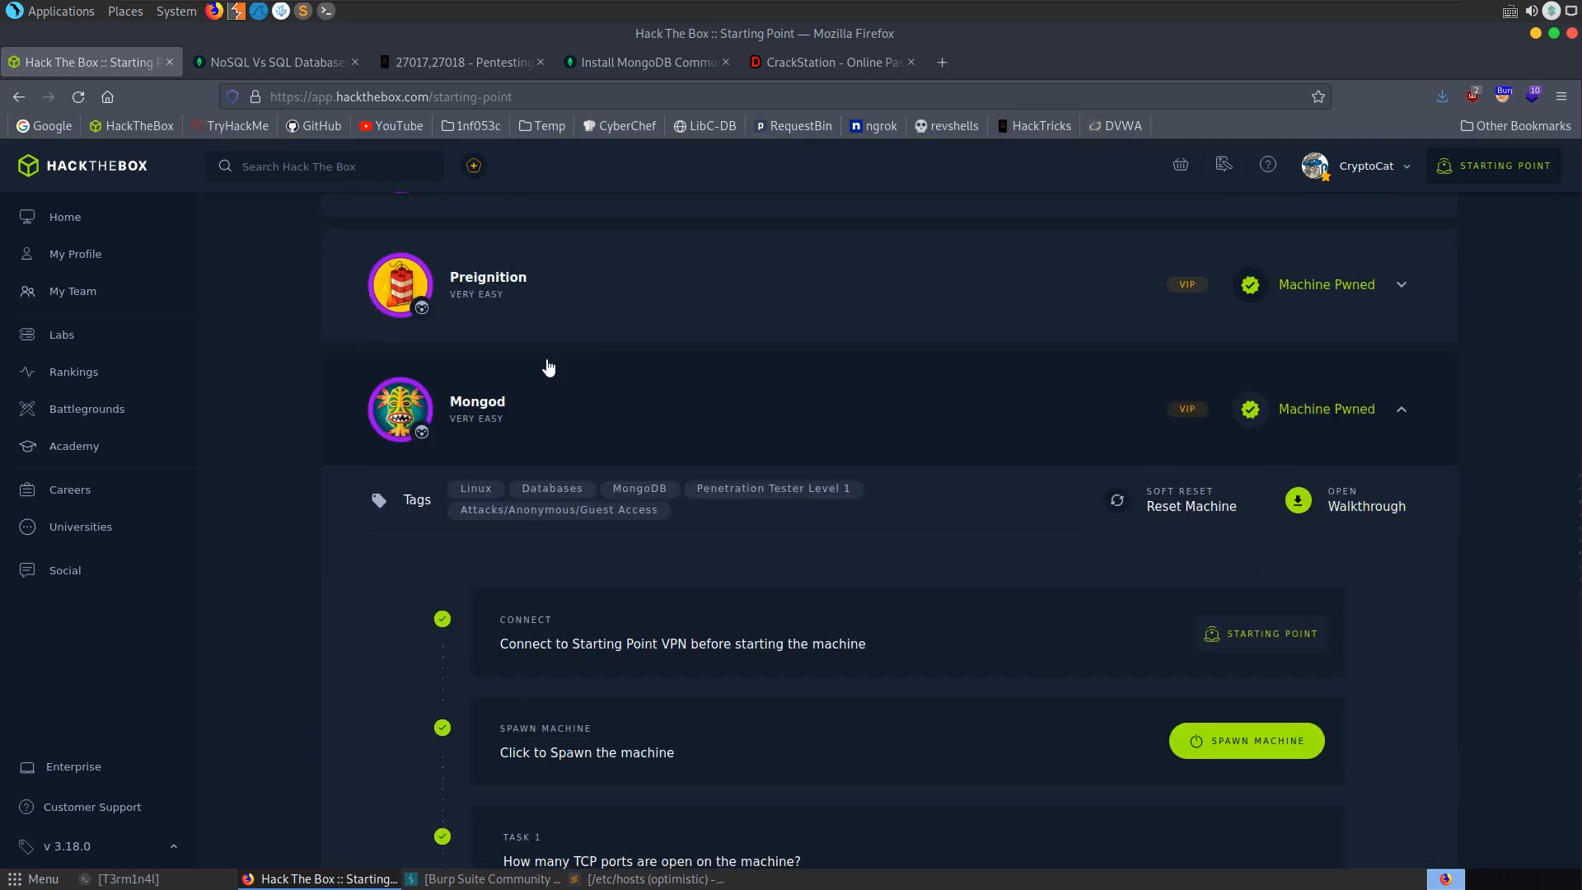
- Read down through the official Mongod walkthrough PDF
left_click(1364, 504)
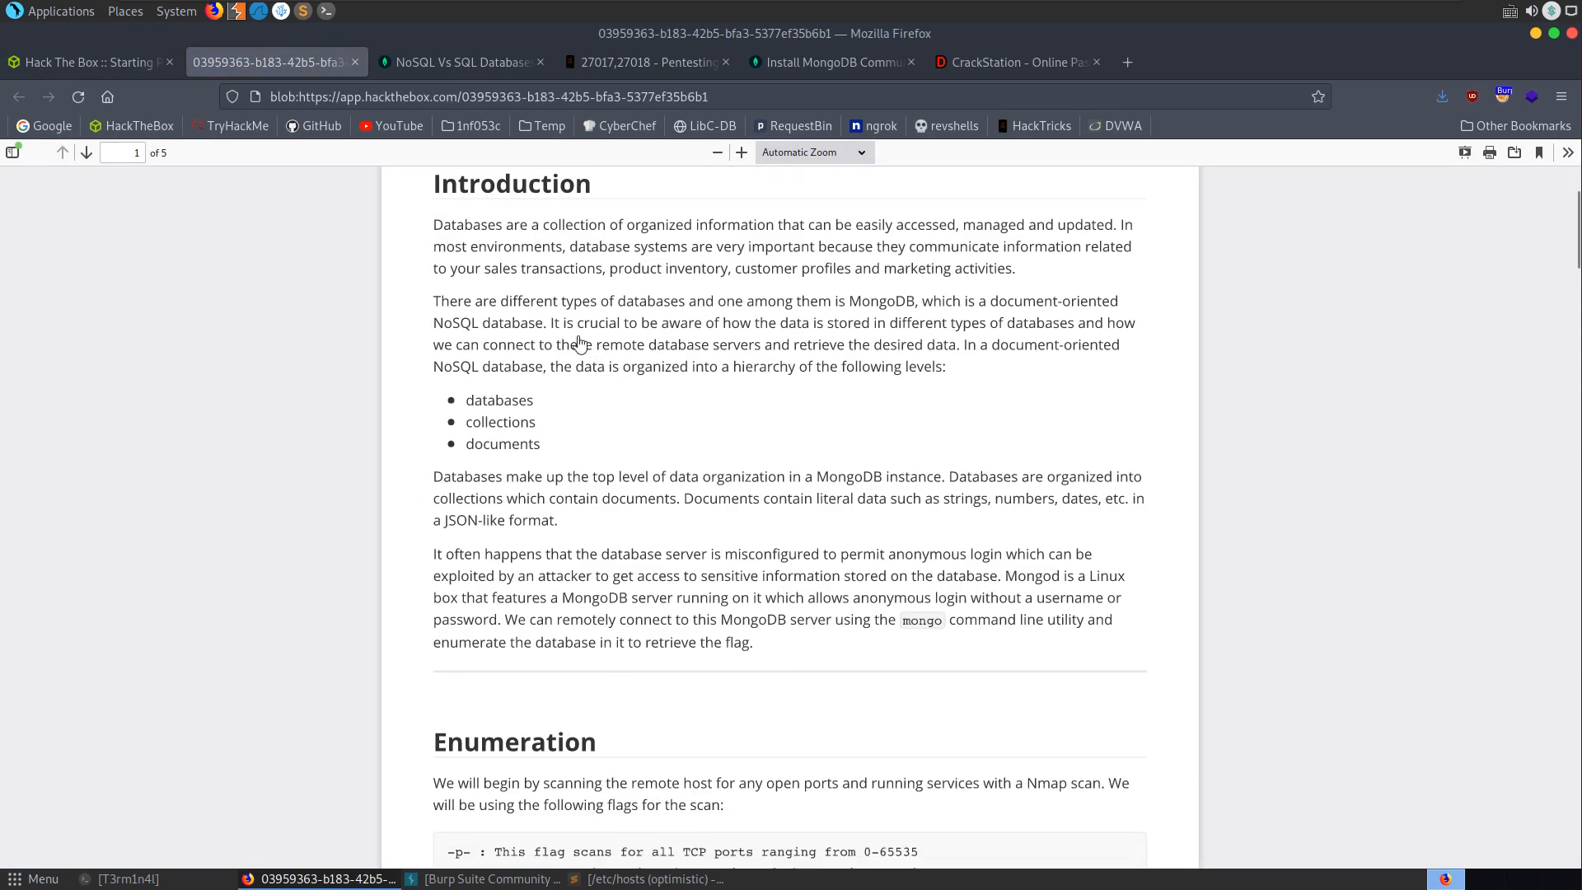
mouse_move(757, 210)
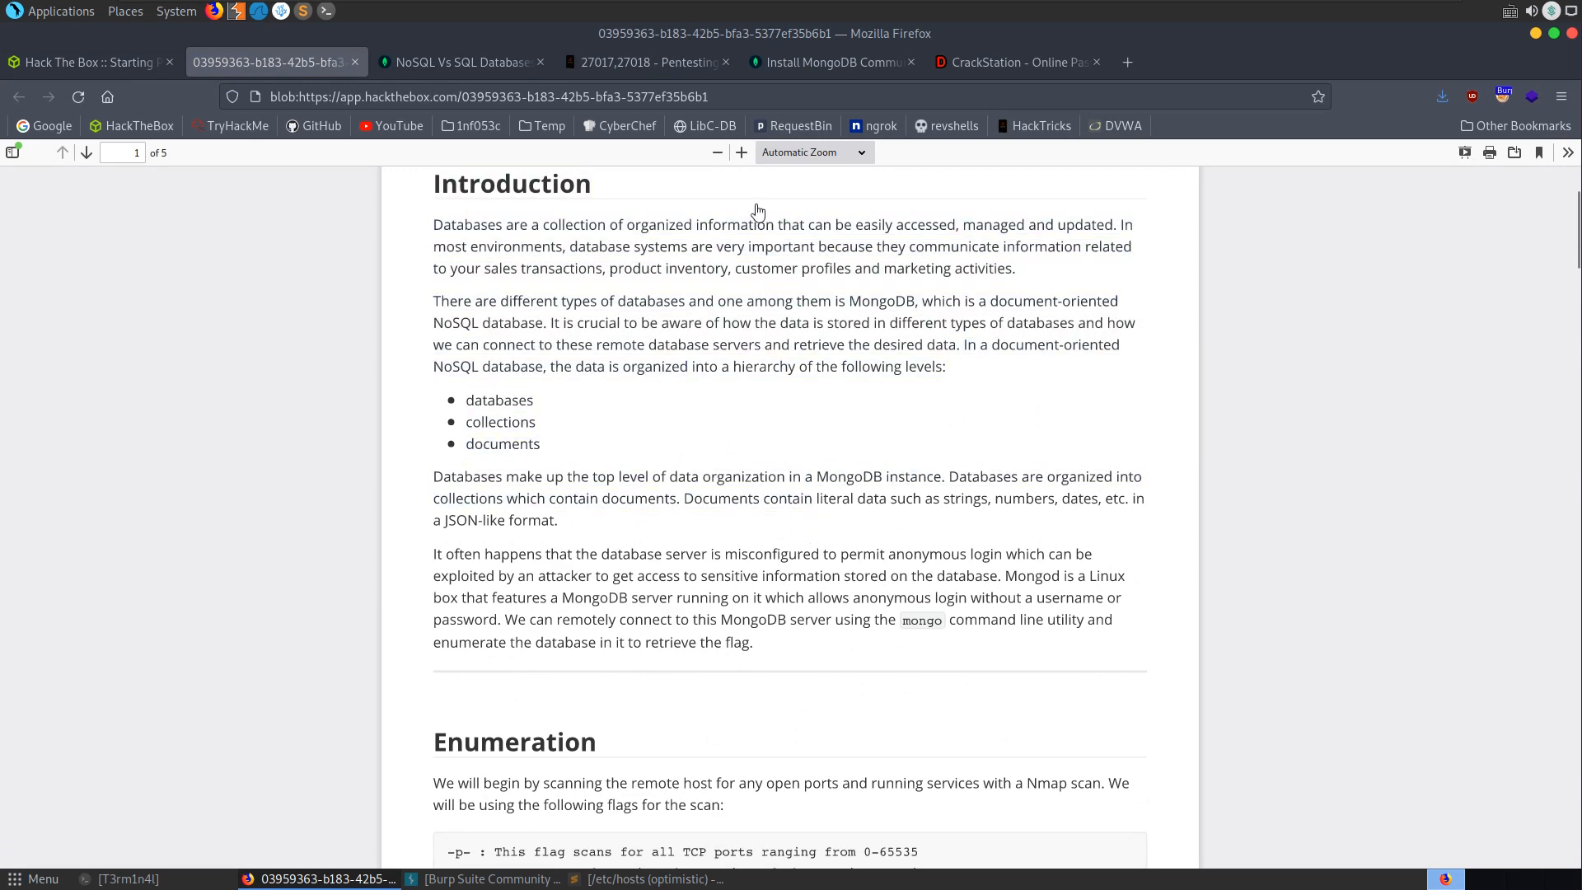
scroll("down", 3)
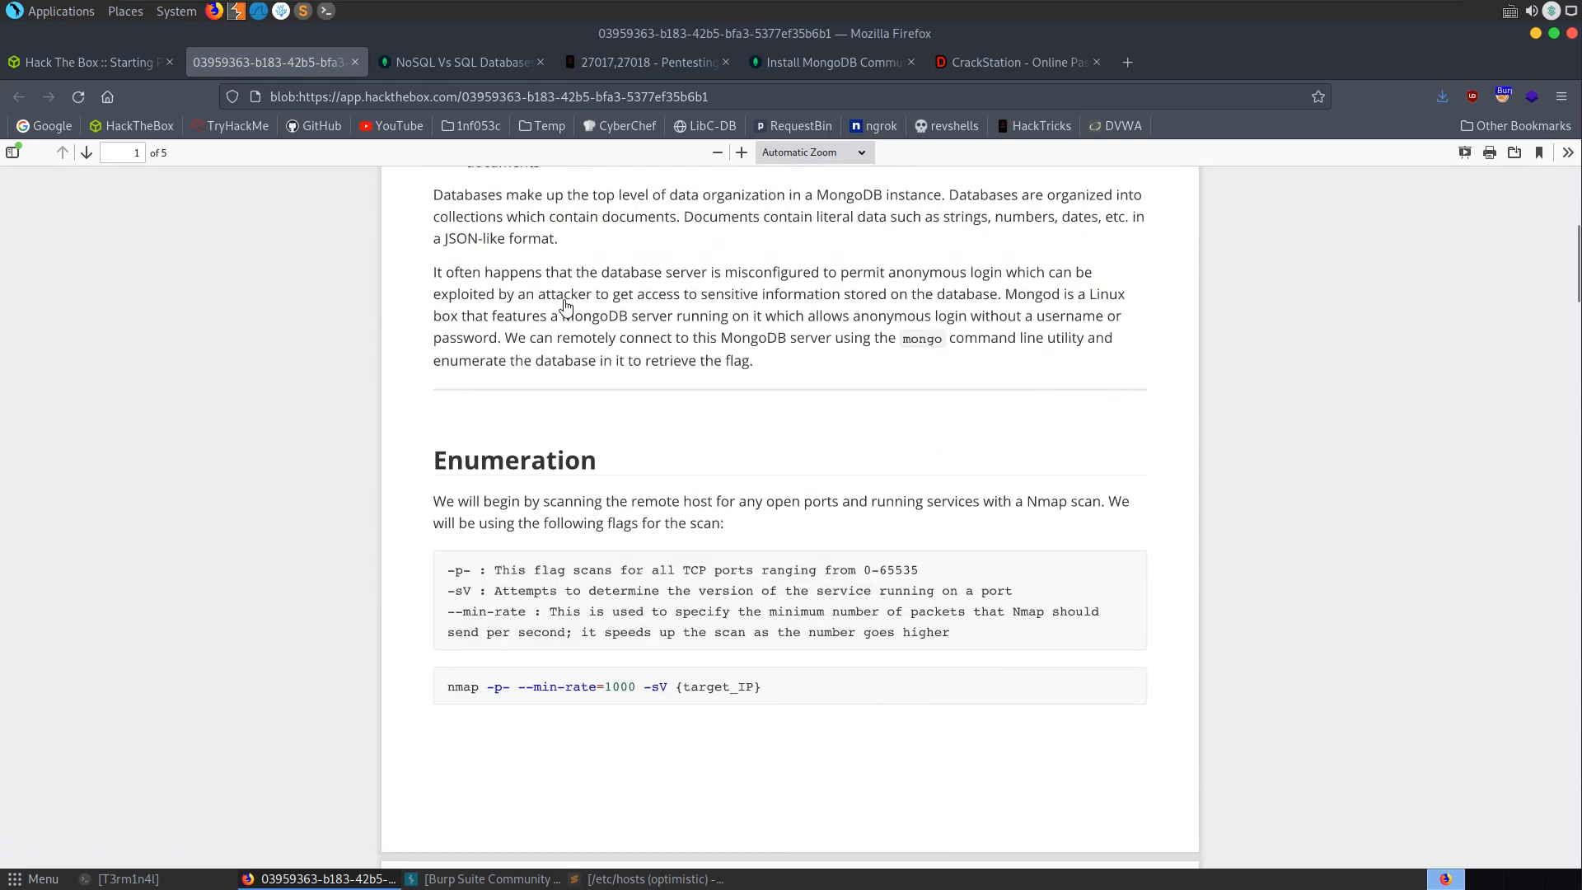
scroll("down", 3)
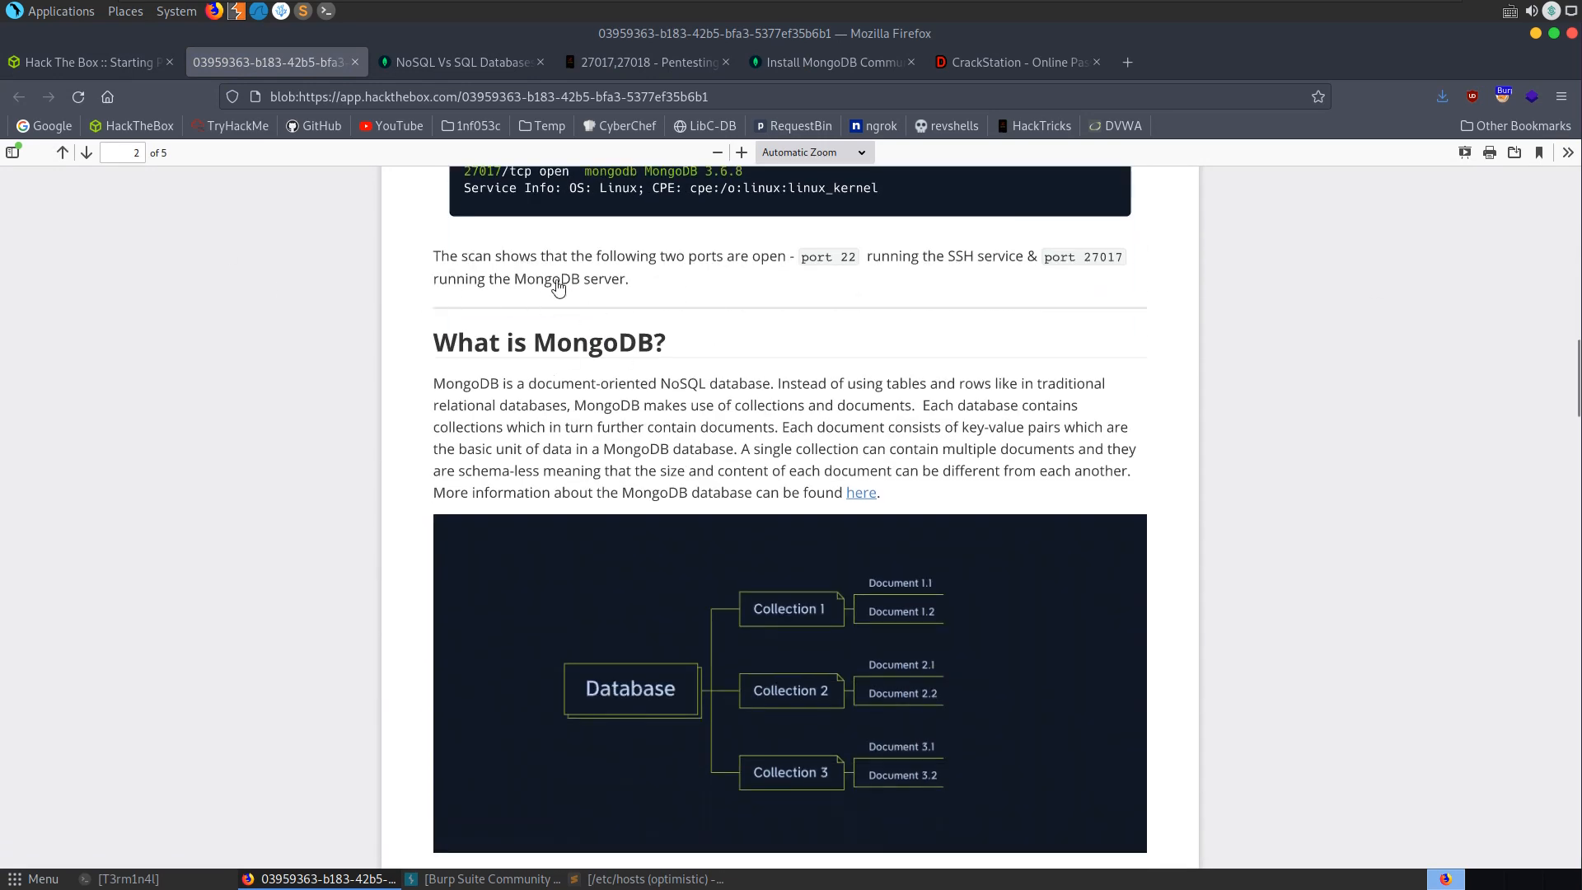
scroll("down", 3)
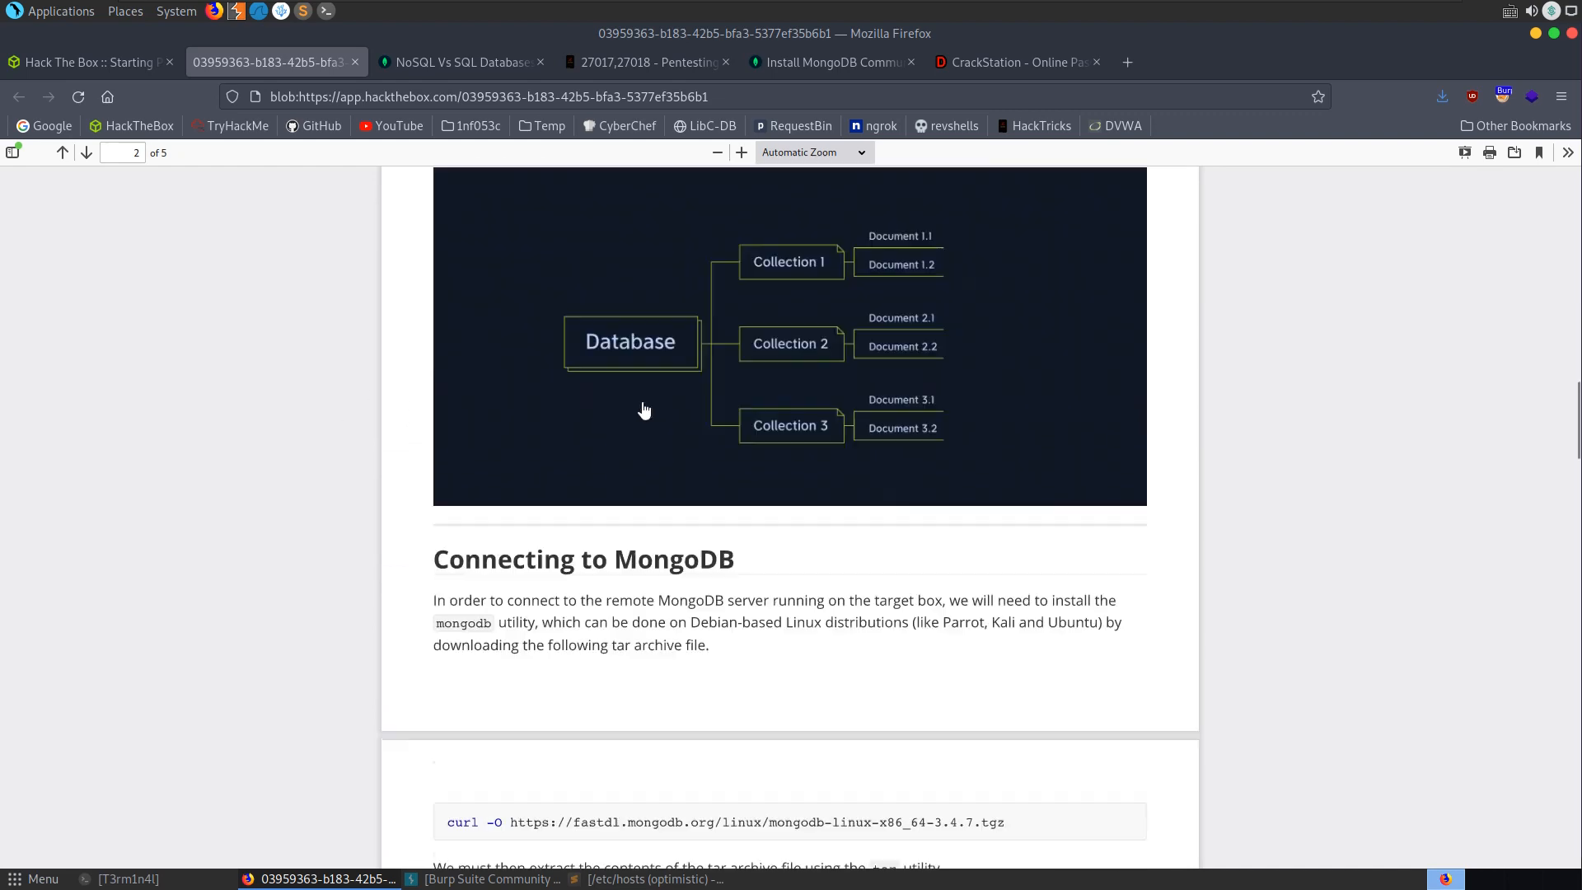
scroll("down", 3)
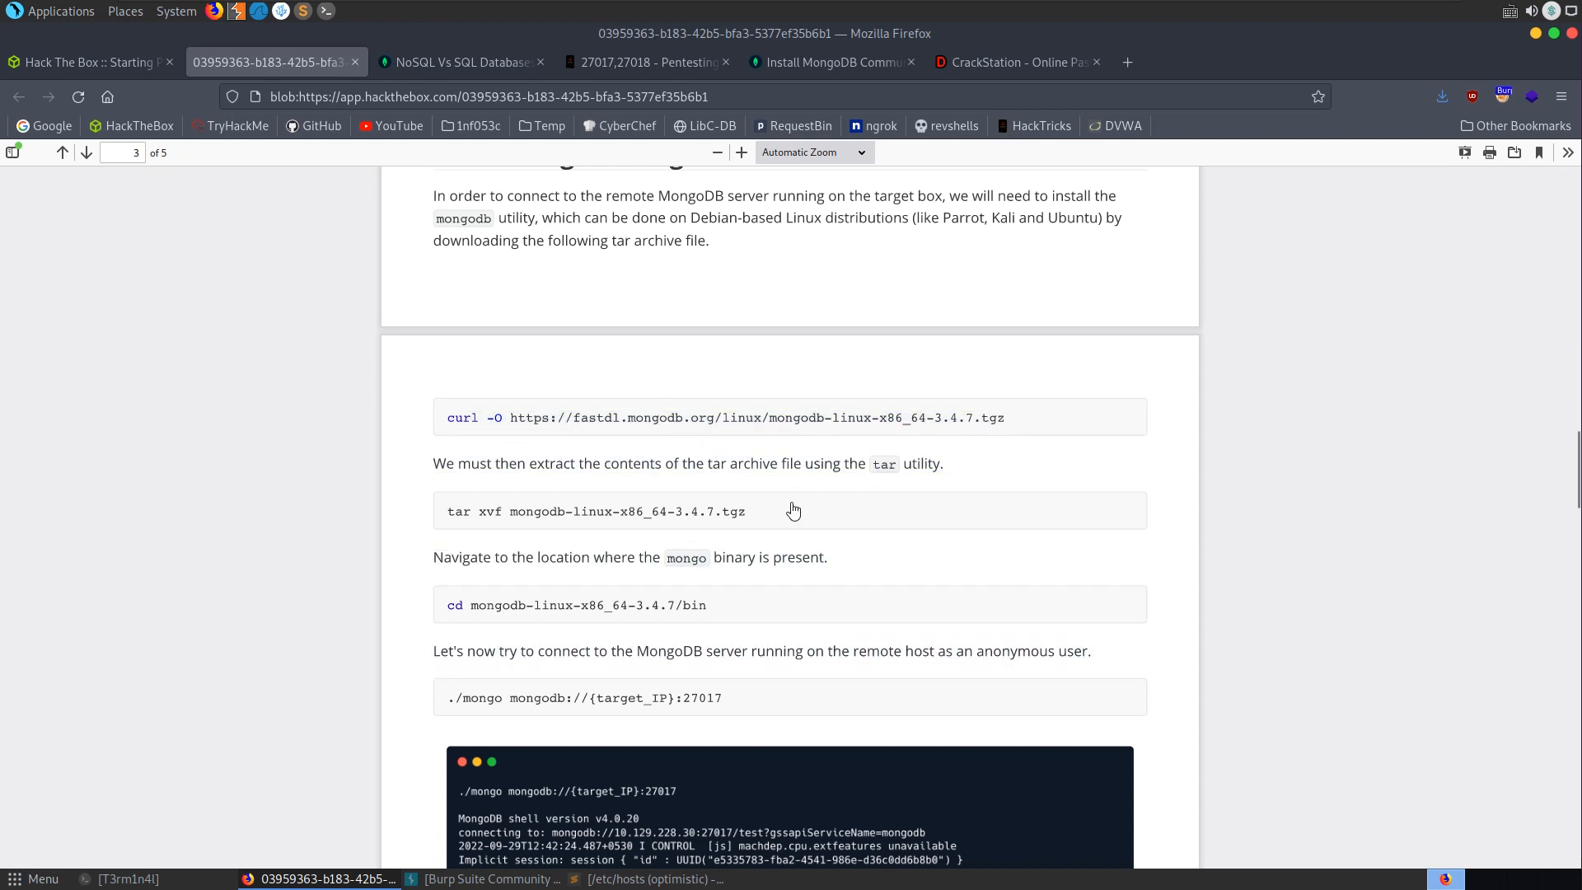
mouse_move(717, 619)
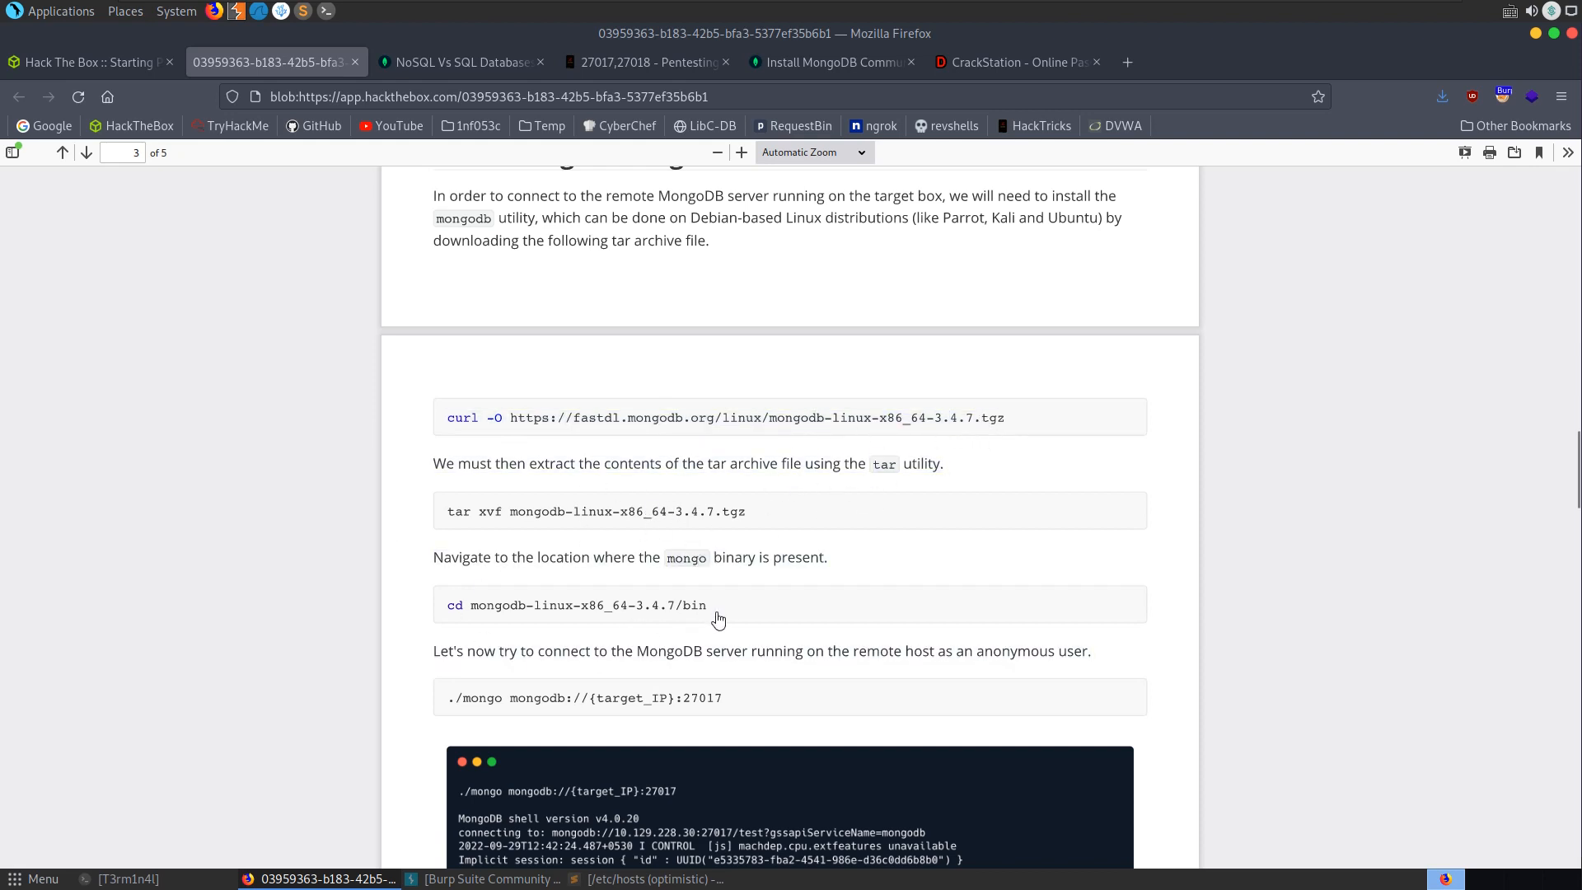
mouse_move(615, 621)
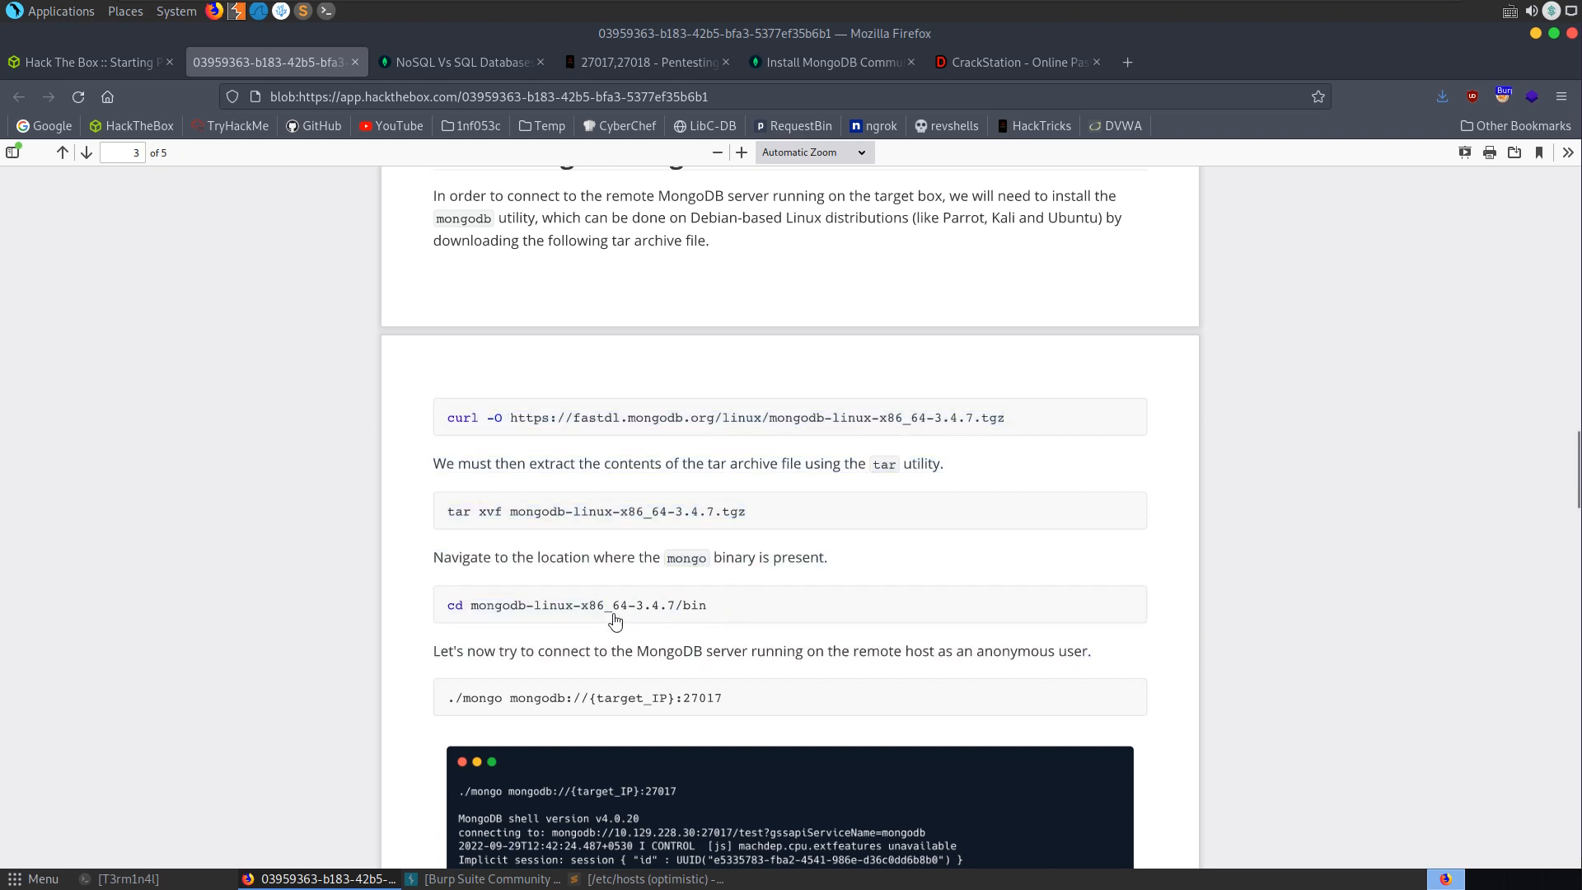
mouse_move(720, 609)
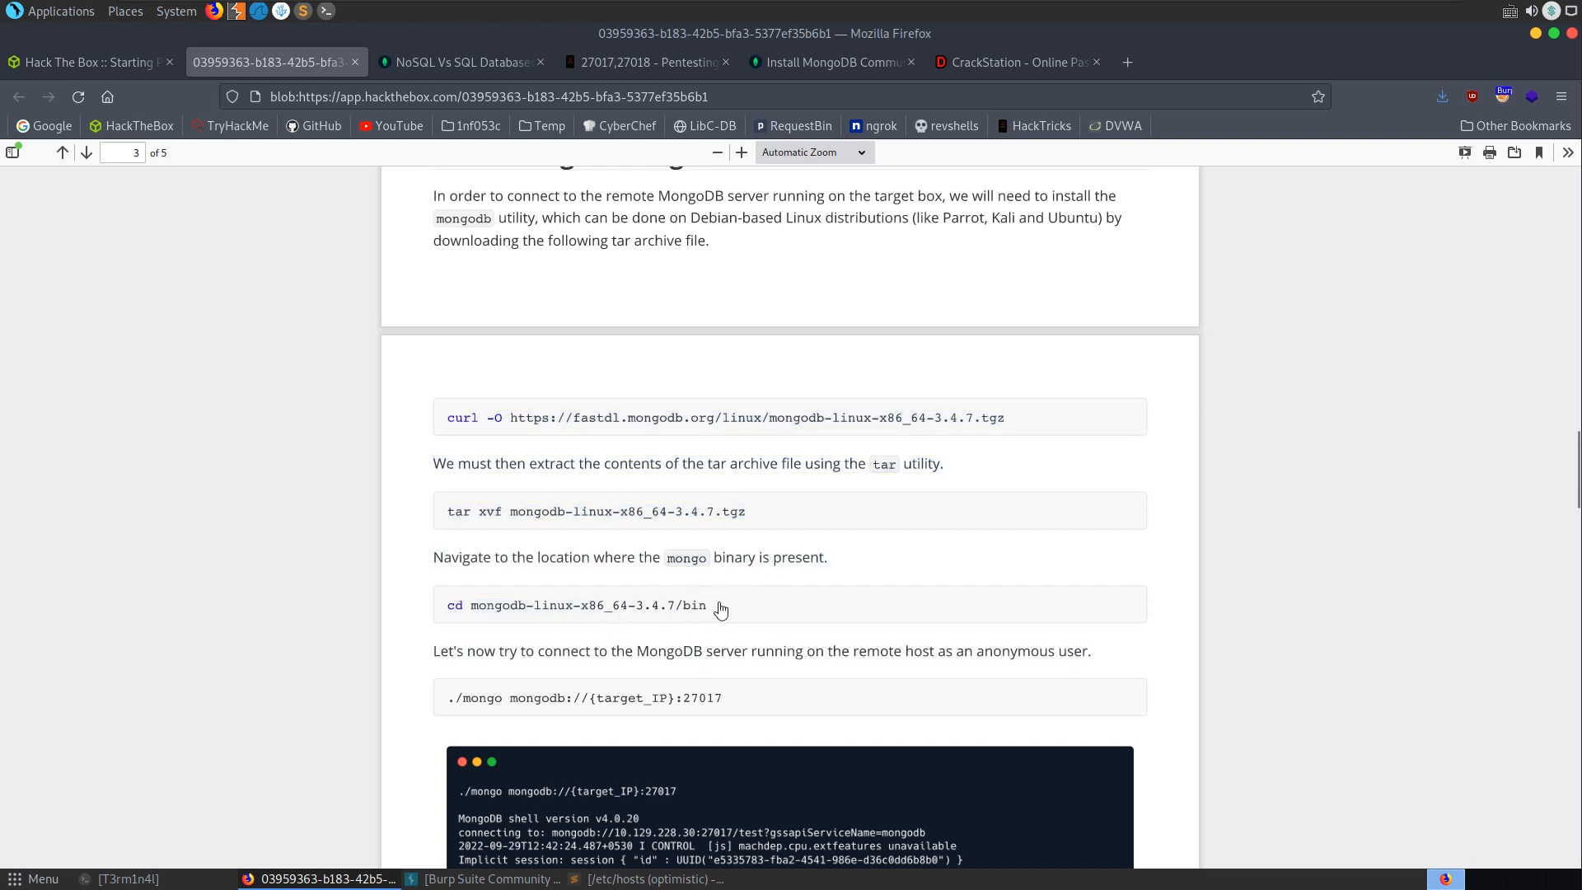
scroll("down", 3)
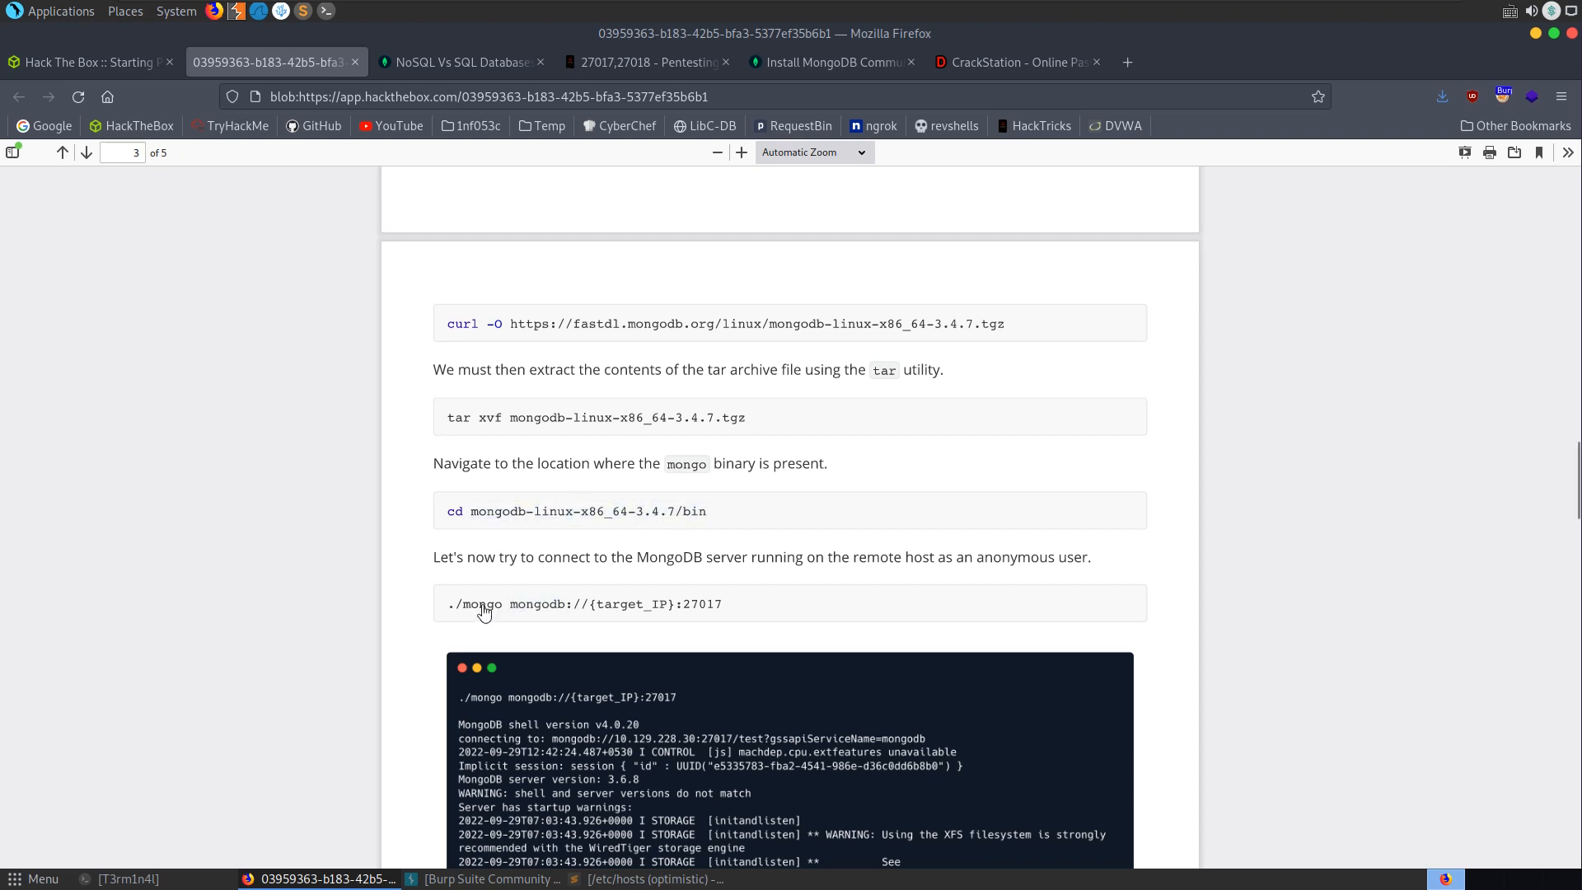
- Select 'mongo' in the connect command, finish reading, and return to the Mongod page
double_click(483, 603)
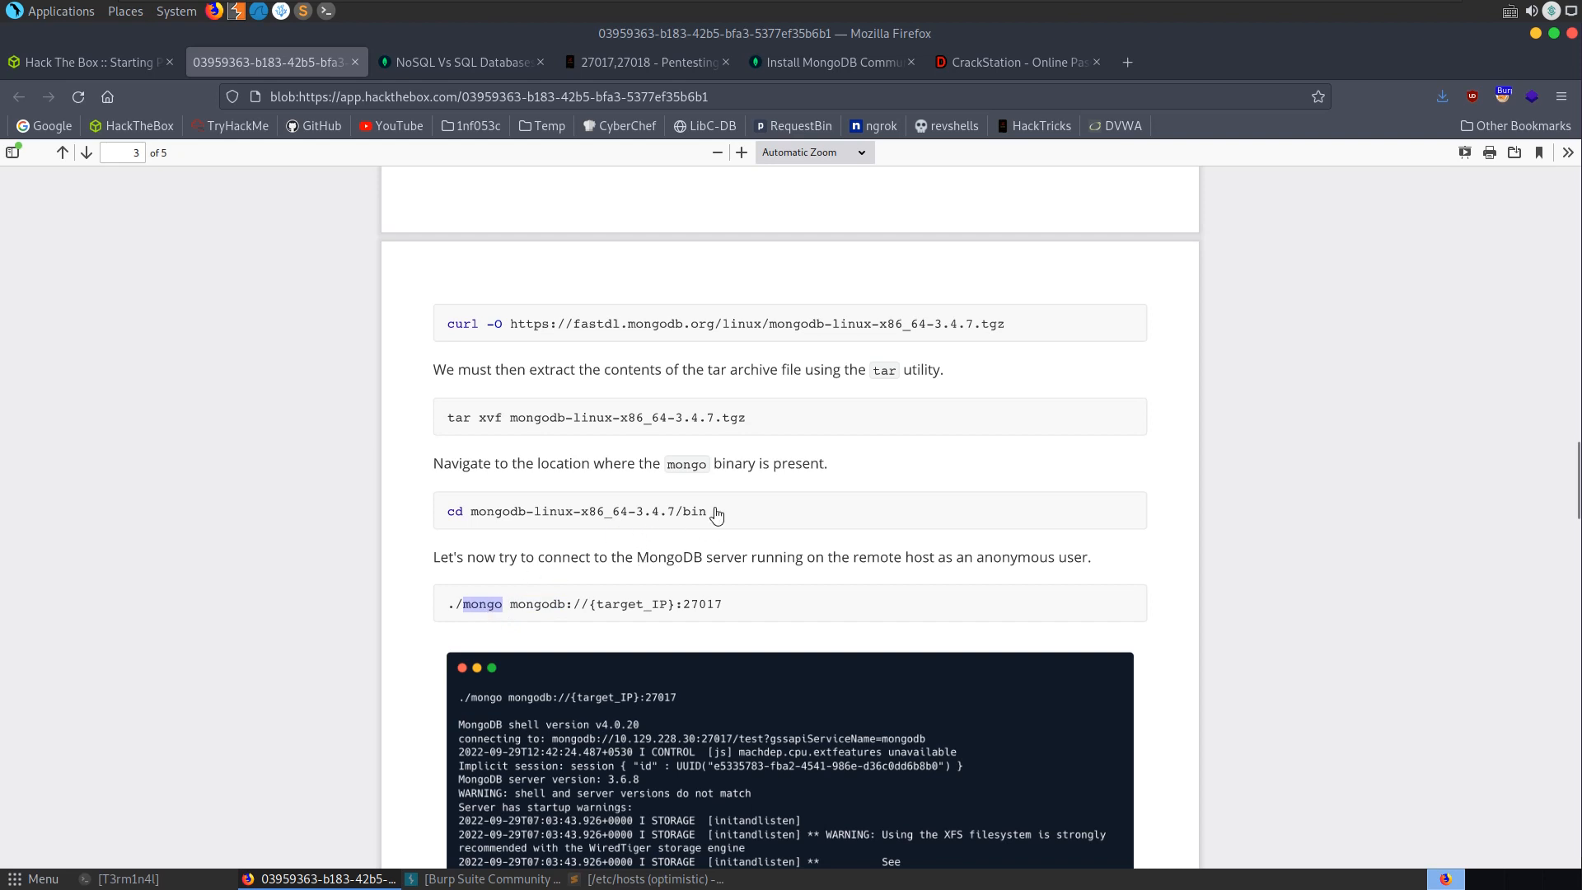
mouse_move(681, 389)
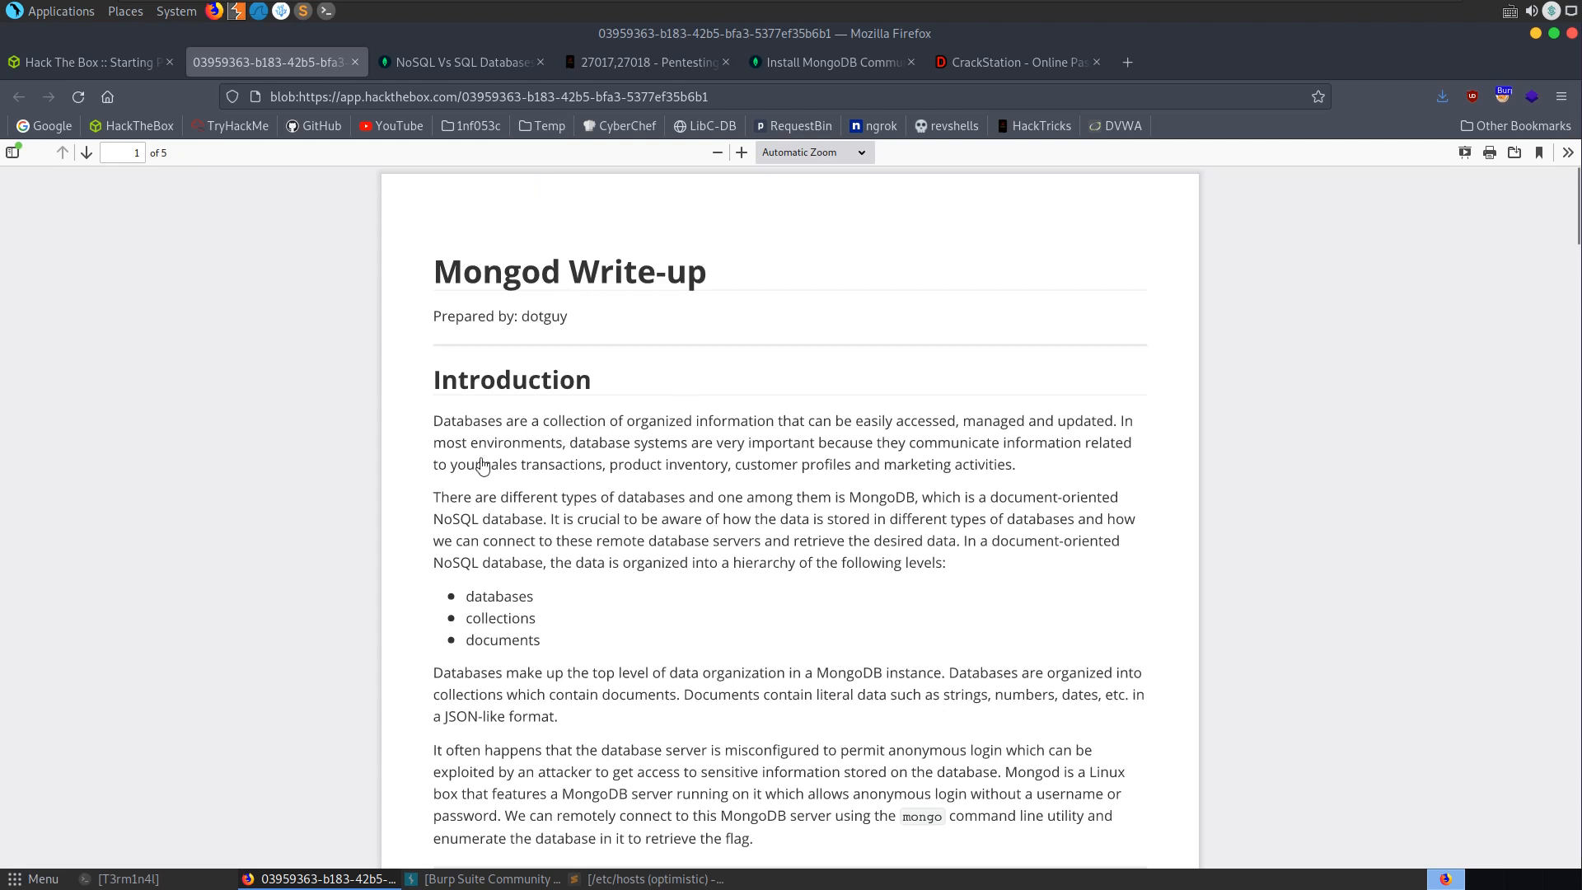
mouse_move(616, 257)
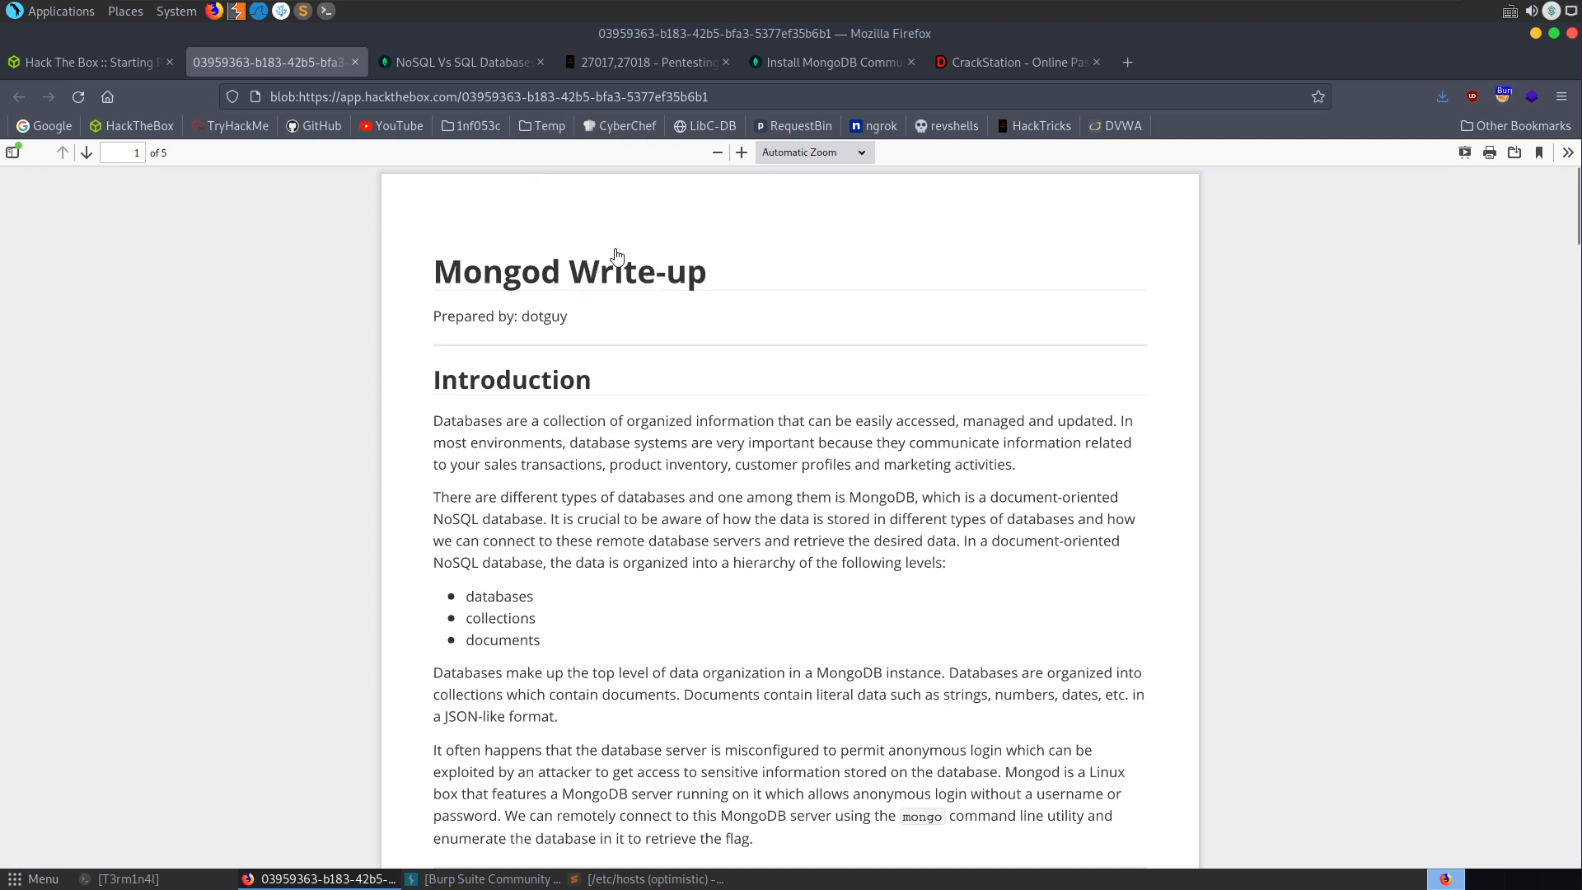
scroll("down", 3)
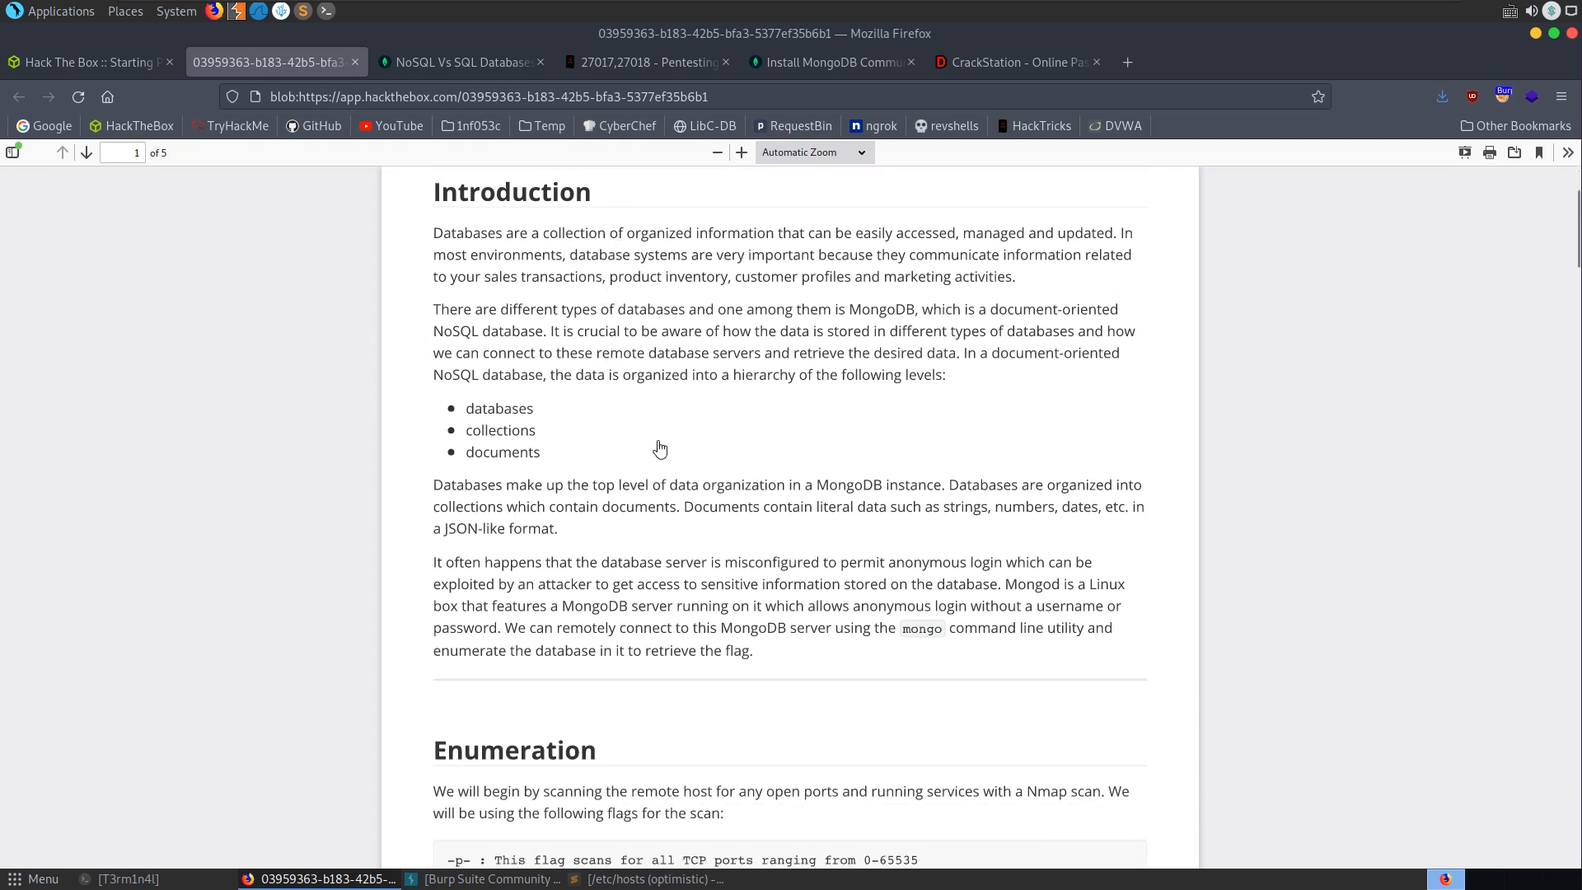
mouse_move(534, 565)
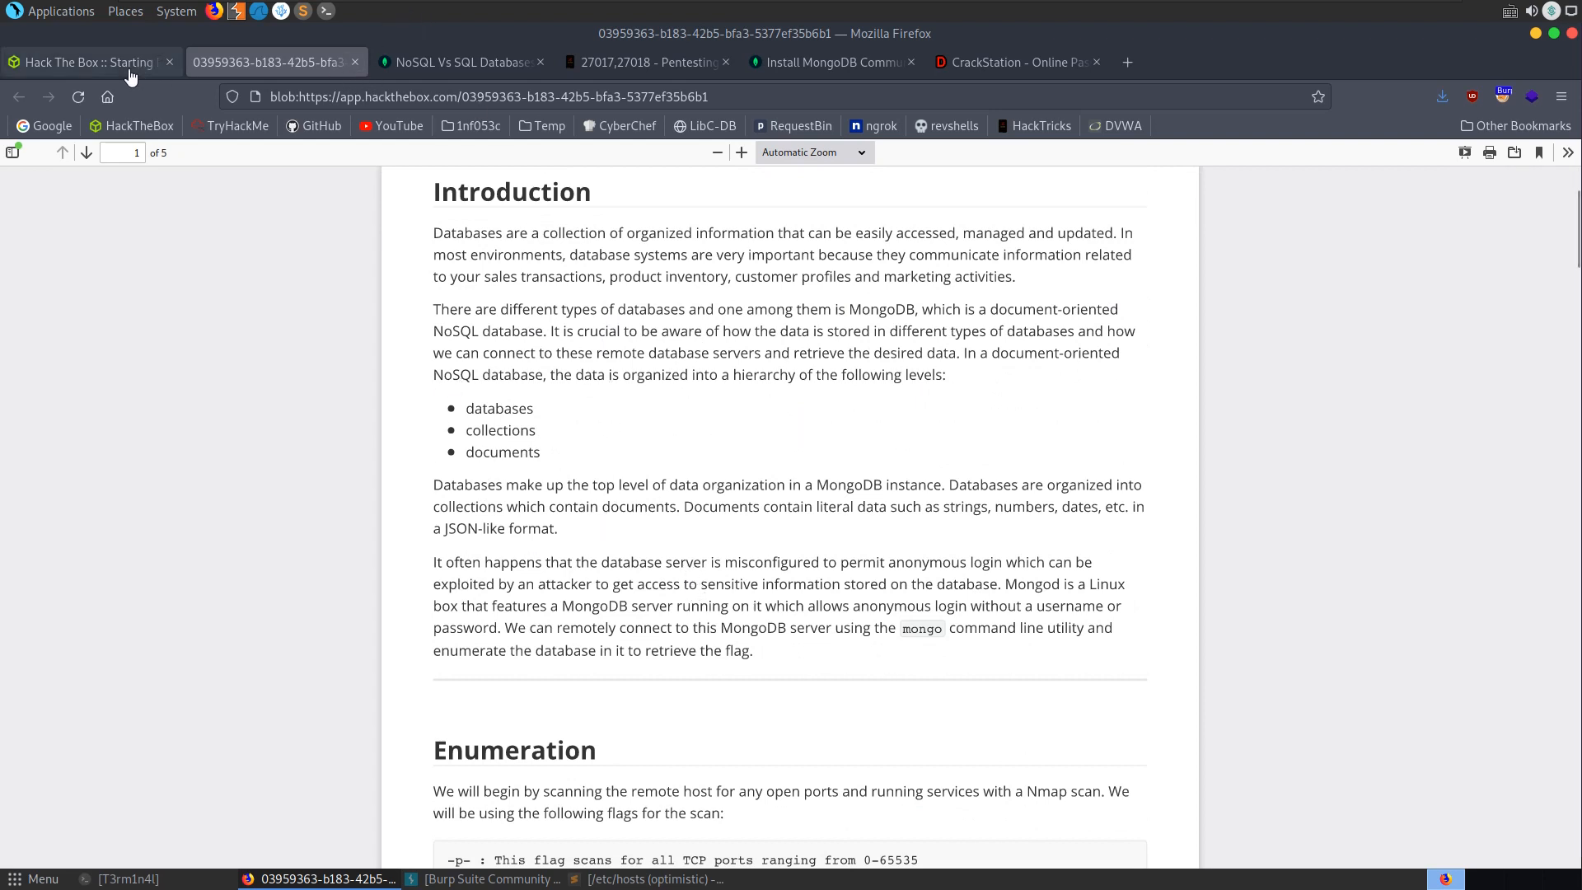
left_click(89, 61)
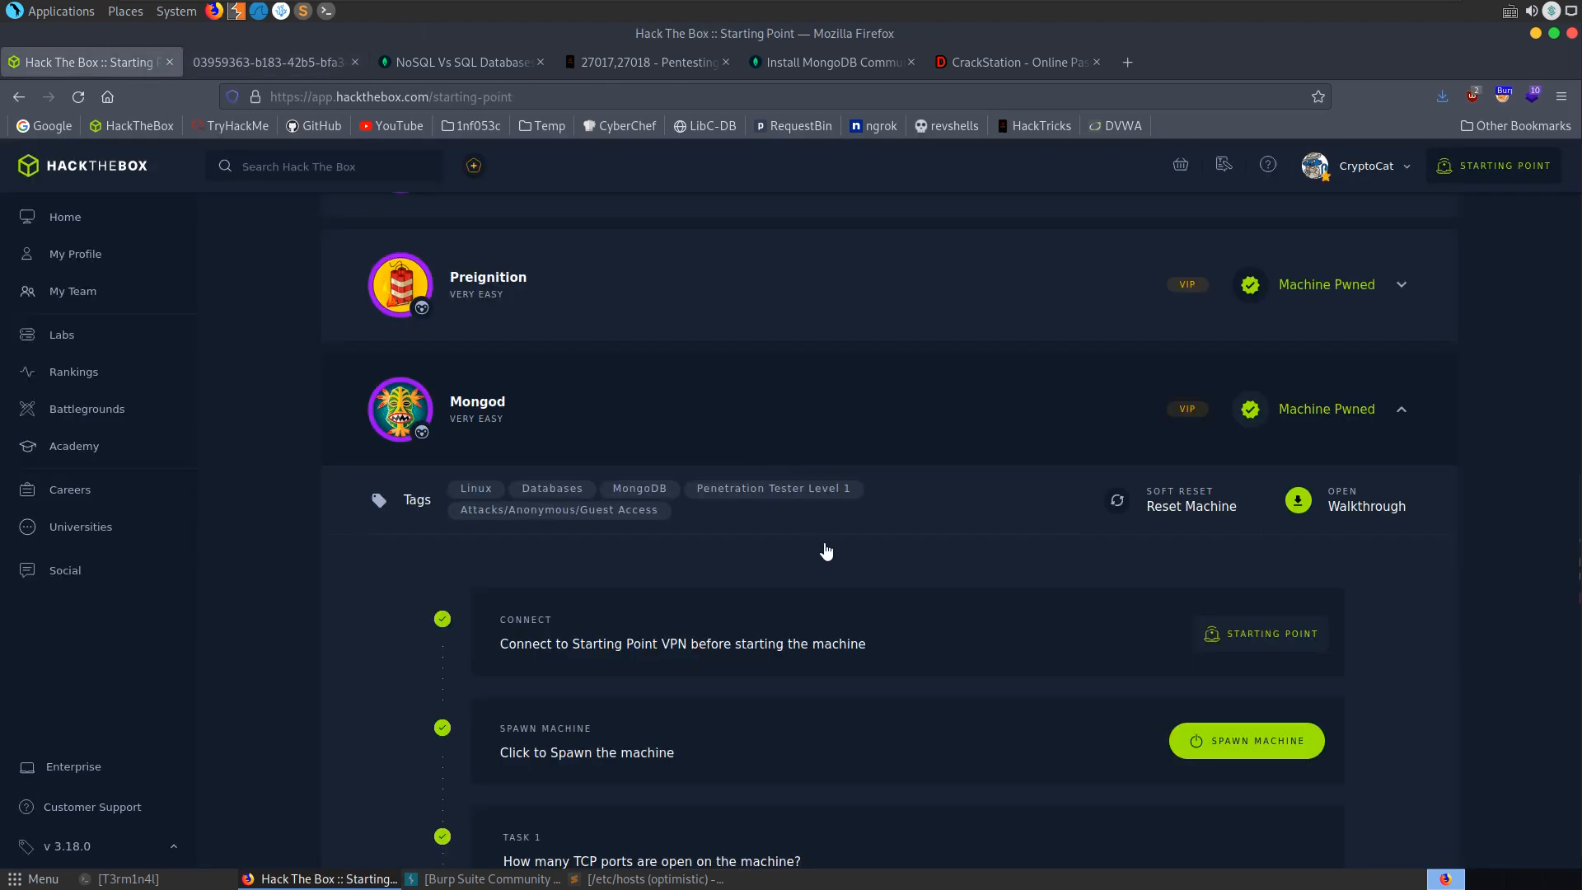